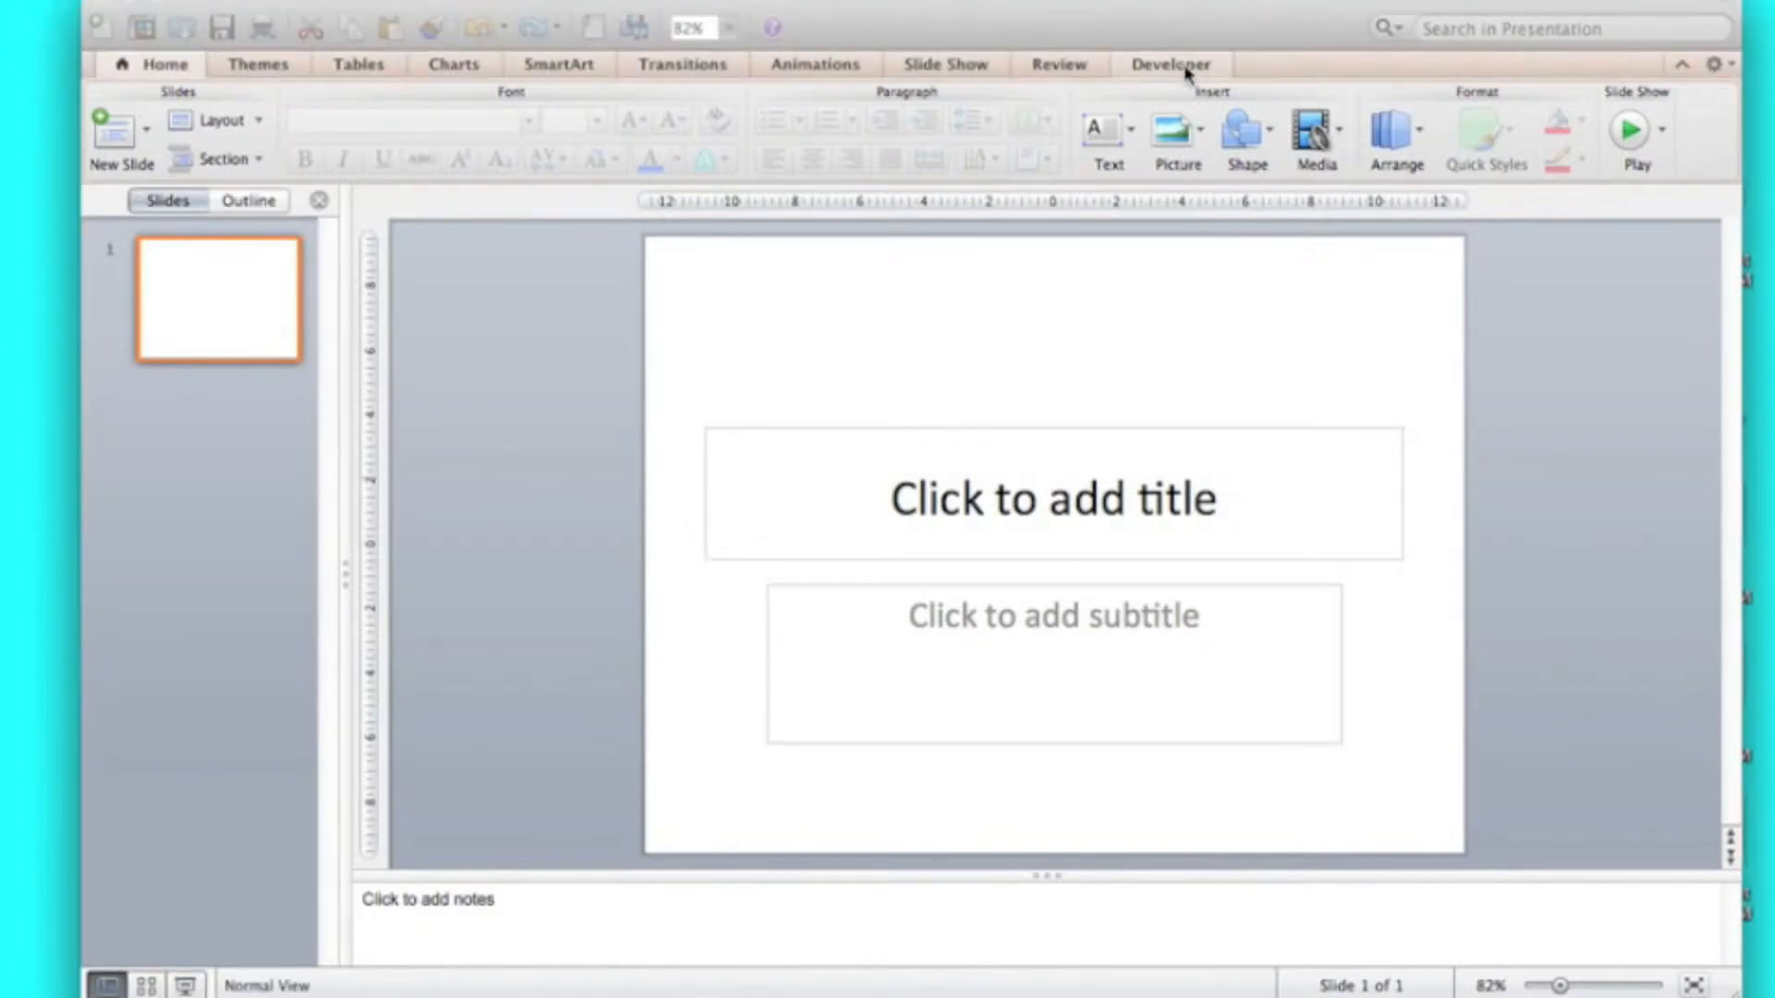
Step: Toggle the Developer checkbox off and on in Ribbon preferences, then confirm with OK
left_click(1169, 65)
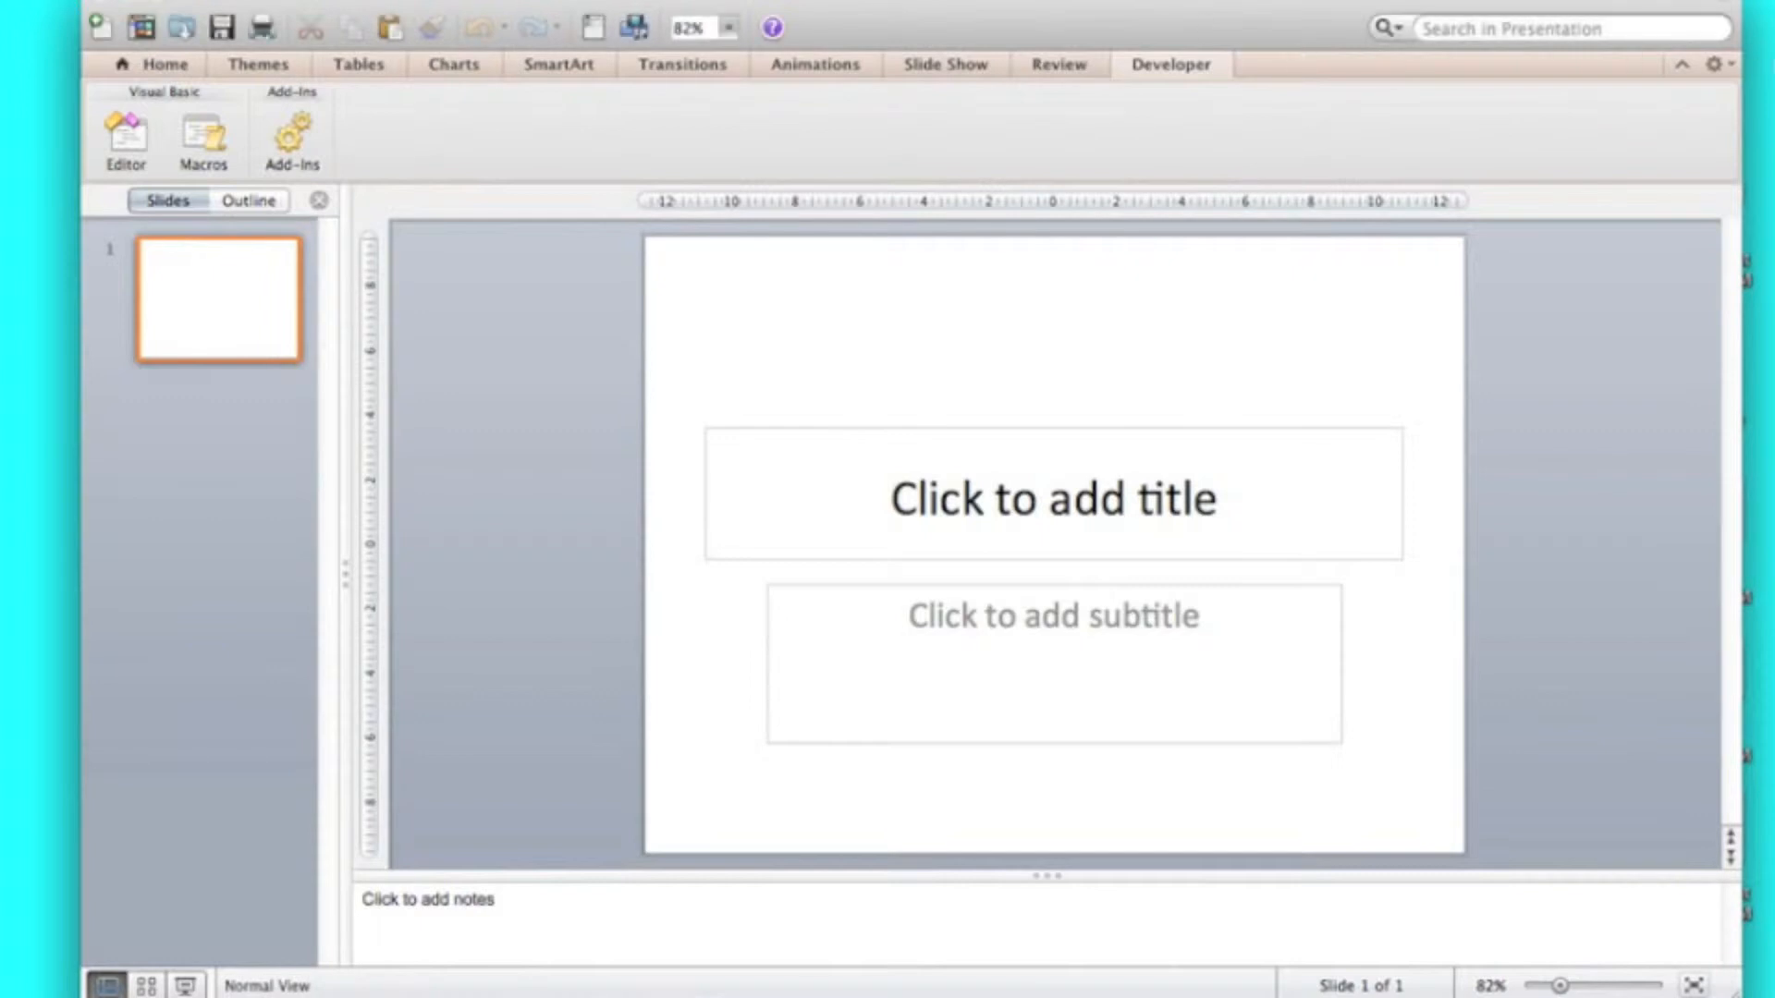
left_click(1744, 65)
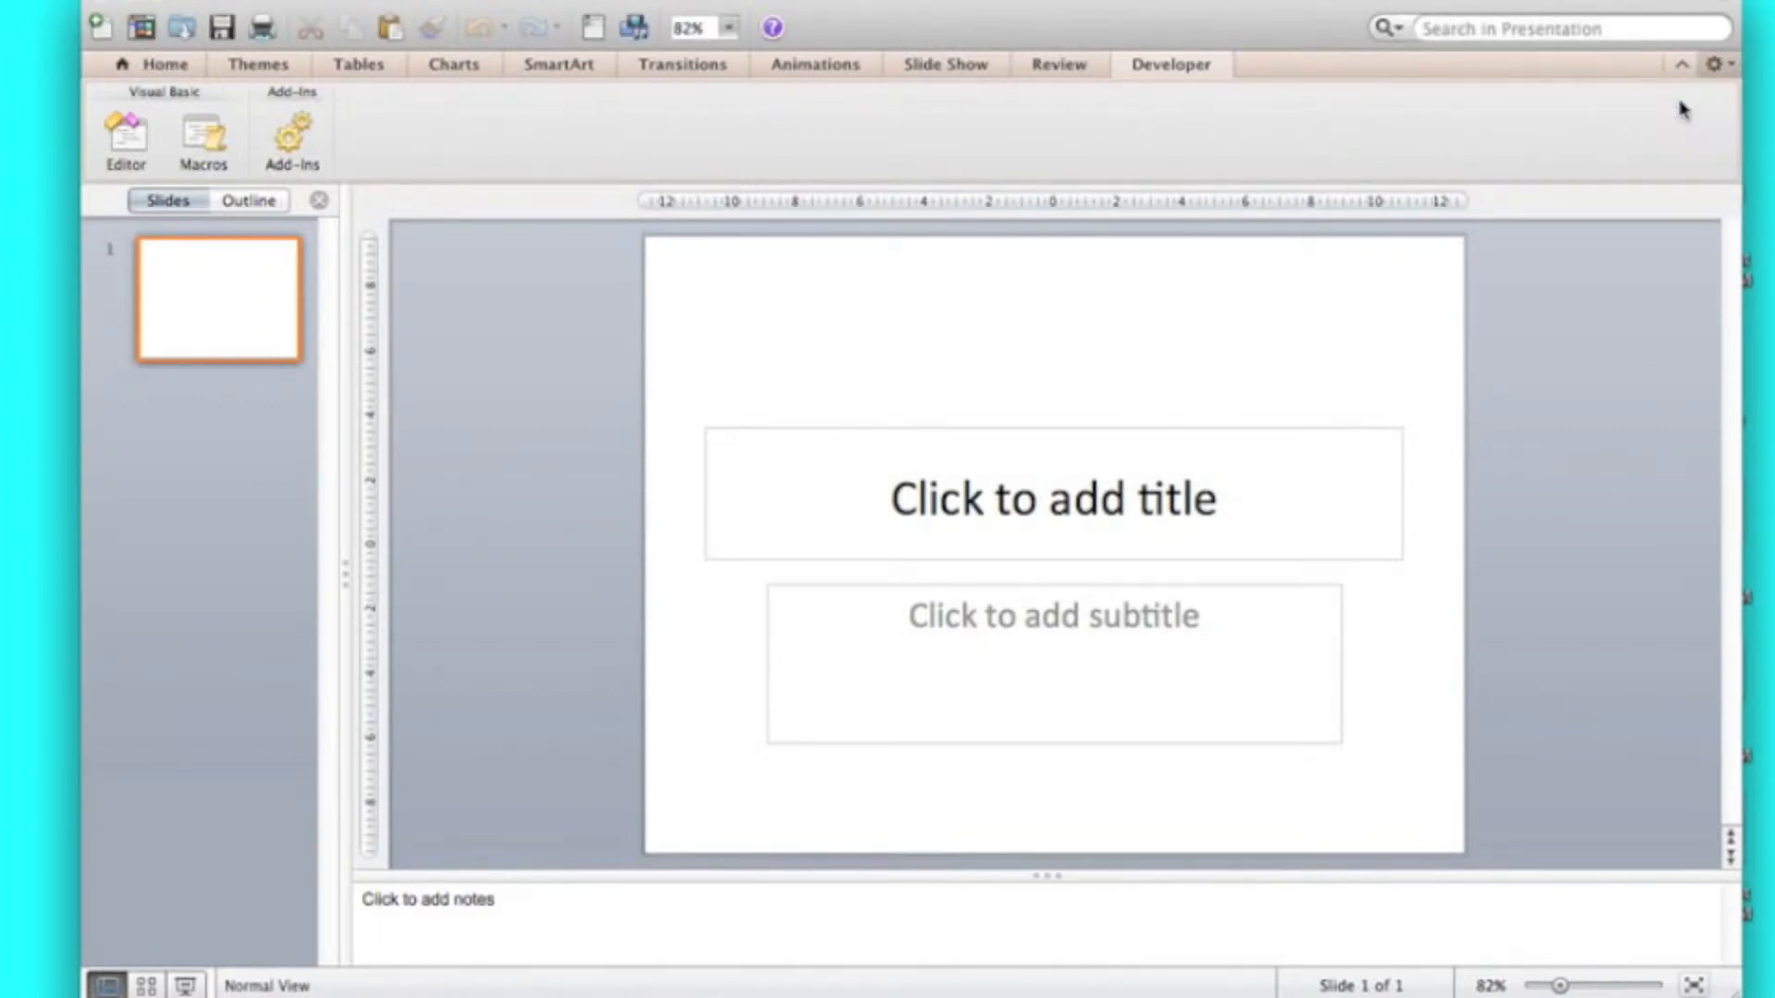
left_click(1716, 64)
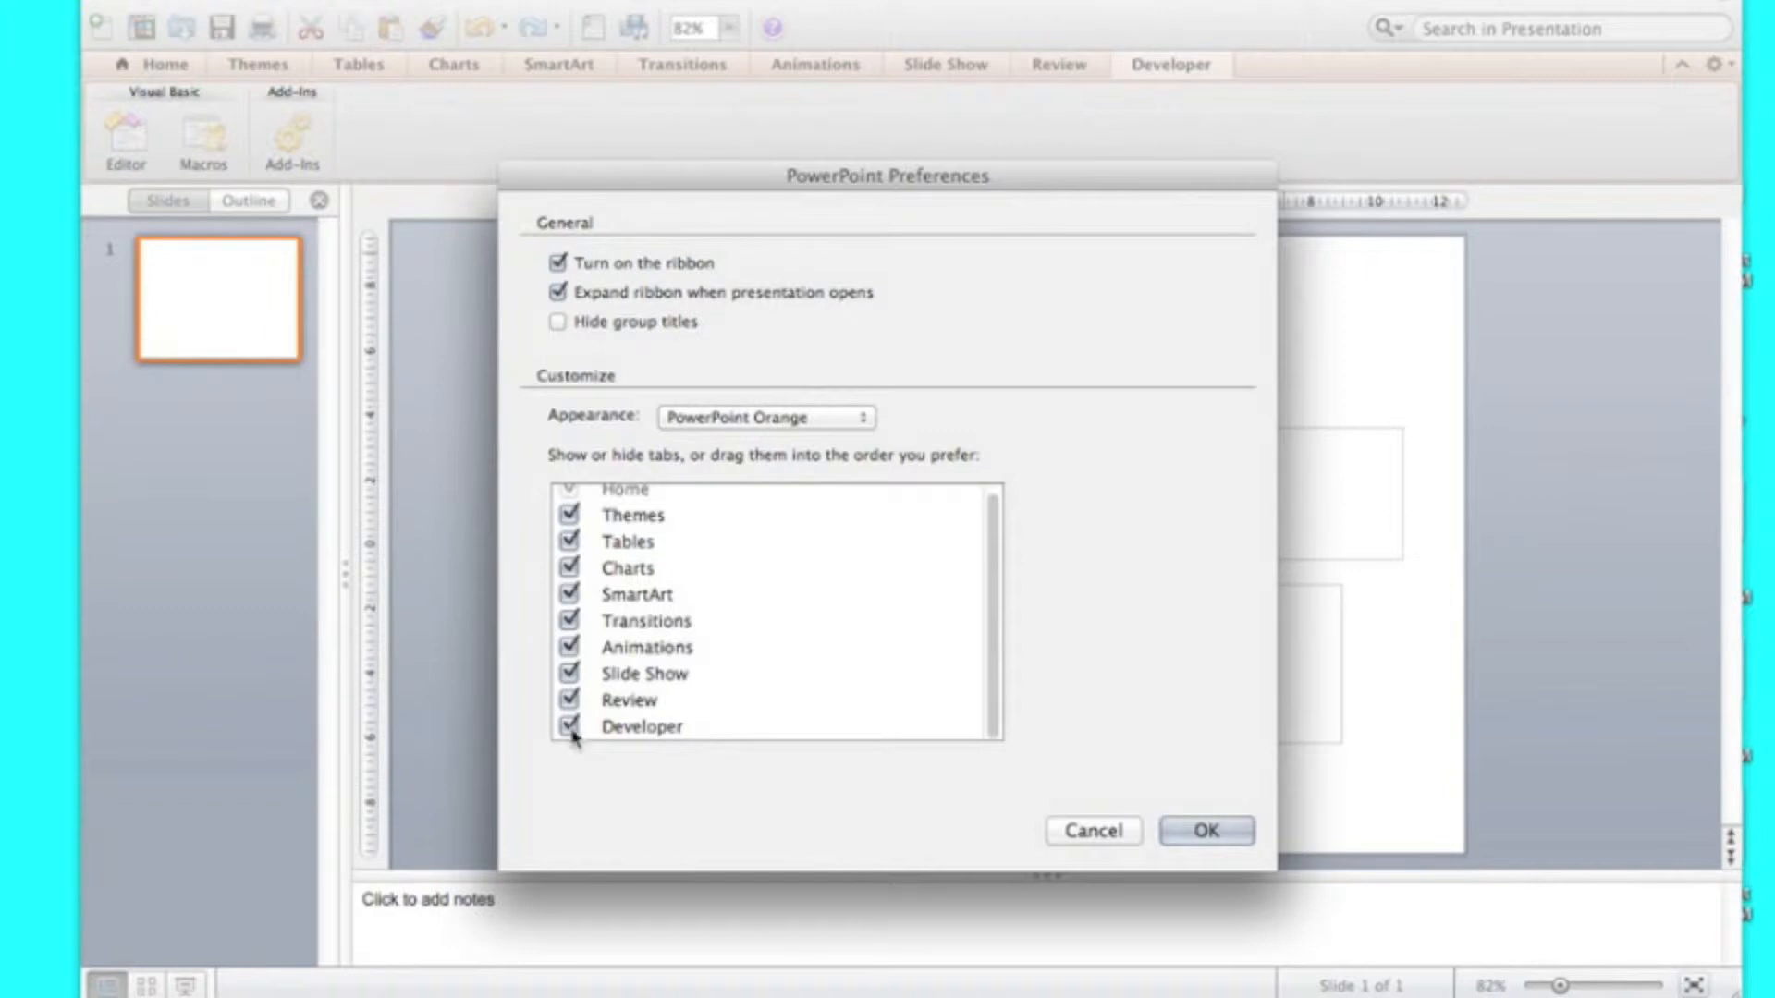
left_click(569, 730)
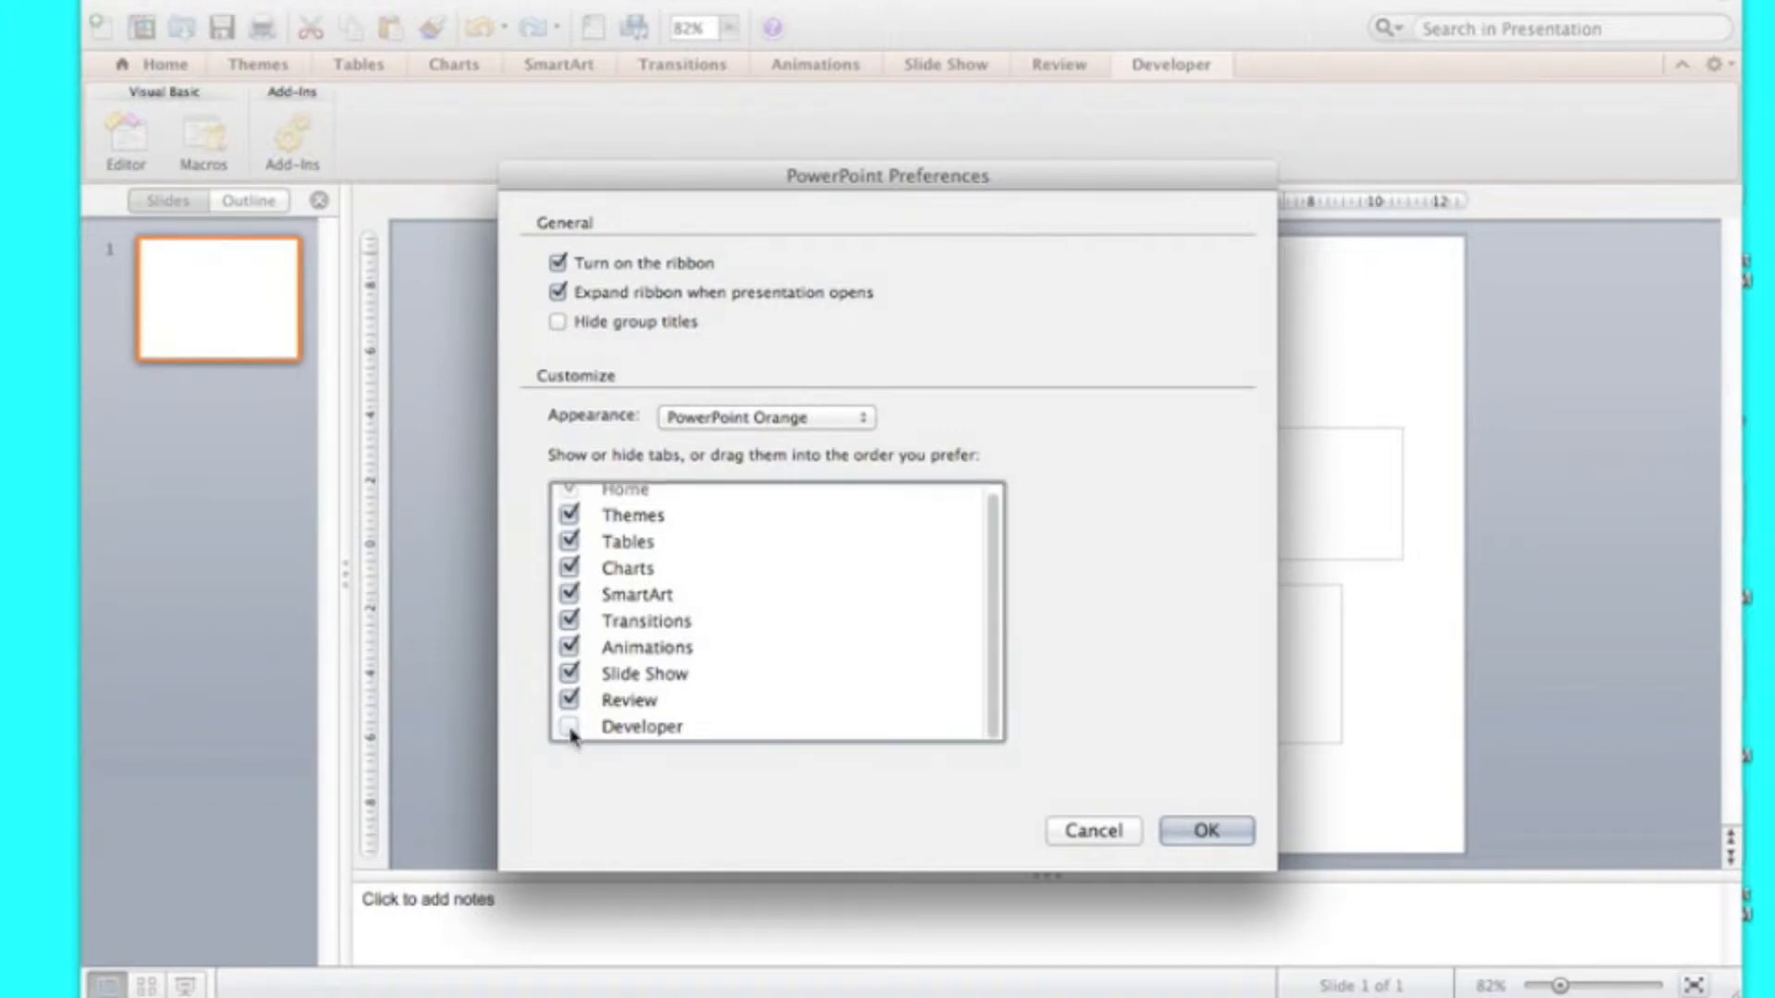
left_click(569, 726)
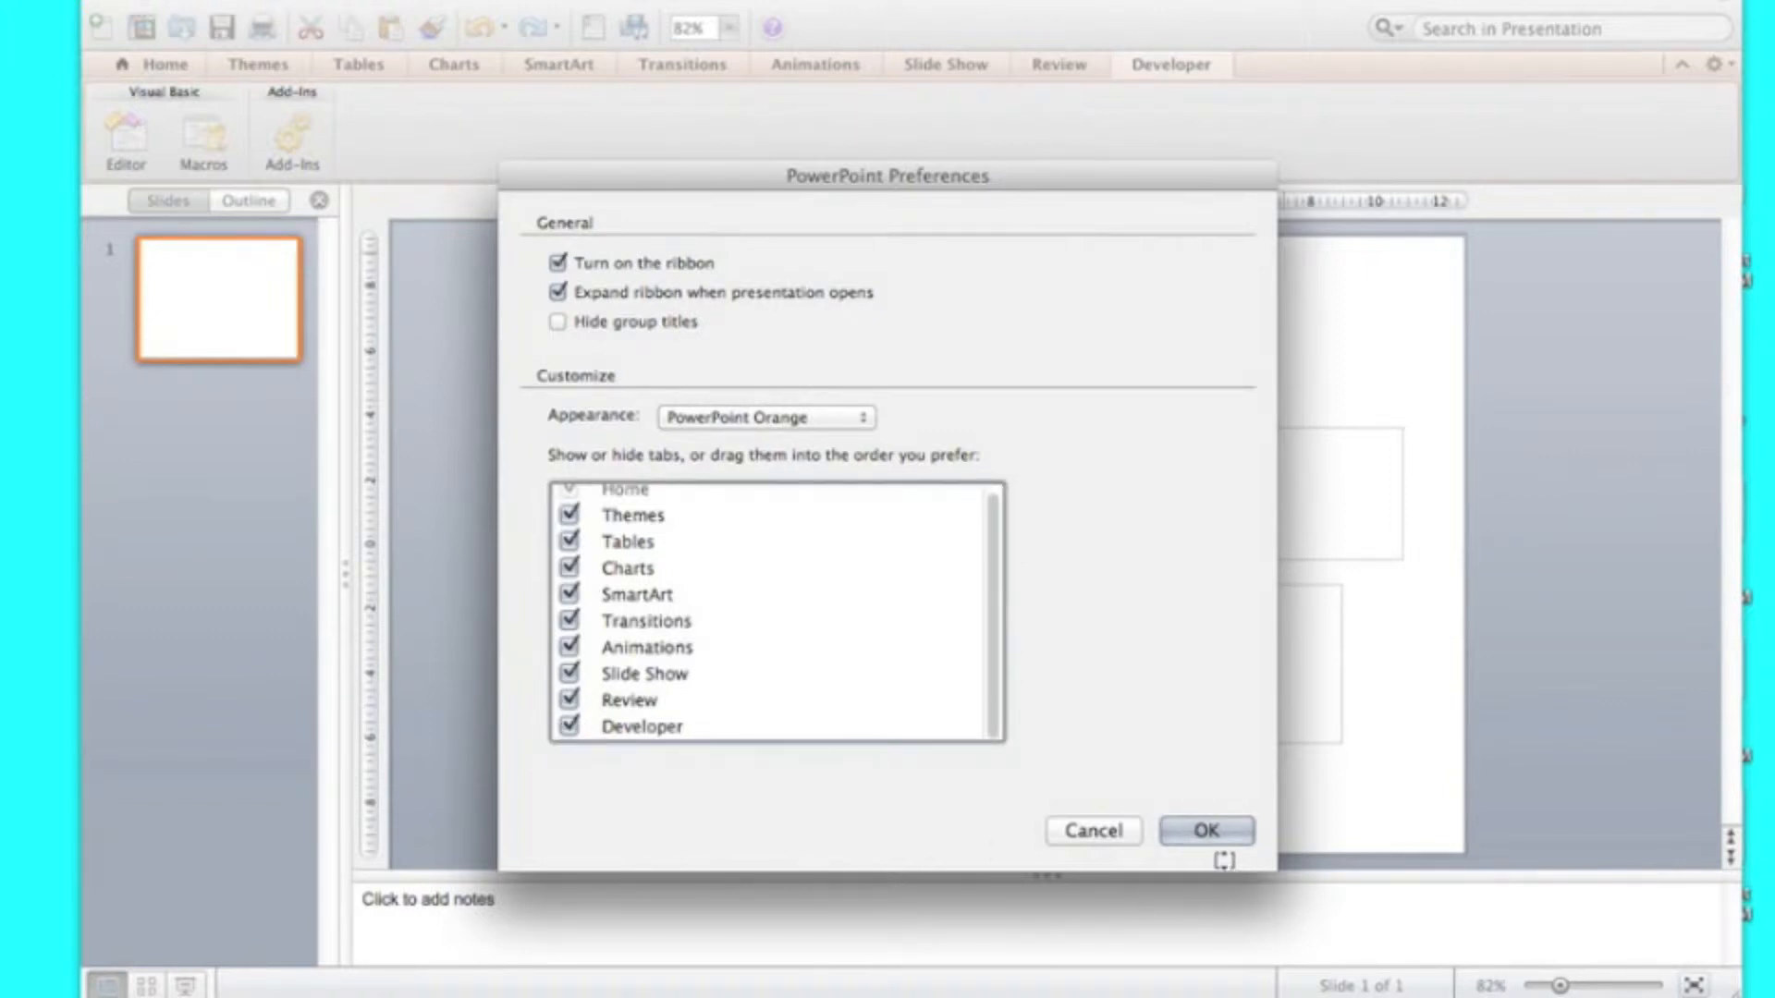
left_click(1206, 830)
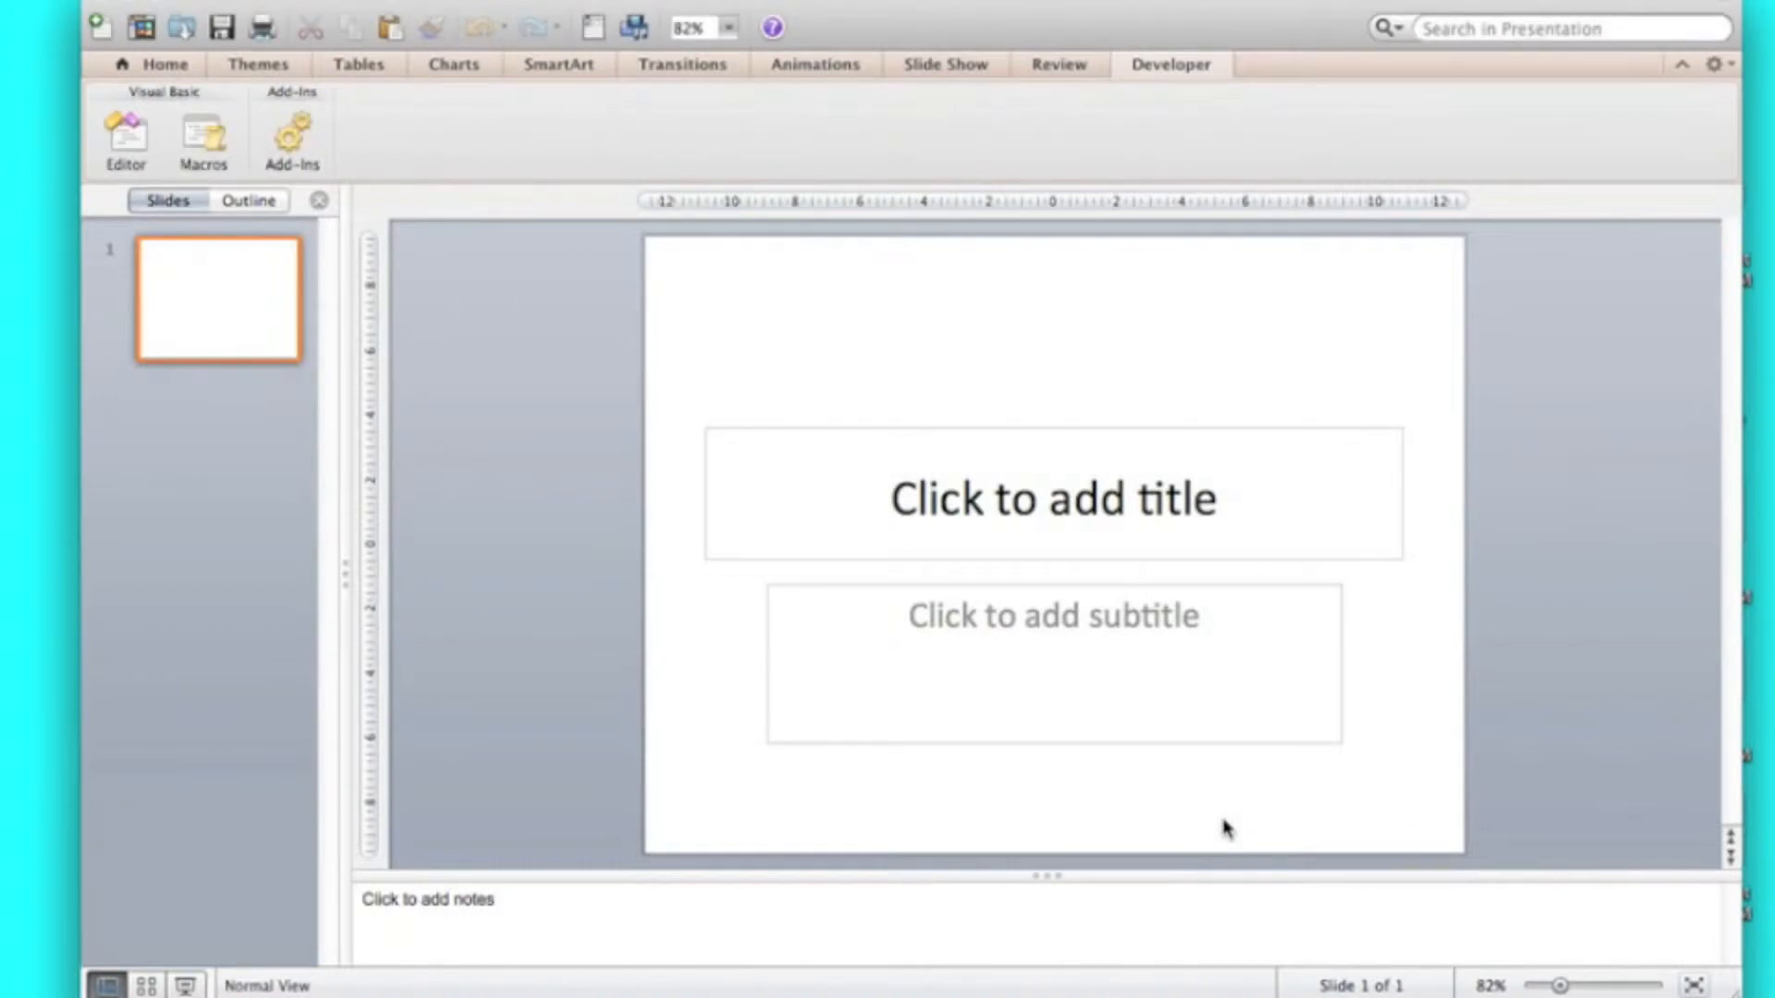
mouse_move(528, 405)
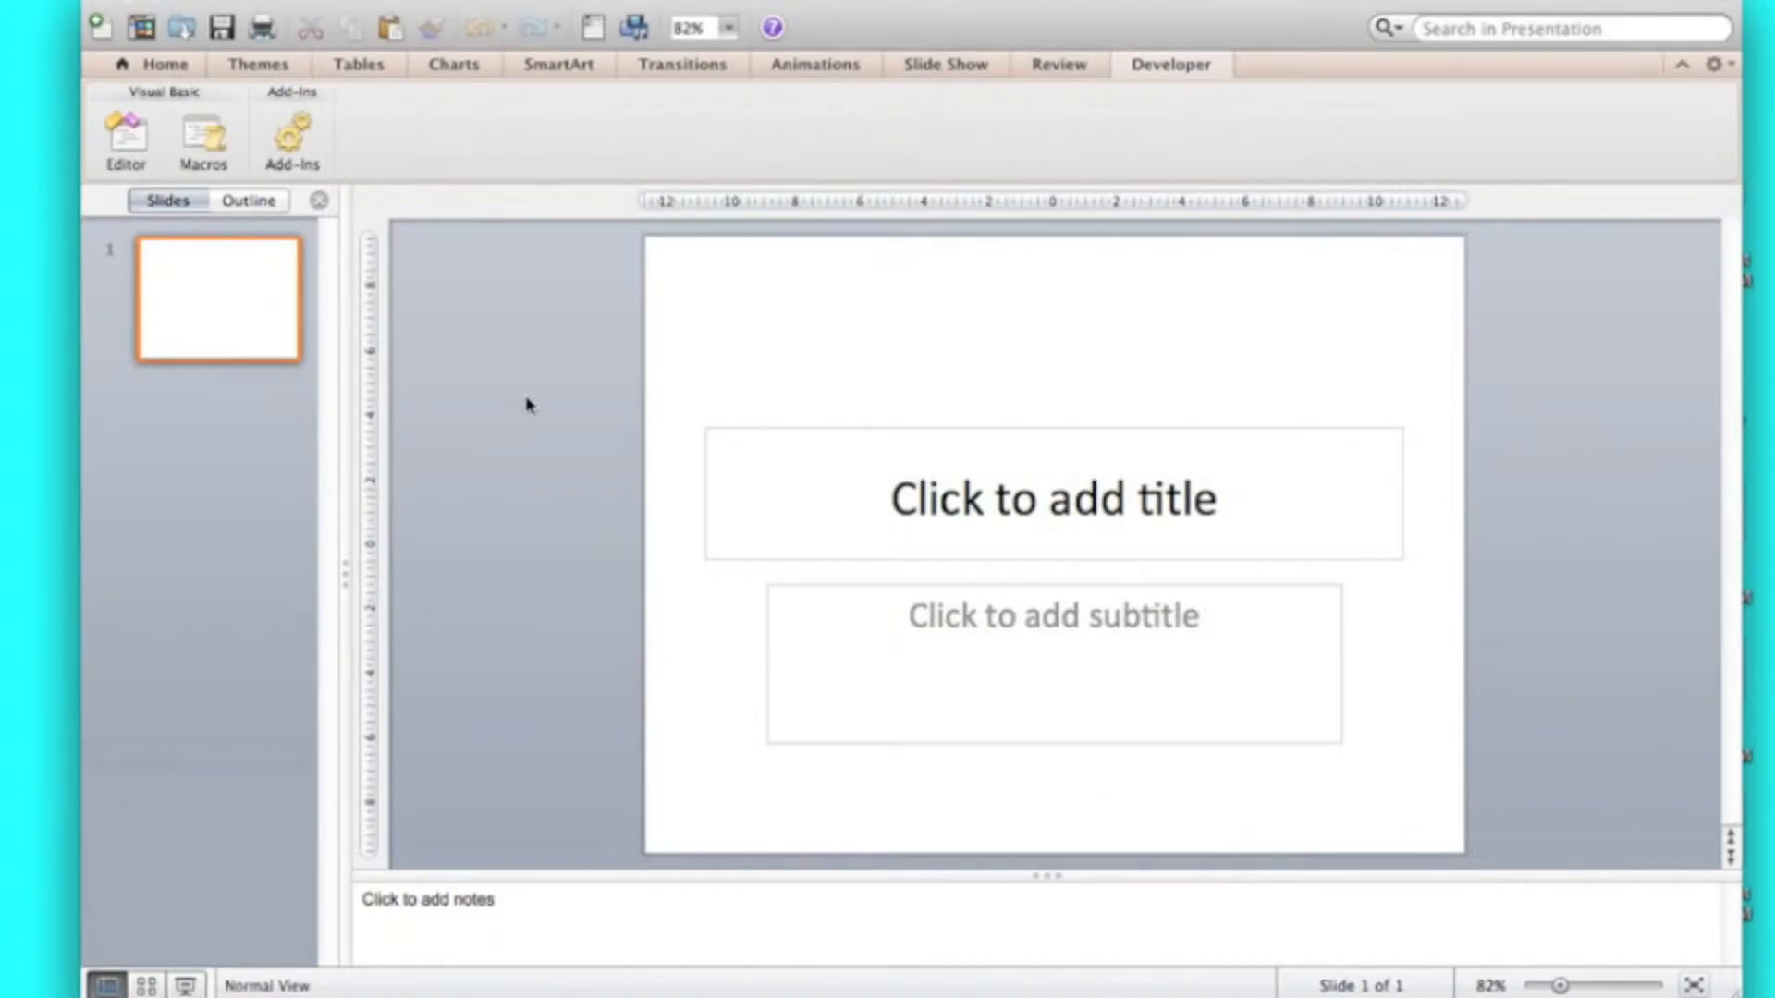
mouse_move(204, 136)
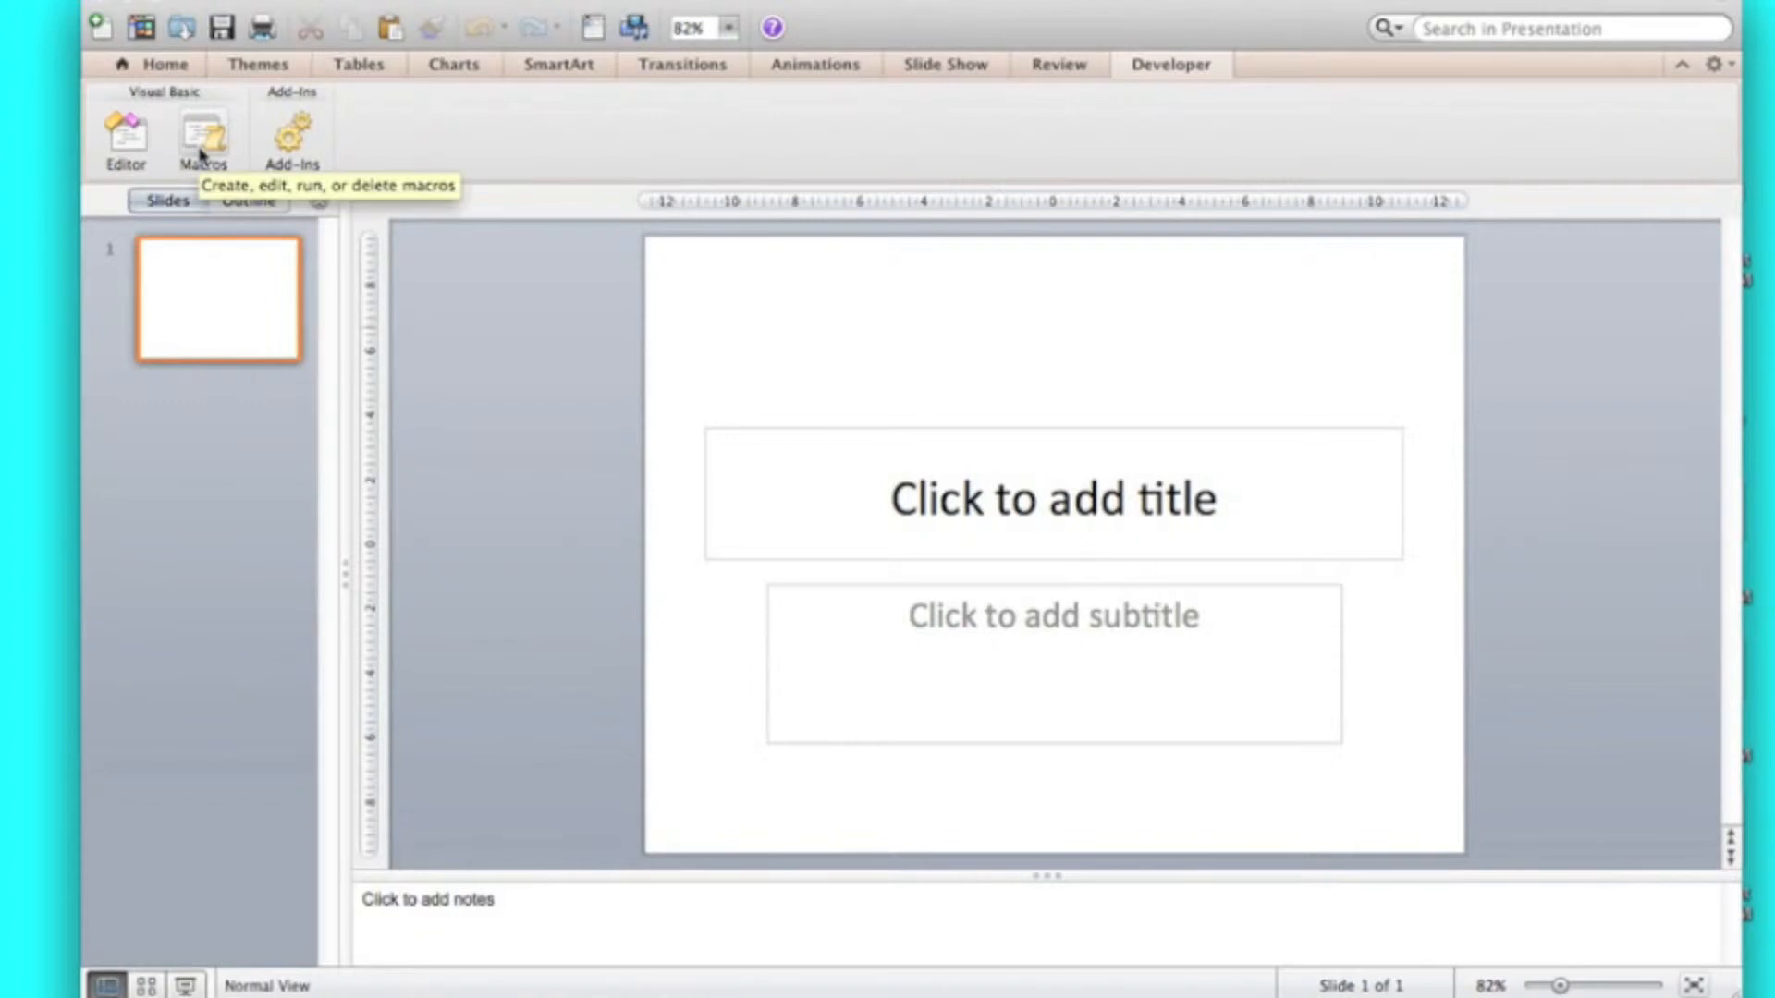
Step: Browse the list of available add-ins, then close it
left_click(291, 135)
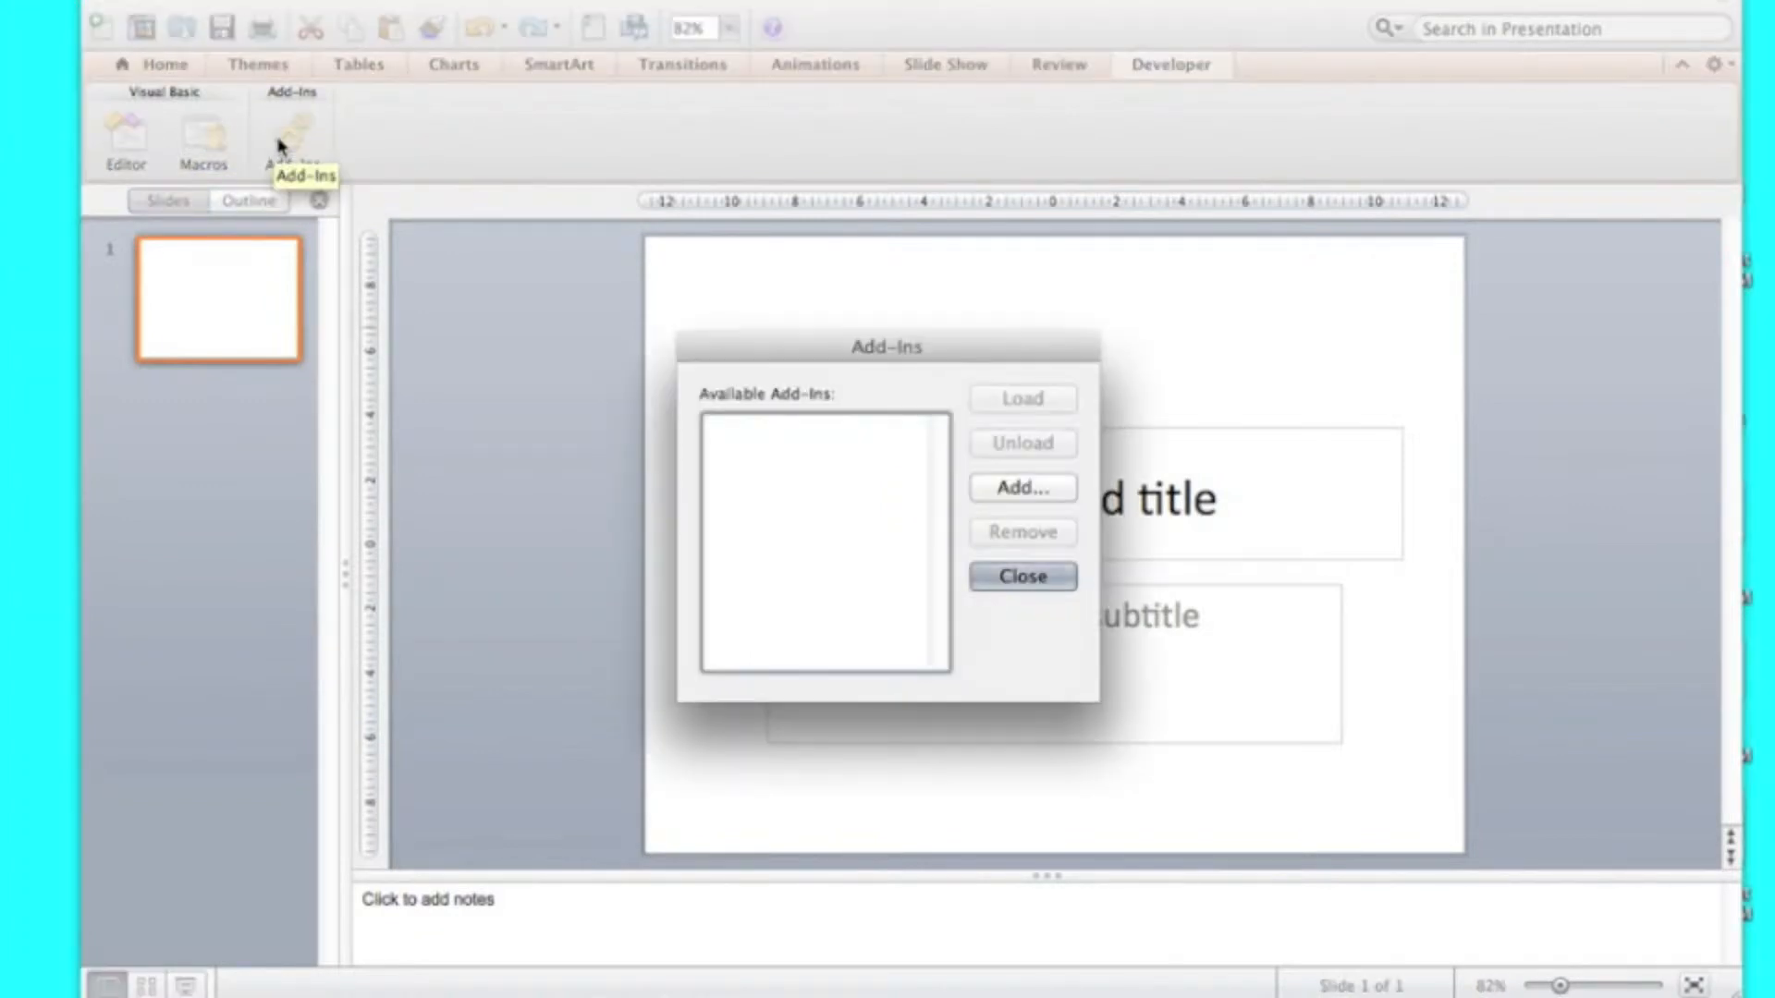
mouse_move(797, 444)
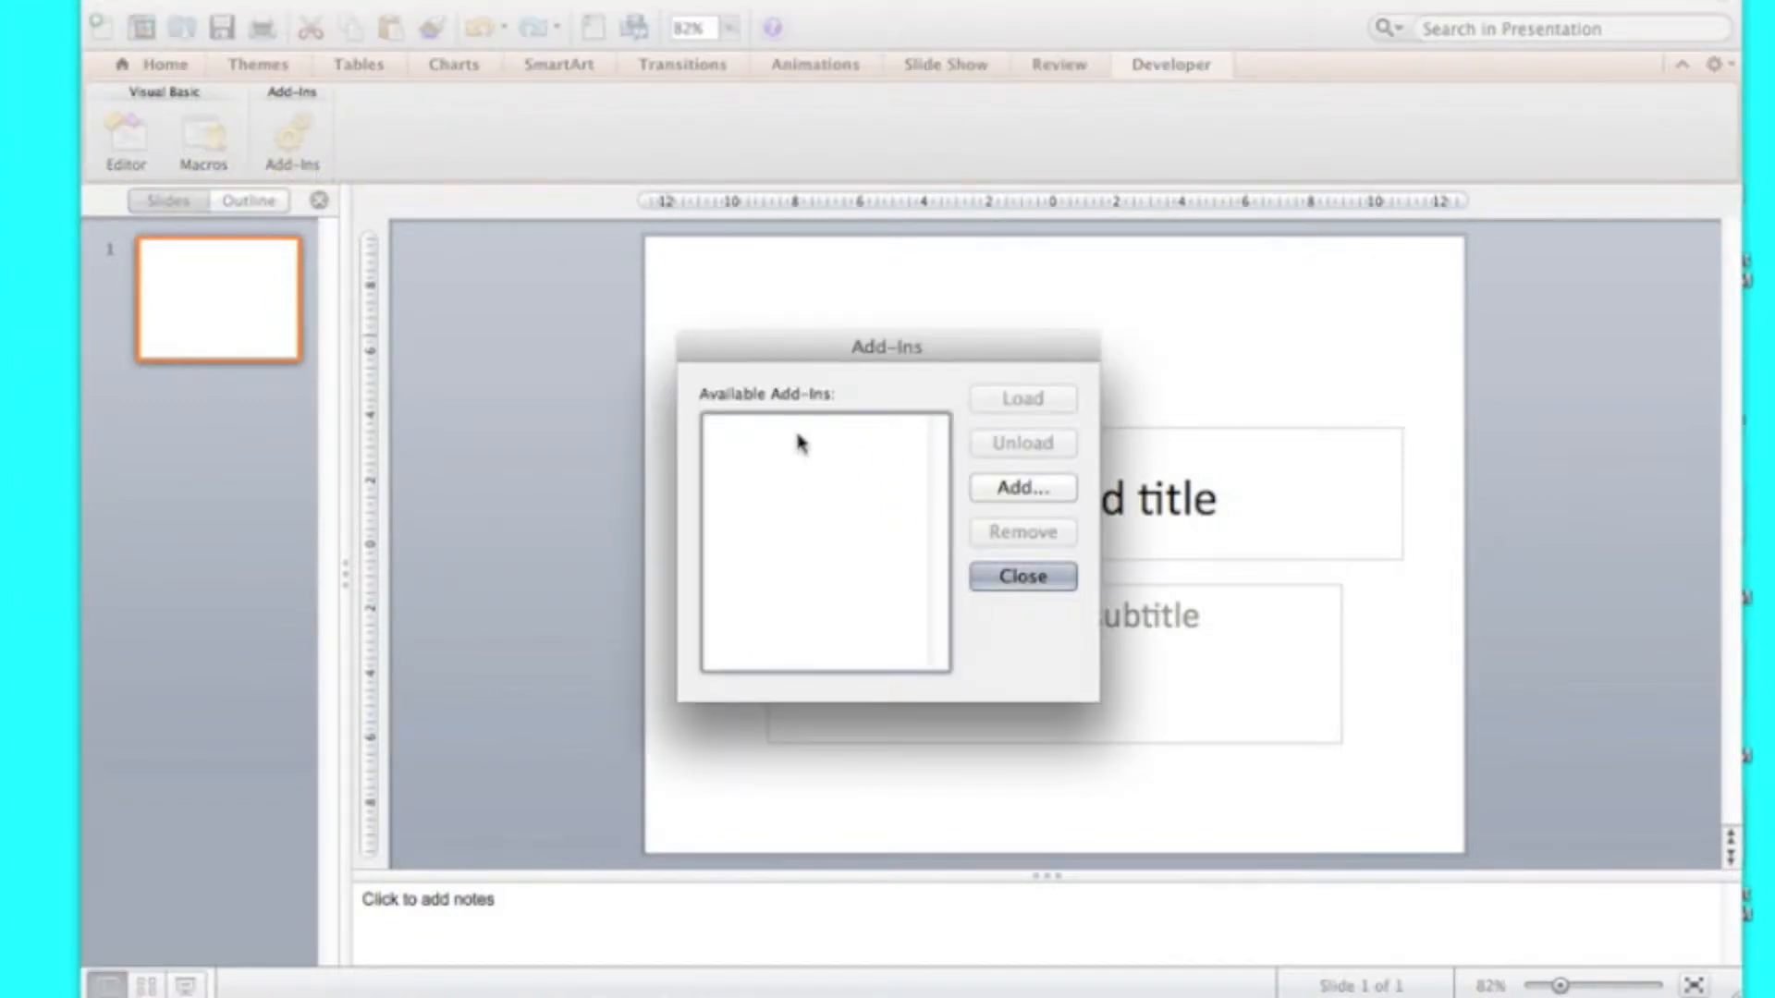
mouse_move(453, 327)
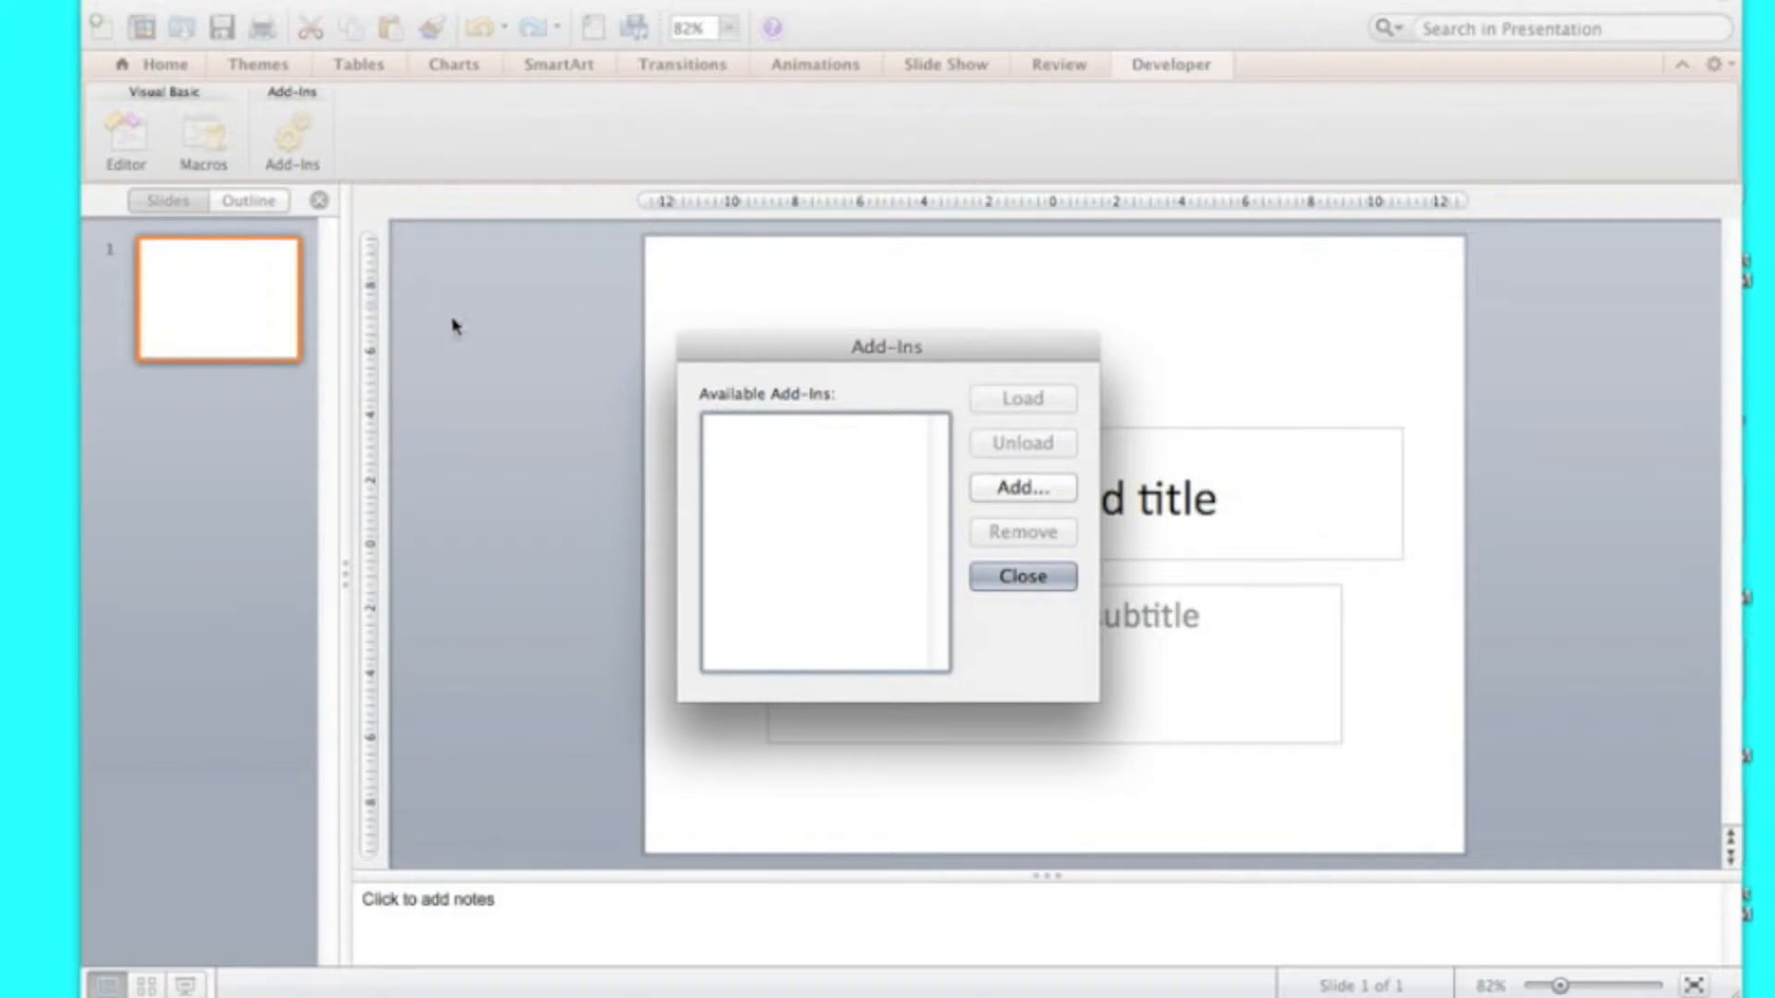
left_click(1019, 487)
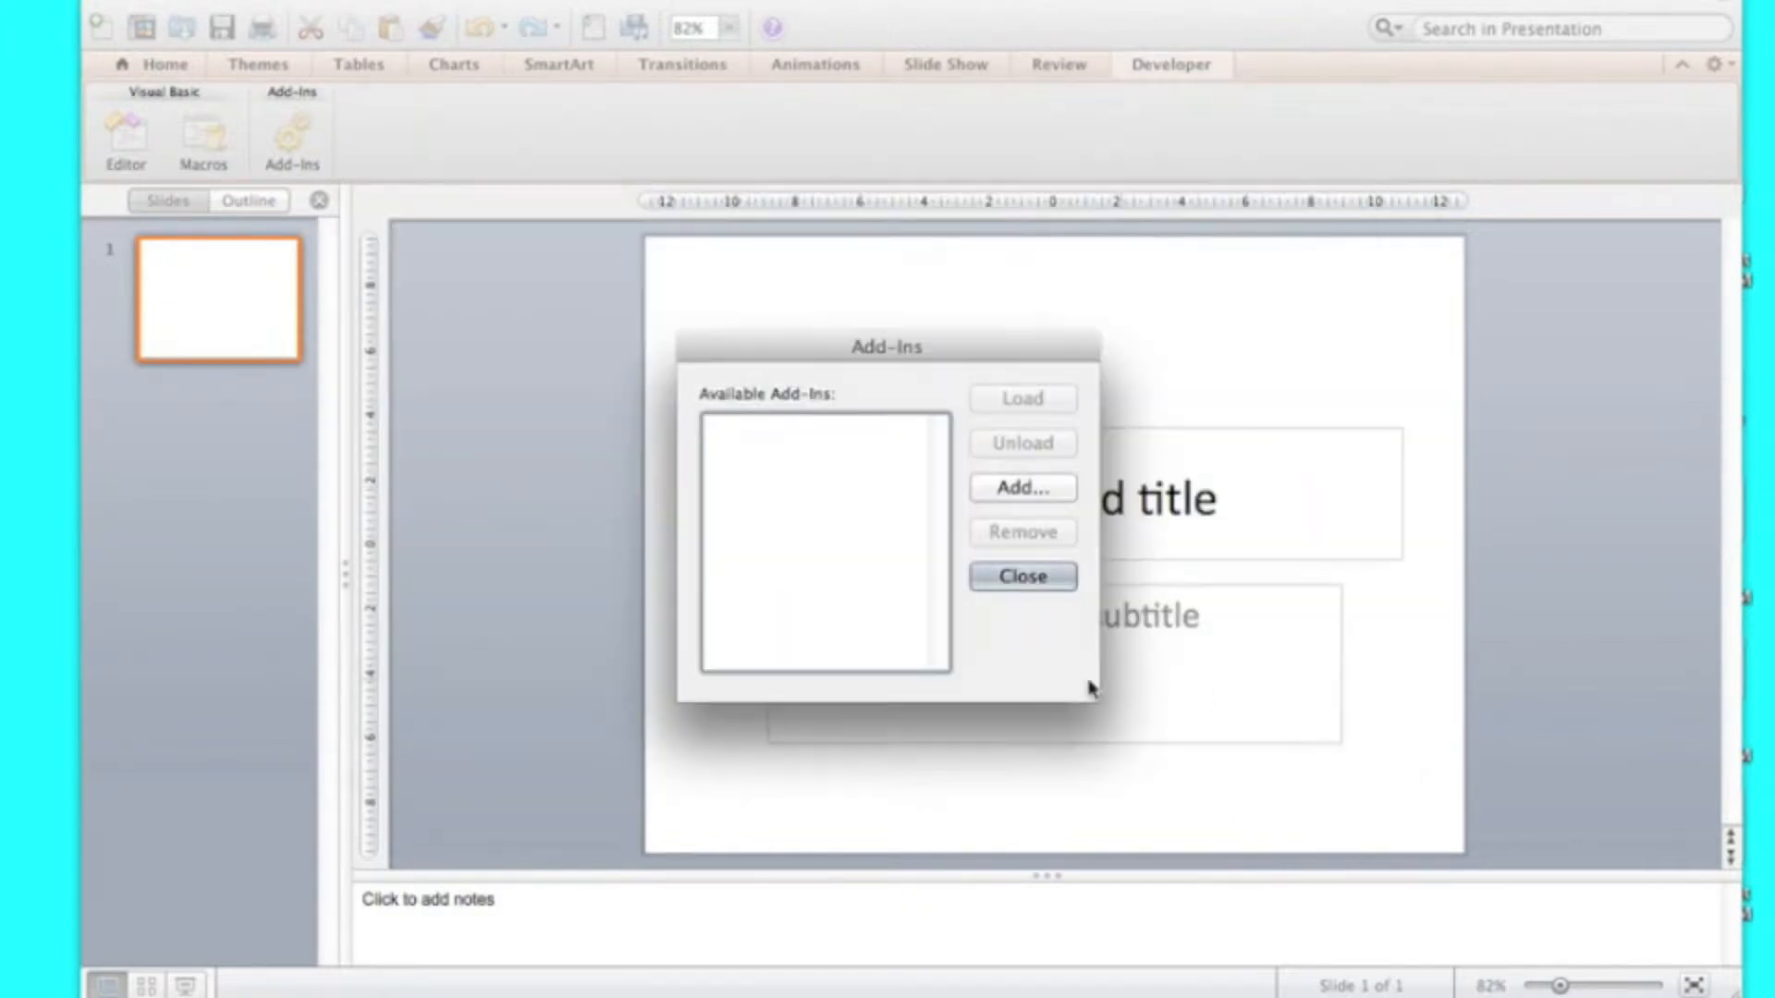
left_click(1019, 576)
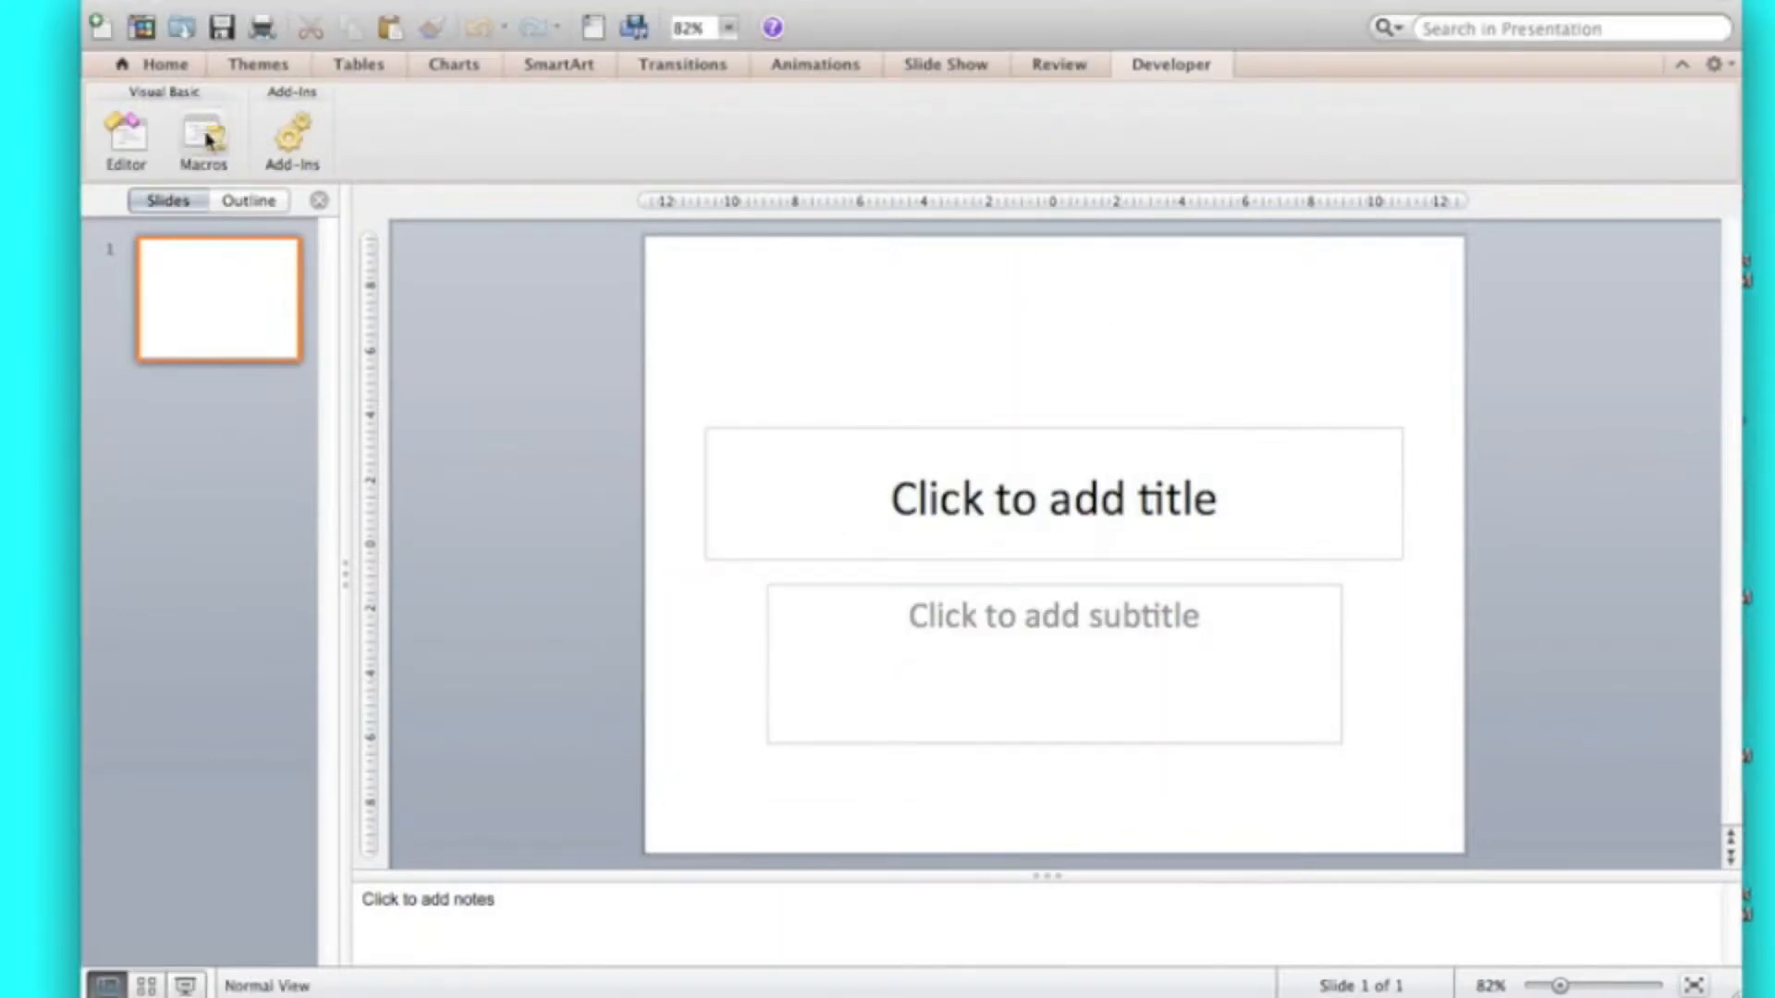
Step: Create a new macro named 'Error' from the Macros dialog
left_click(203, 136)
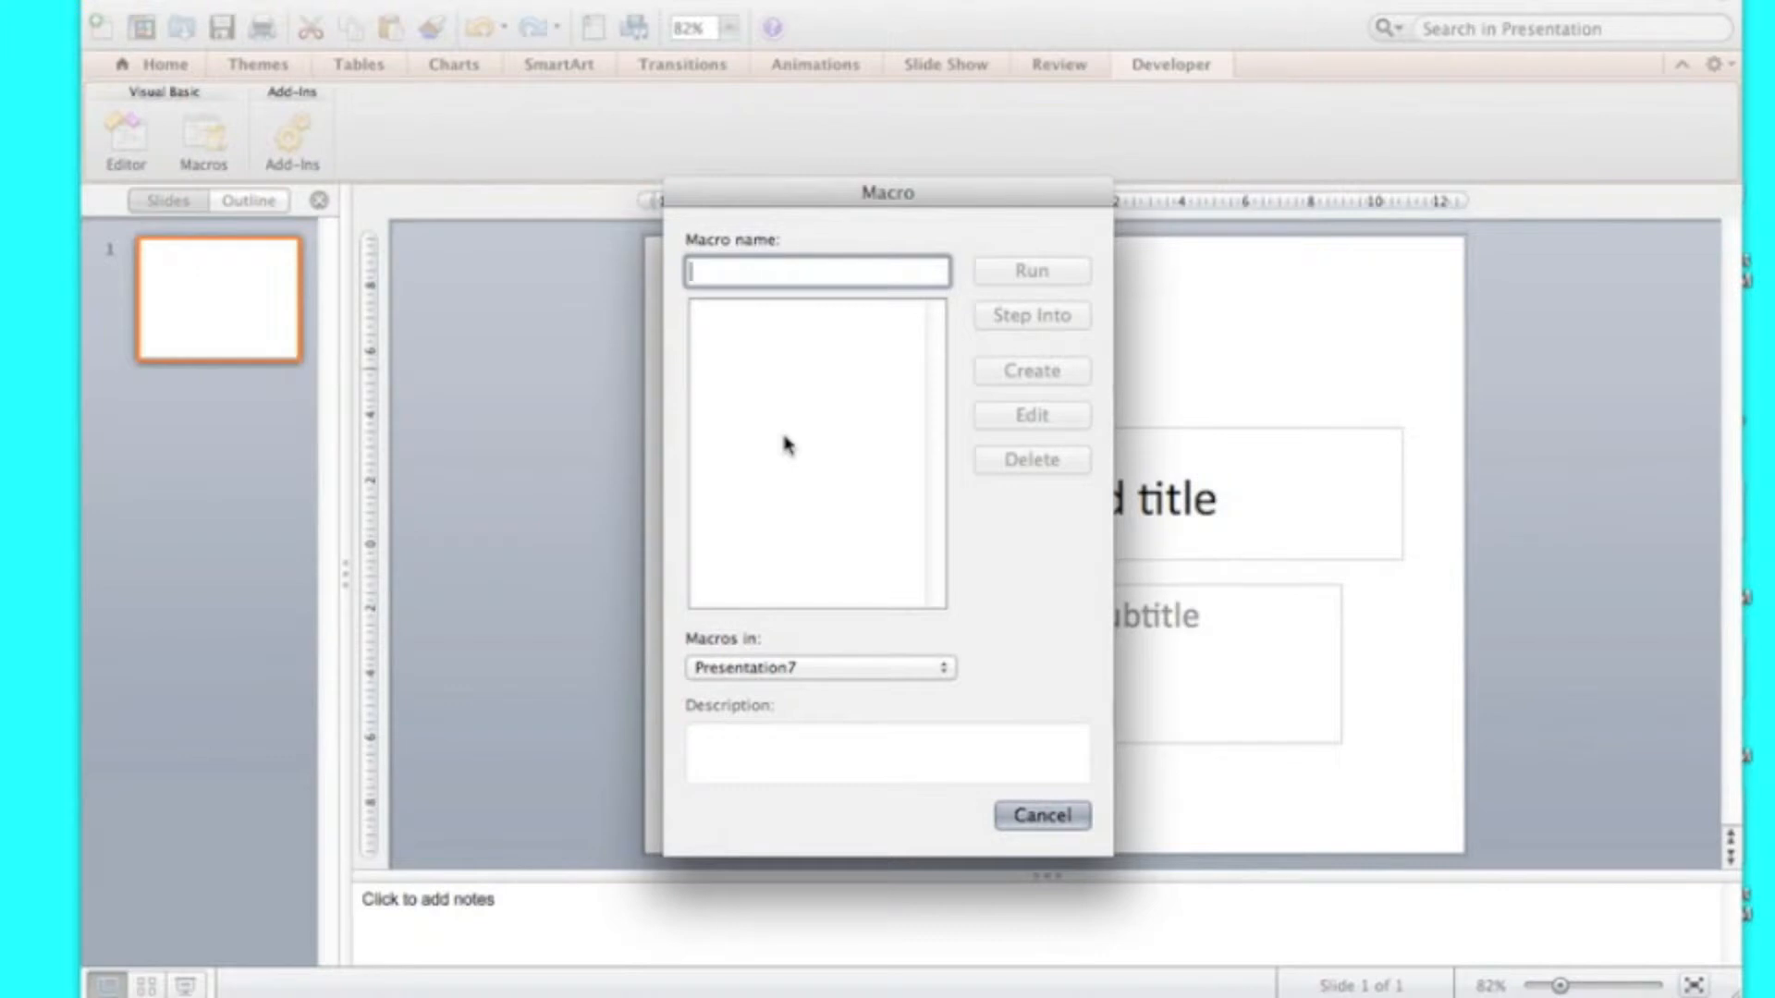
type("Error")
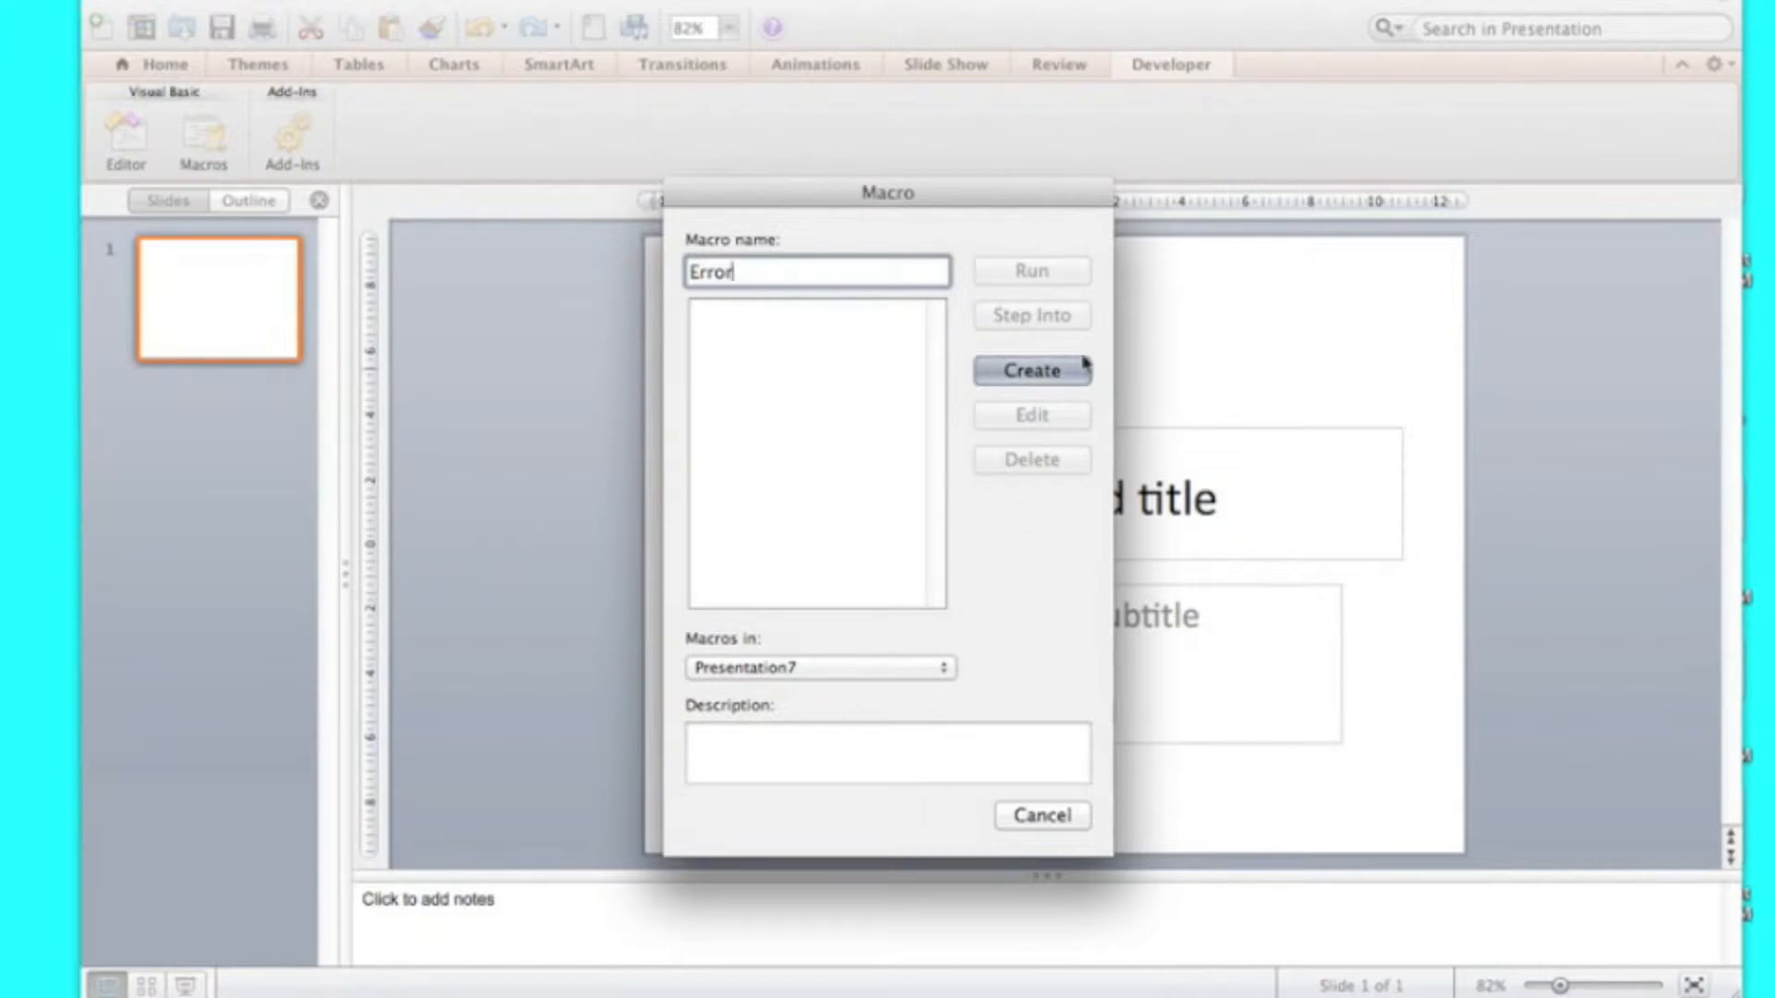
left_click(1028, 370)
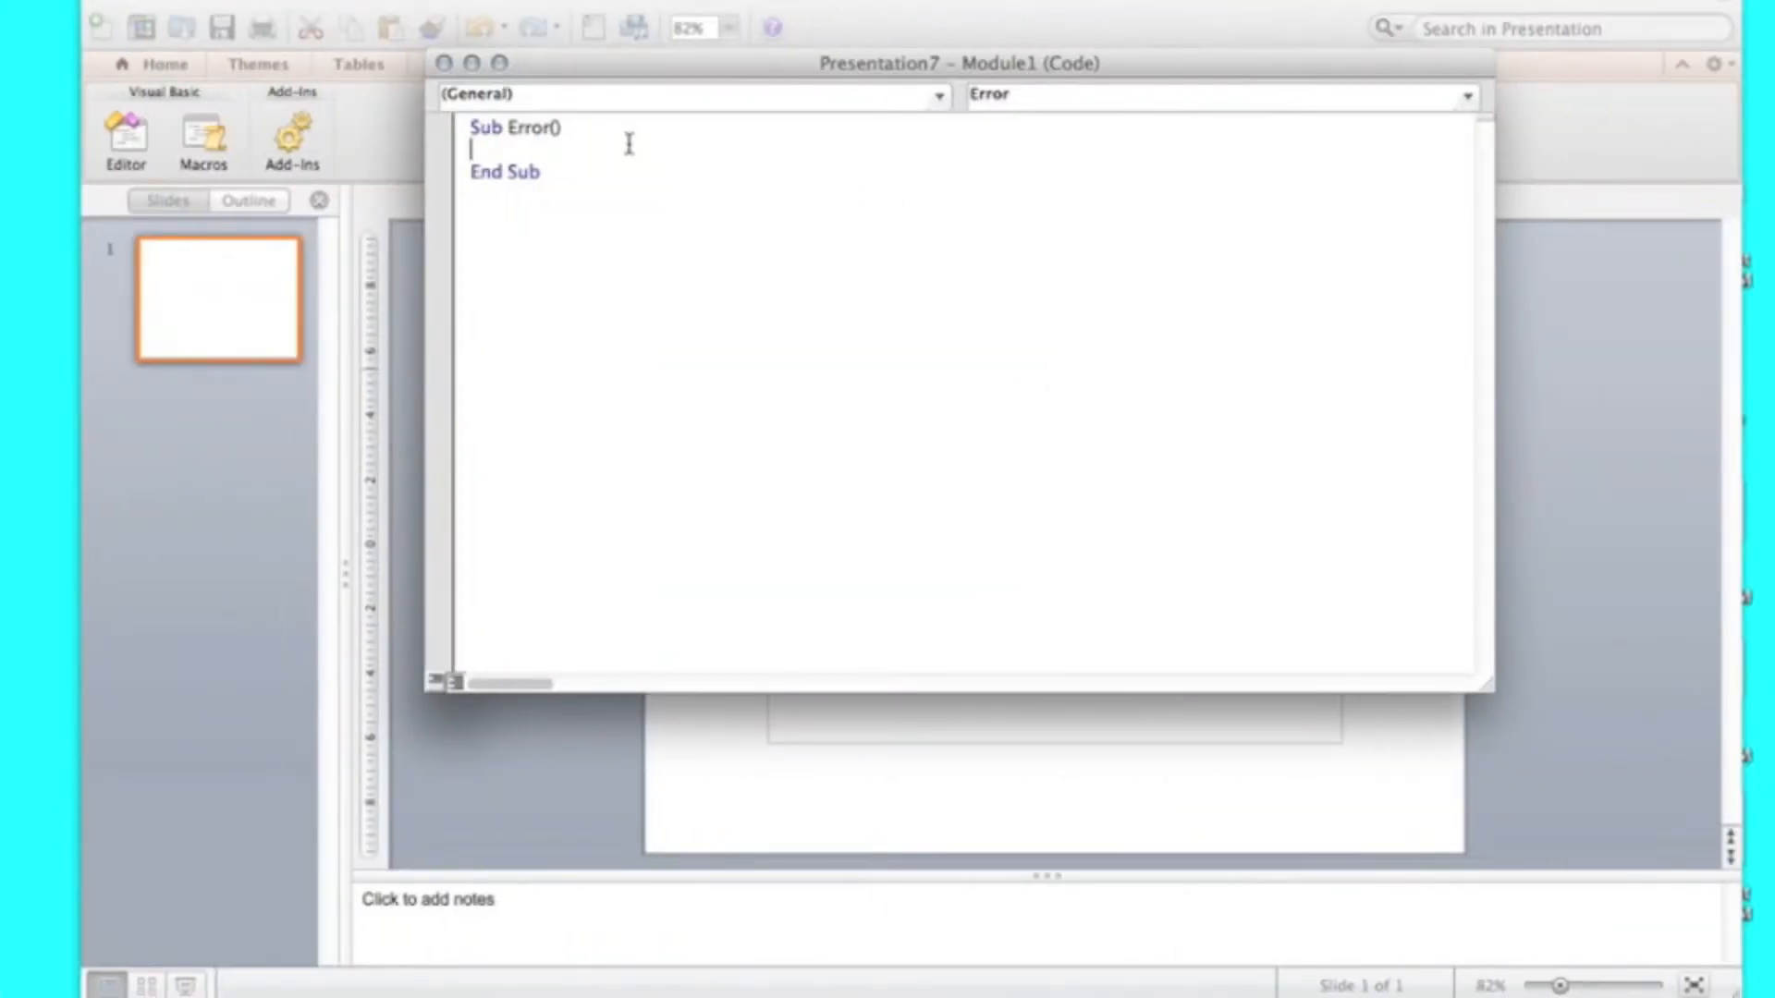
Step: Write MsgBox "Whatever you want" inside Sub Error()
type("MsgB")
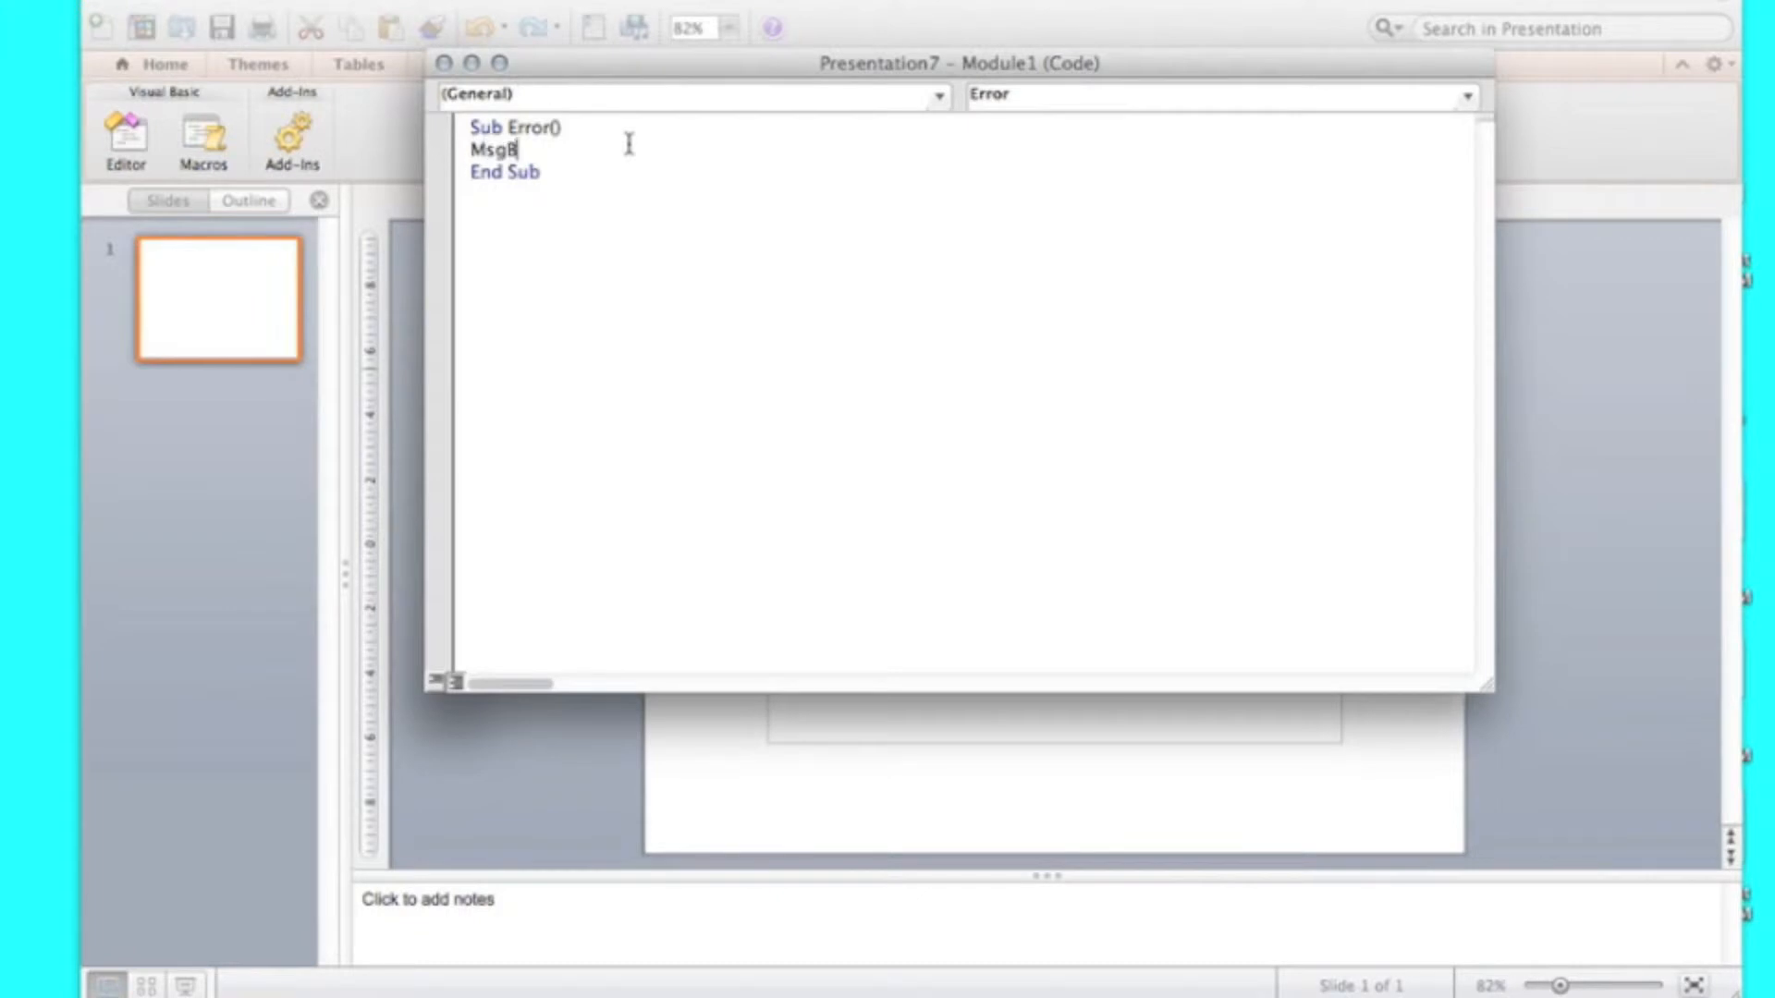
type("ox")
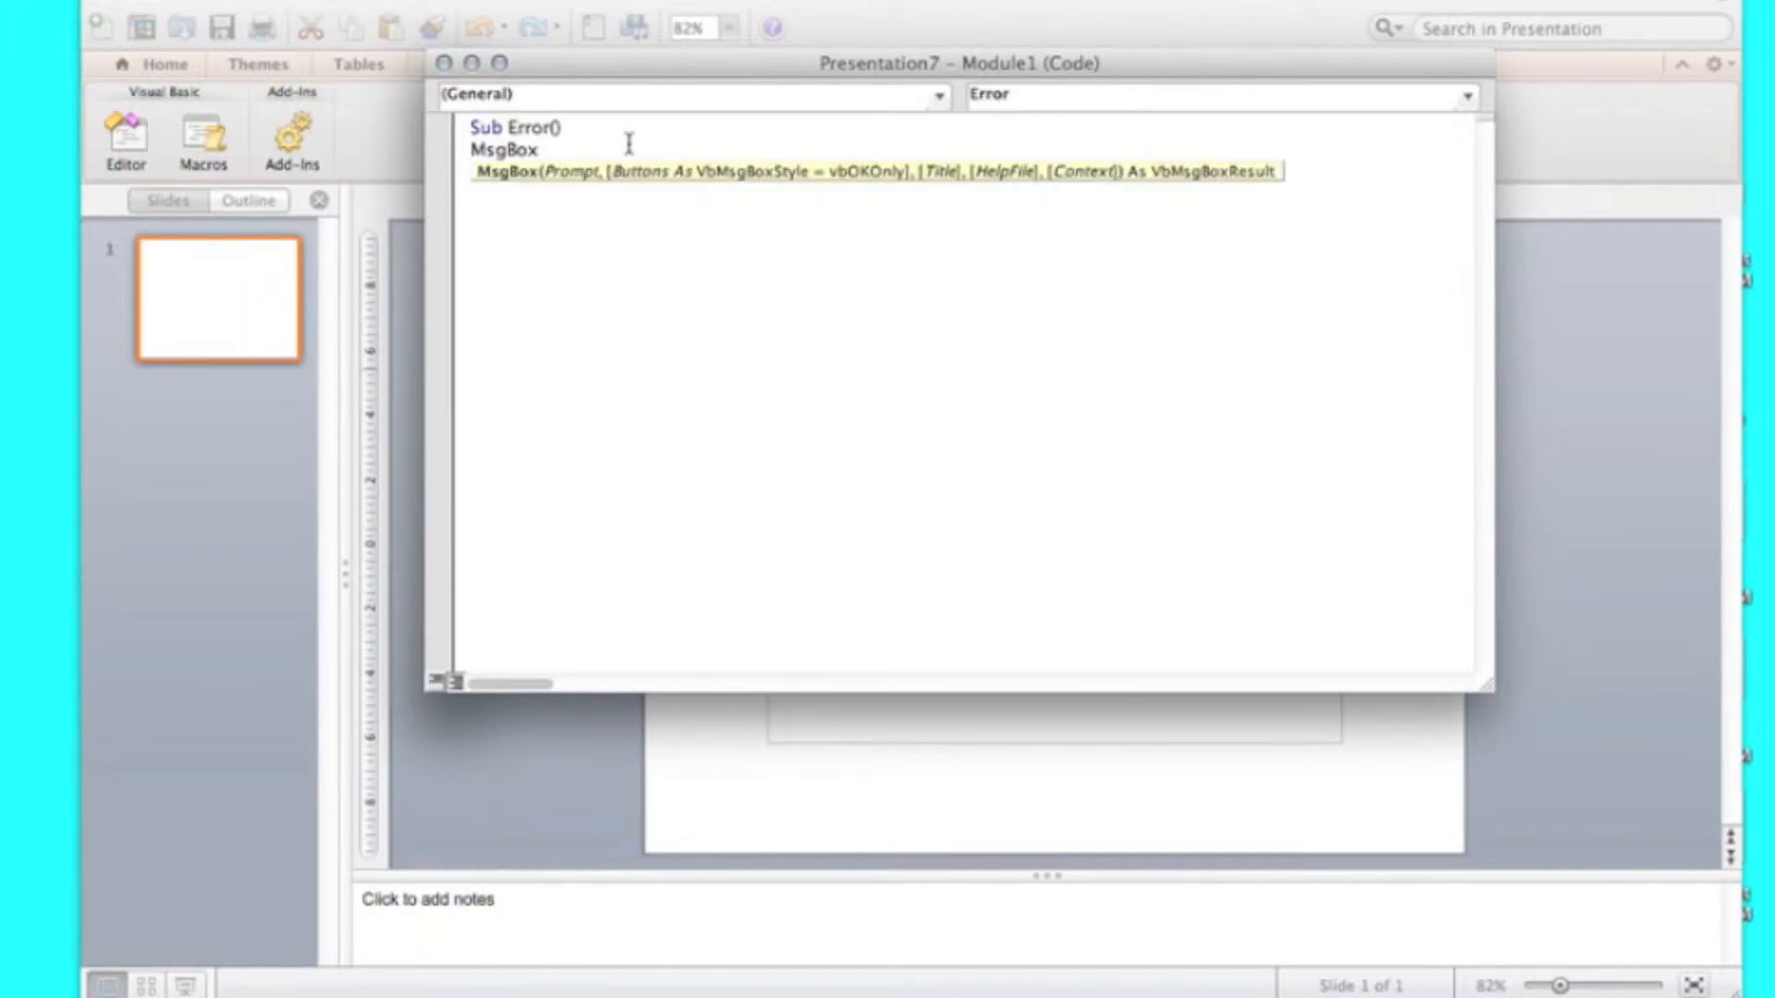
type("\"Whatever you")
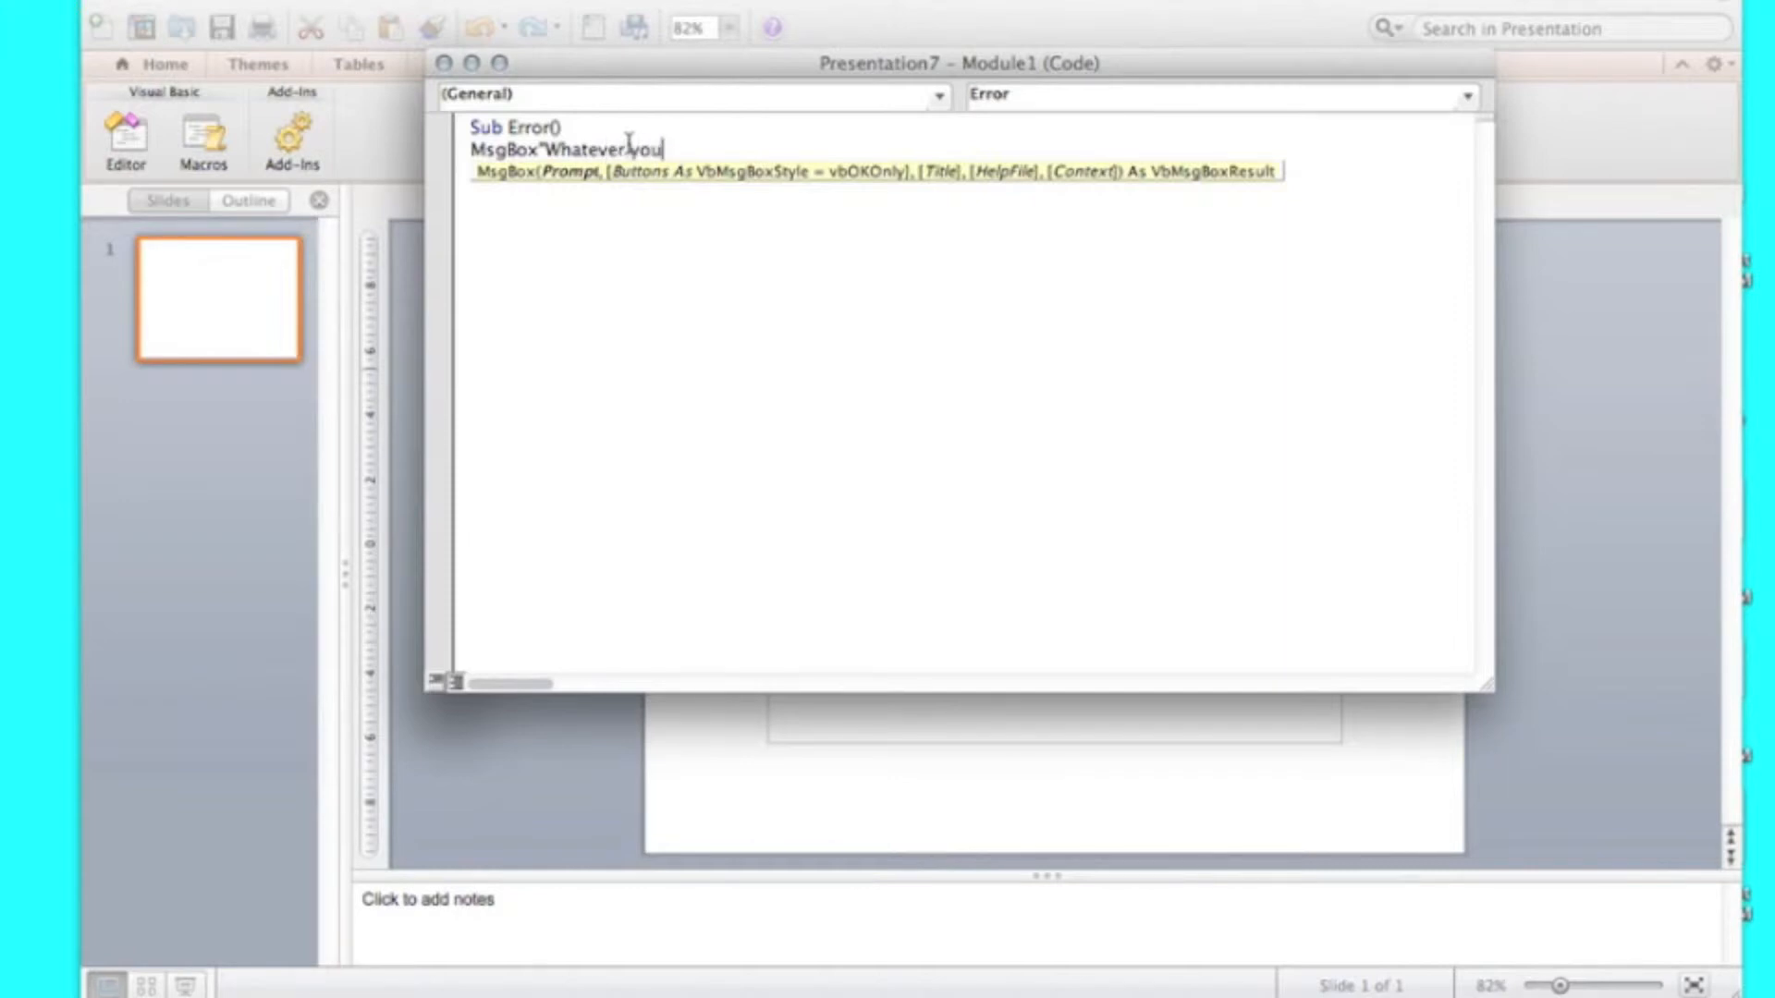
type("want")
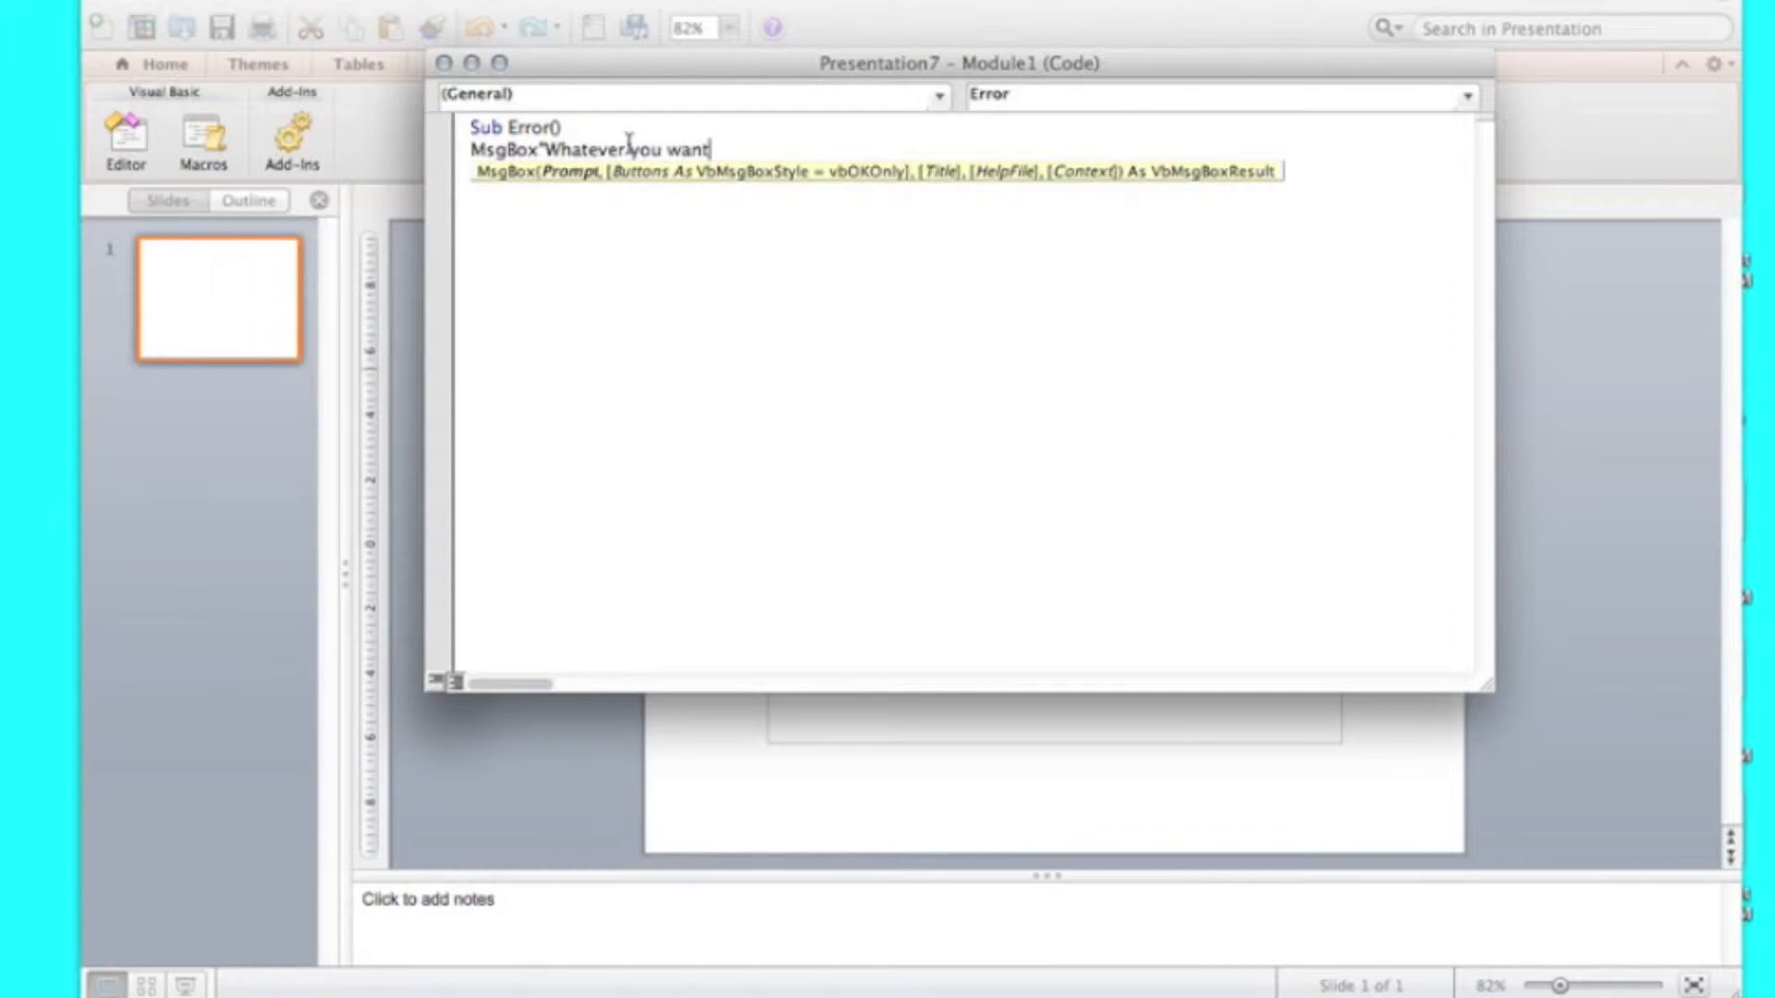
type("\"")
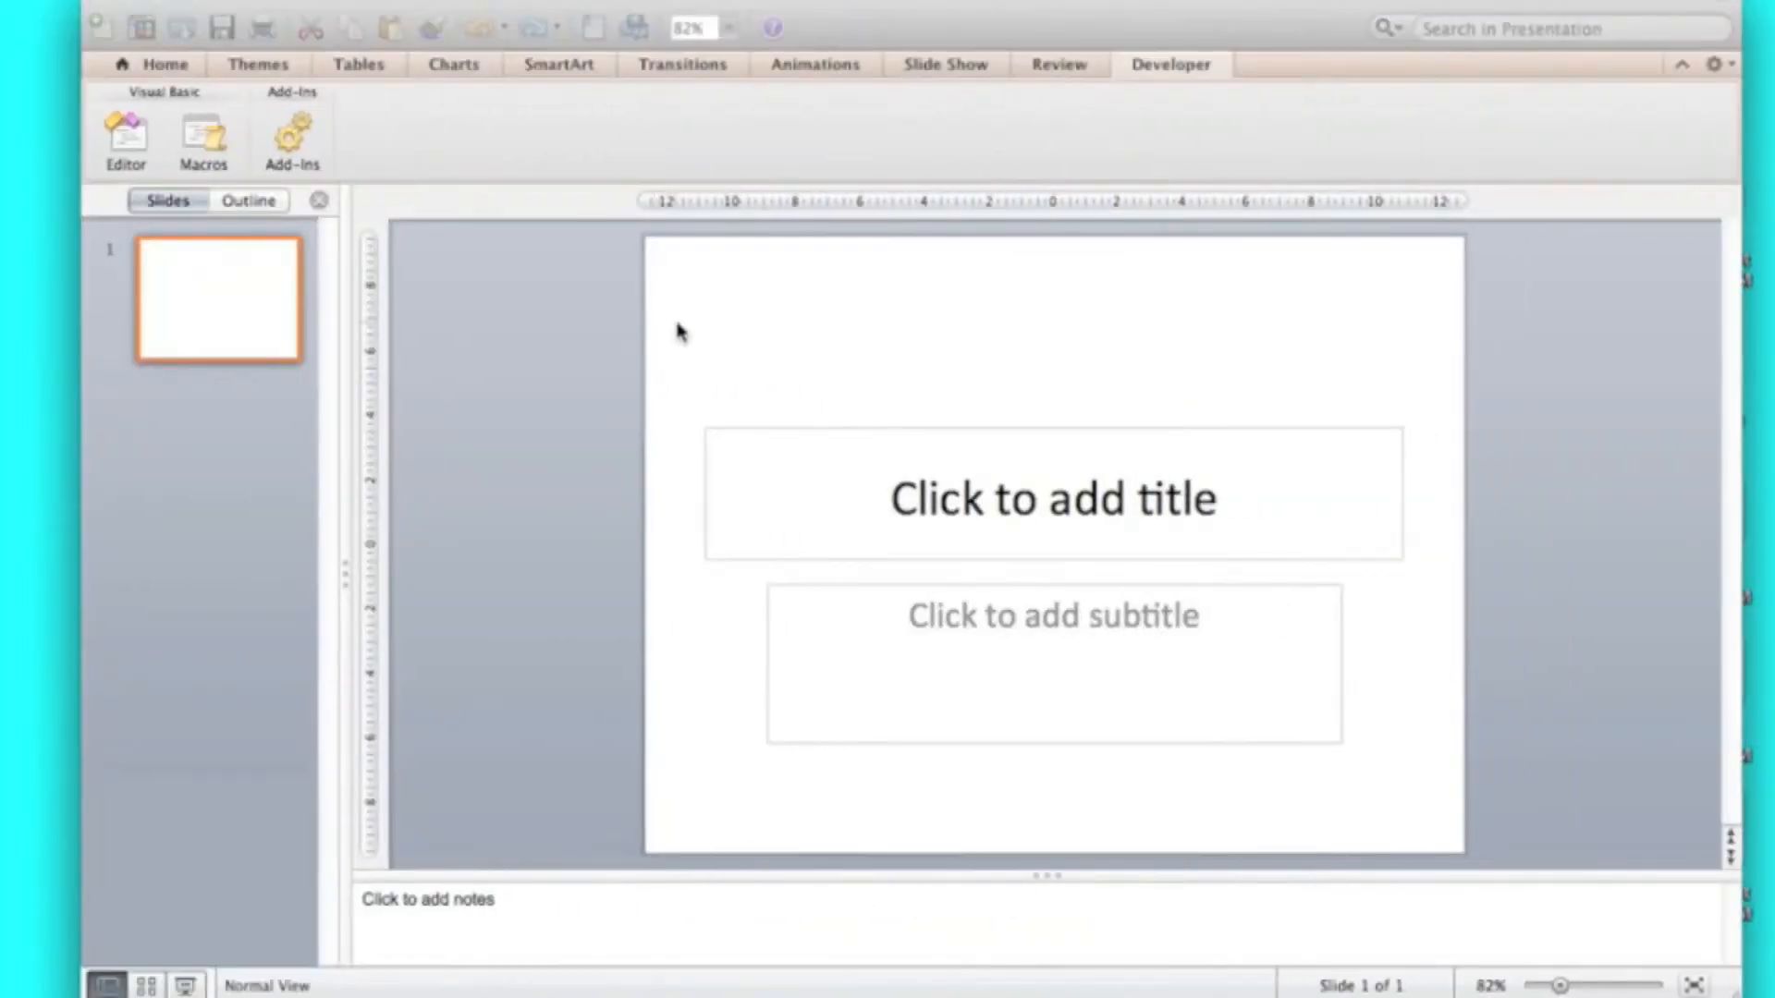
left_click(203, 141)
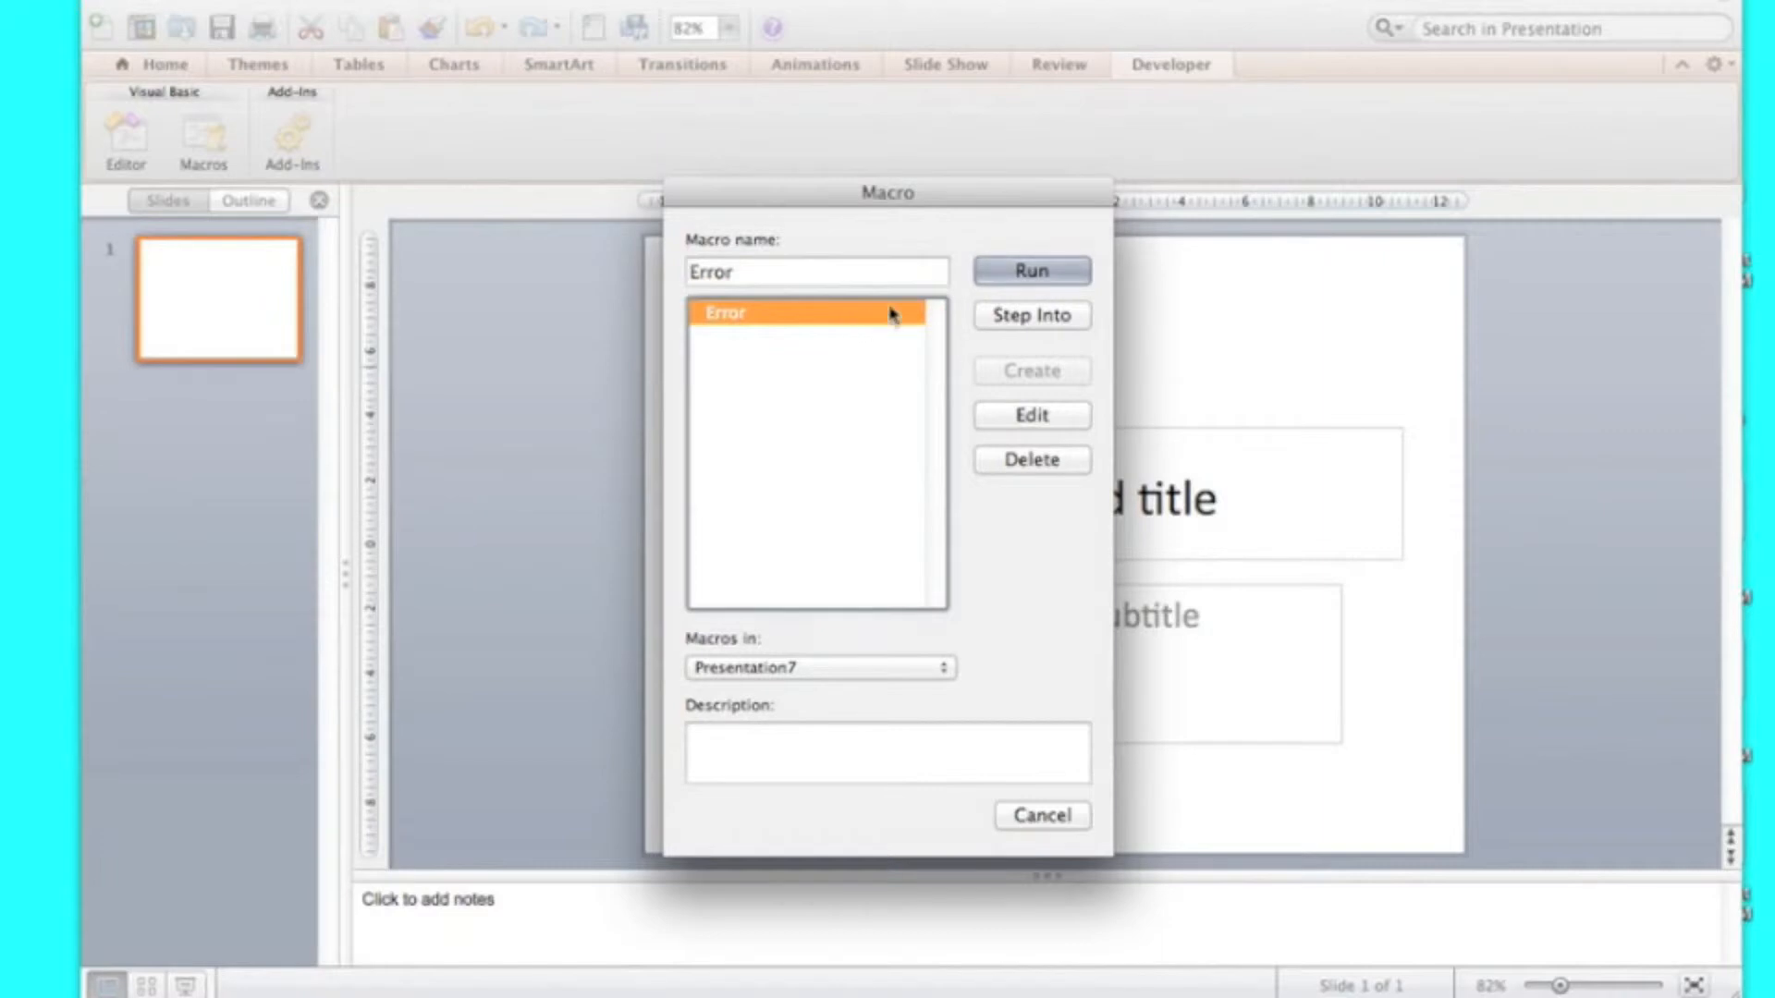
left_click(1028, 271)
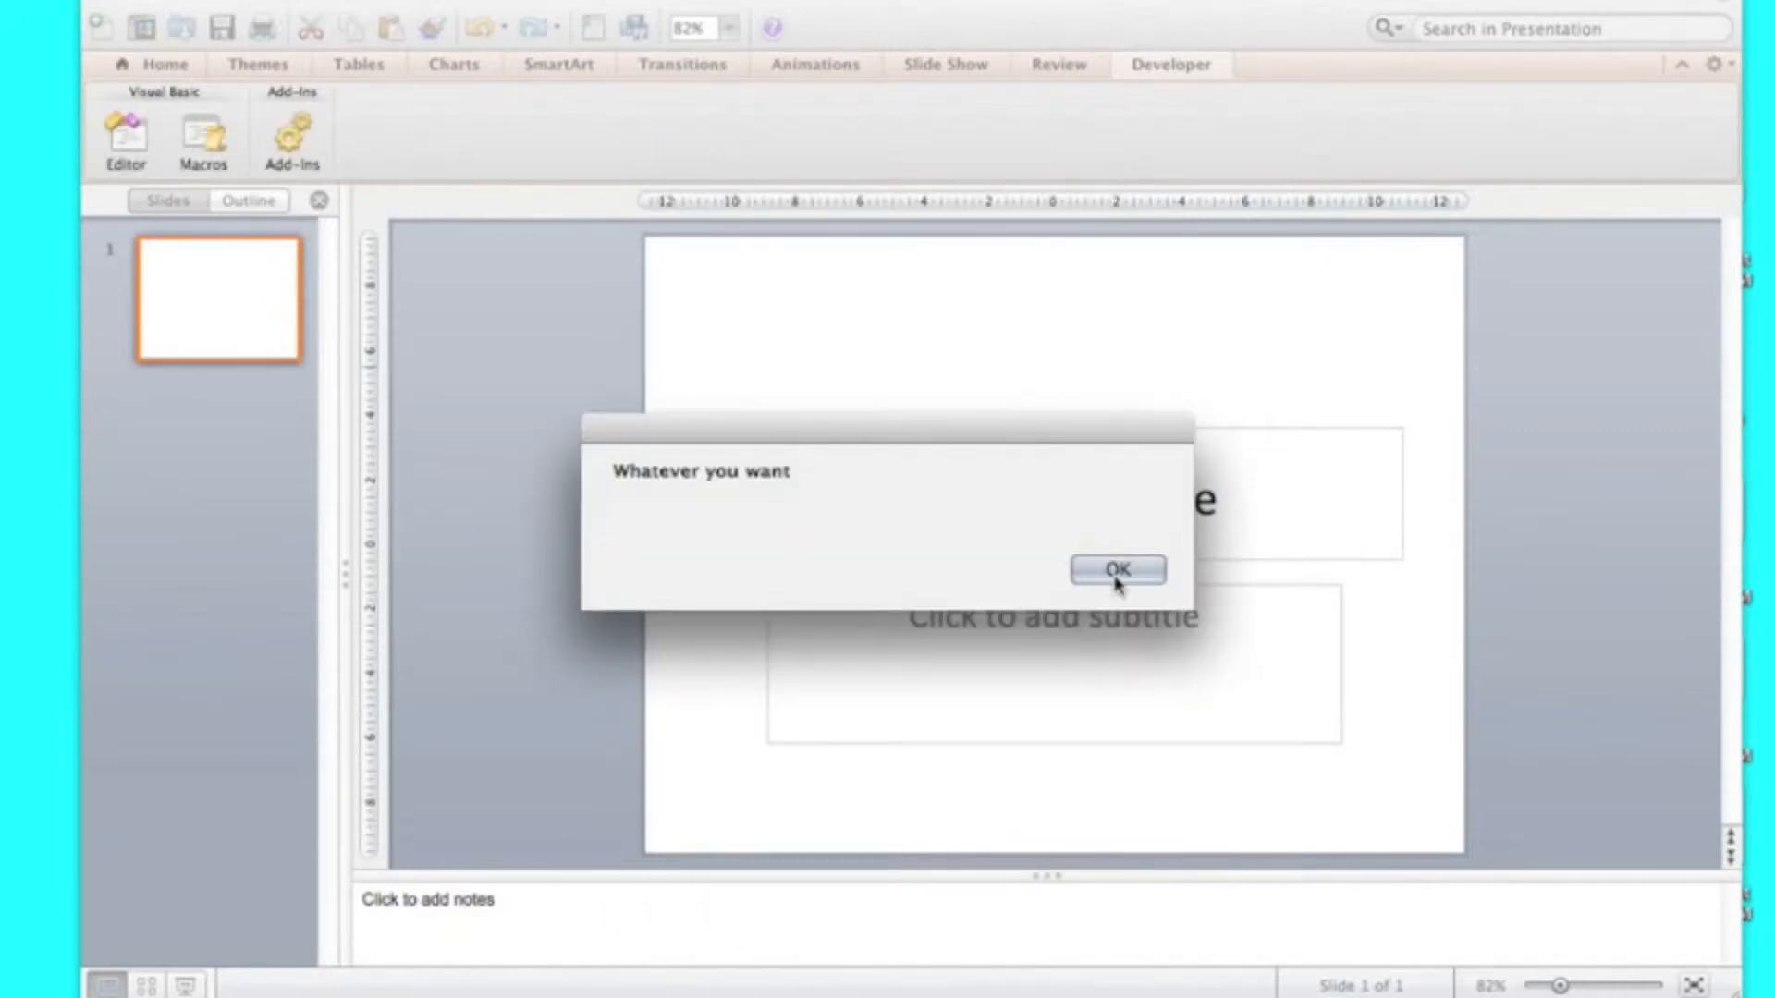
left_click(1116, 570)
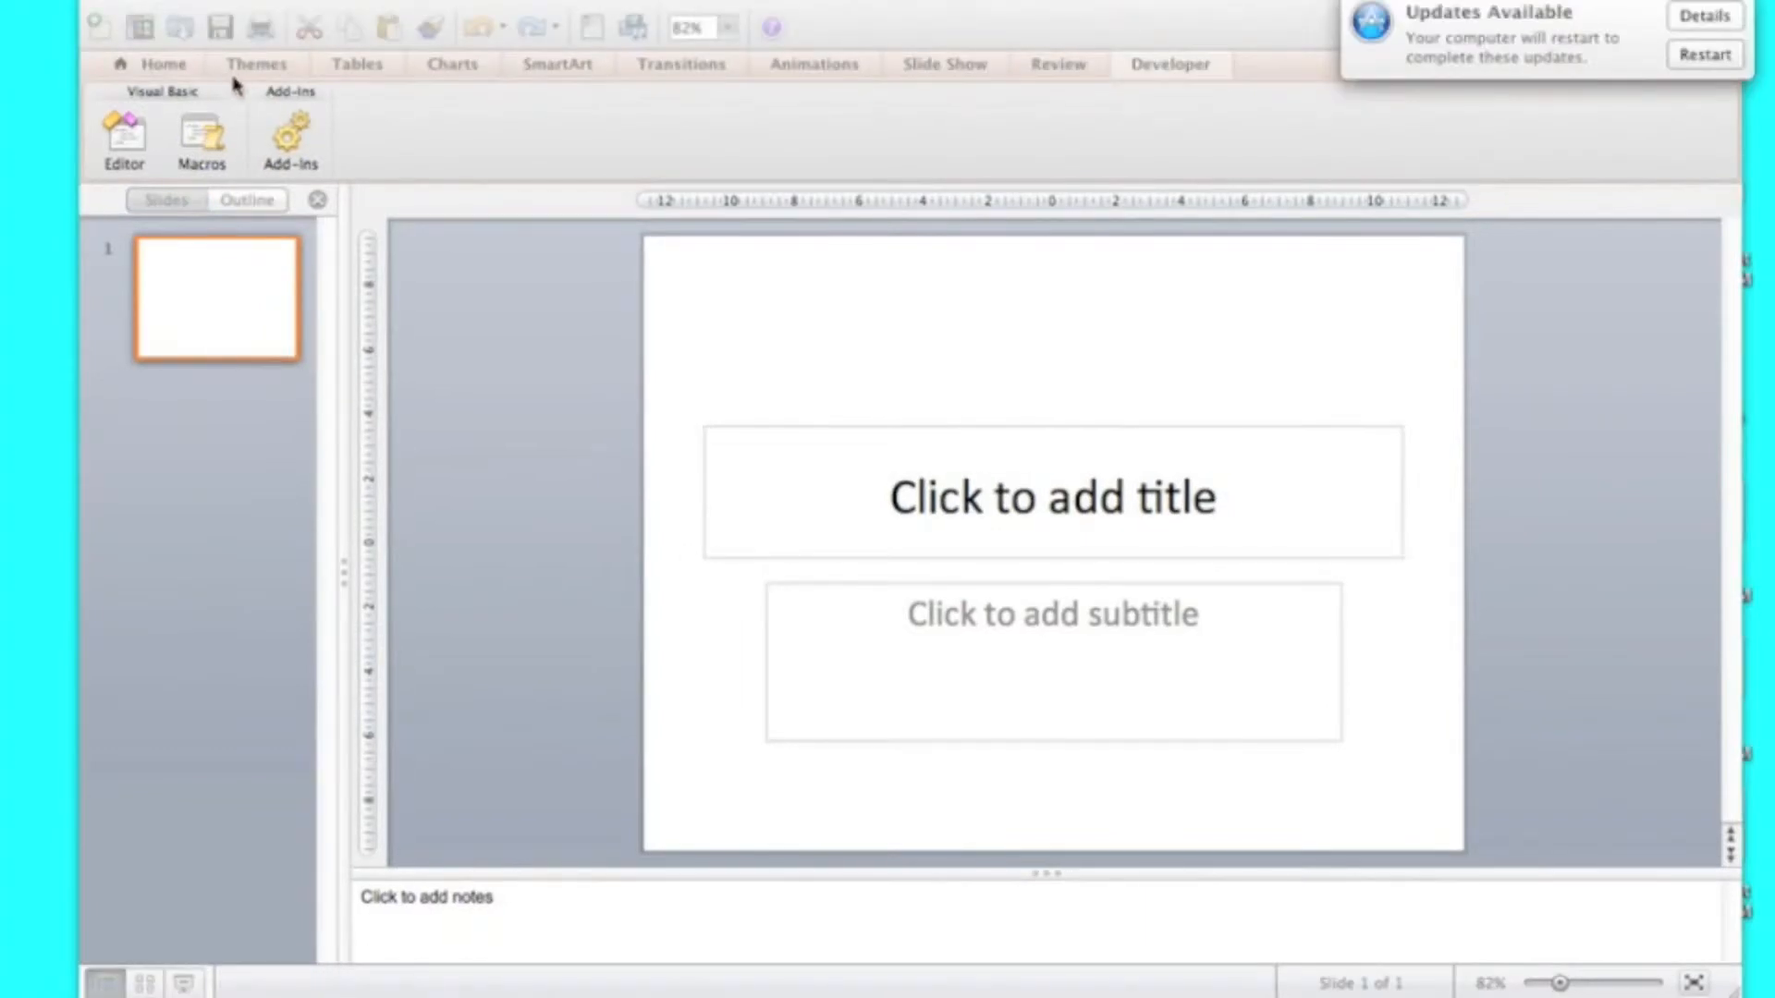
mouse_move(798, 12)
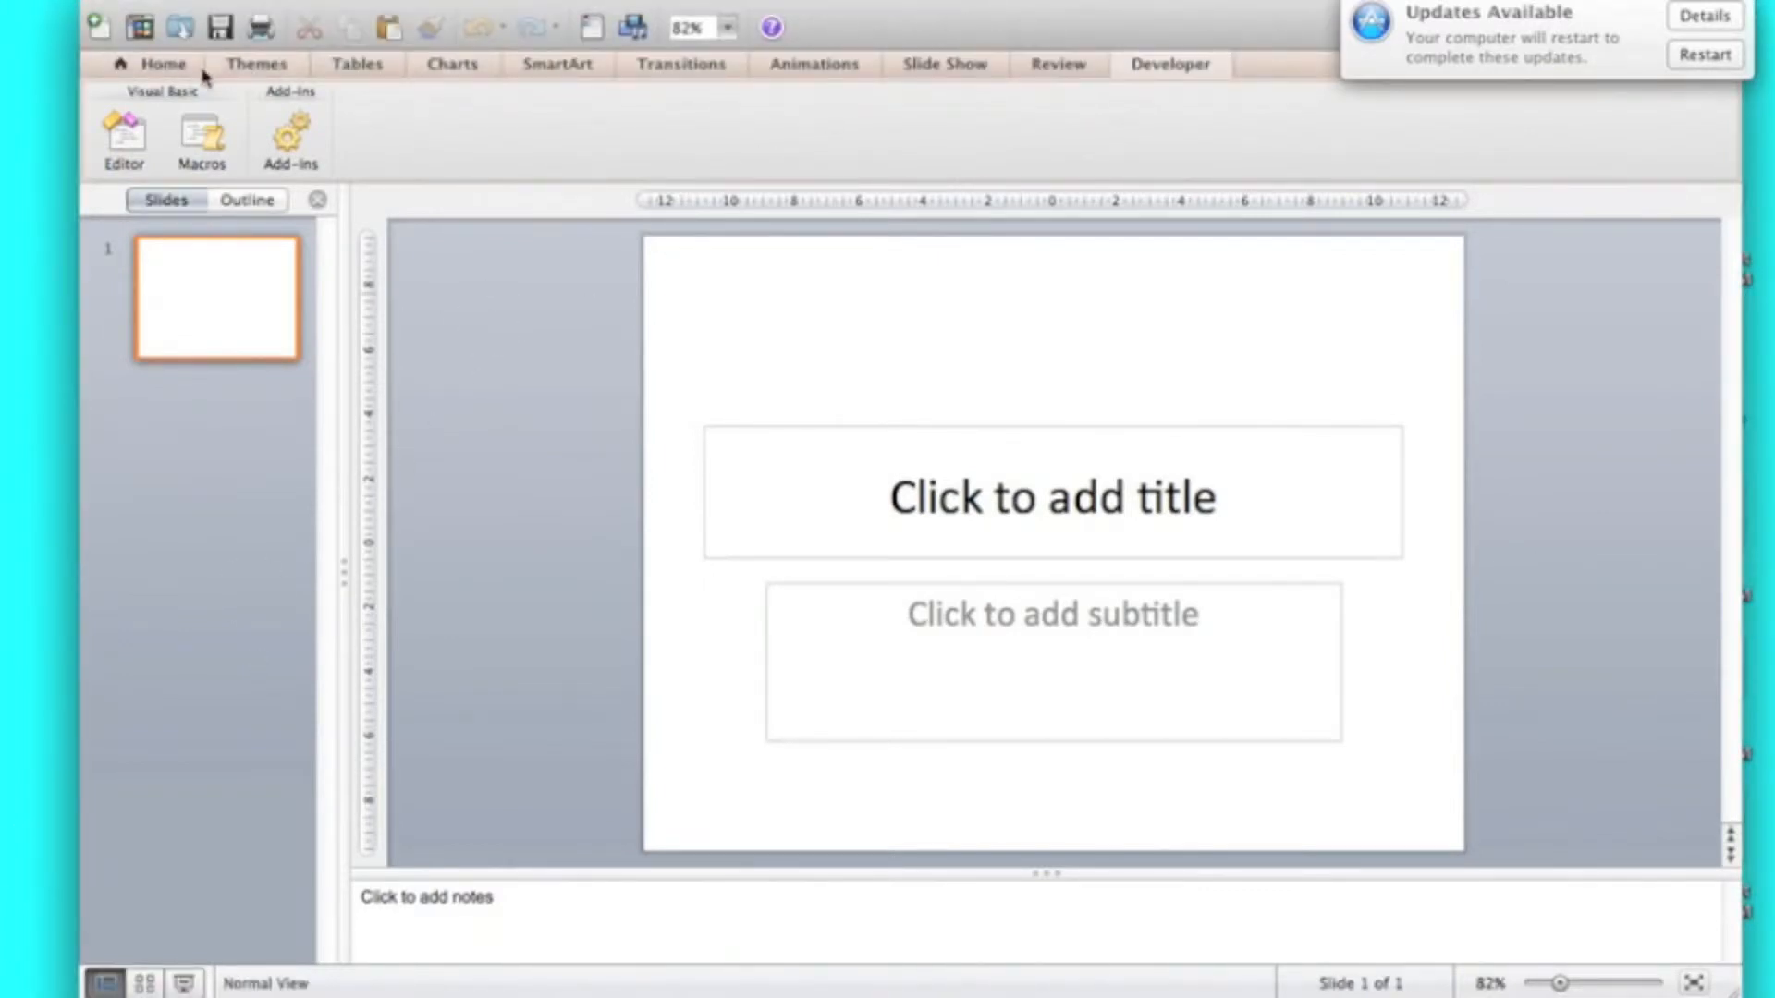
Step: Draw a custom action button set to Run macro: Error, then deselect it
left_click(164, 64)
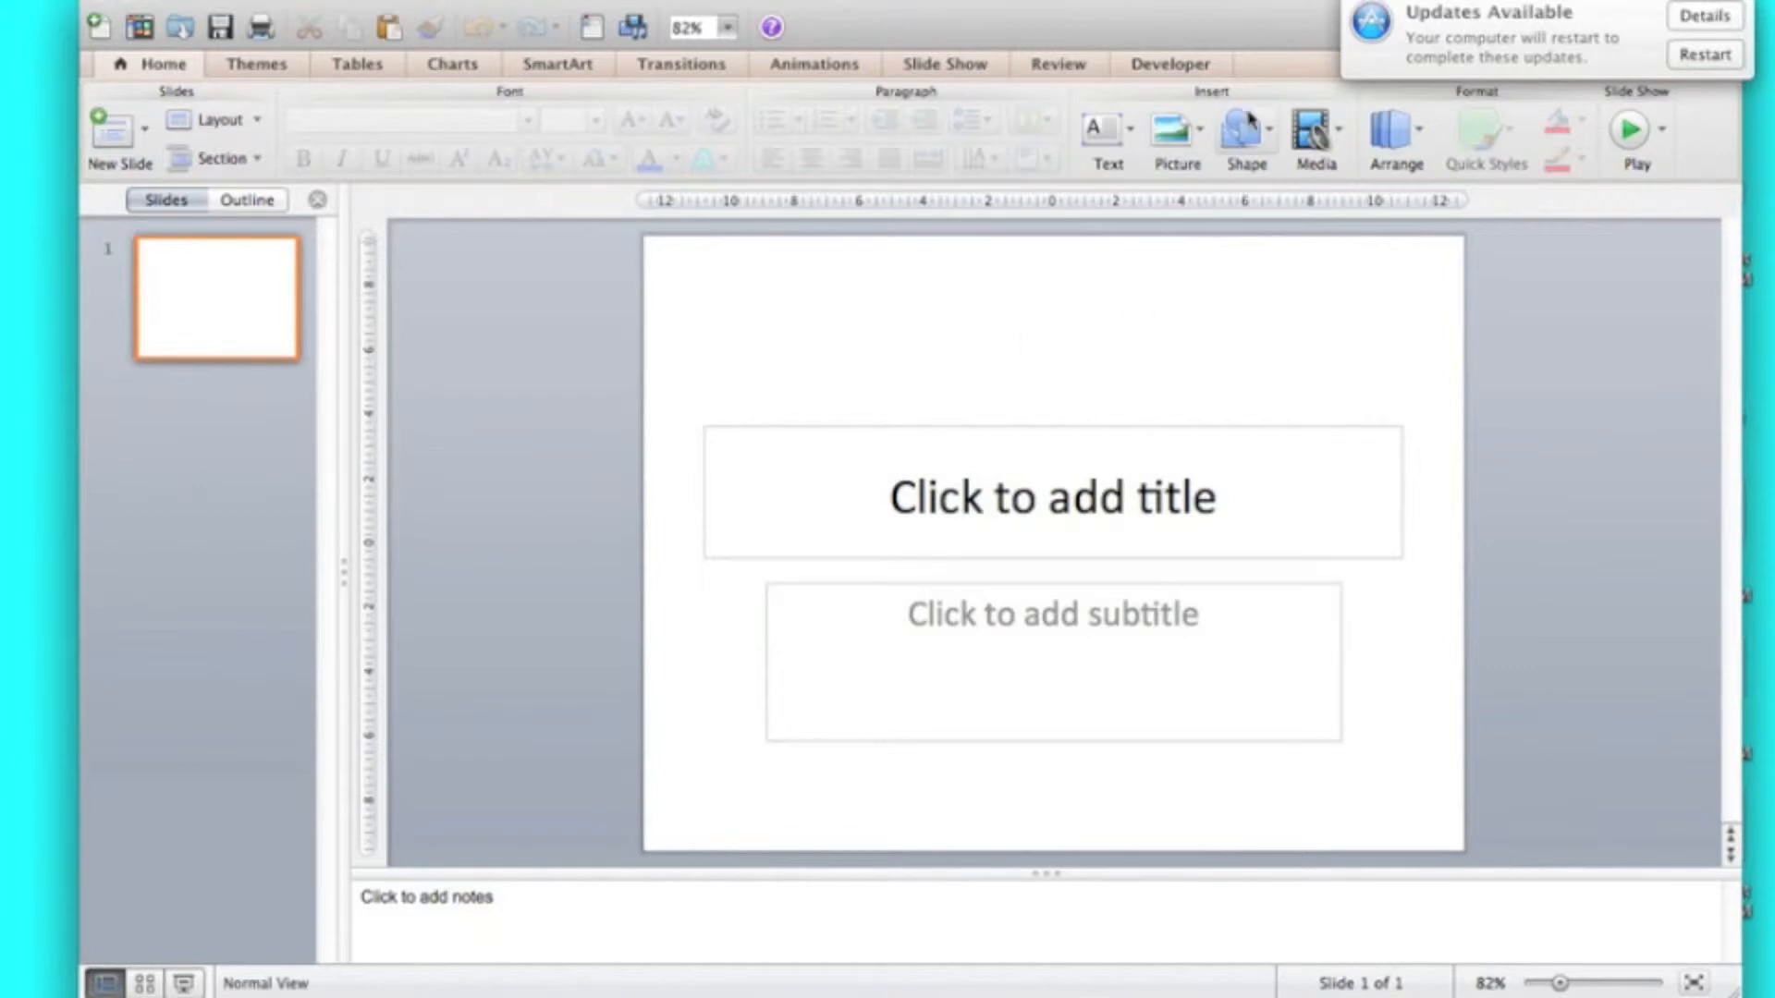
left_click(1236, 127)
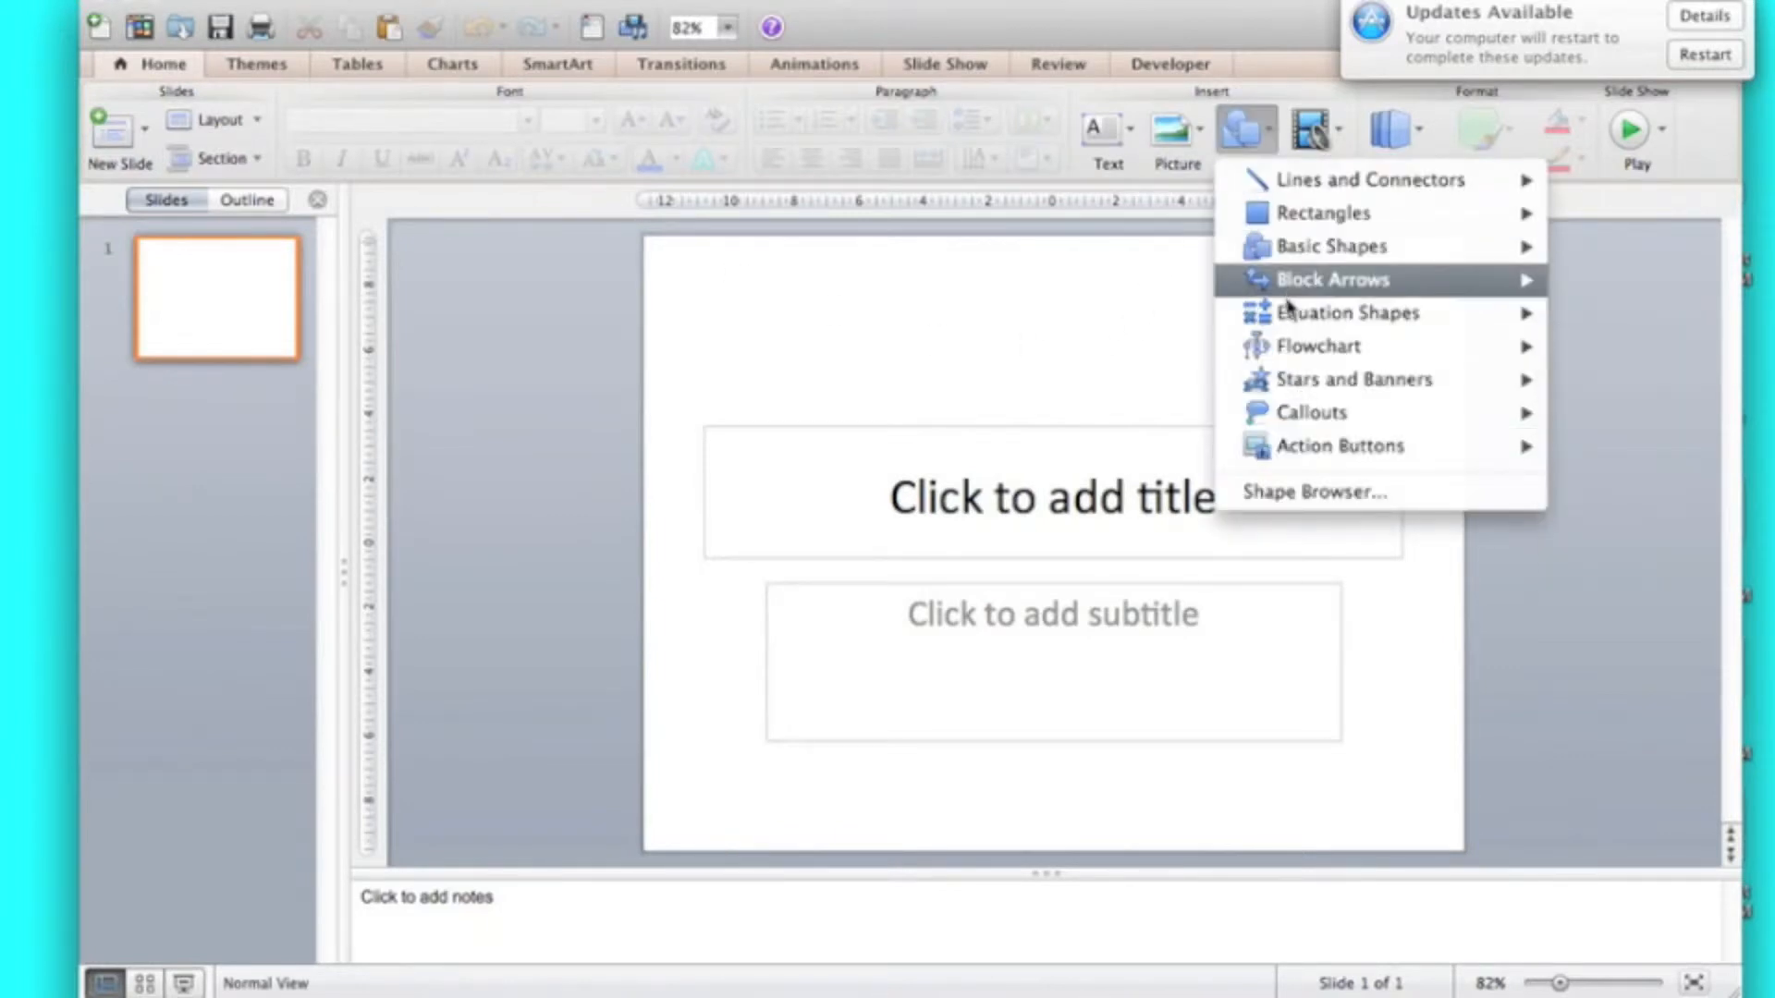
mouse_move(1340, 444)
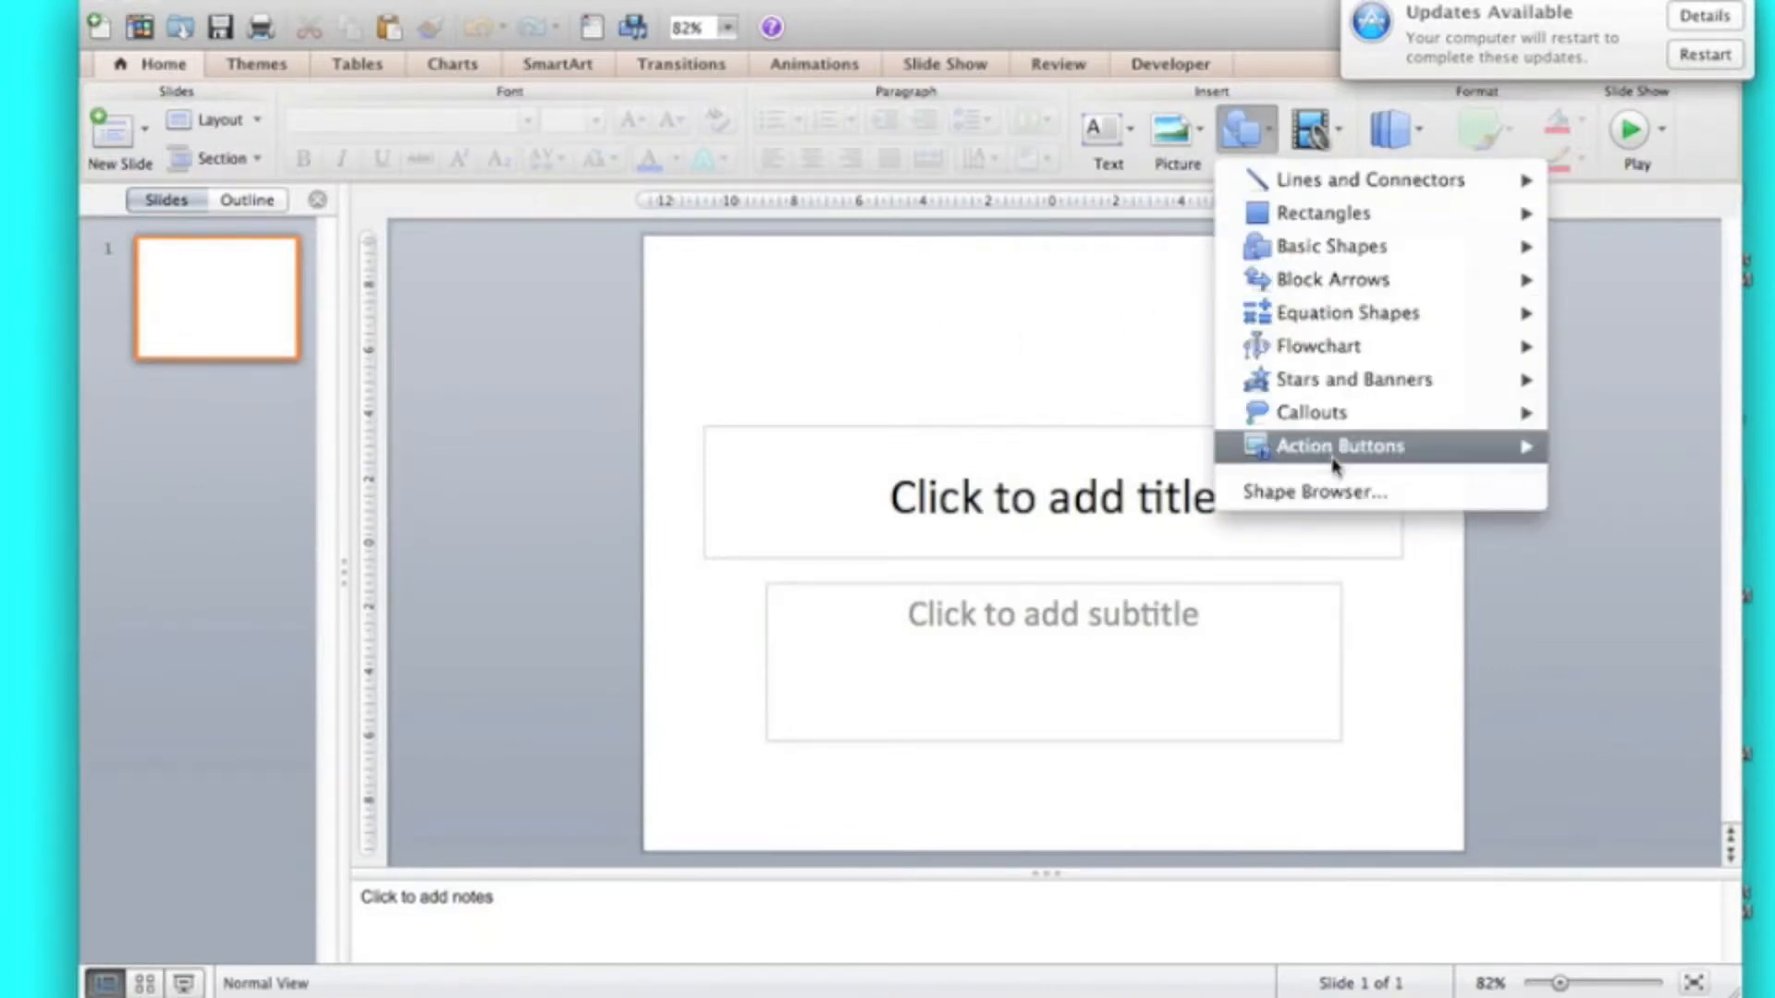
mouse_move(1497, 533)
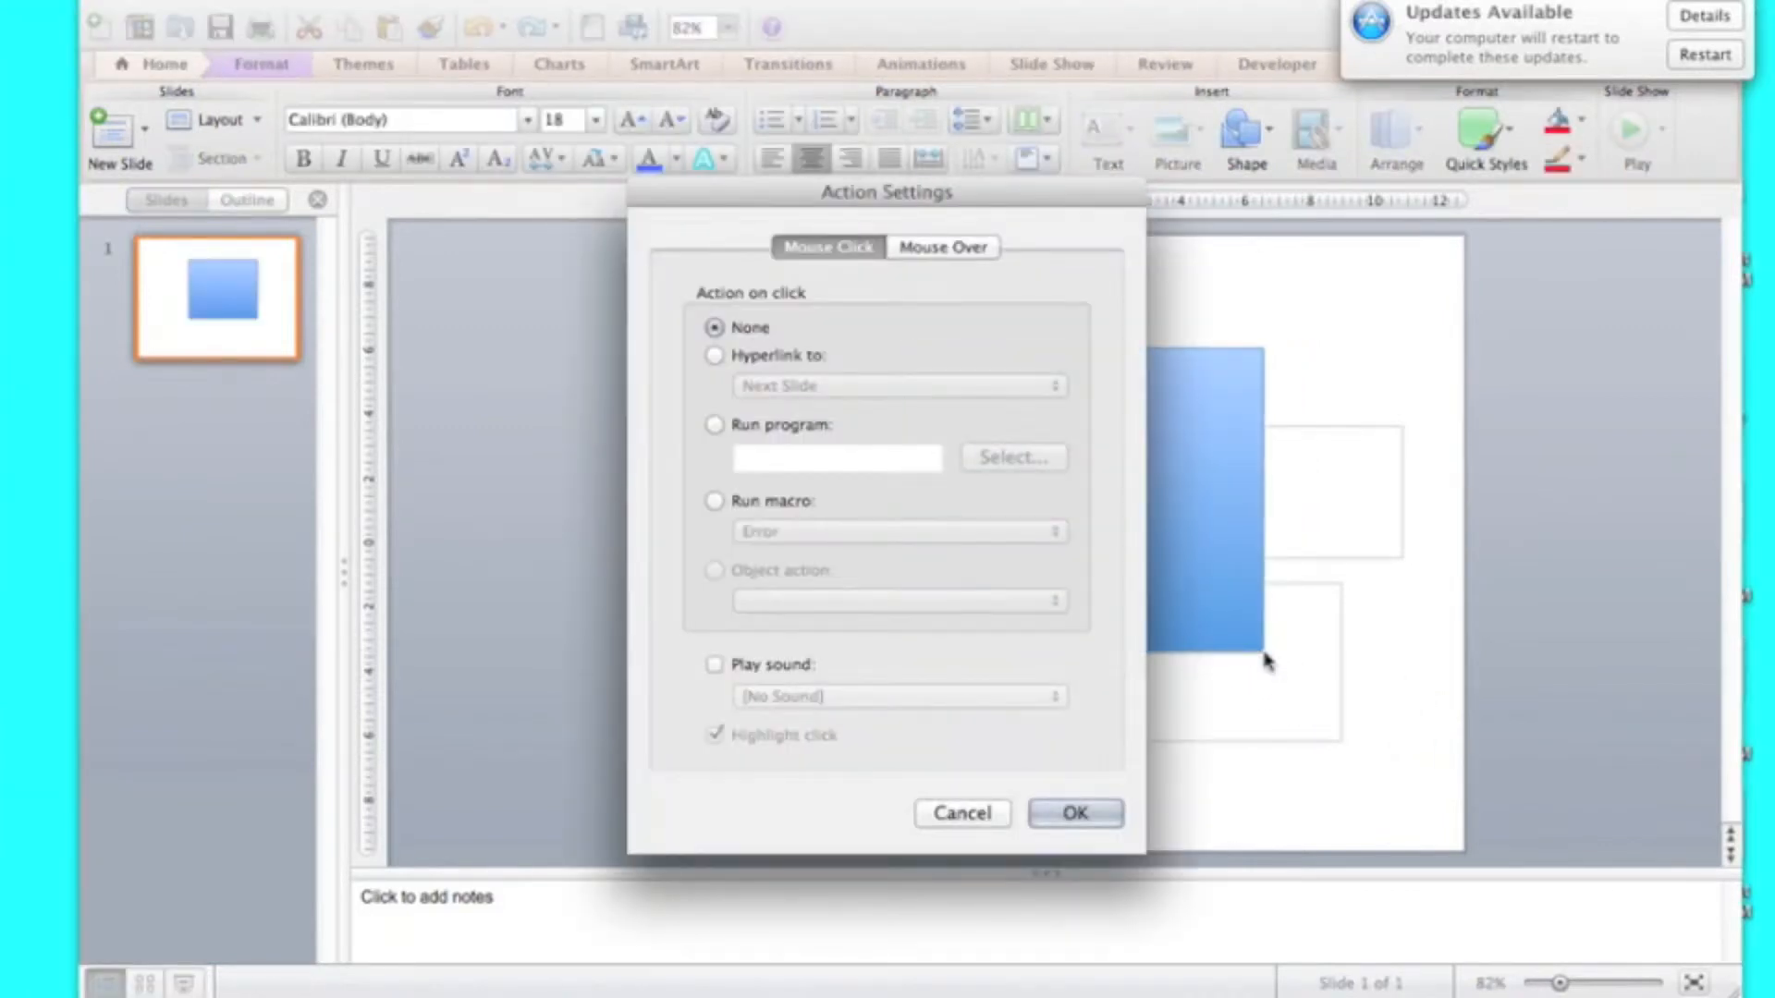
mouse_move(716, 501)
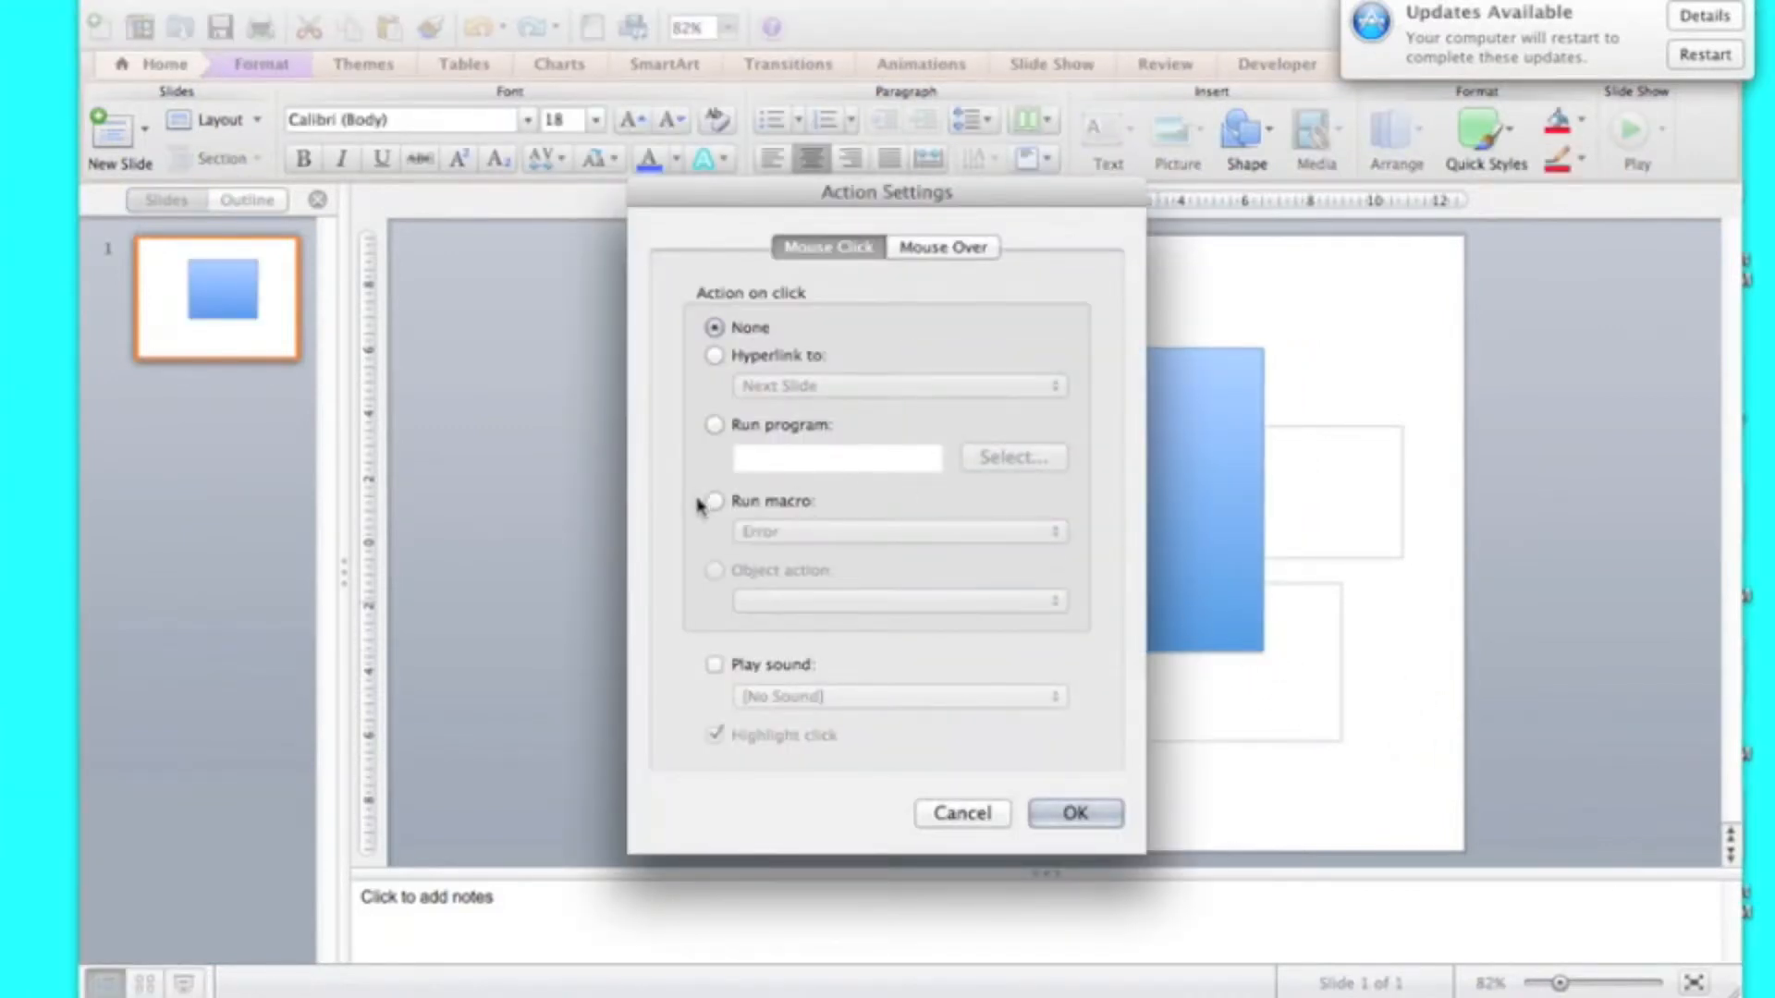
left_click(714, 501)
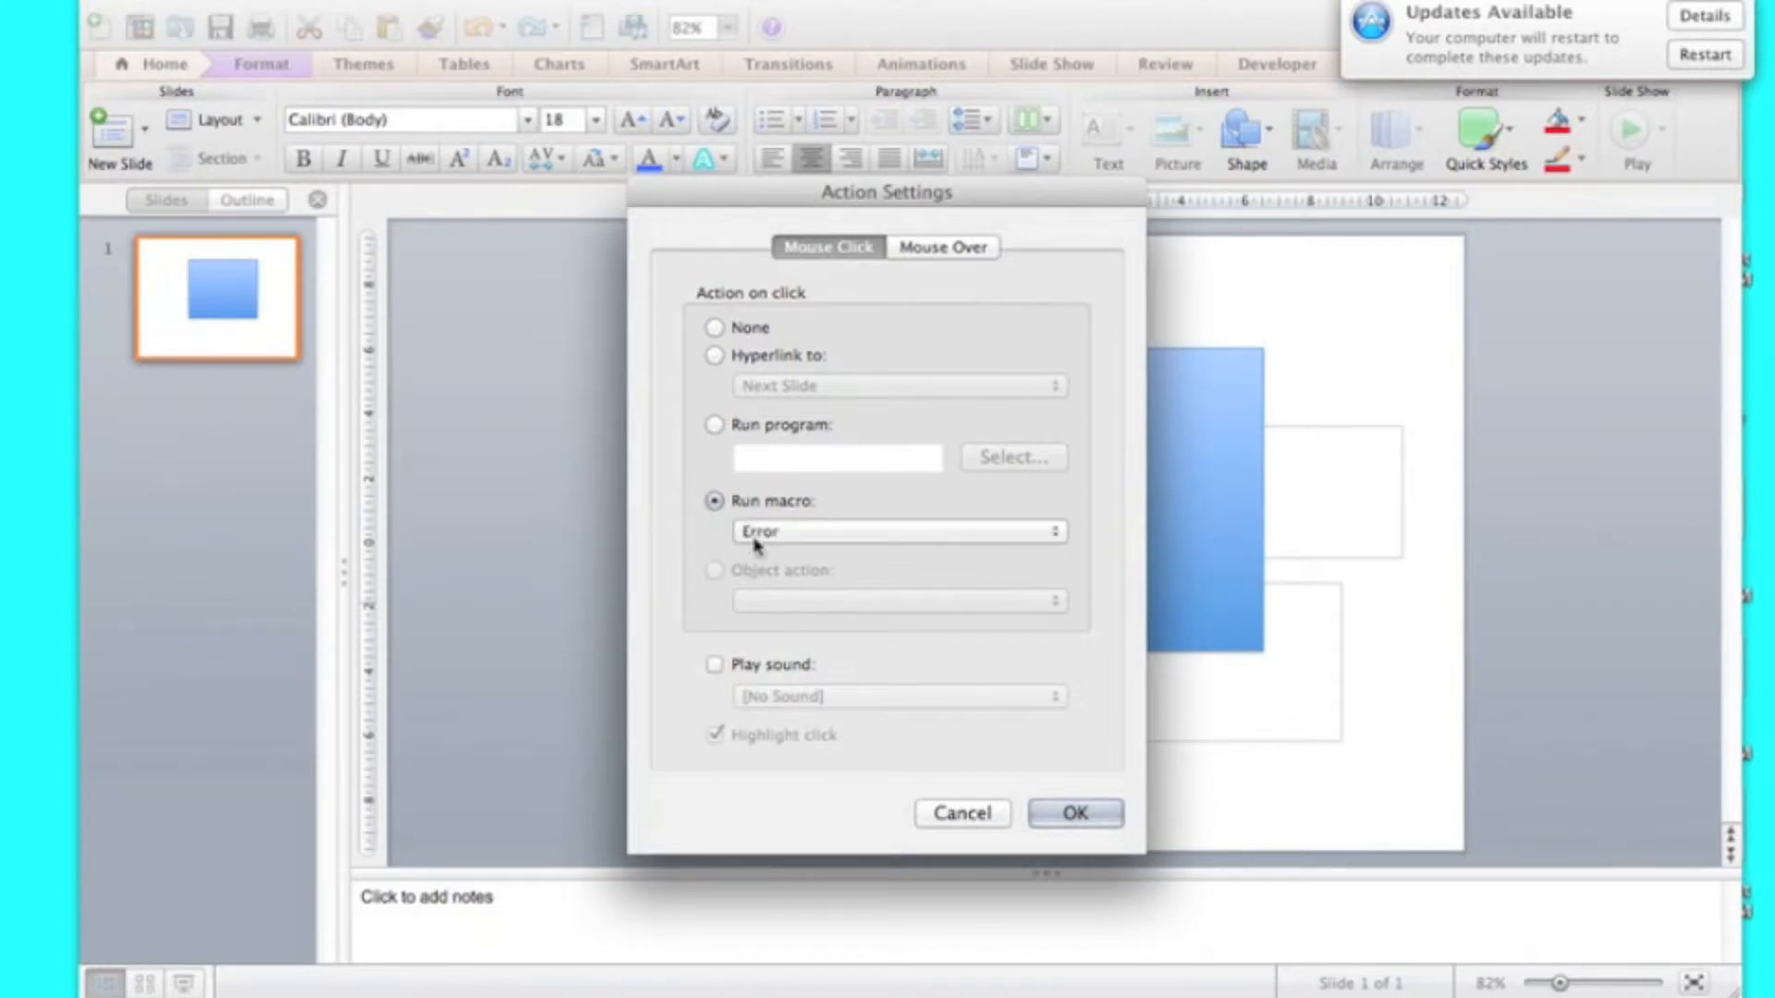
mouse_move(847, 533)
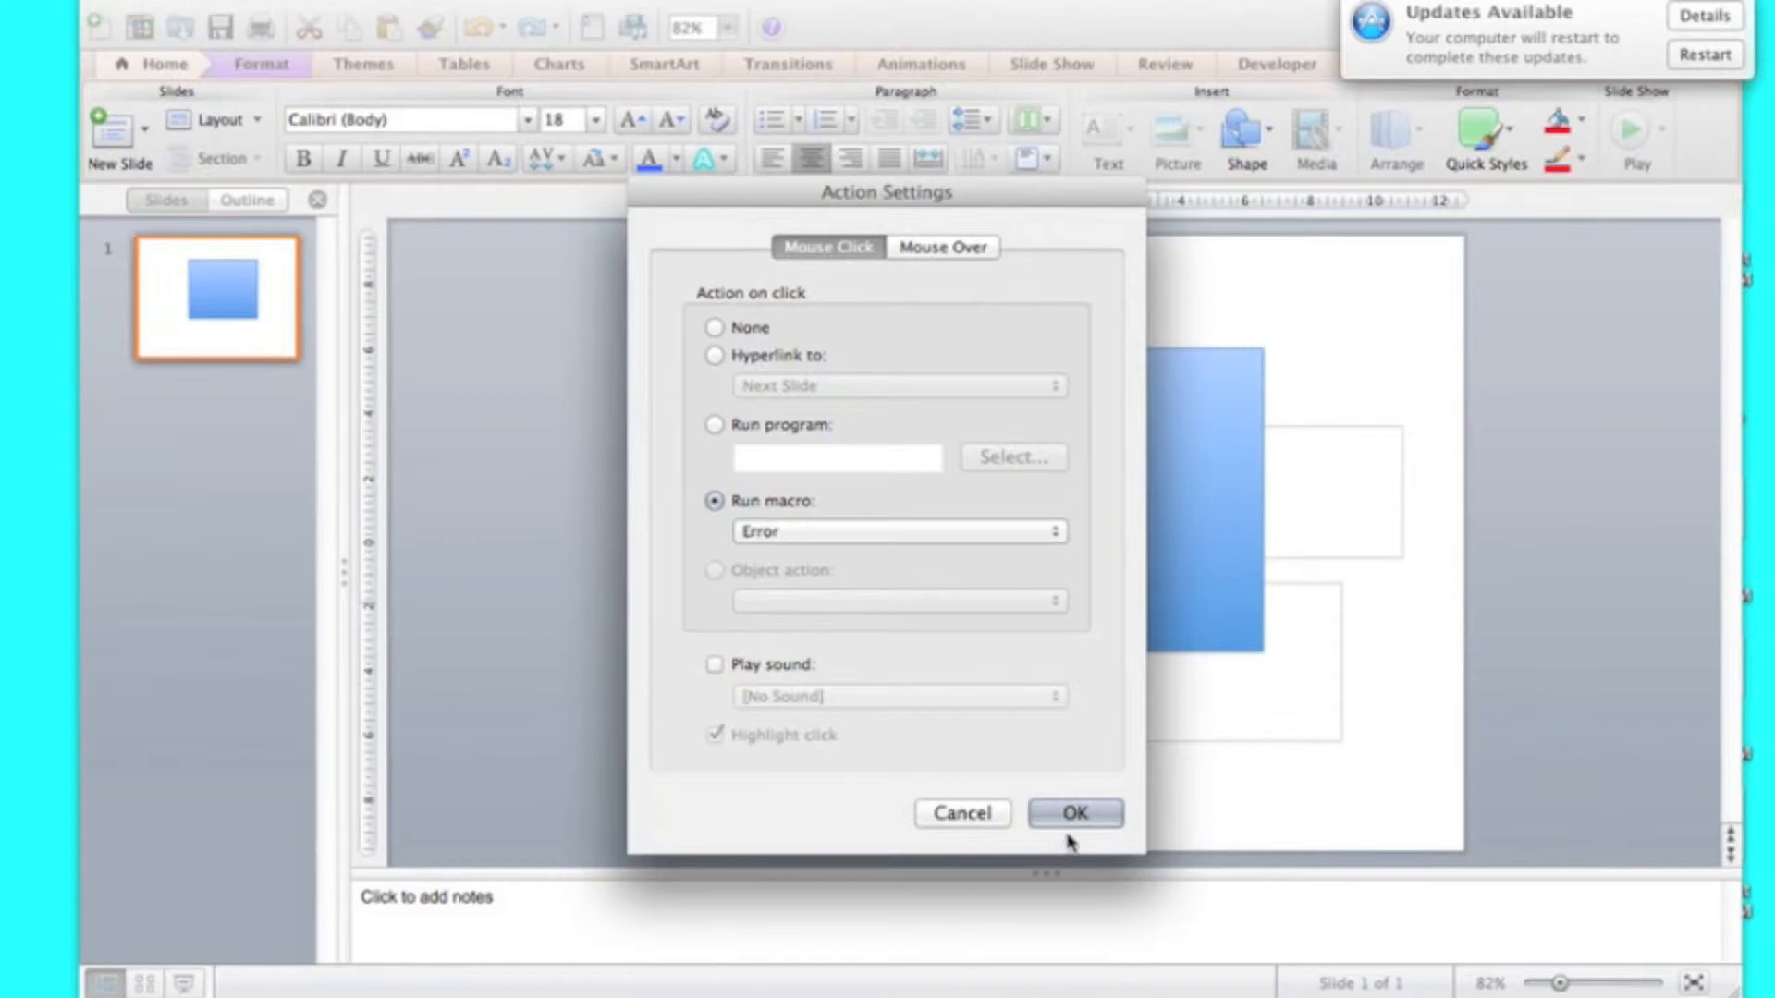
left_click(1073, 812)
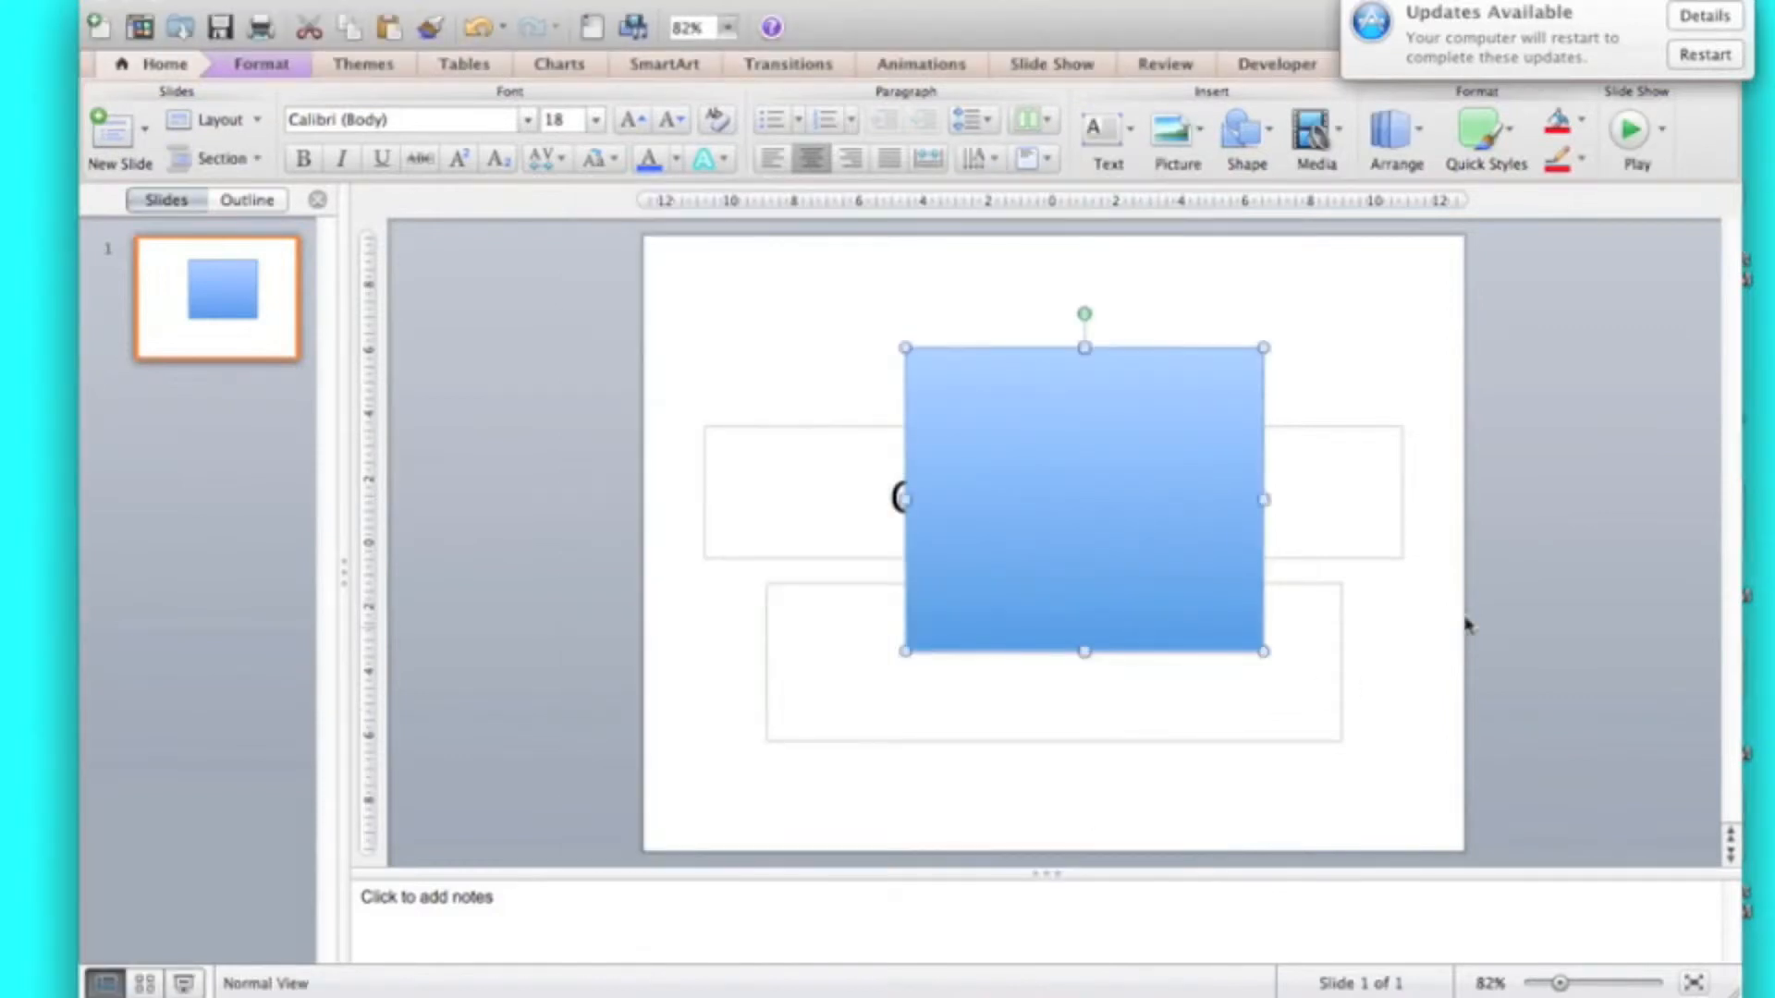
left_click(192, 889)
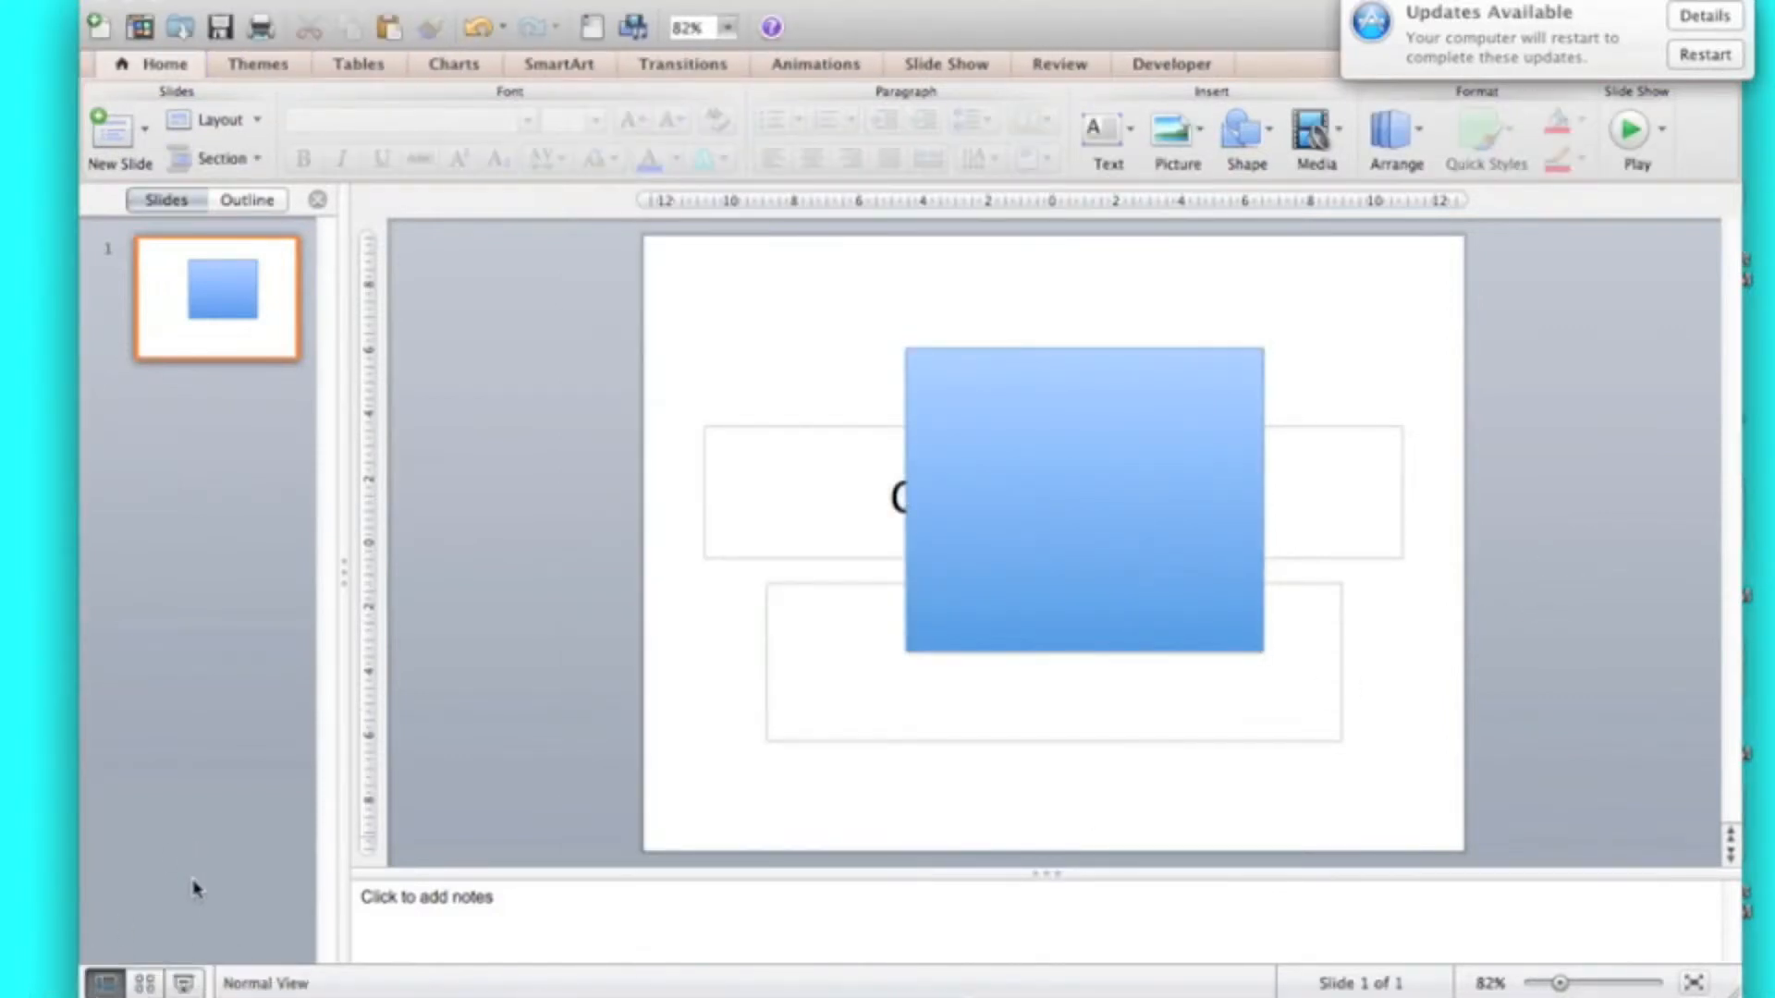
left_click(1633, 127)
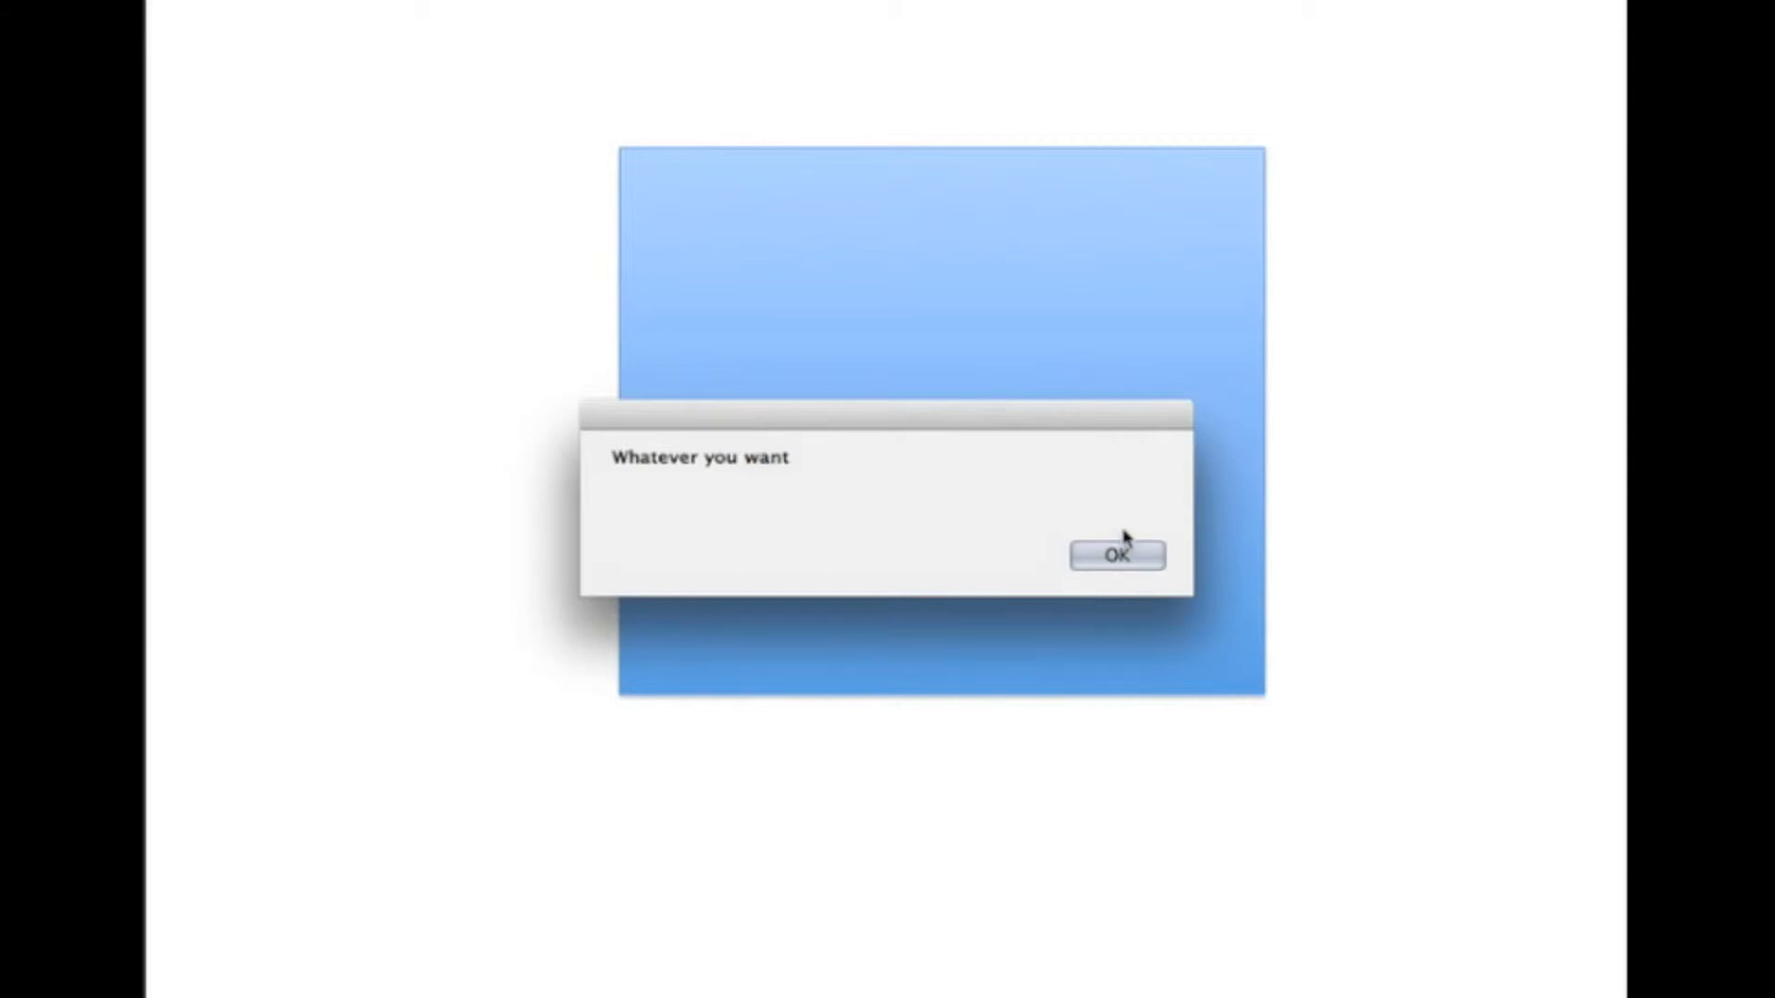
left_click(1115, 555)
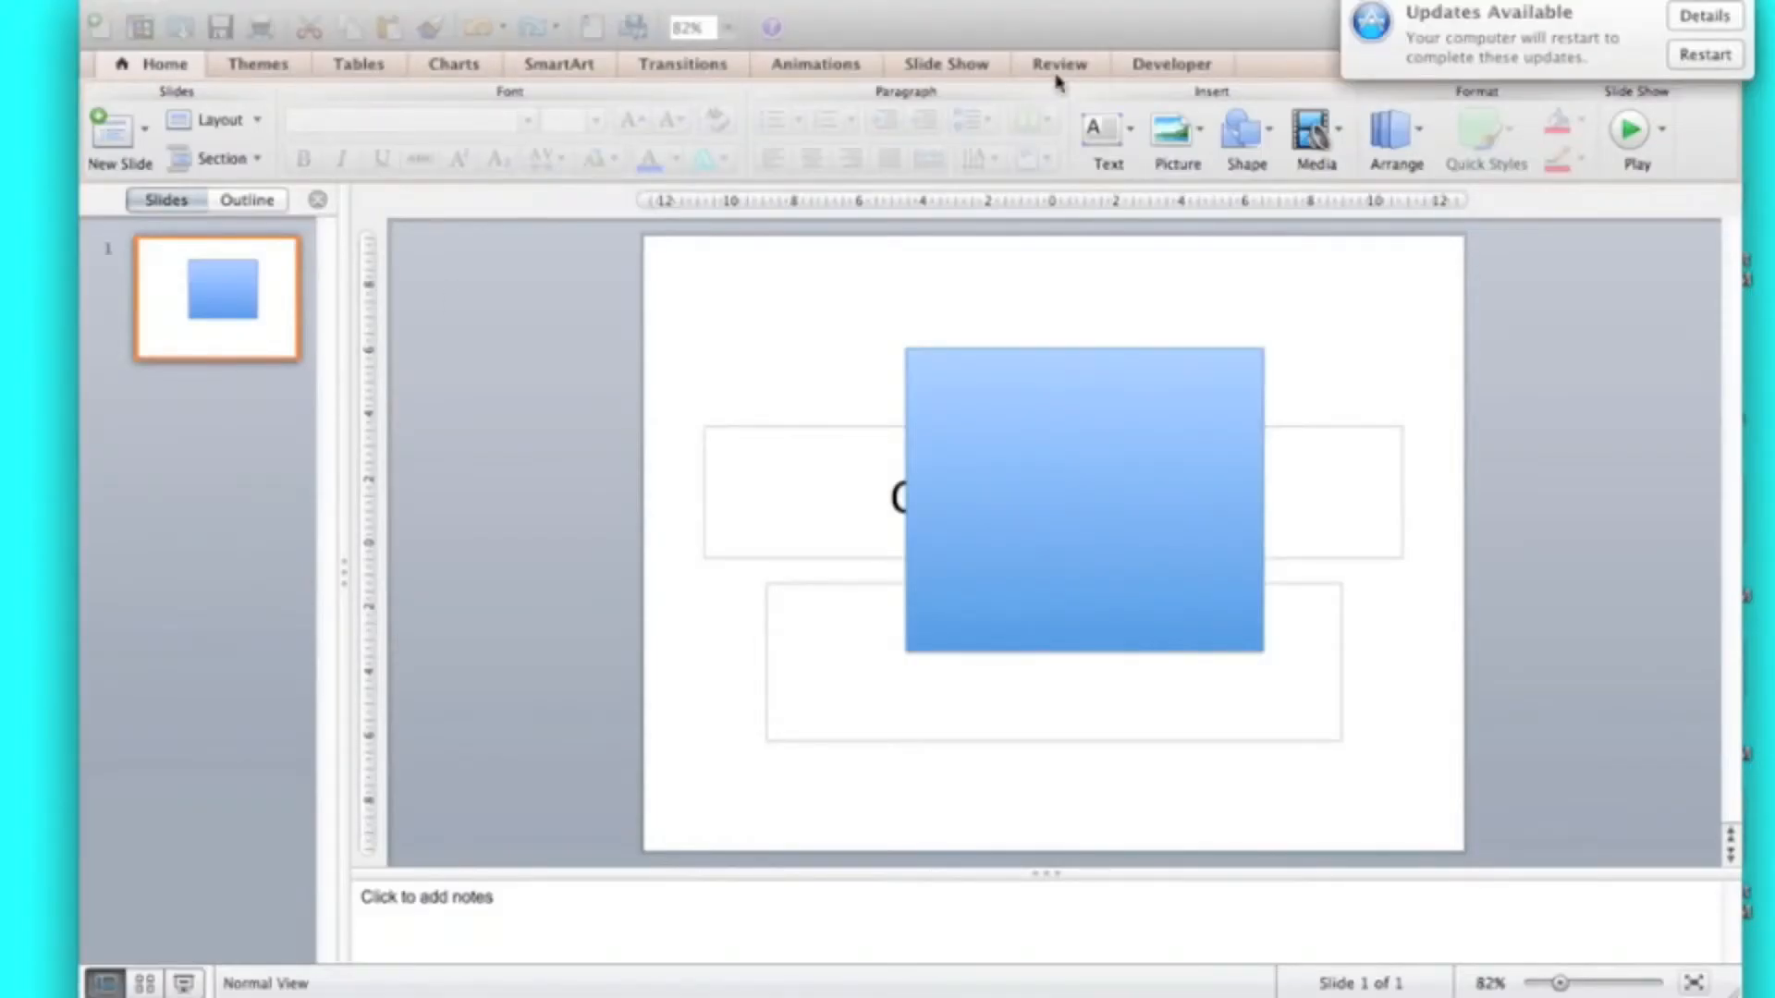
Step: Open the macro code in the Editor and change the MsgBox text to 'Hello Youtube'
left_click(201, 136)
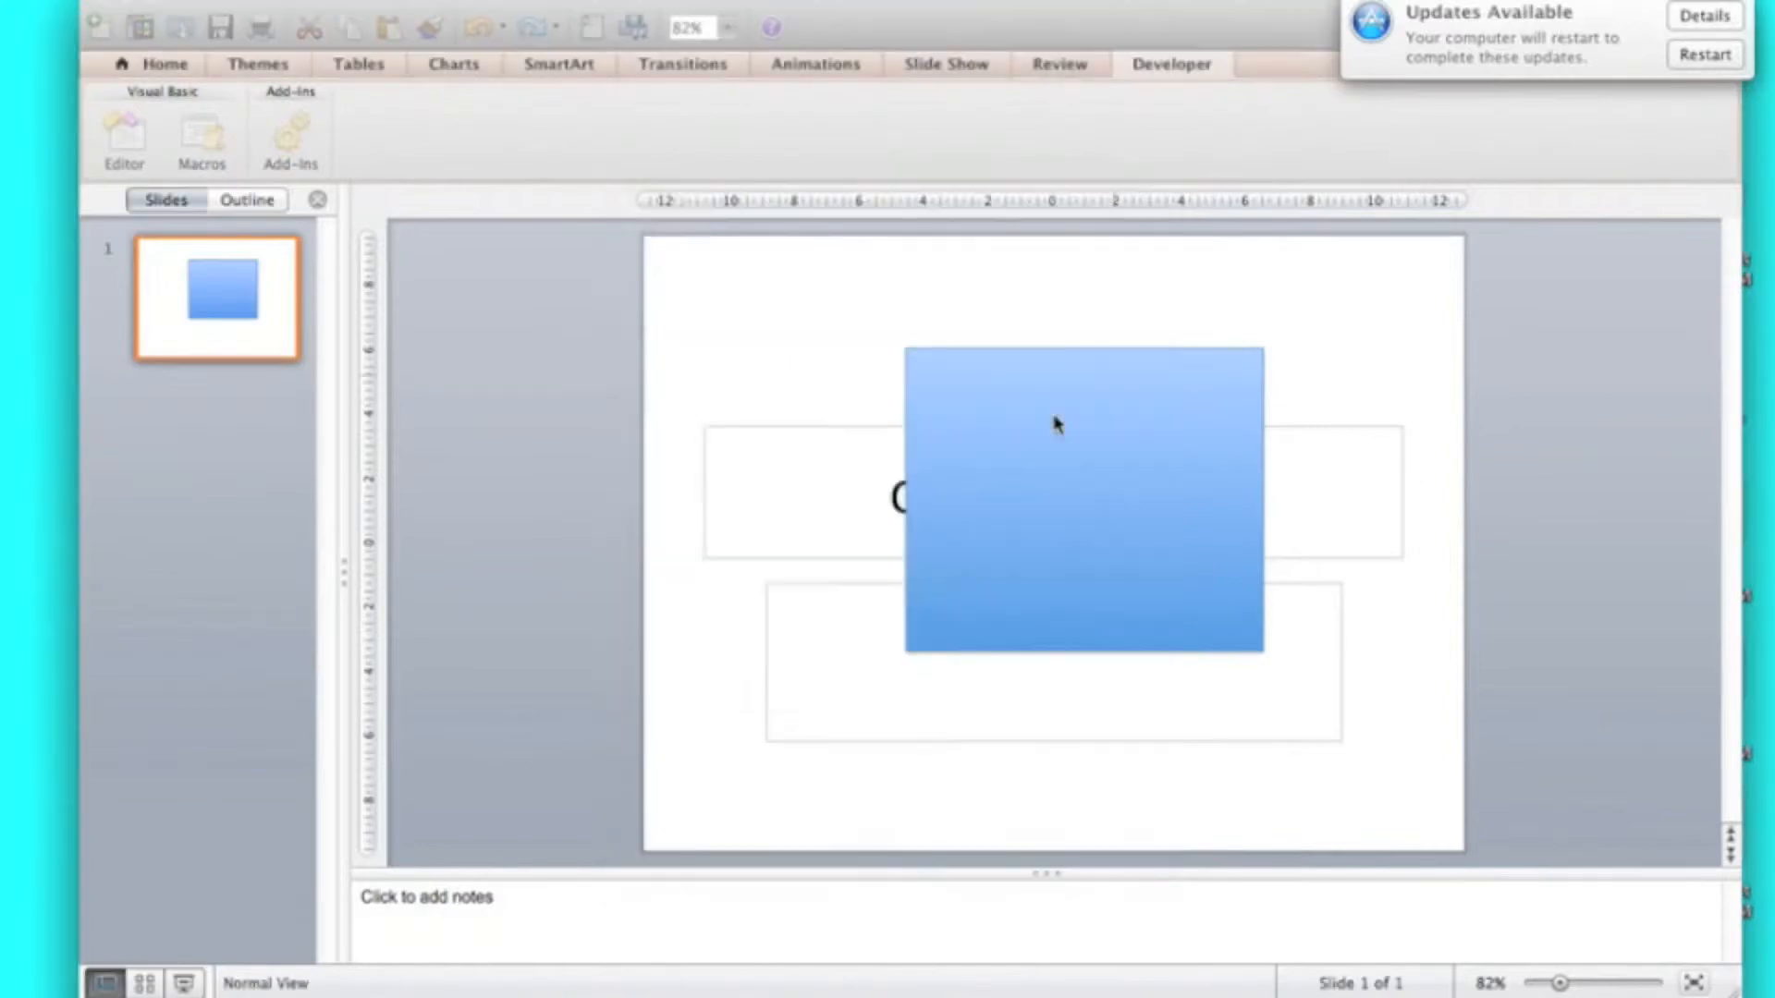
left_click(125, 136)
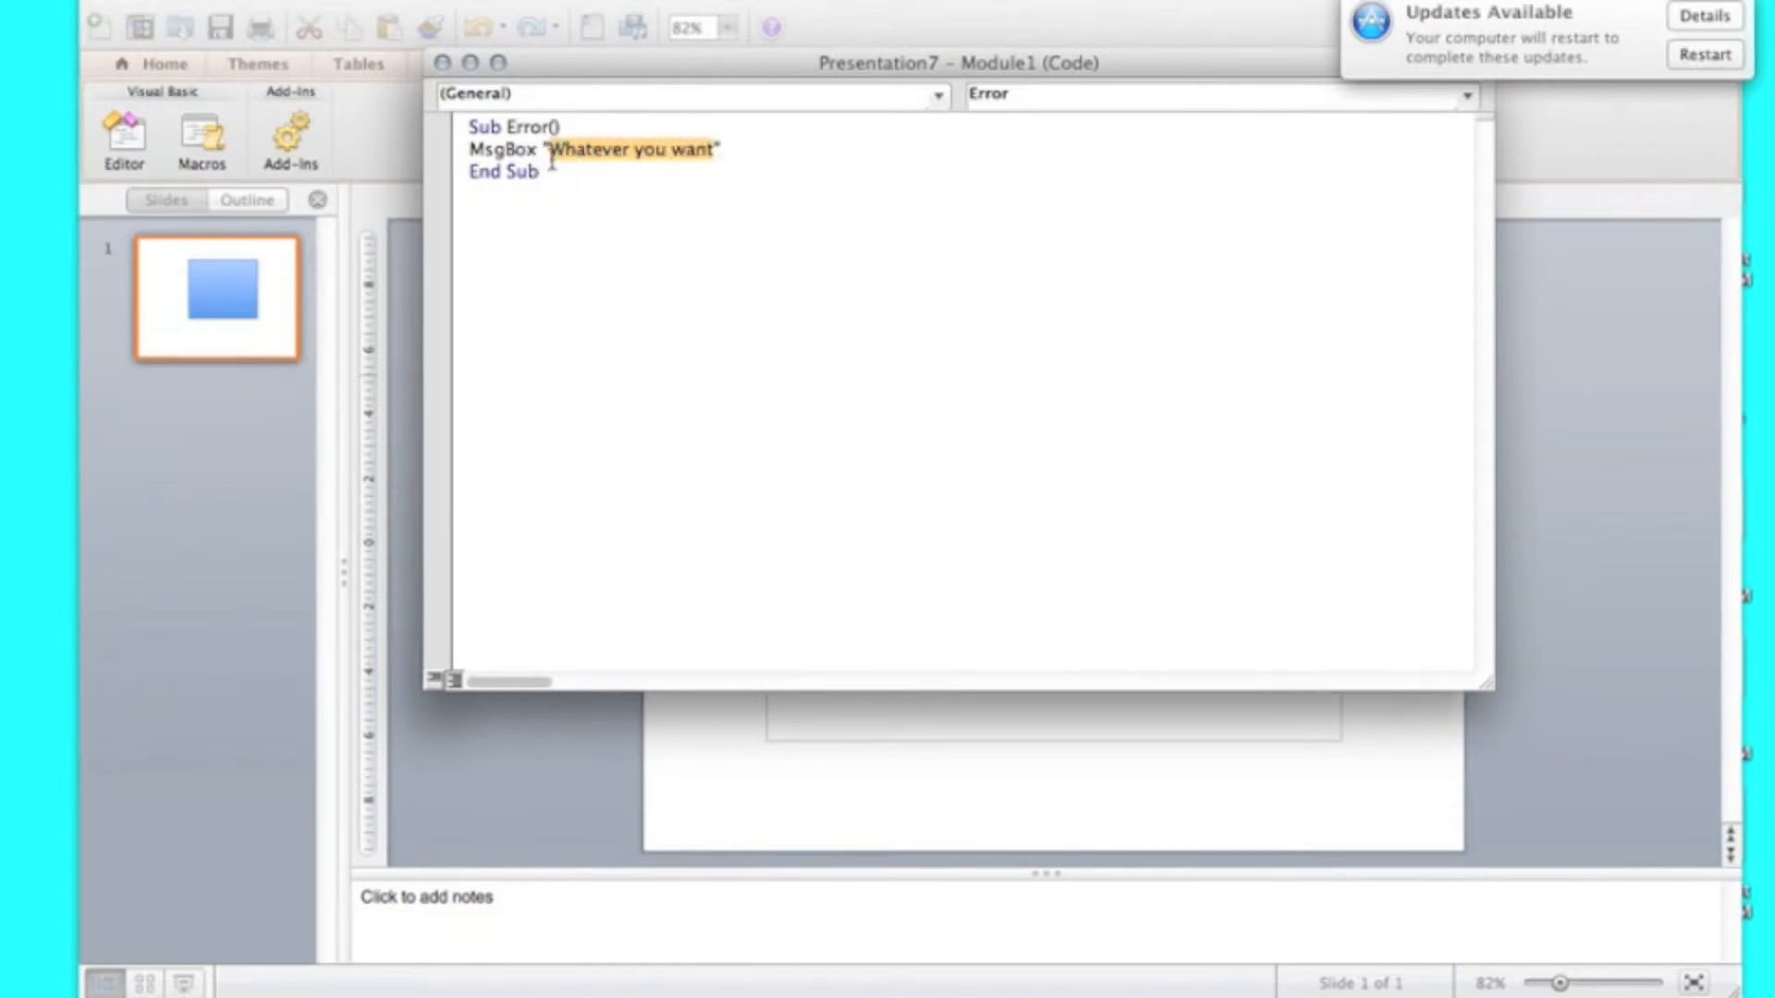
type("He\"")
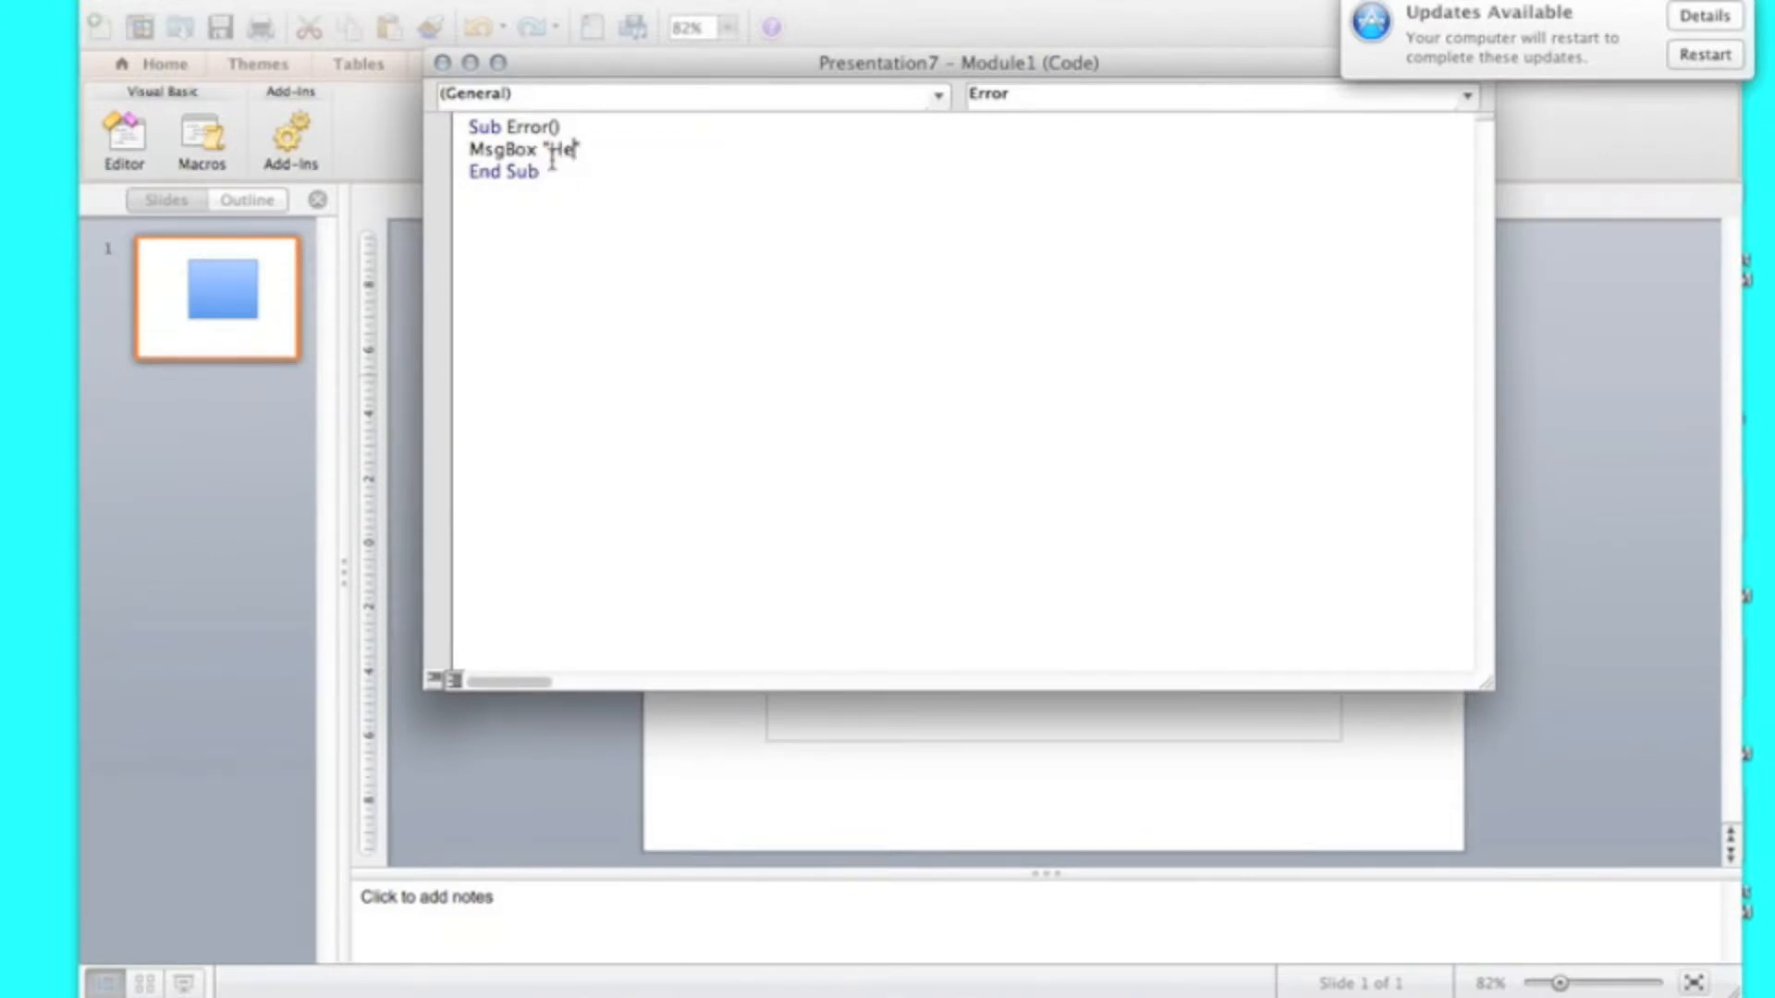
type("llo You")
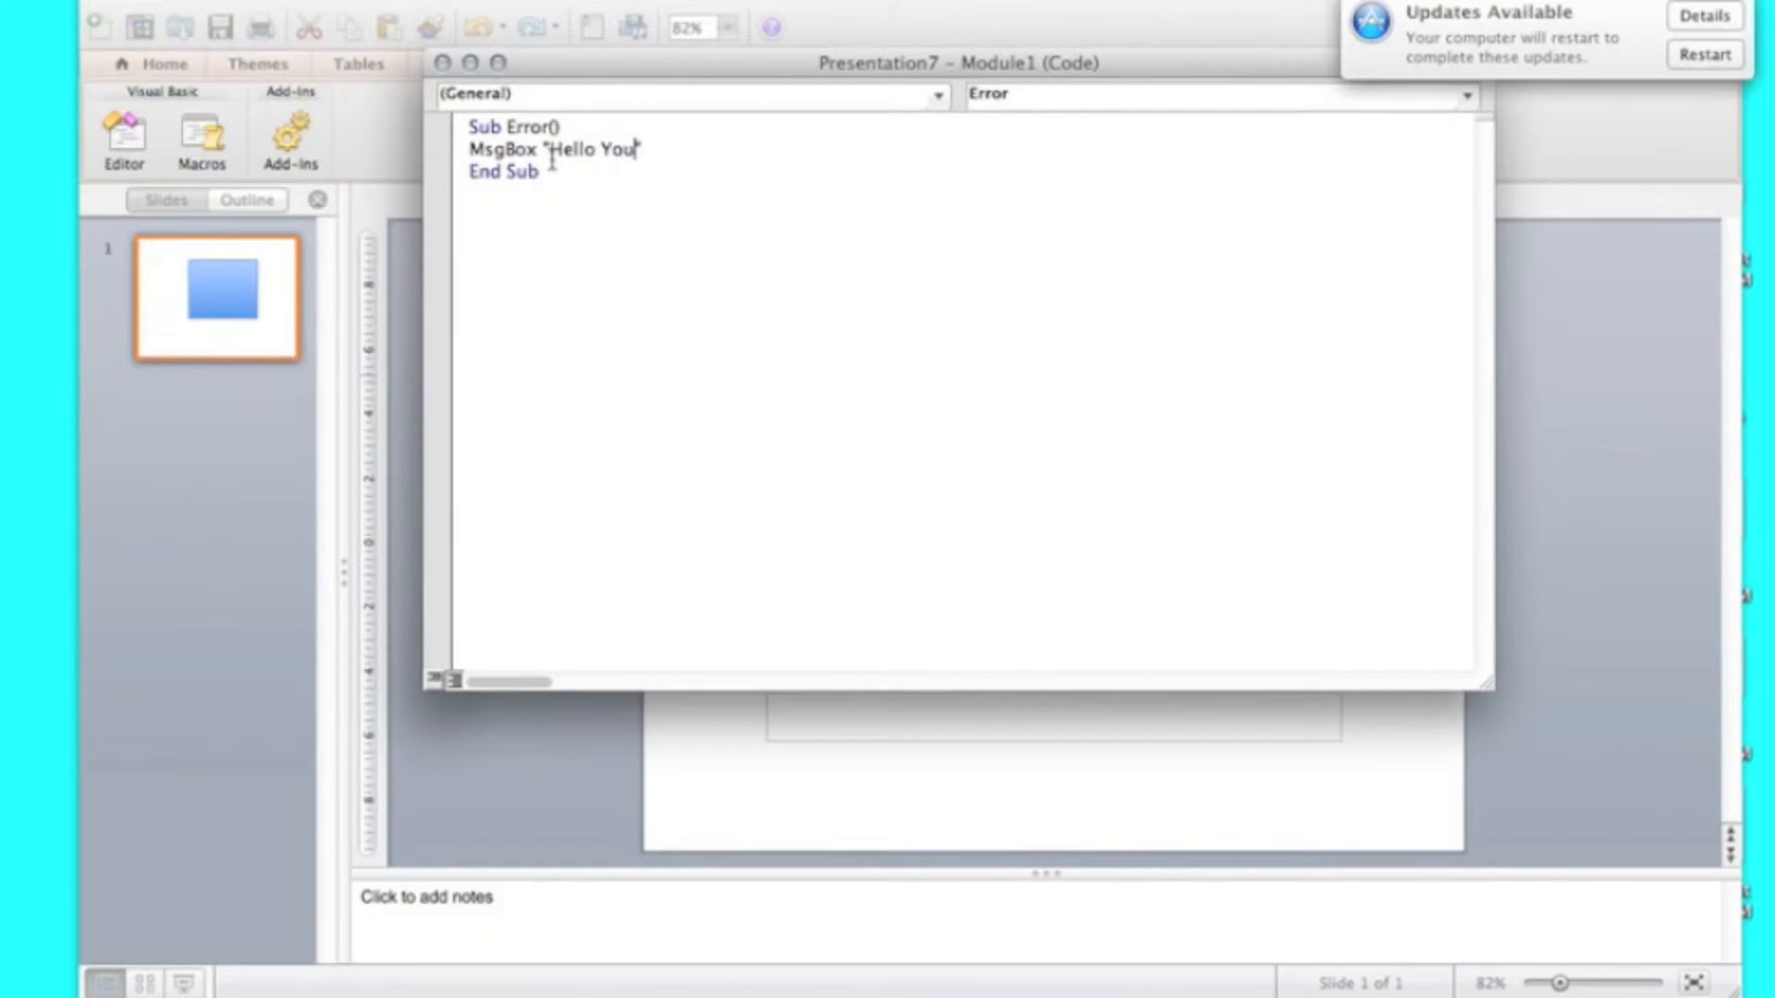
type("tube")
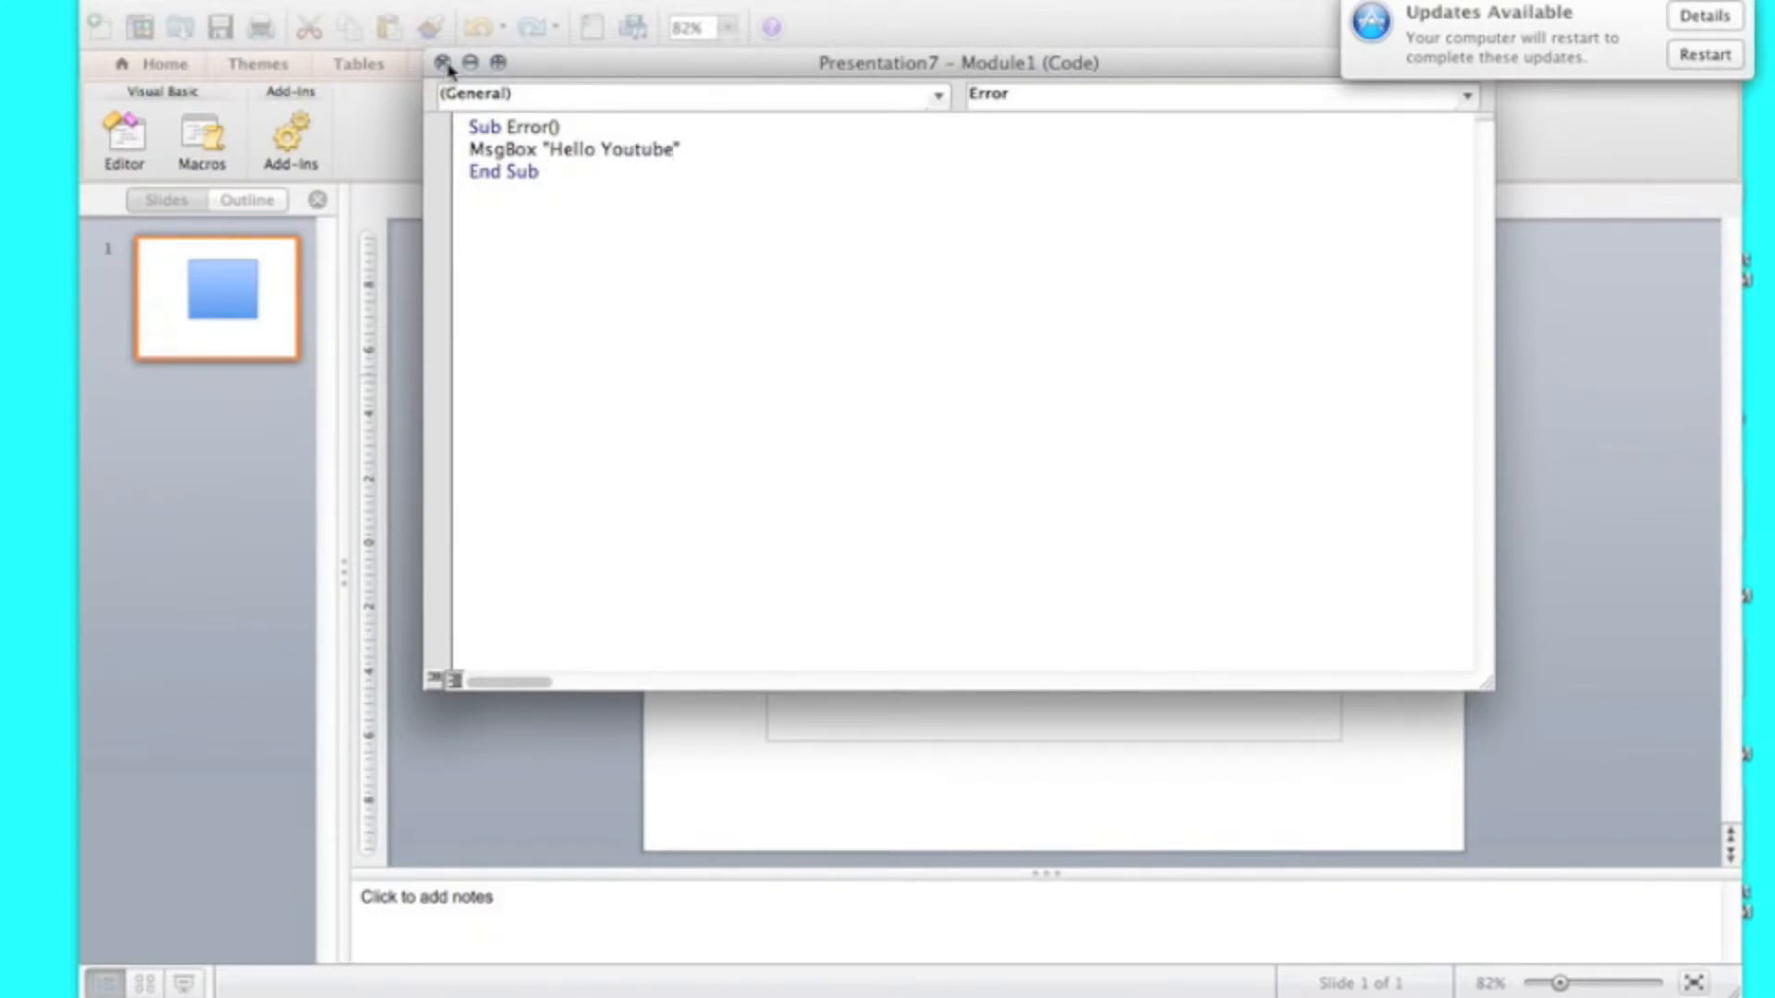
Step: Close the code window, confirm the button's Run macro: Error setting, and dismiss the test message
left_click(440, 64)
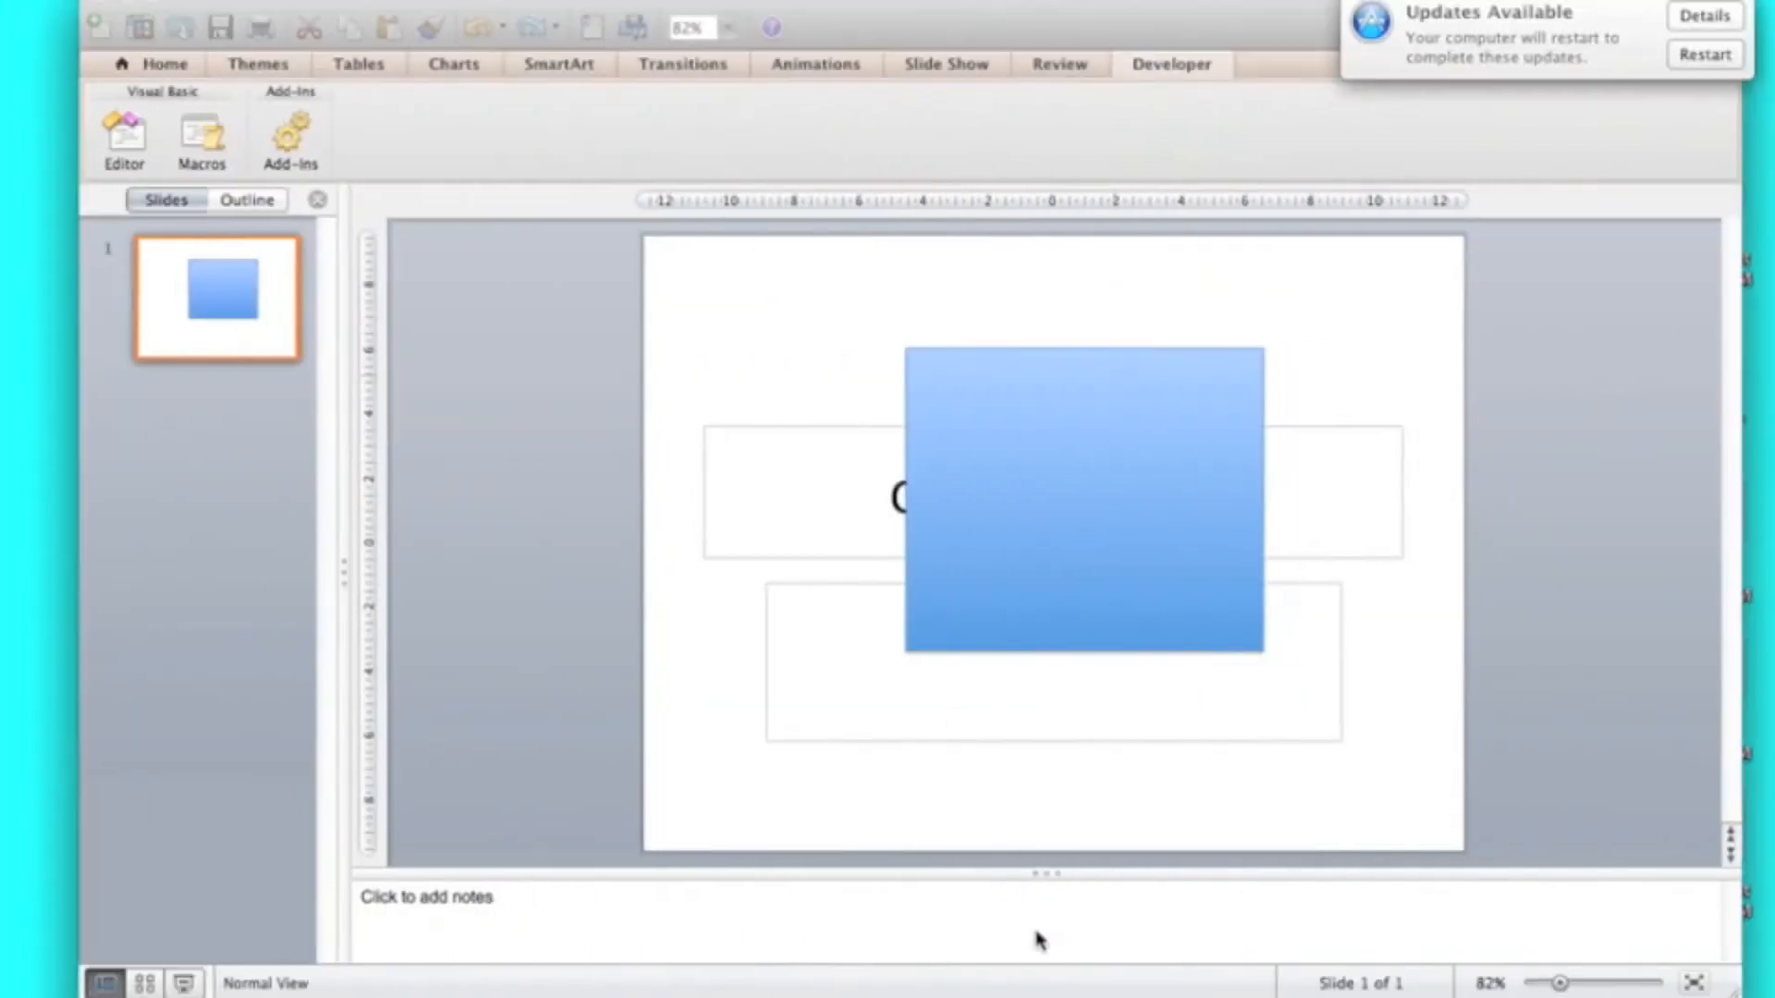
left_click(1084, 430)
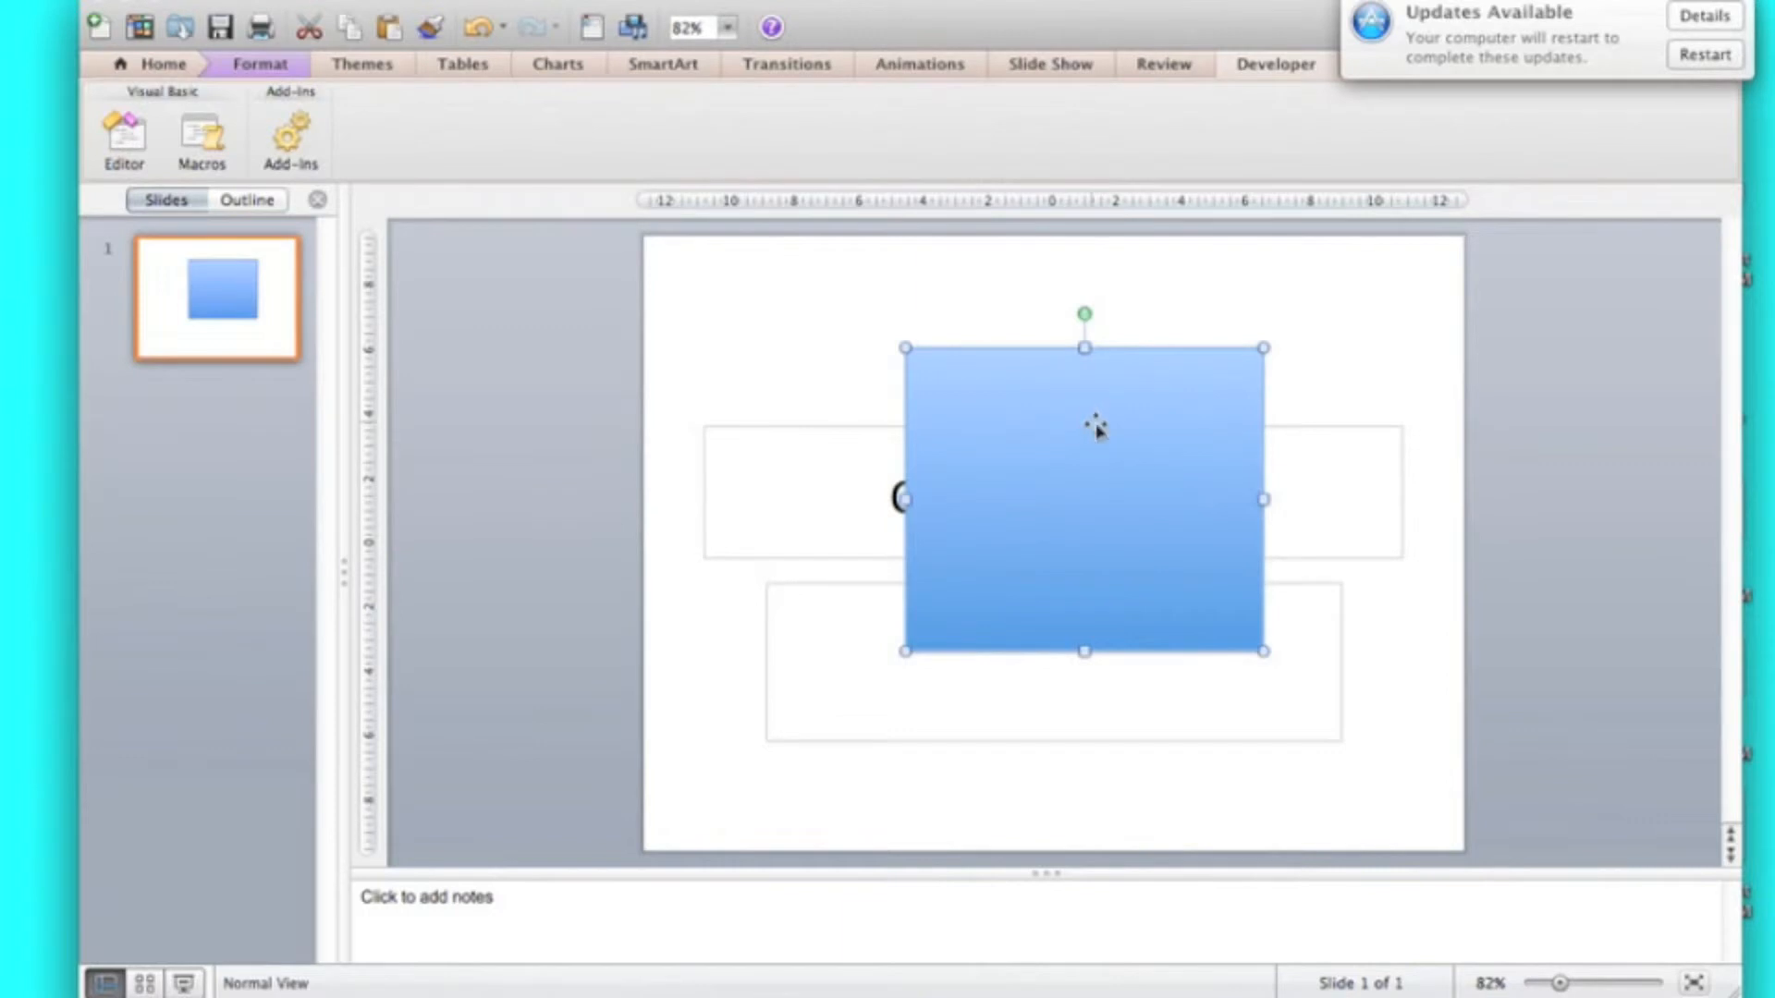
right_click(1094, 429)
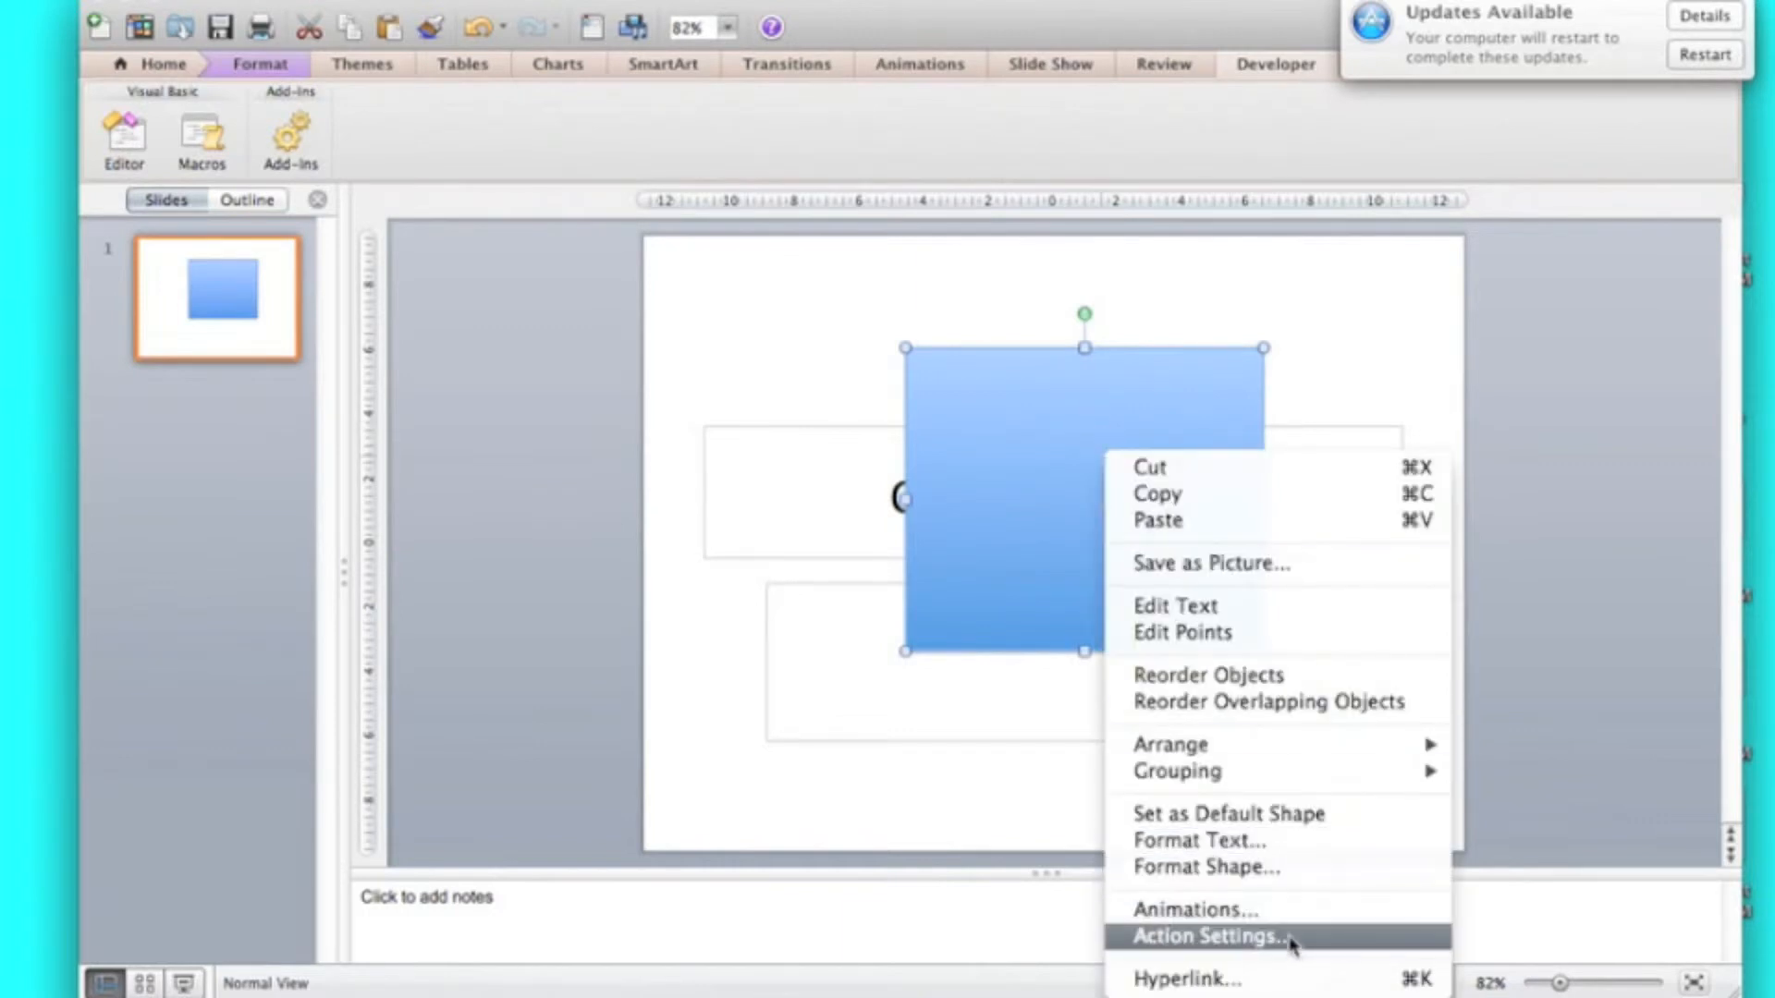
left_click(1210, 937)
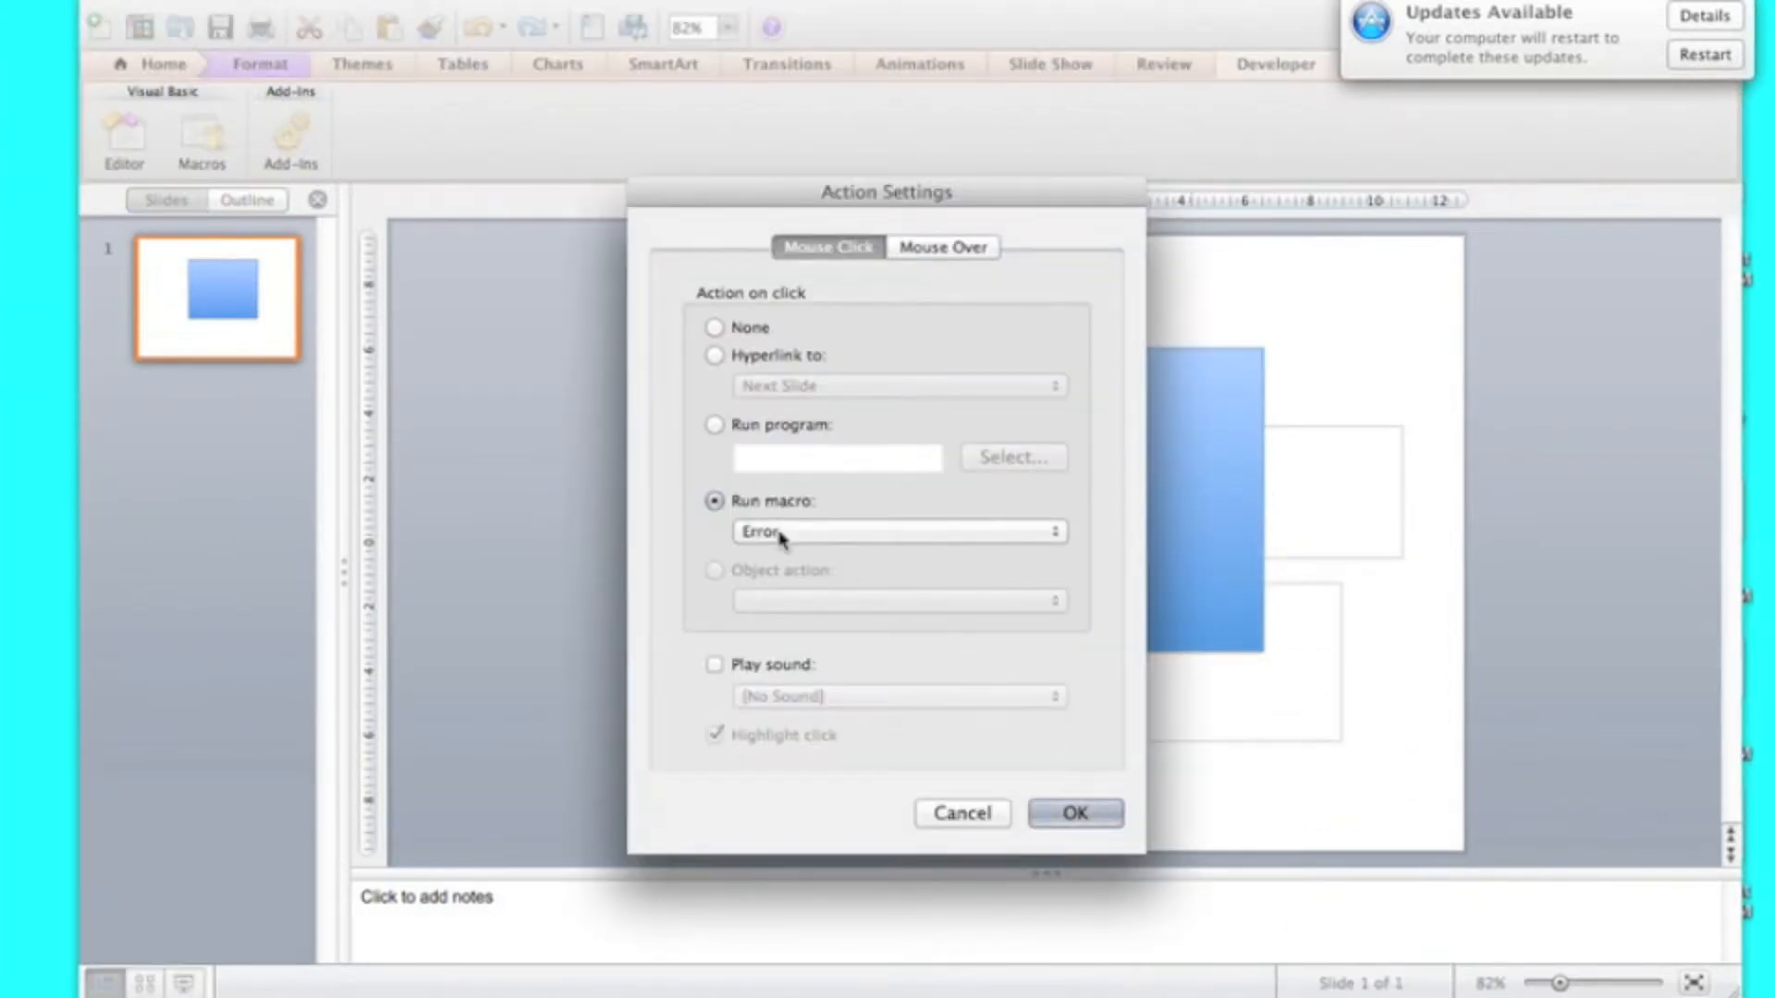
mouse_move(1135, 868)
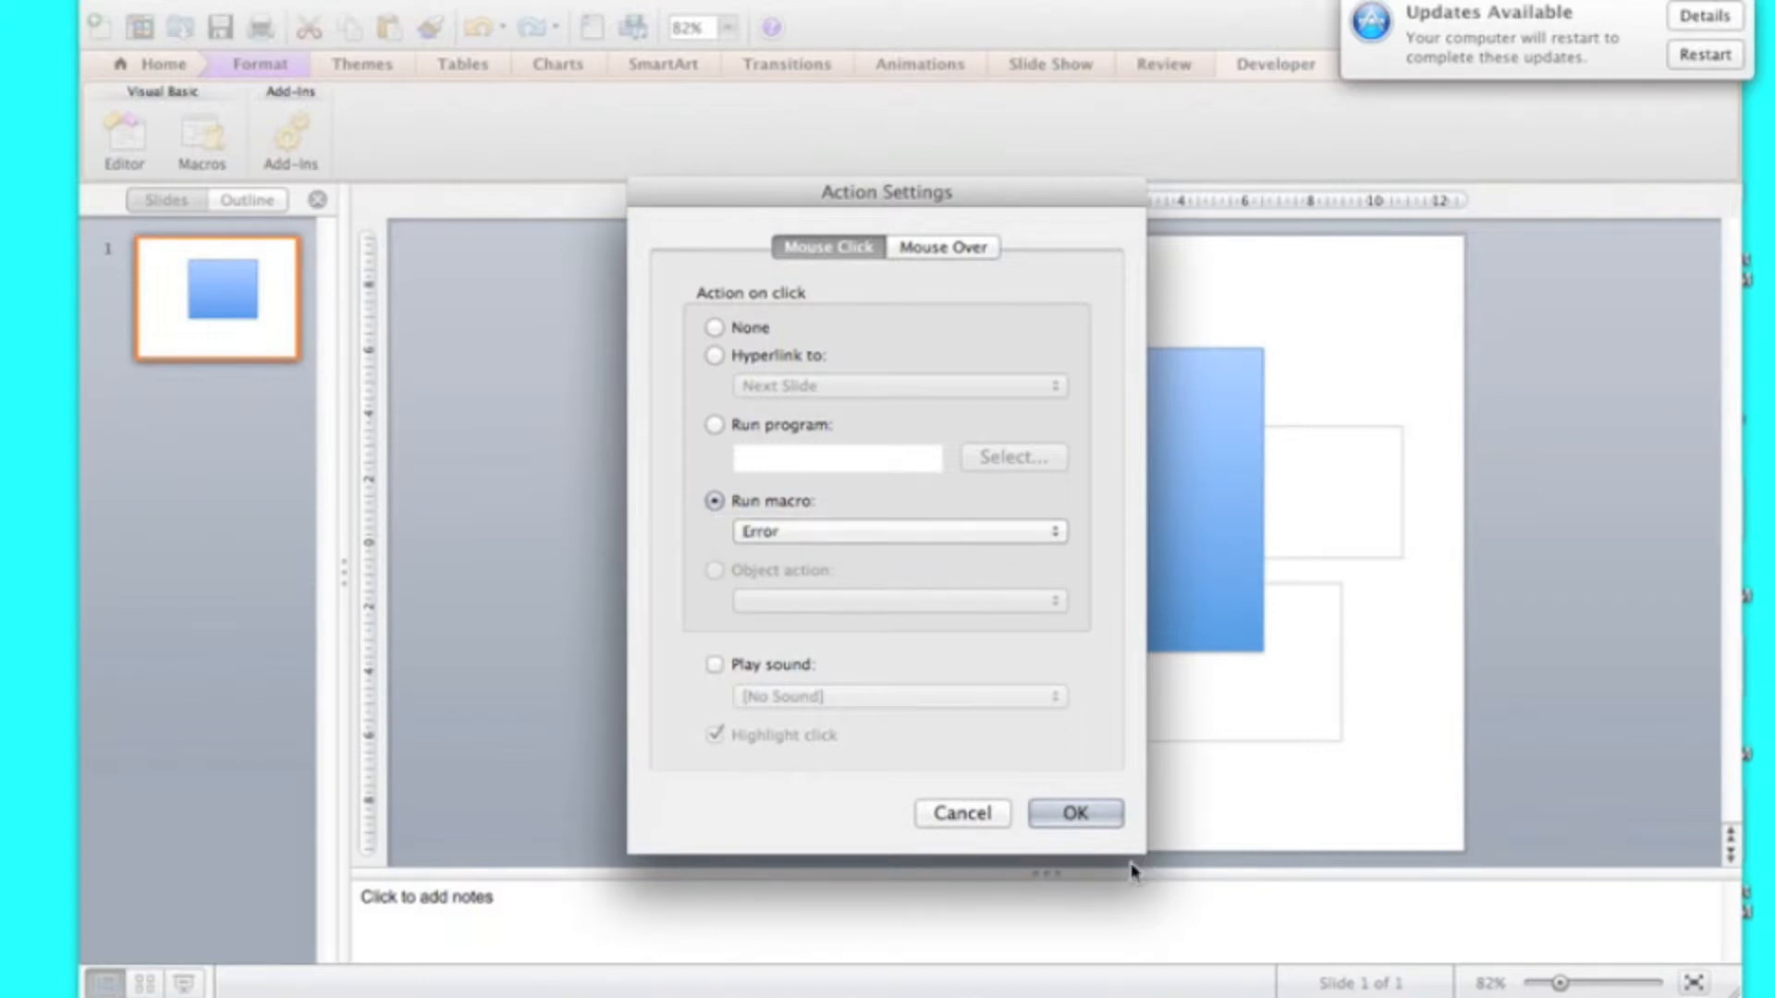
left_click(1072, 813)
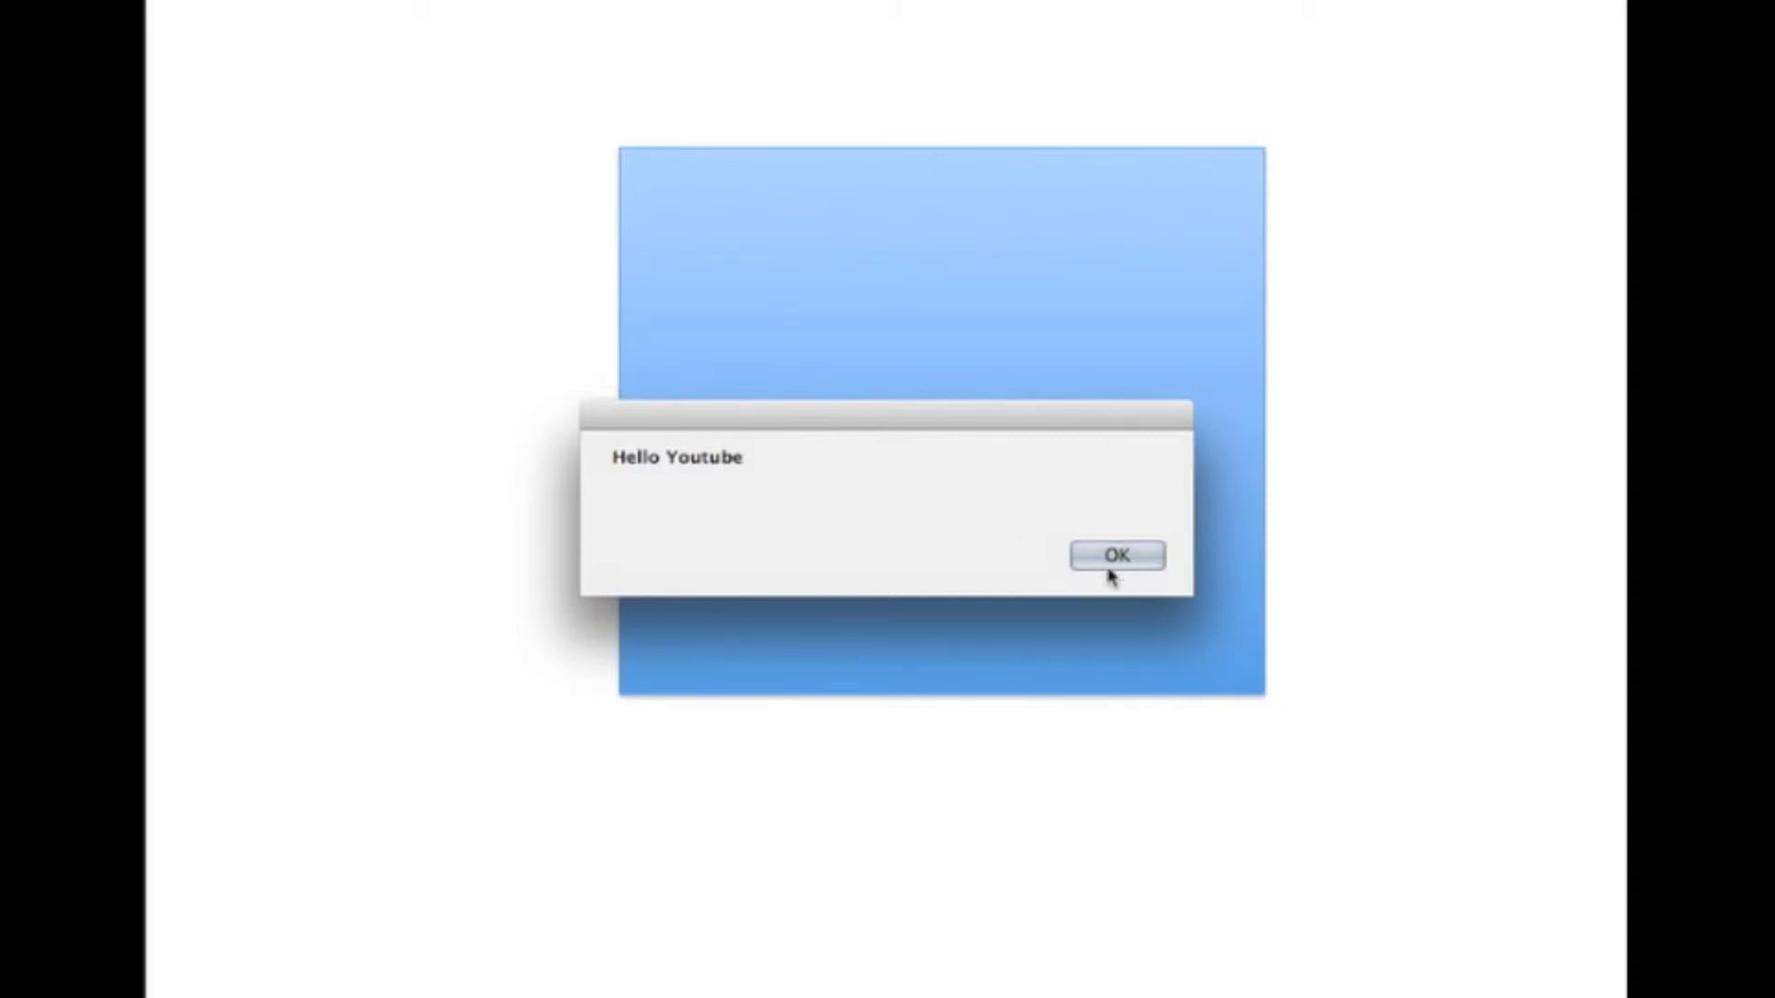
left_click(1115, 554)
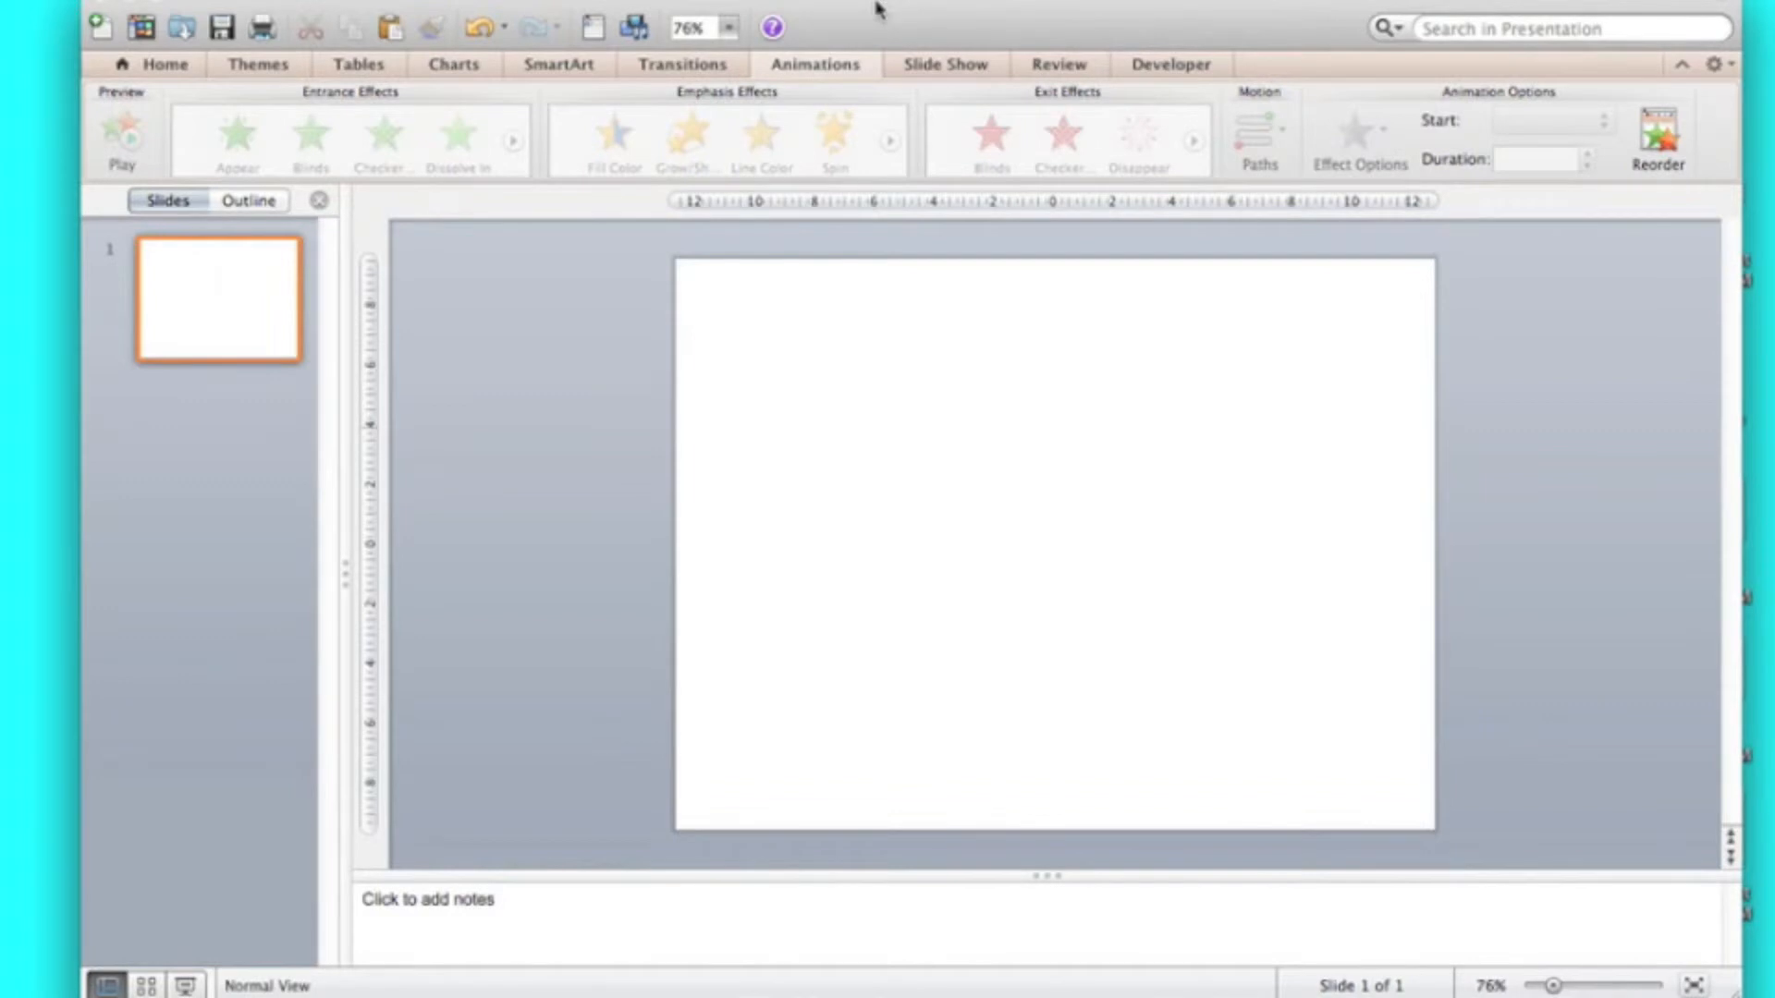
mouse_move(1283, 632)
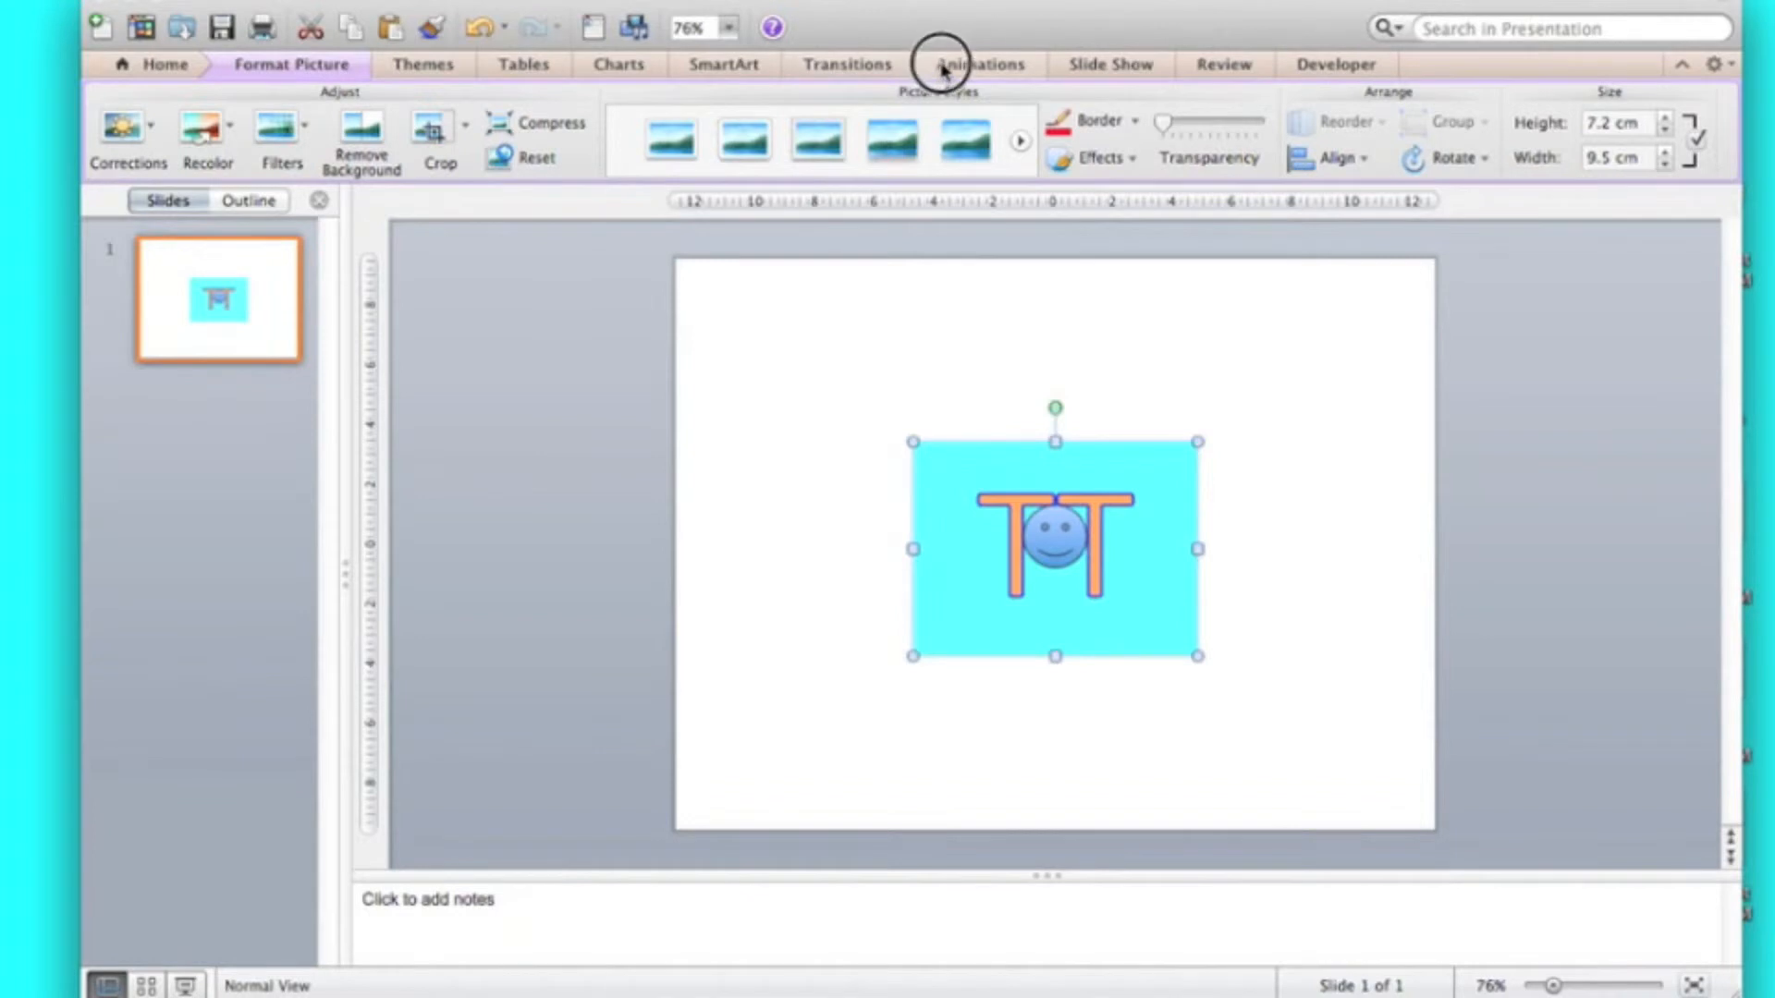
Step: Switch to the Animations tools for the cyan picture
left_click(977, 64)
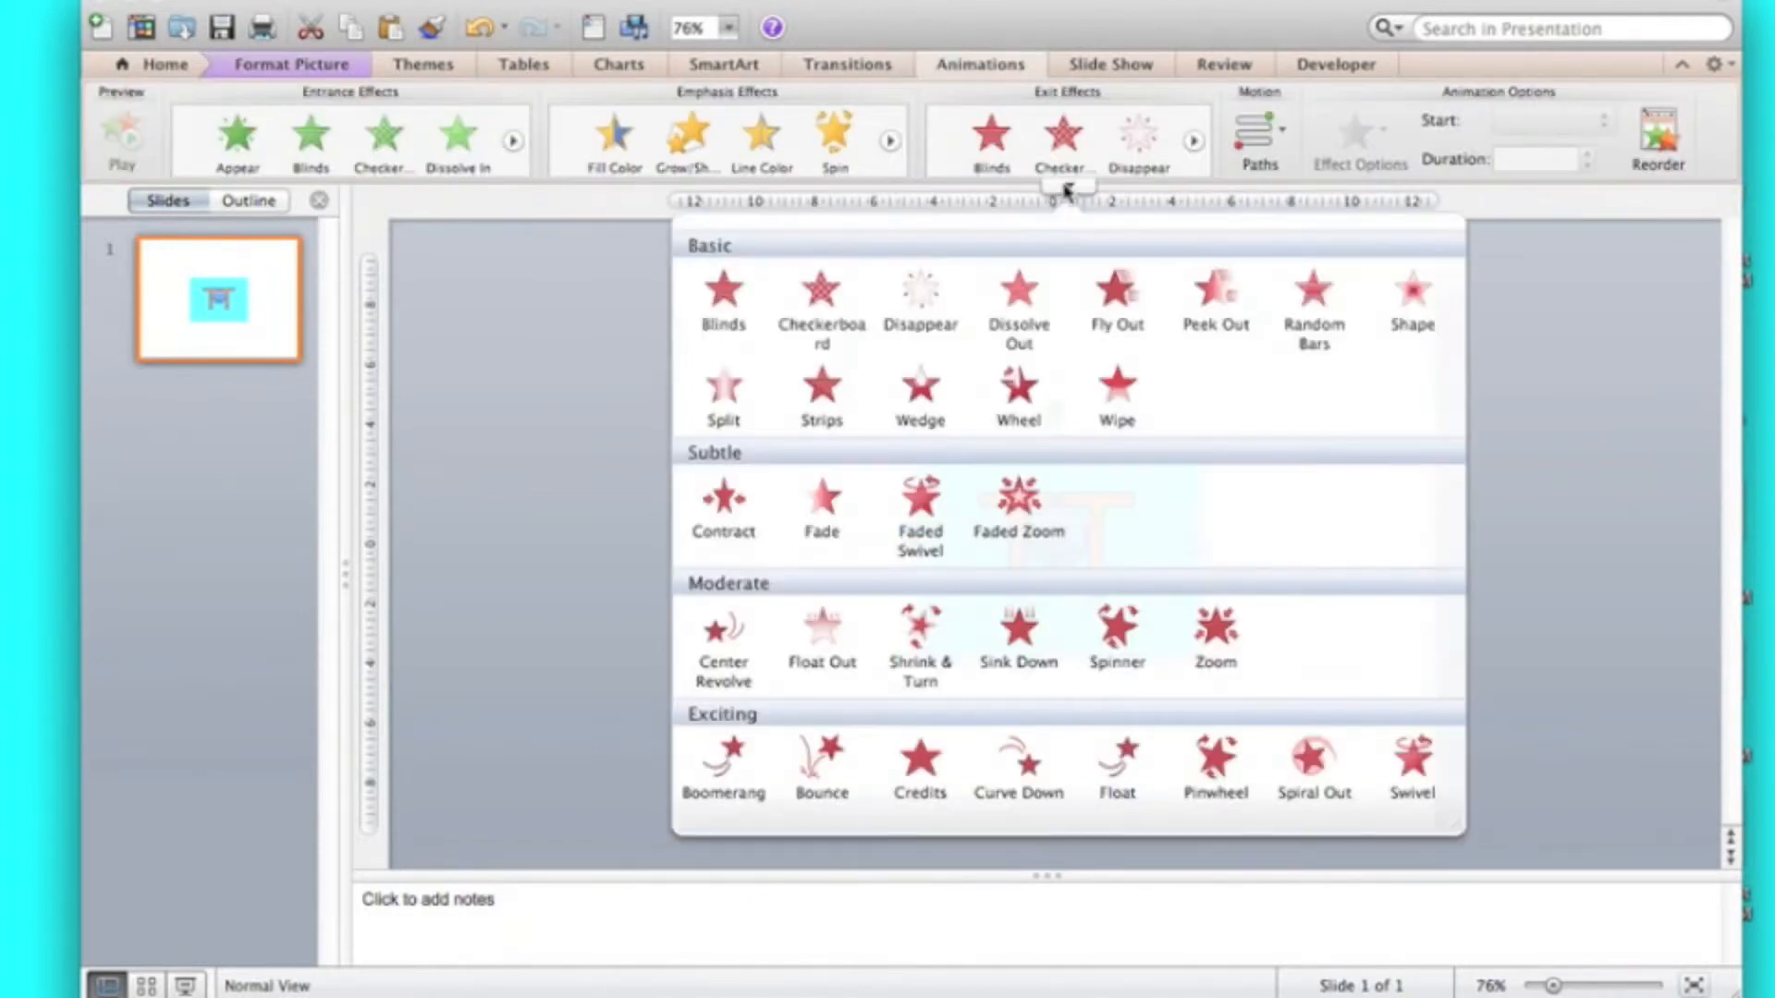
mouse_move(877, 427)
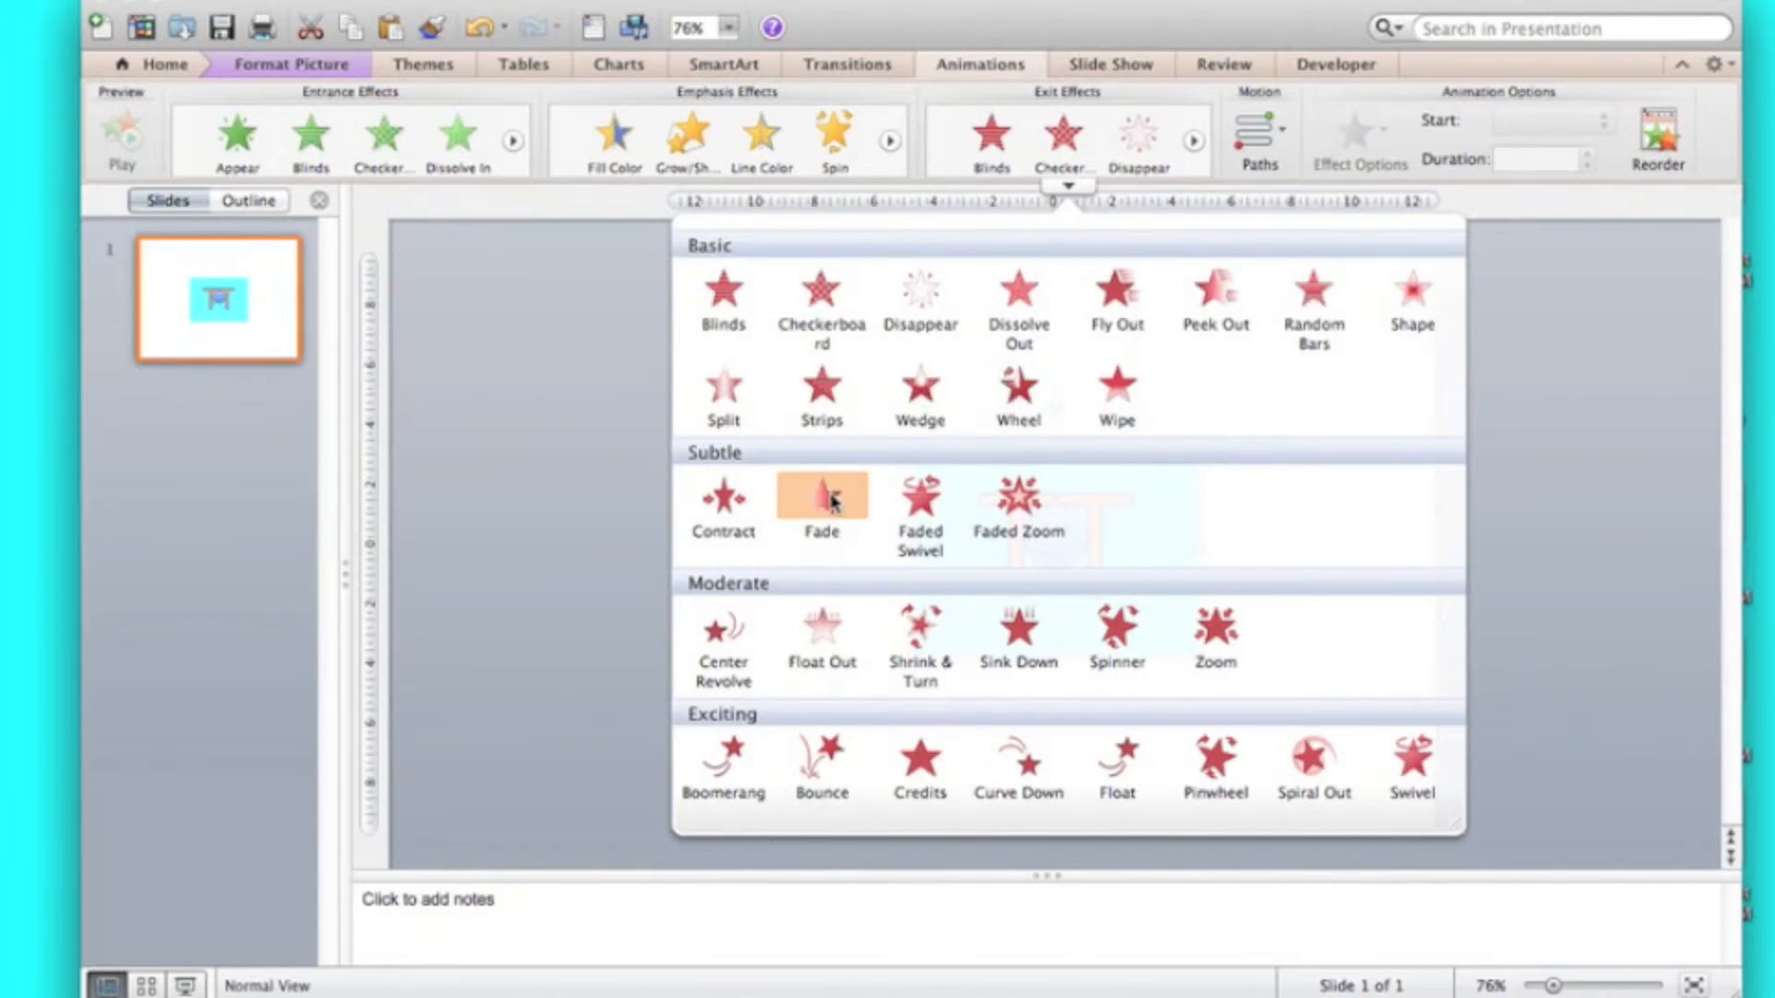
mouse_move(821, 290)
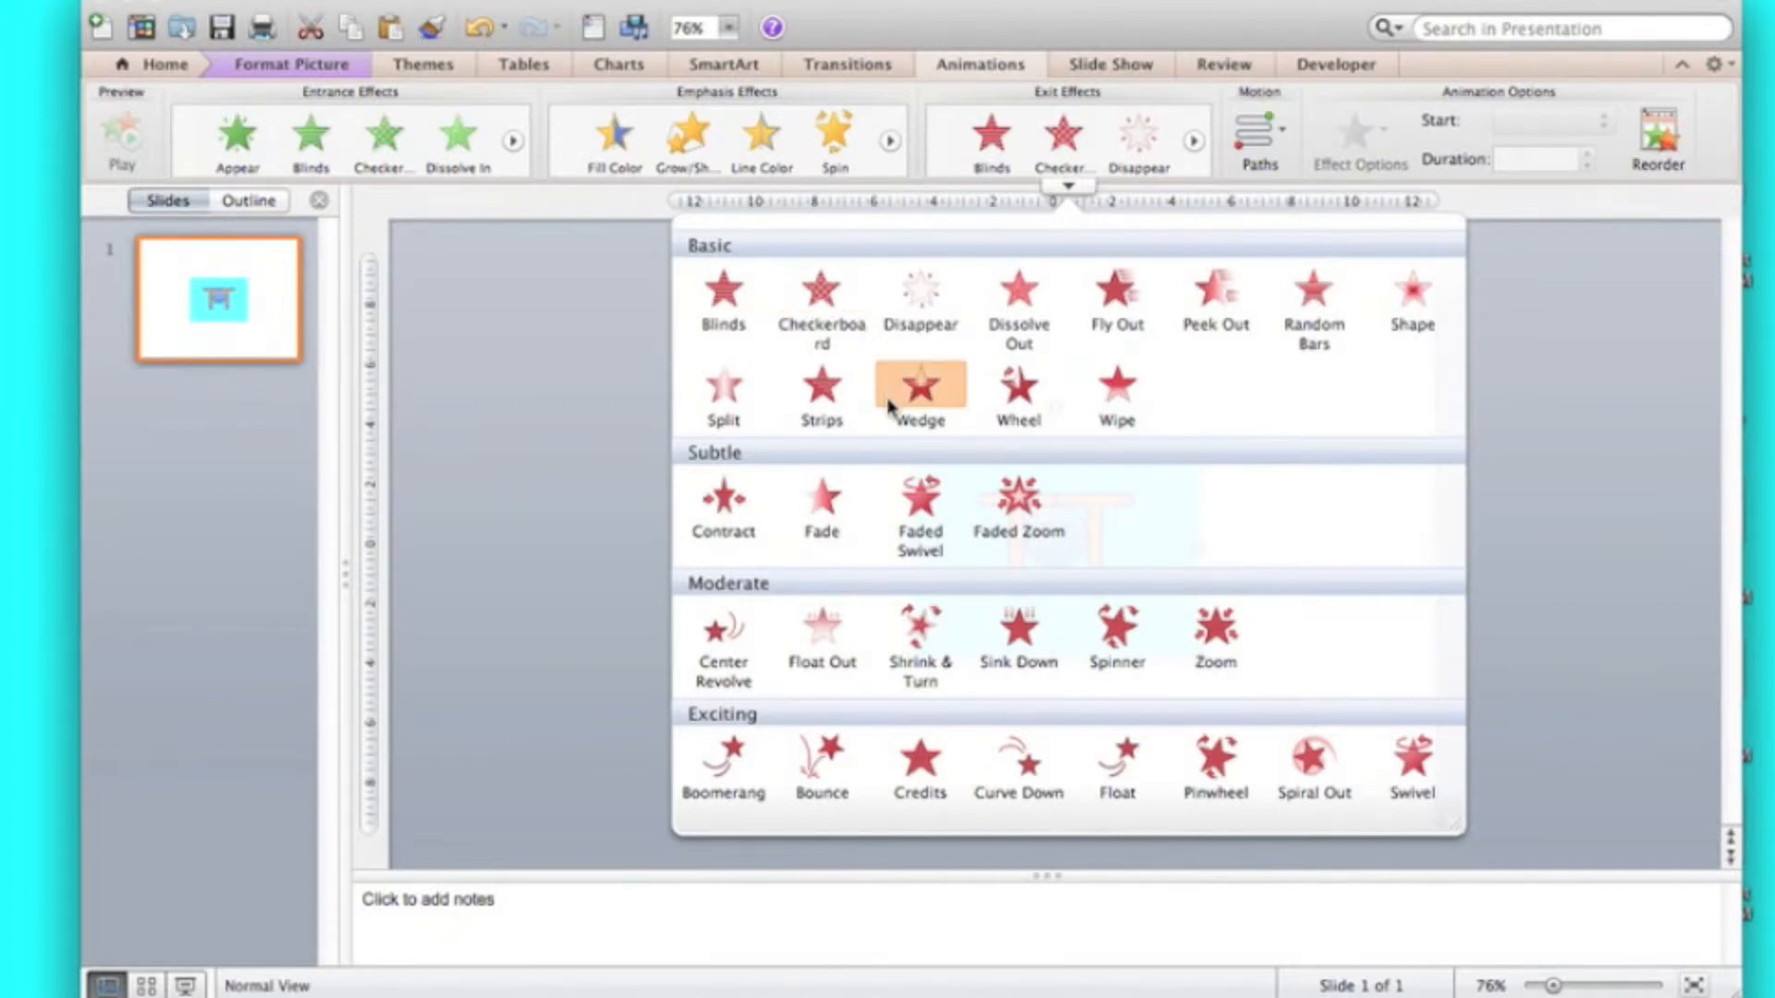
mouse_move(933, 475)
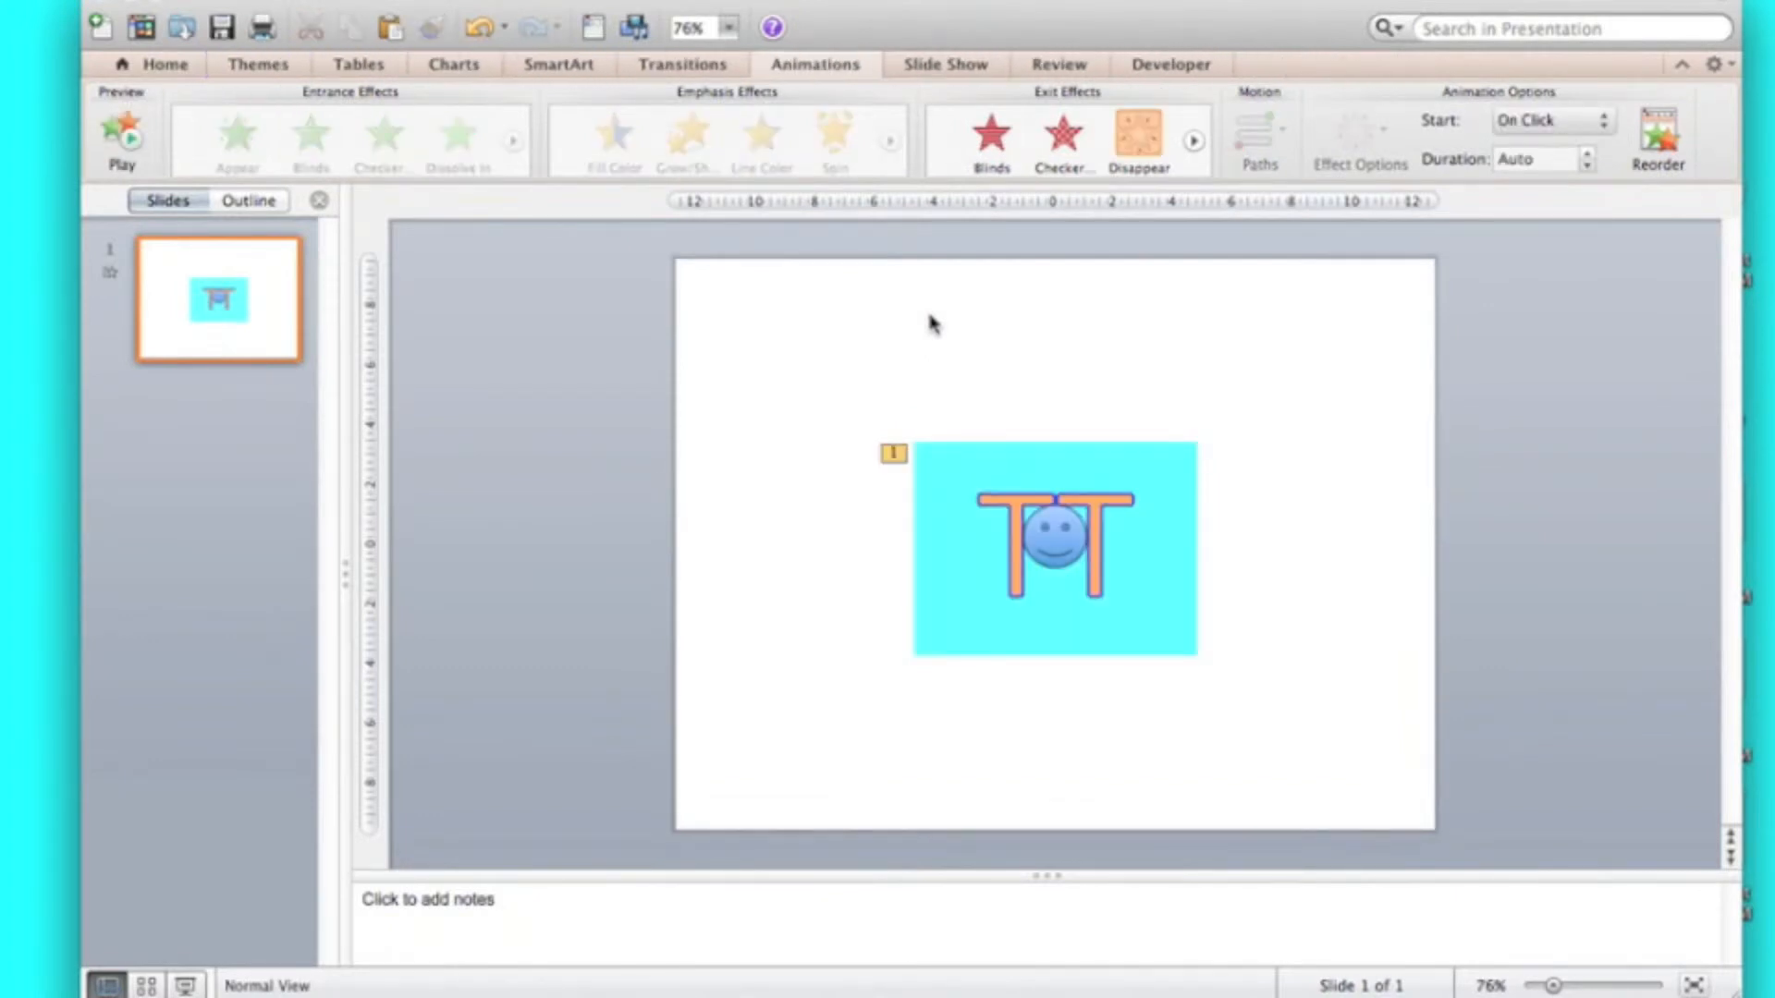
mouse_move(1559, 133)
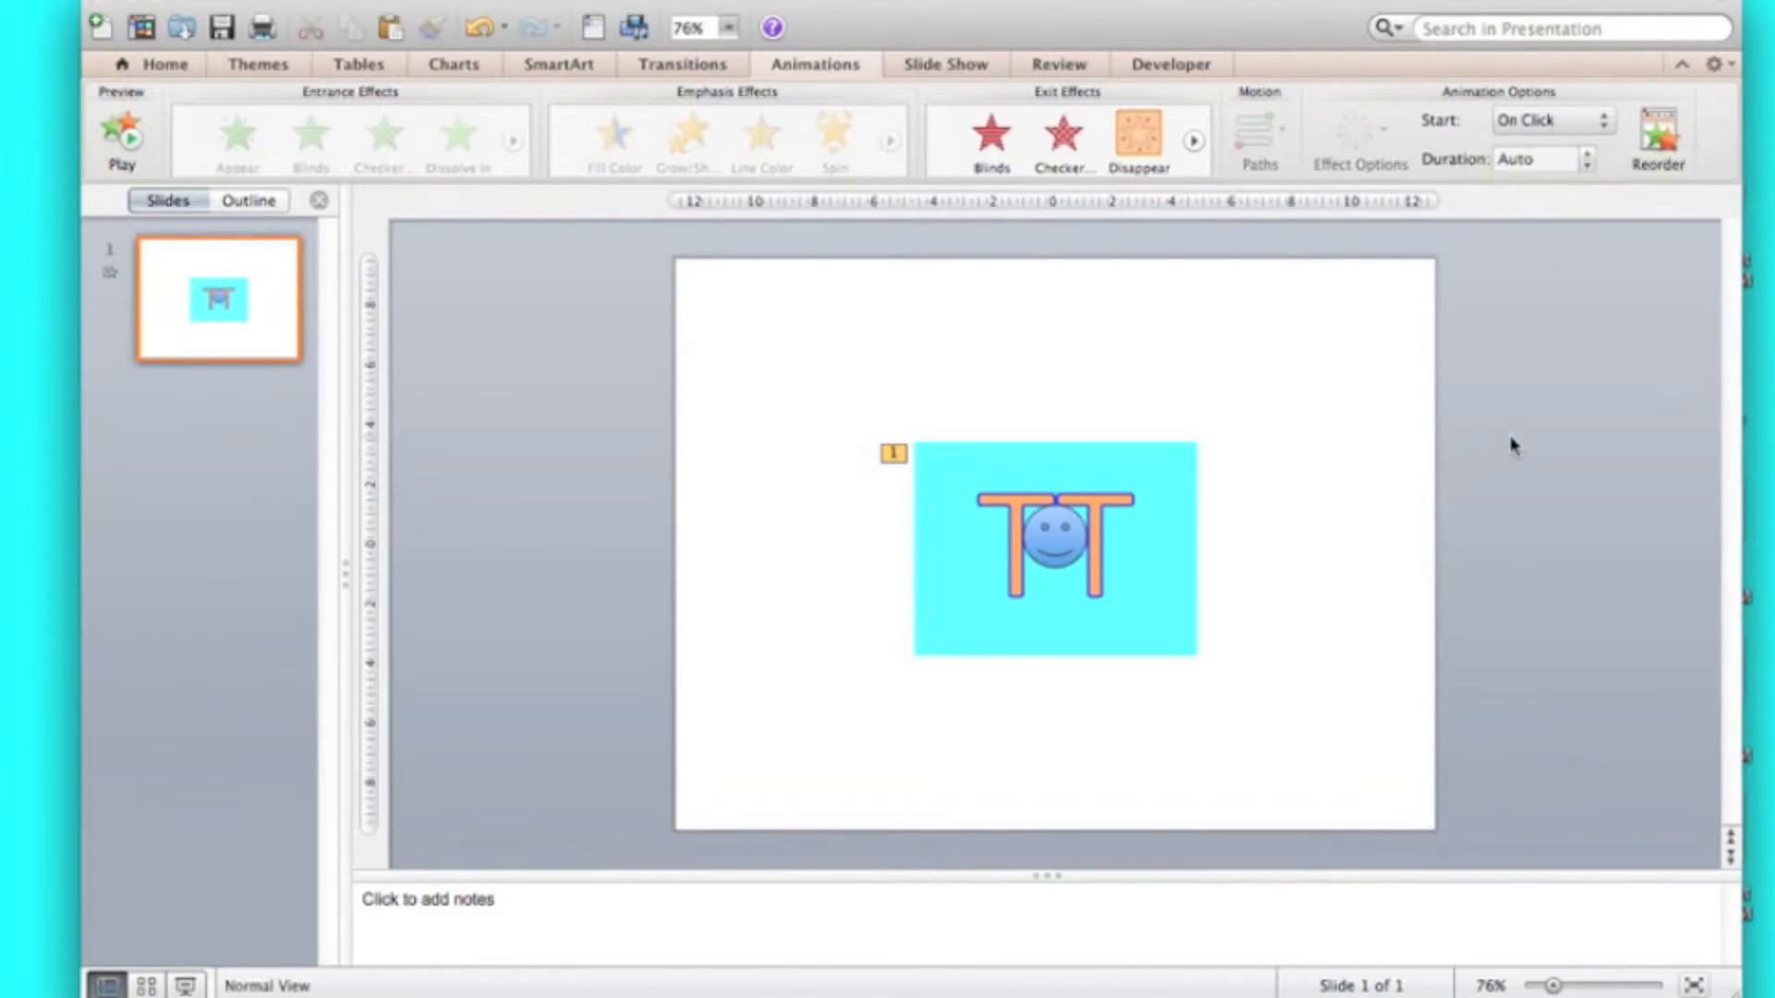
mouse_move(1568, 121)
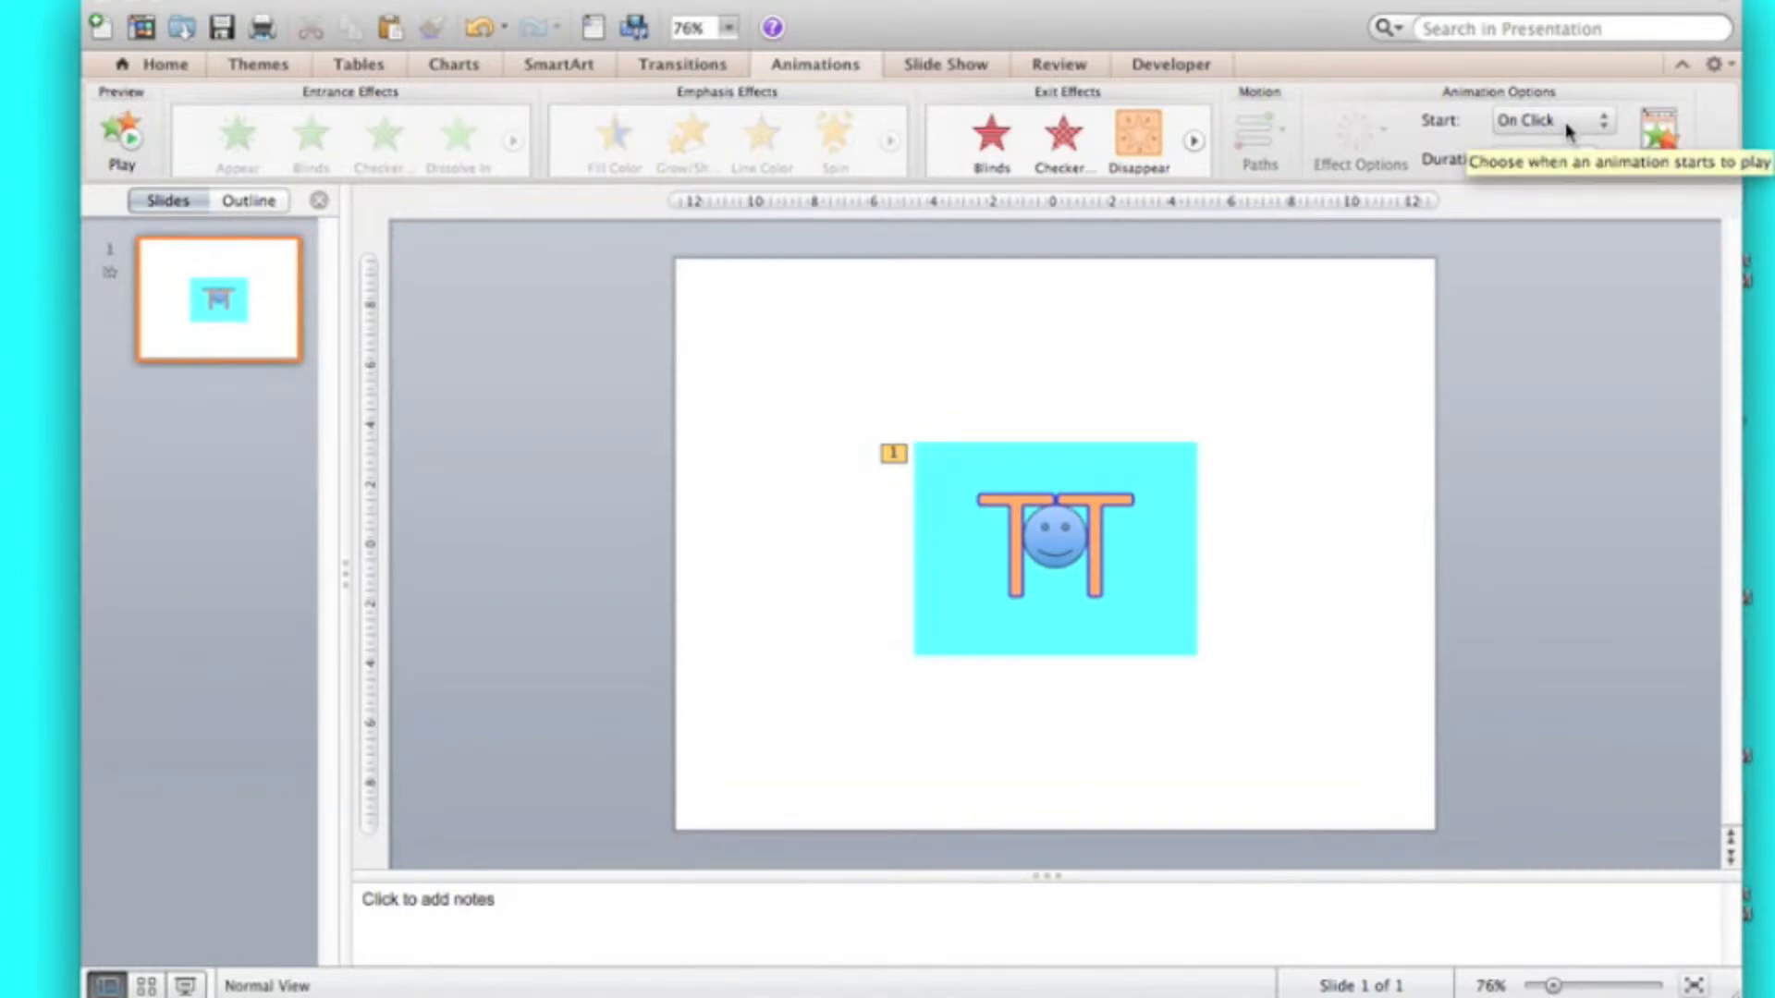
mouse_move(1392, 215)
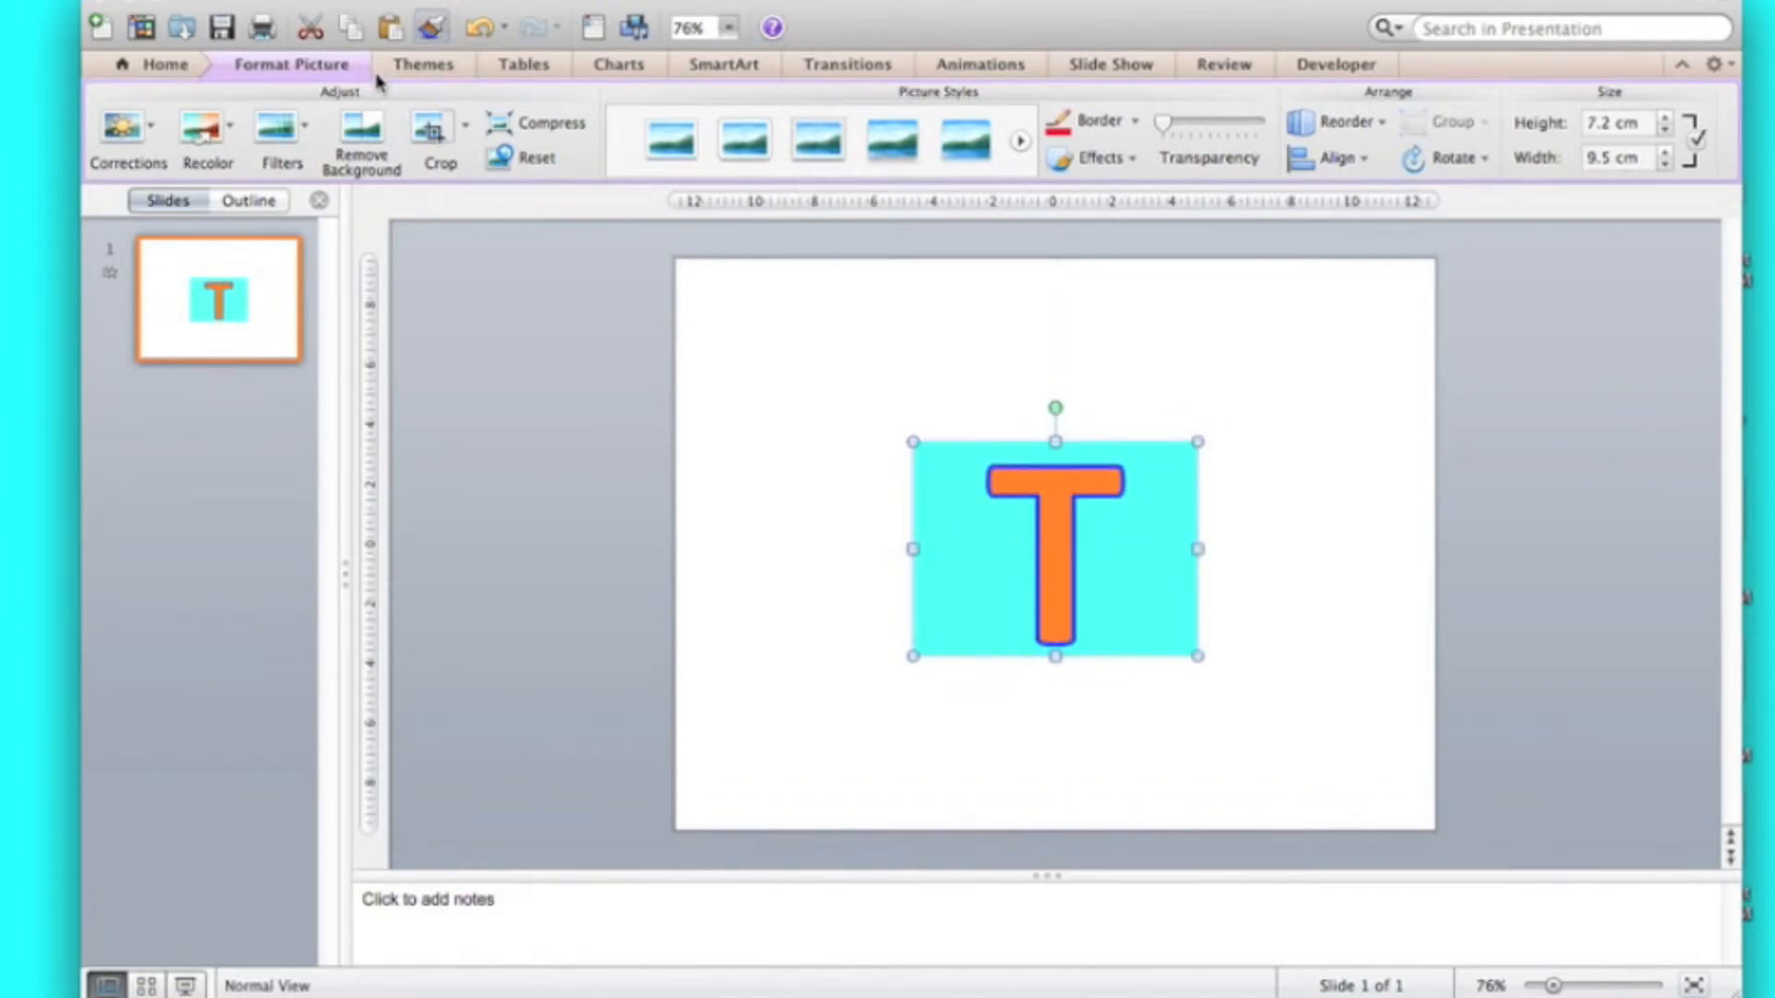
Step: Apply a Disappear exit effect to the T picture and open the Reorder animation list
left_click(978, 65)
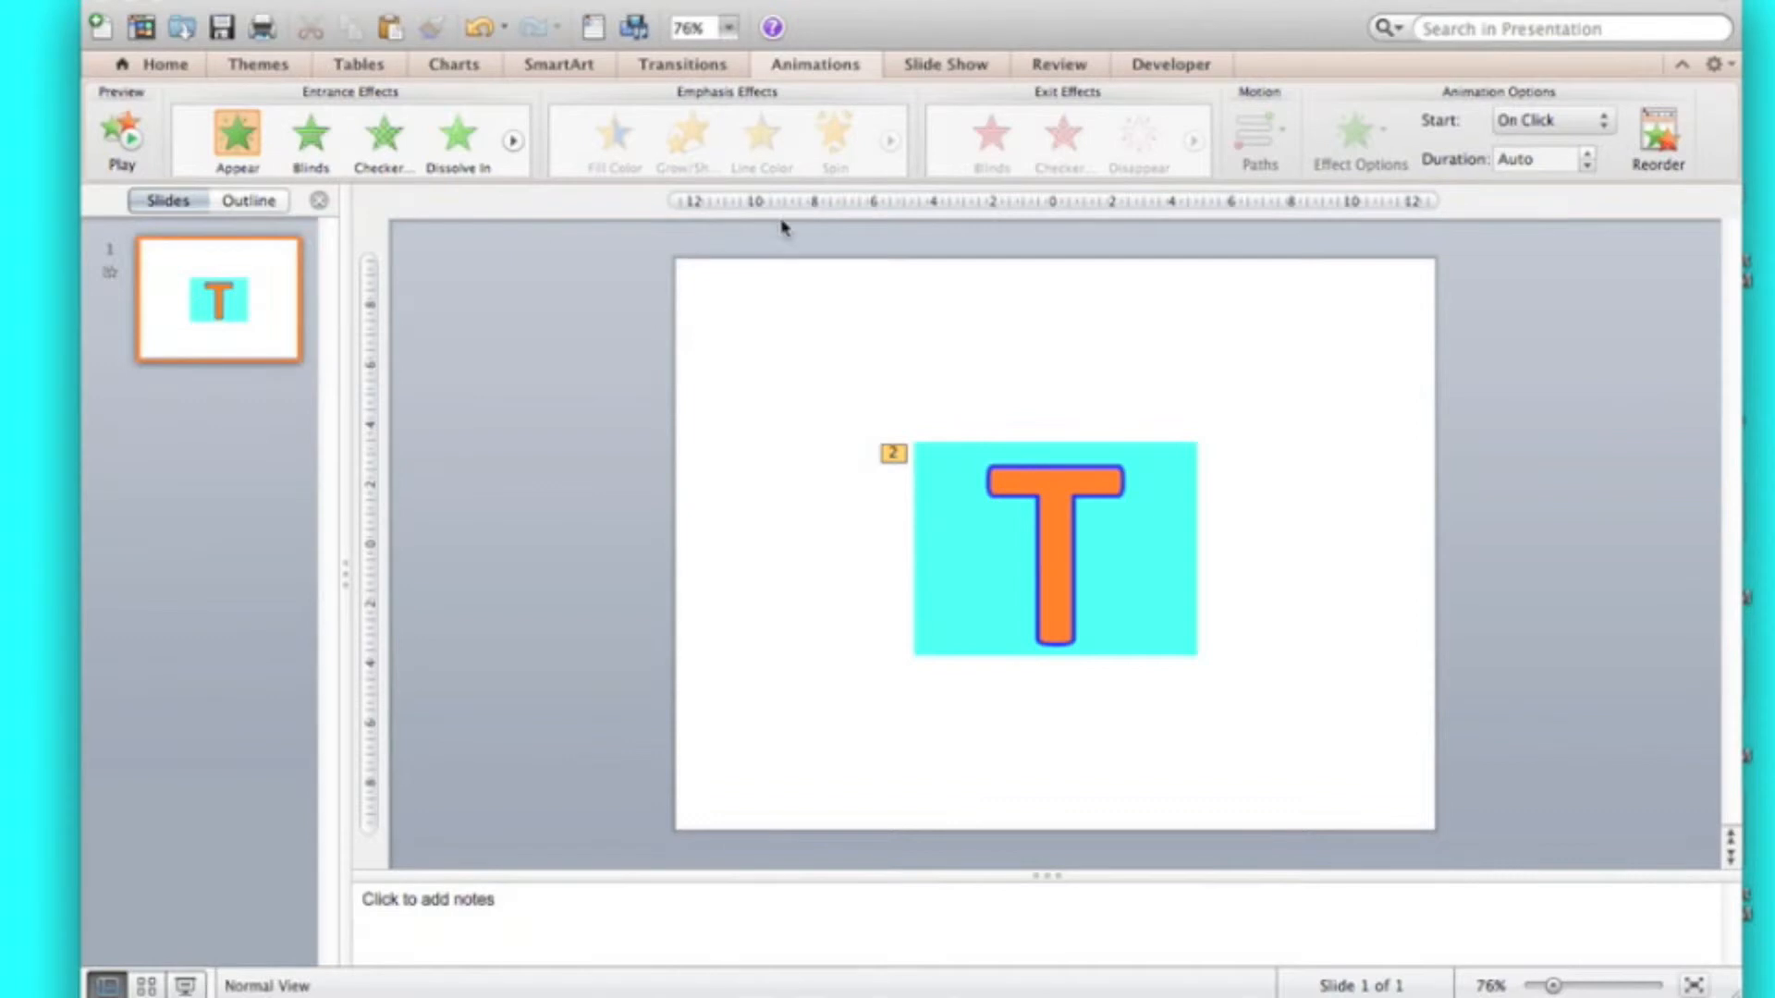
left_click(1033, 549)
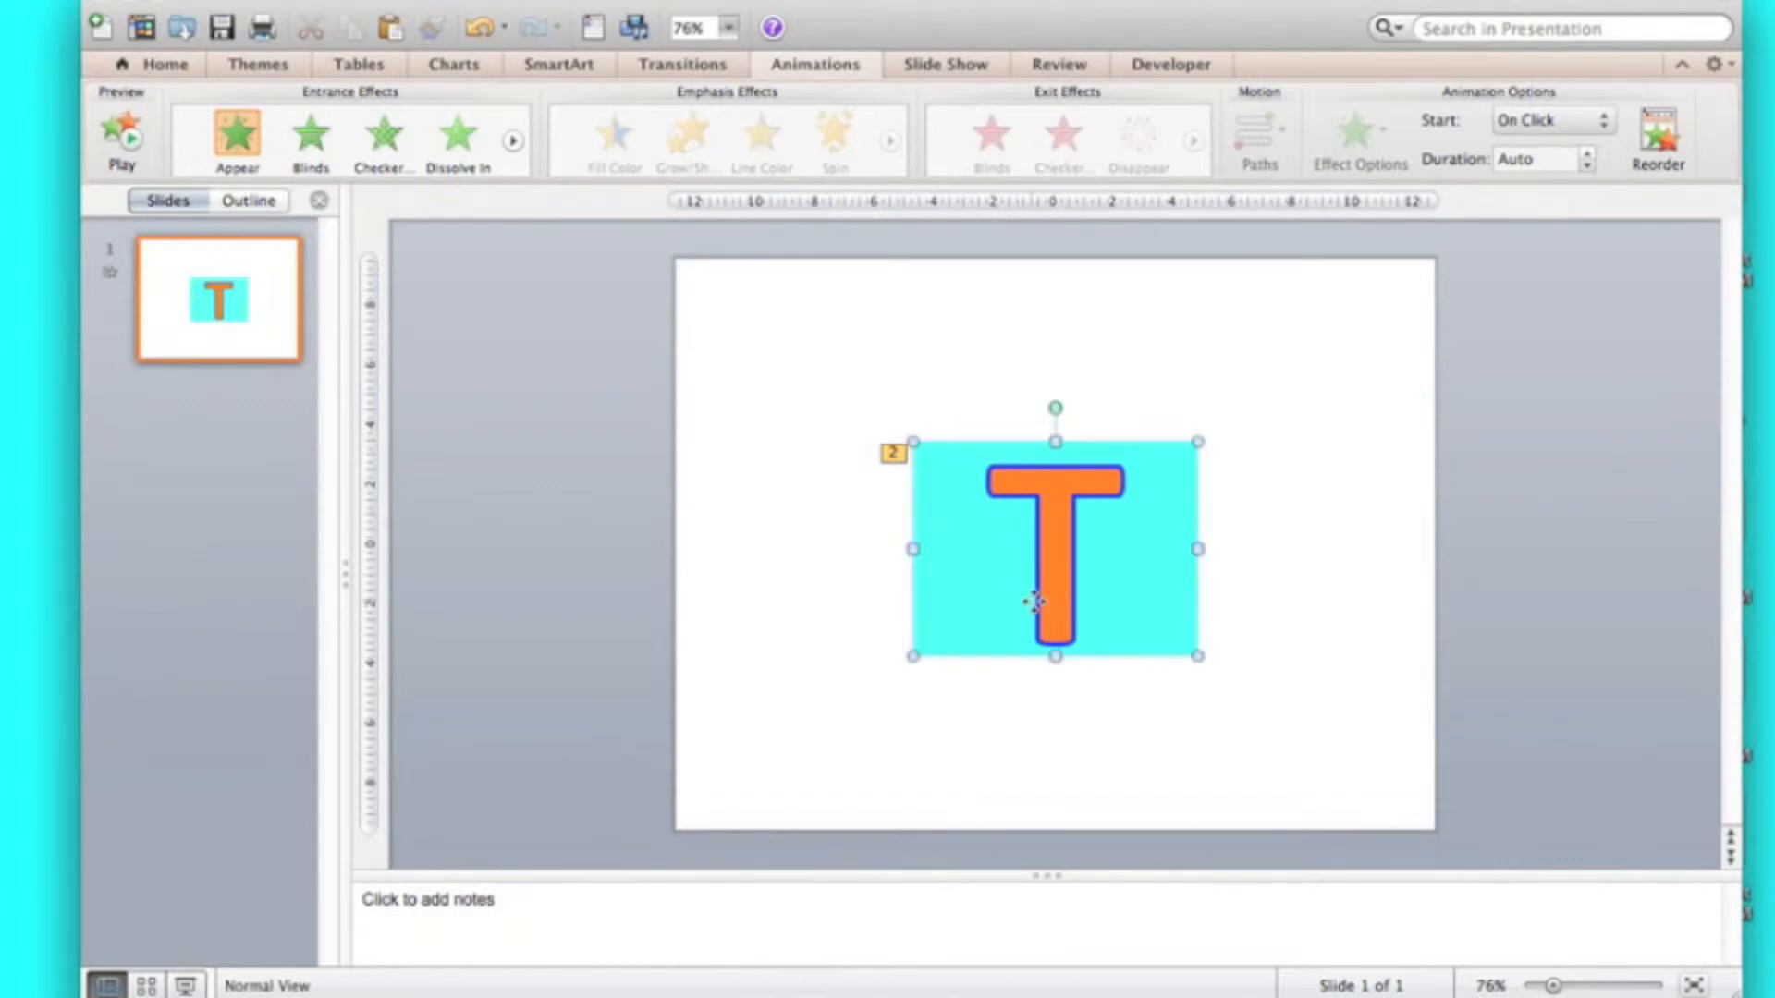
left_click(1052, 549)
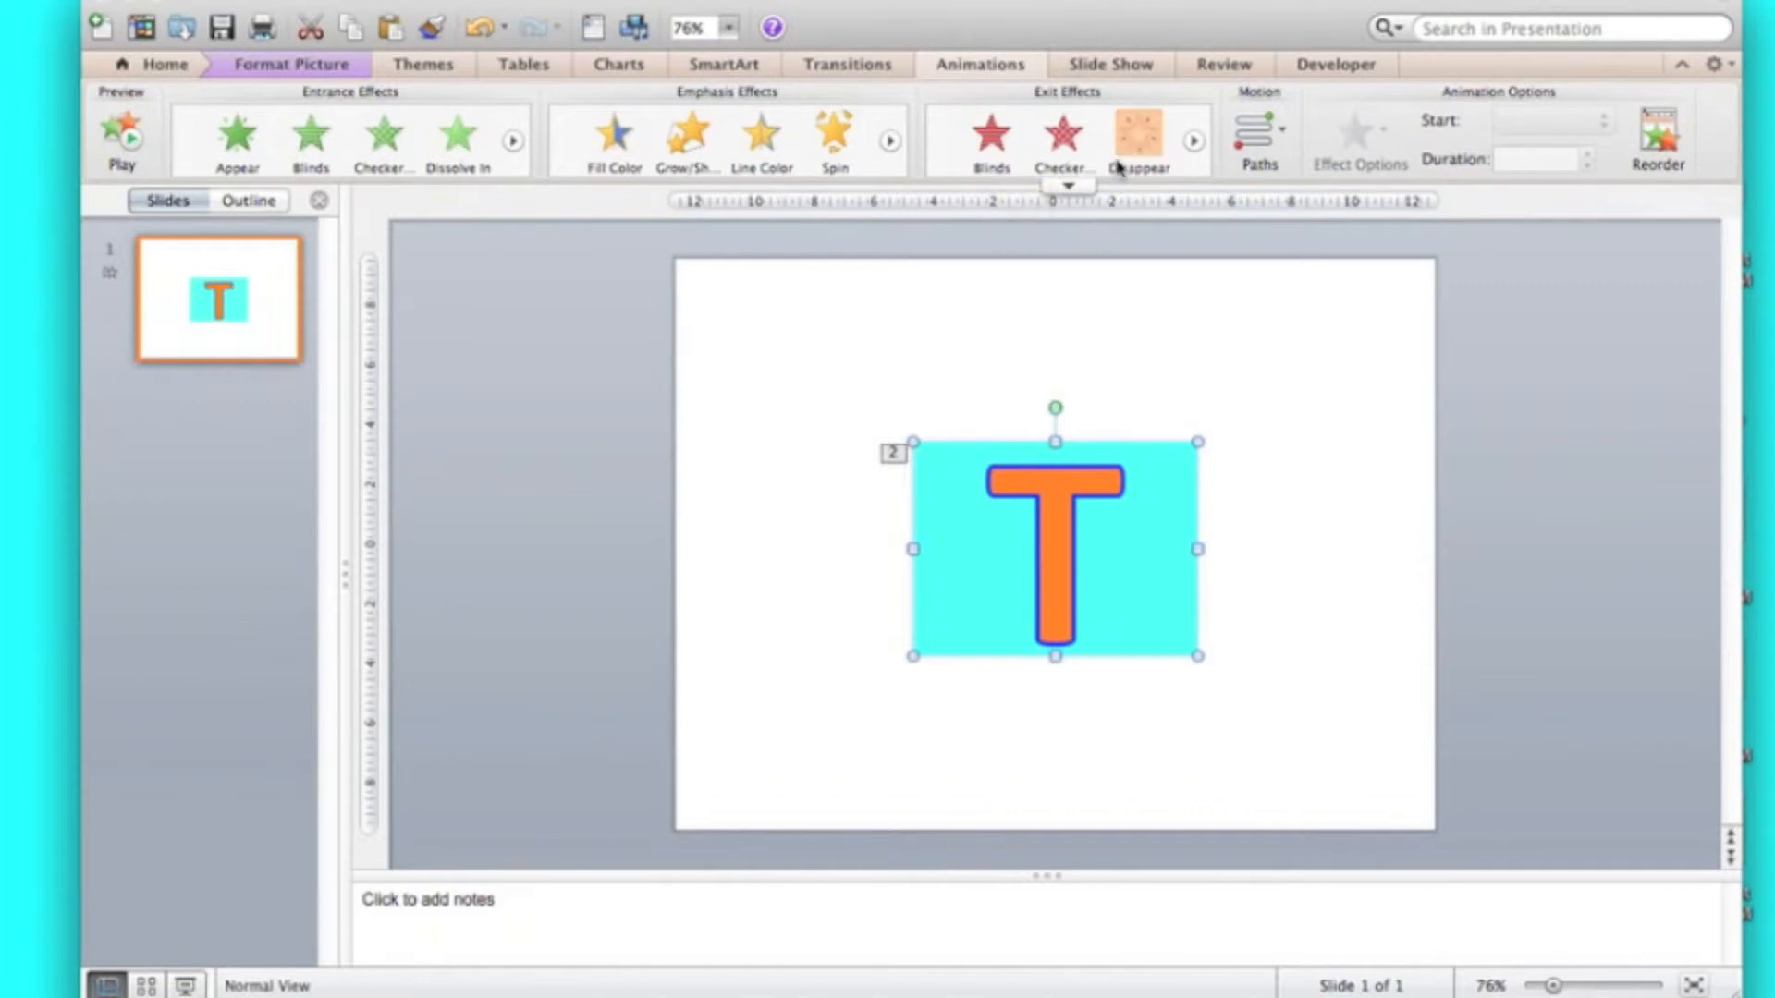
left_click(1140, 136)
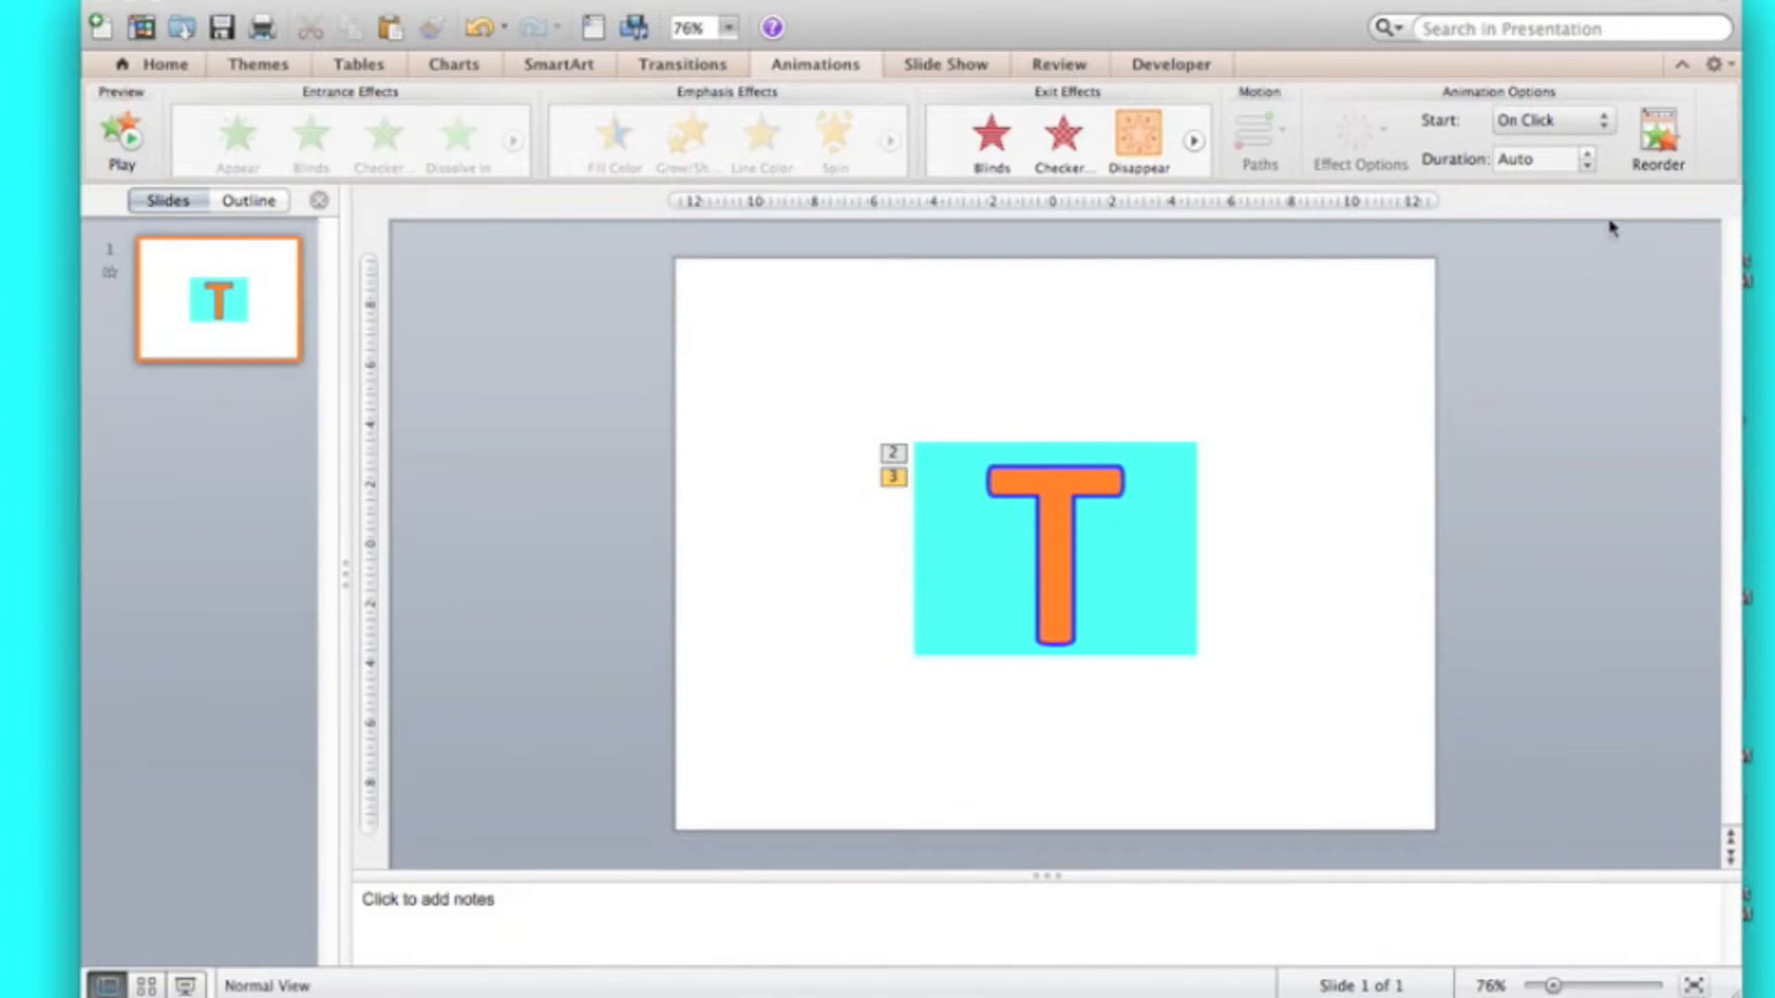
left_click(1655, 134)
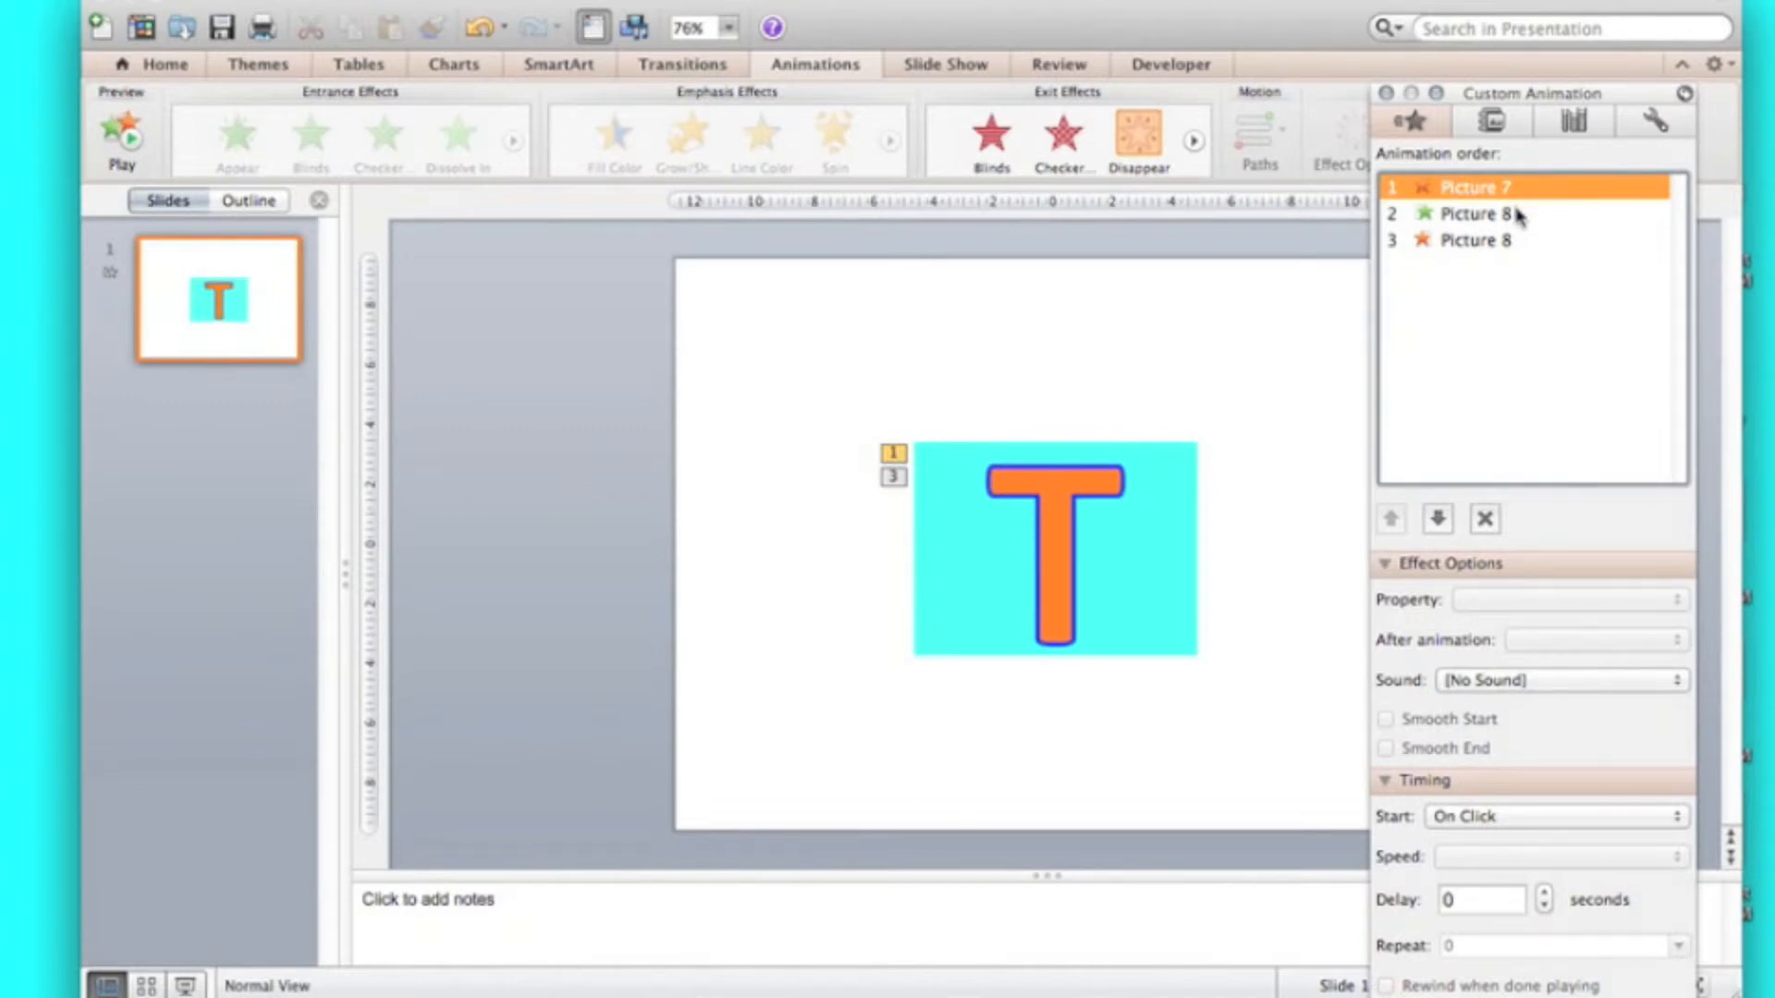
Step: Set the second animation (Picture 8) to start After Previous
left_click(1475, 213)
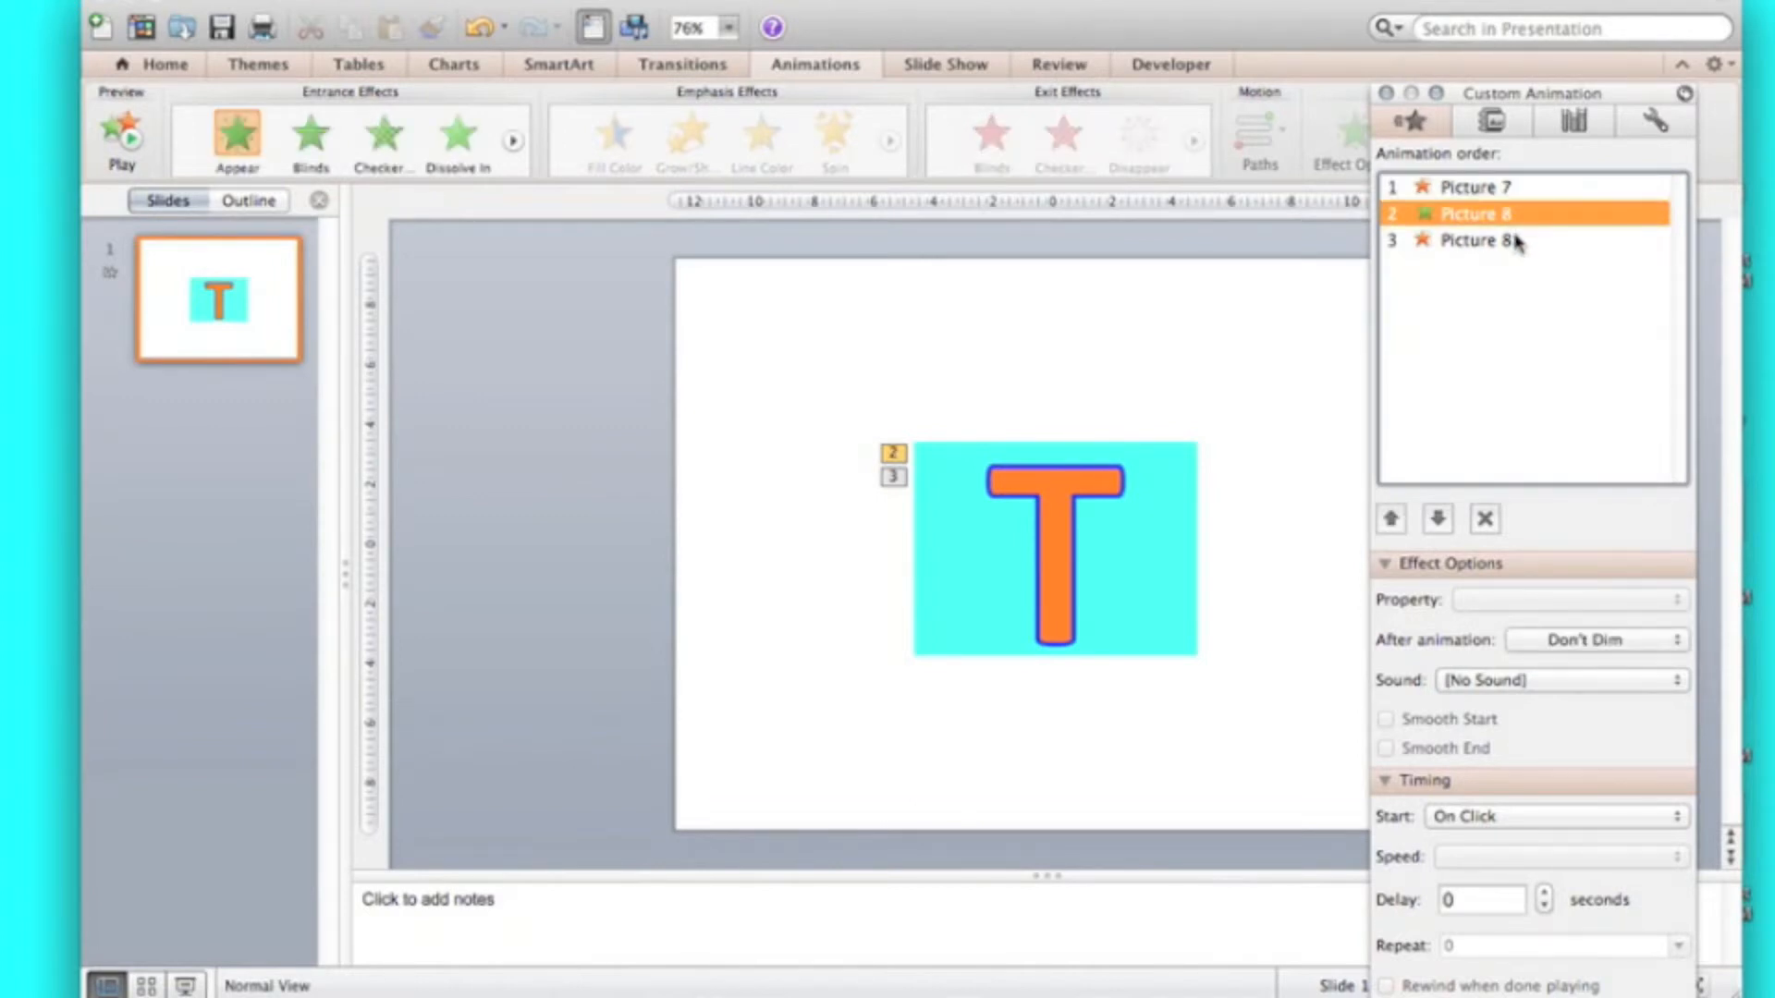
left_click(1471, 241)
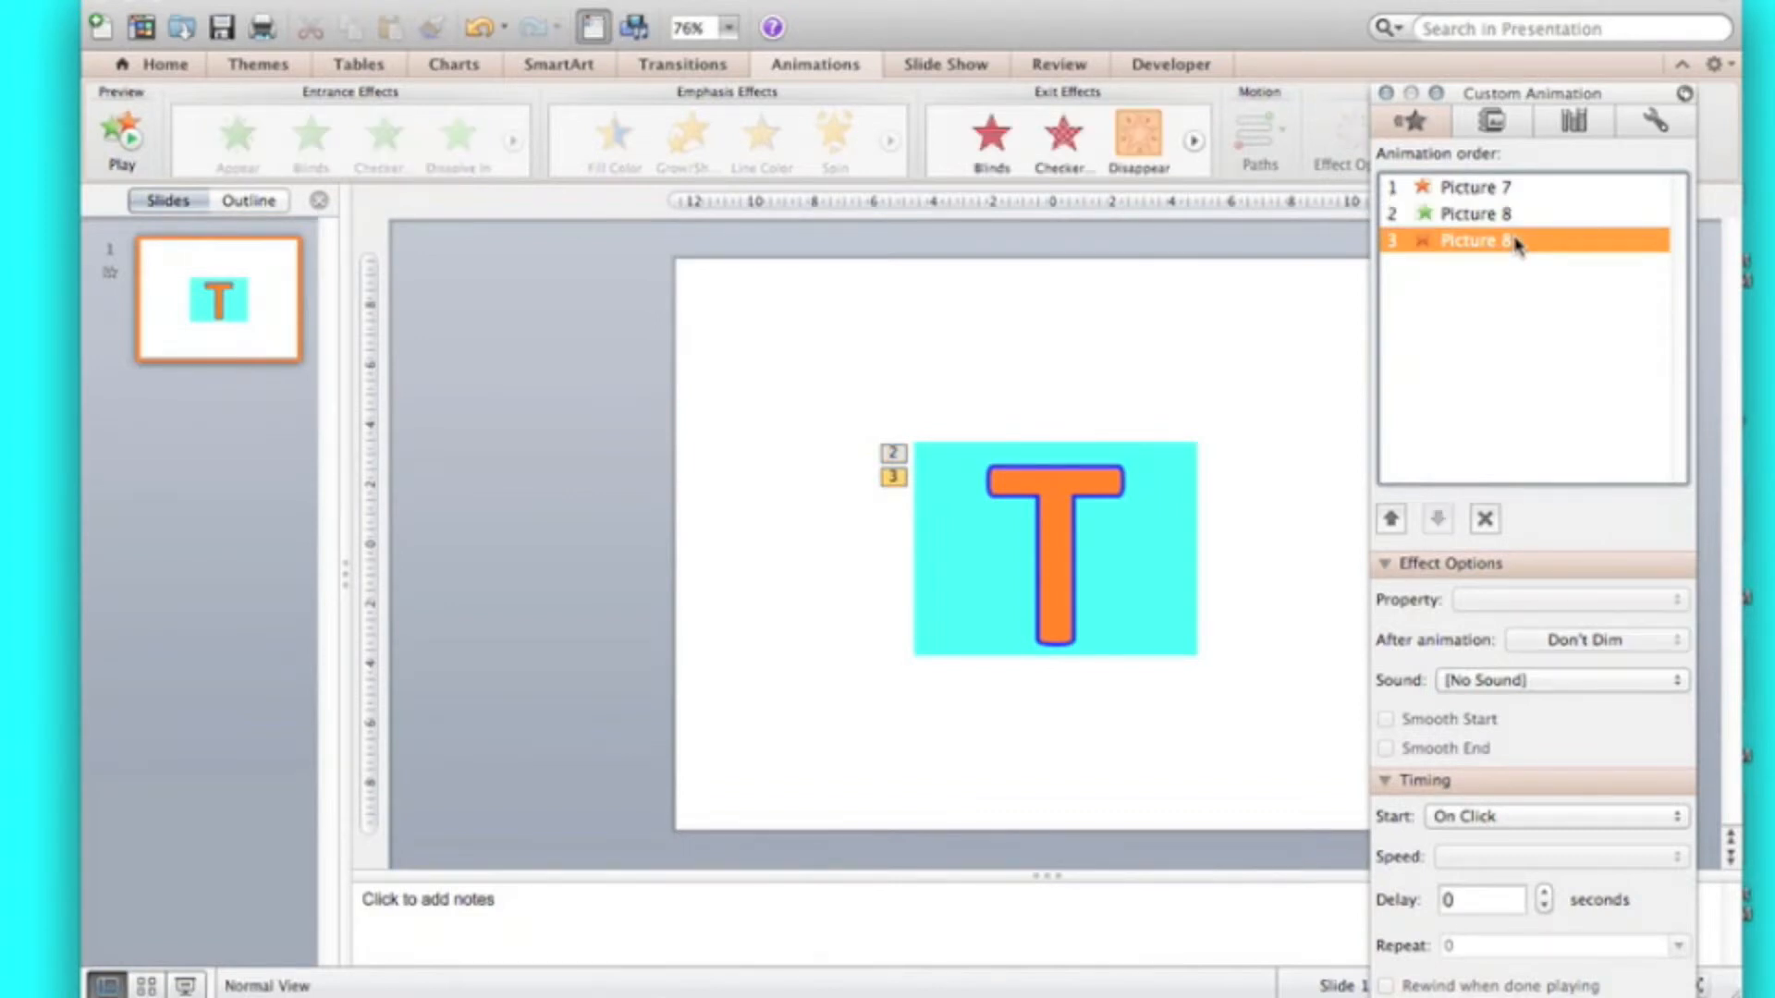
left_click(1391, 519)
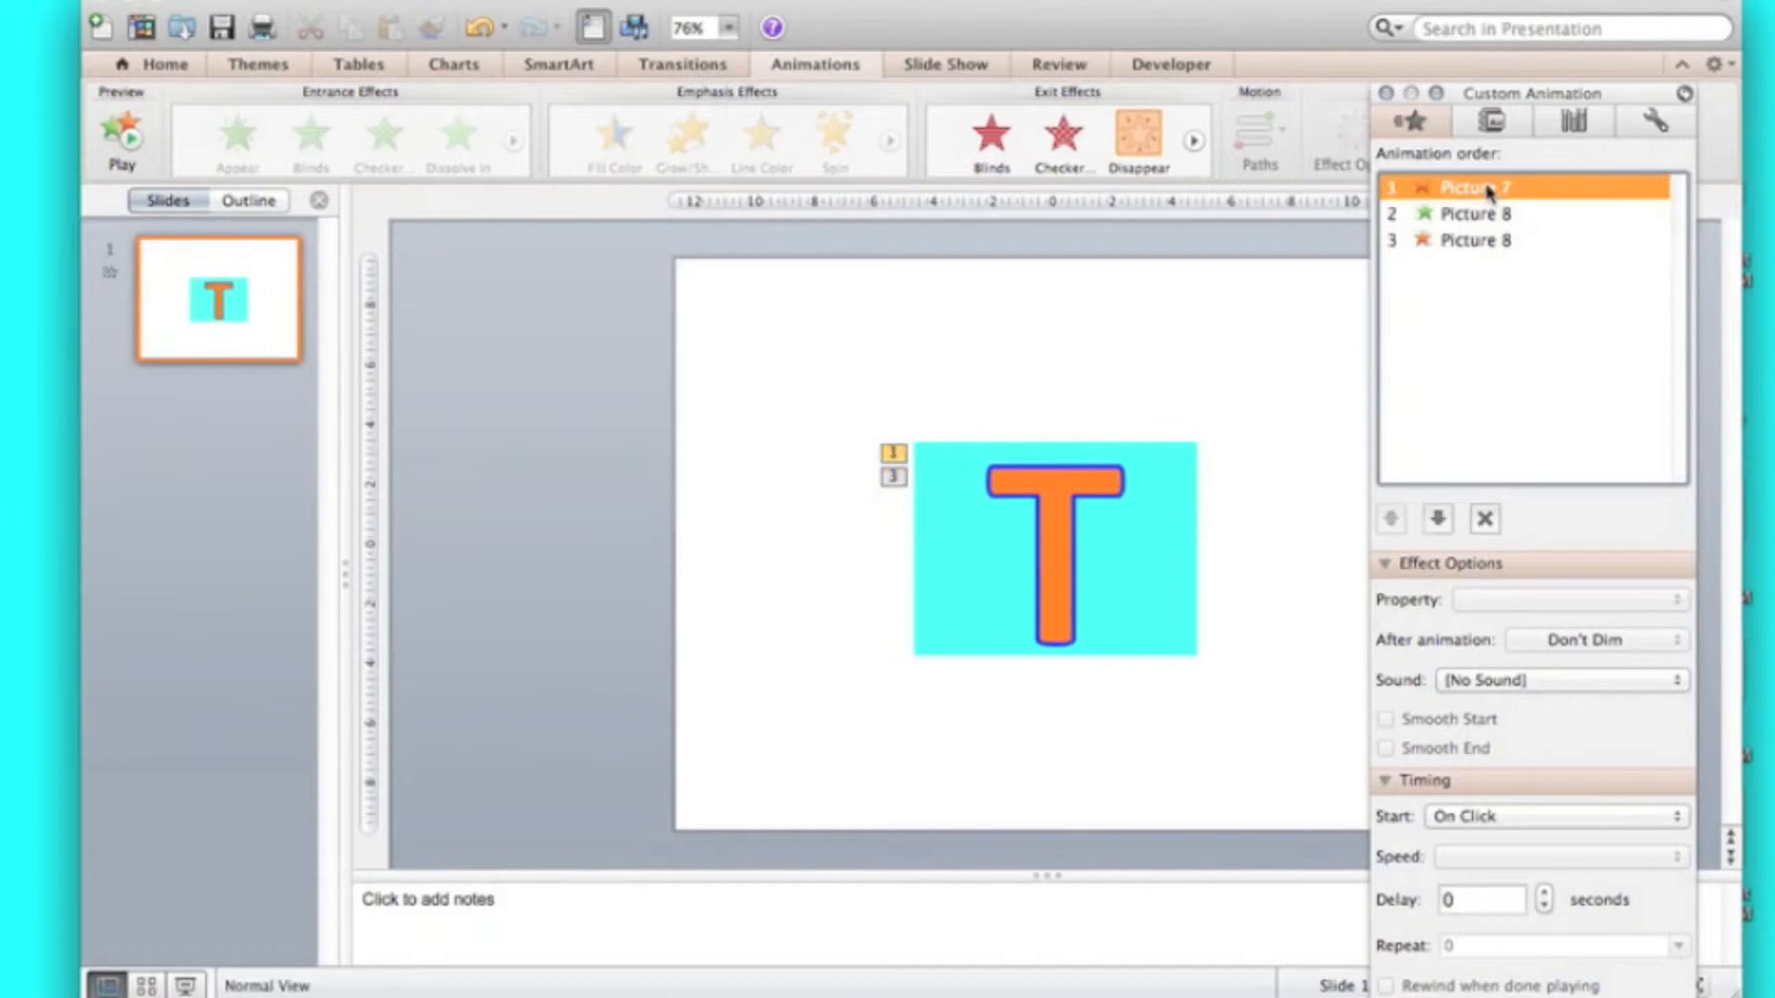
mouse_move(1571, 828)
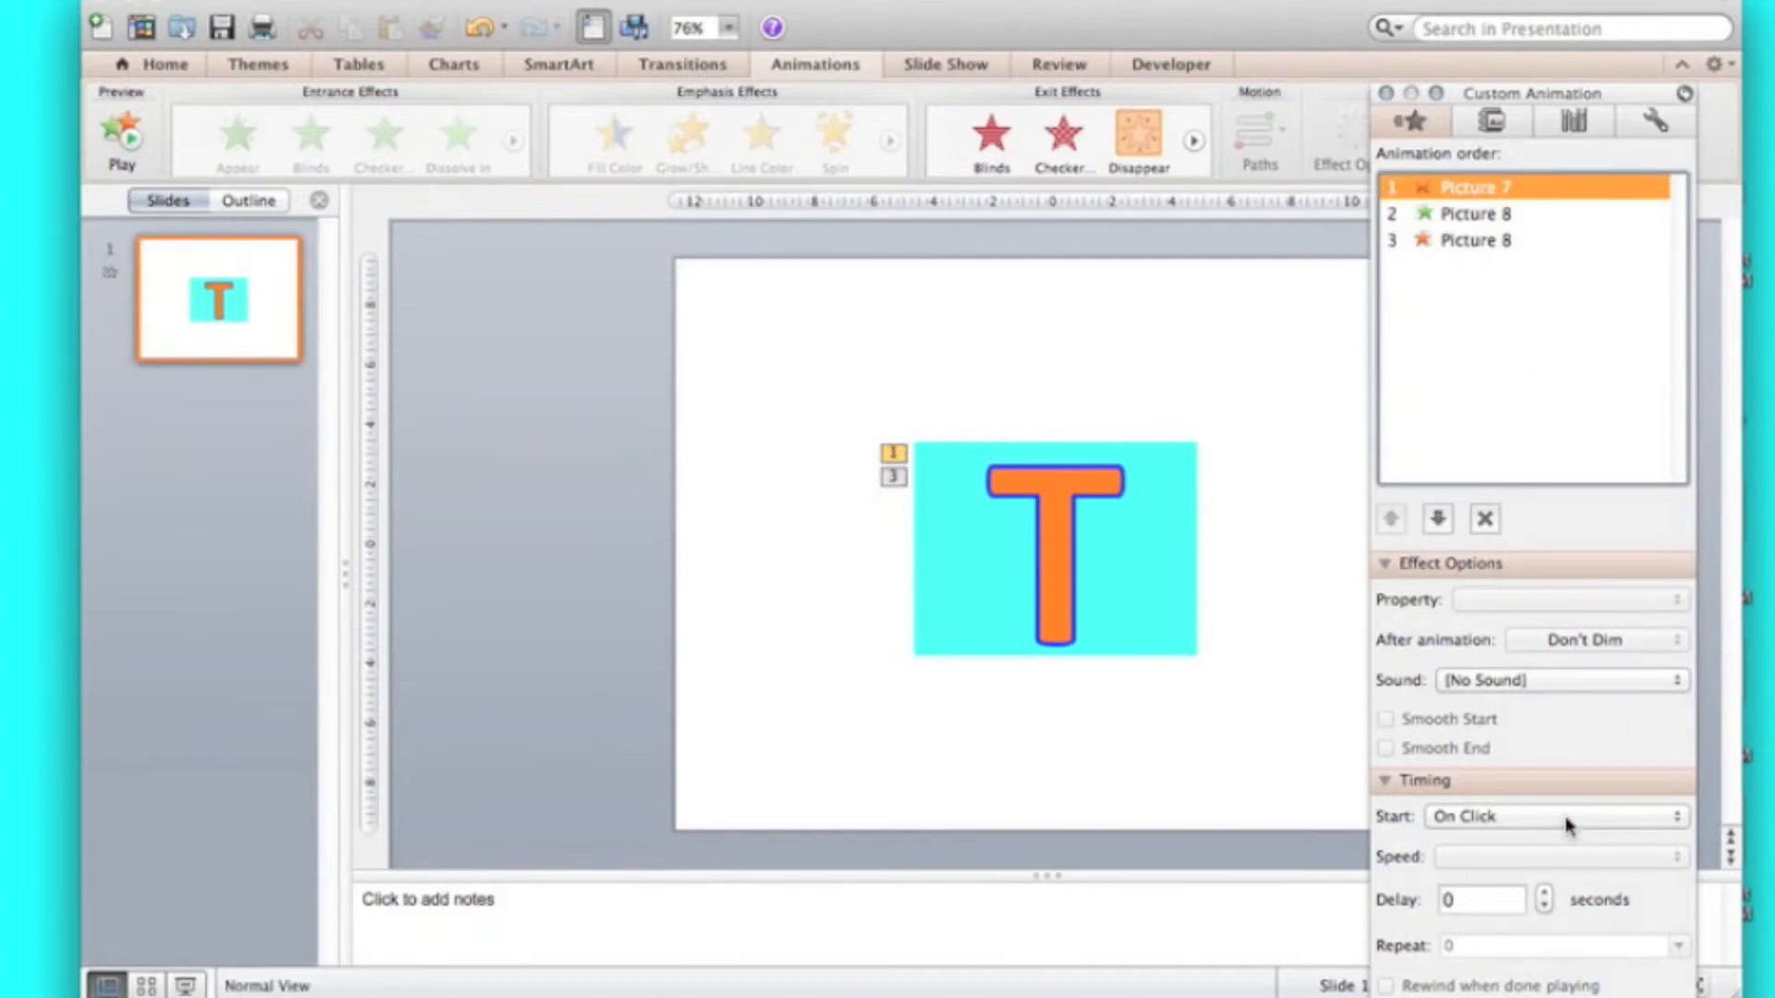
mouse_move(1443, 282)
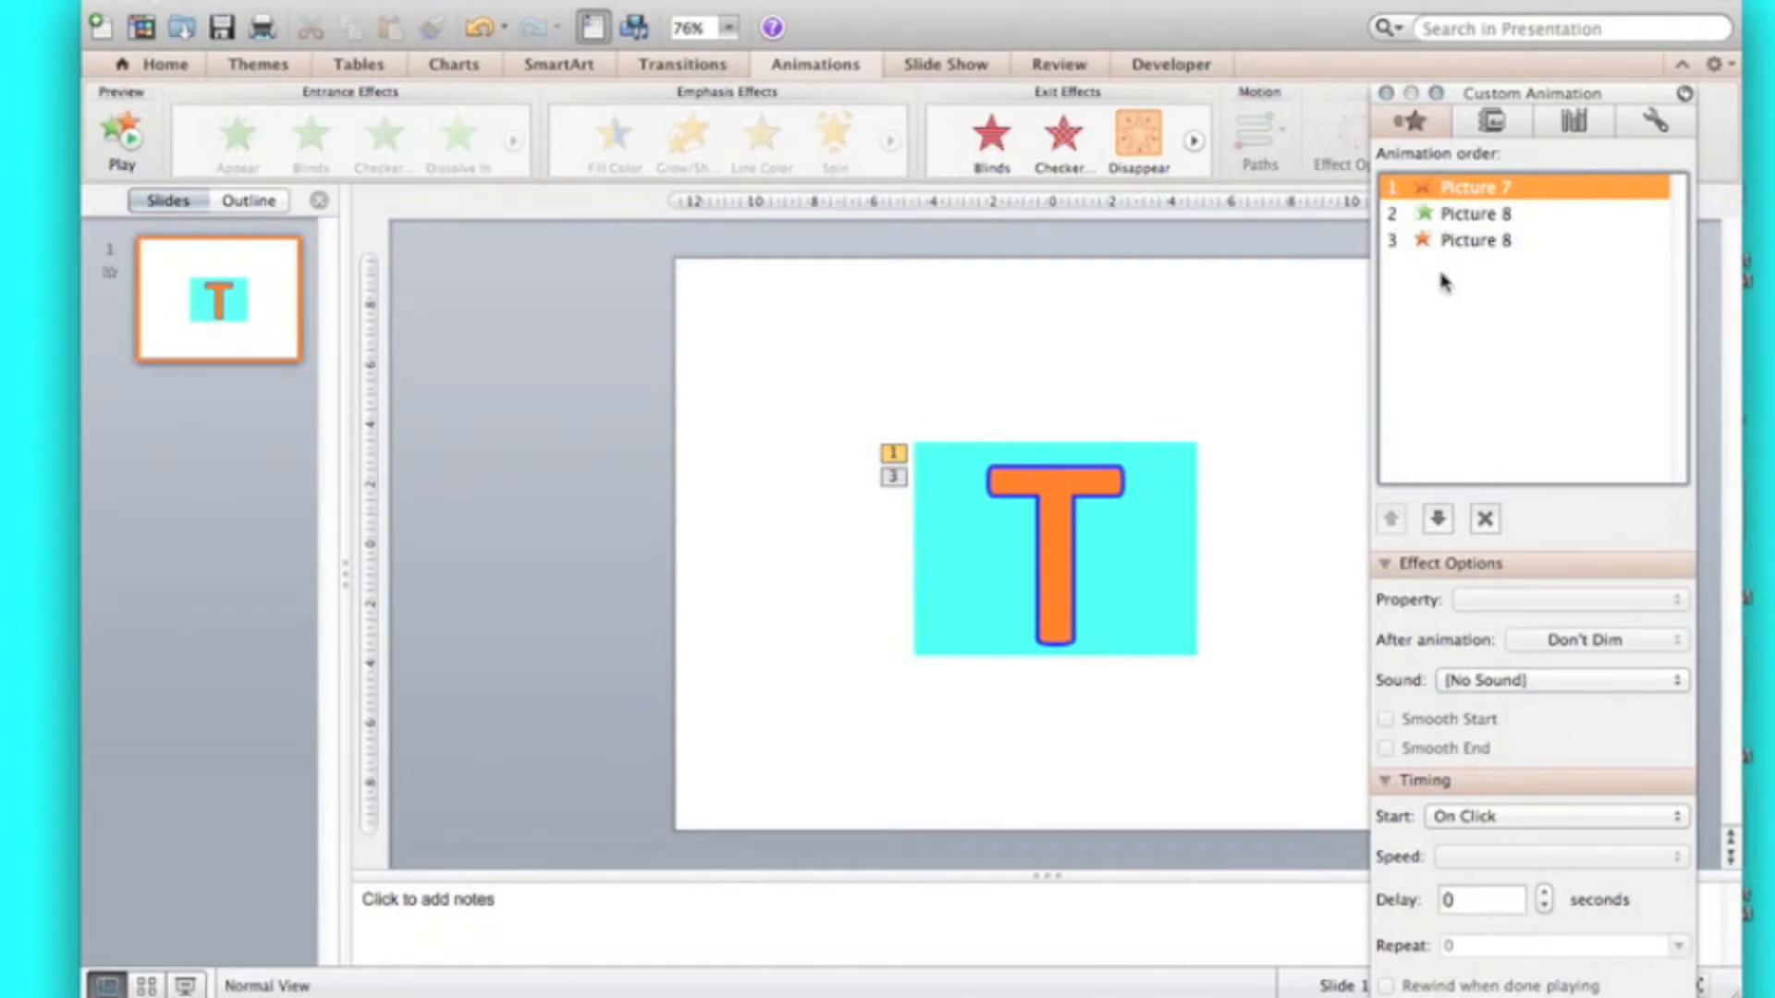
left_click(1472, 213)
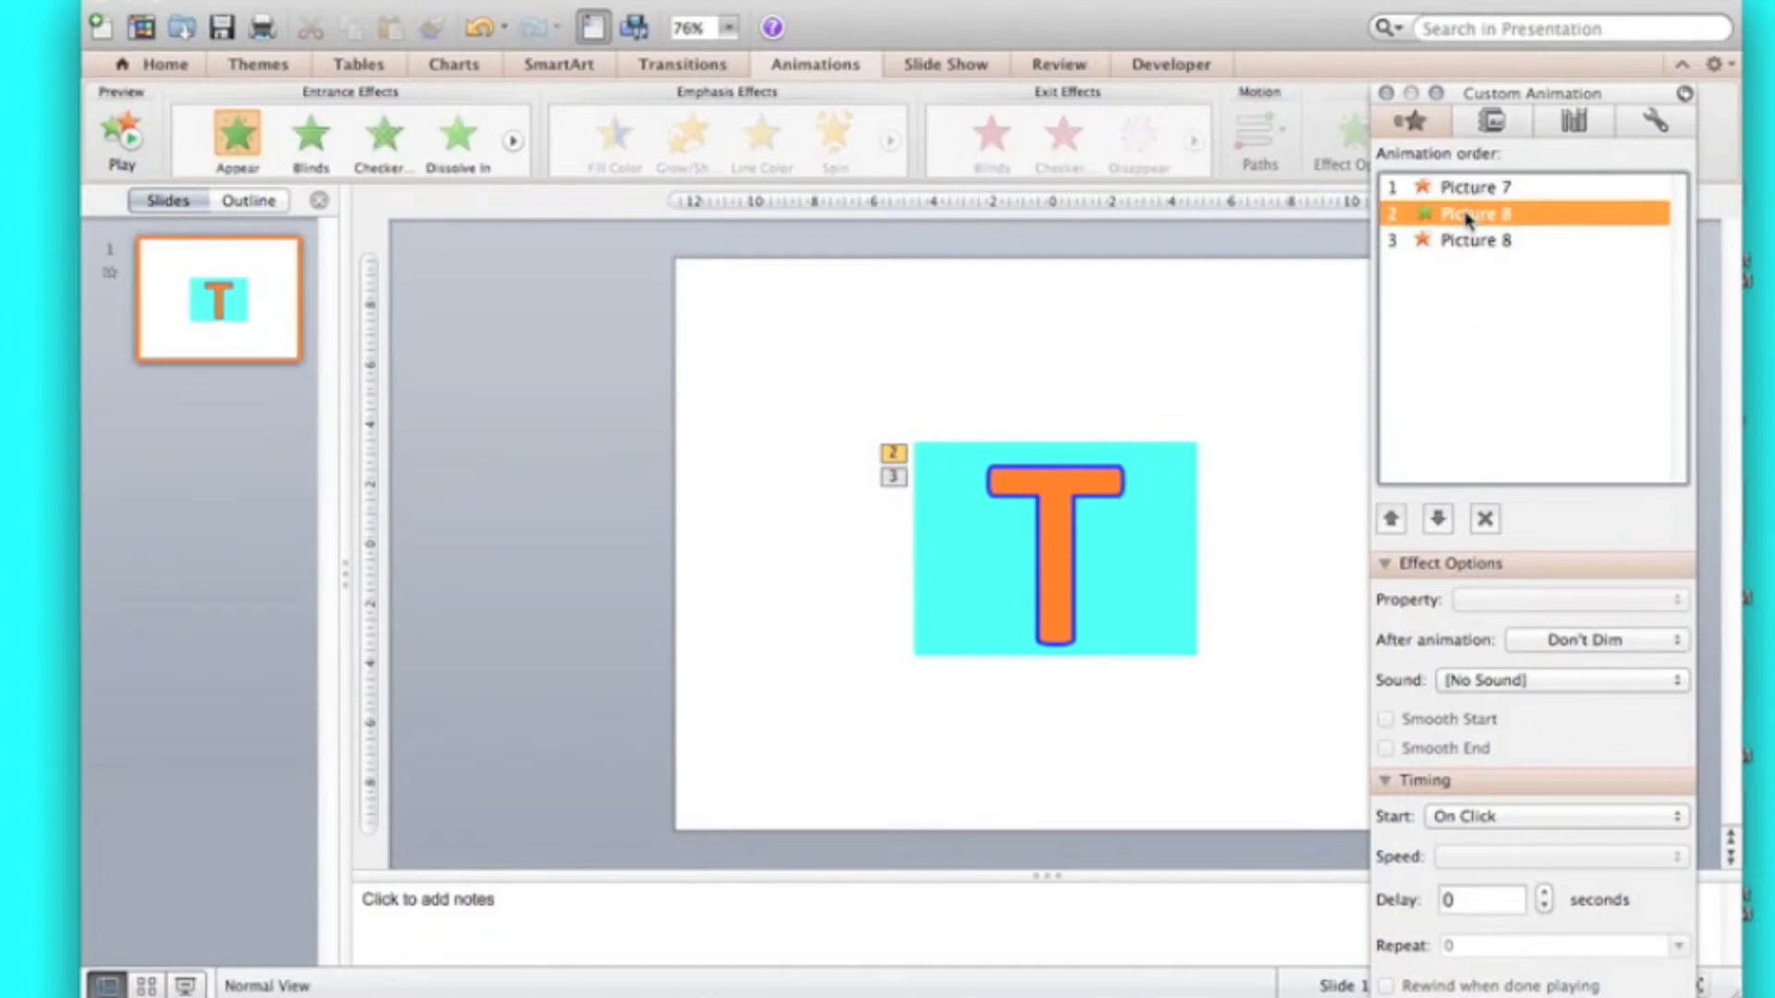
left_click(1557, 816)
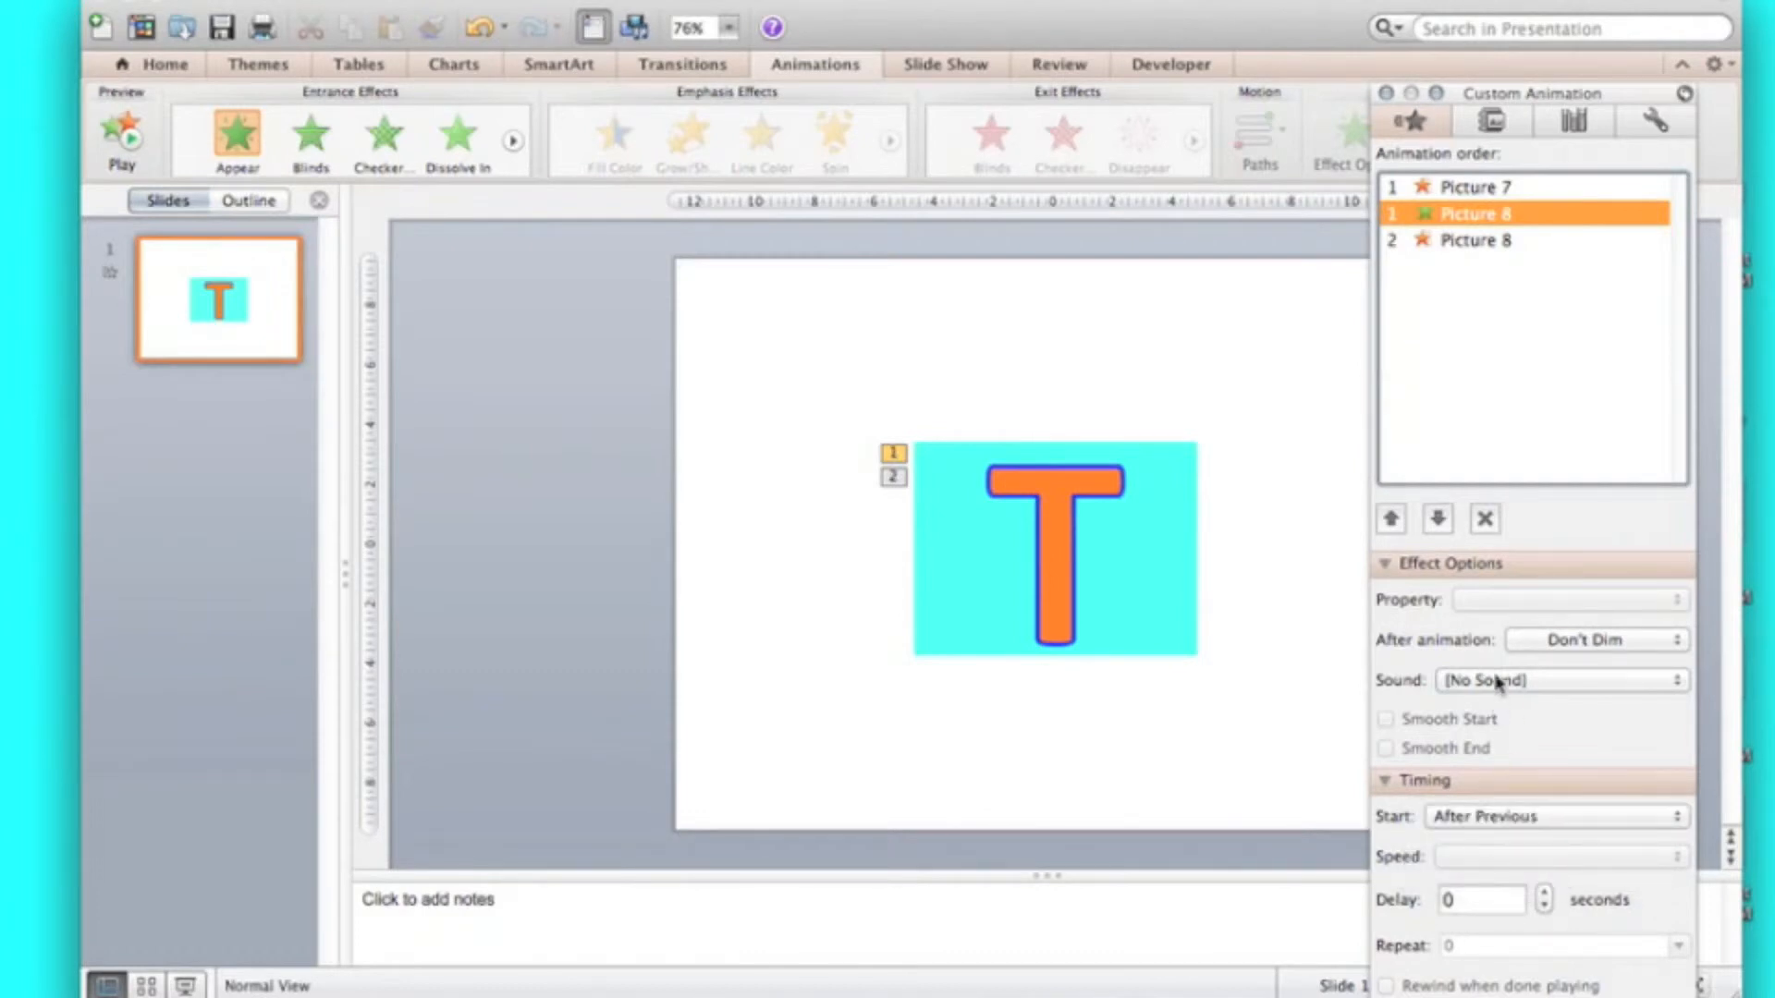
mouse_move(1461, 230)
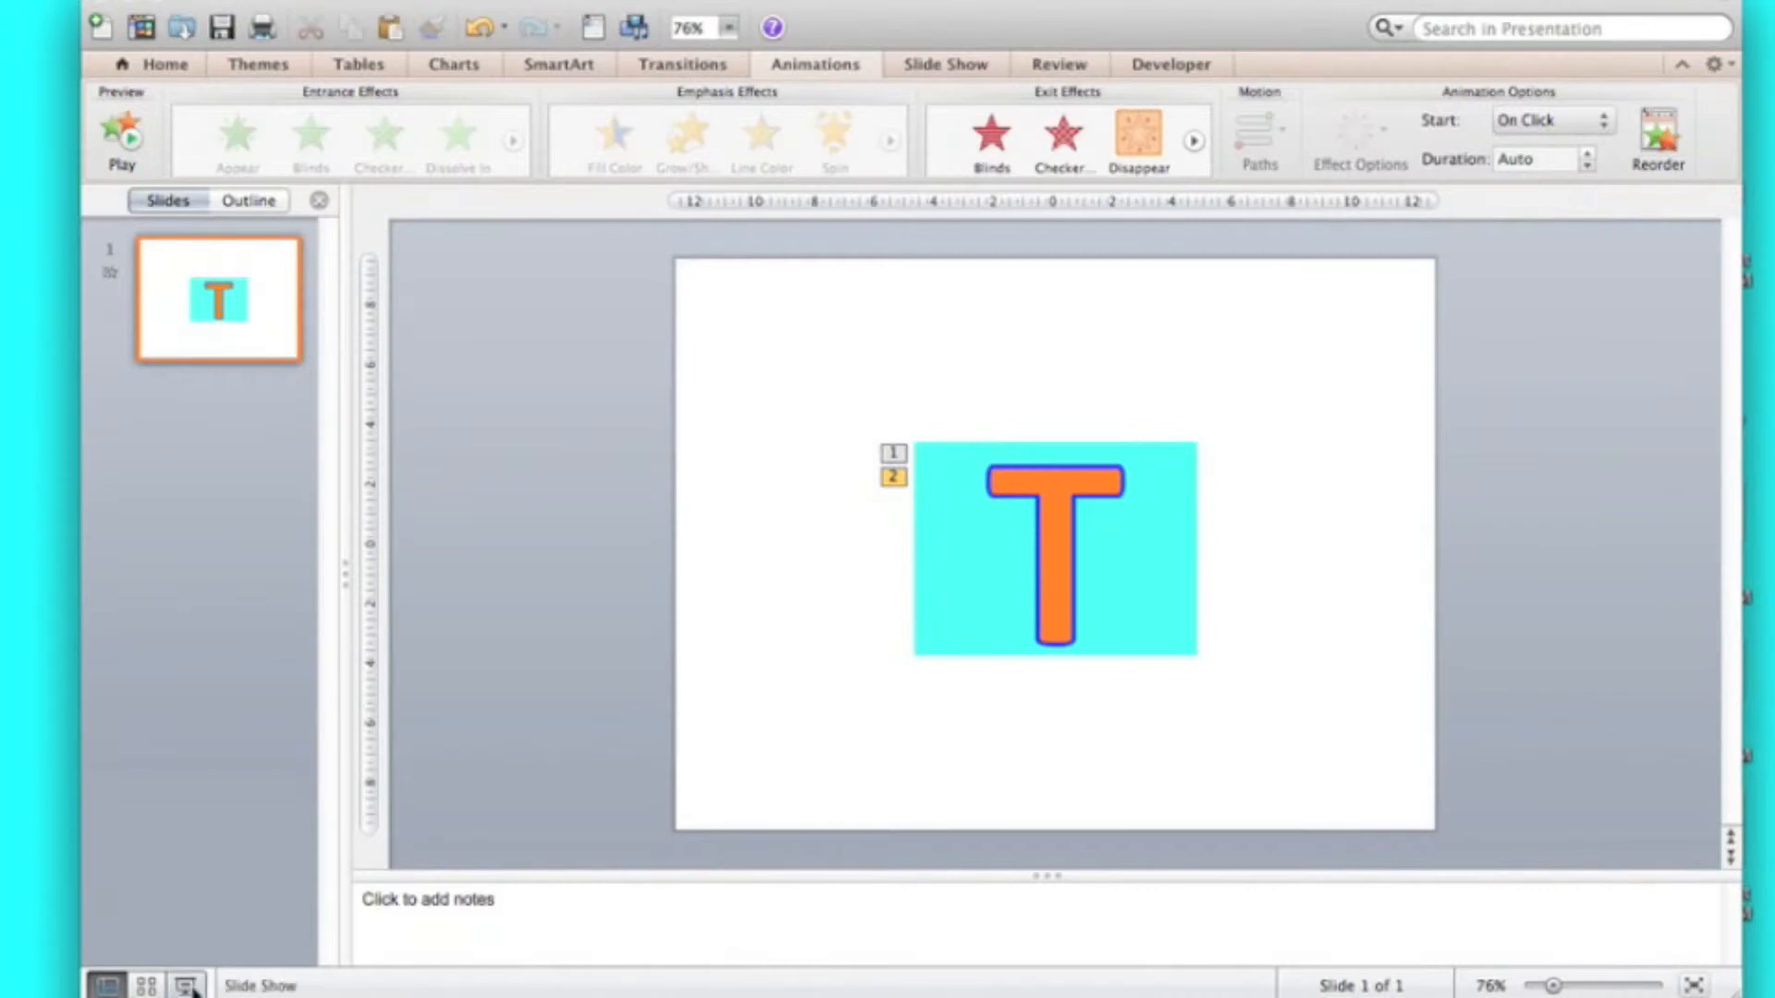
Step: Play the animated T slide as a slide show
left_click(112, 985)
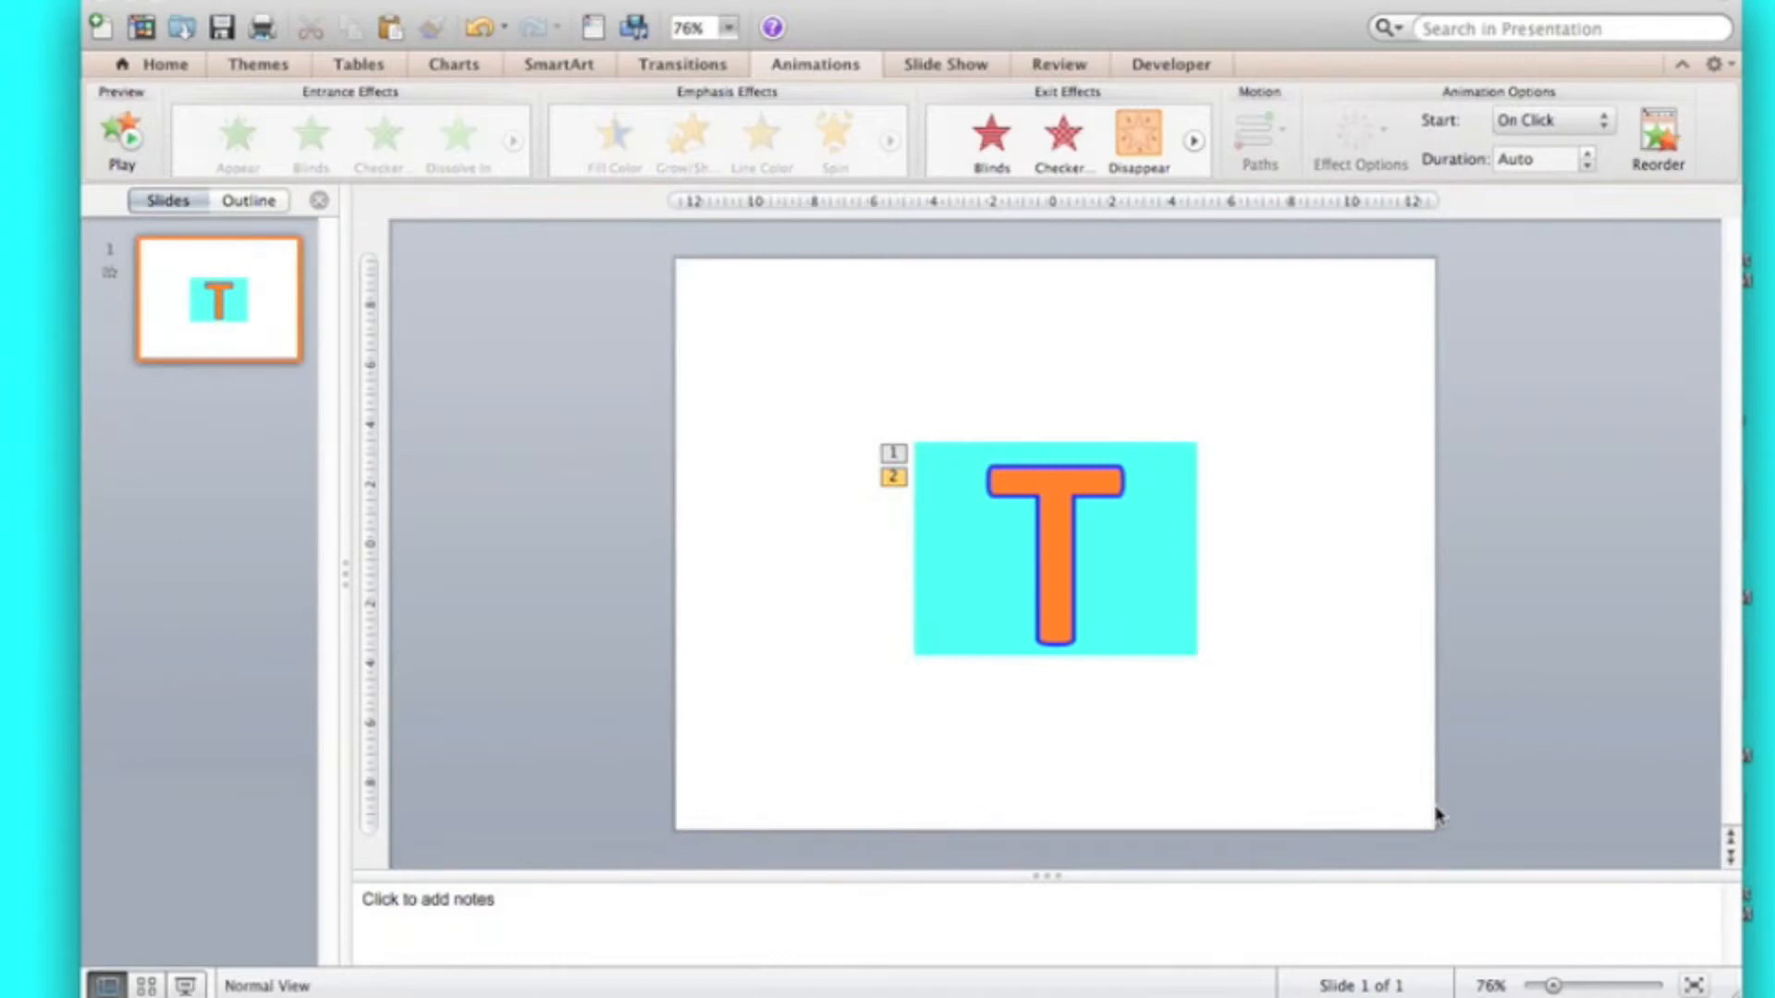
mouse_move(1171, 957)
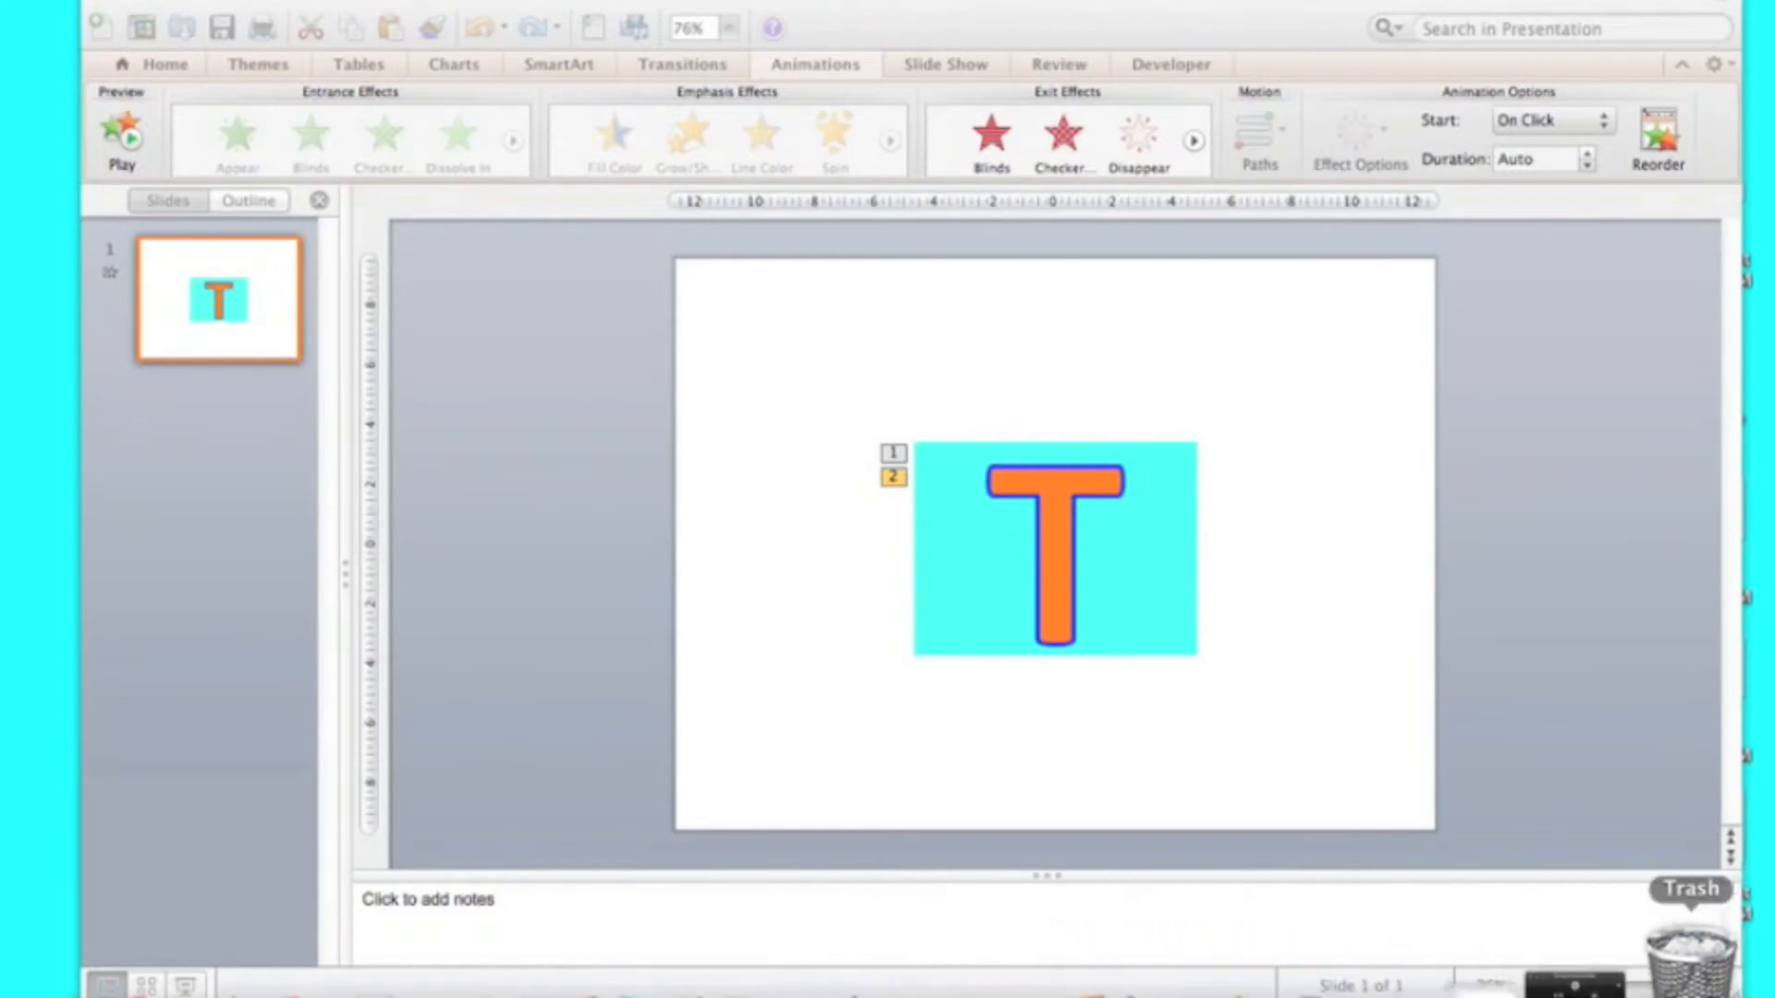
mouse_move(323, 128)
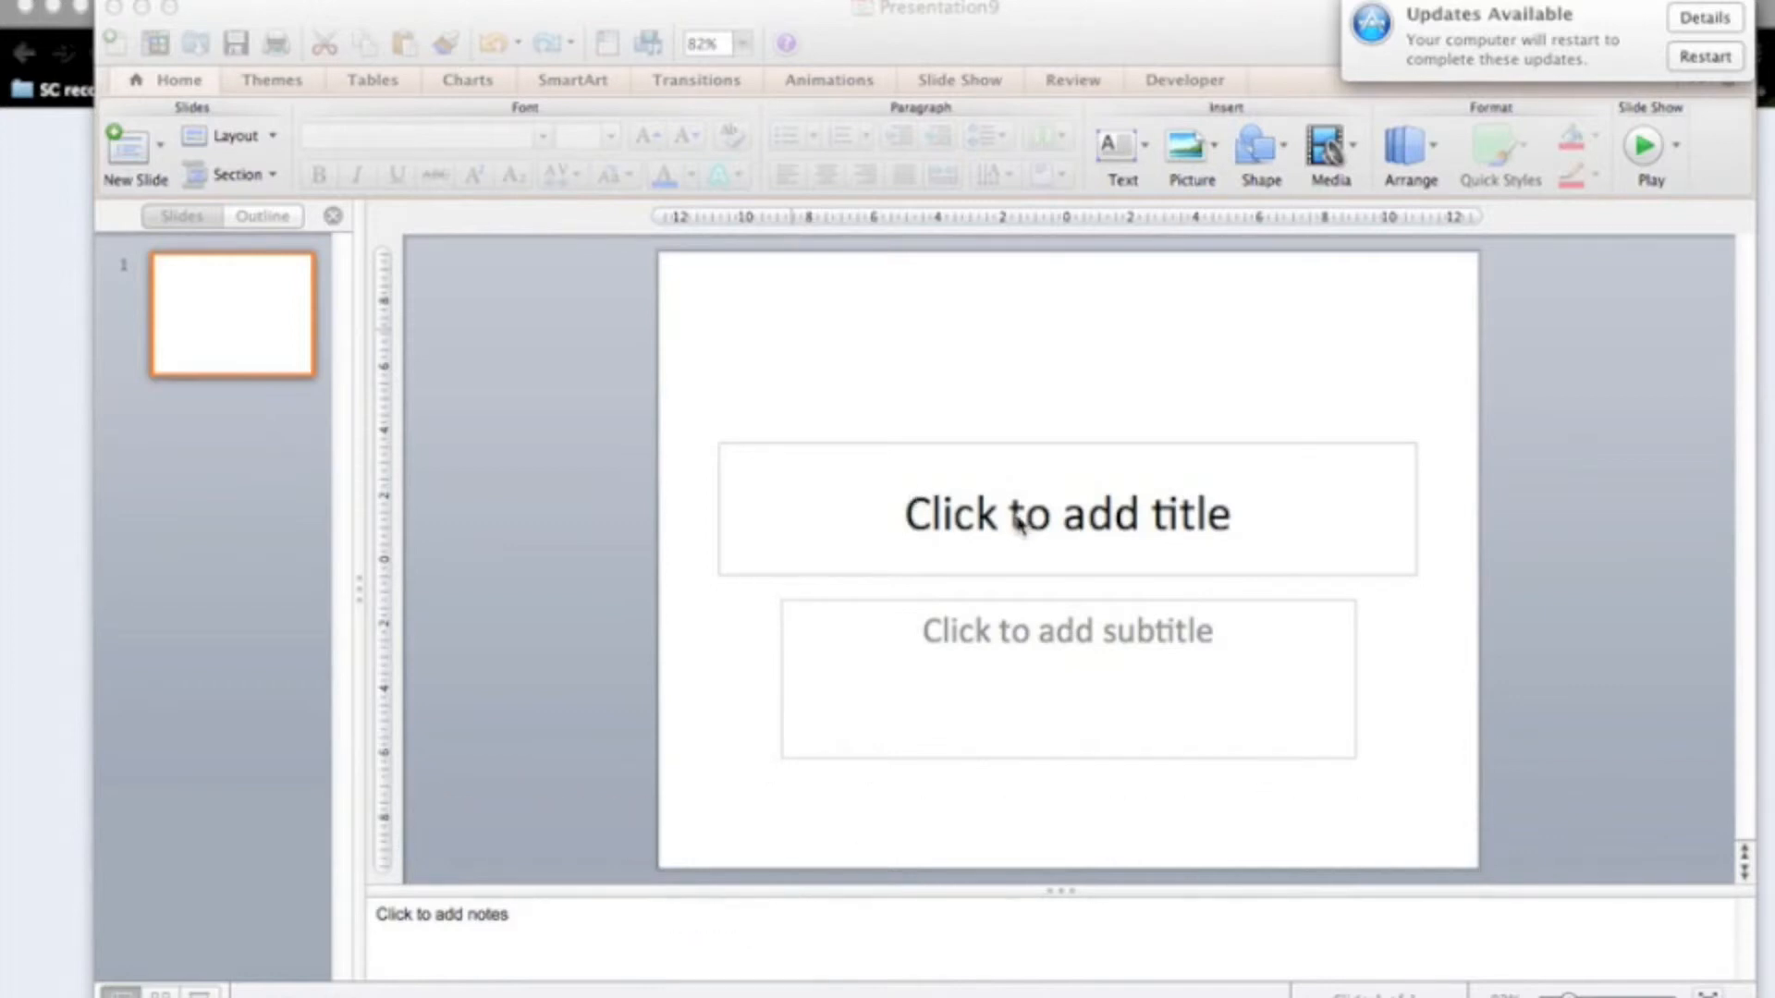
Step: Clear the title slide placeholders and insert an Oval Callout shape
left_click(1064, 511)
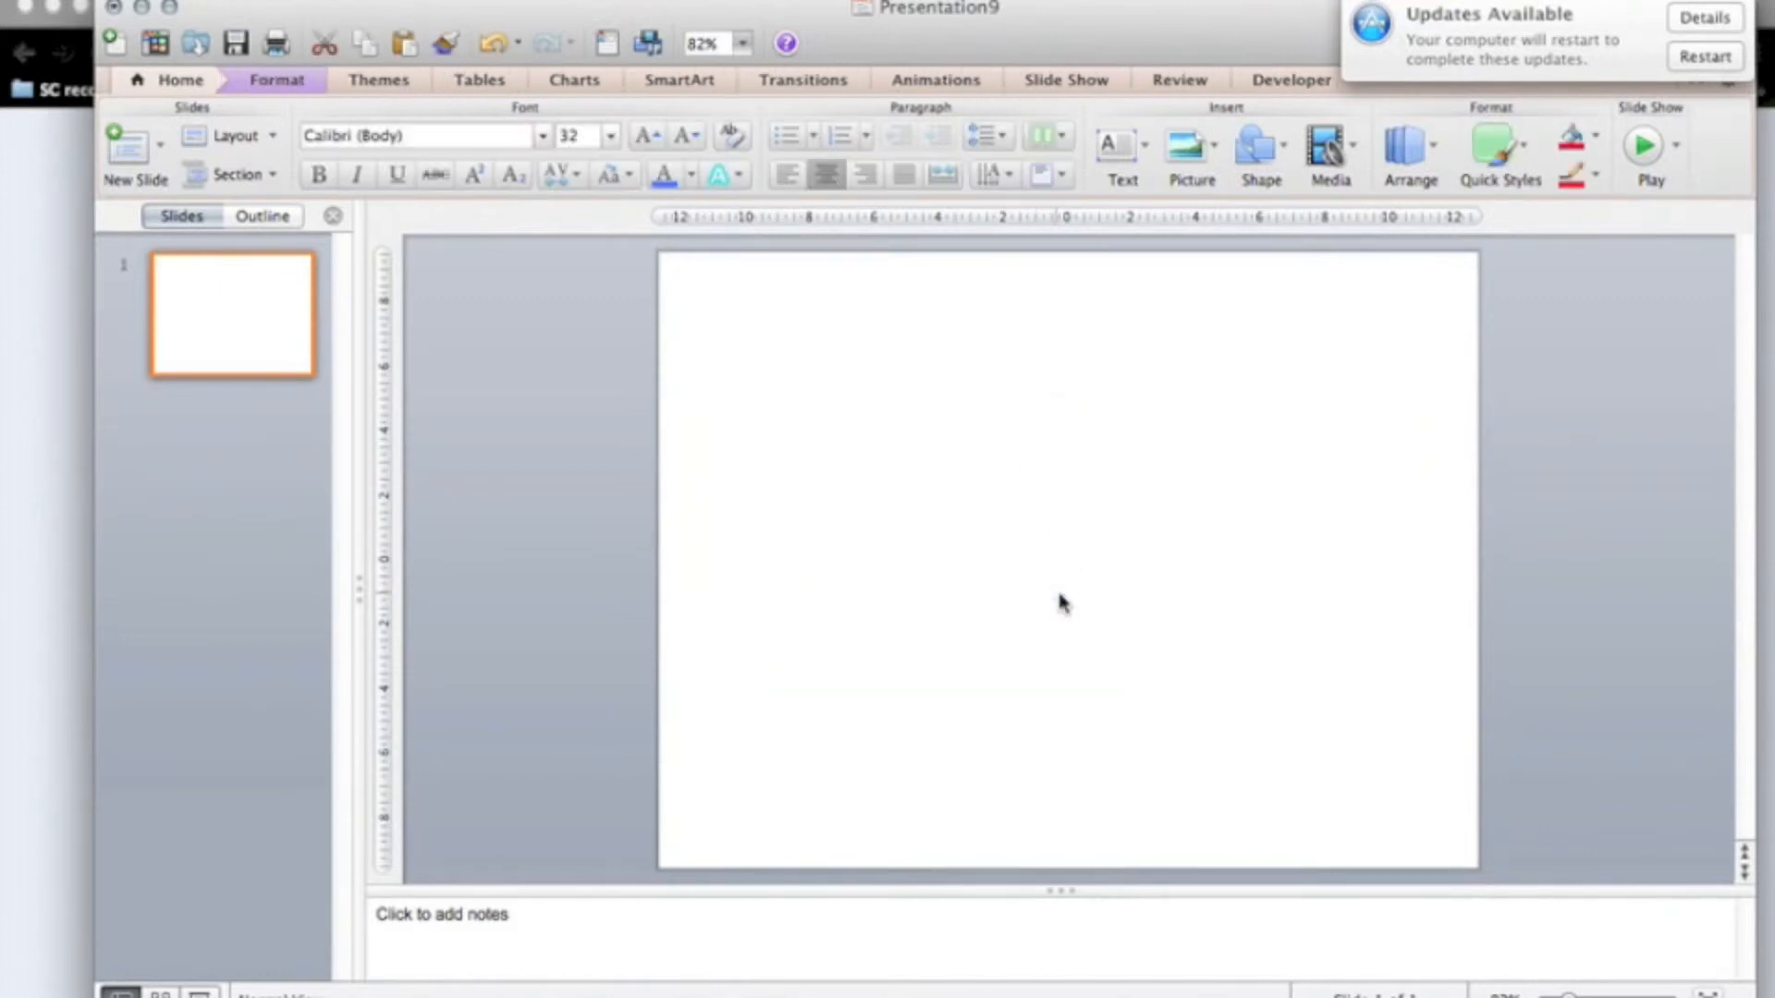
left_click(1256, 147)
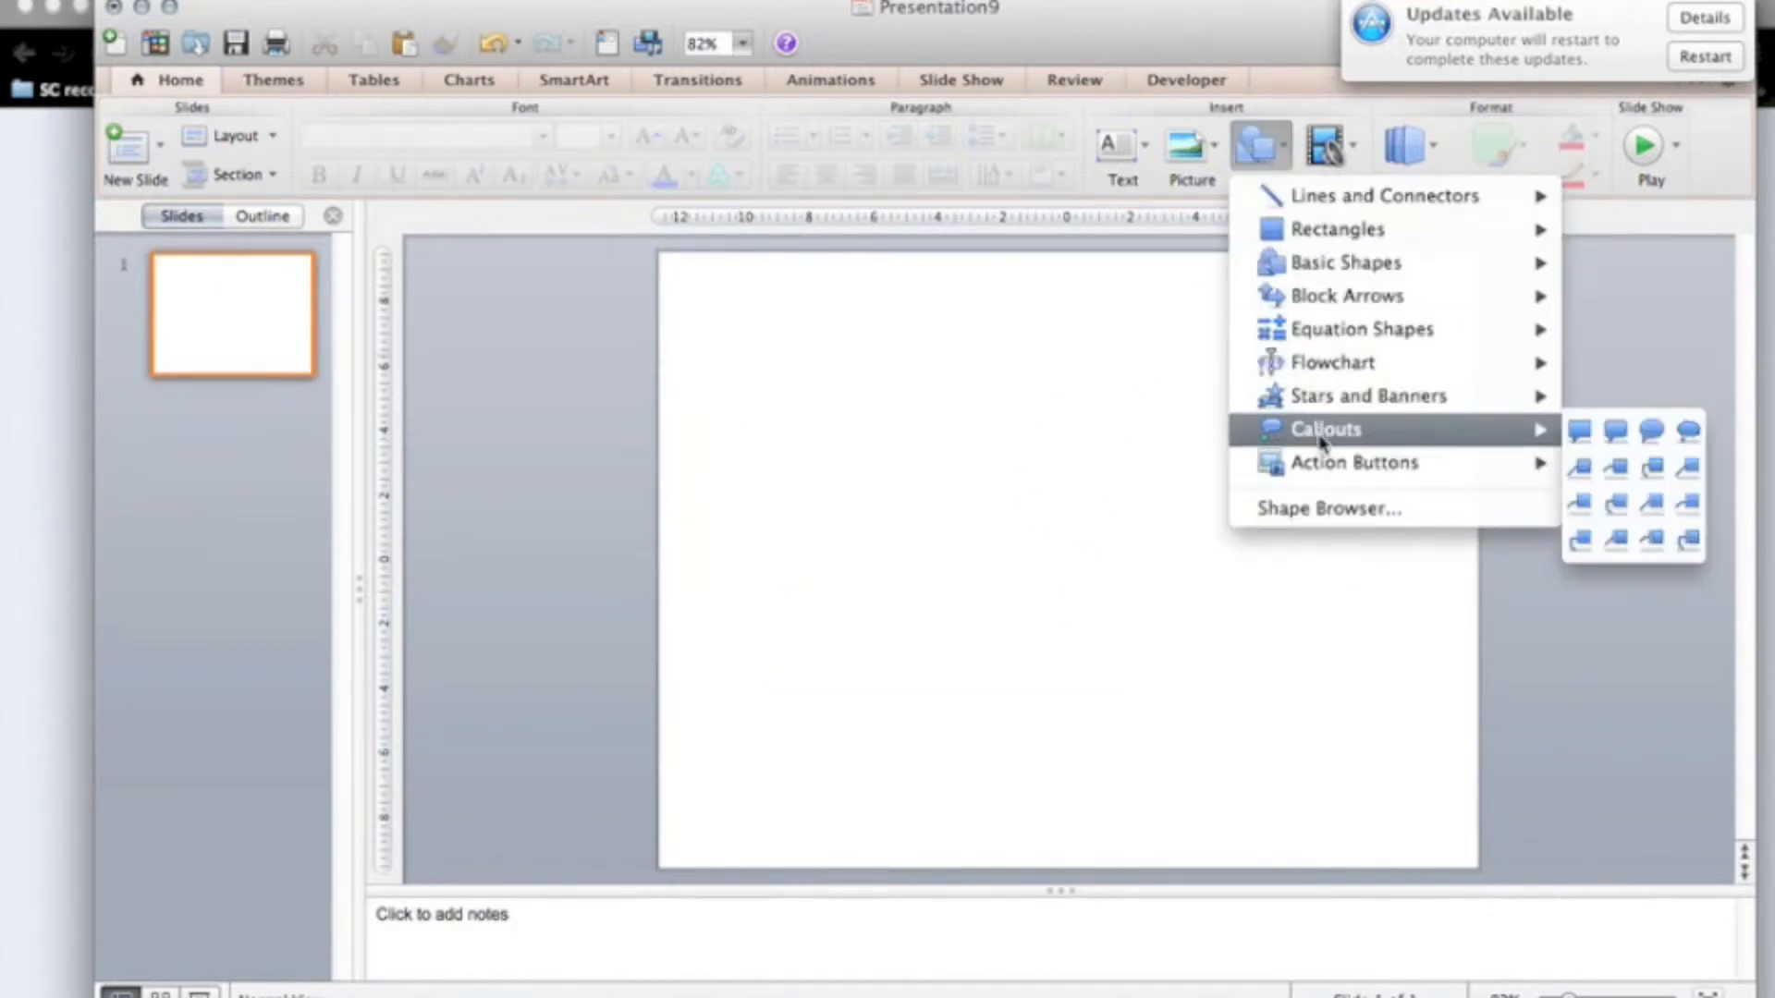
mouse_move(1653, 434)
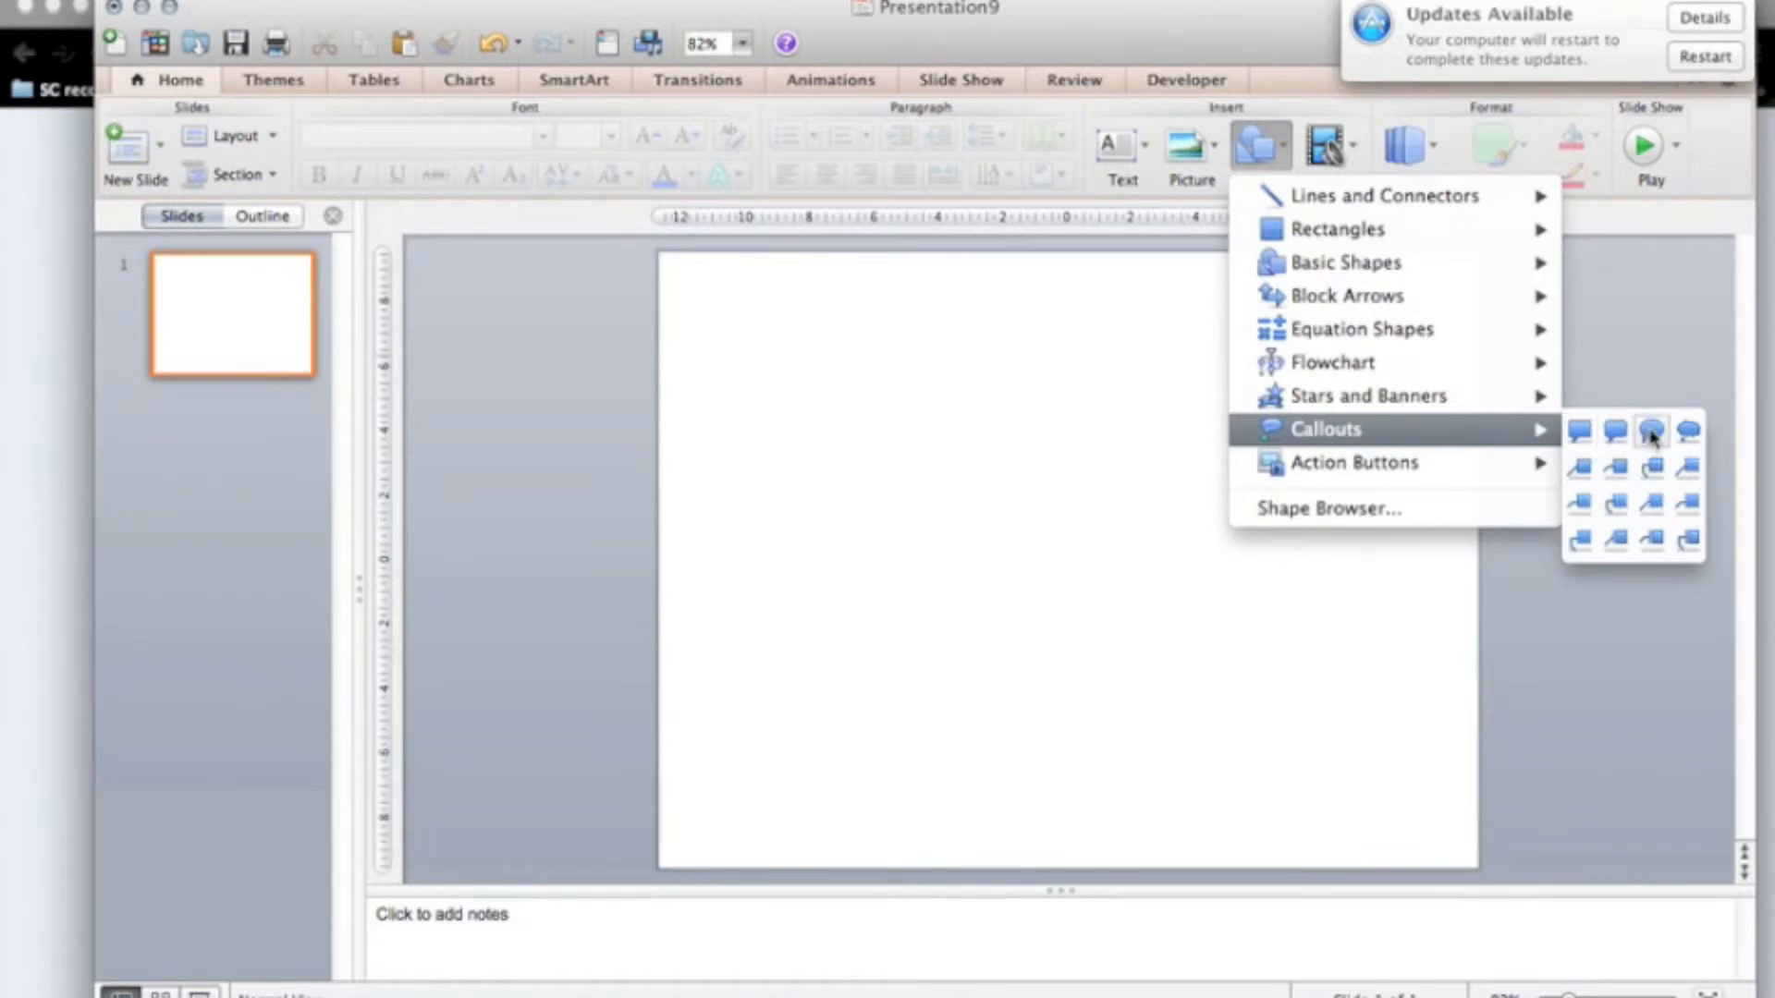
left_click(1652, 431)
type("PLea")
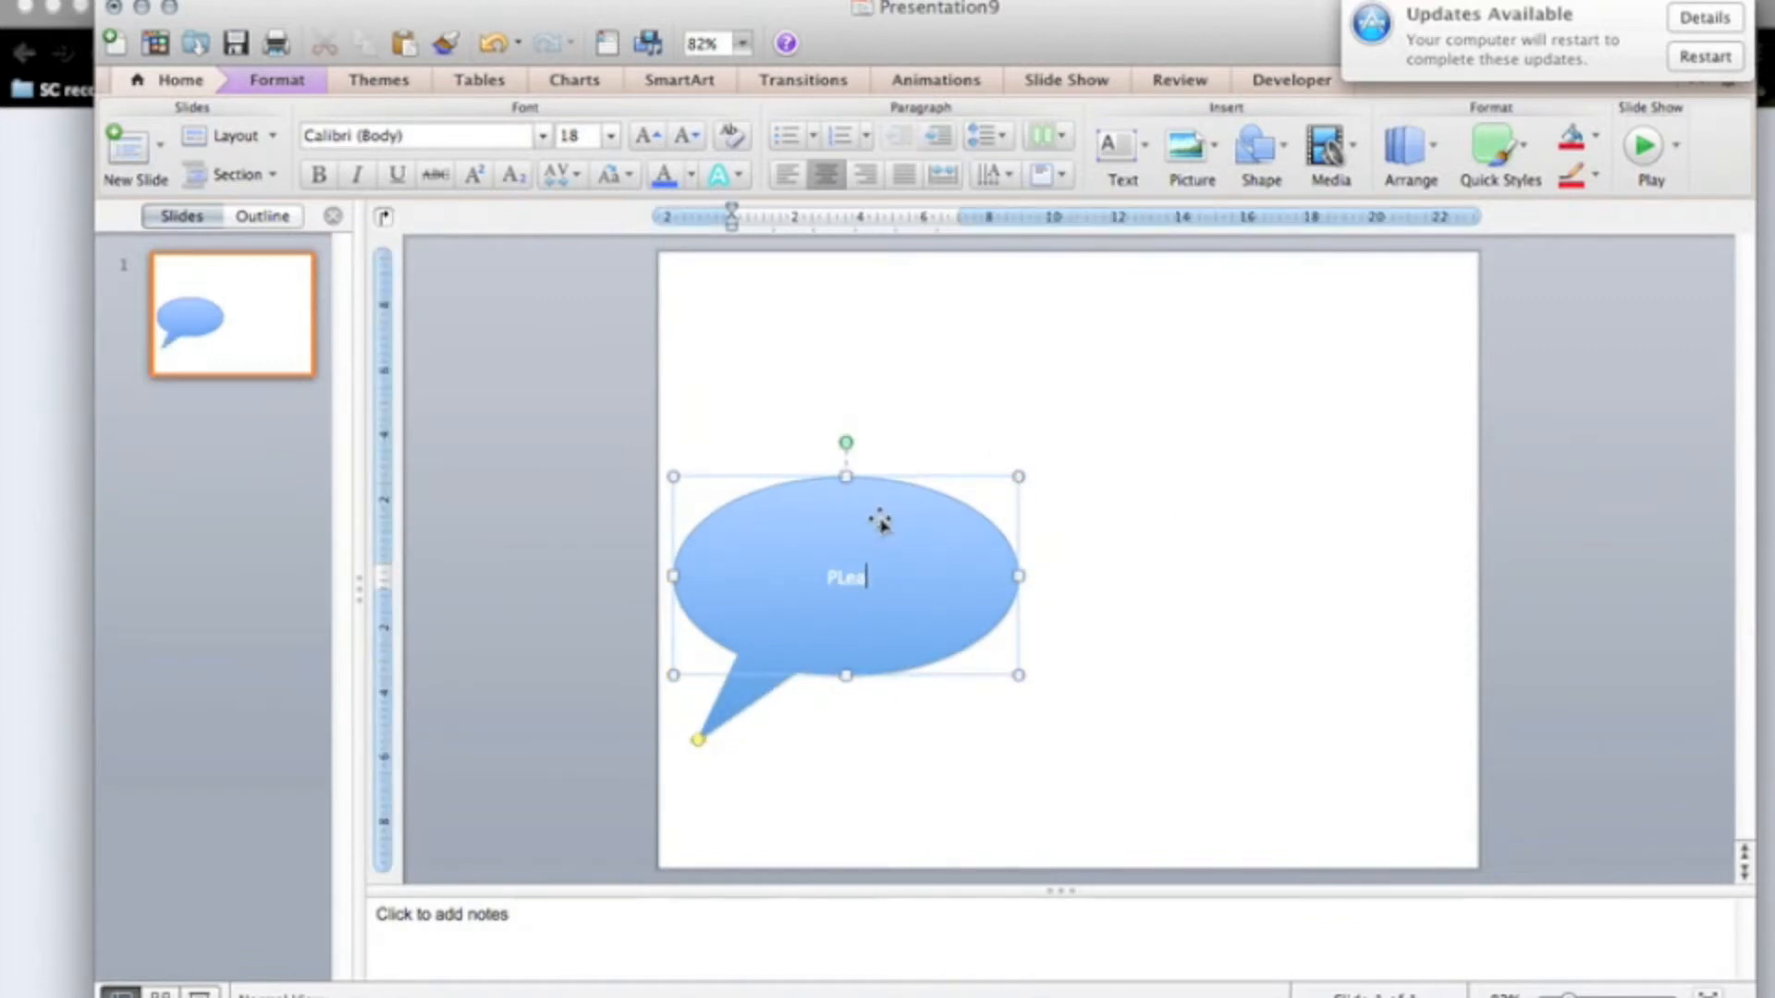
Step: Type 'Please Subscribe Human' inside the callout, fixing the mistyped letters
key("backspace")
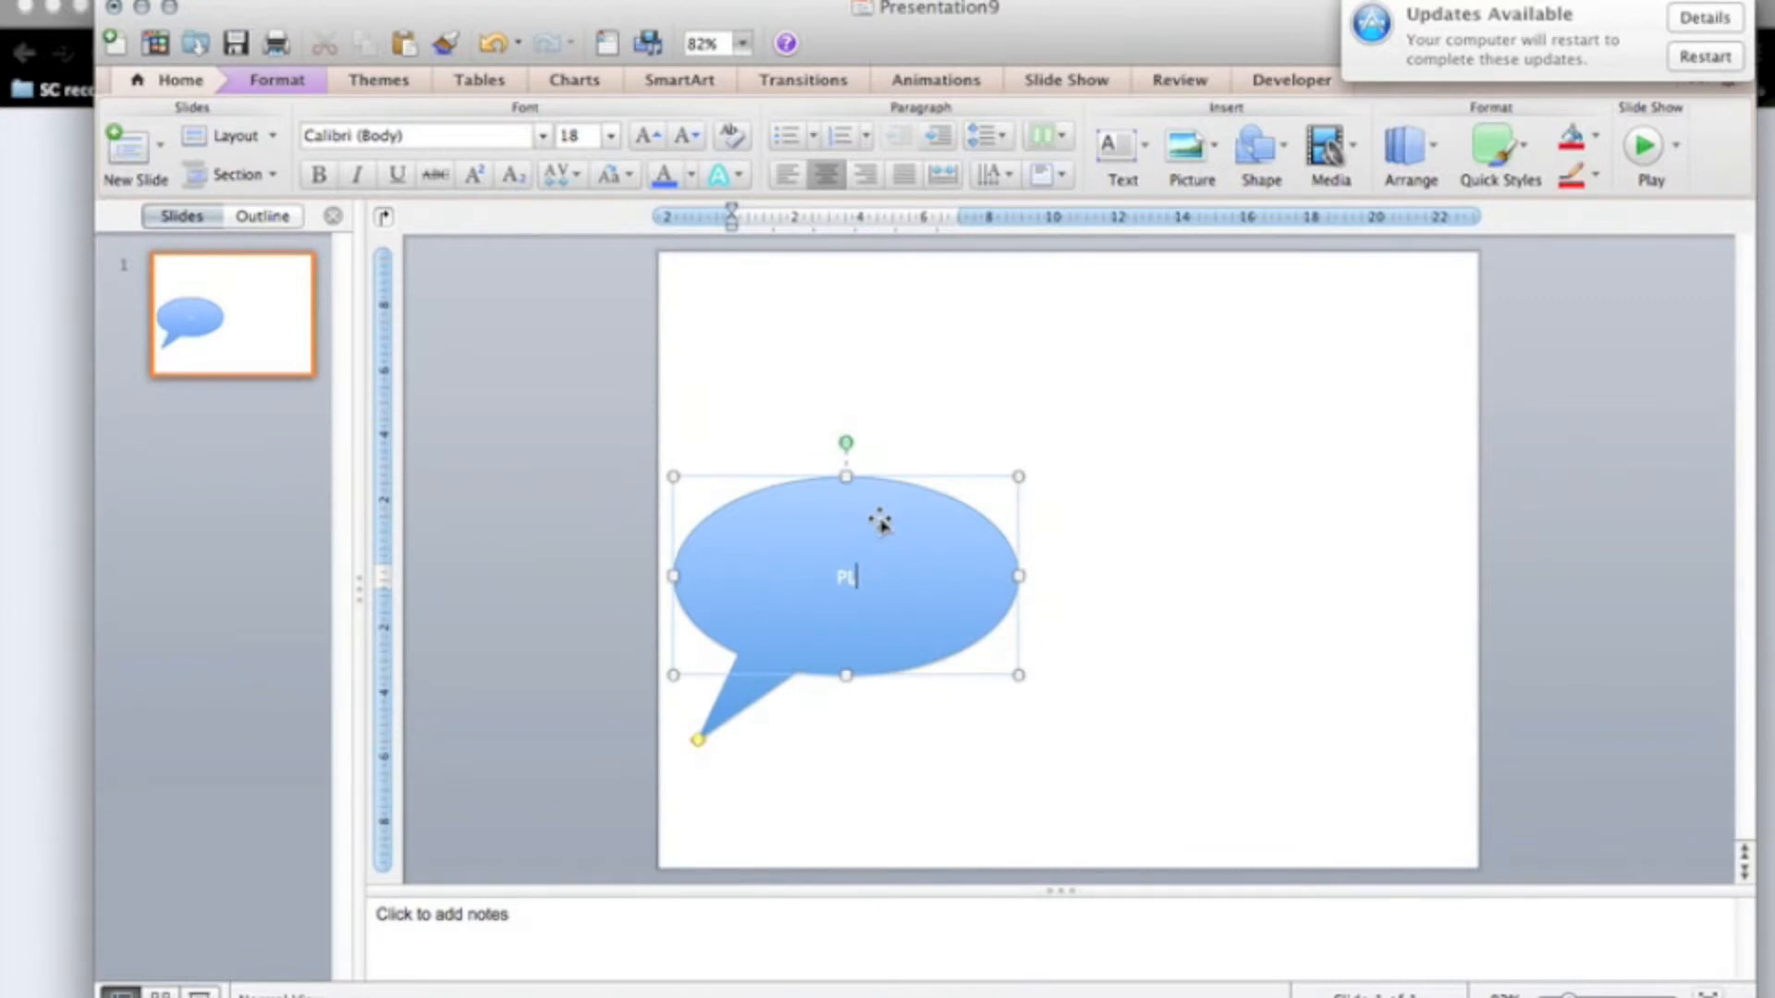
type("ie")
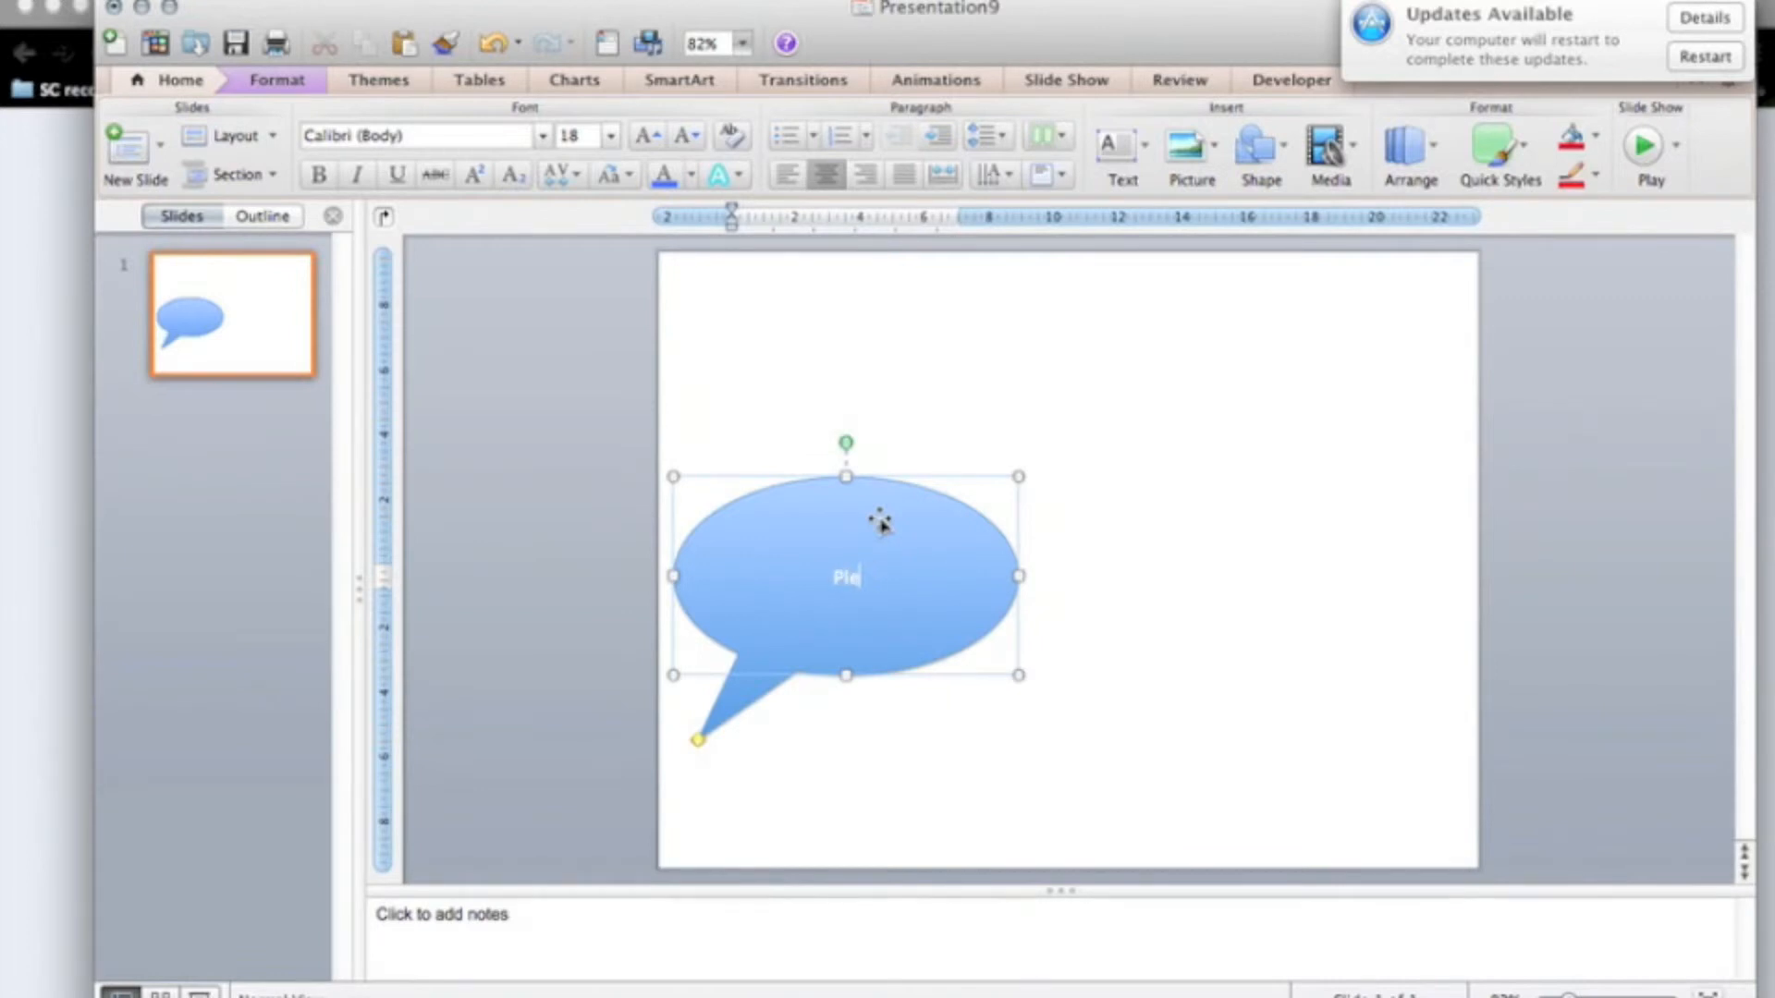
type("ase")
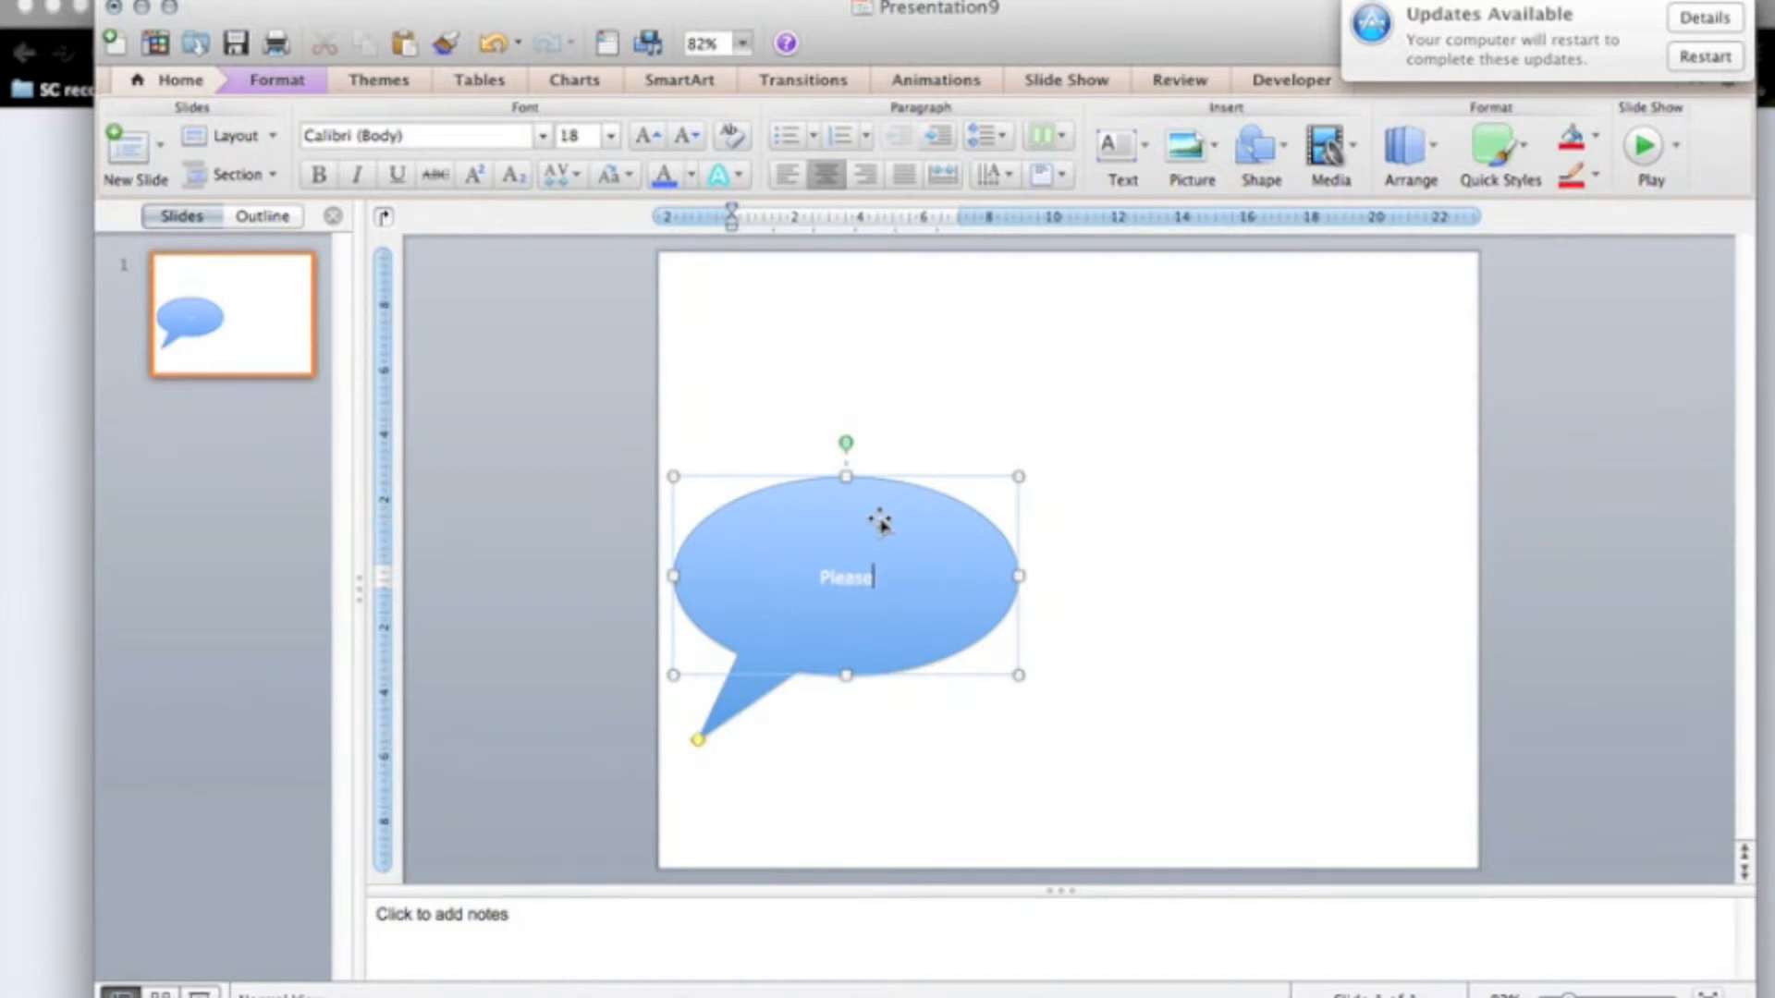
type("Subs")
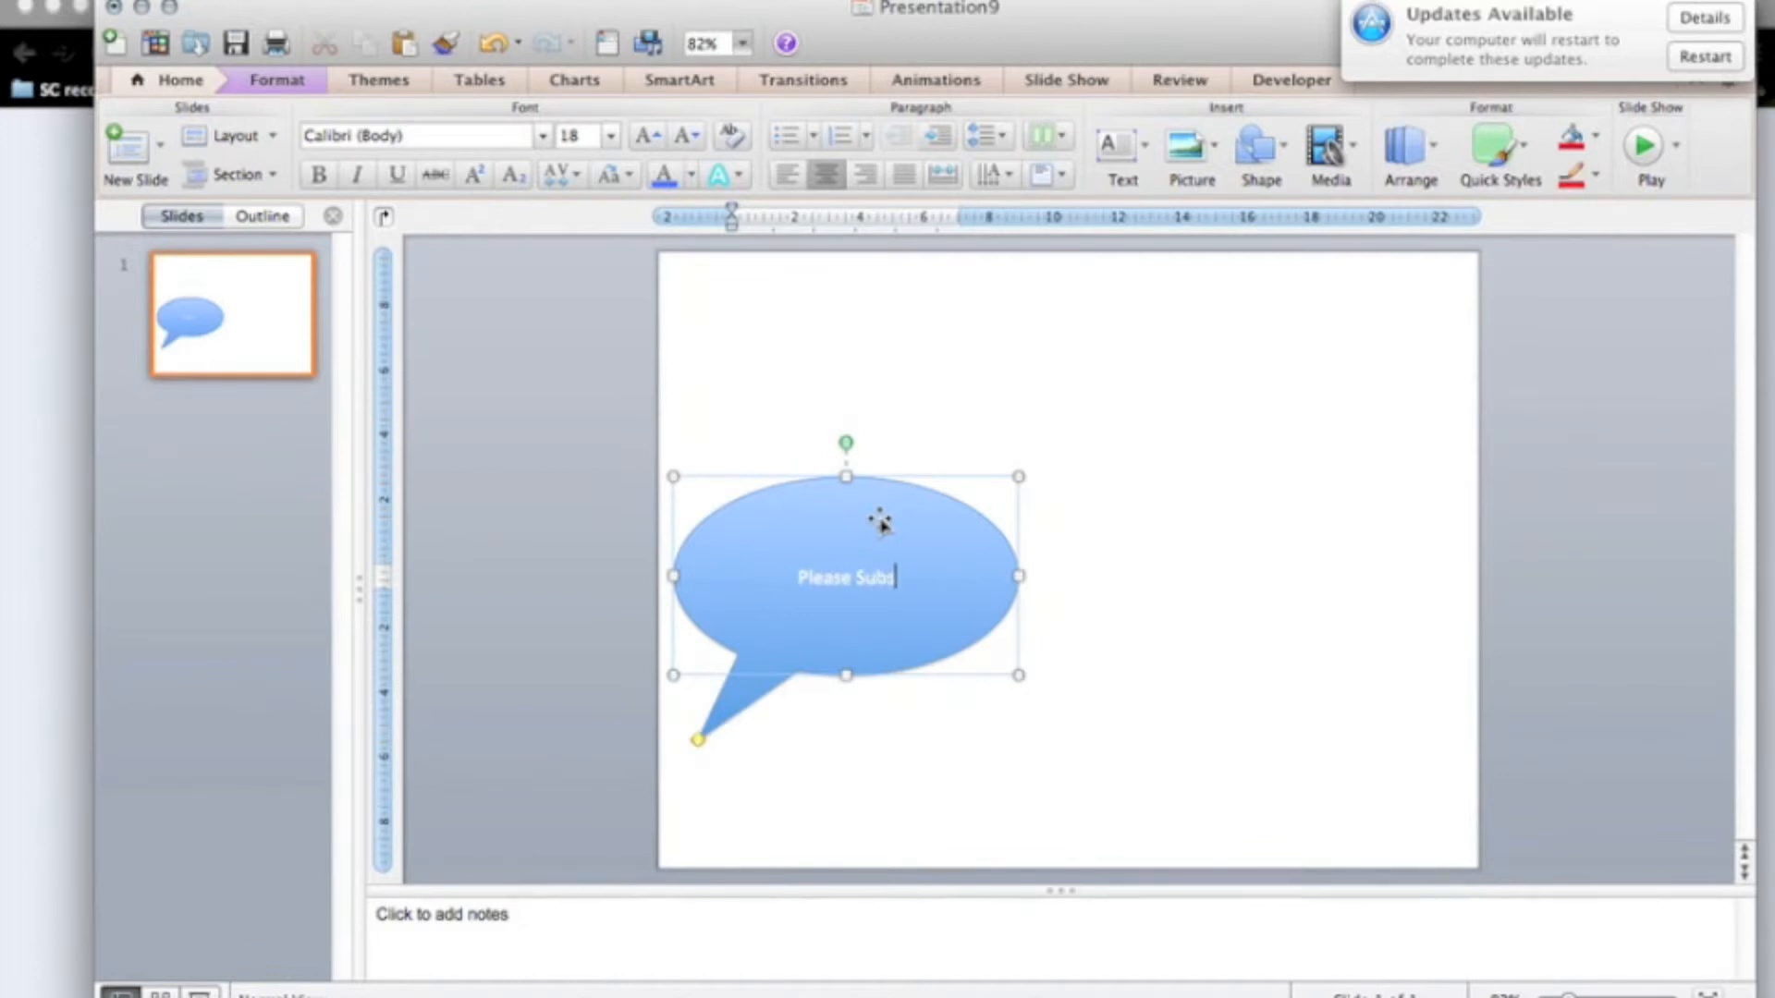
type("cribe")
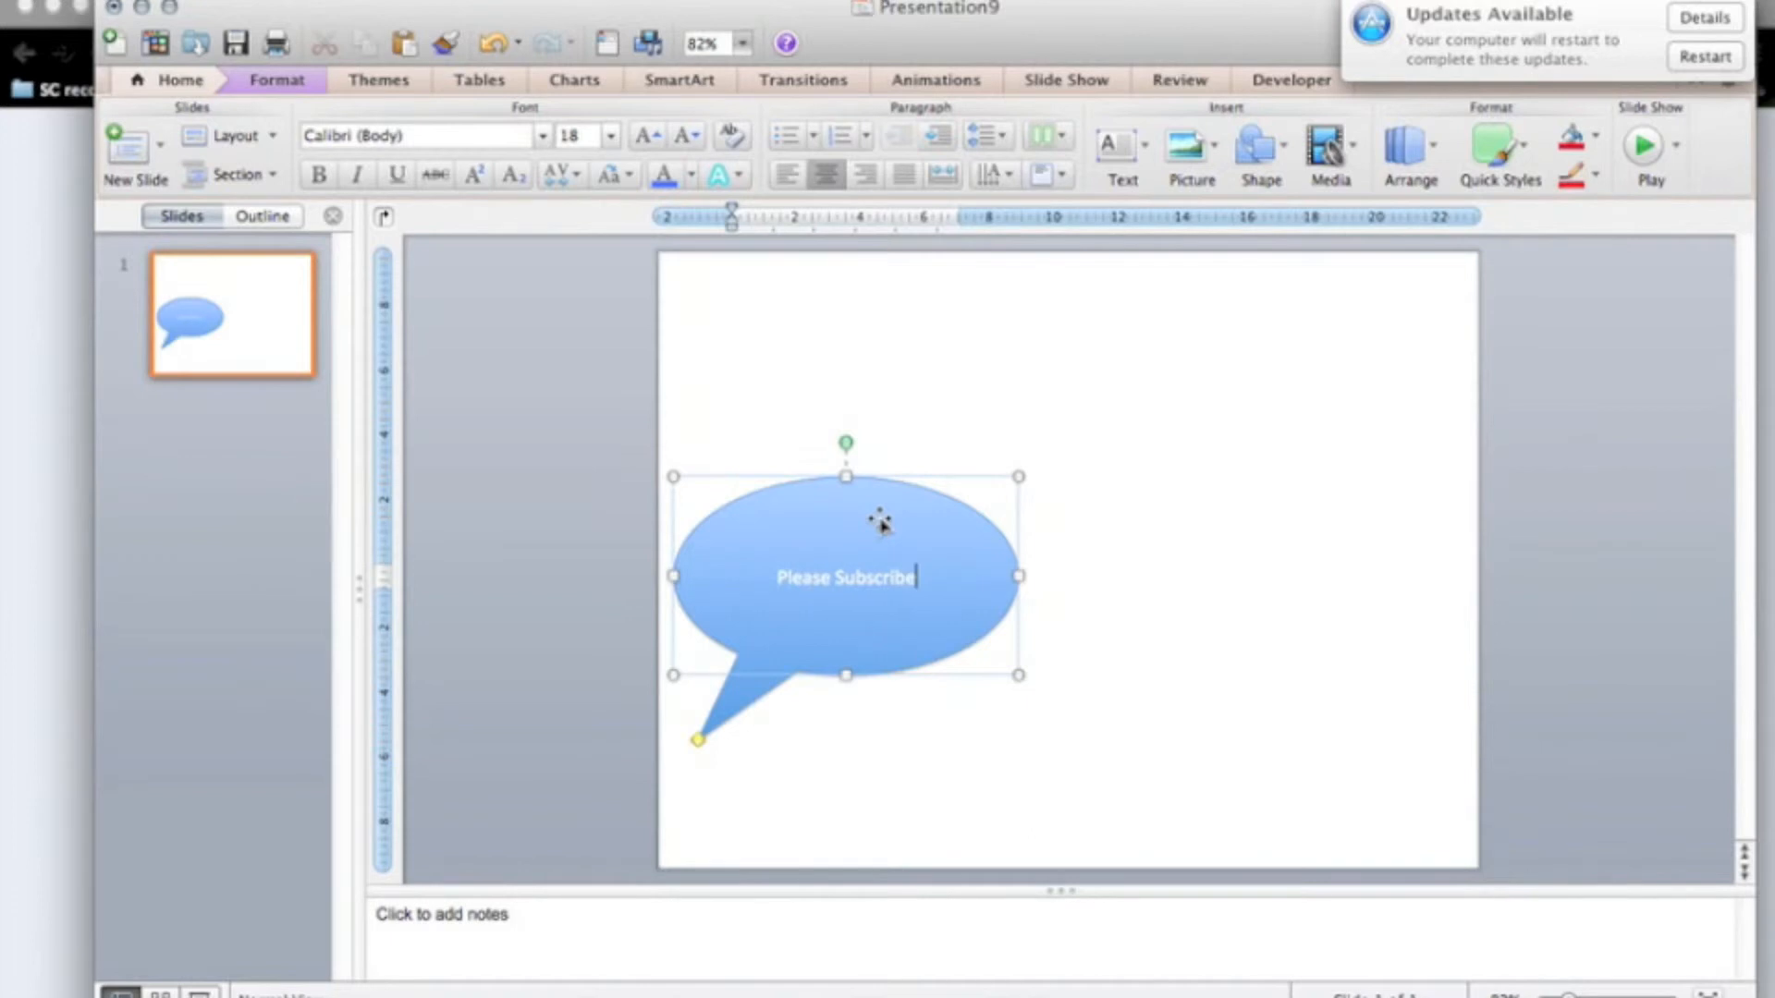
type("H")
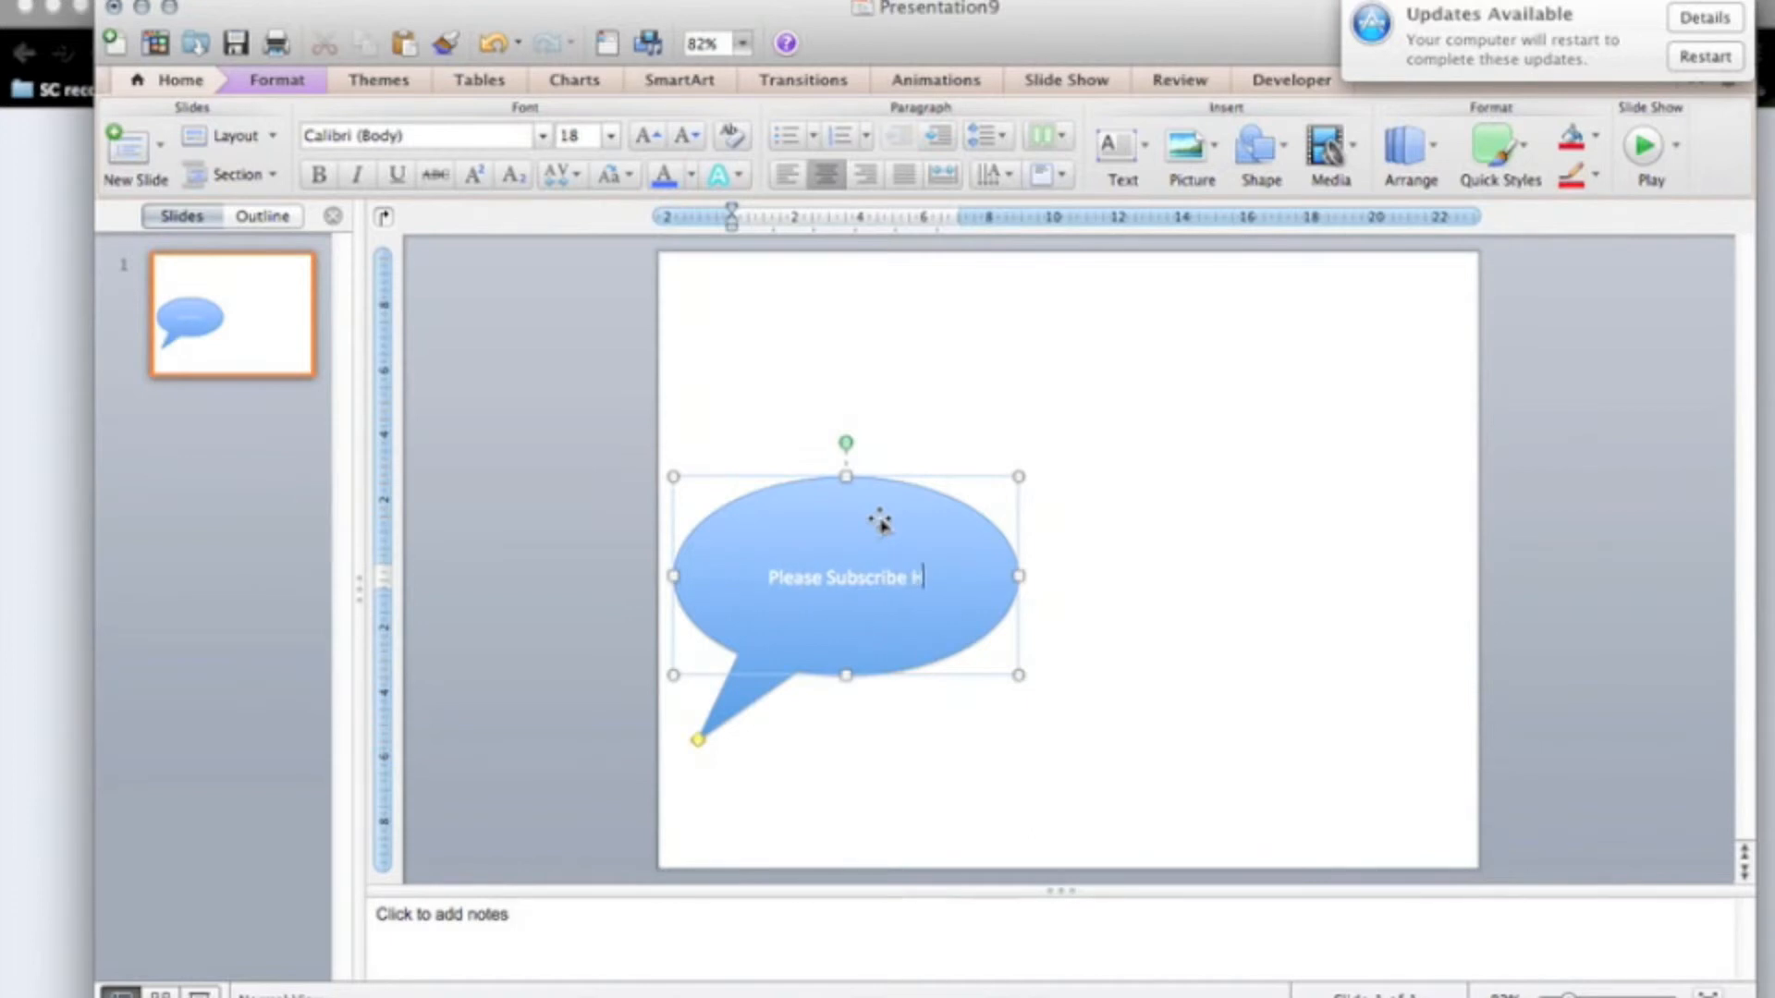
type("uman")
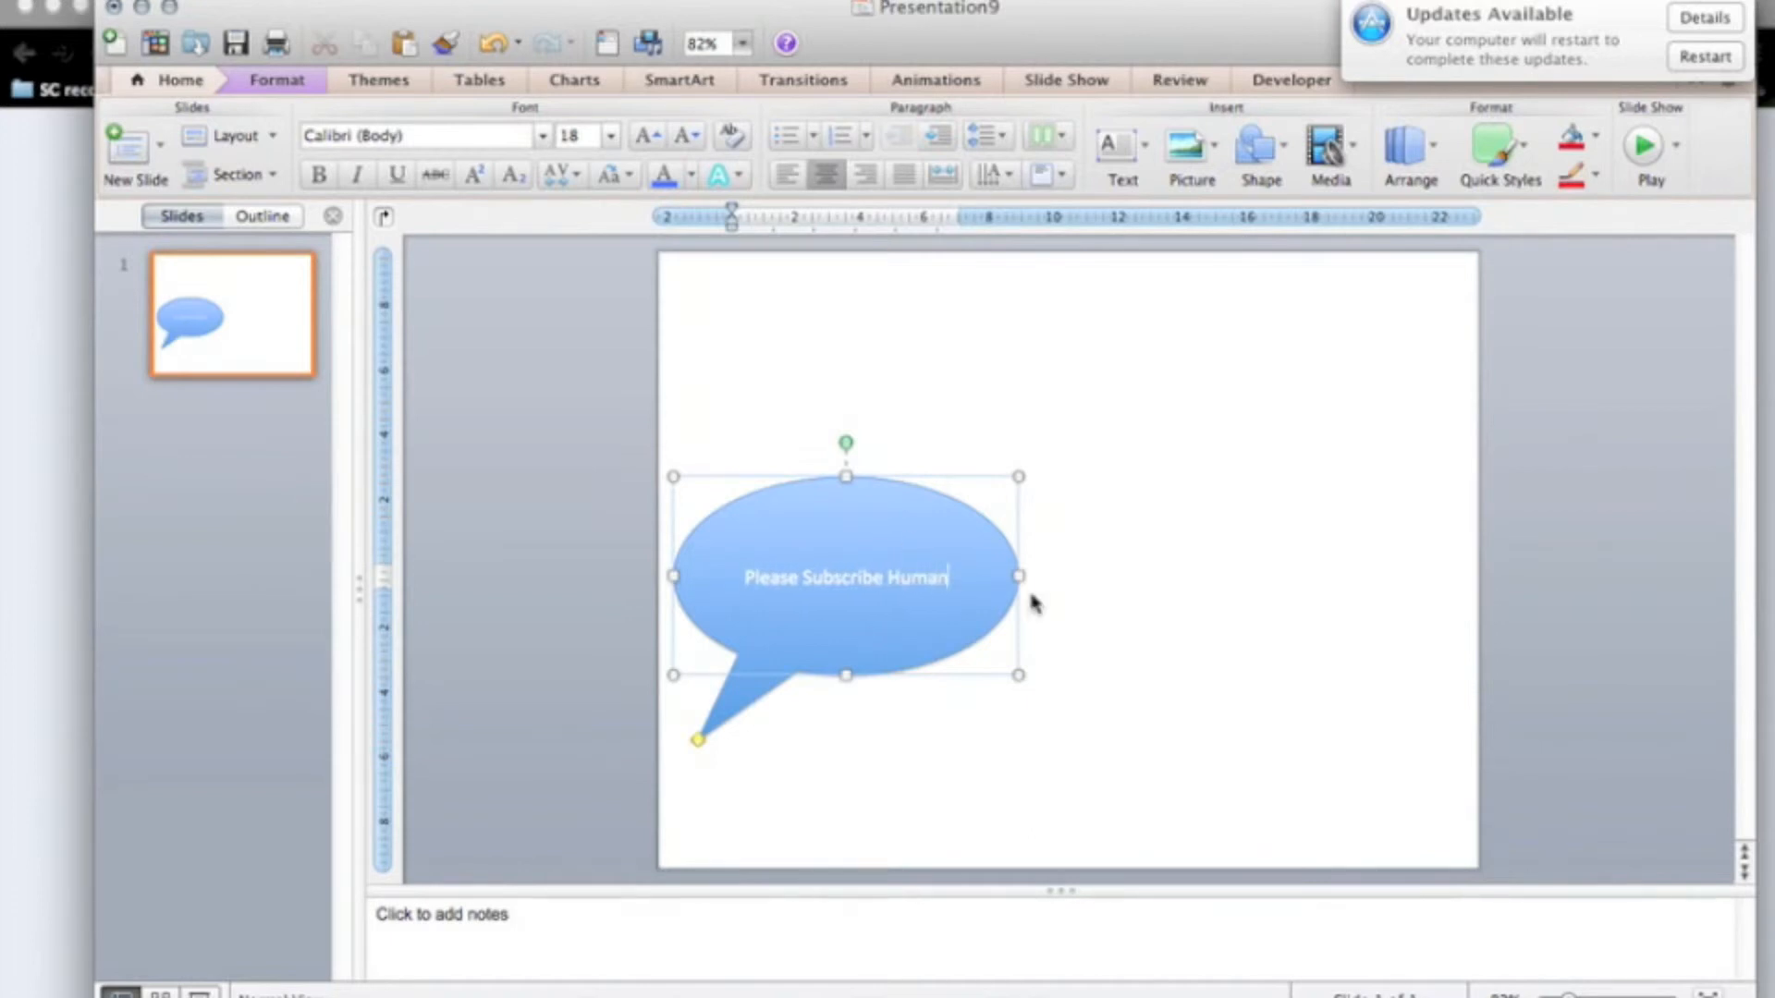
Step: Draw a second Oval Callout on the right and type 'I Hate Subscribing' in it
left_click(1251, 152)
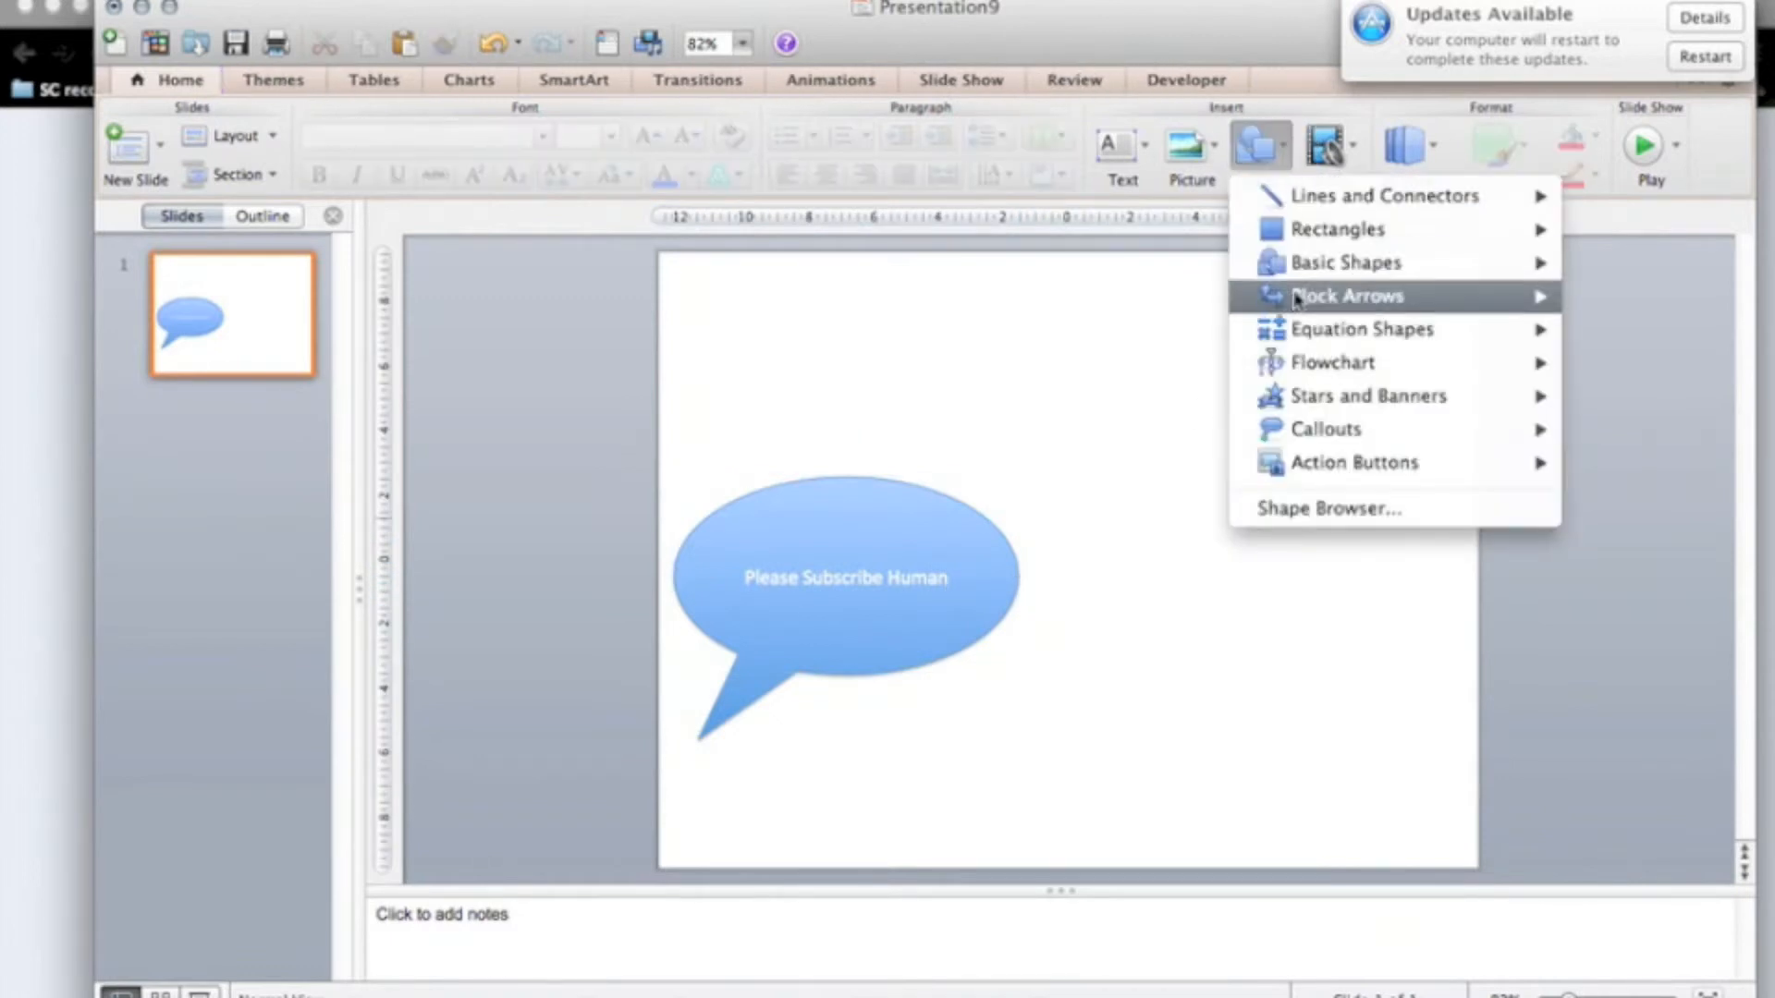
left_click(1661, 434)
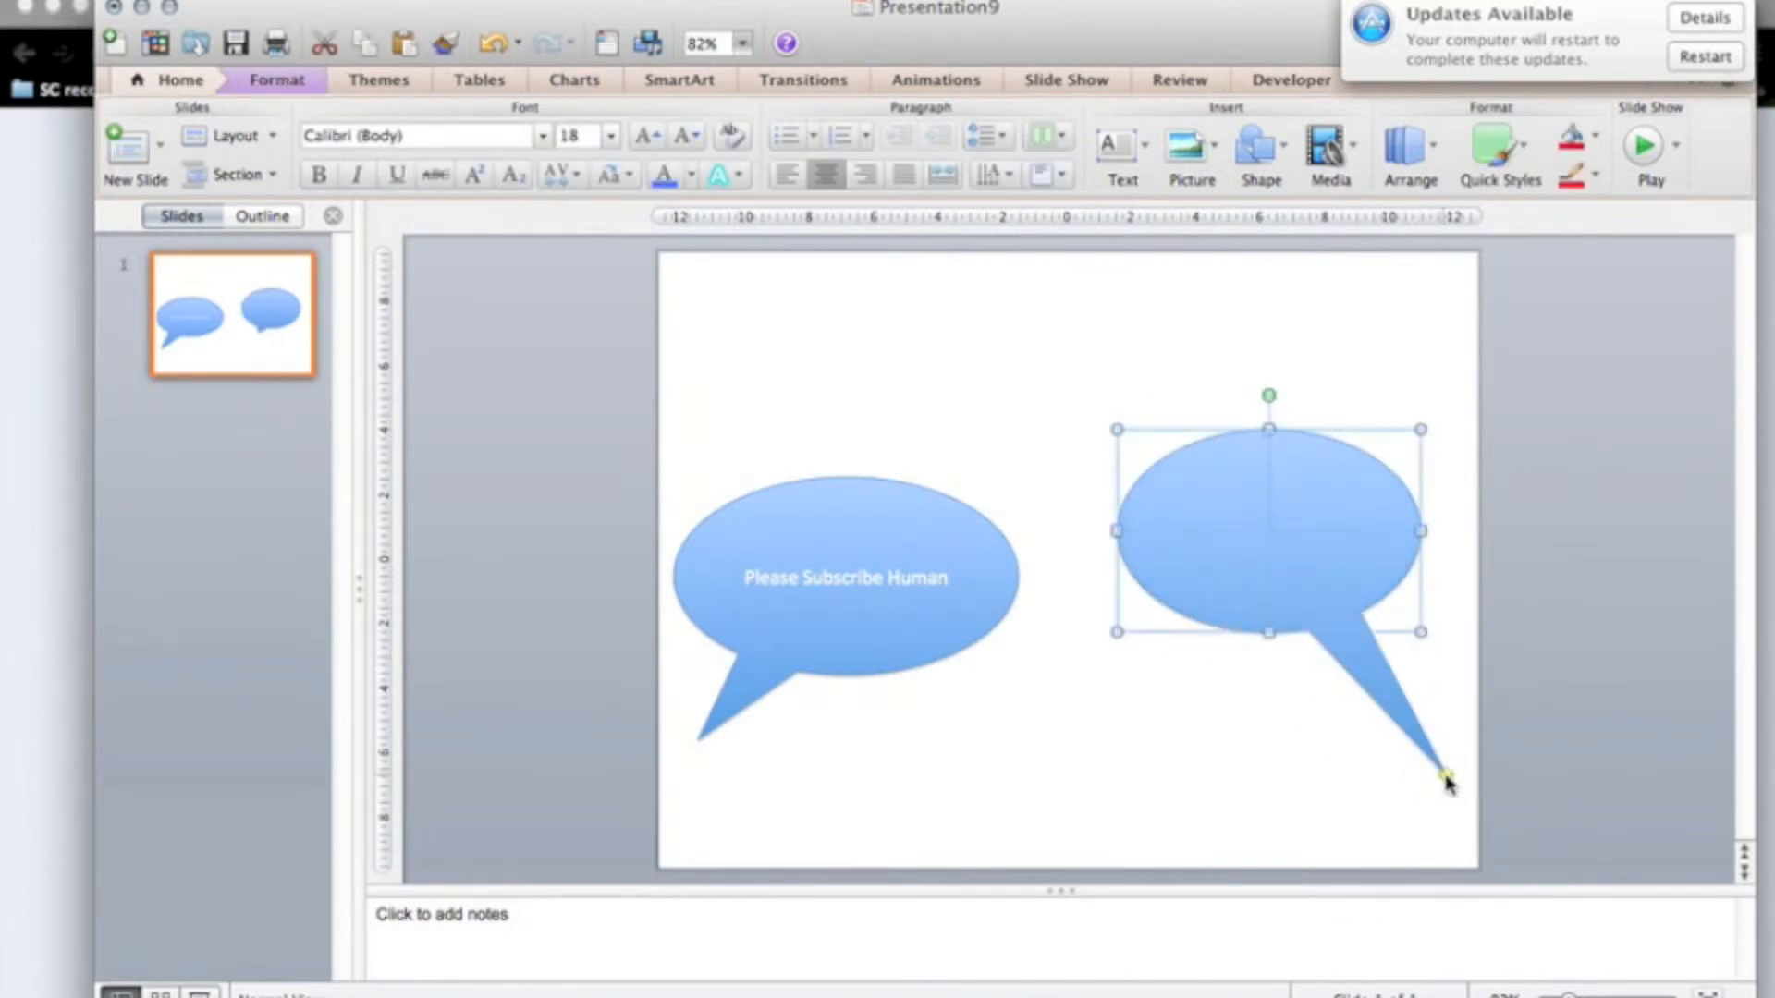
double_click(1270, 532)
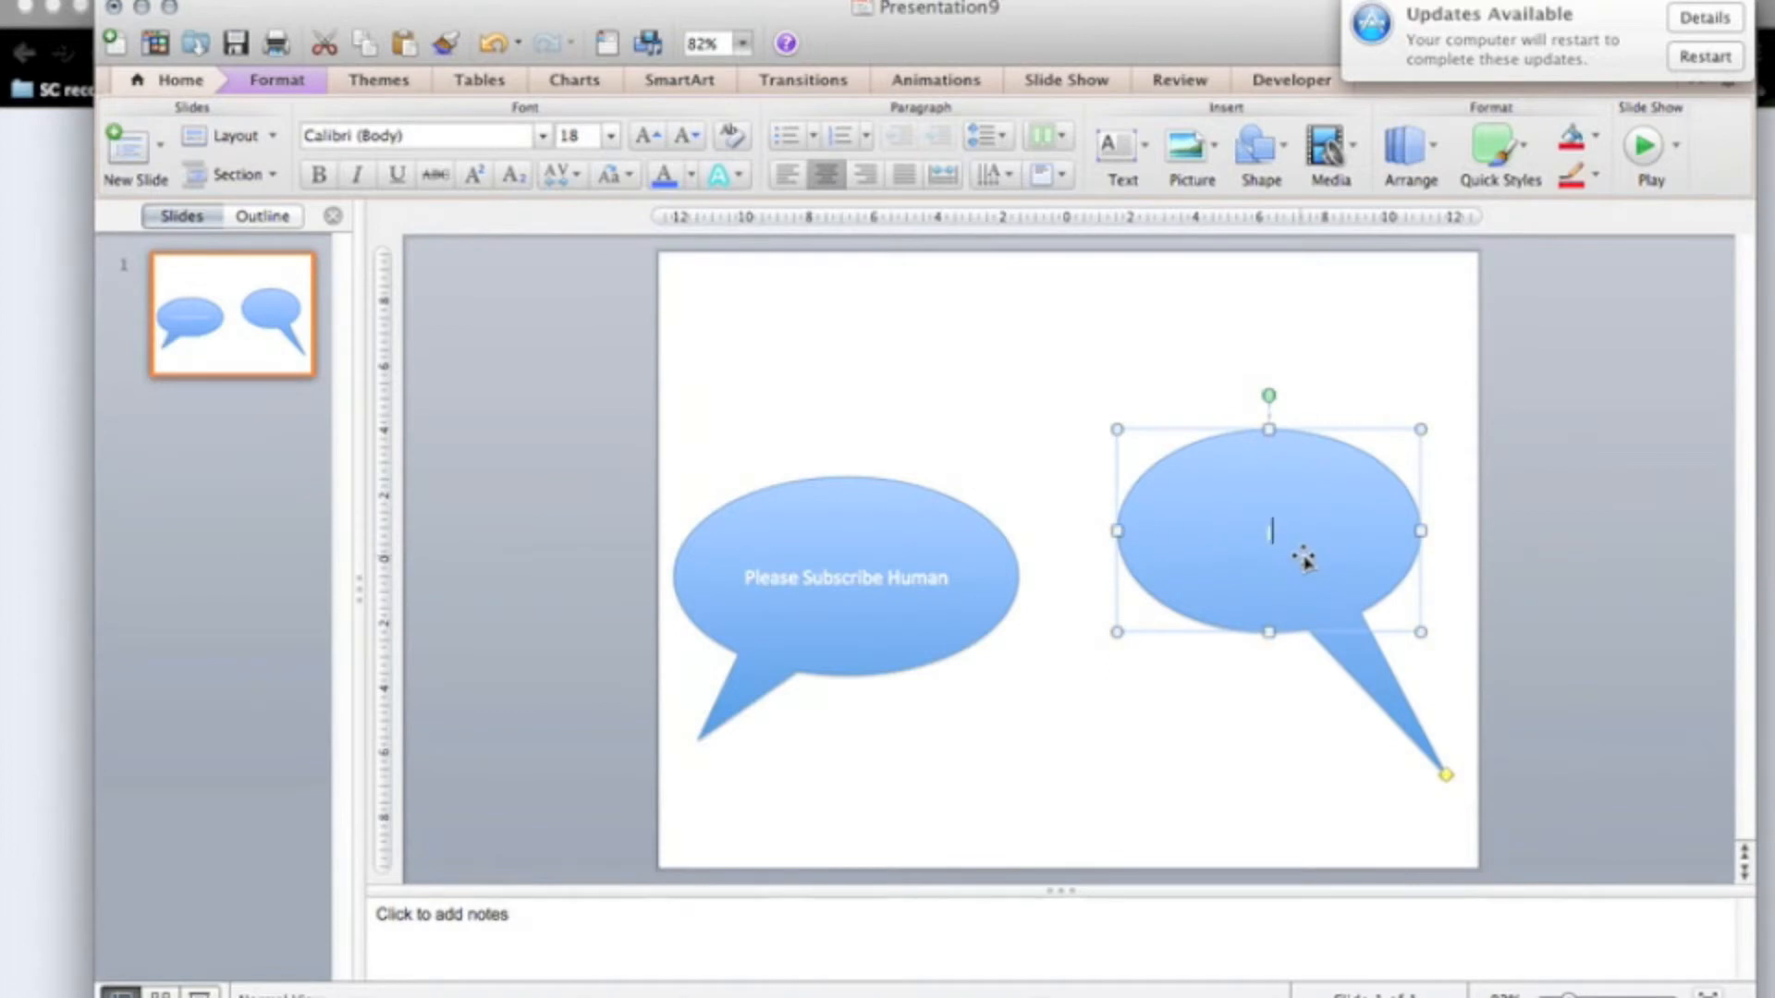
type("I hate S")
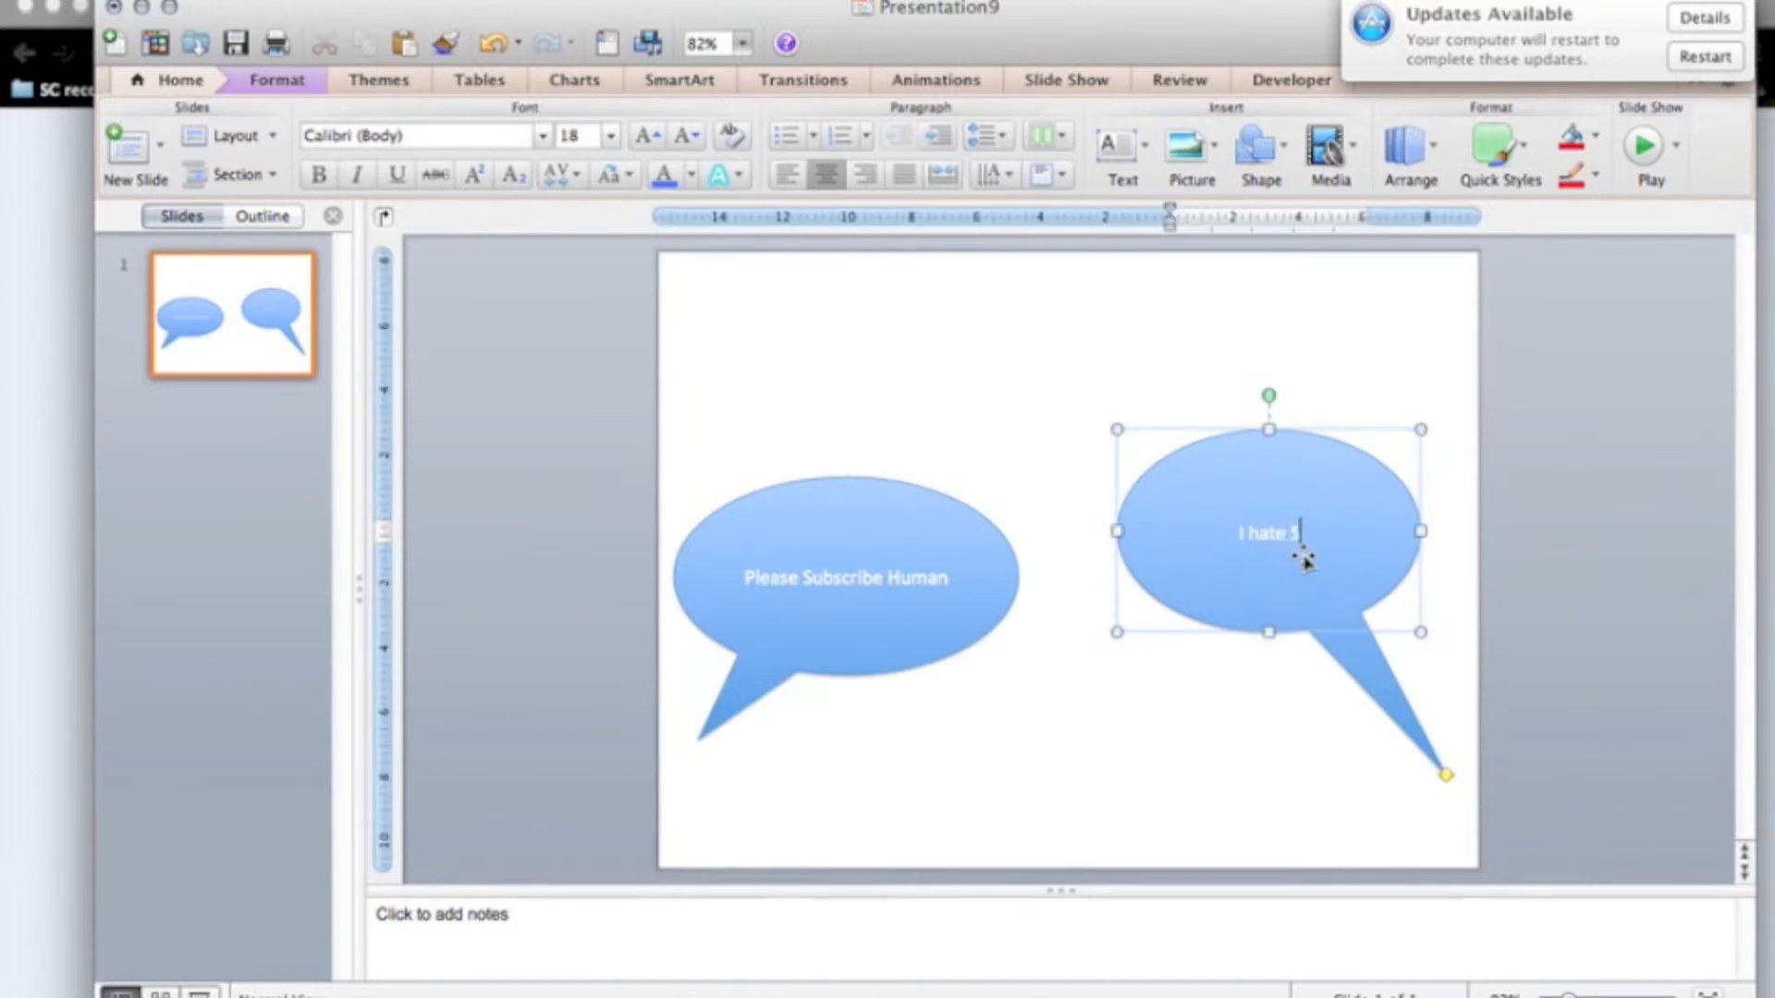
type("ubscribing")
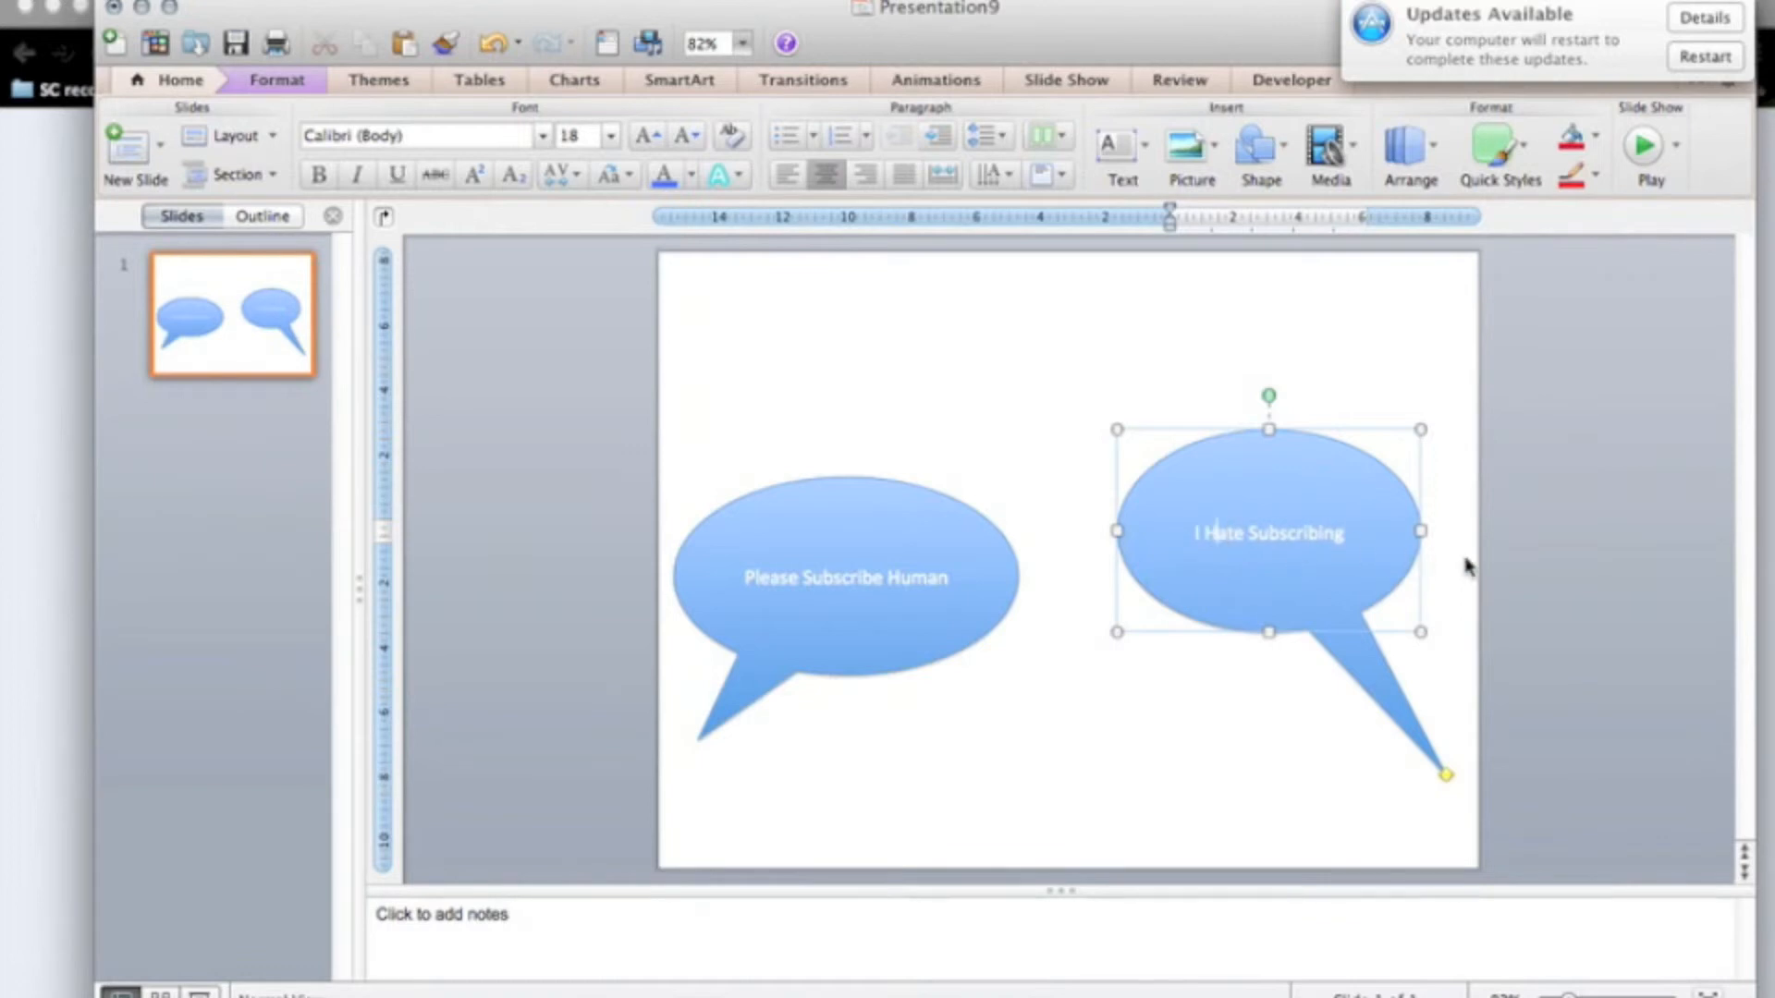
left_click(1174, 314)
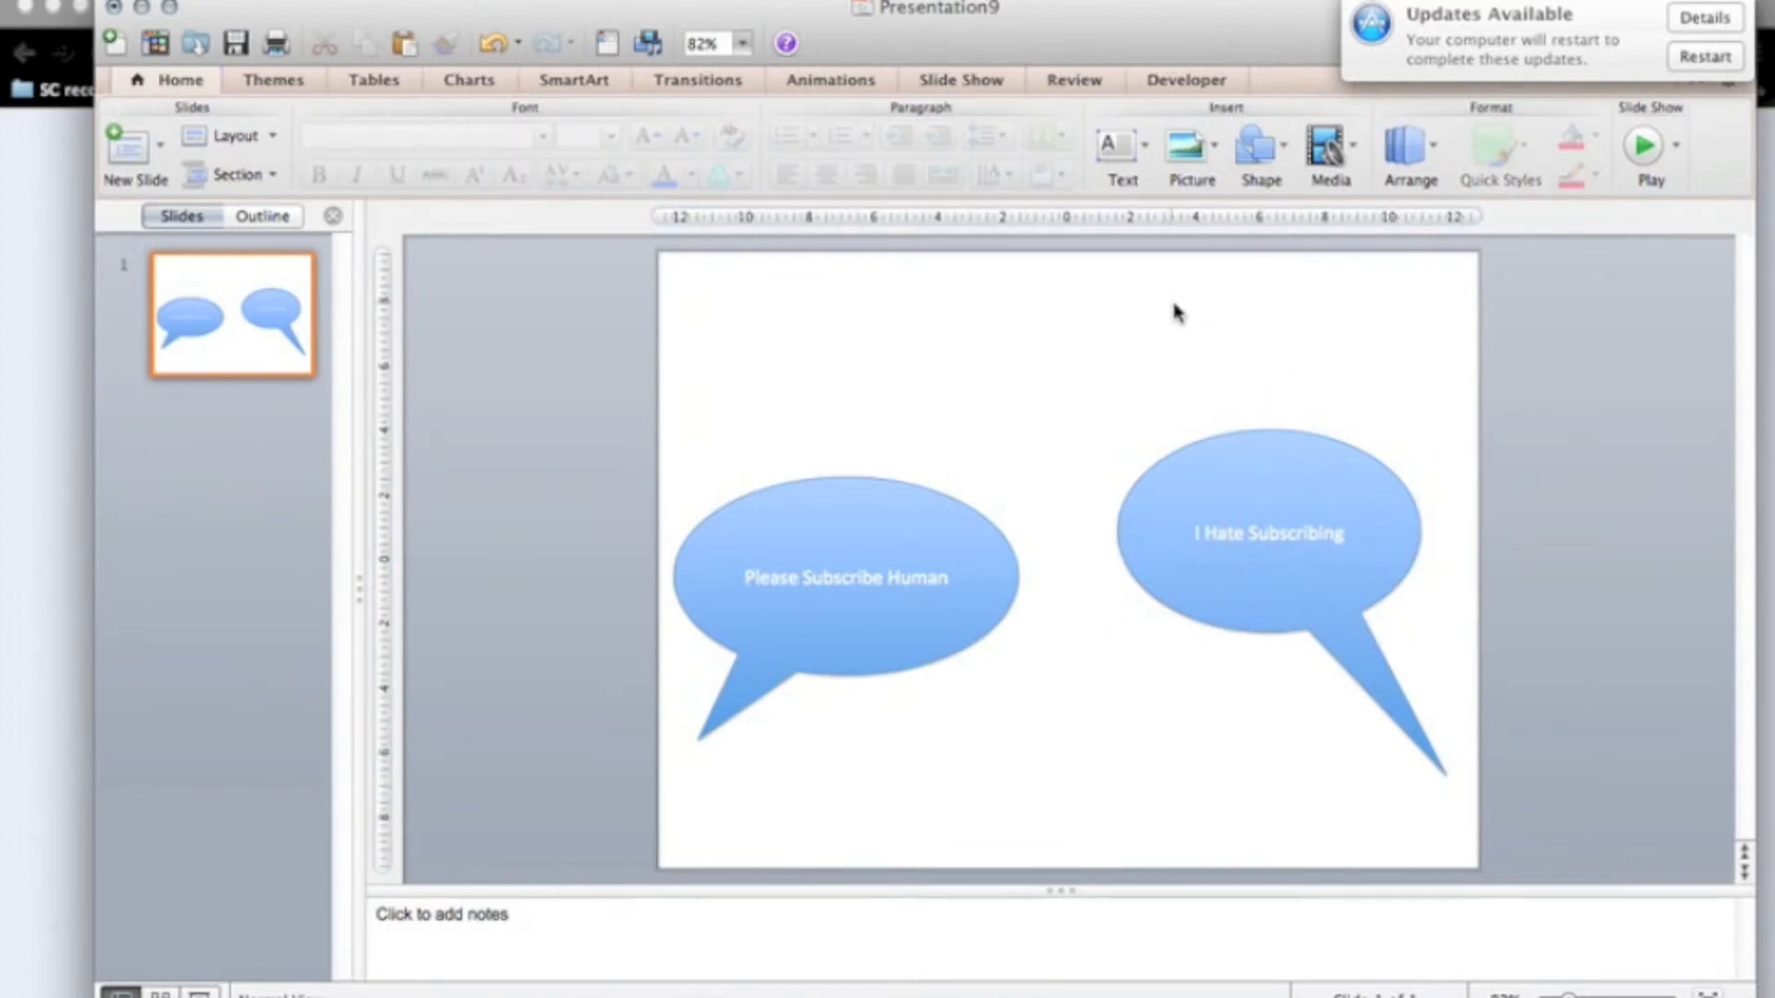
Step: Select the right speech bubble with the Animations effects shown
left_click(843, 575)
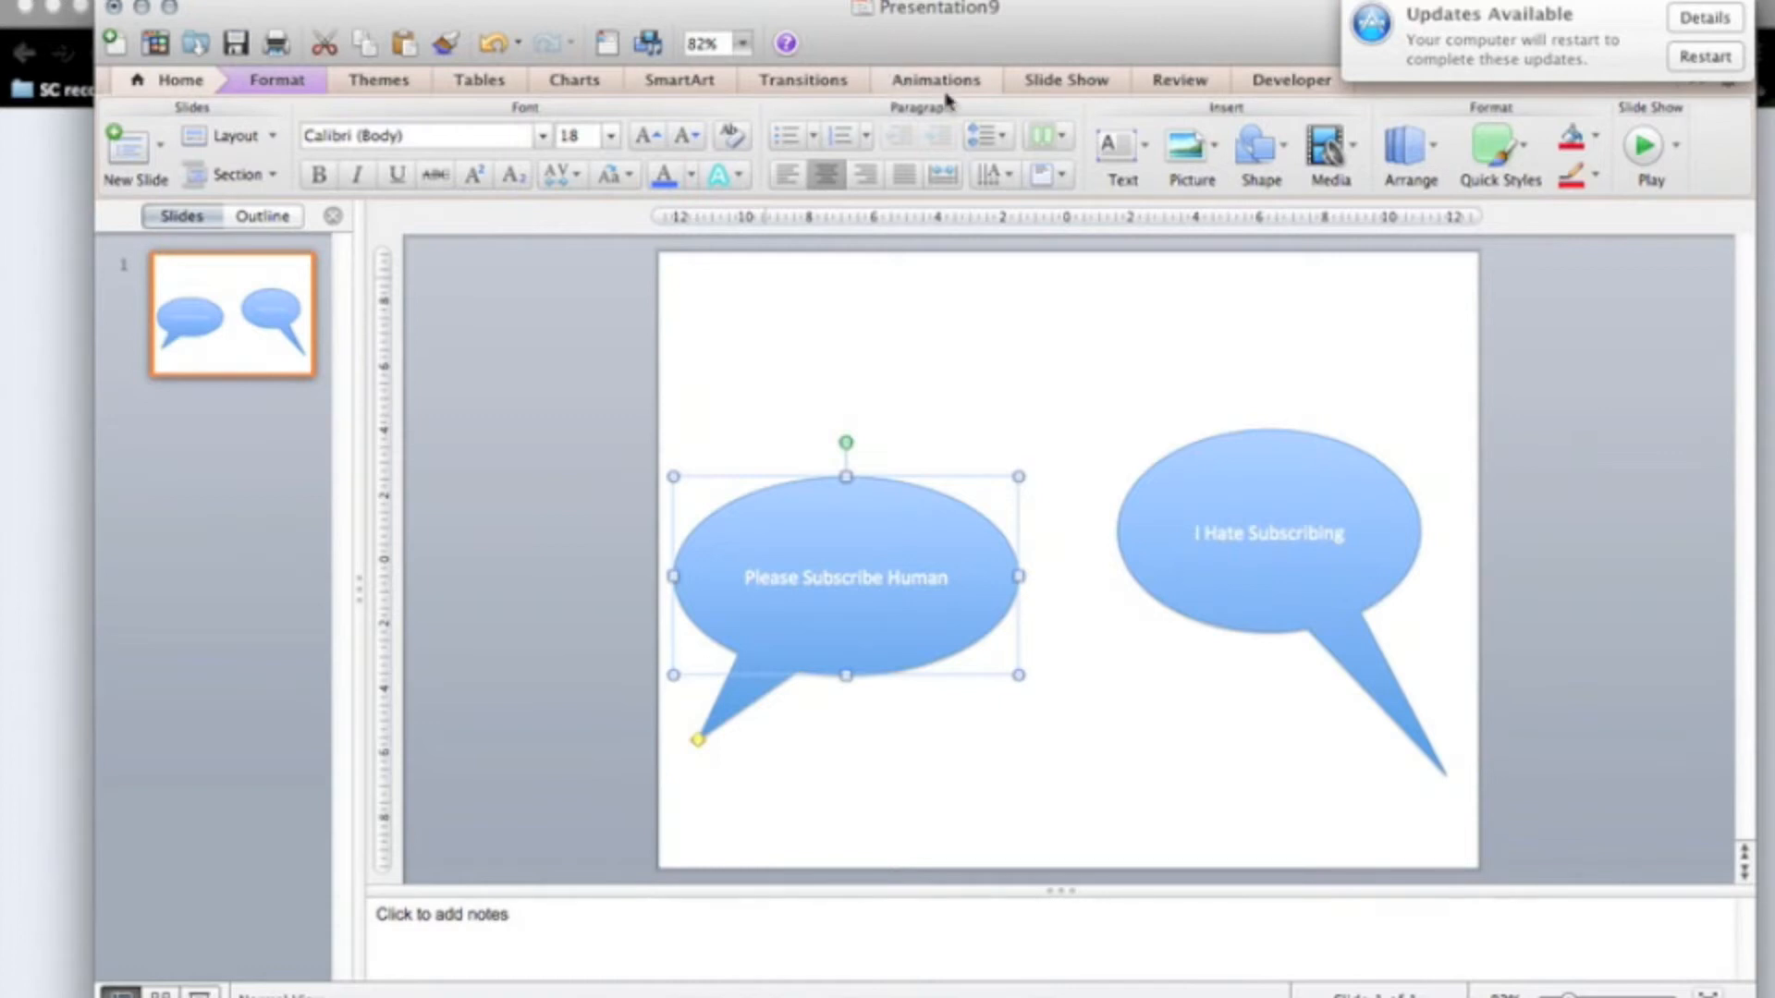
mouse_move(1190, 417)
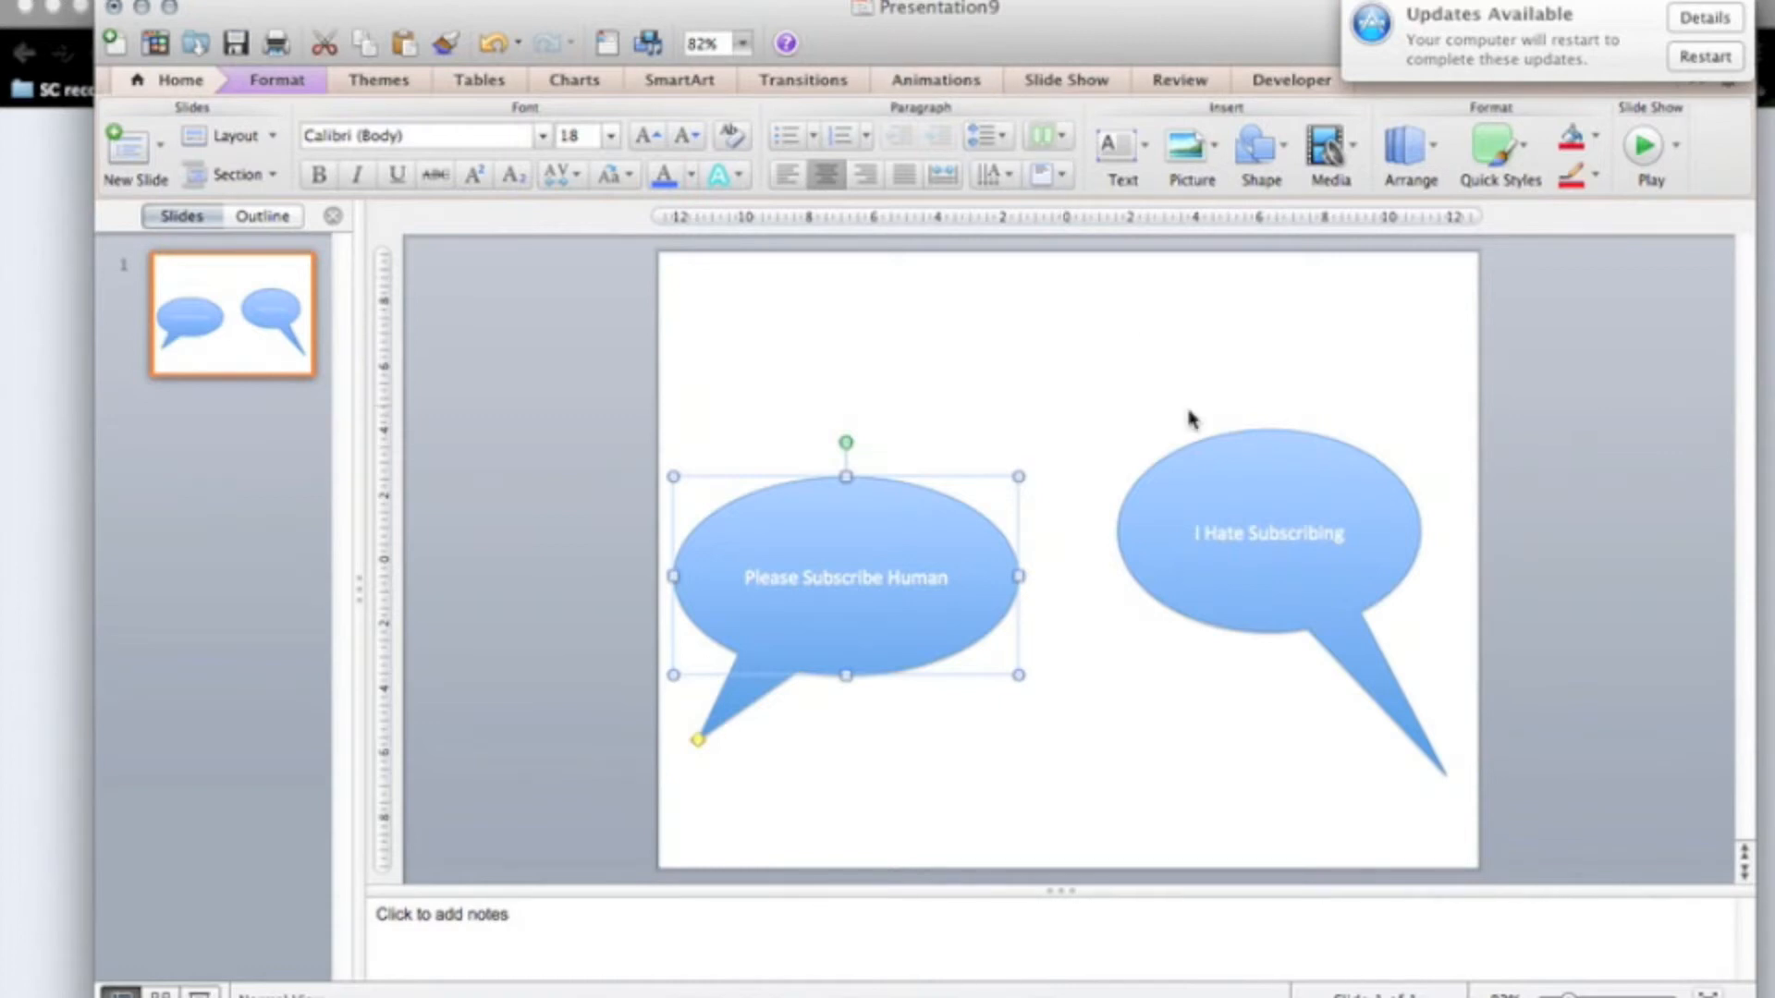
left_click(1268, 534)
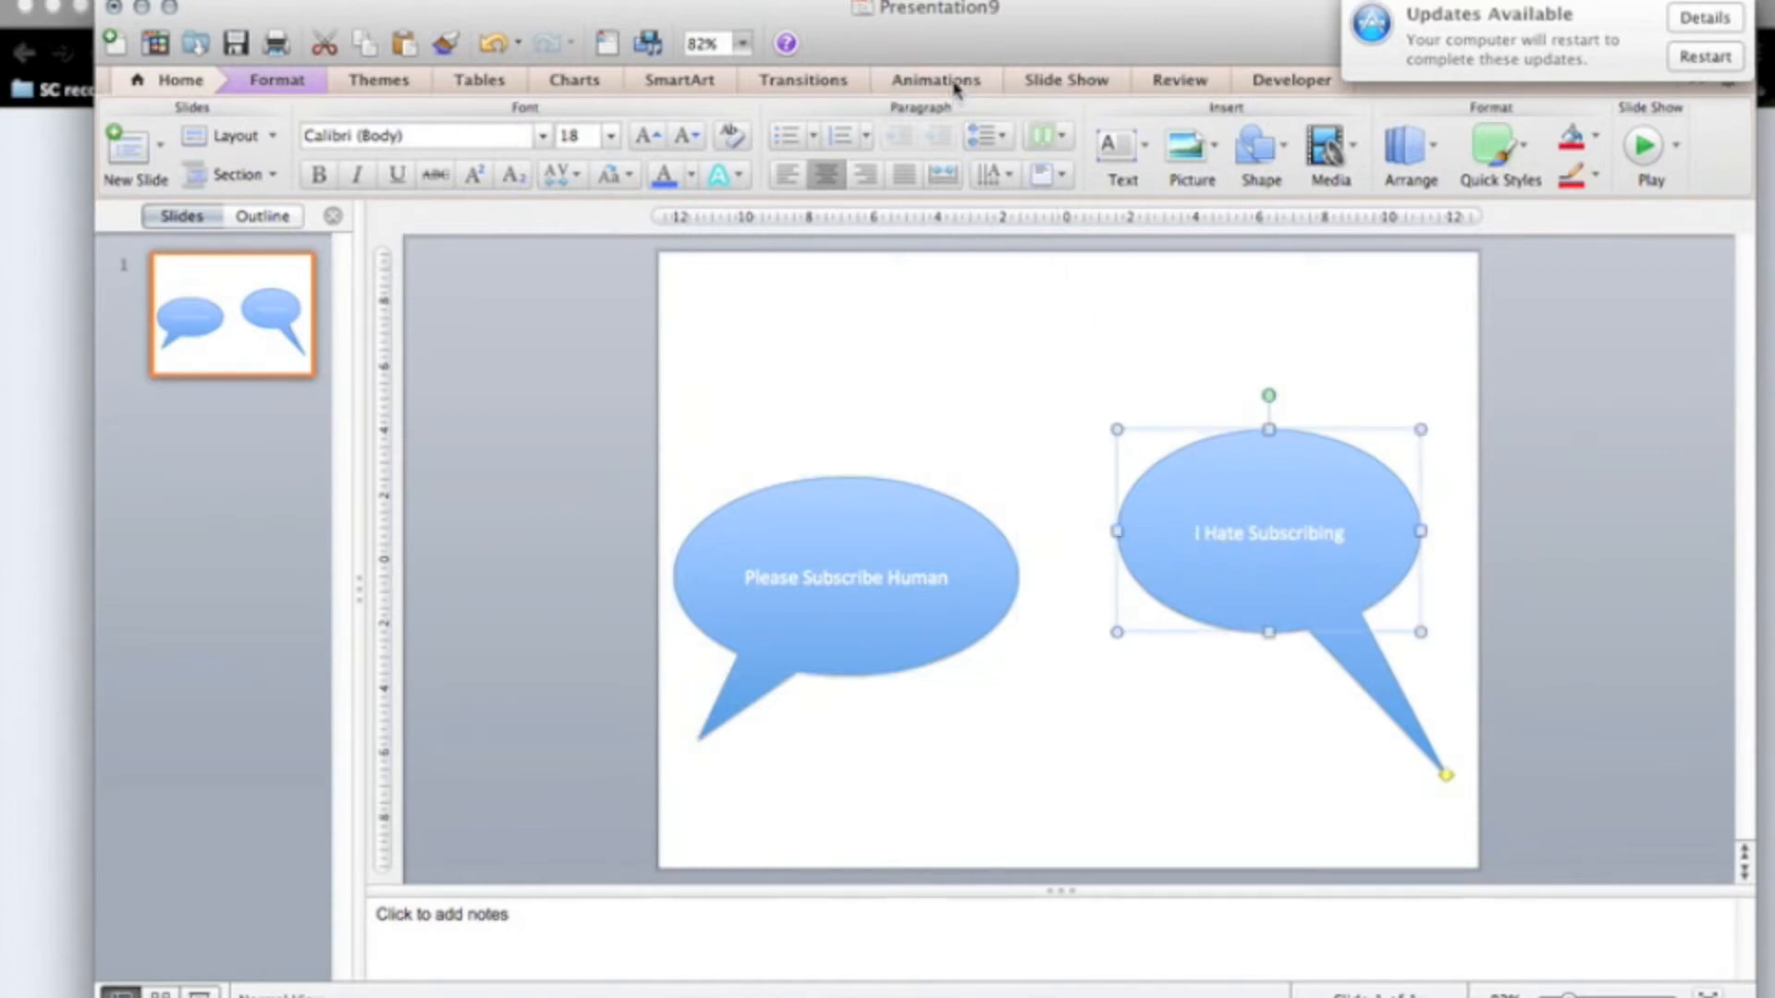
left_click(934, 79)
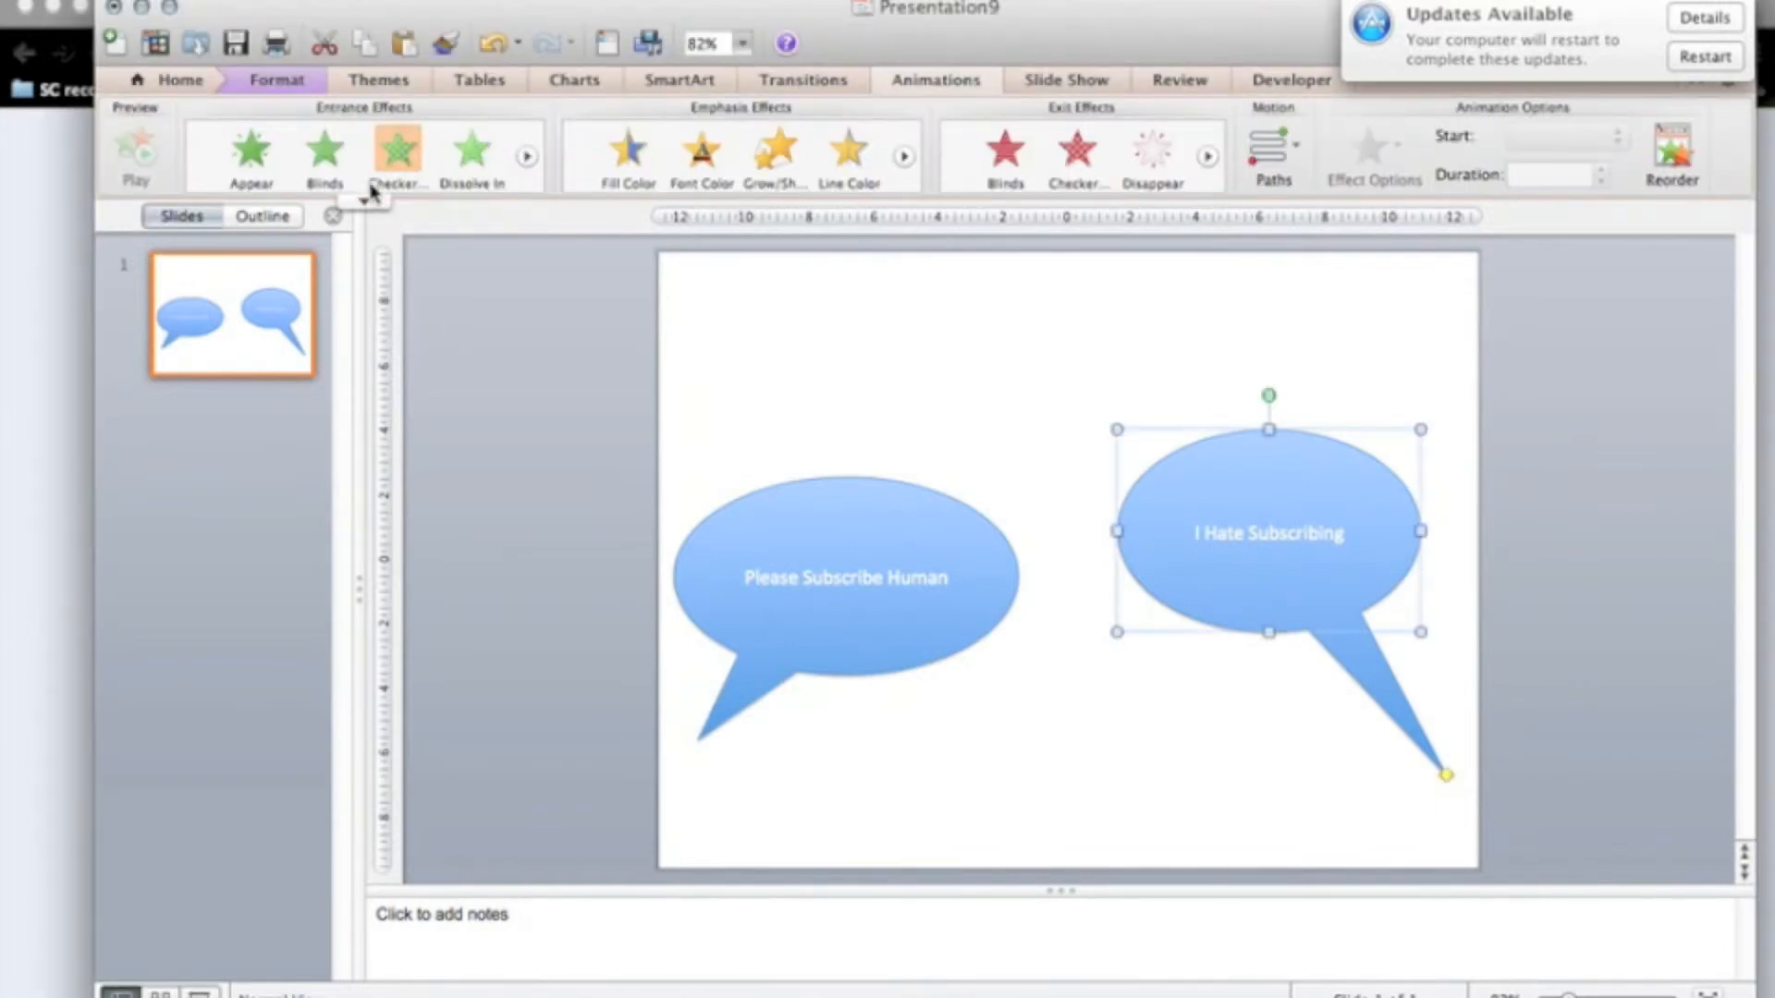
mouse_move(324, 153)
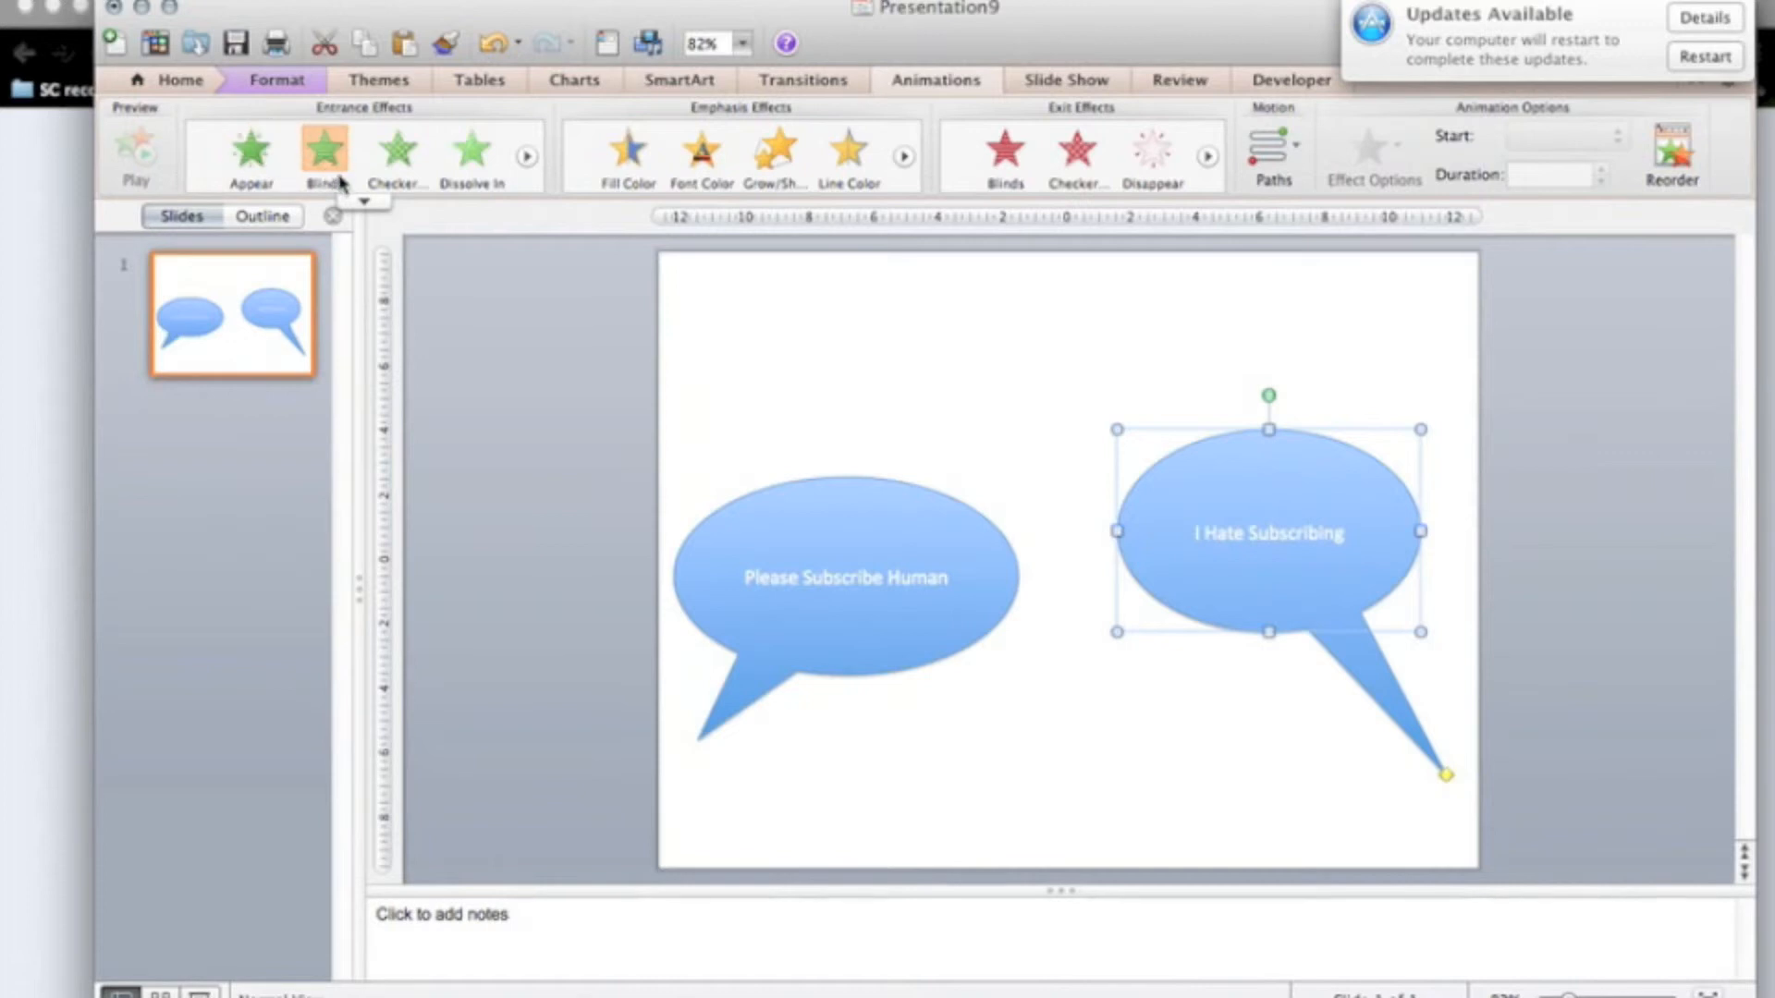
left_click(439, 398)
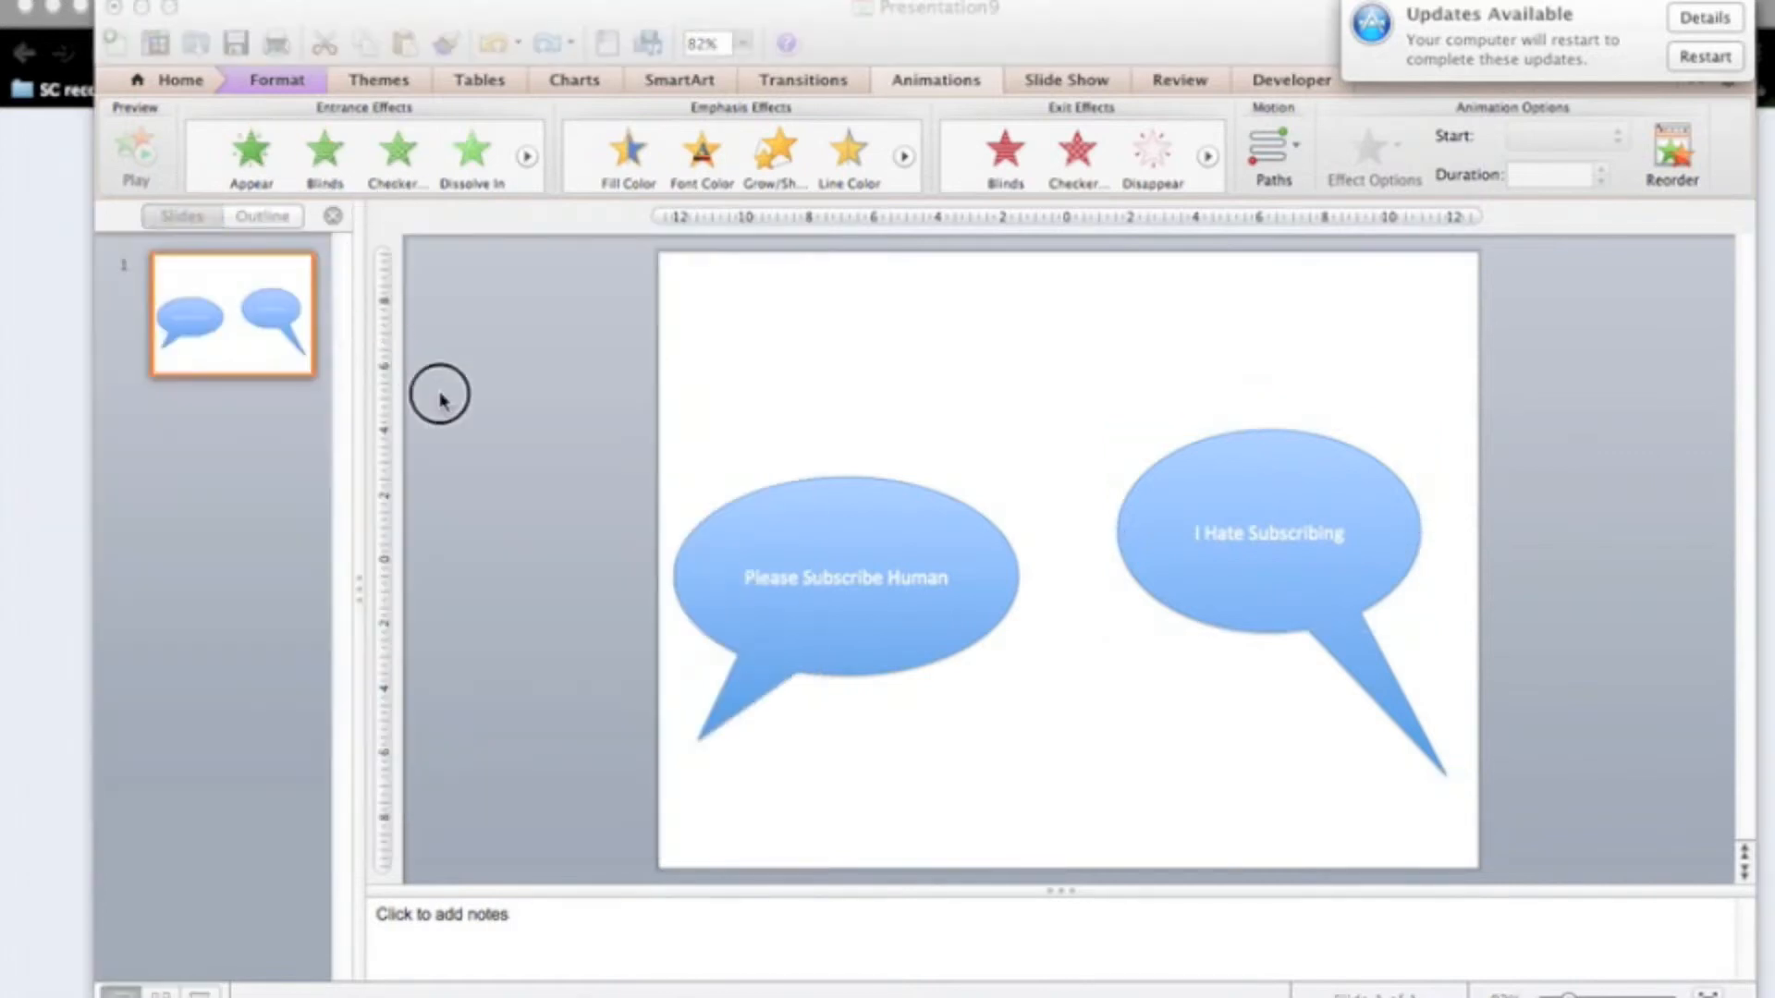
left_click(1267, 533)
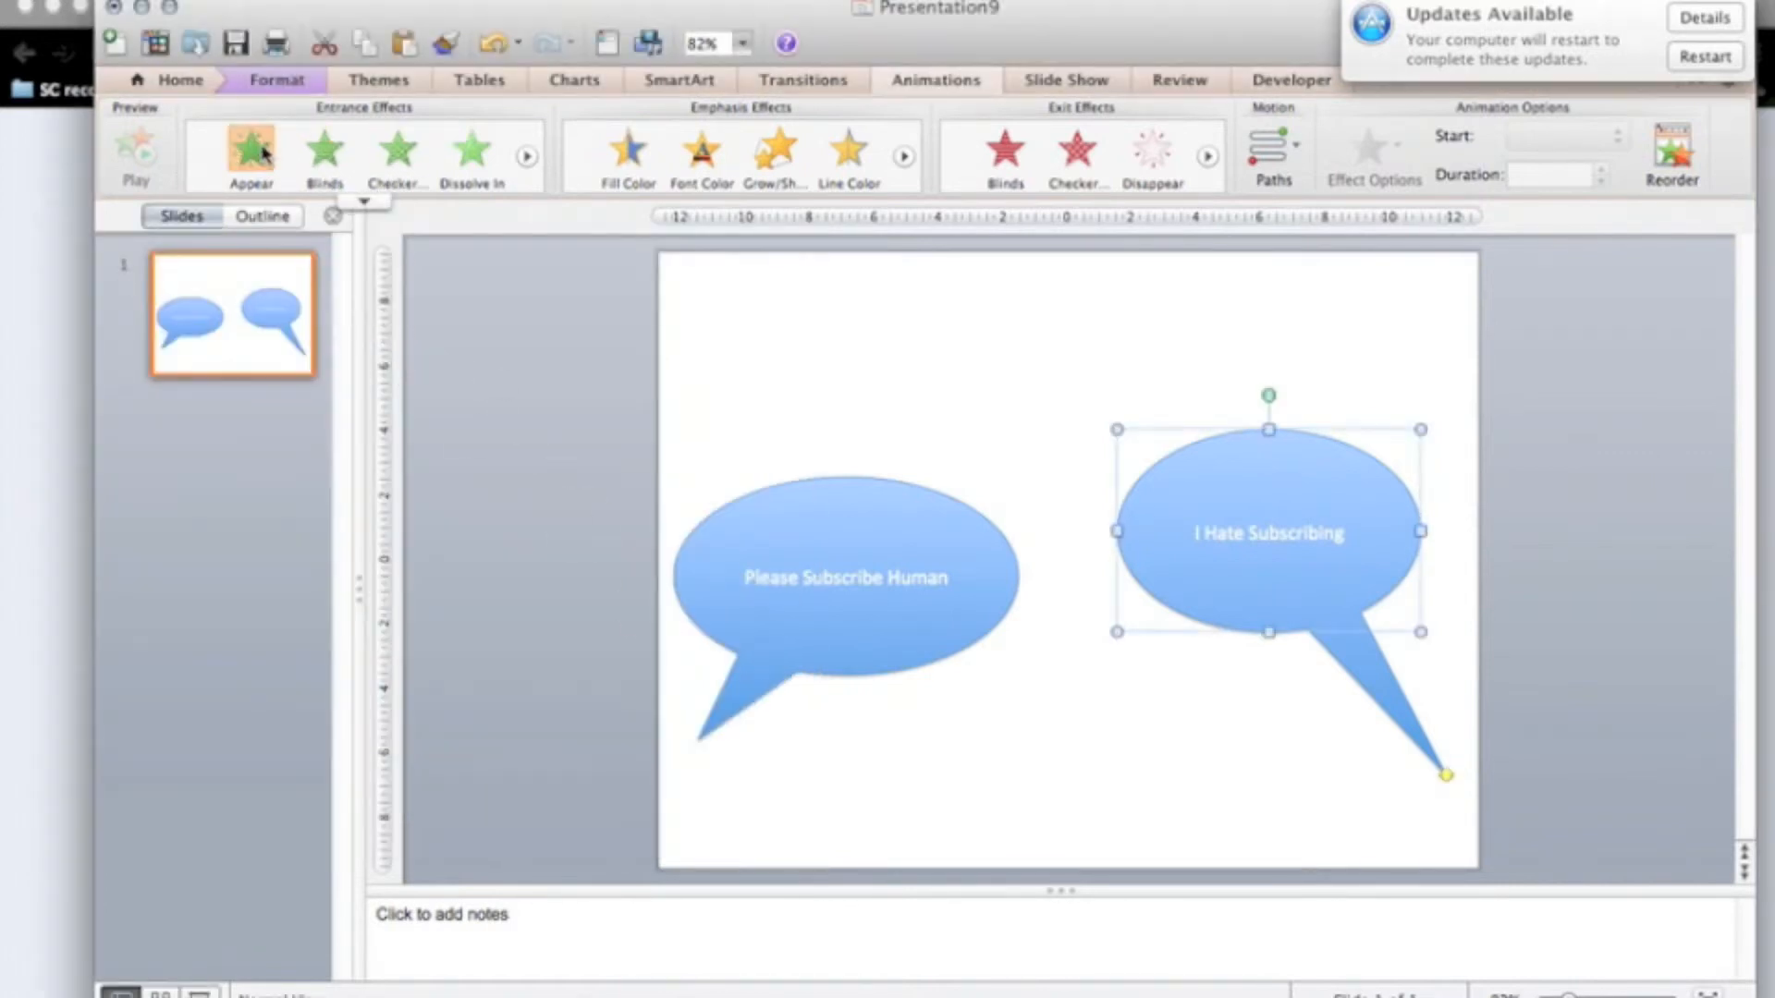
Step: Apply a Fade entrance to the right bubble and a Fade exit to the left bubble
left_click(251, 147)
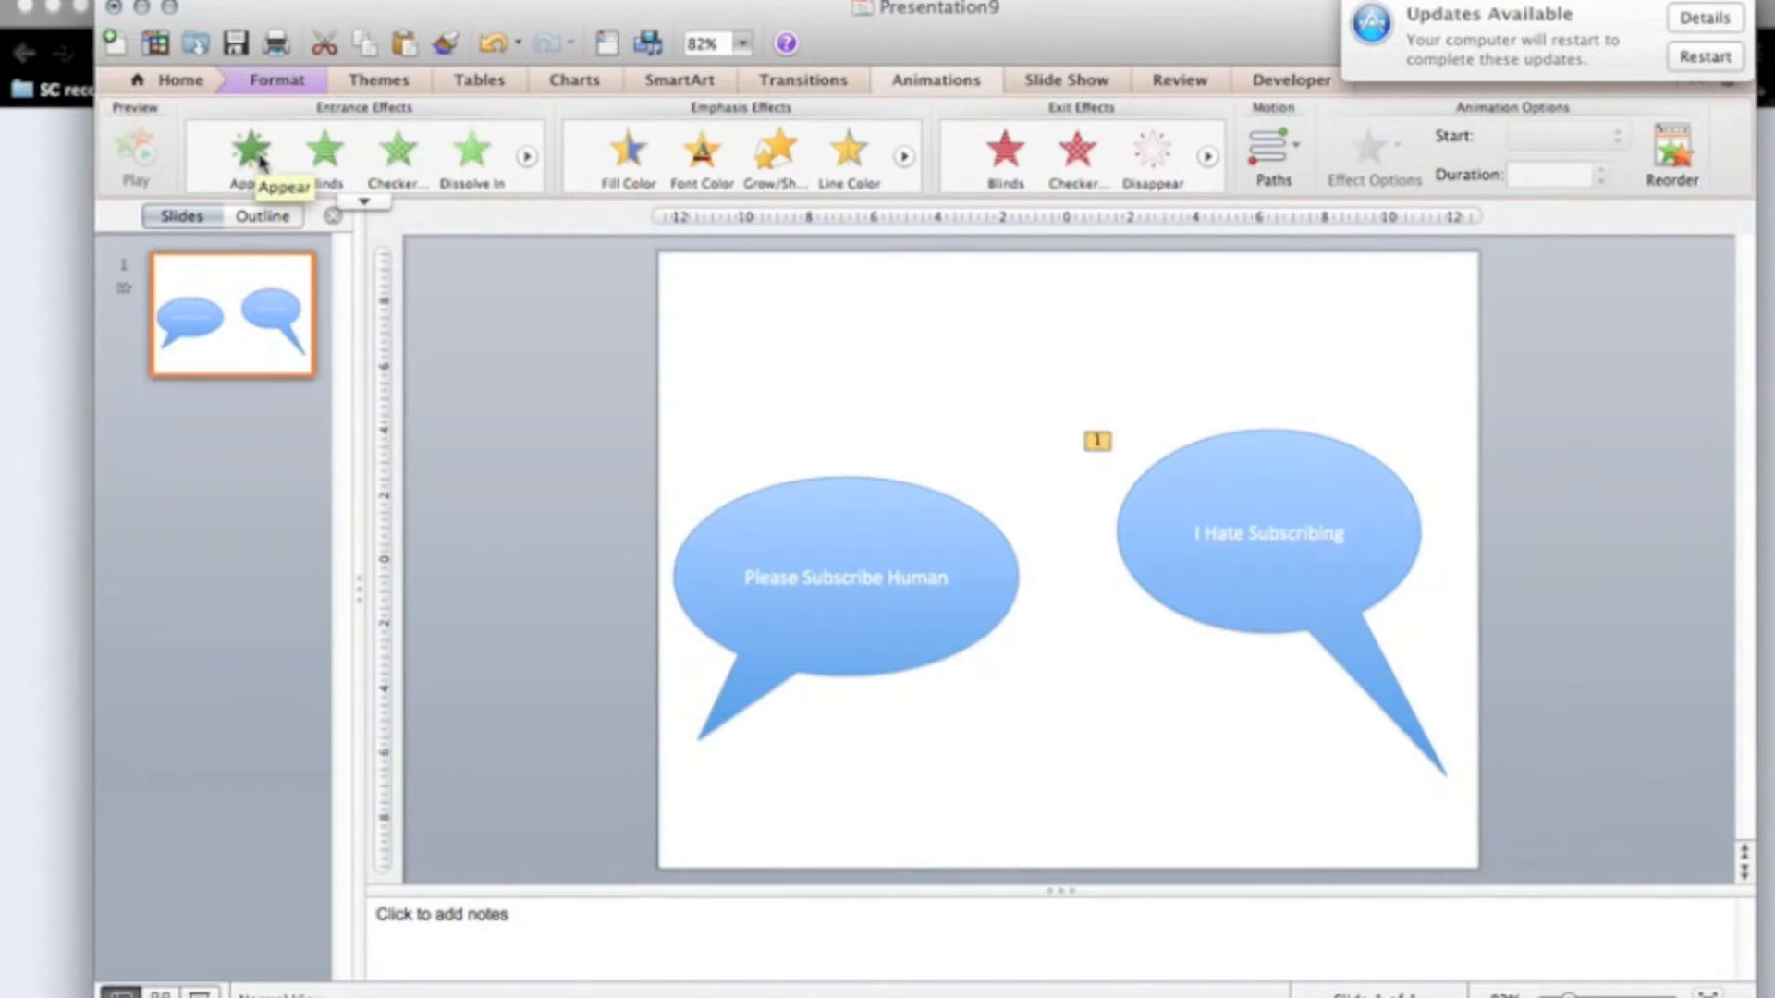
left_click(244, 150)
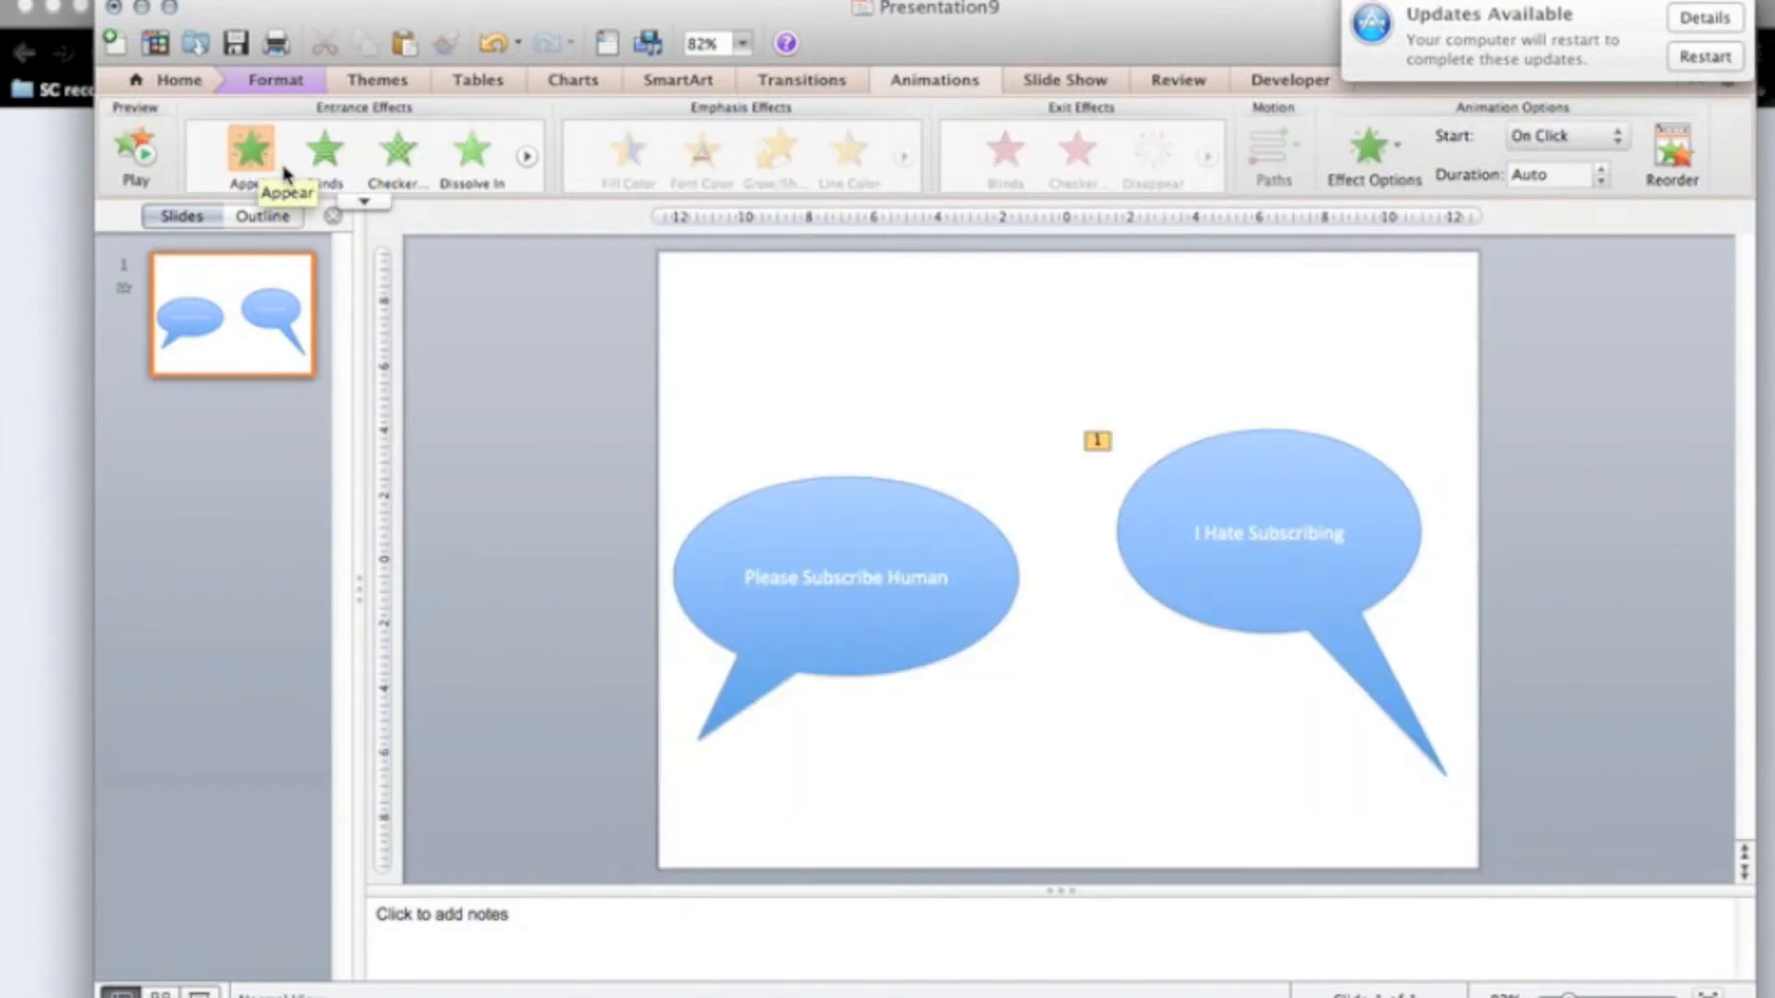
left_click(364, 201)
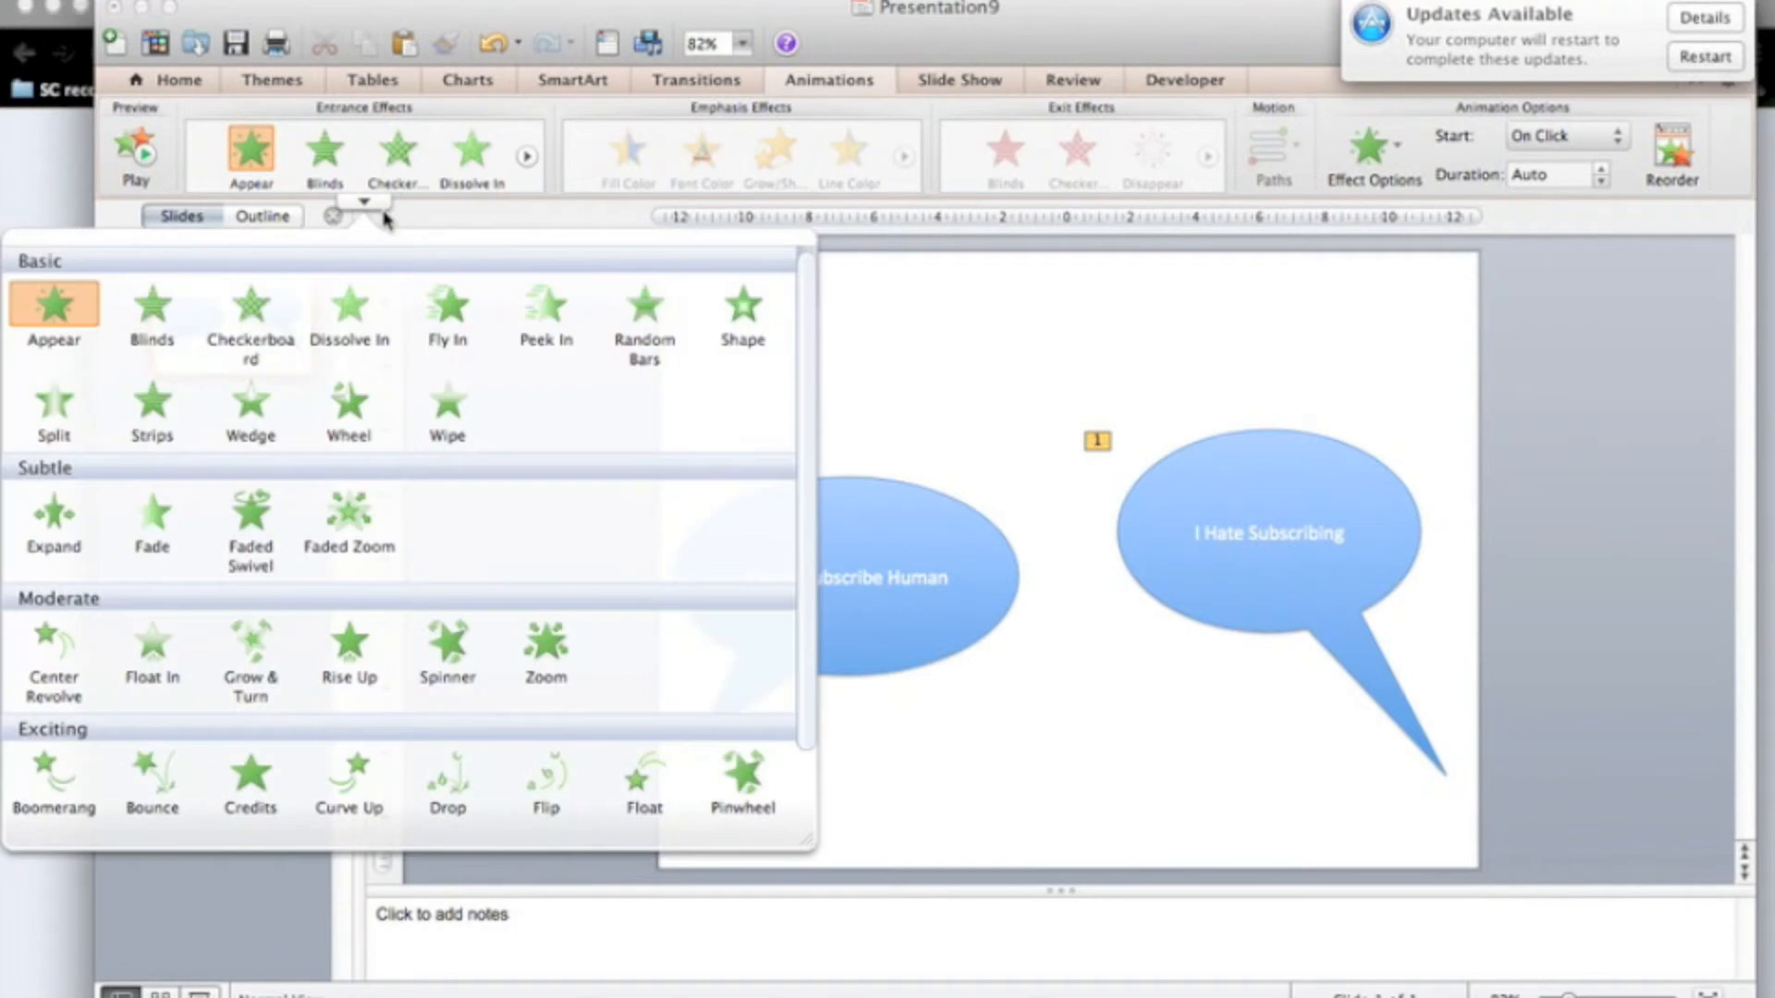
mouse_move(571, 395)
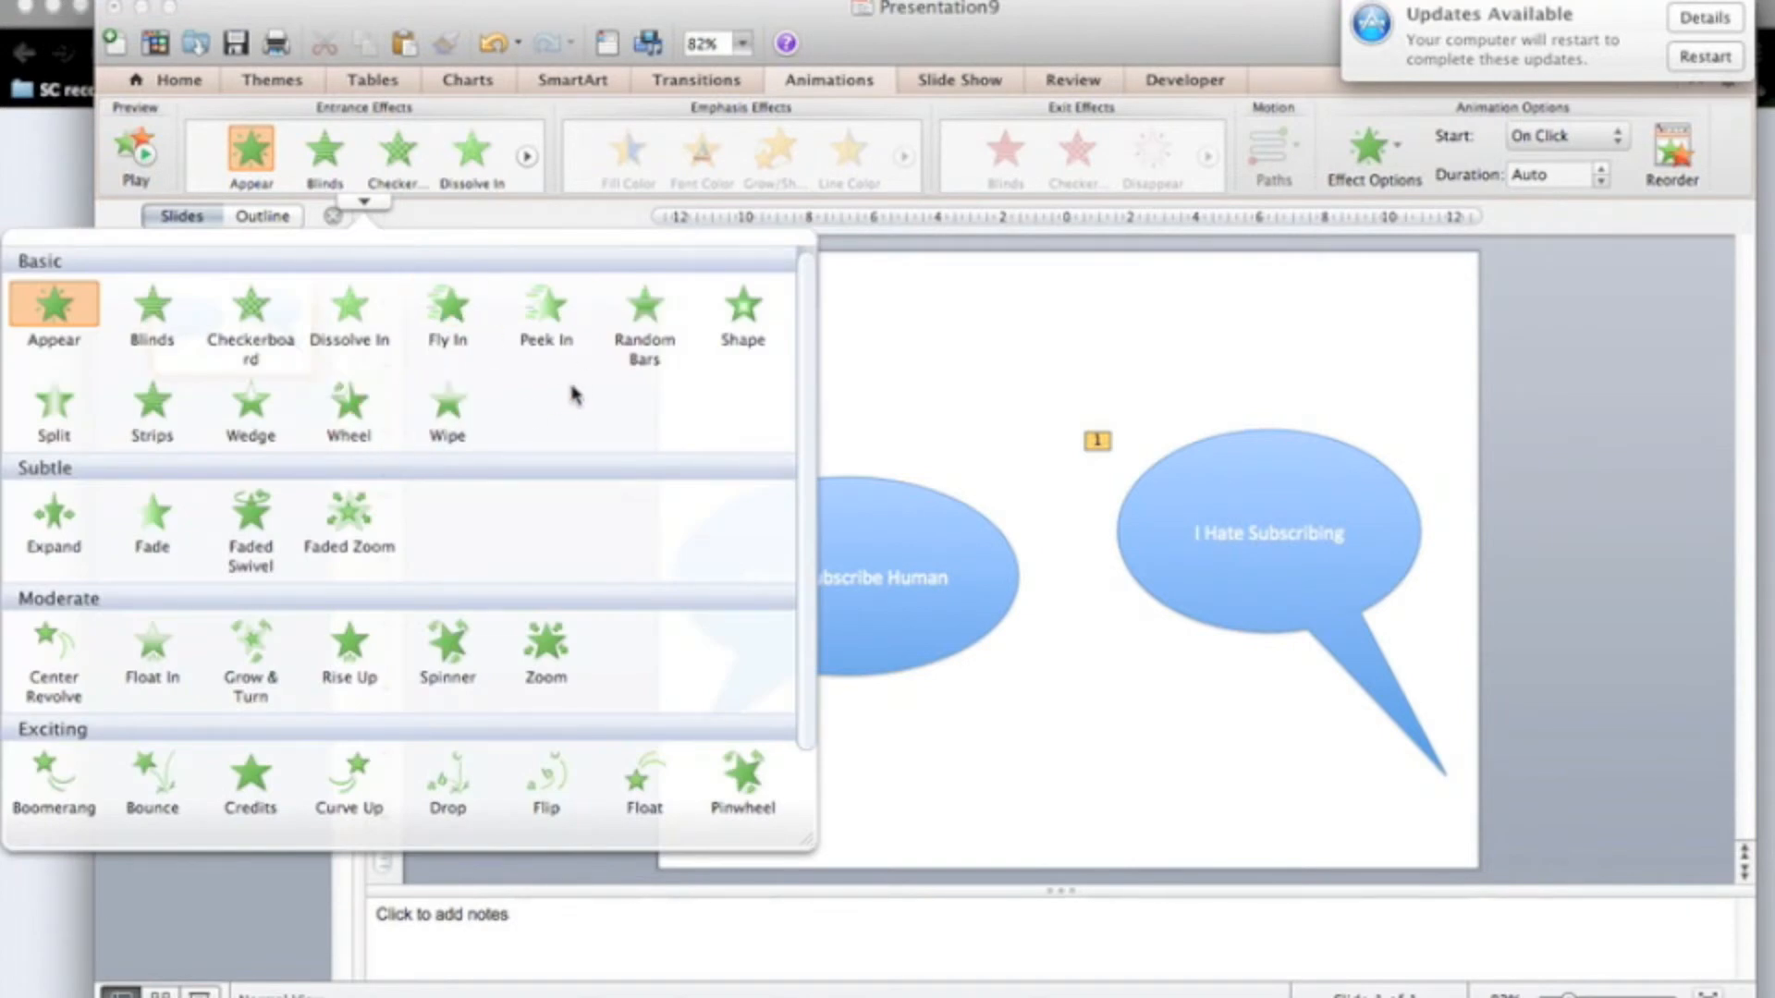
mouse_move(300, 410)
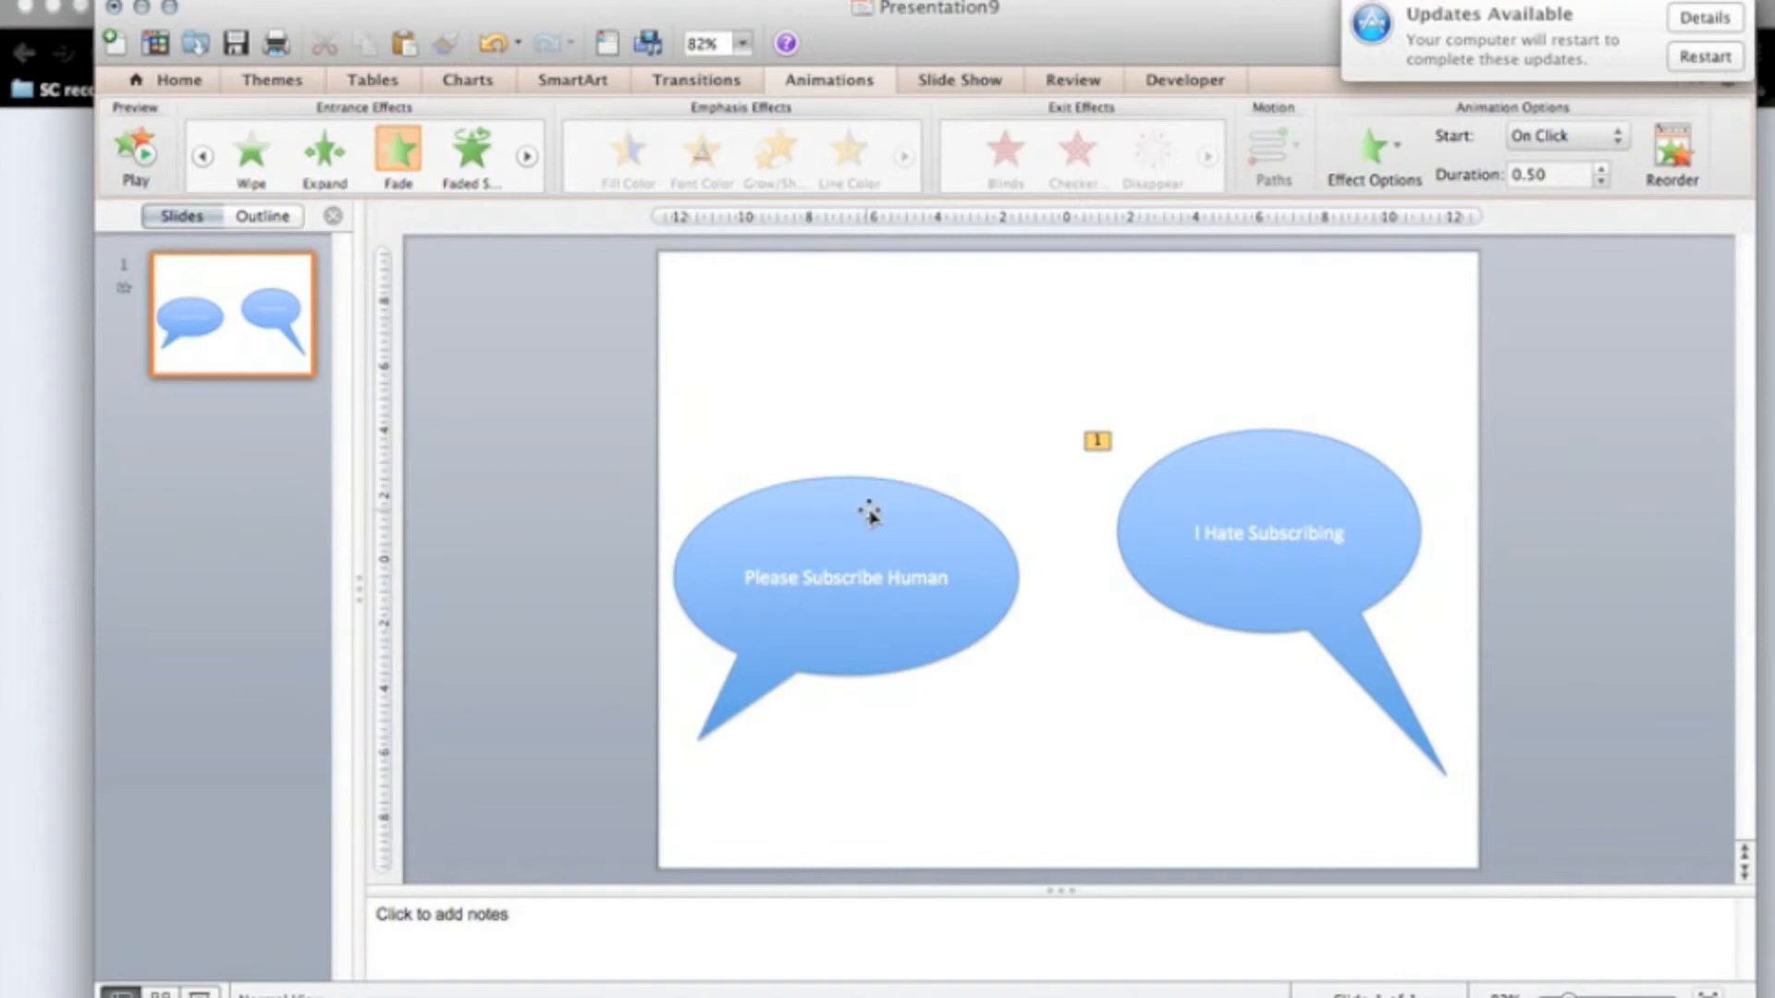
left_click(843, 575)
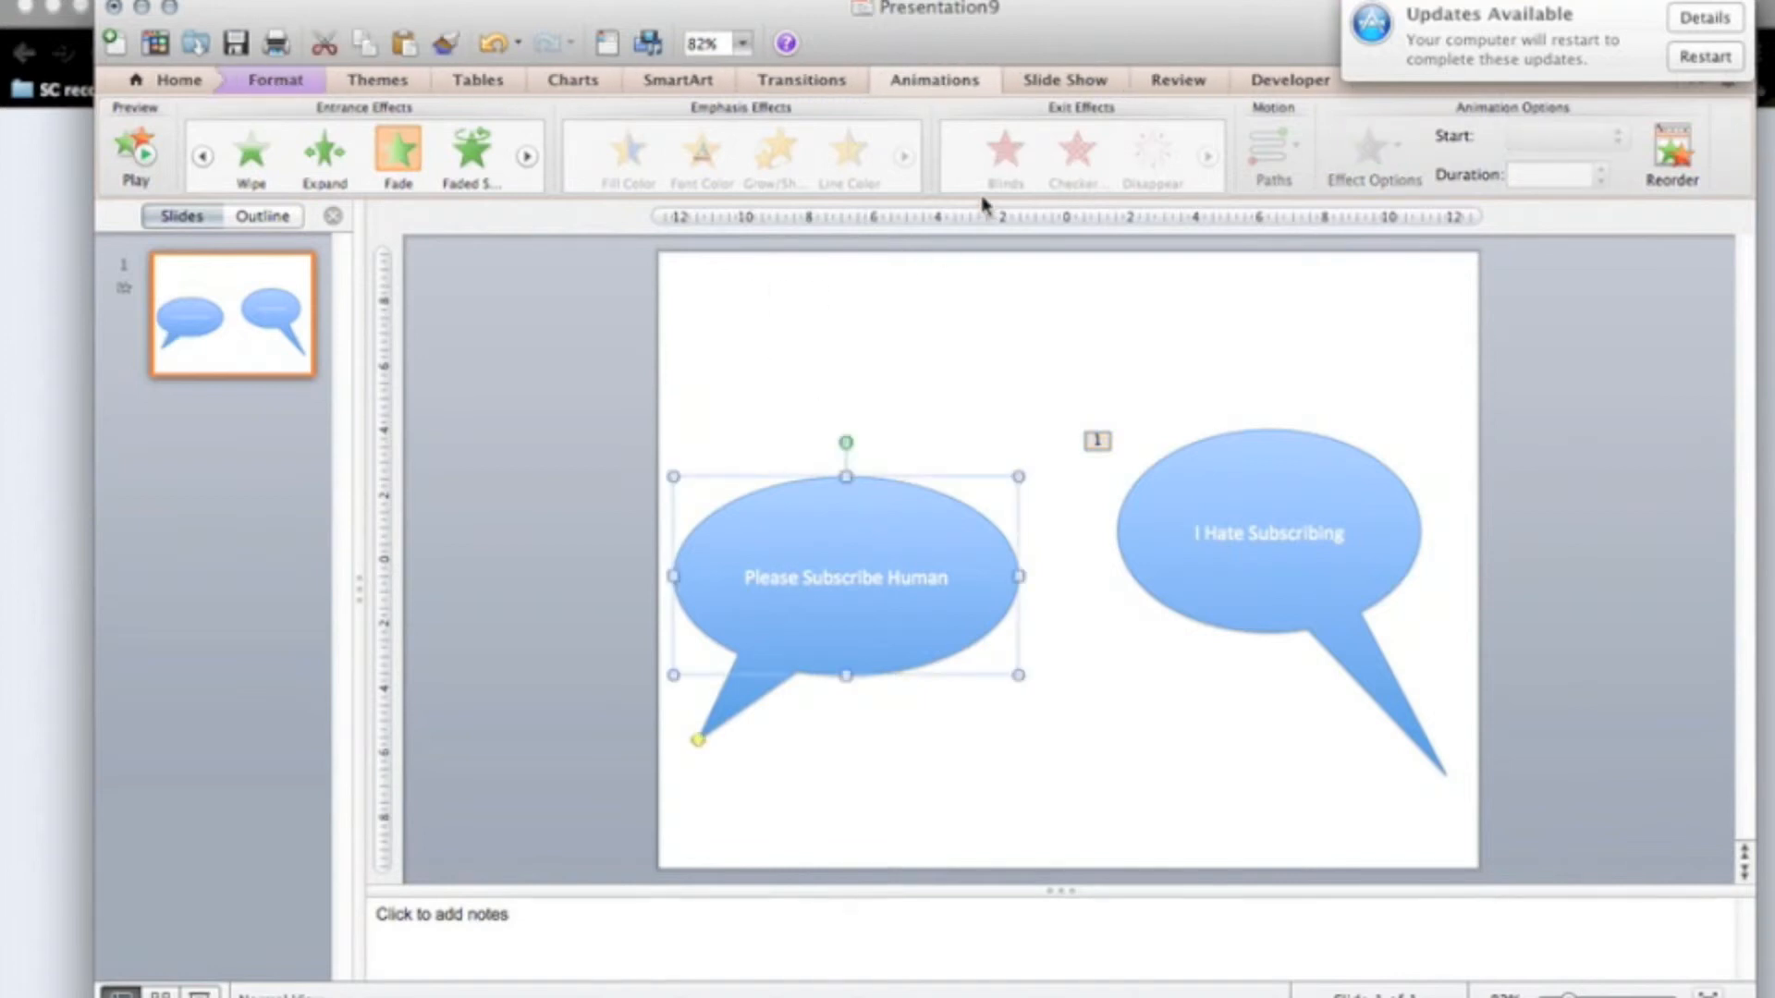
mouse_move(1079, 222)
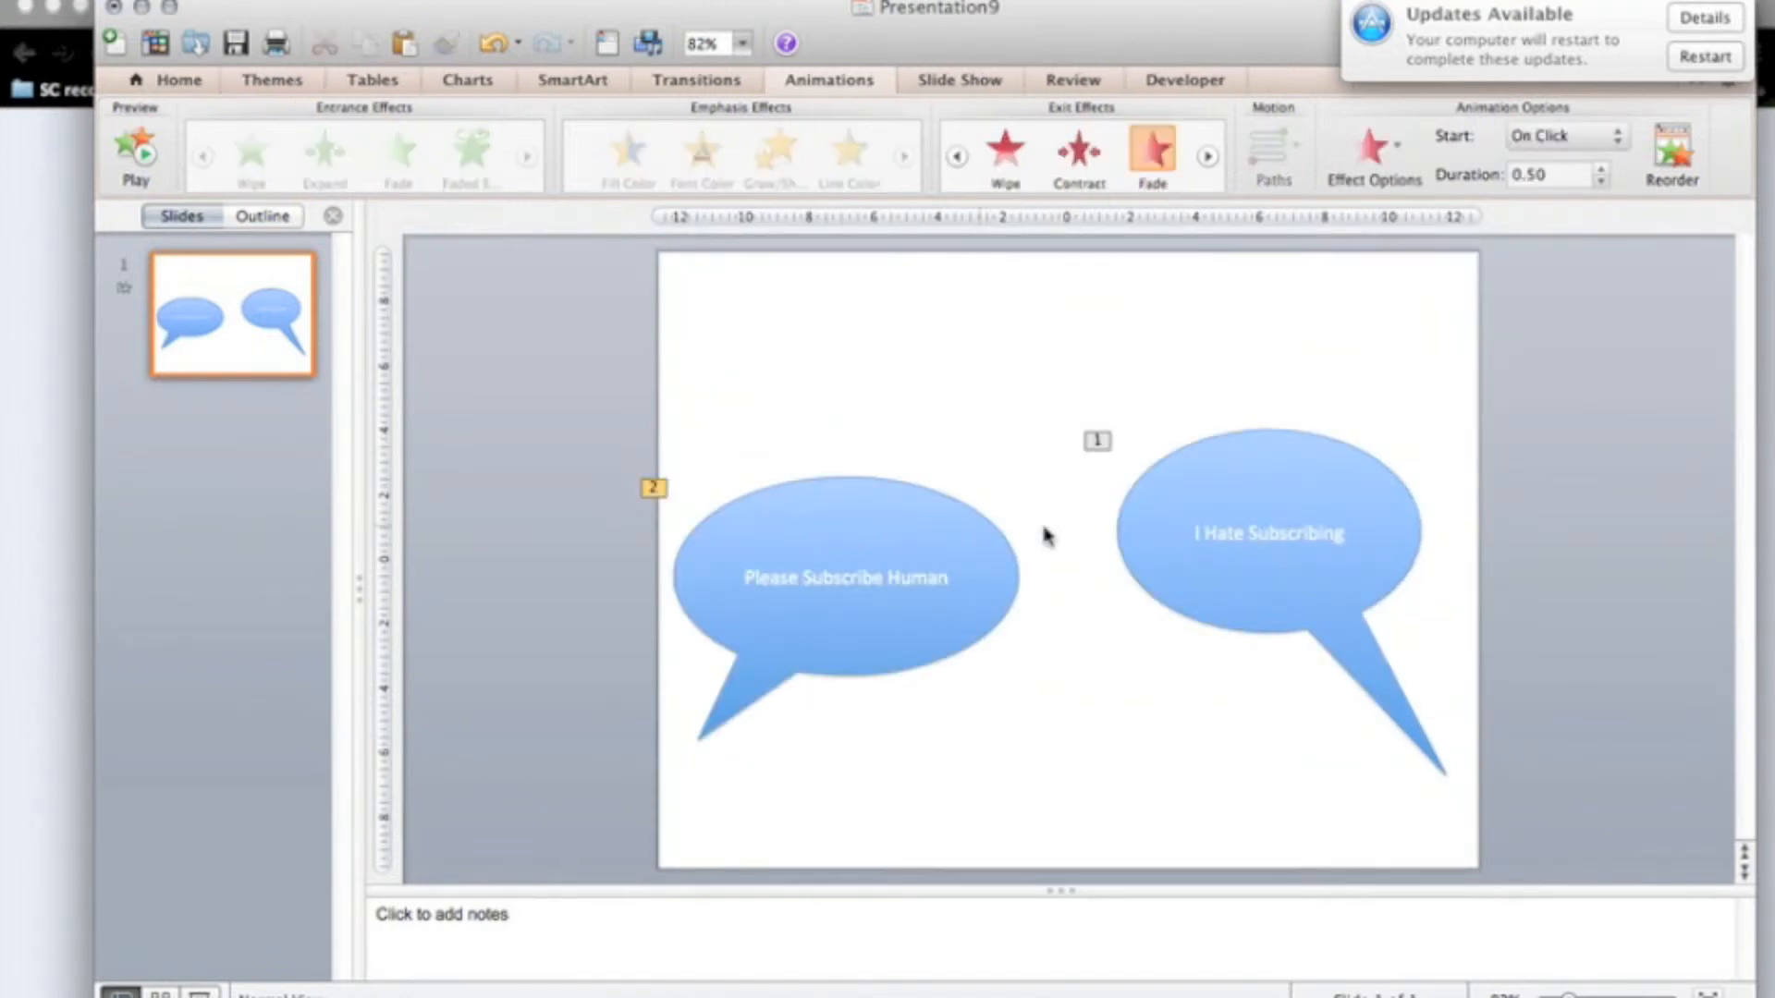
left_click(1267, 533)
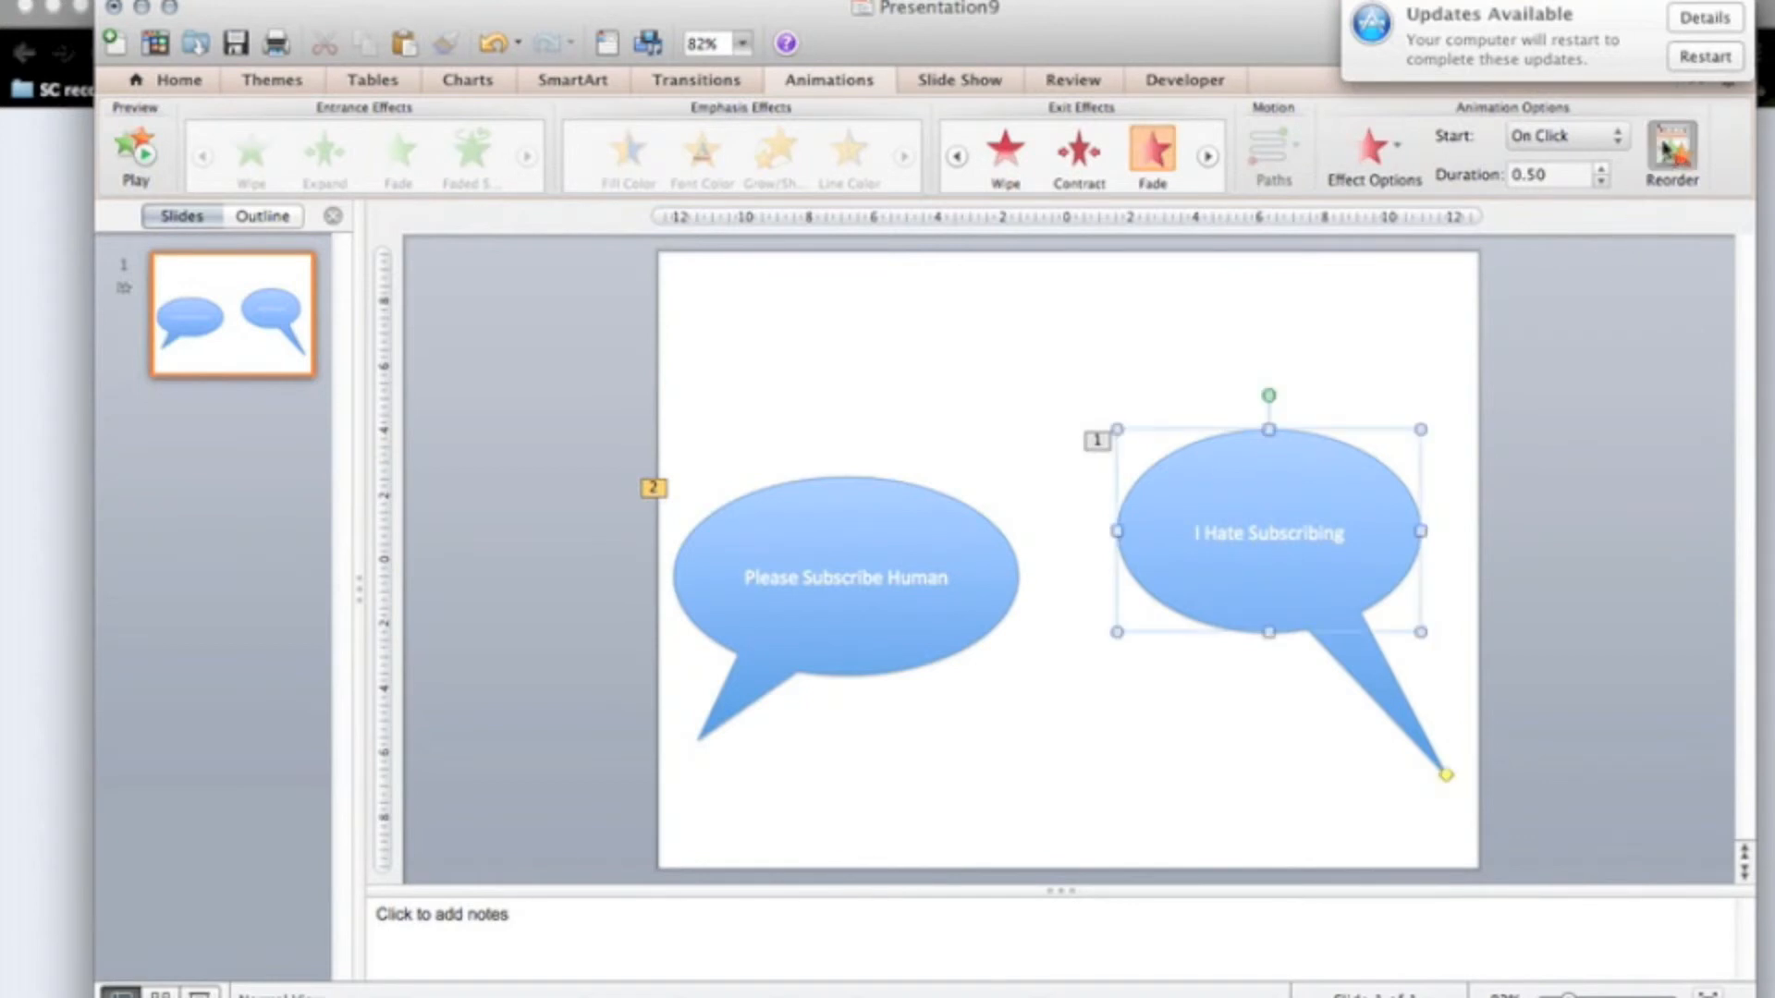
Step: Make the right bubble's fade-in start automatically with the previous event
left_click(1670, 152)
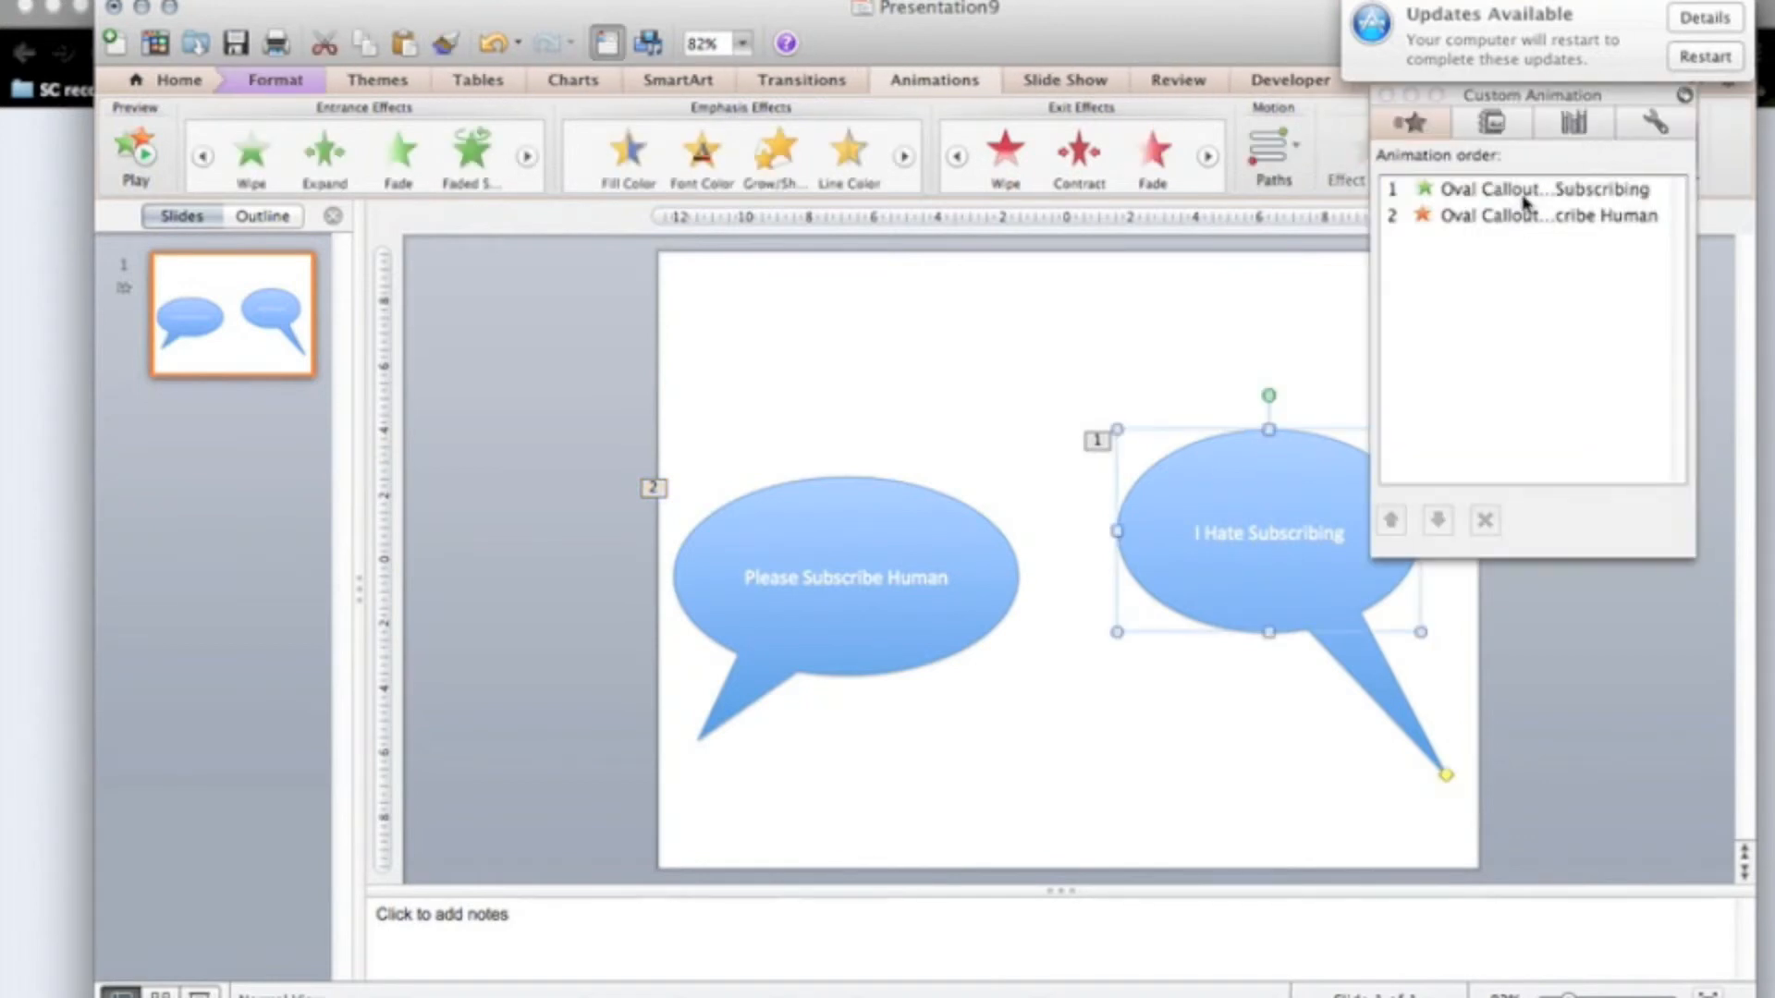
left_click(1517, 189)
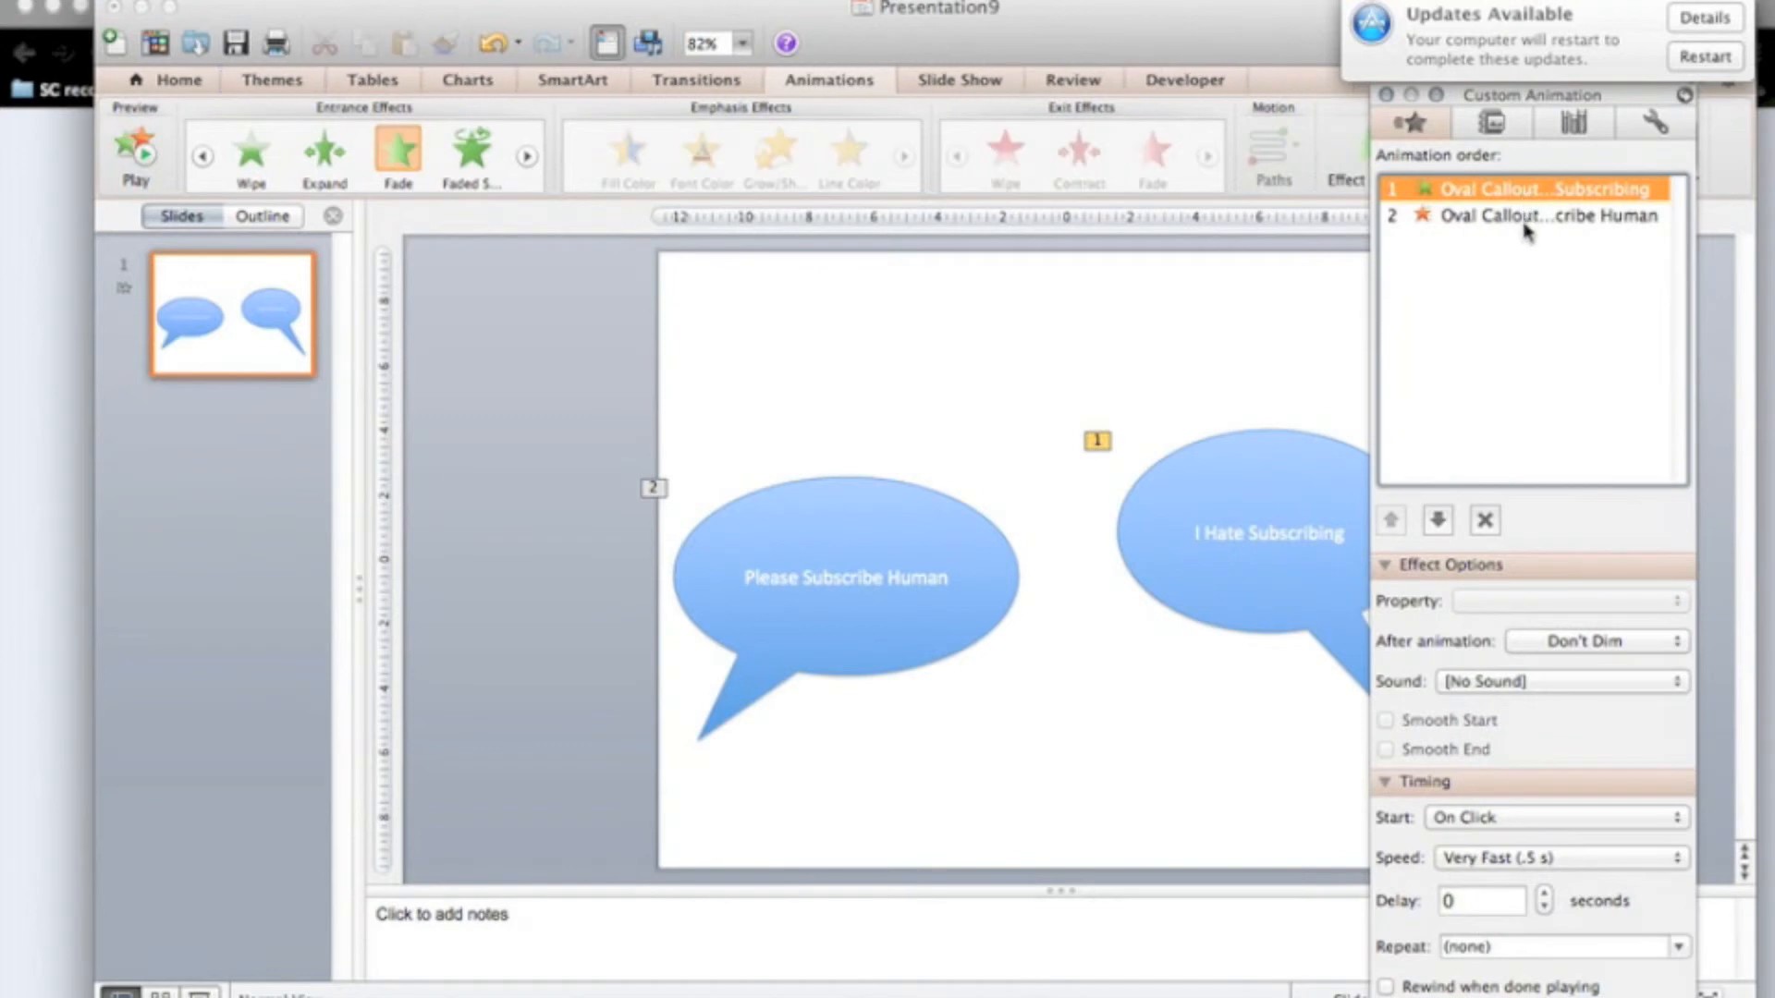
left_click(1528, 216)
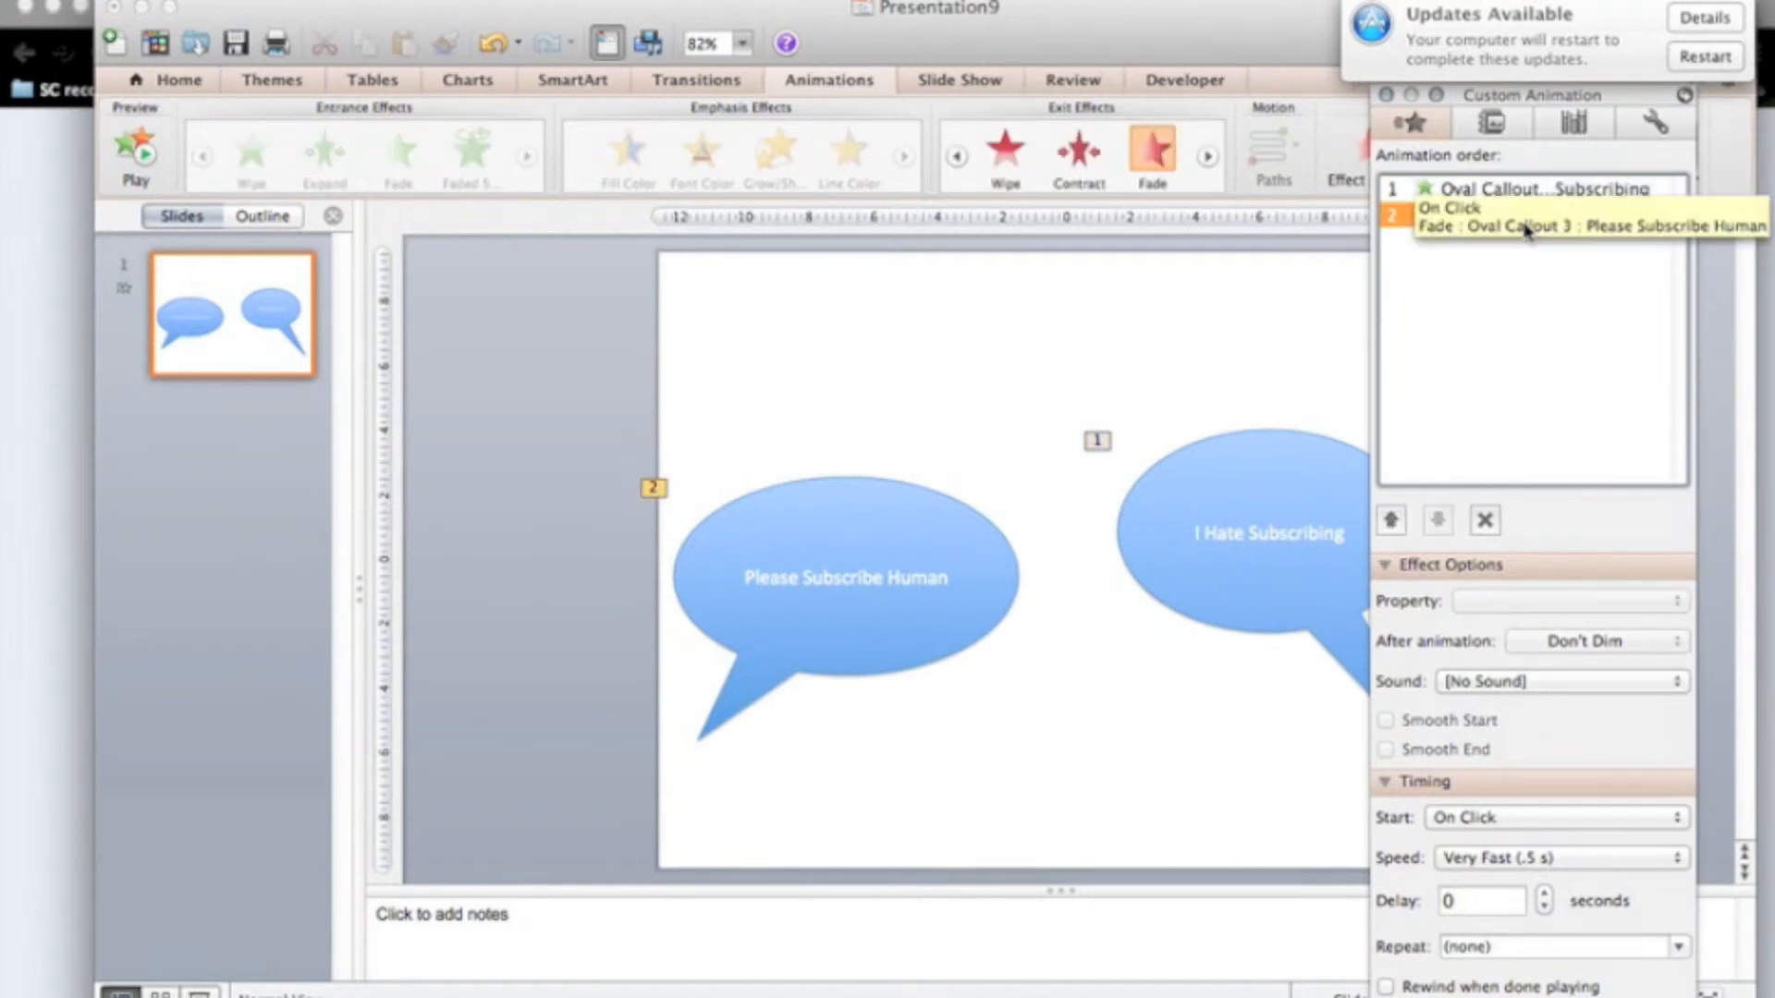
left_click(1528, 188)
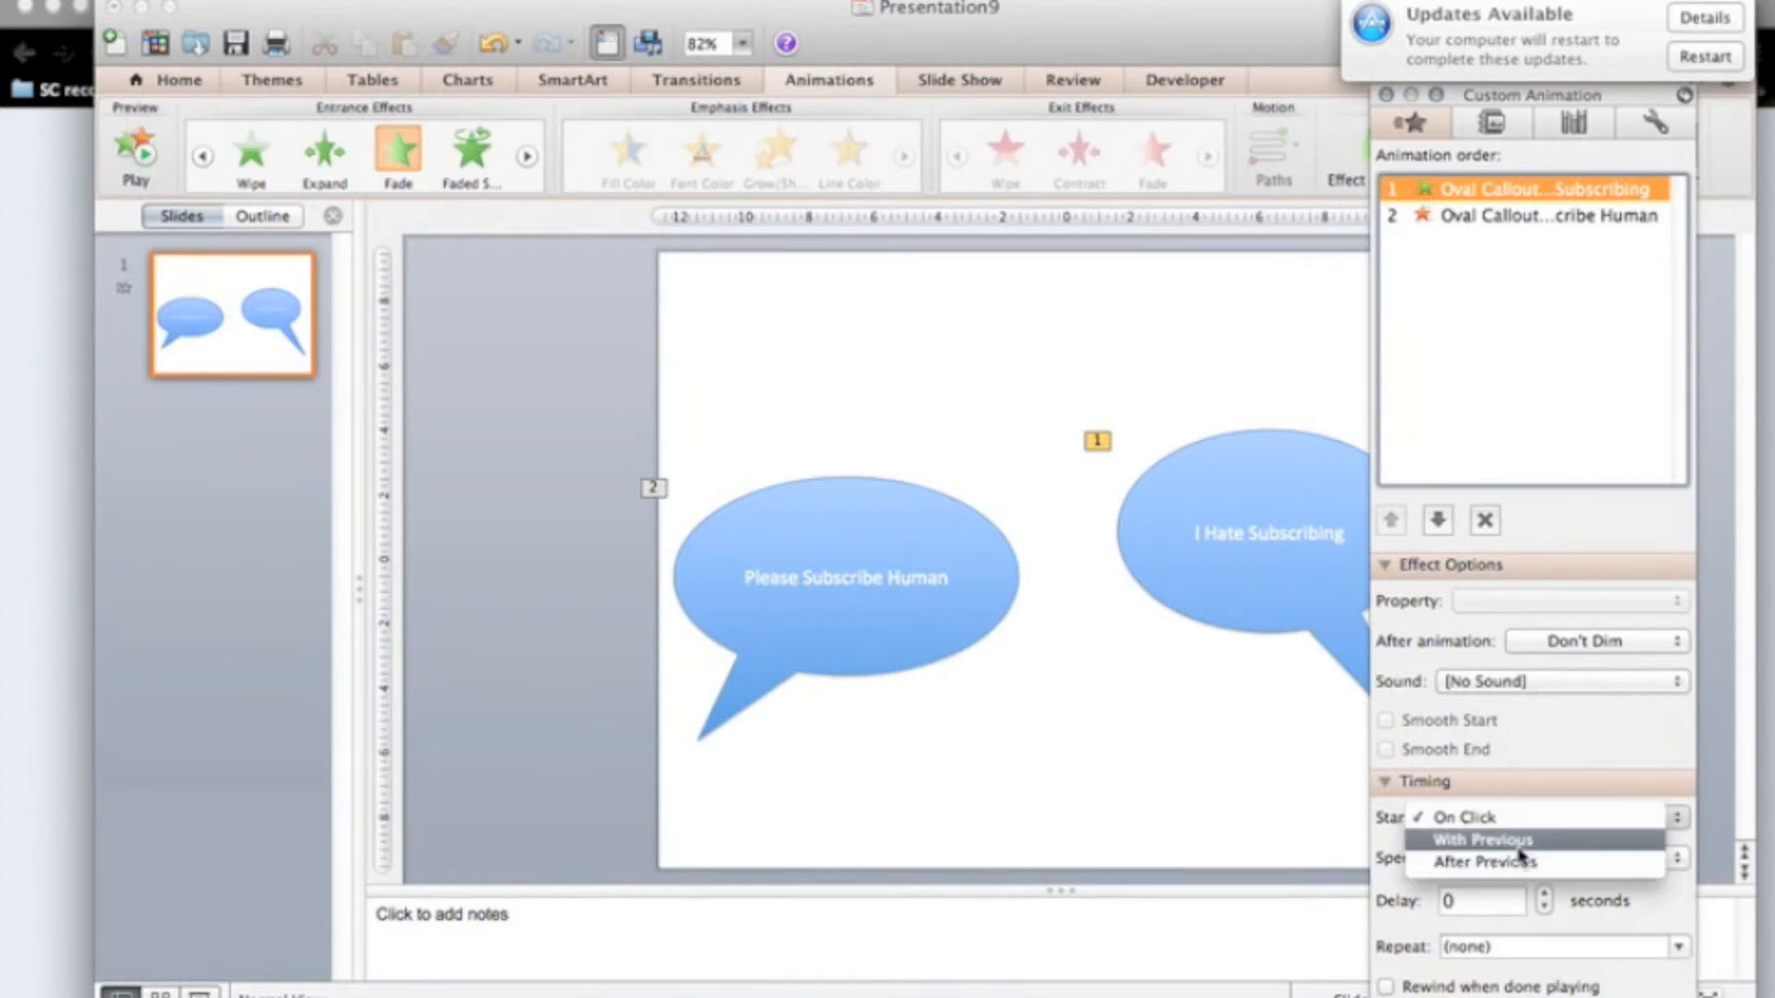
left_click(1483, 838)
type("3")
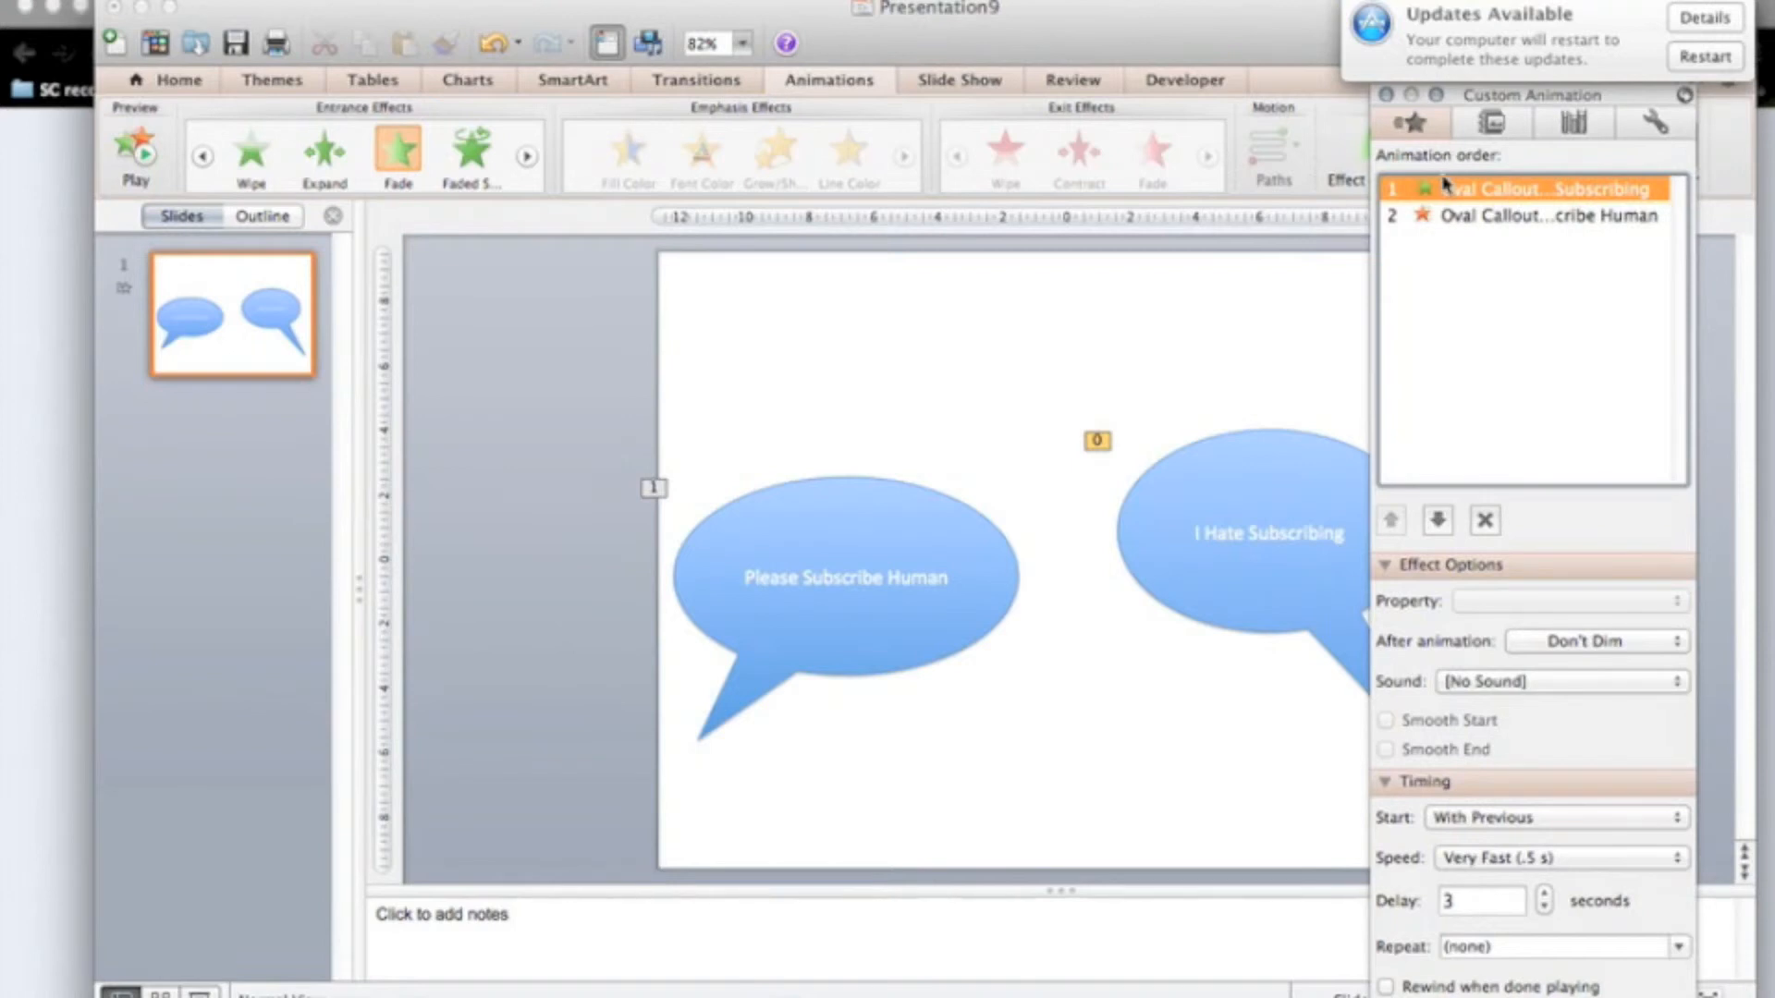
Step: Set the left bubble's fade-out to After Previous with a 0.50 duration
left_click(1554, 817)
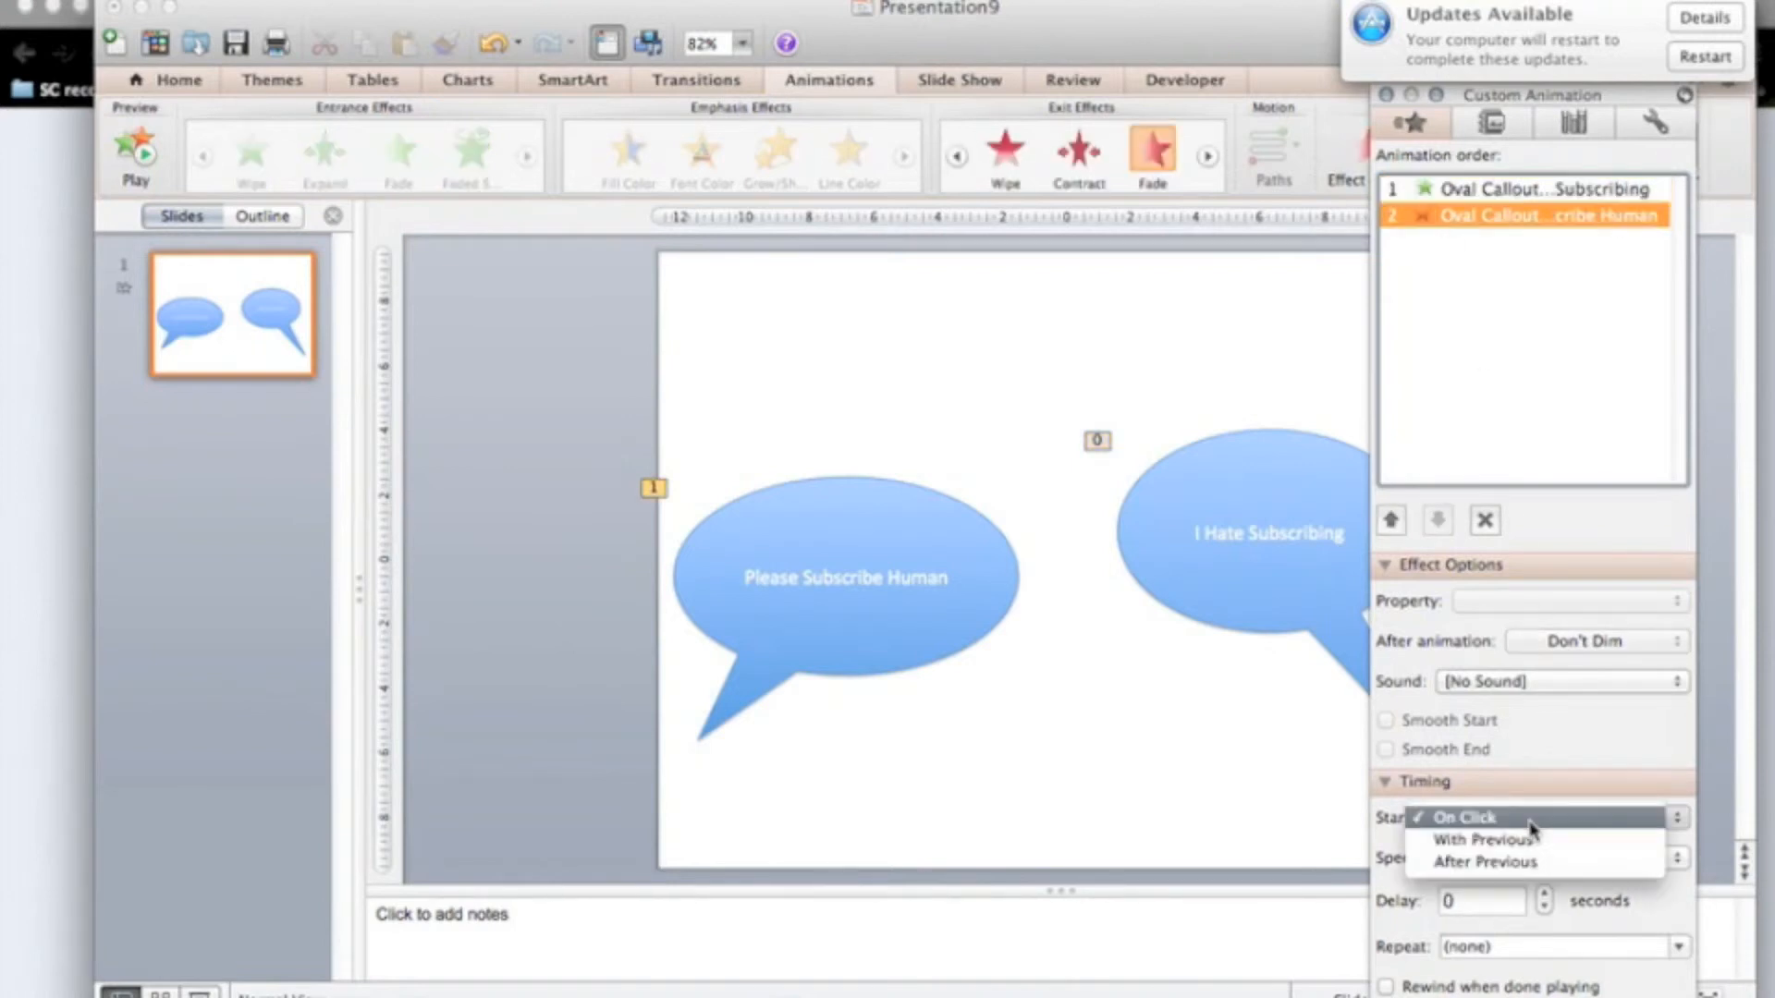
left_click(1484, 862)
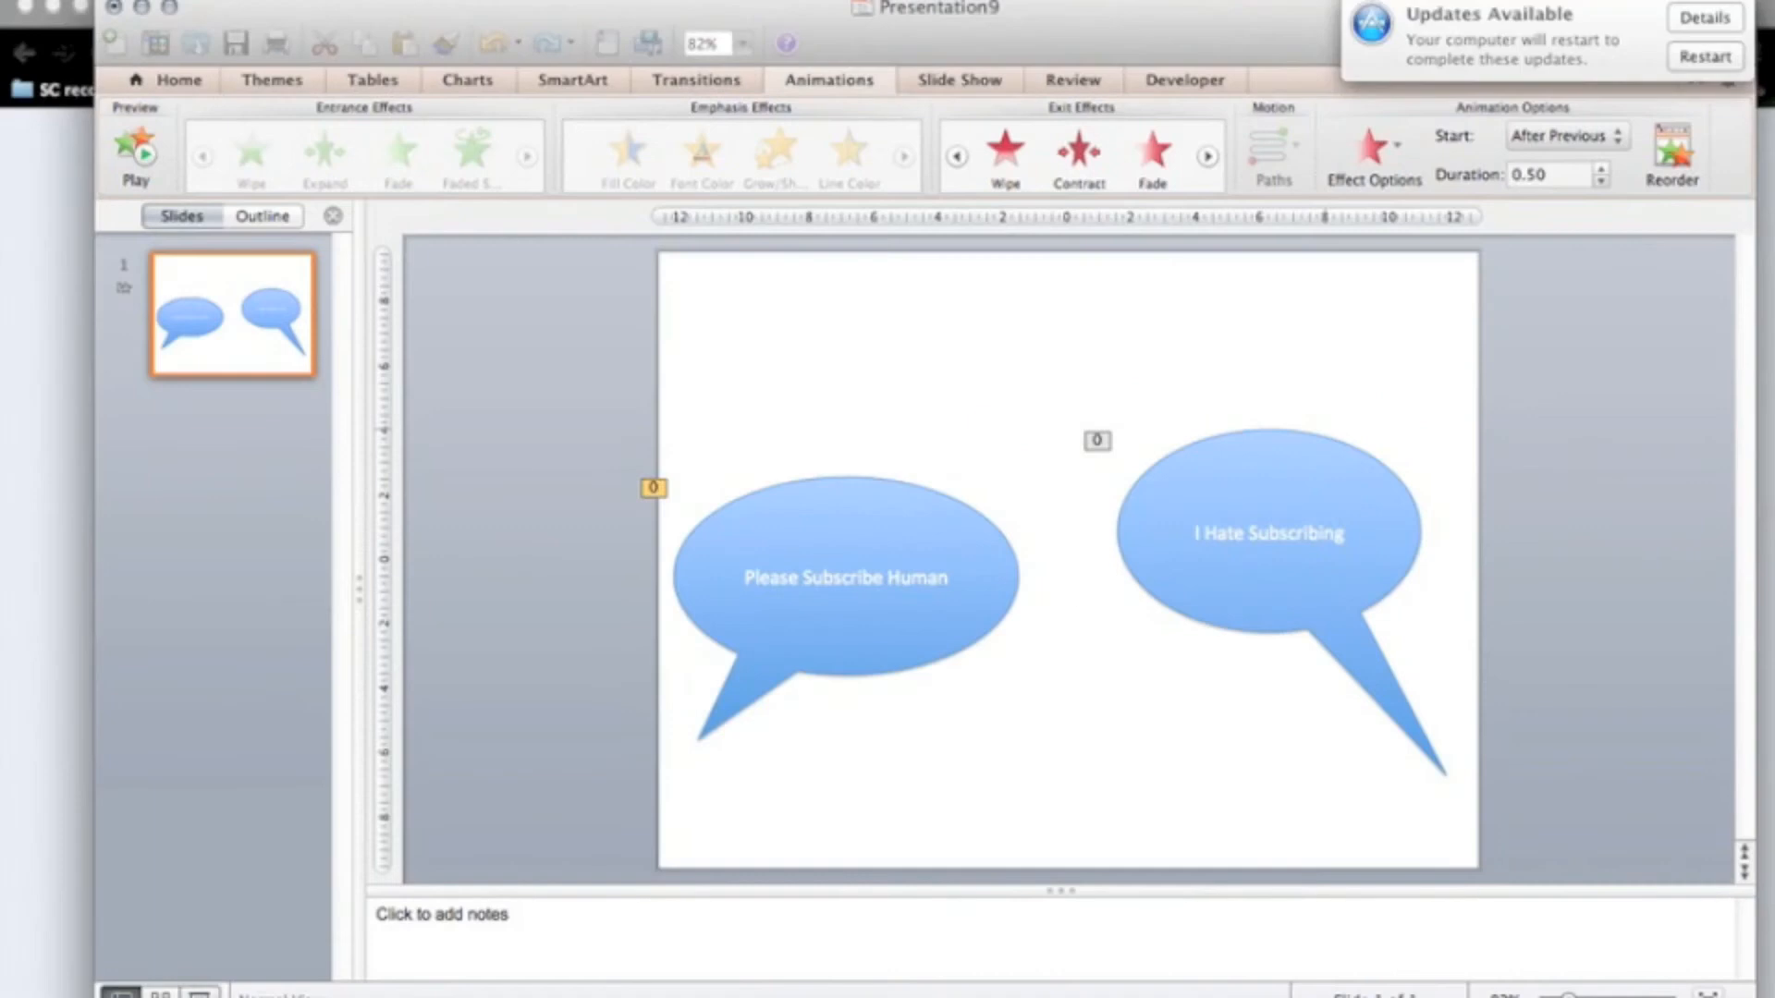
left_click(1151, 155)
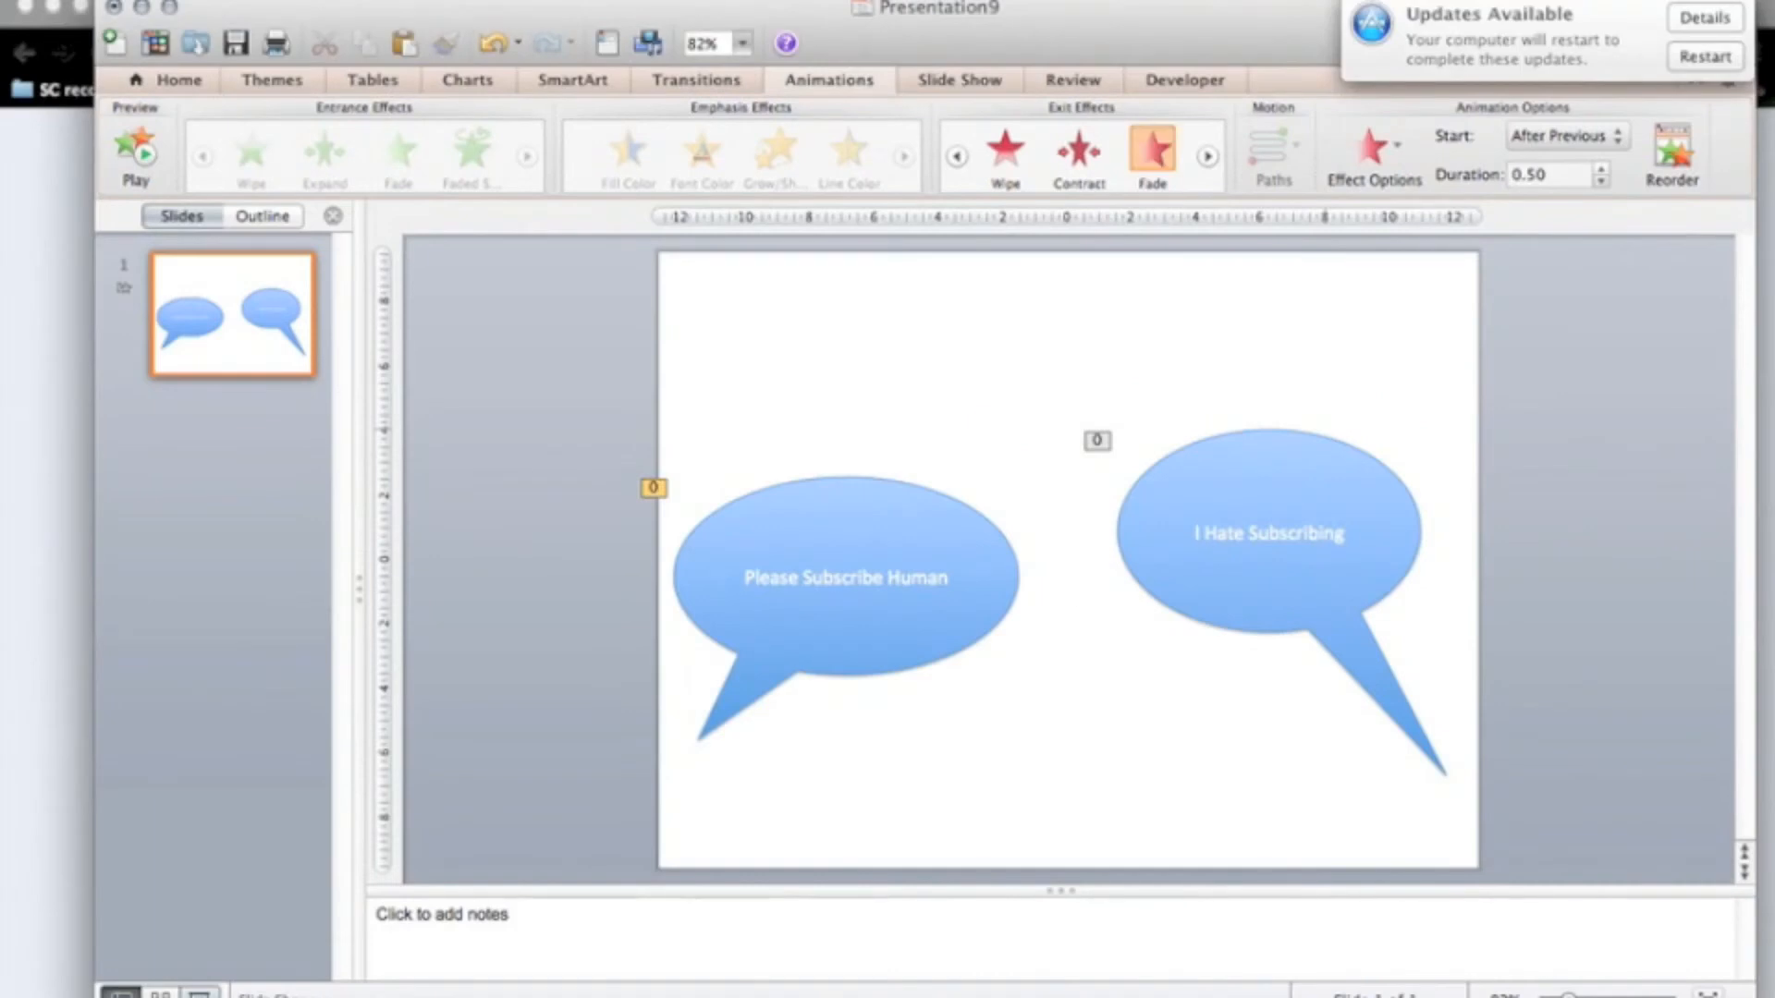
mouse_move(891, 469)
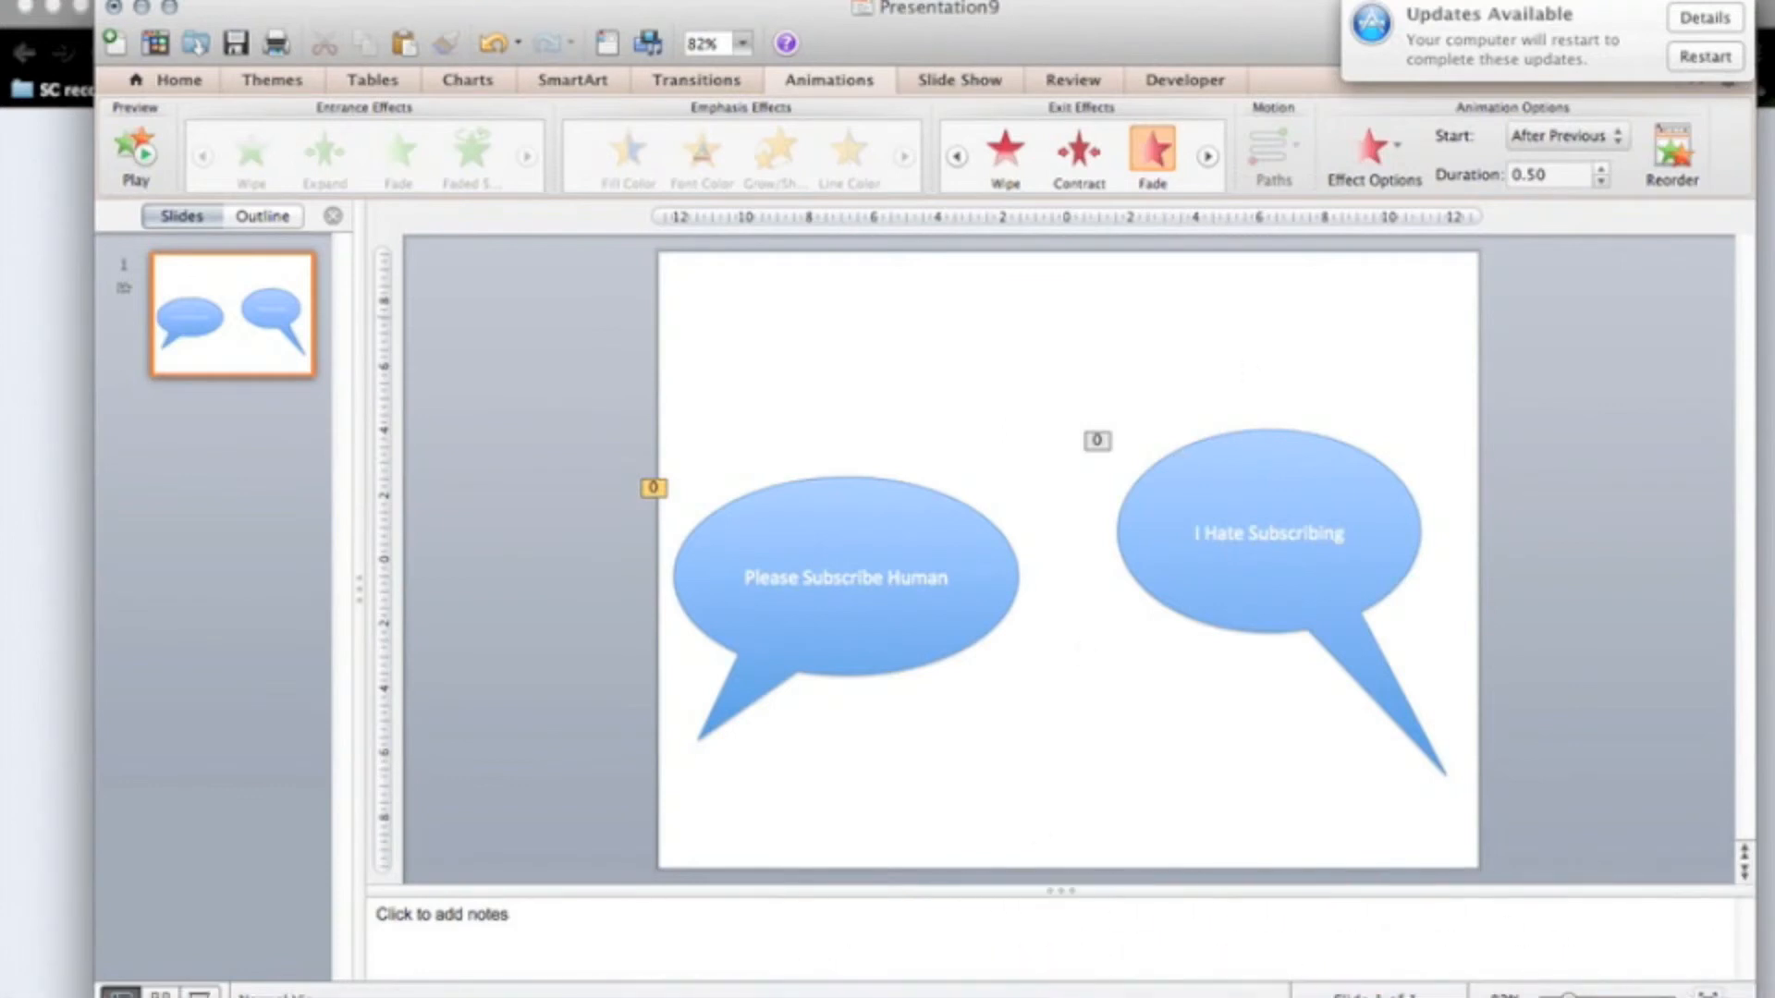
left_click(176, 80)
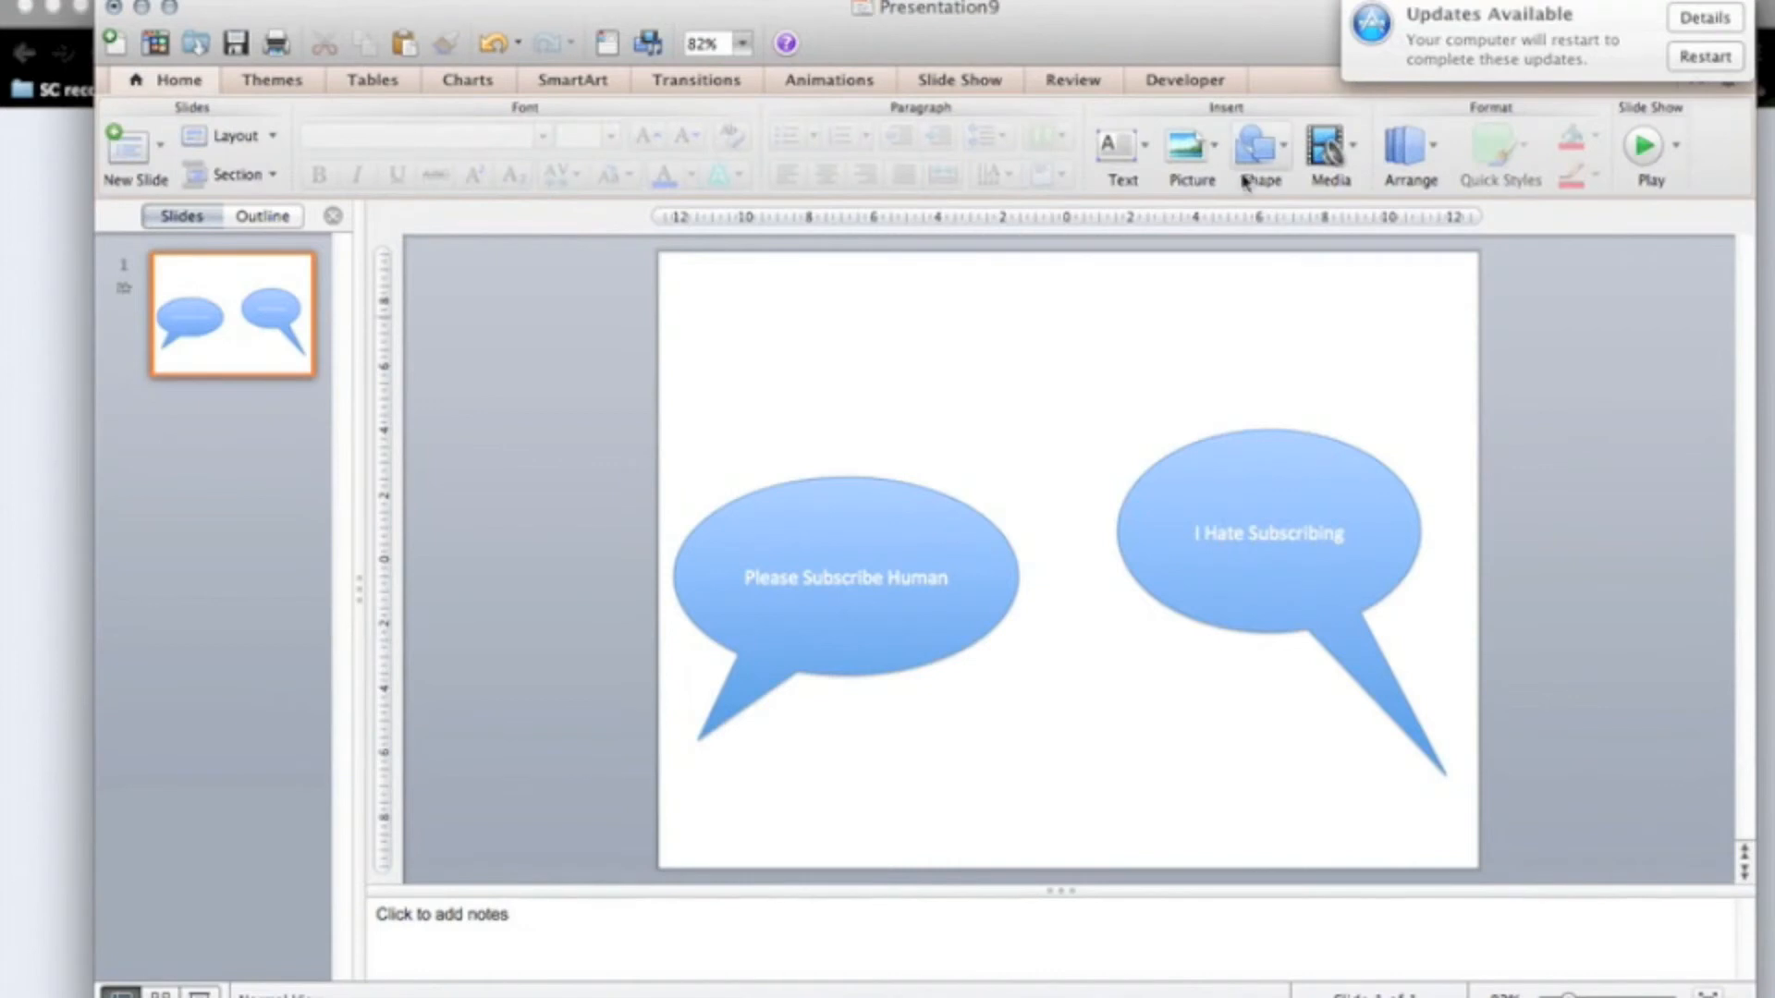
Step: Add oval callouts reading 'Learn To like it' over the left bubble and 'Okay' over the right
left_click(1260, 153)
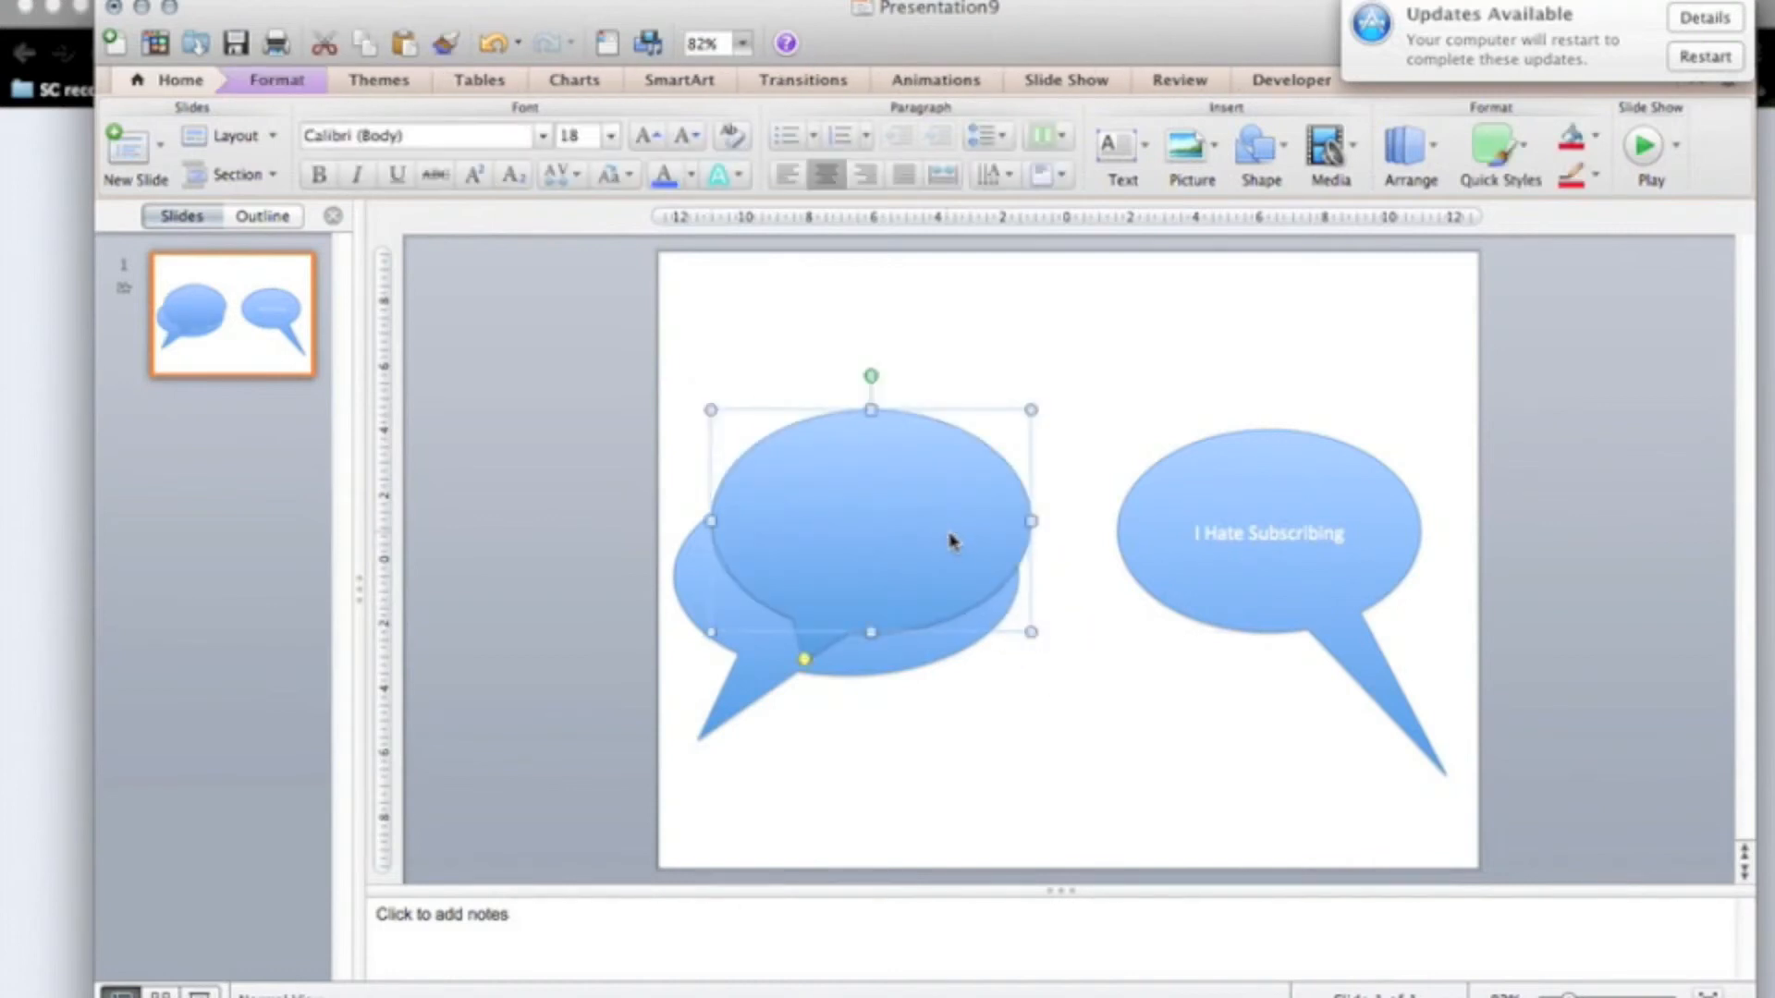
type("Learn")
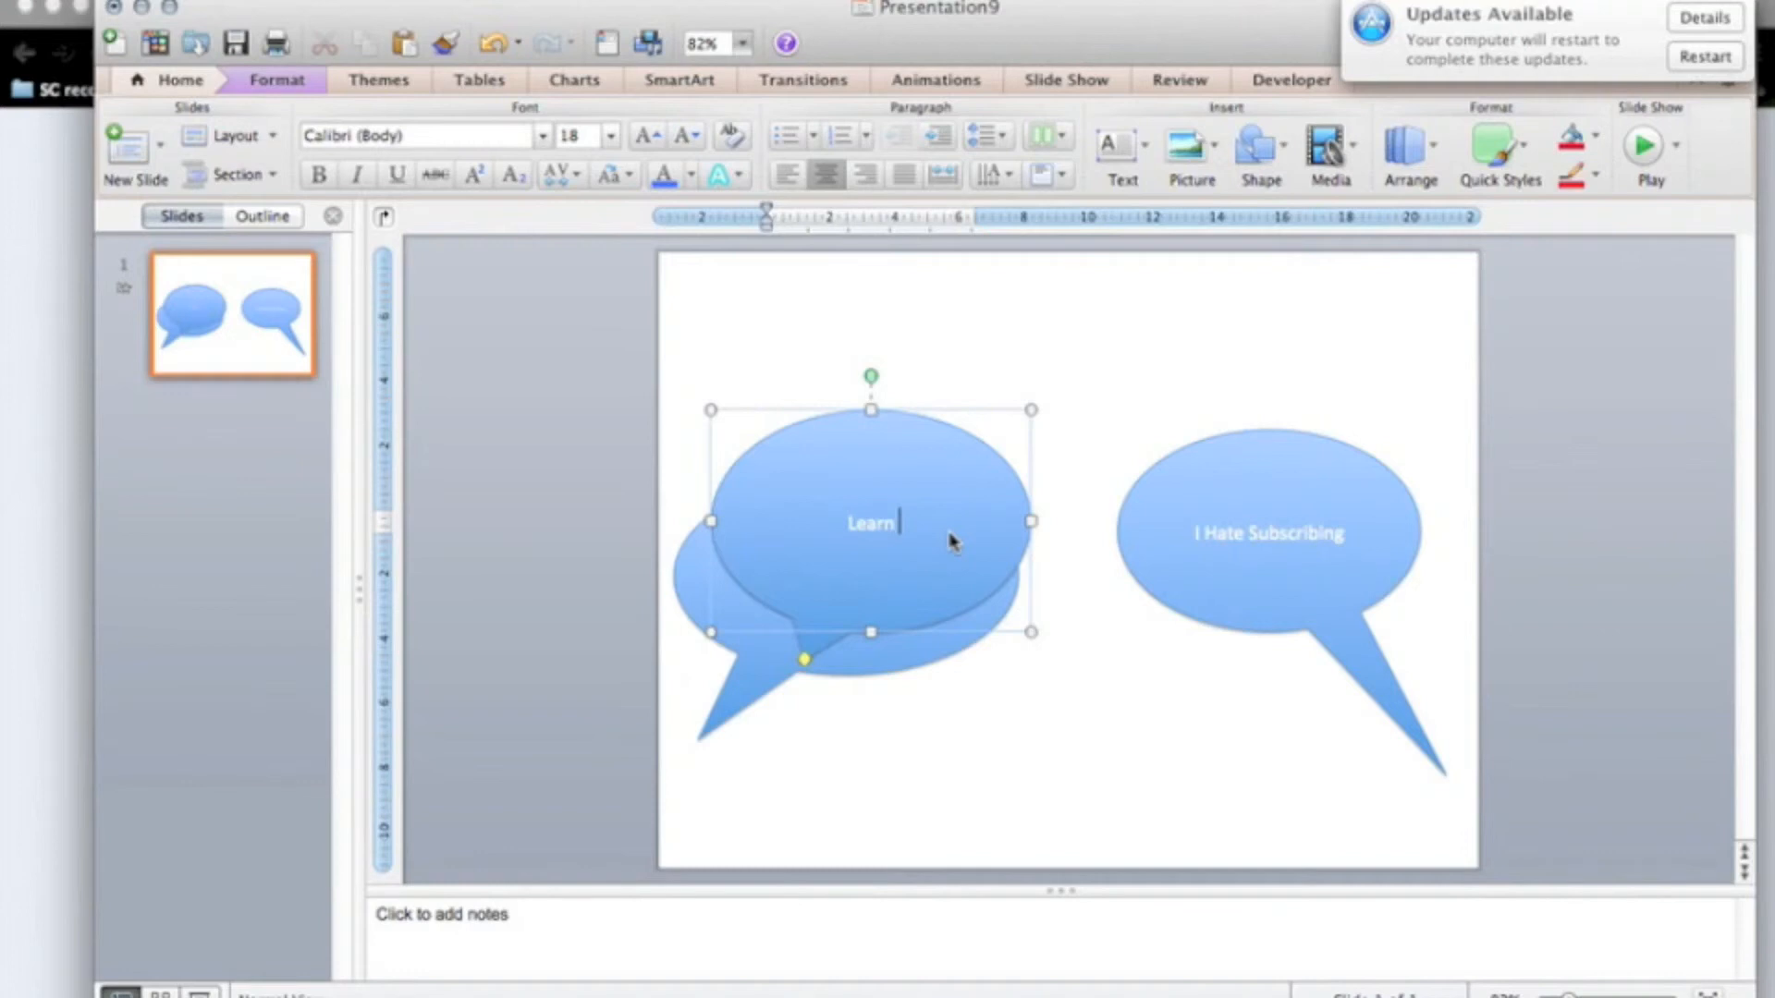
type("To like It")
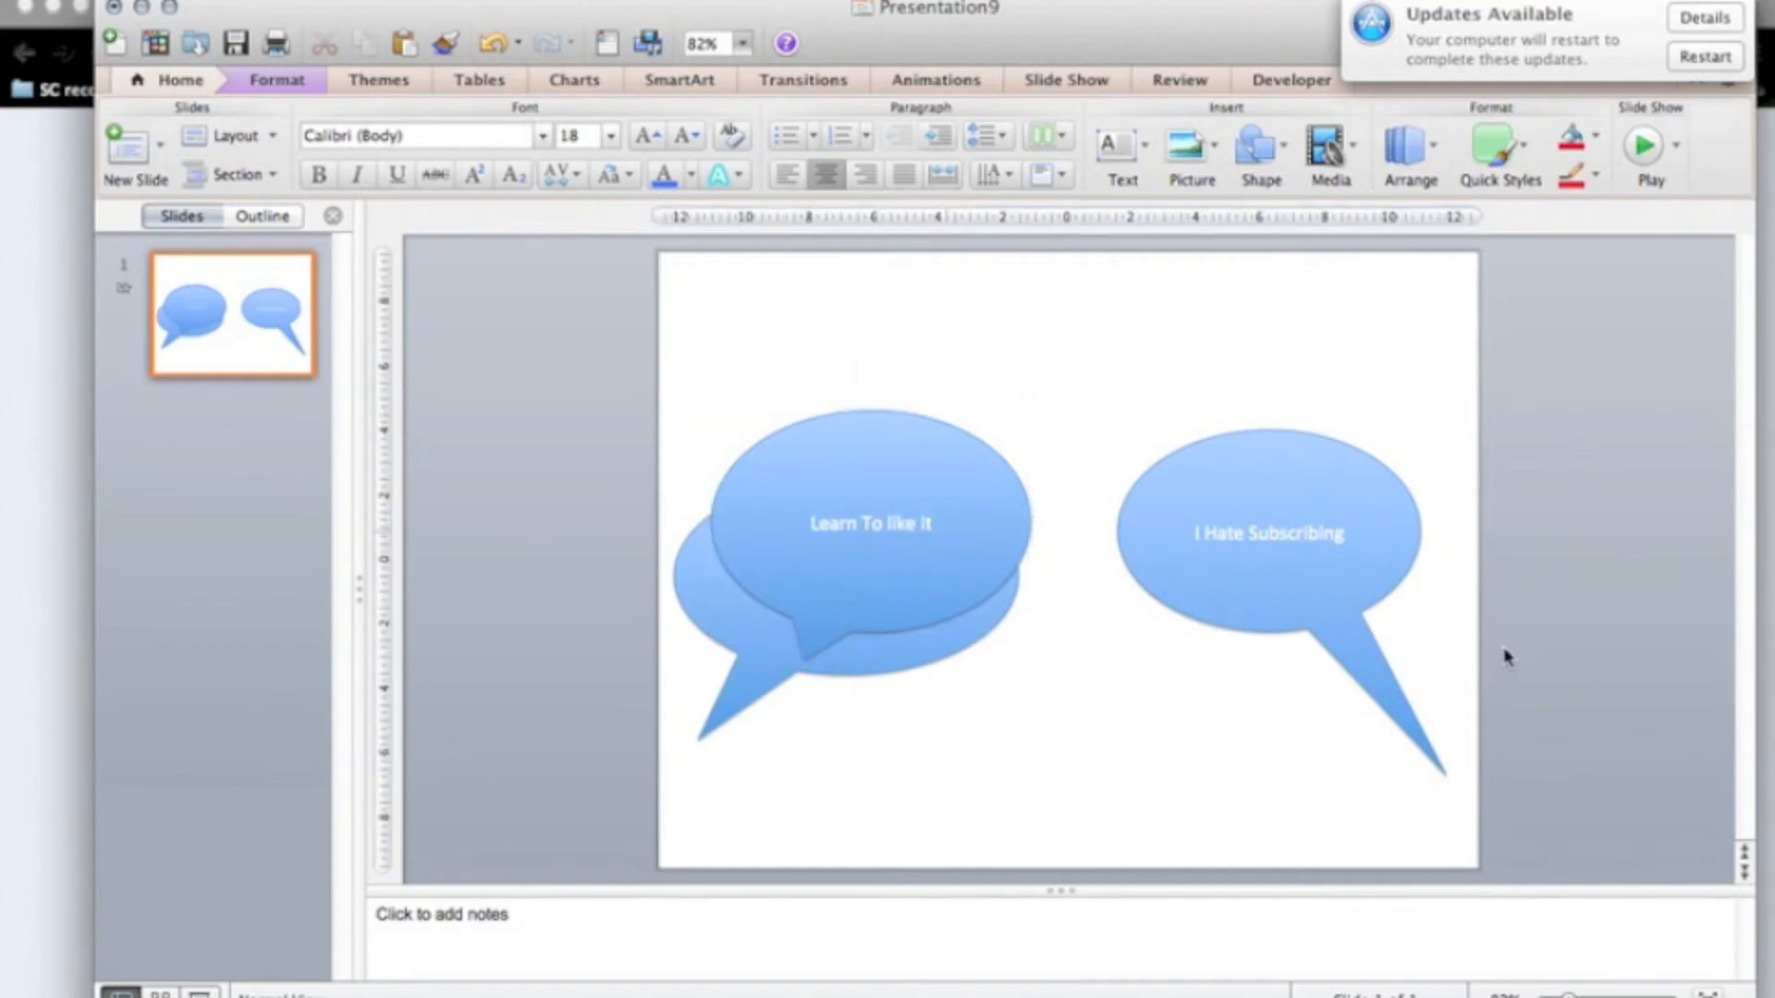
left_click(1257, 145)
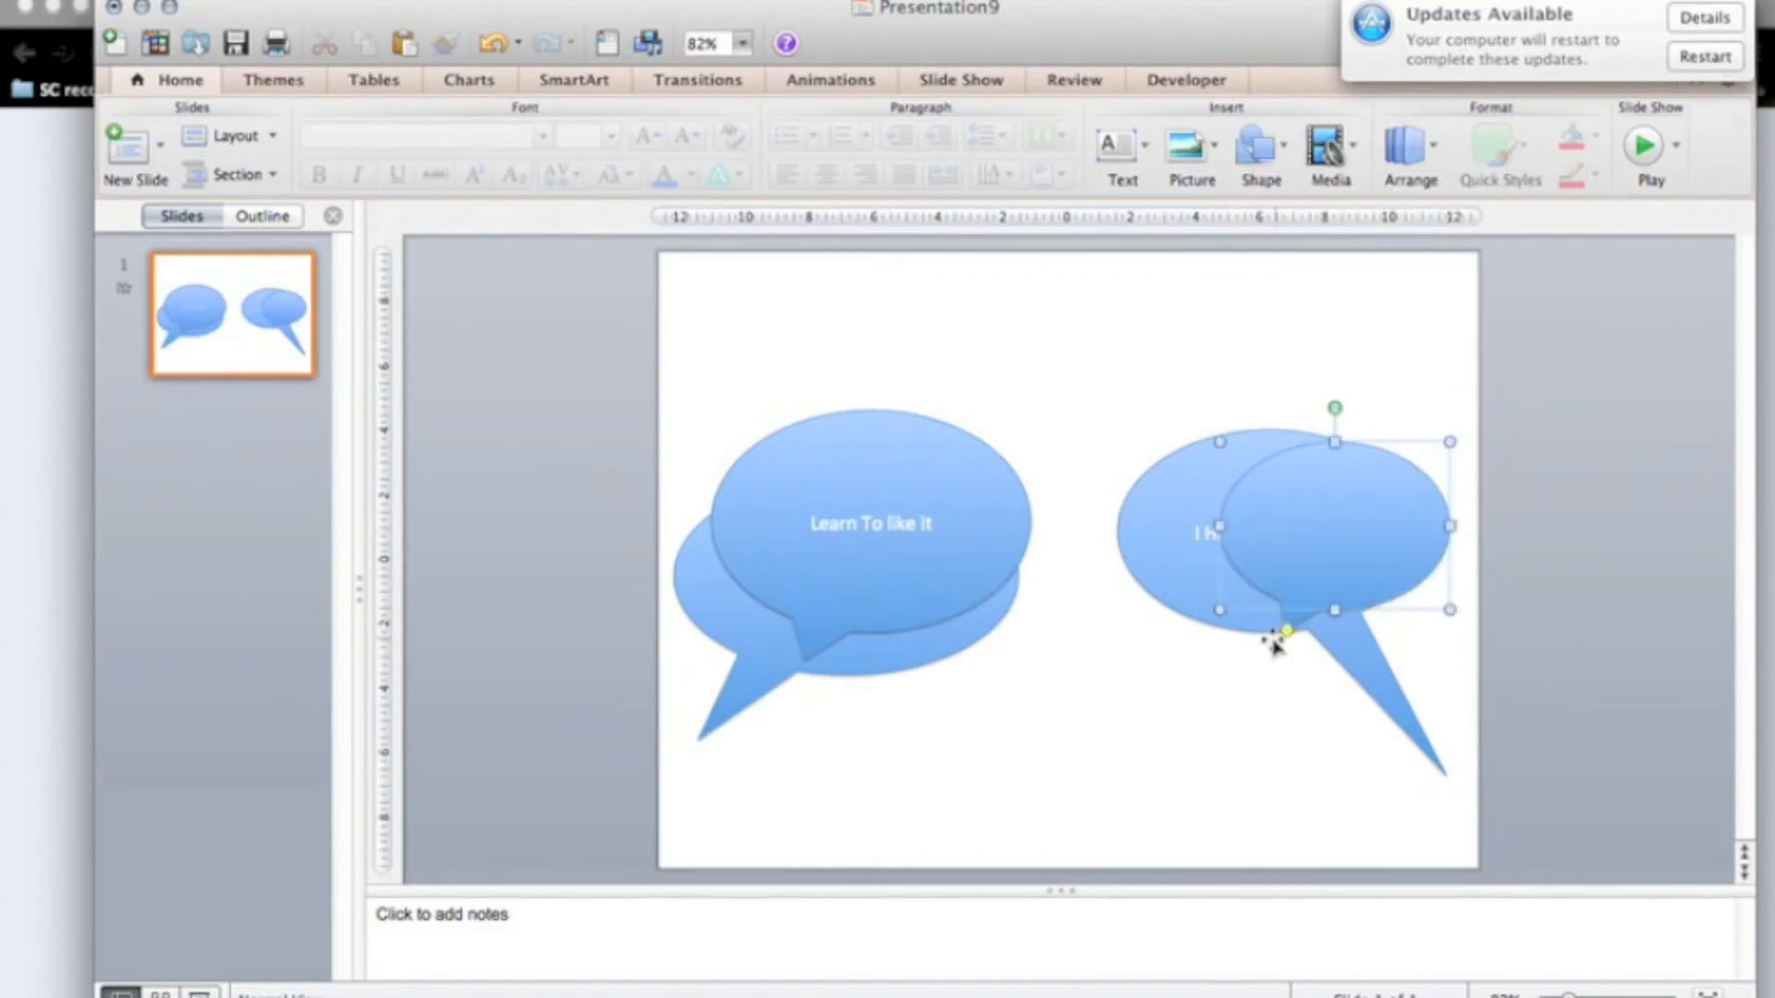
left_click(1285, 640)
type("Ol")
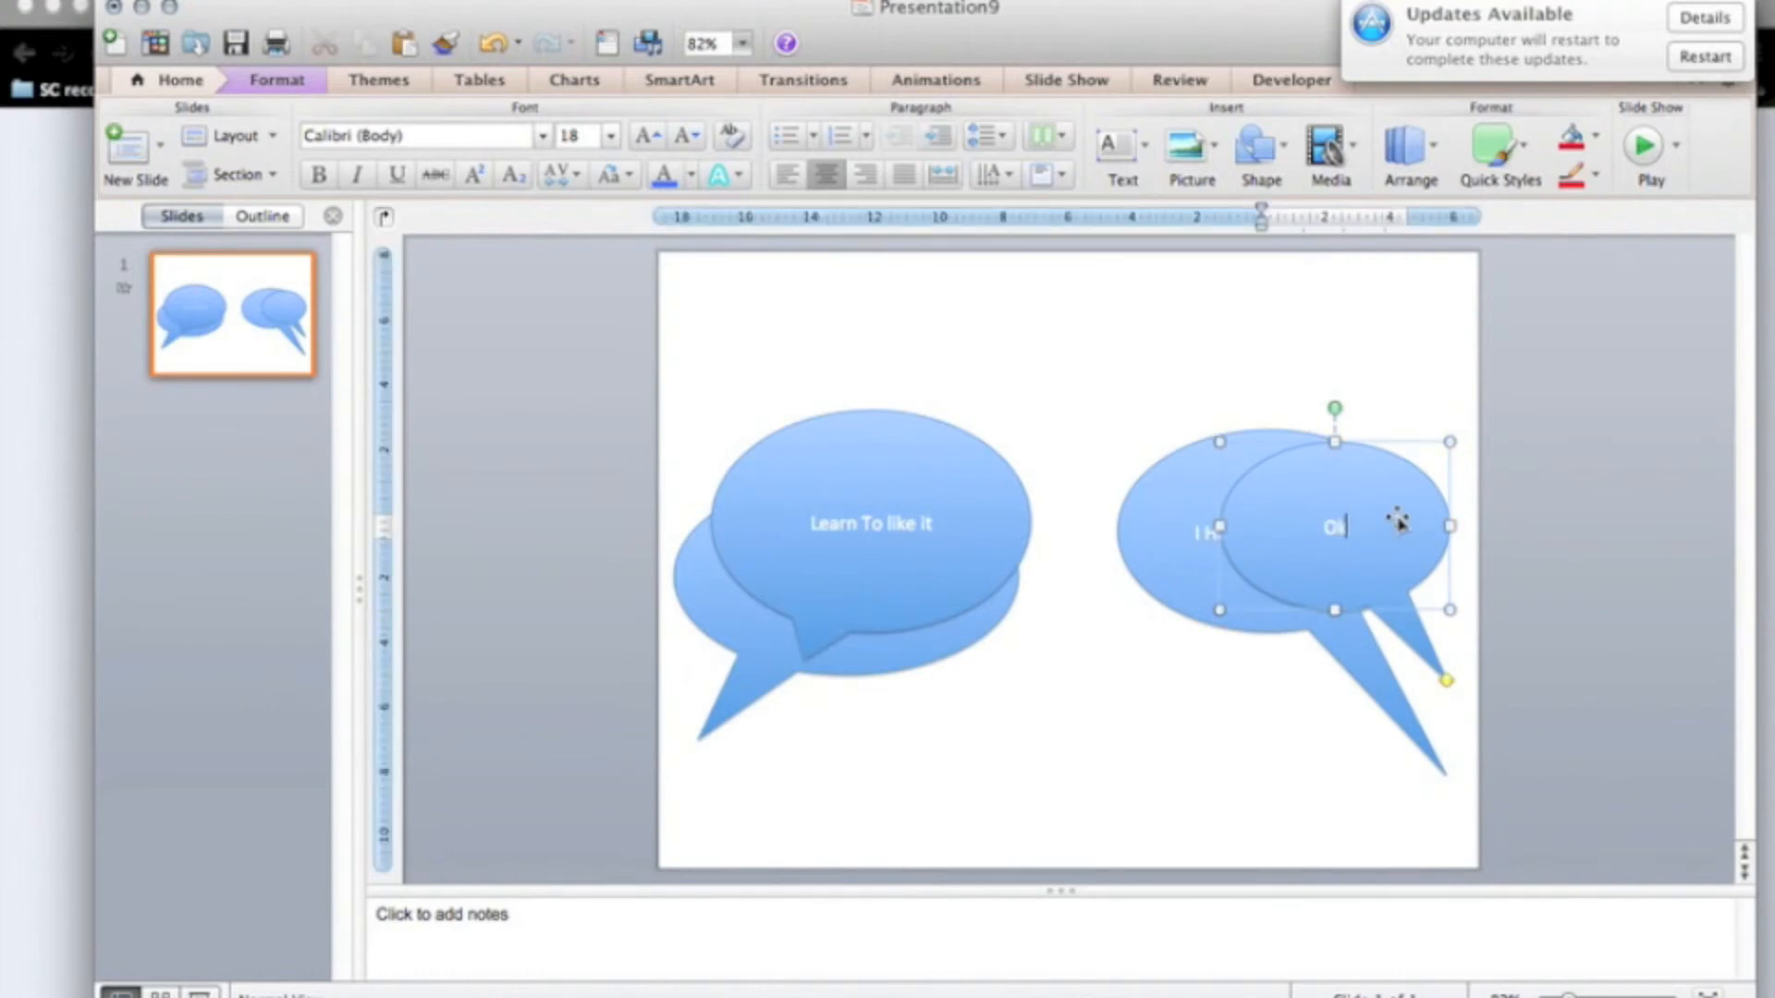
type("ay")
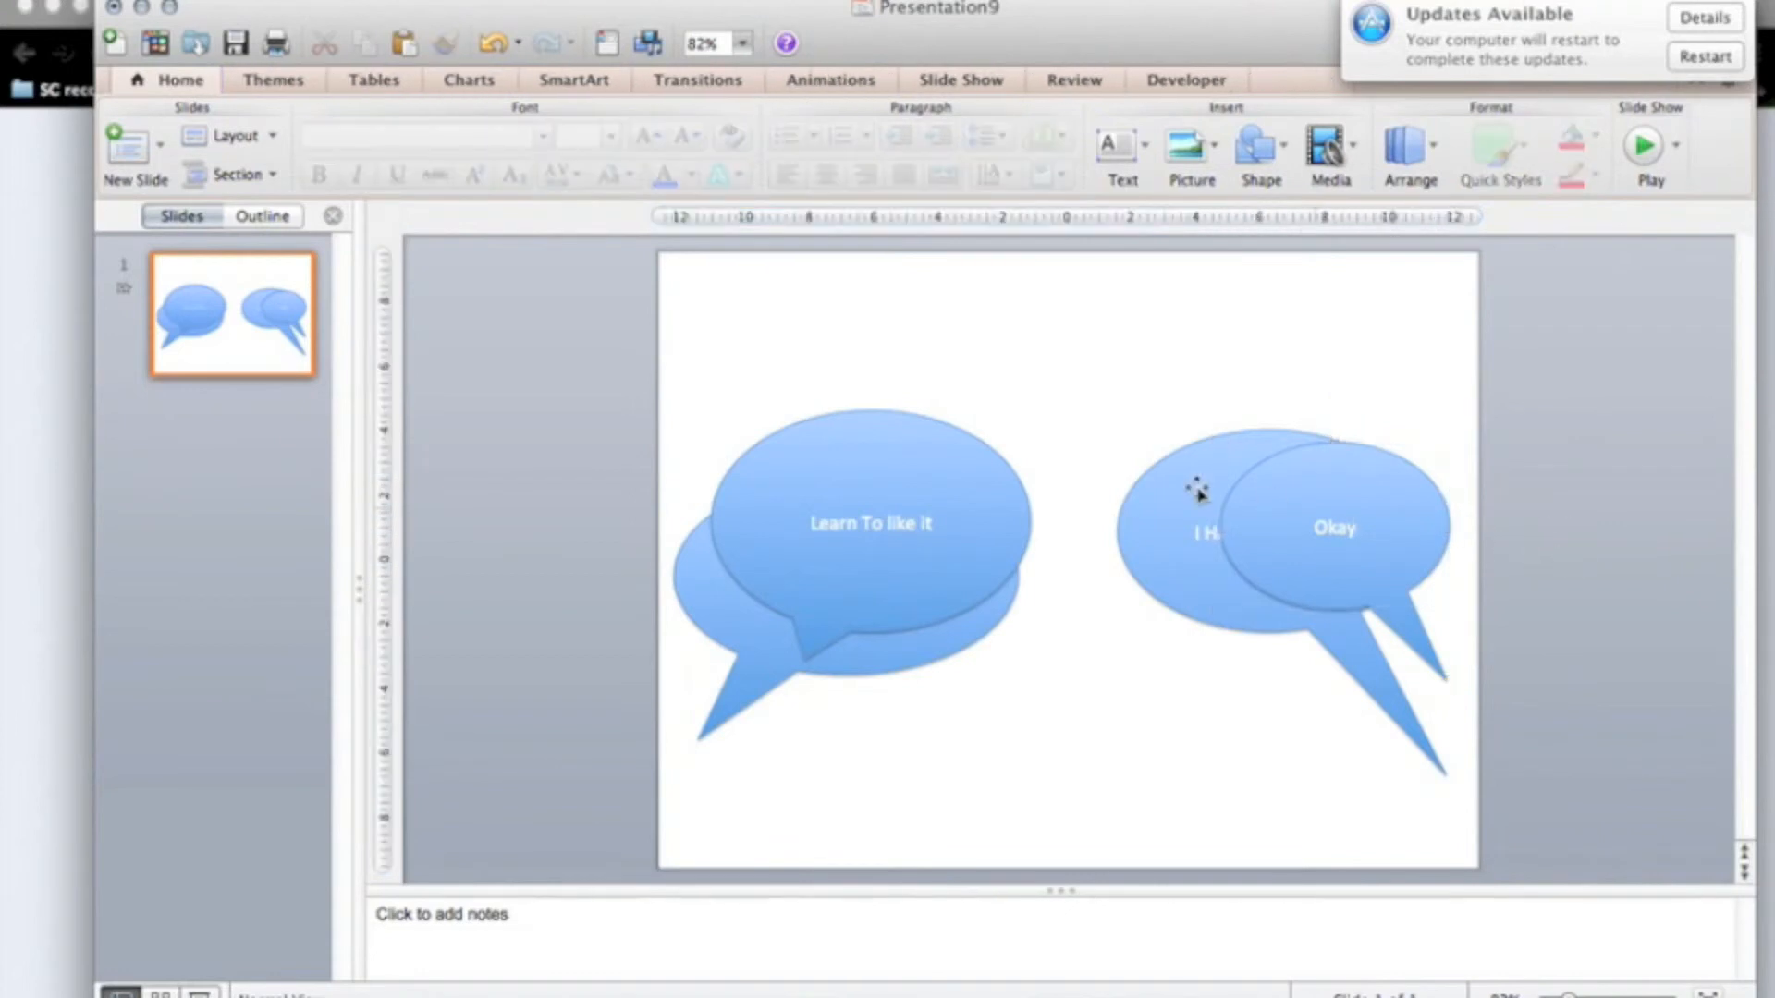
Step: Give the 'Learn To like it' bubble a Fade entrance and the Okay bubble a Fade exit
left_click(872, 523)
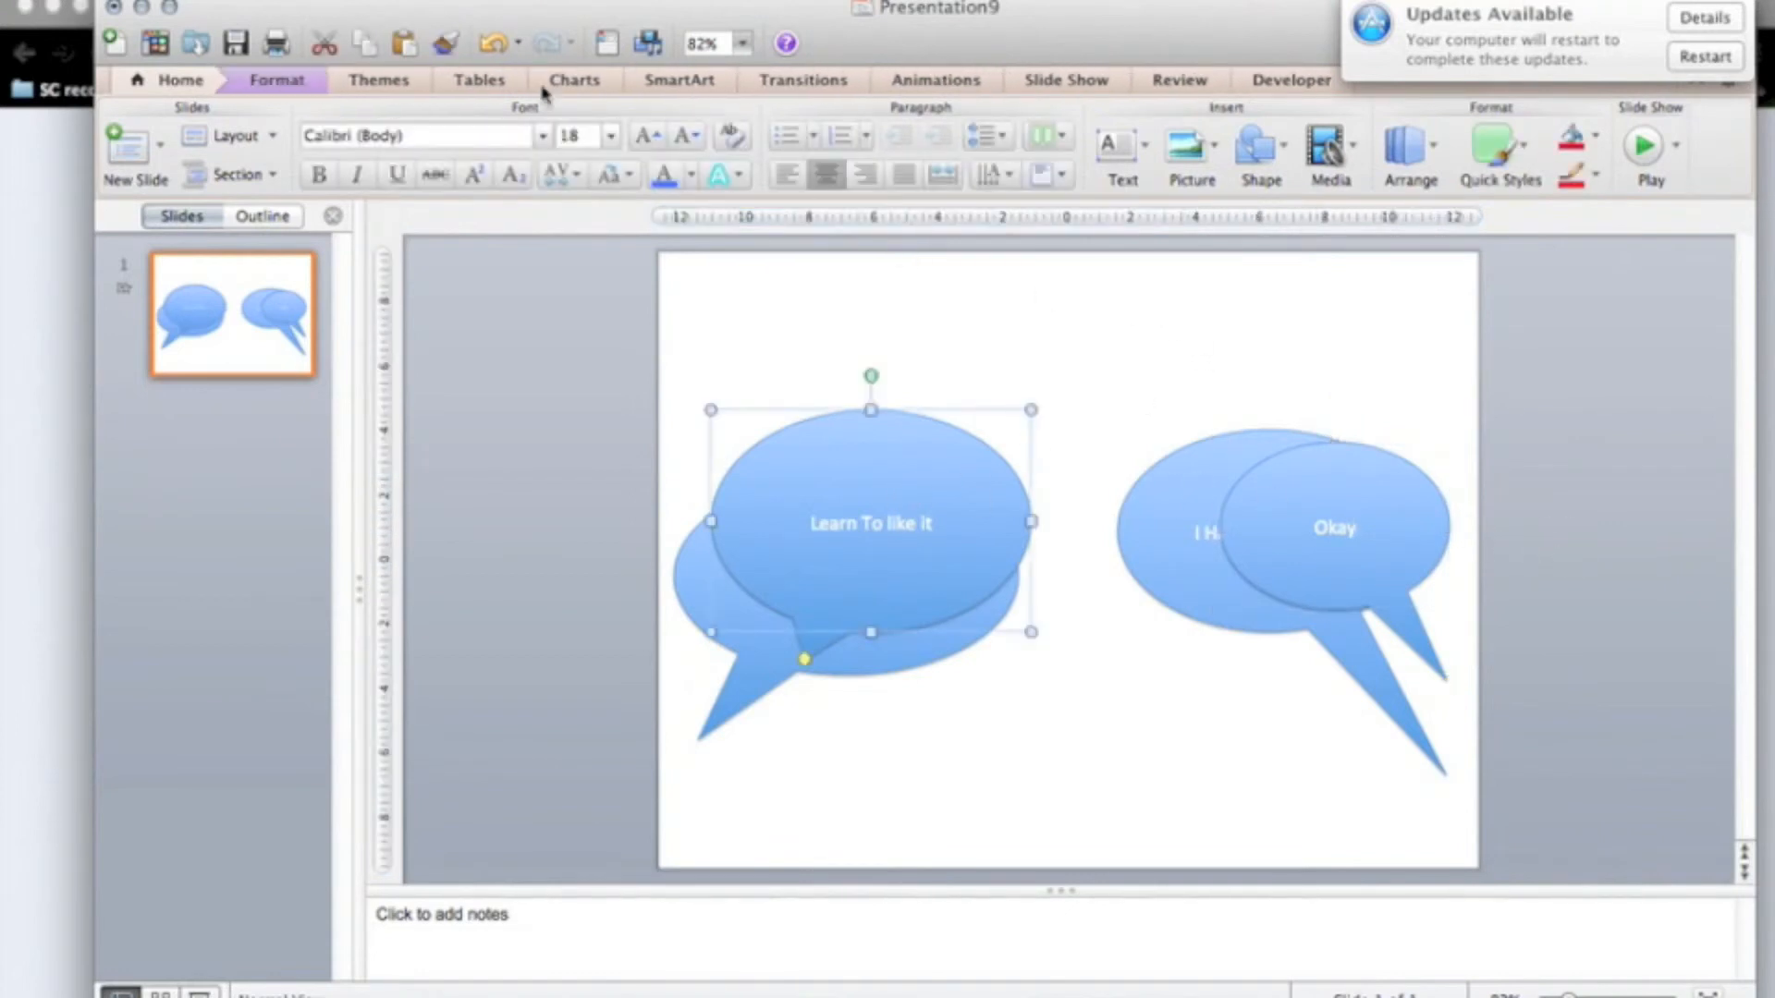
left_click(934, 80)
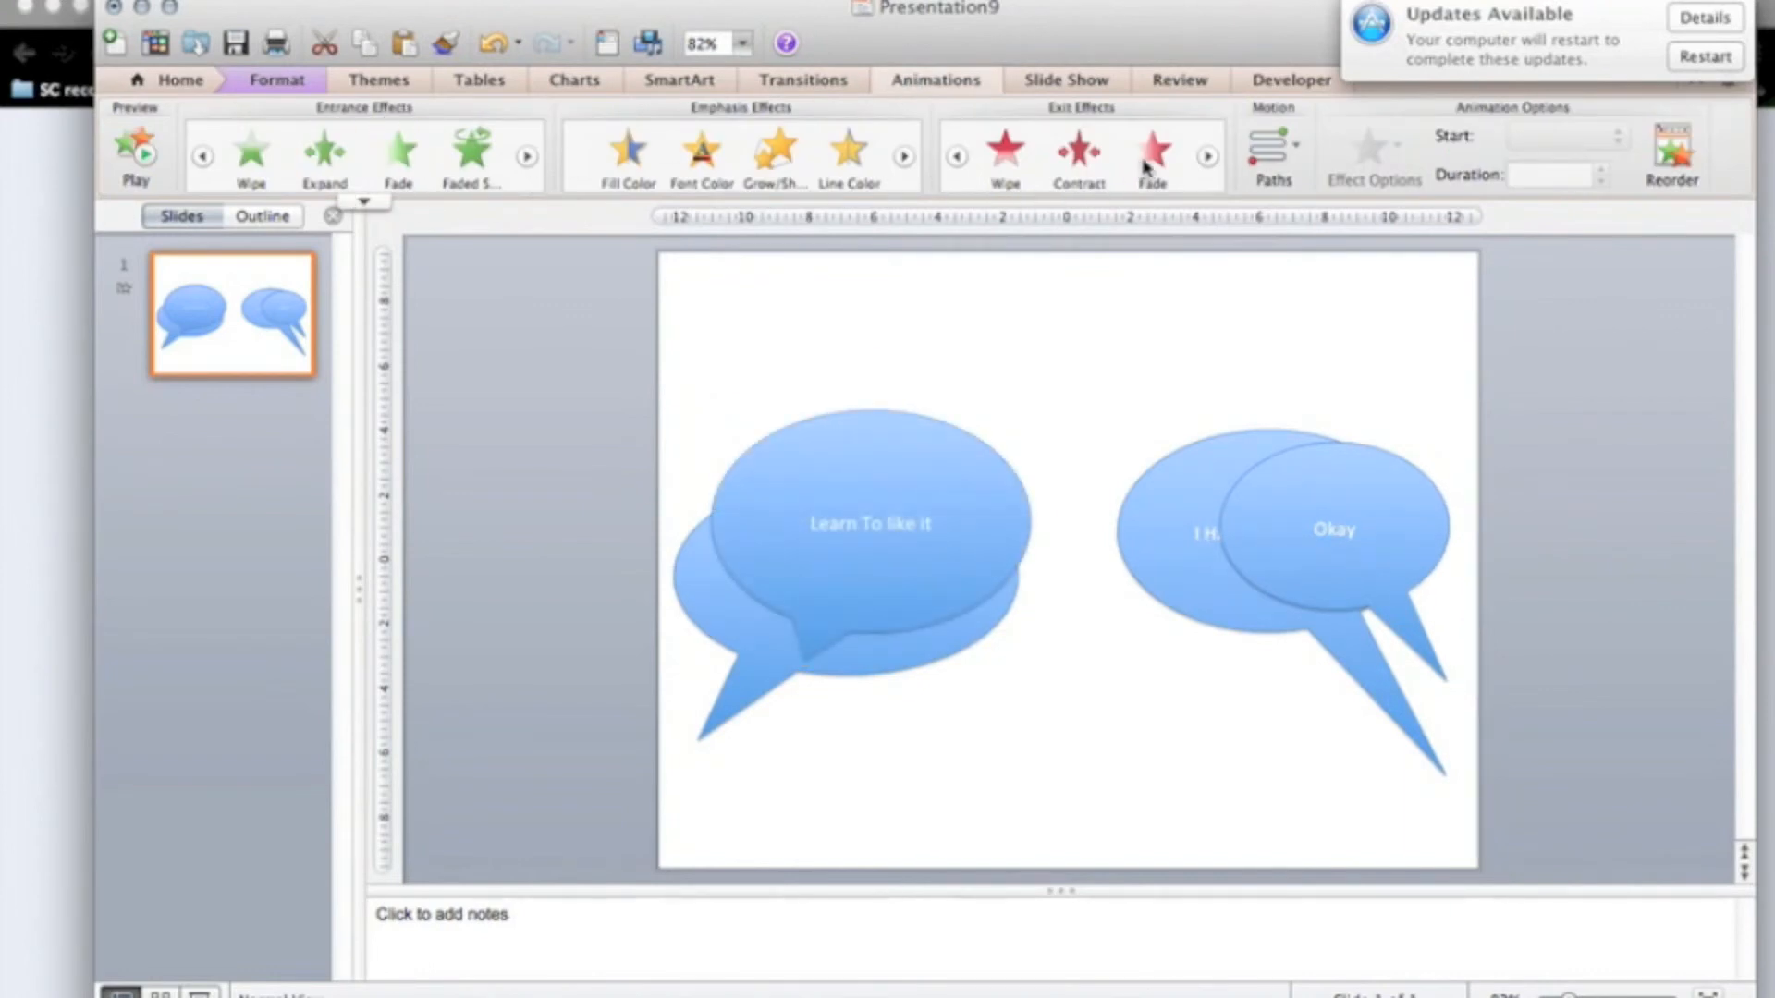
left_click(1336, 529)
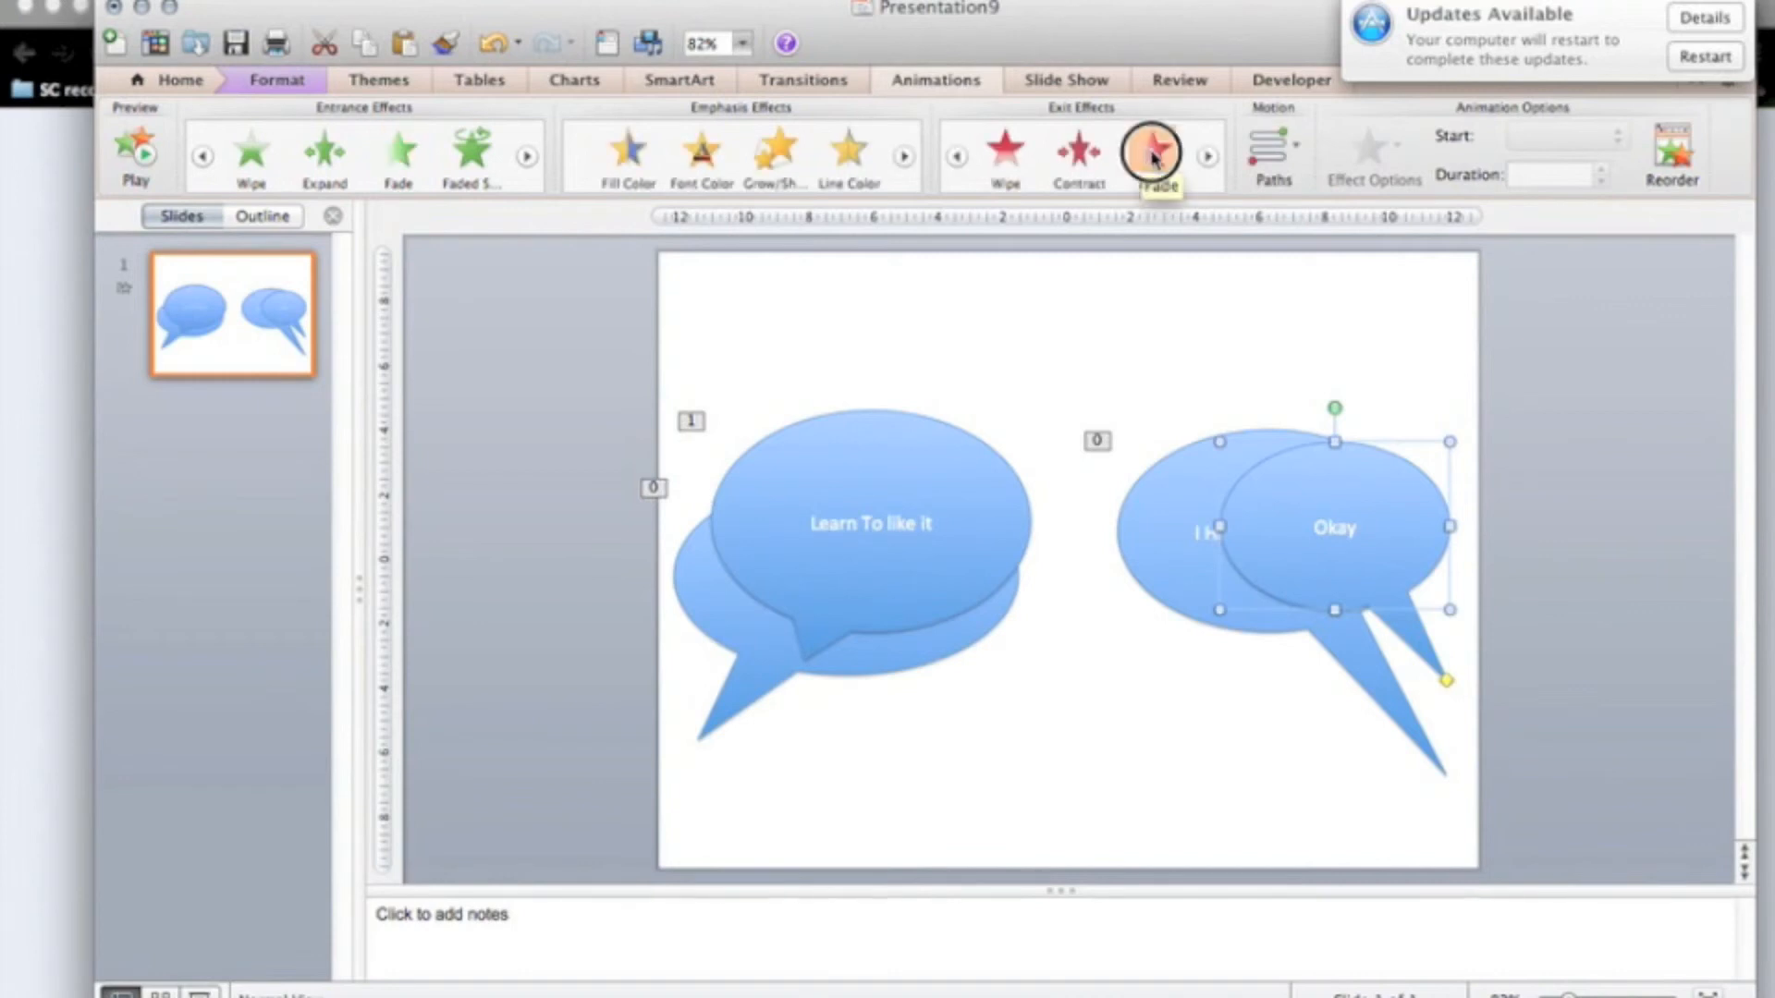
left_click(1151, 152)
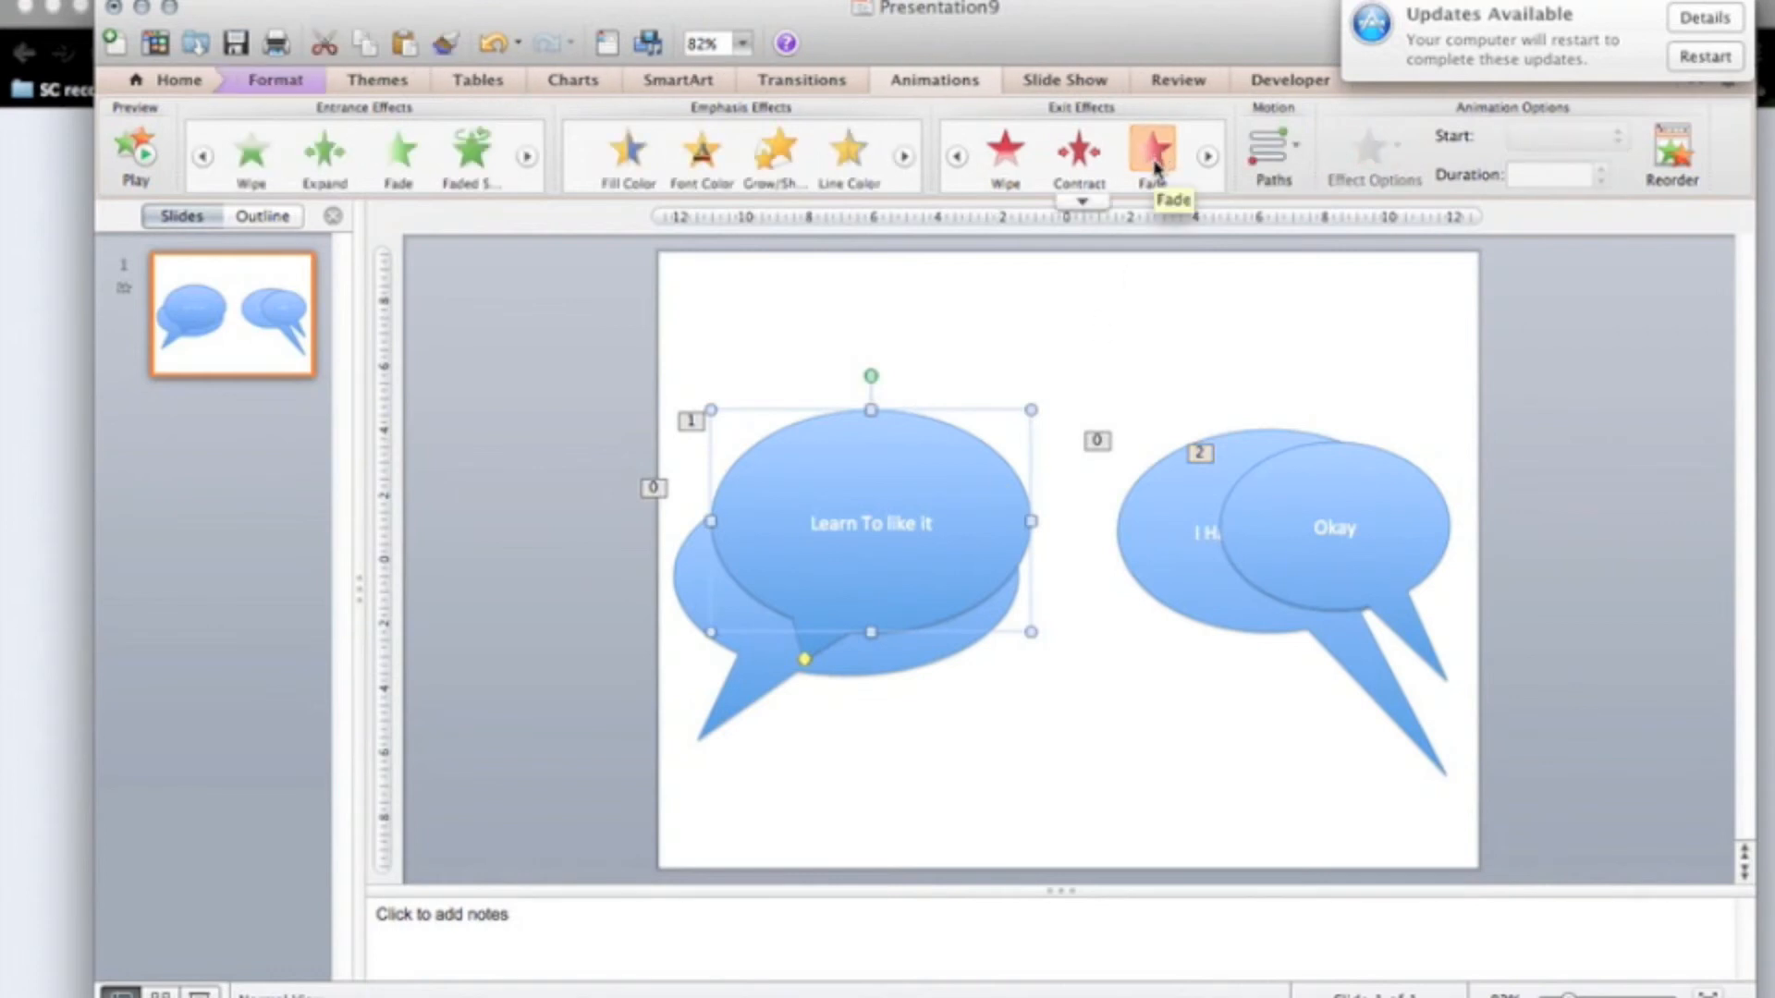
mouse_move(1159, 218)
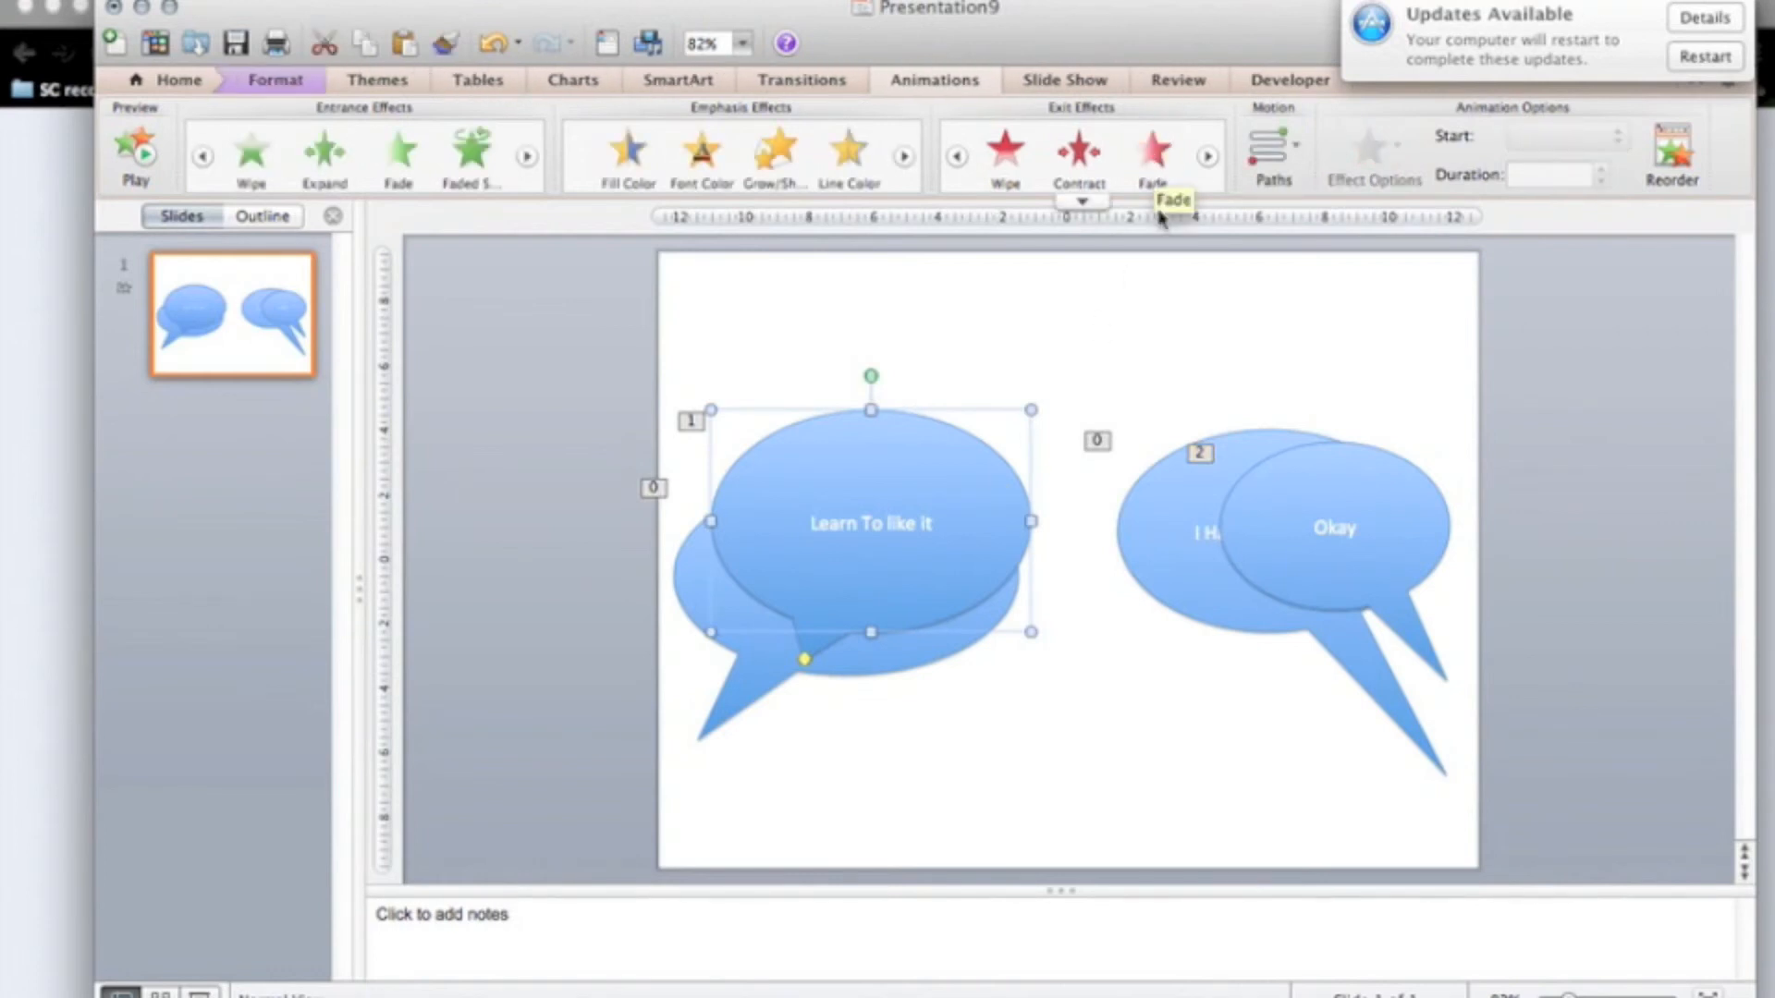
left_click(1333, 528)
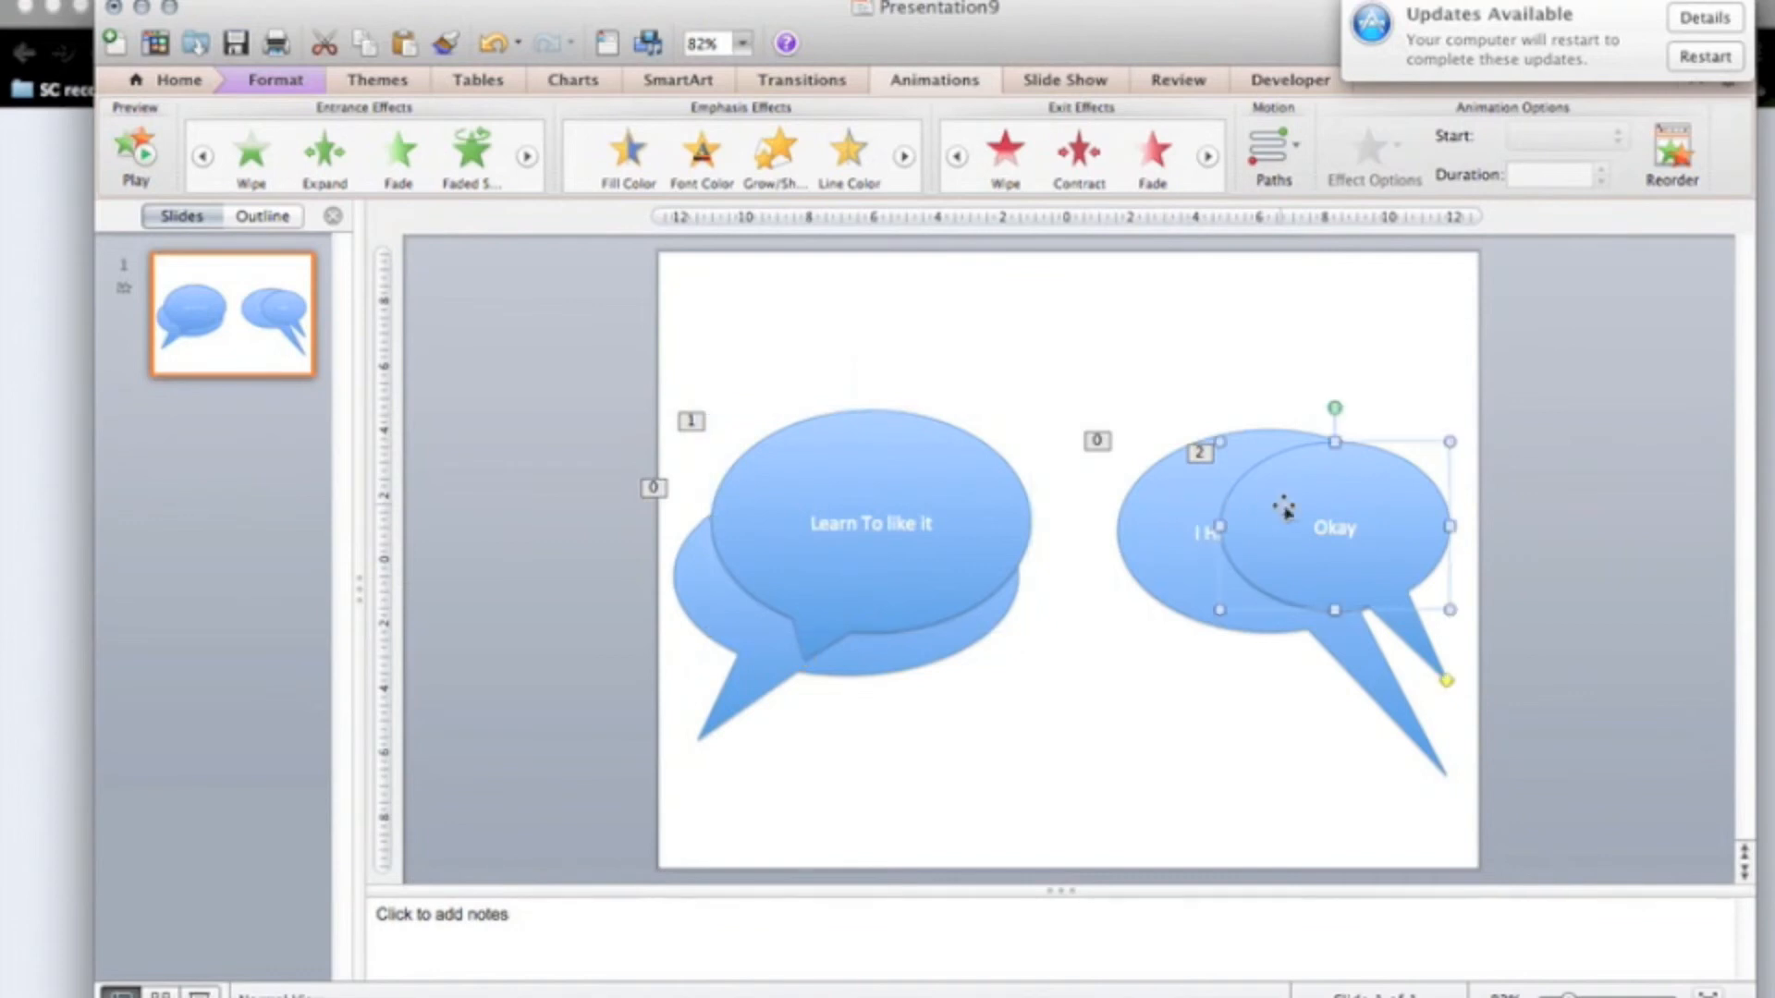
mouse_move(1013, 294)
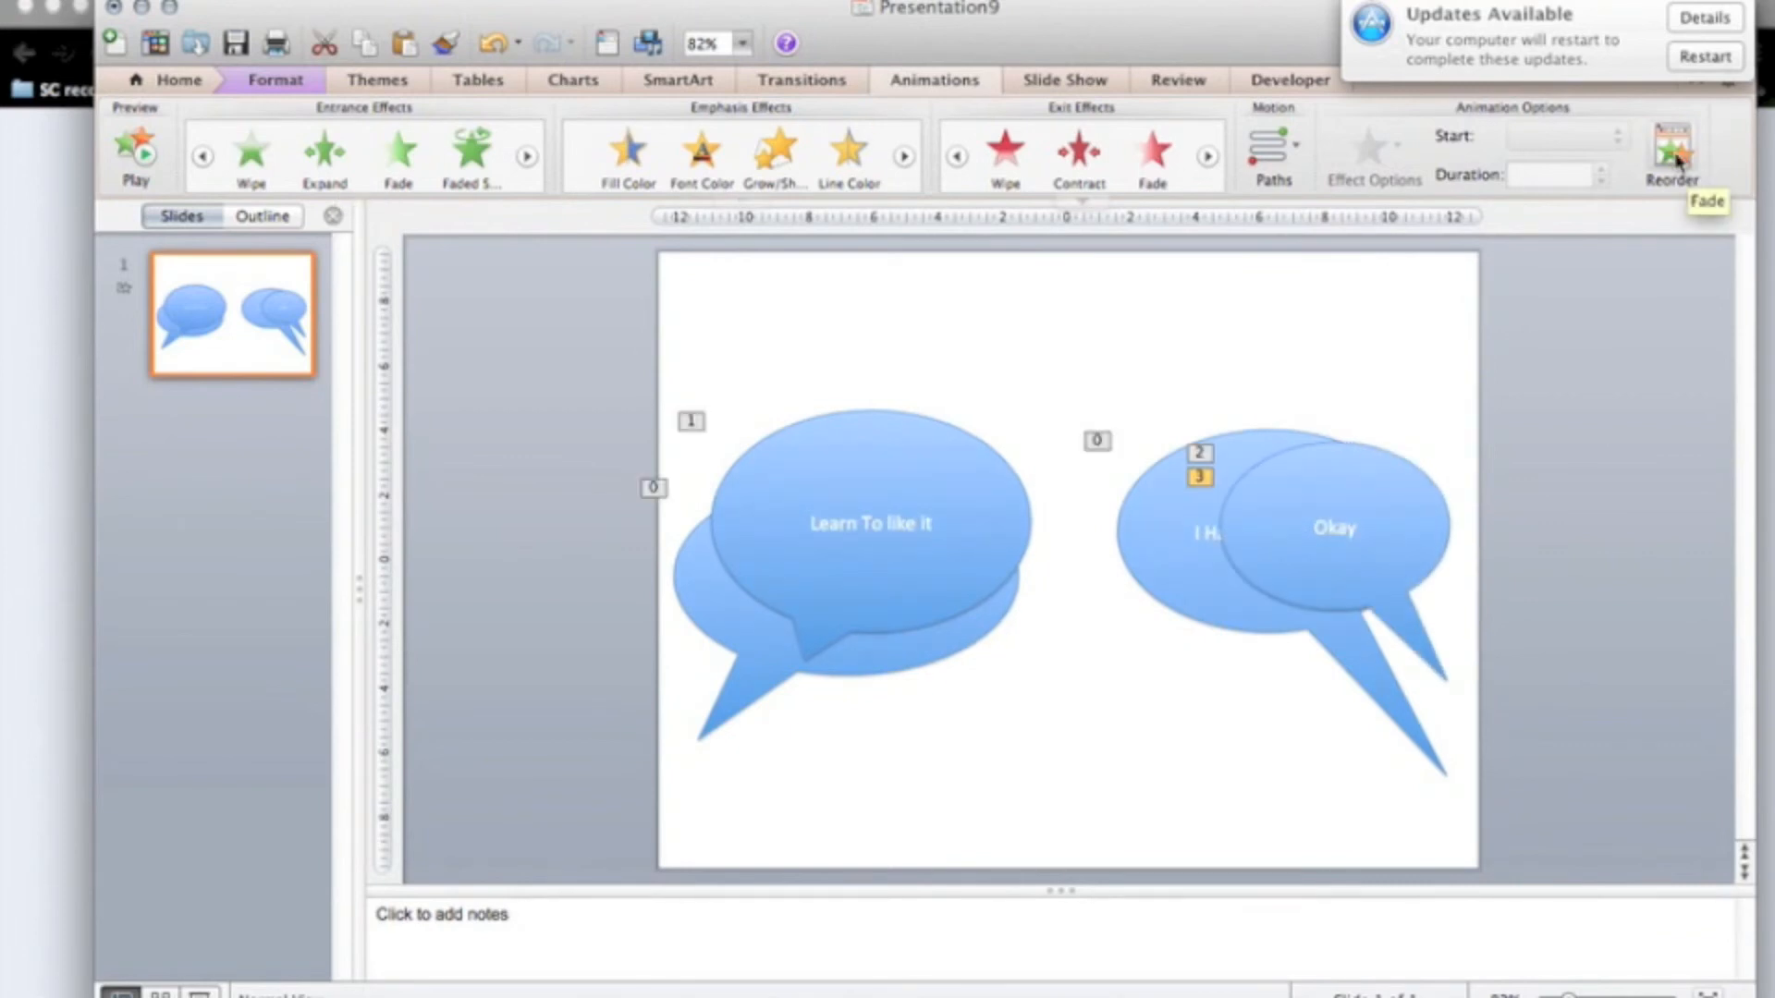
Step: Set the 'Learn To like it' fade-in to After Previous with a one-second delay
left_click(1673, 152)
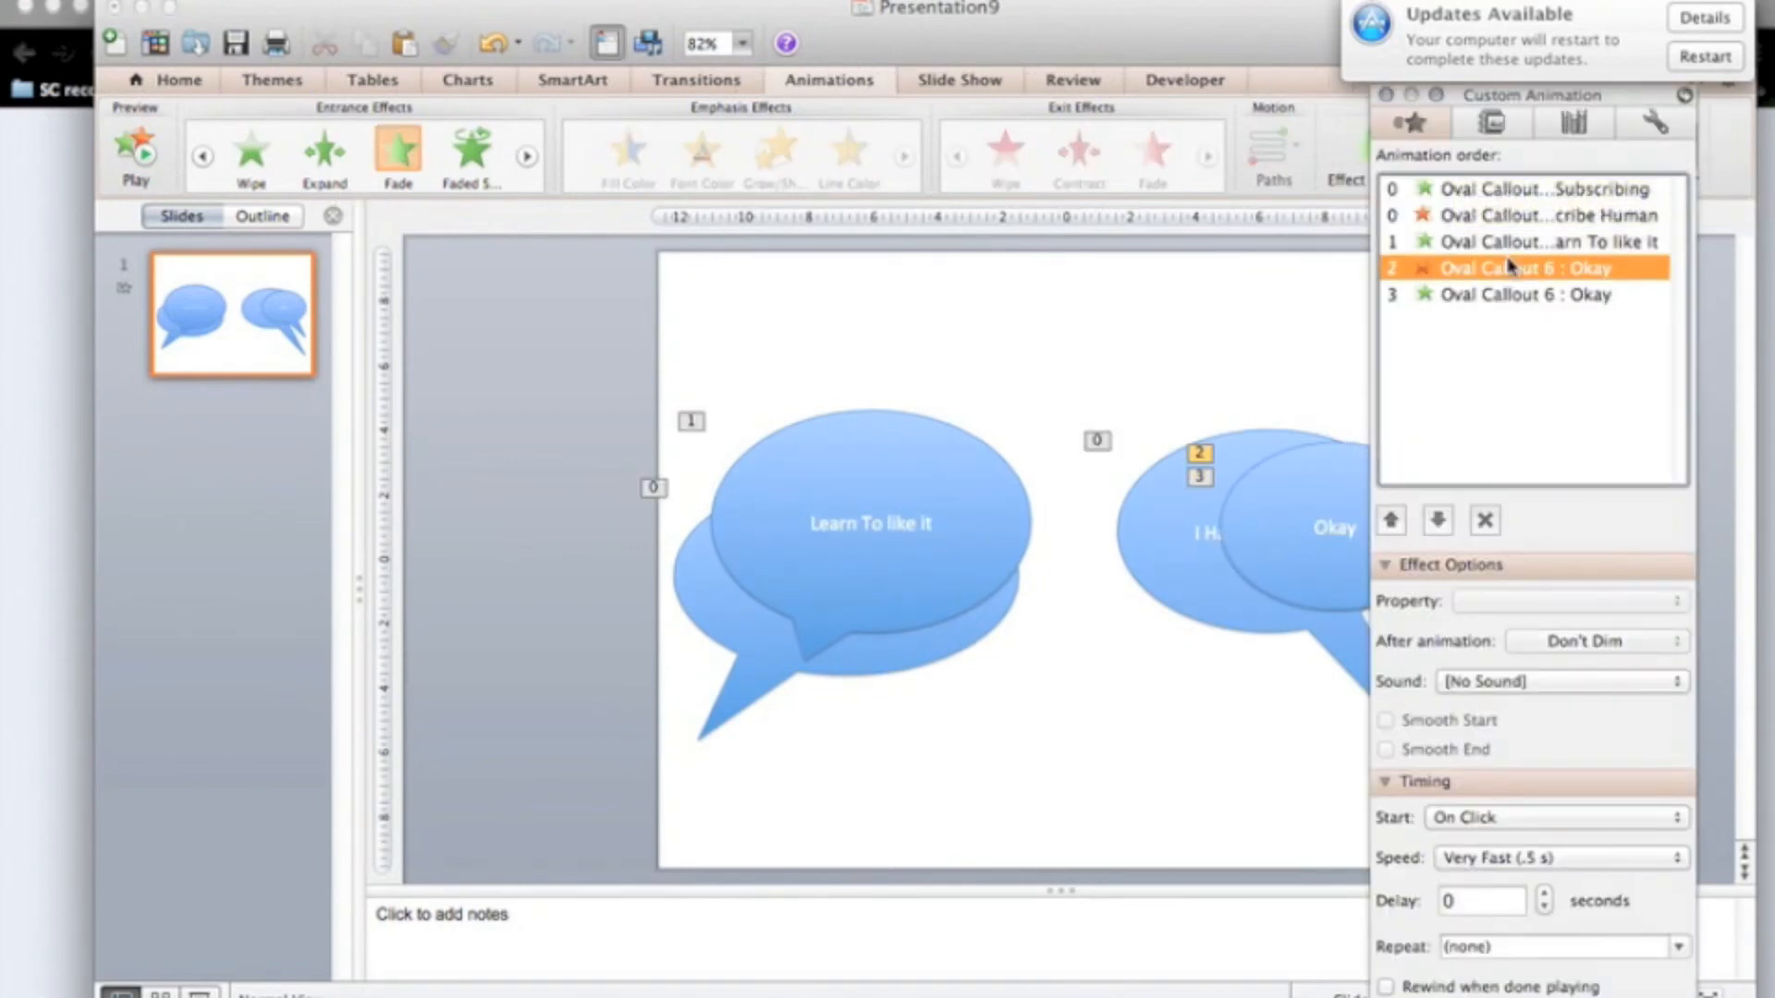
left_click(1528, 241)
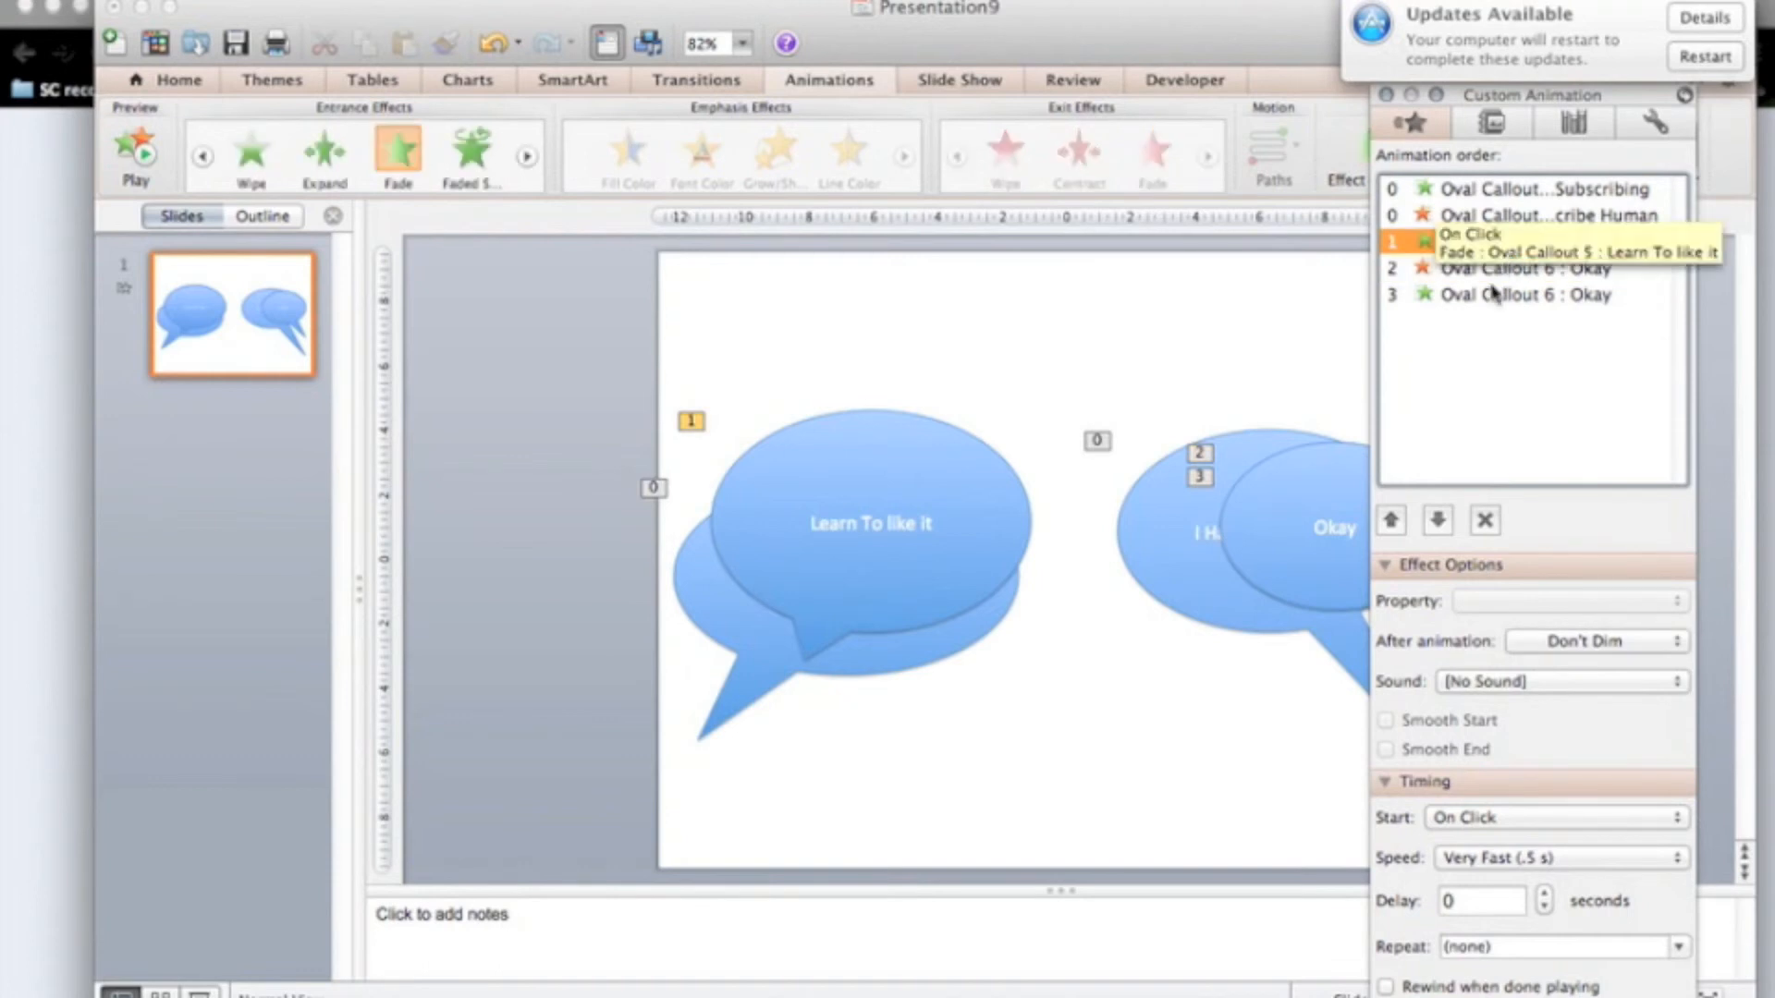
left_click(1528, 242)
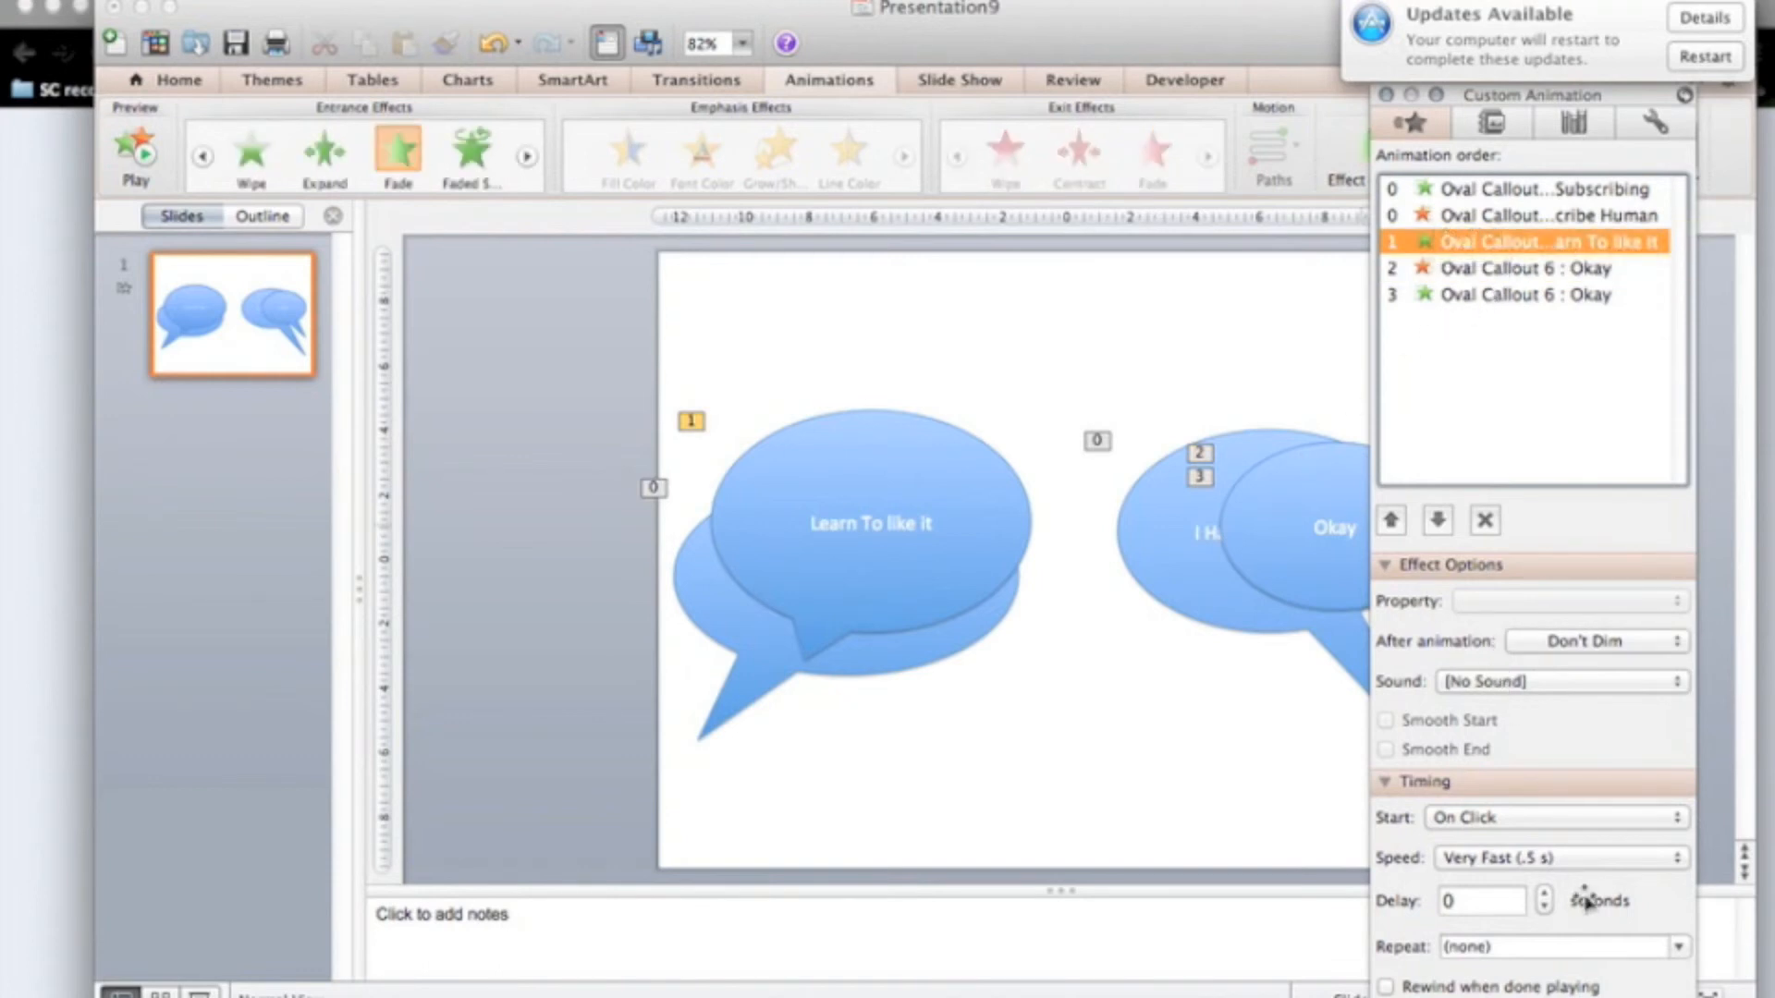
left_click(1554, 816)
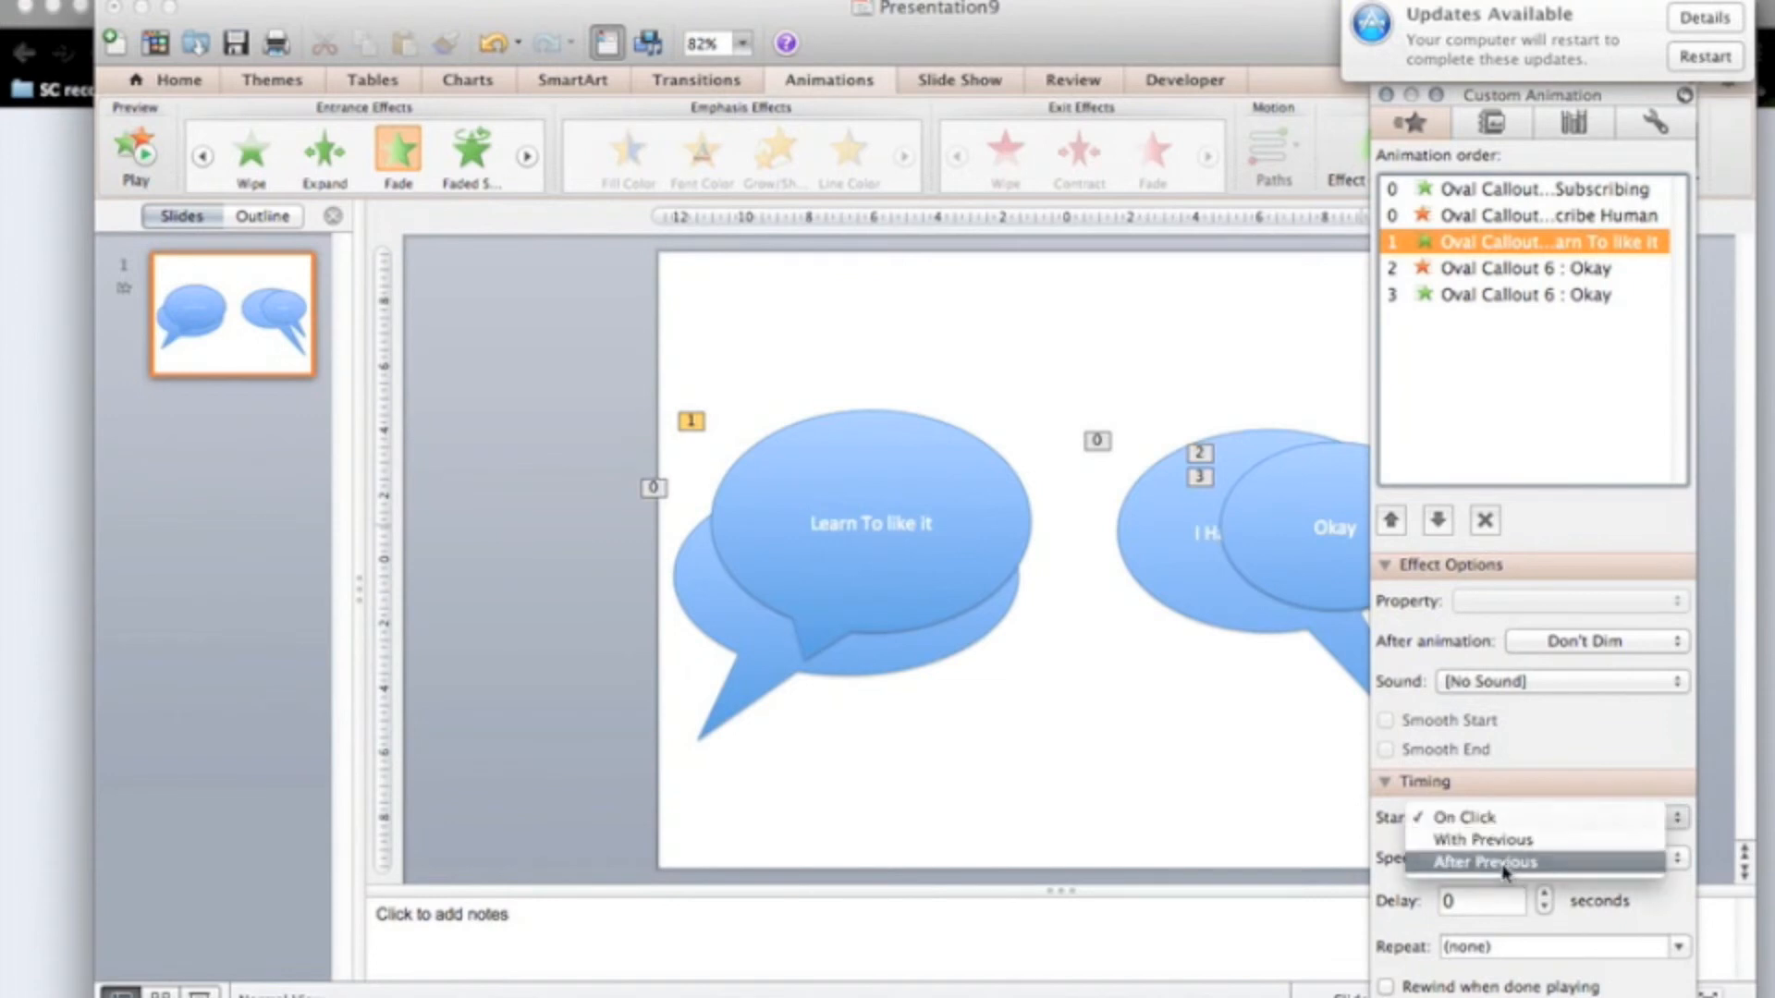
left_click(1487, 862)
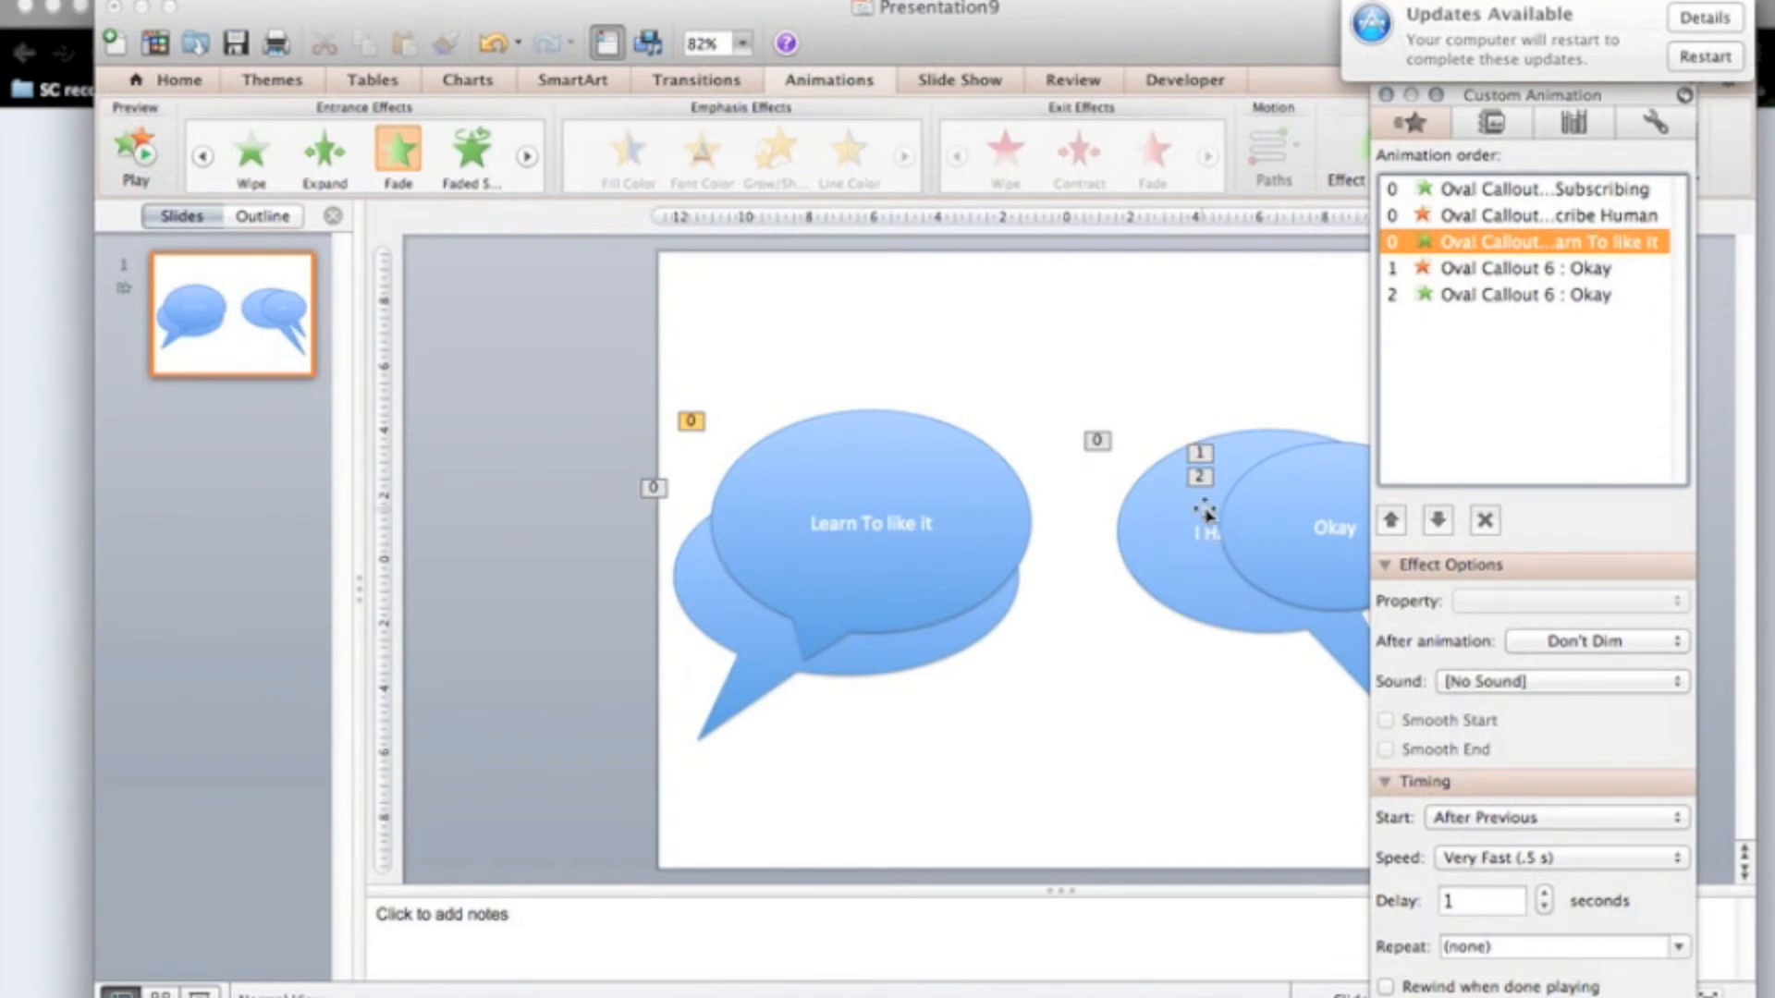
left_click(1200, 515)
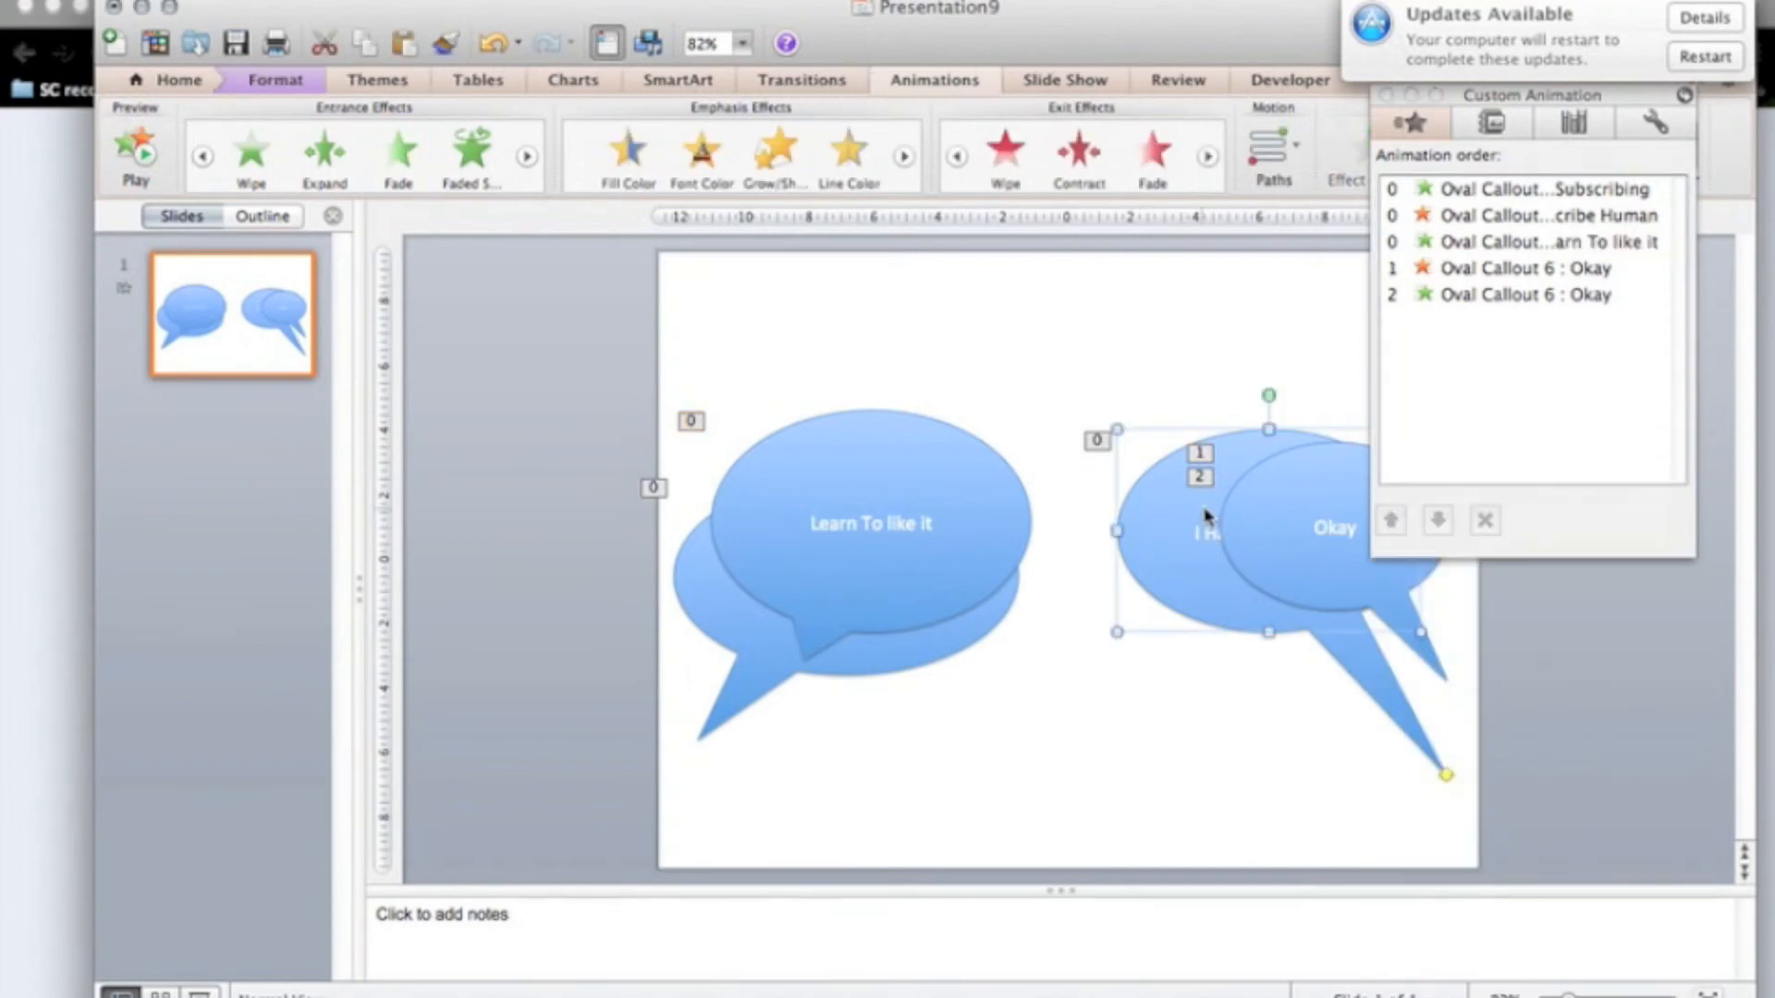
mouse_move(1506, 121)
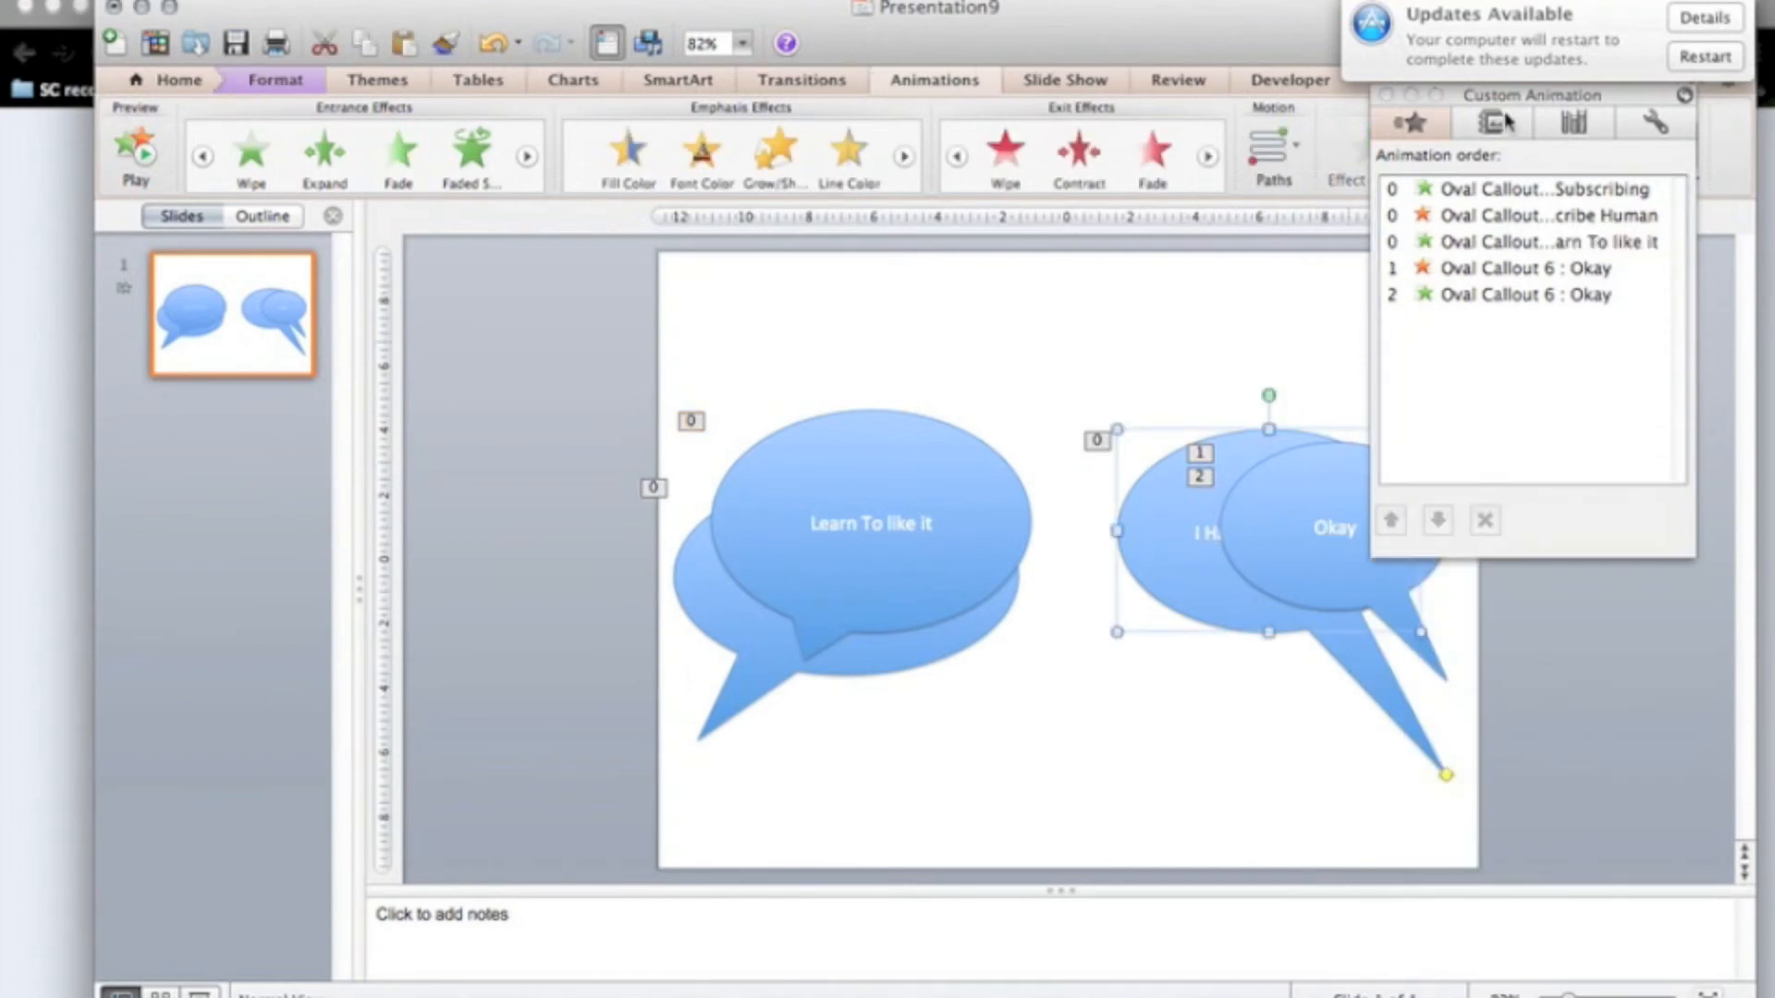
Step: Add and reorder the 'I Hate Subscribing' Fade exit, starting After Previous with 1 s delay
left_click(1152, 155)
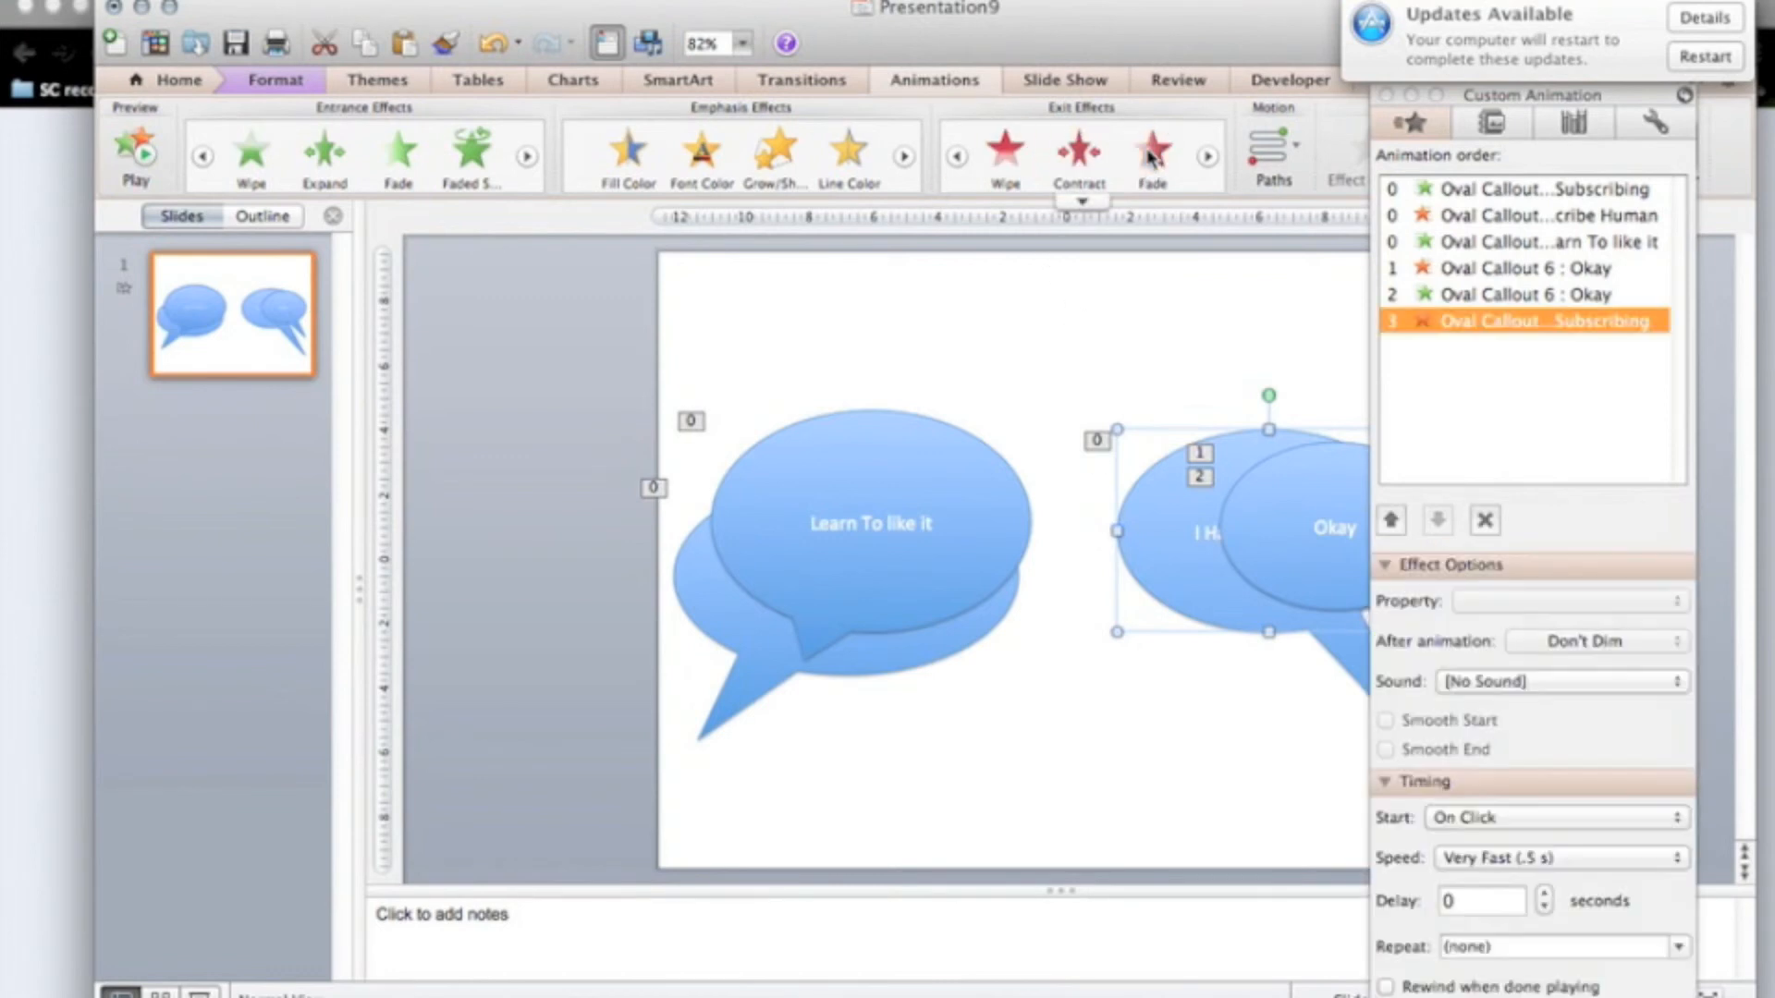
left_click(1389, 520)
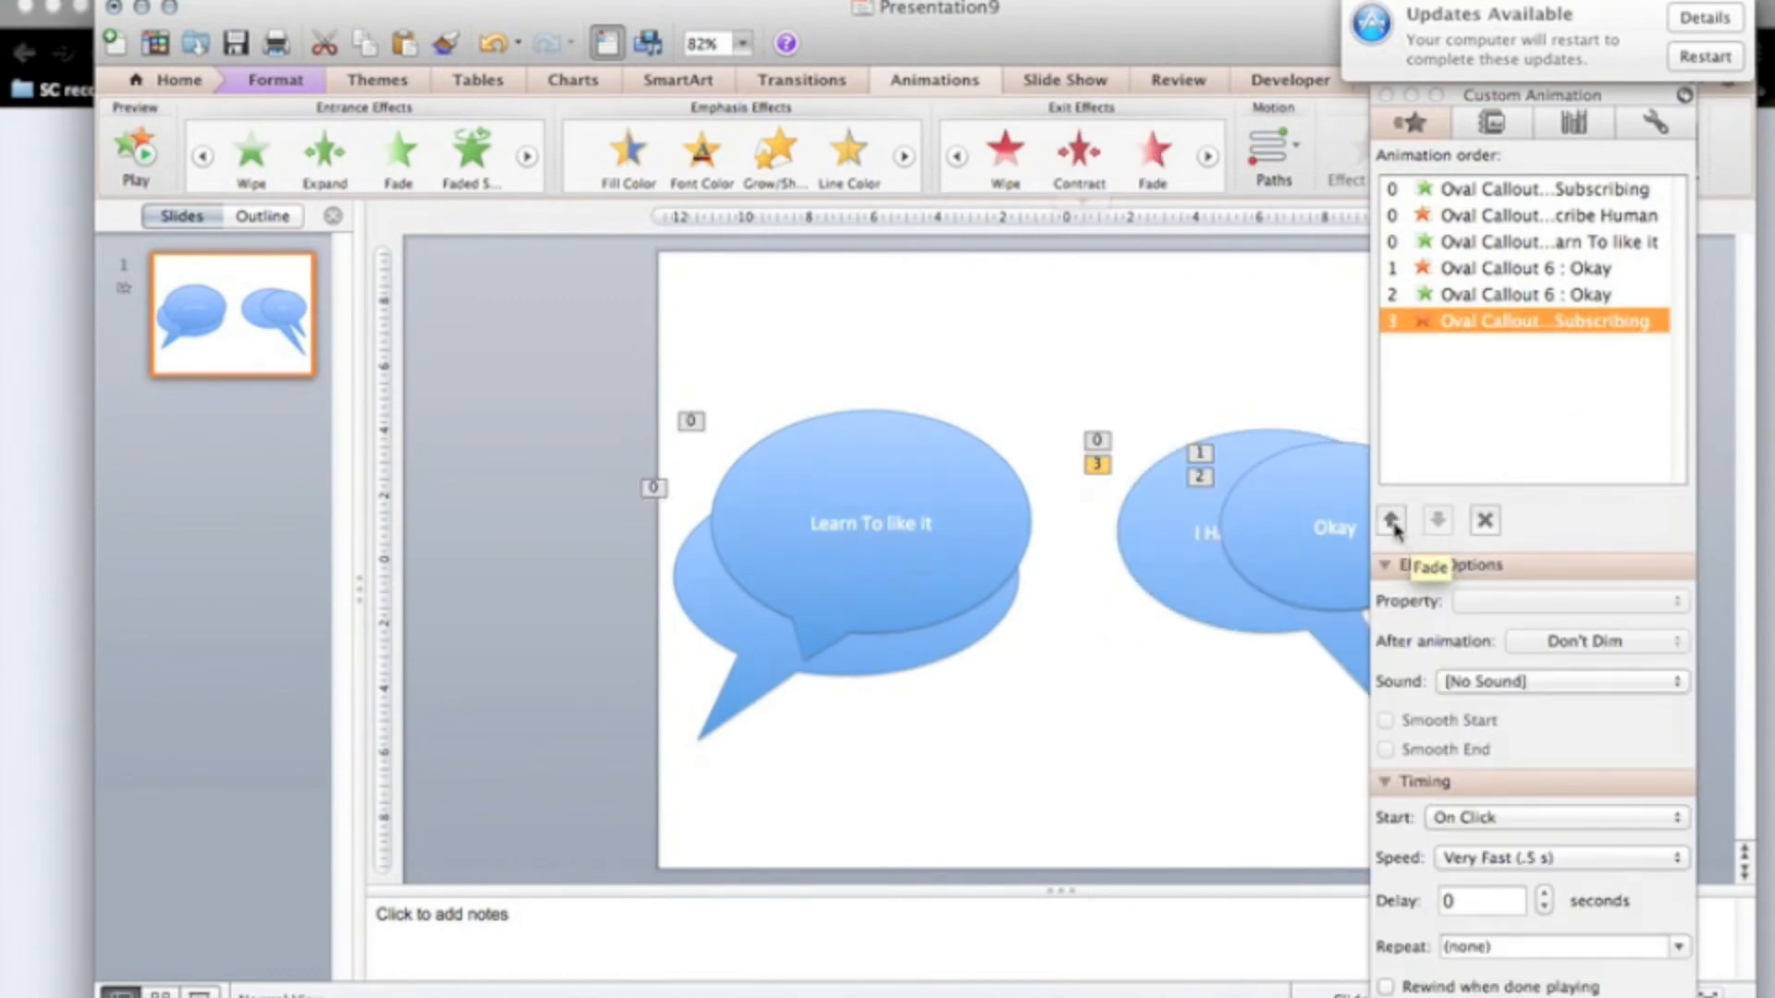
left_click(1390, 520)
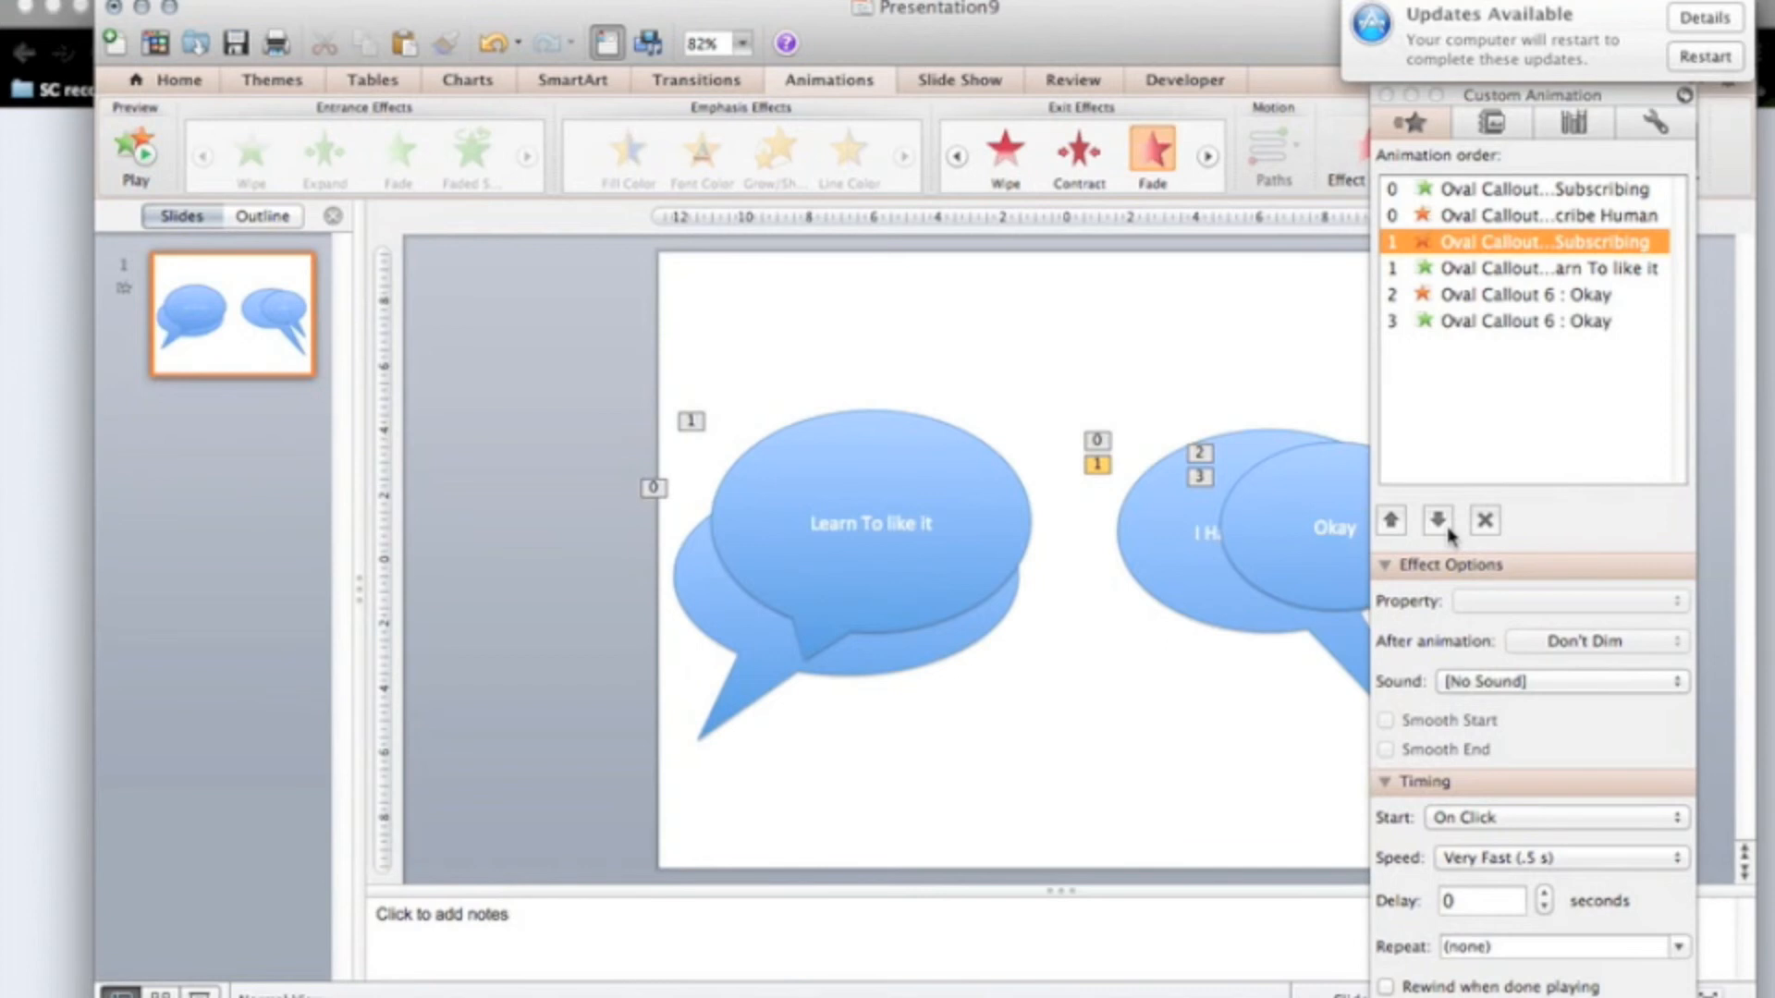
left_click(1390, 521)
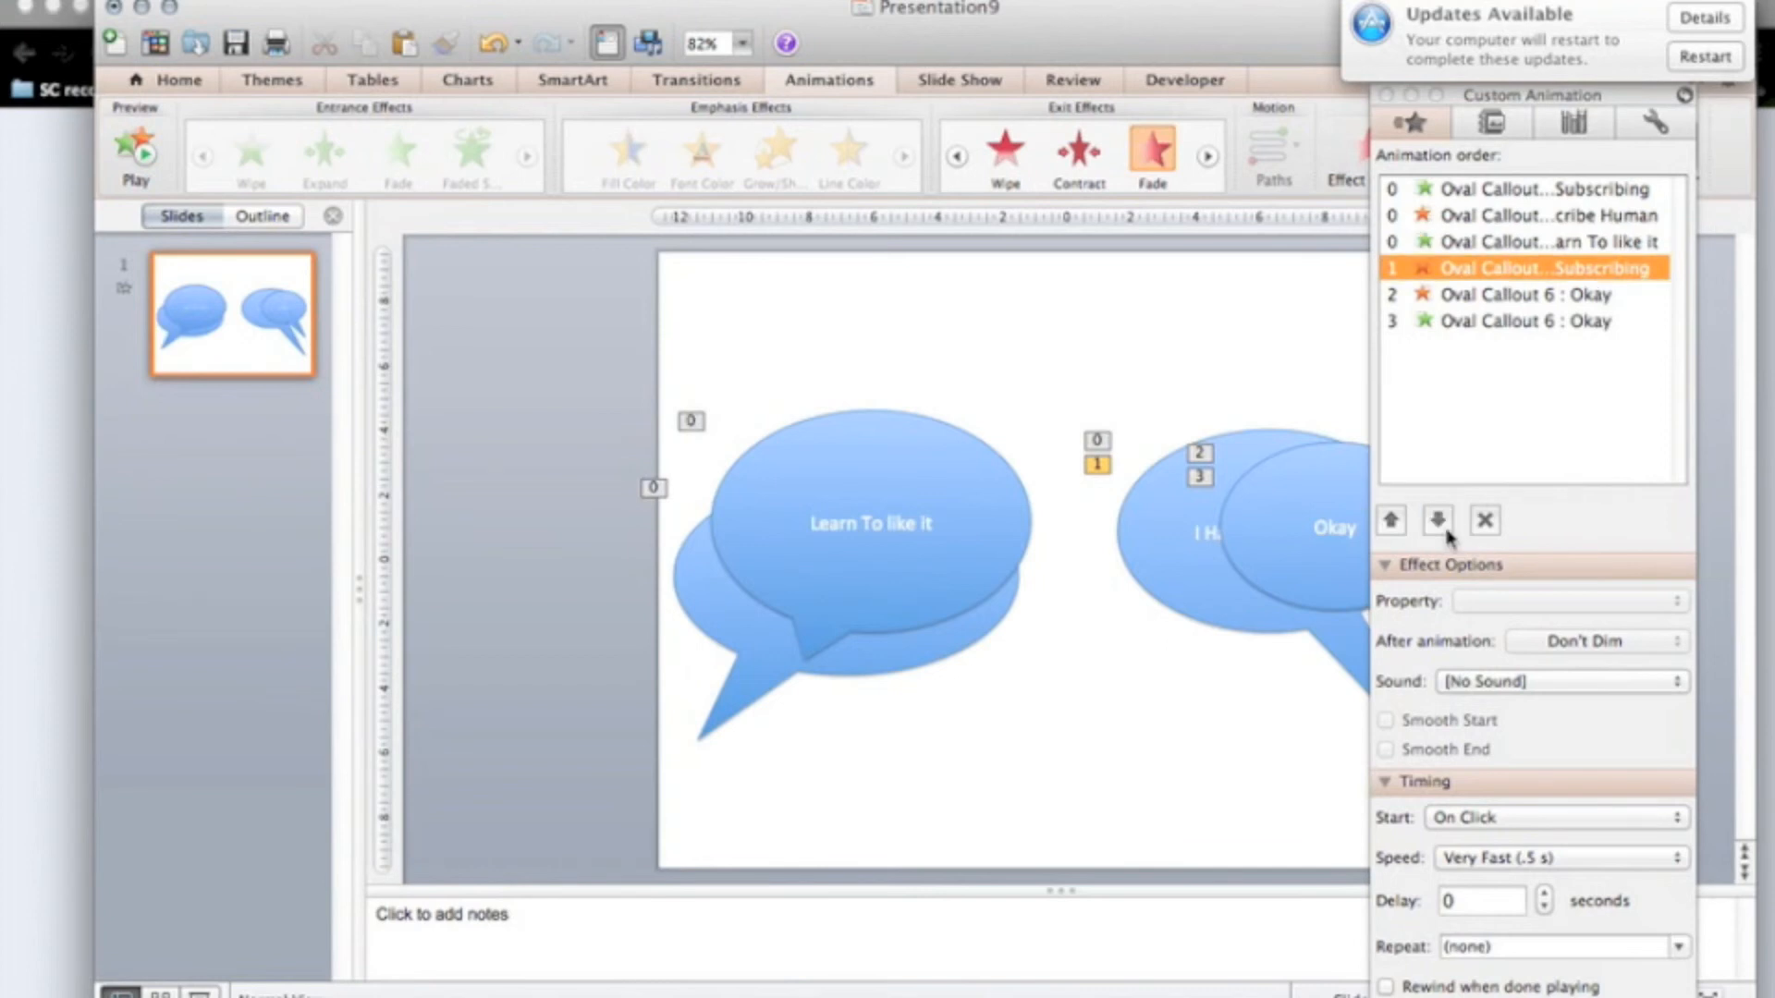
mouse_move(1534, 553)
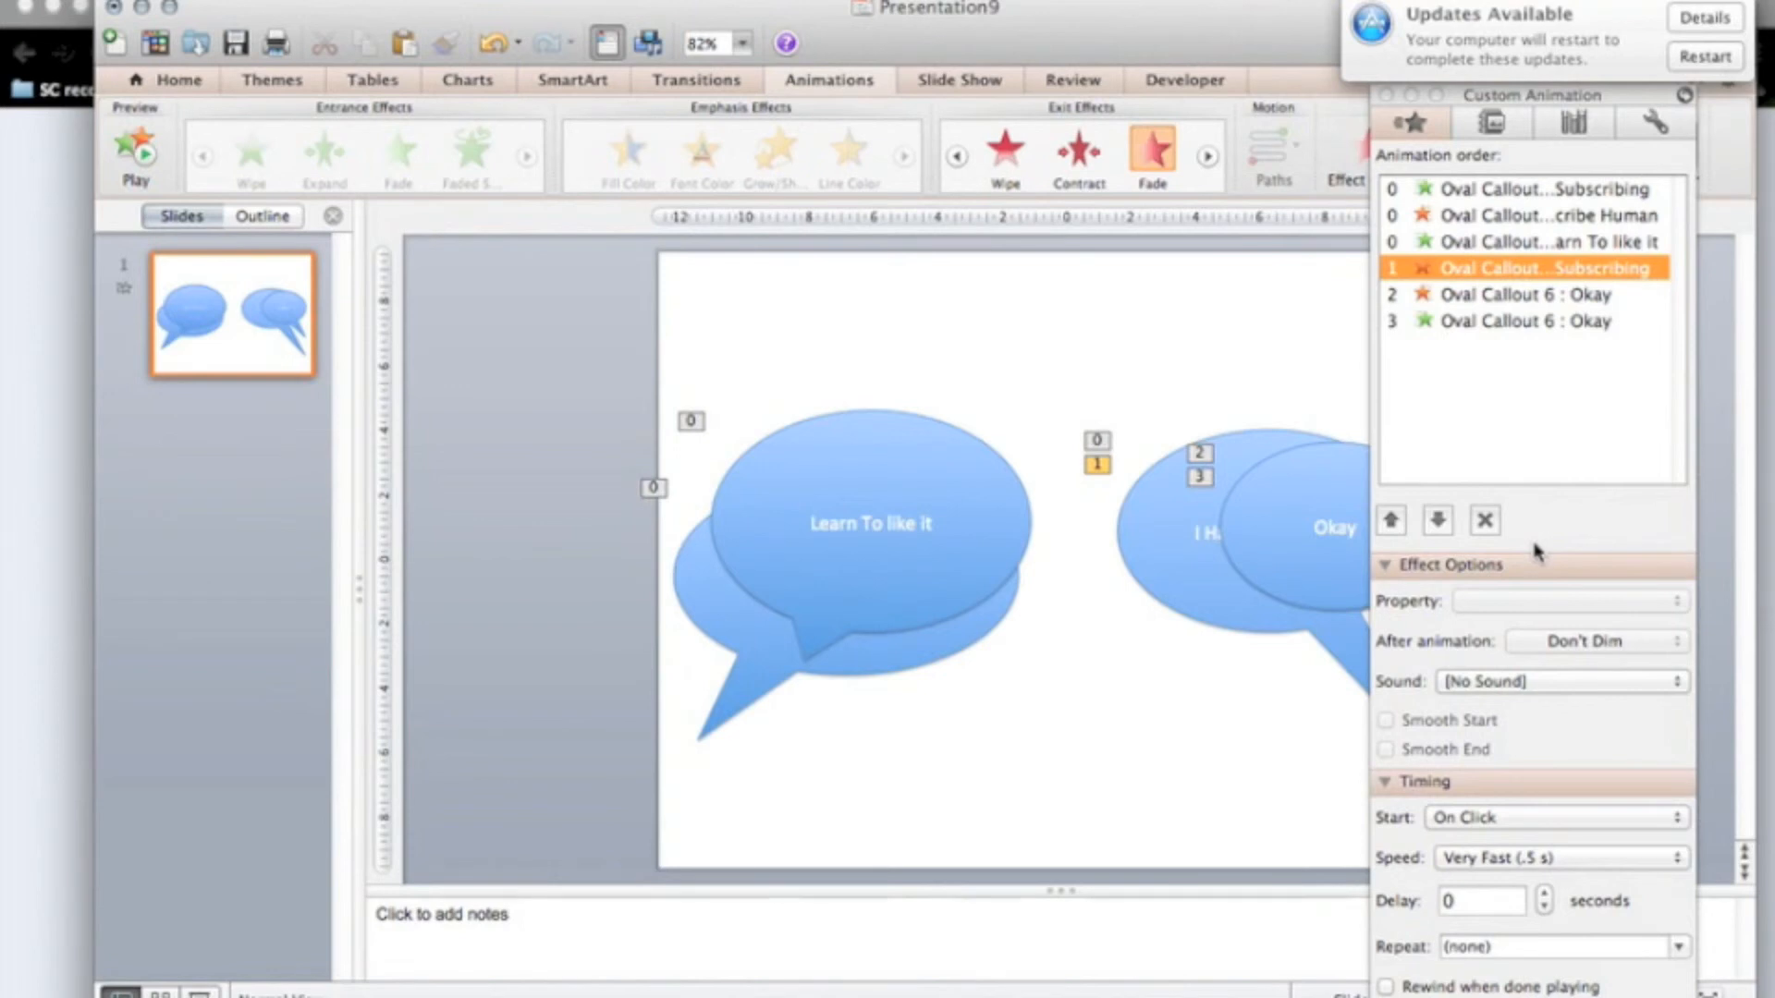
mouse_move(1436, 243)
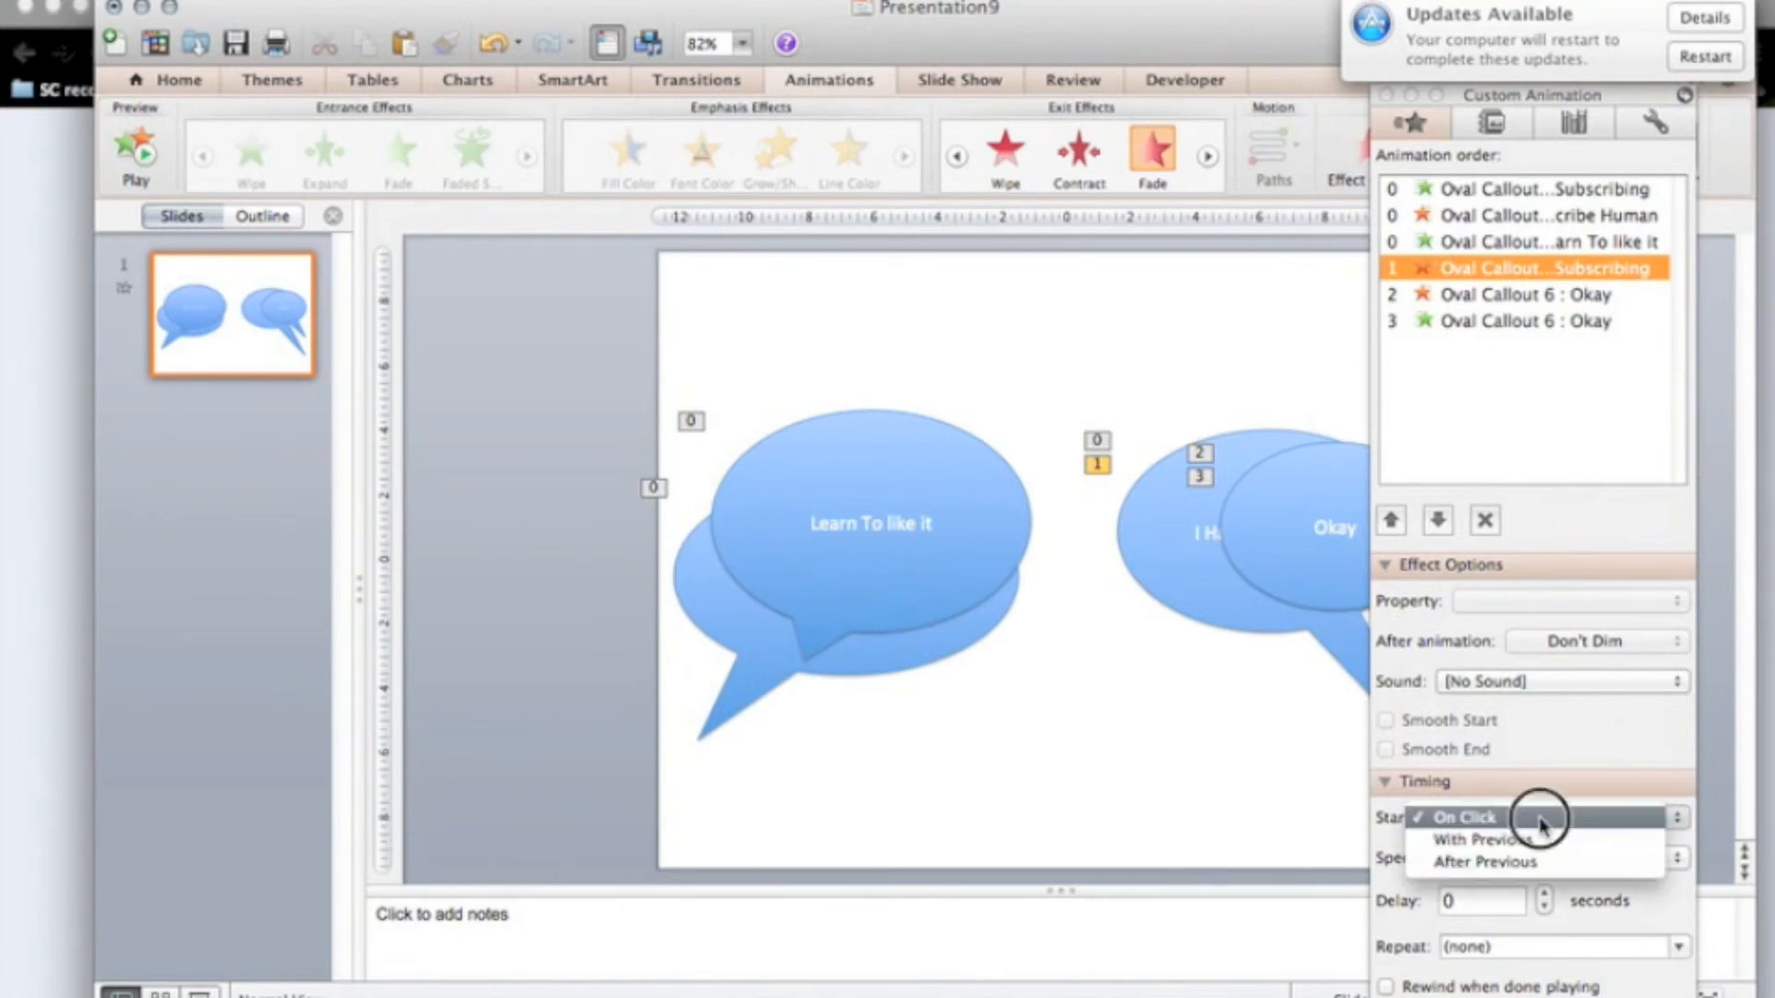
left_click(1483, 862)
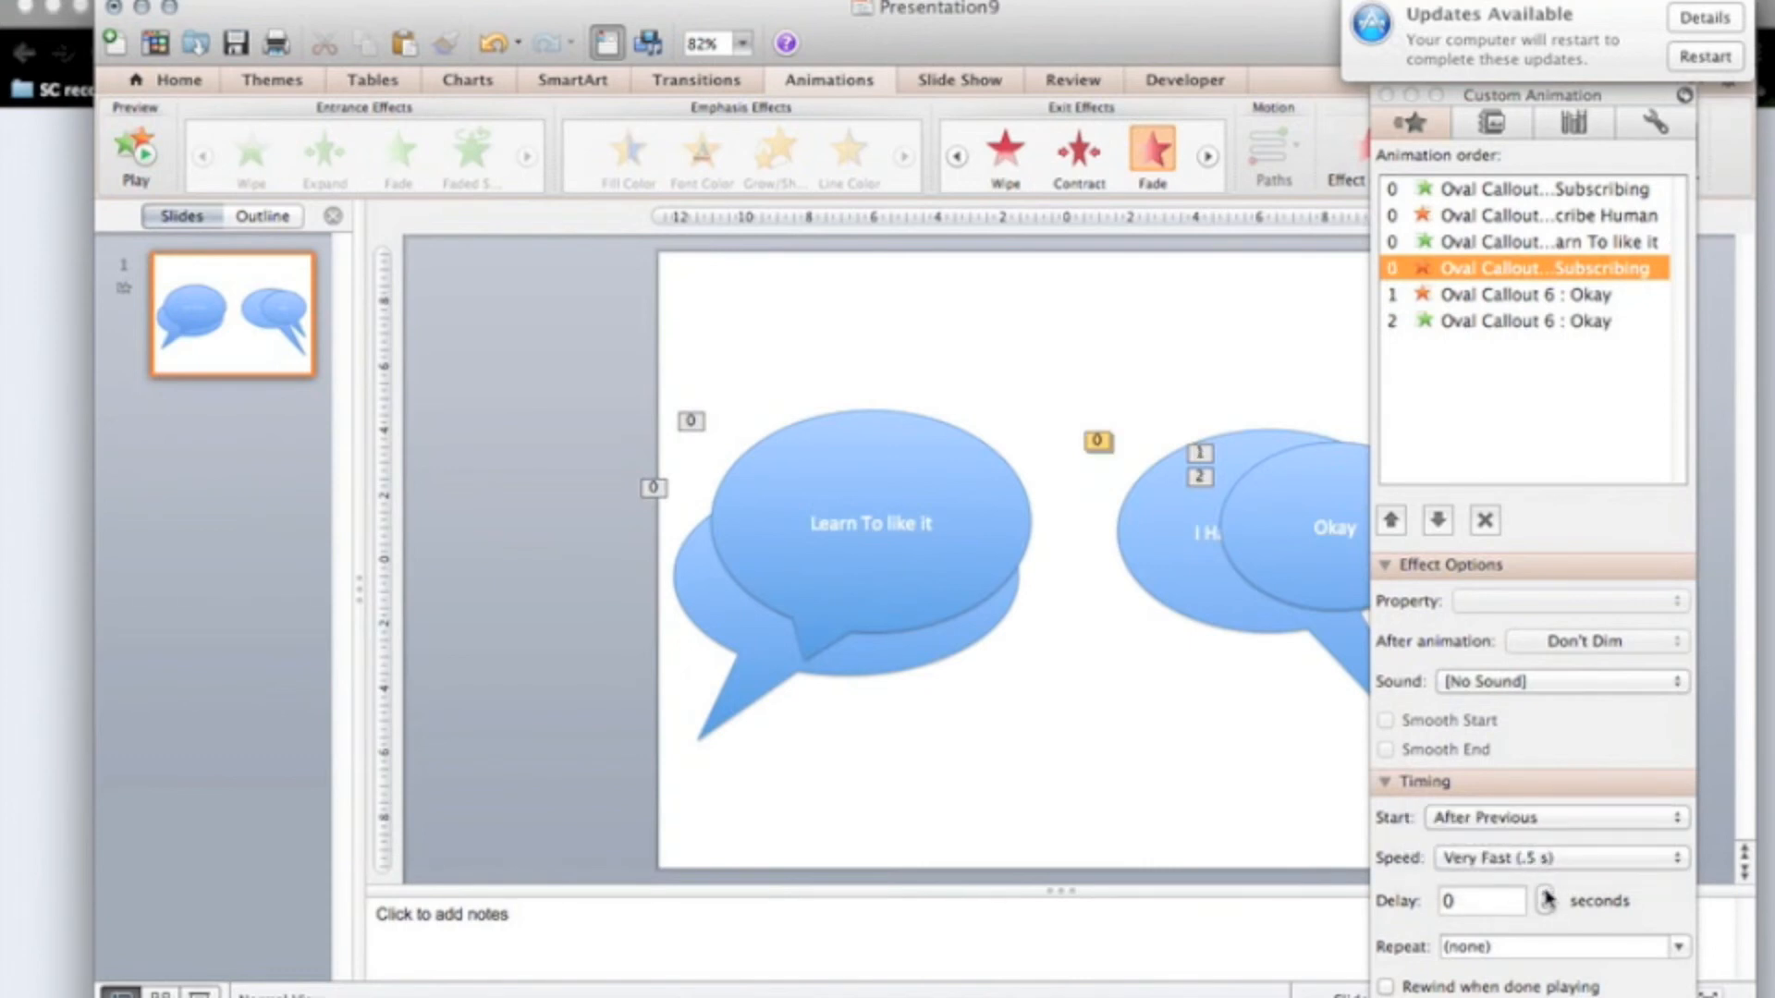
left_click(1542, 893)
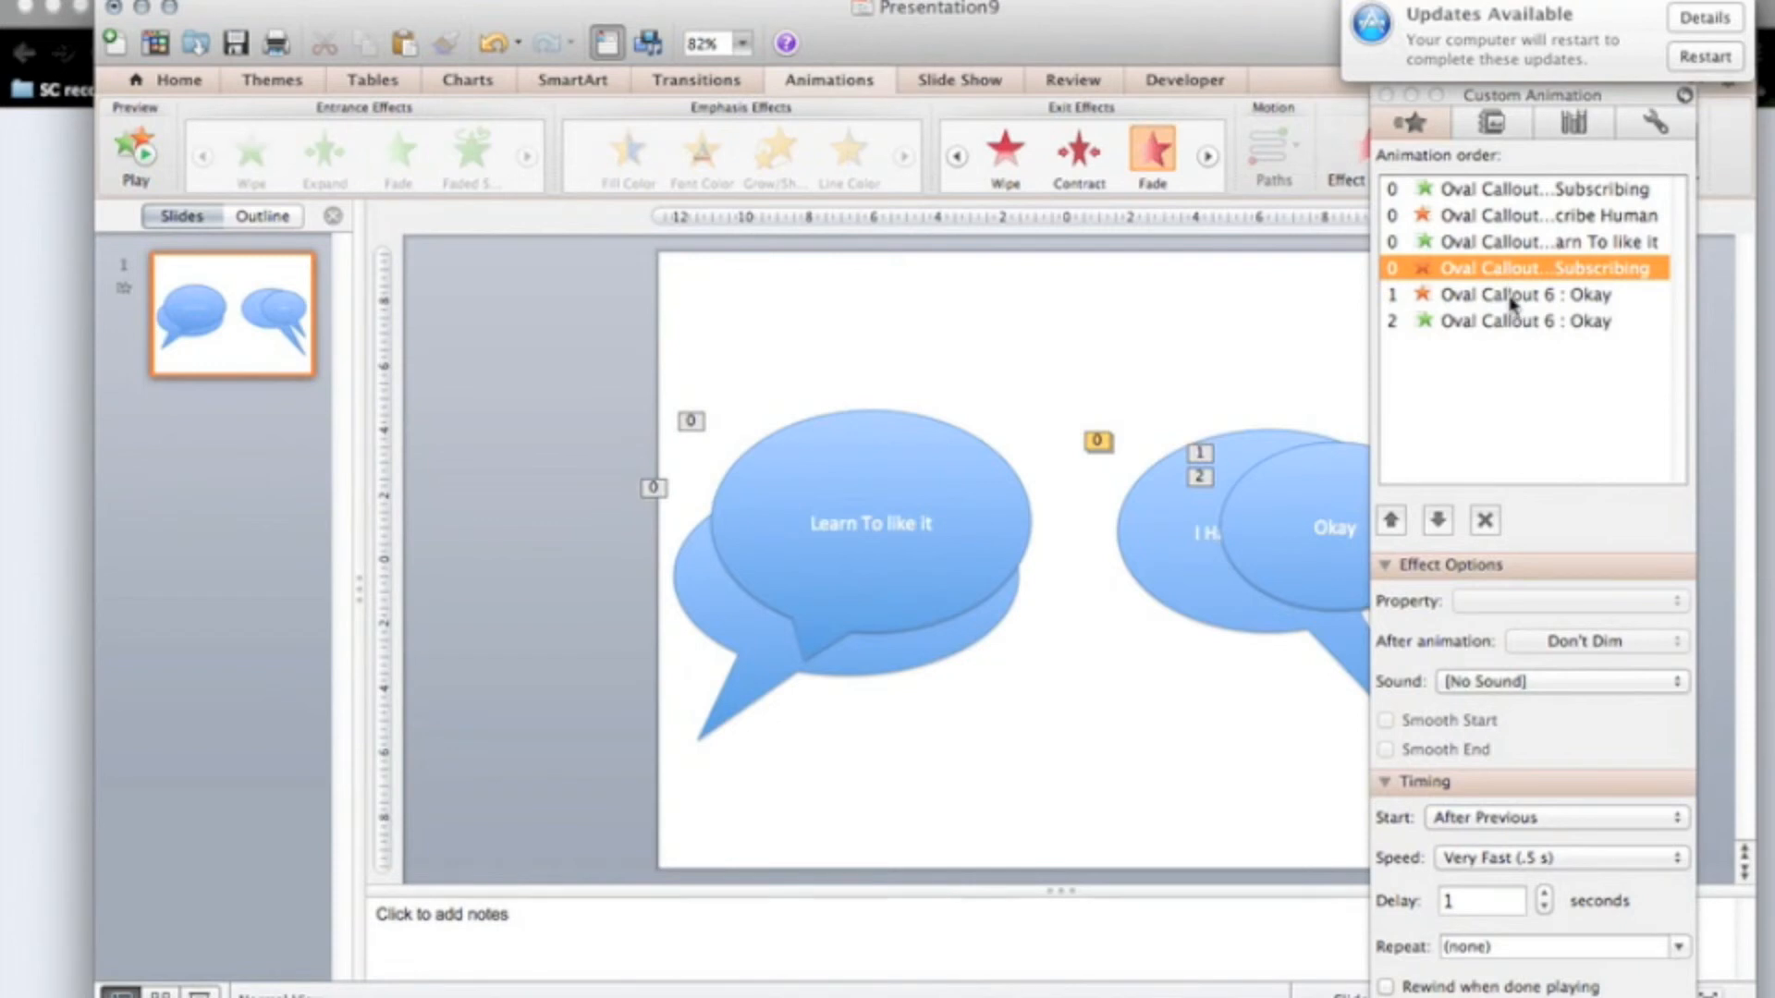
mouse_move(1526, 321)
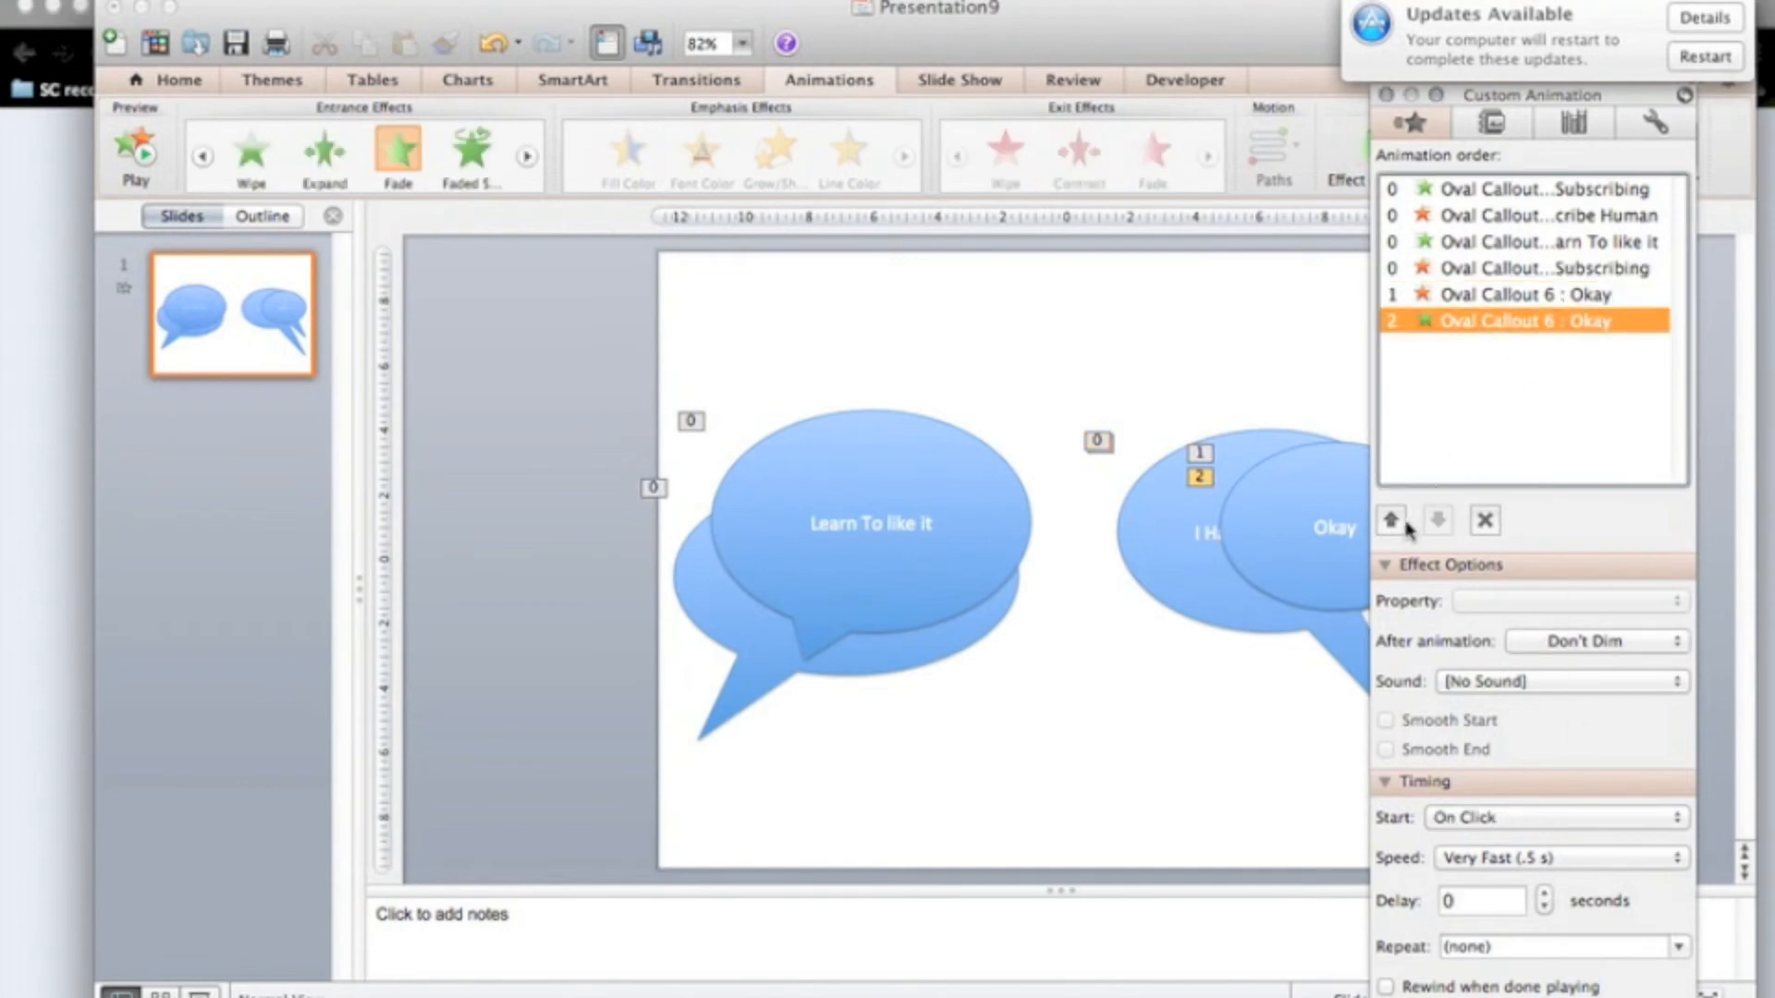
Step: Set both the Okay fade-in and fade-out effects to start After Previous
left_click(1390, 519)
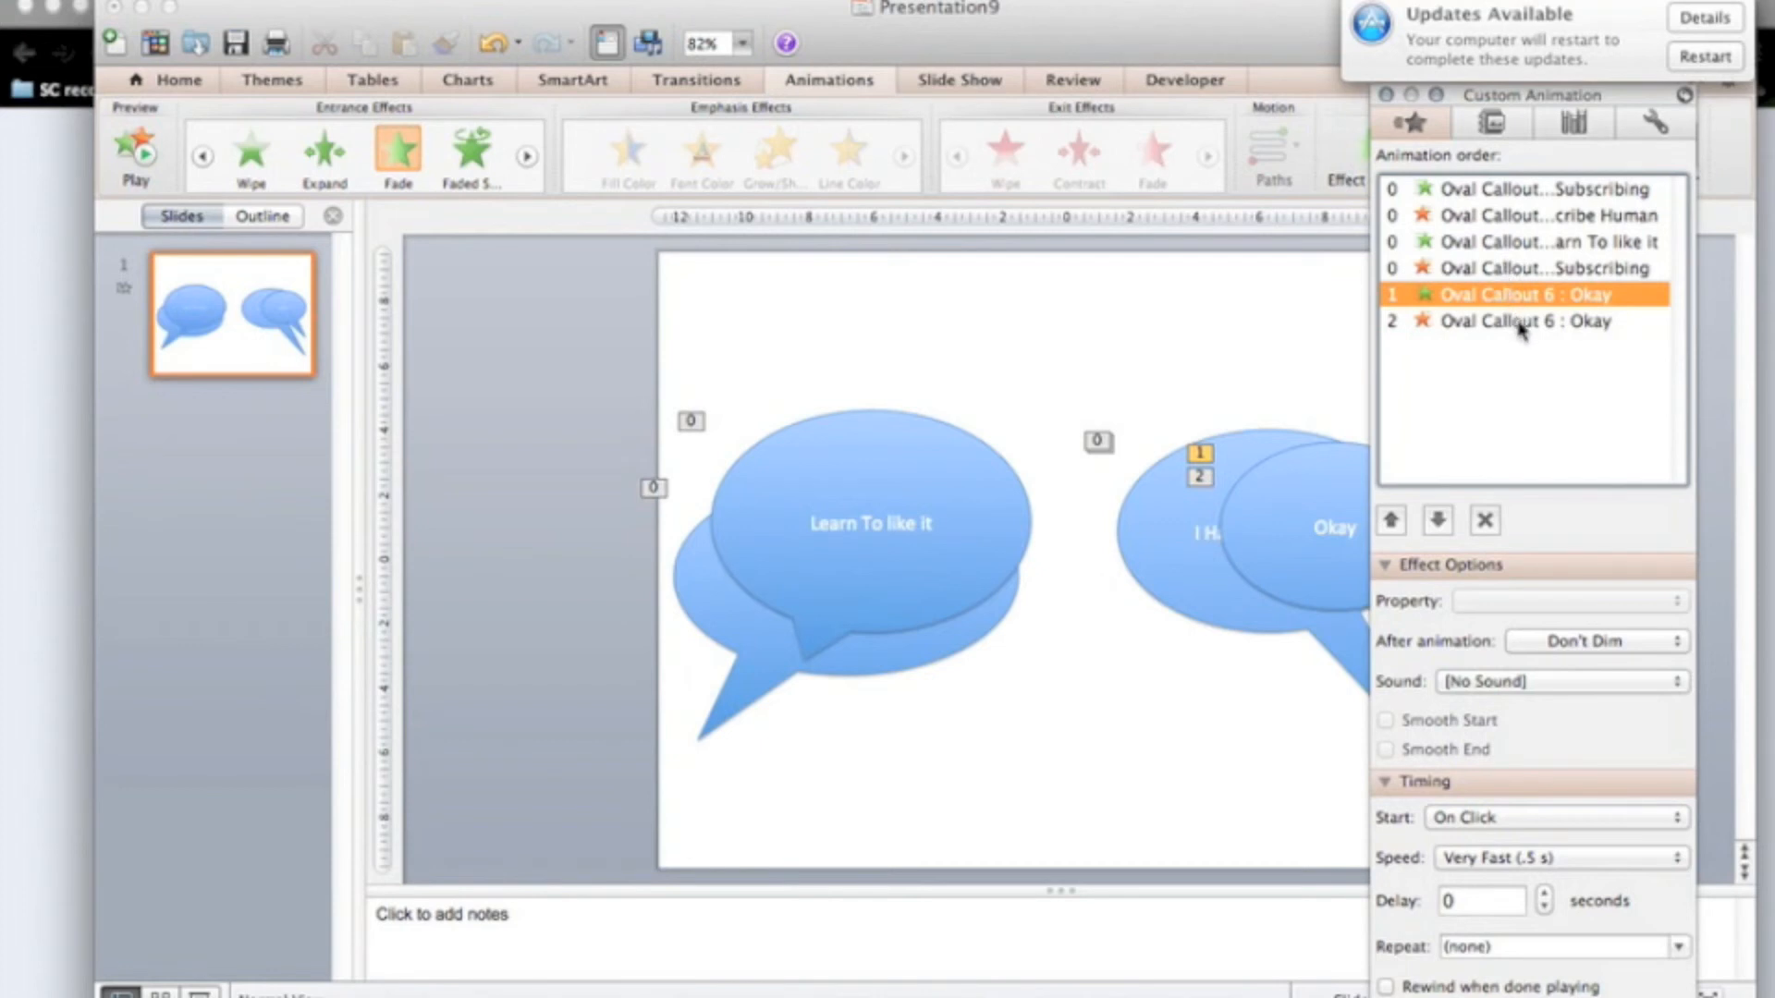
mouse_move(1522, 328)
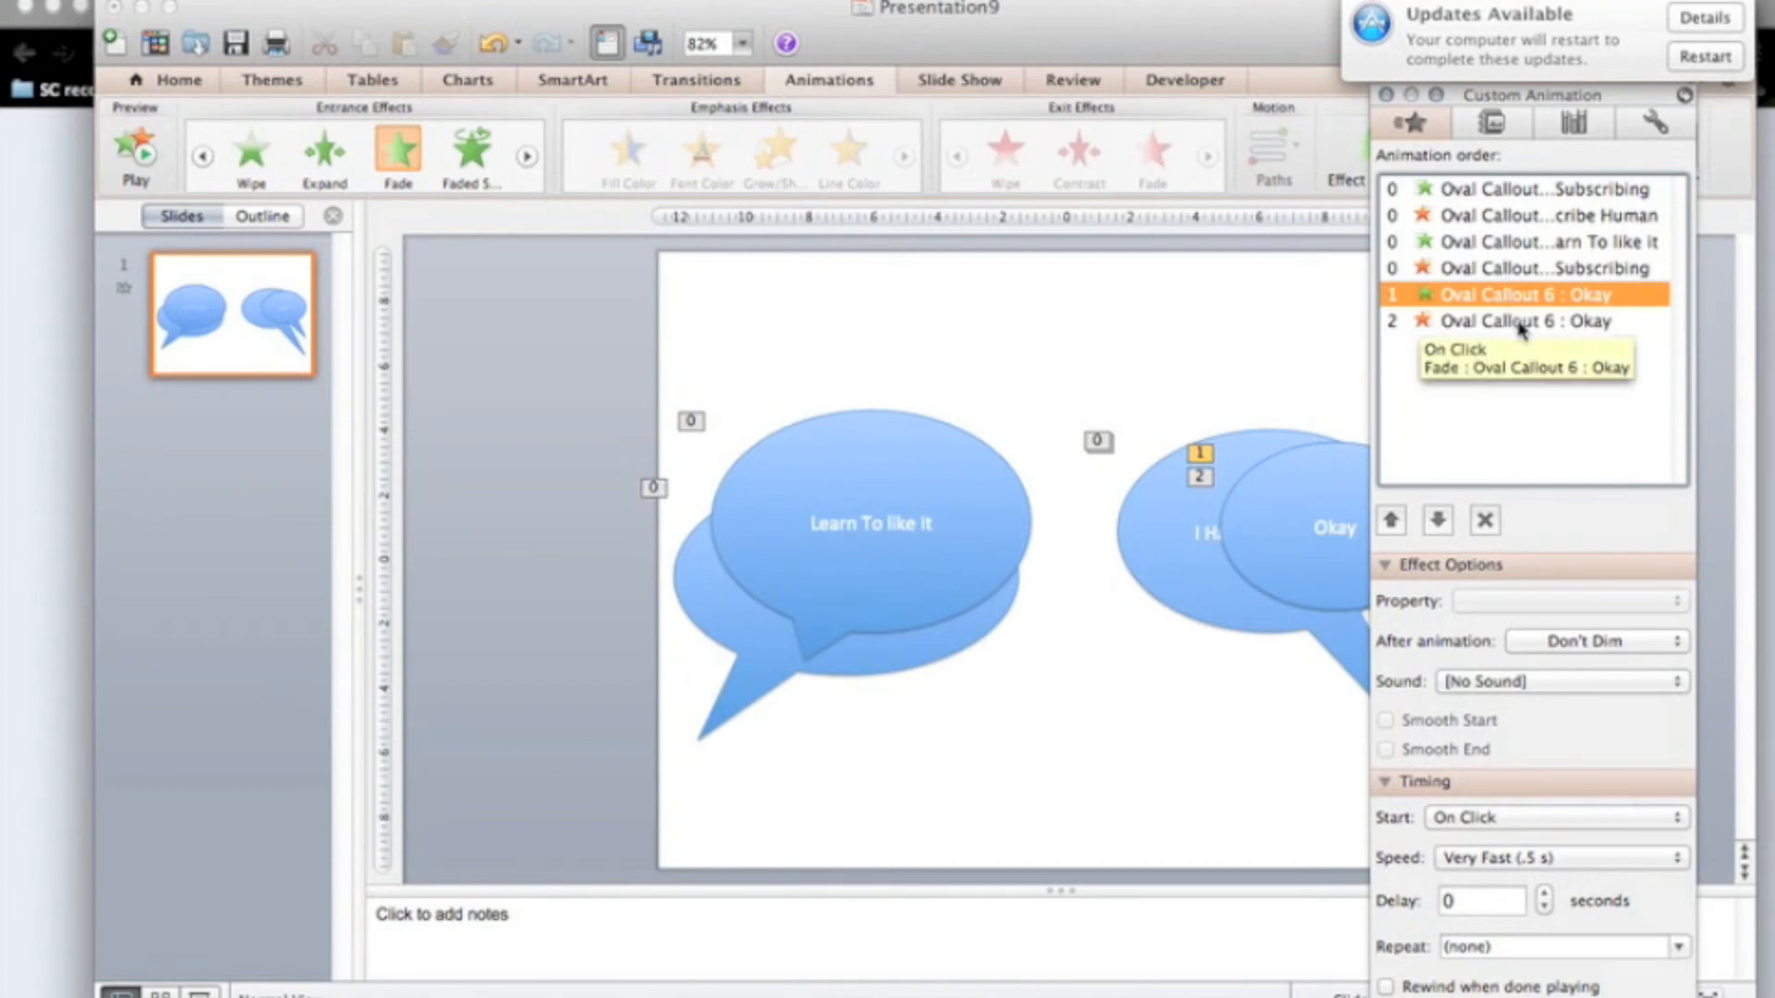
left_click(1551, 817)
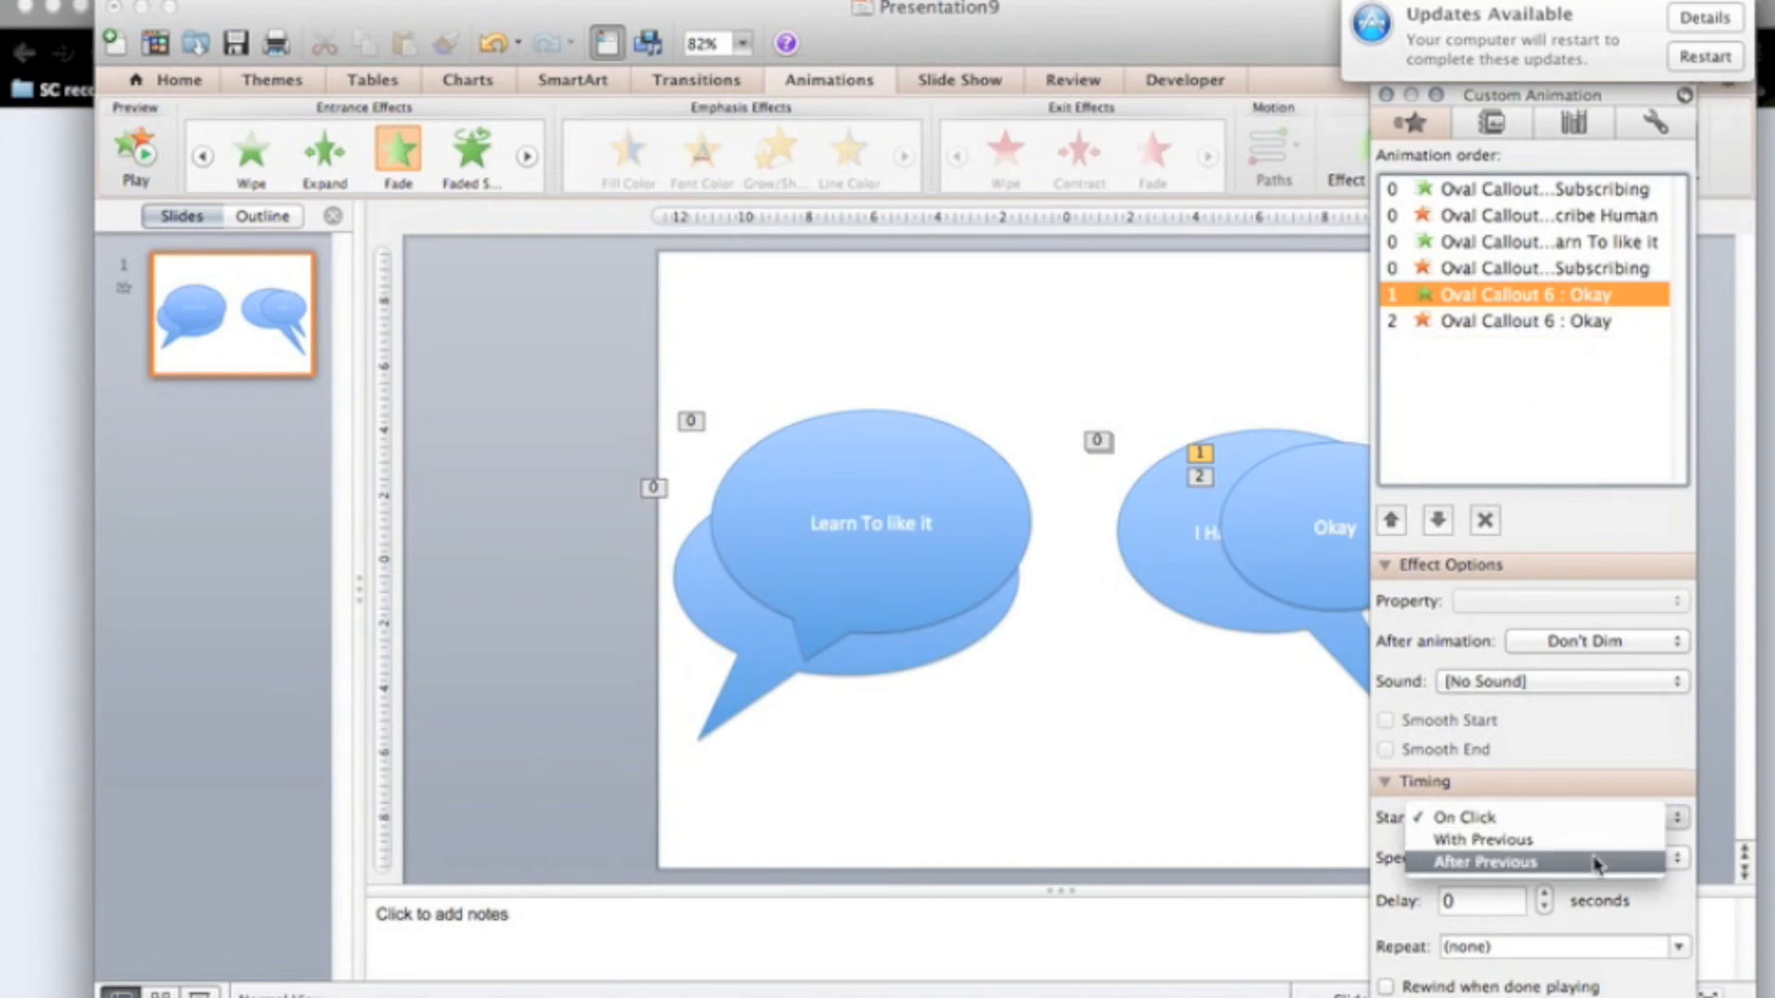
left_click(1486, 862)
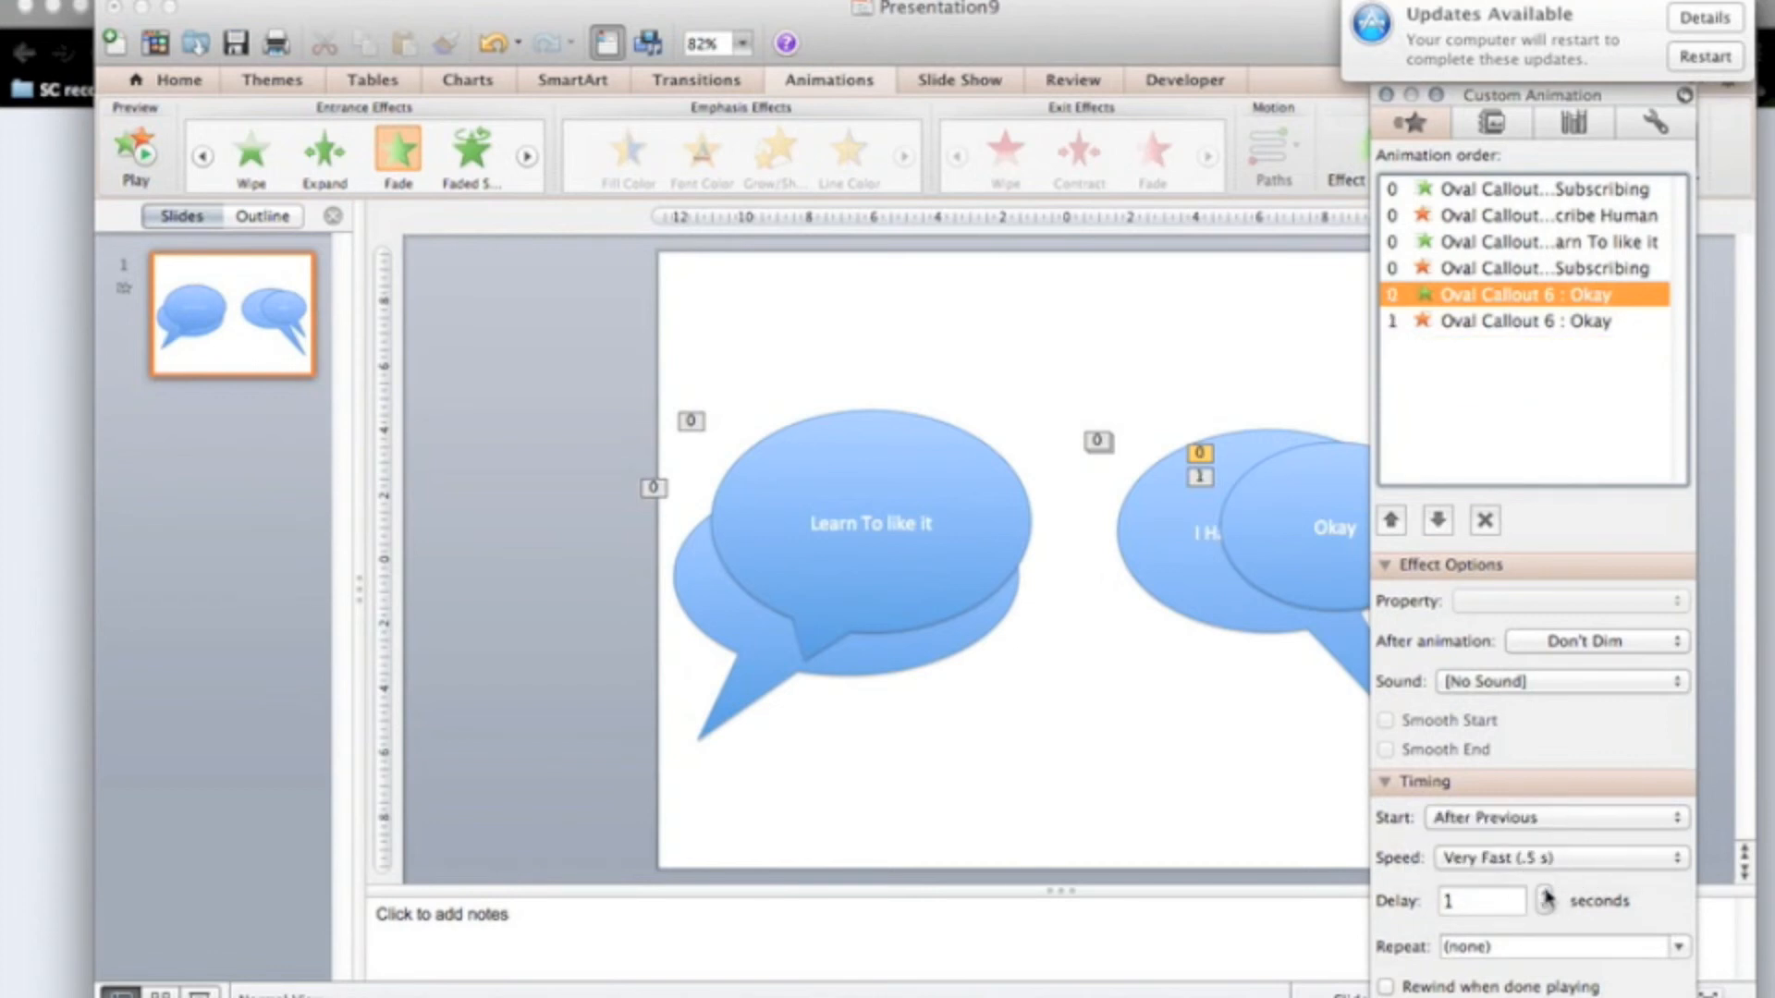
left_click(1522, 322)
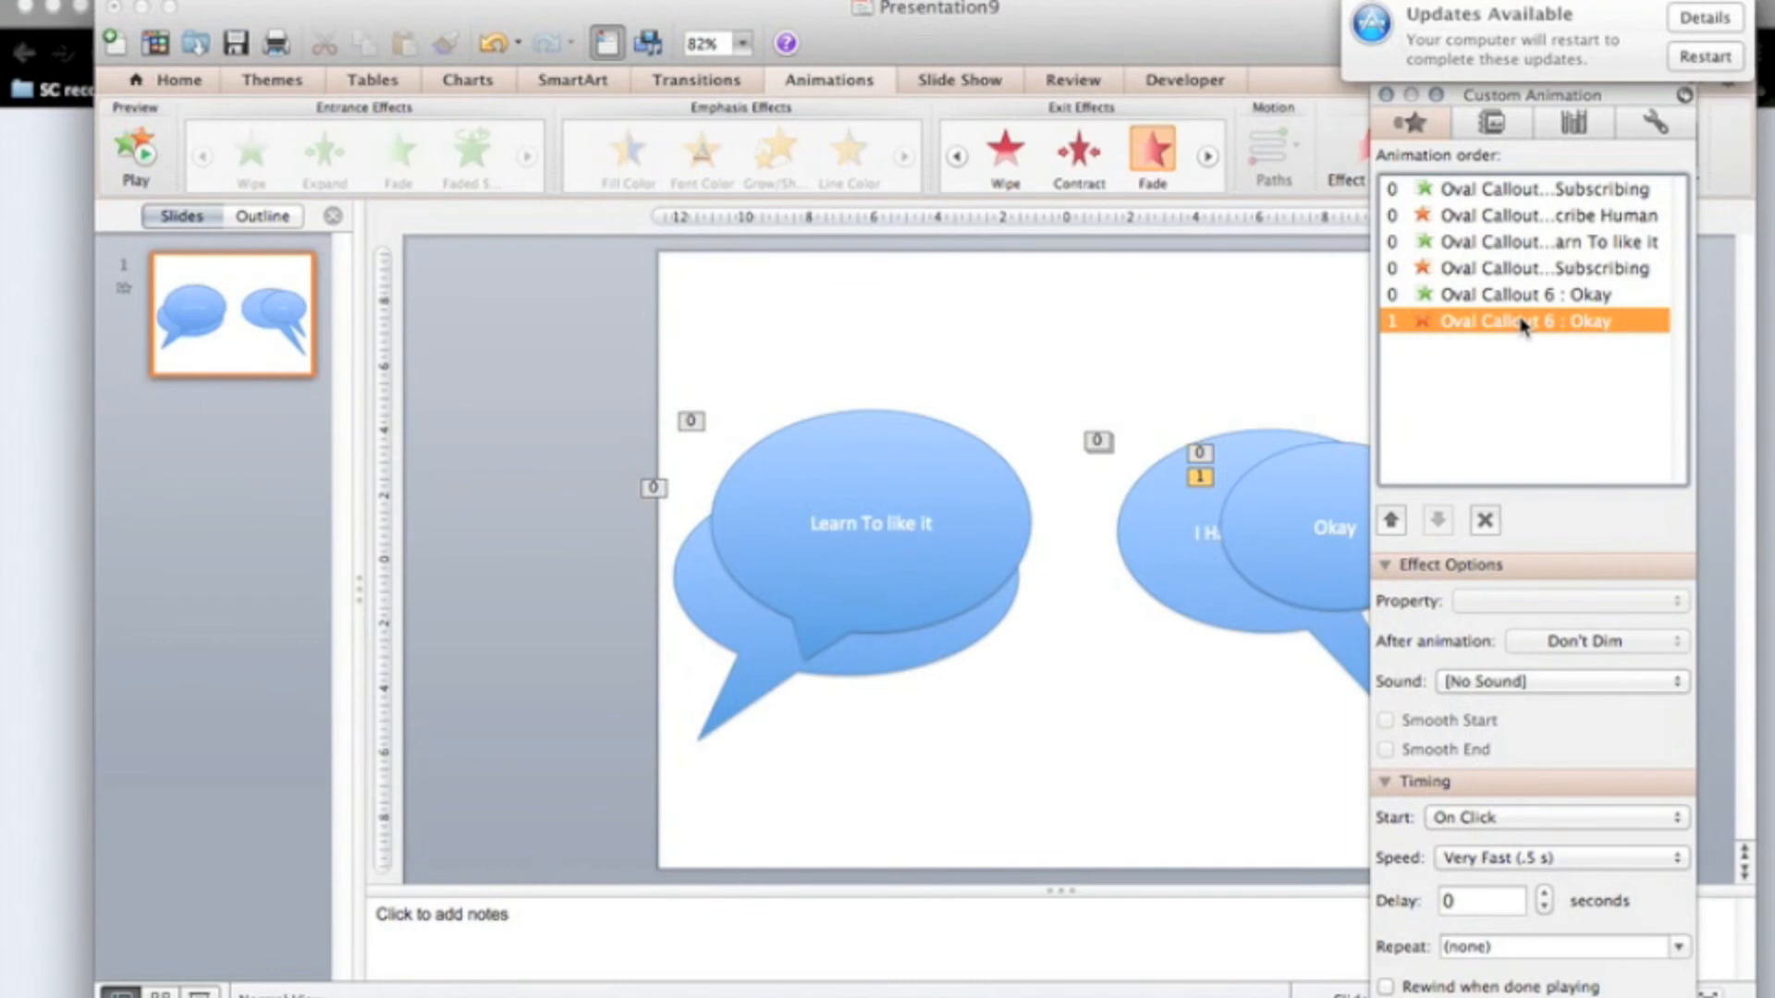
left_click(1551, 816)
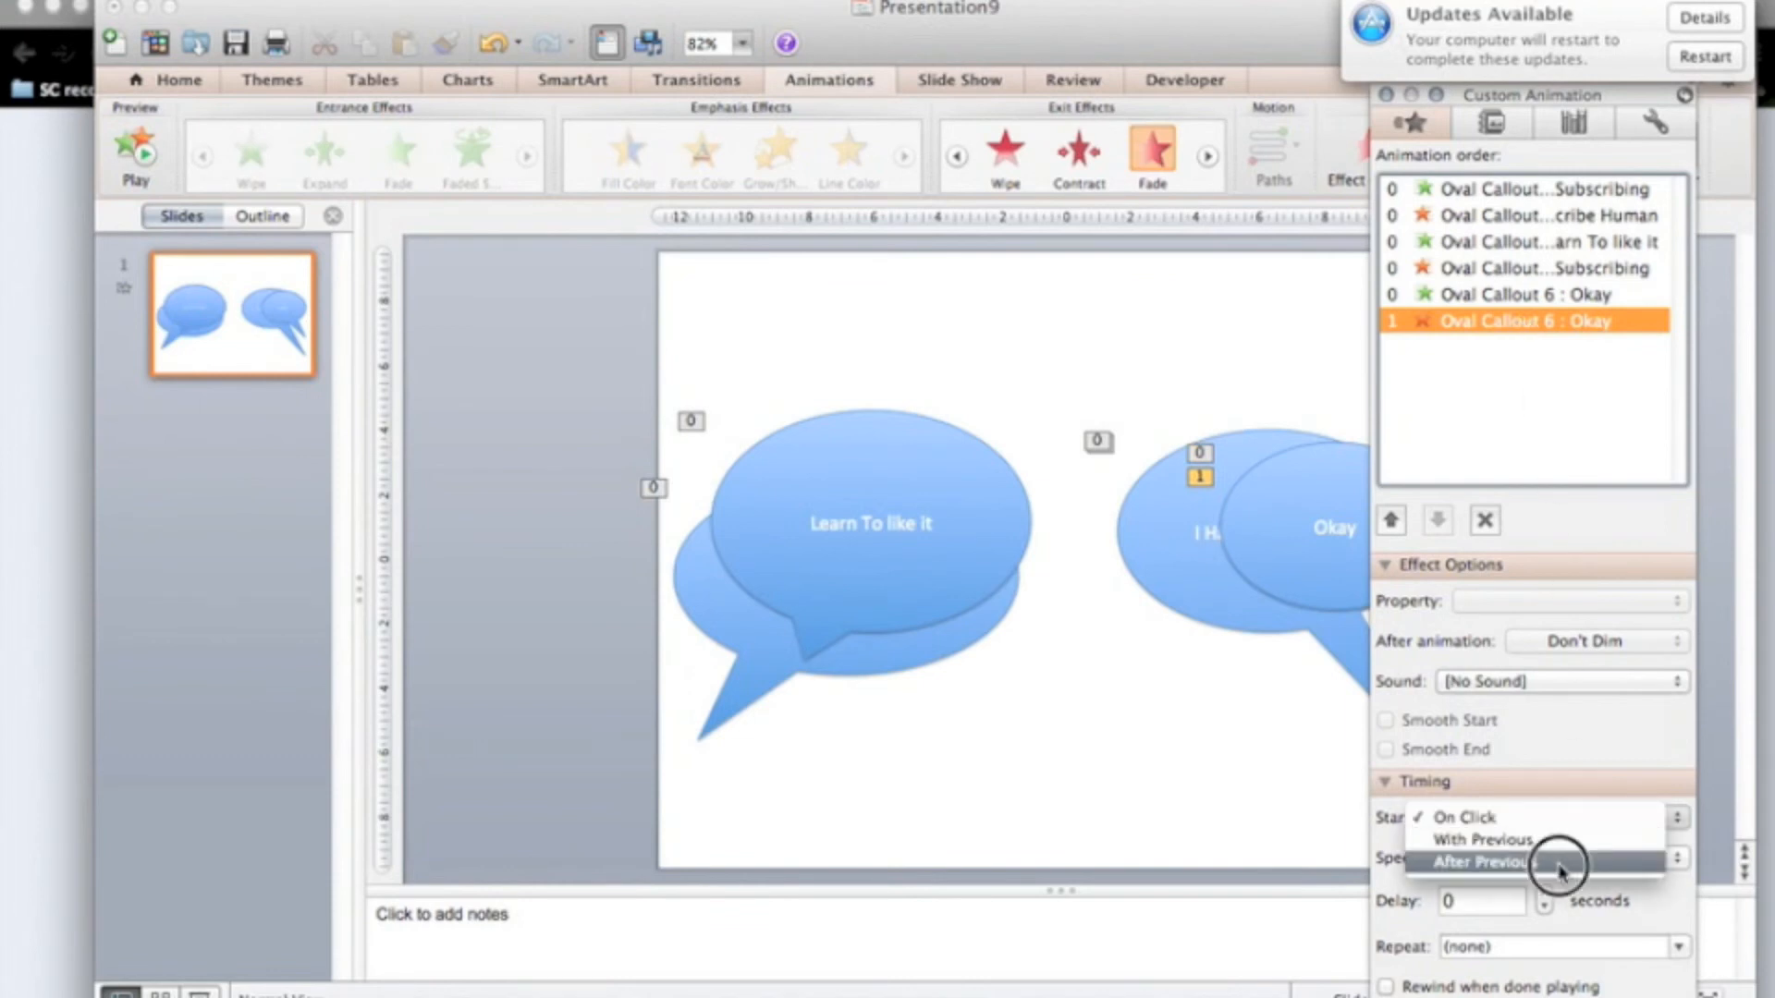
left_click(1486, 862)
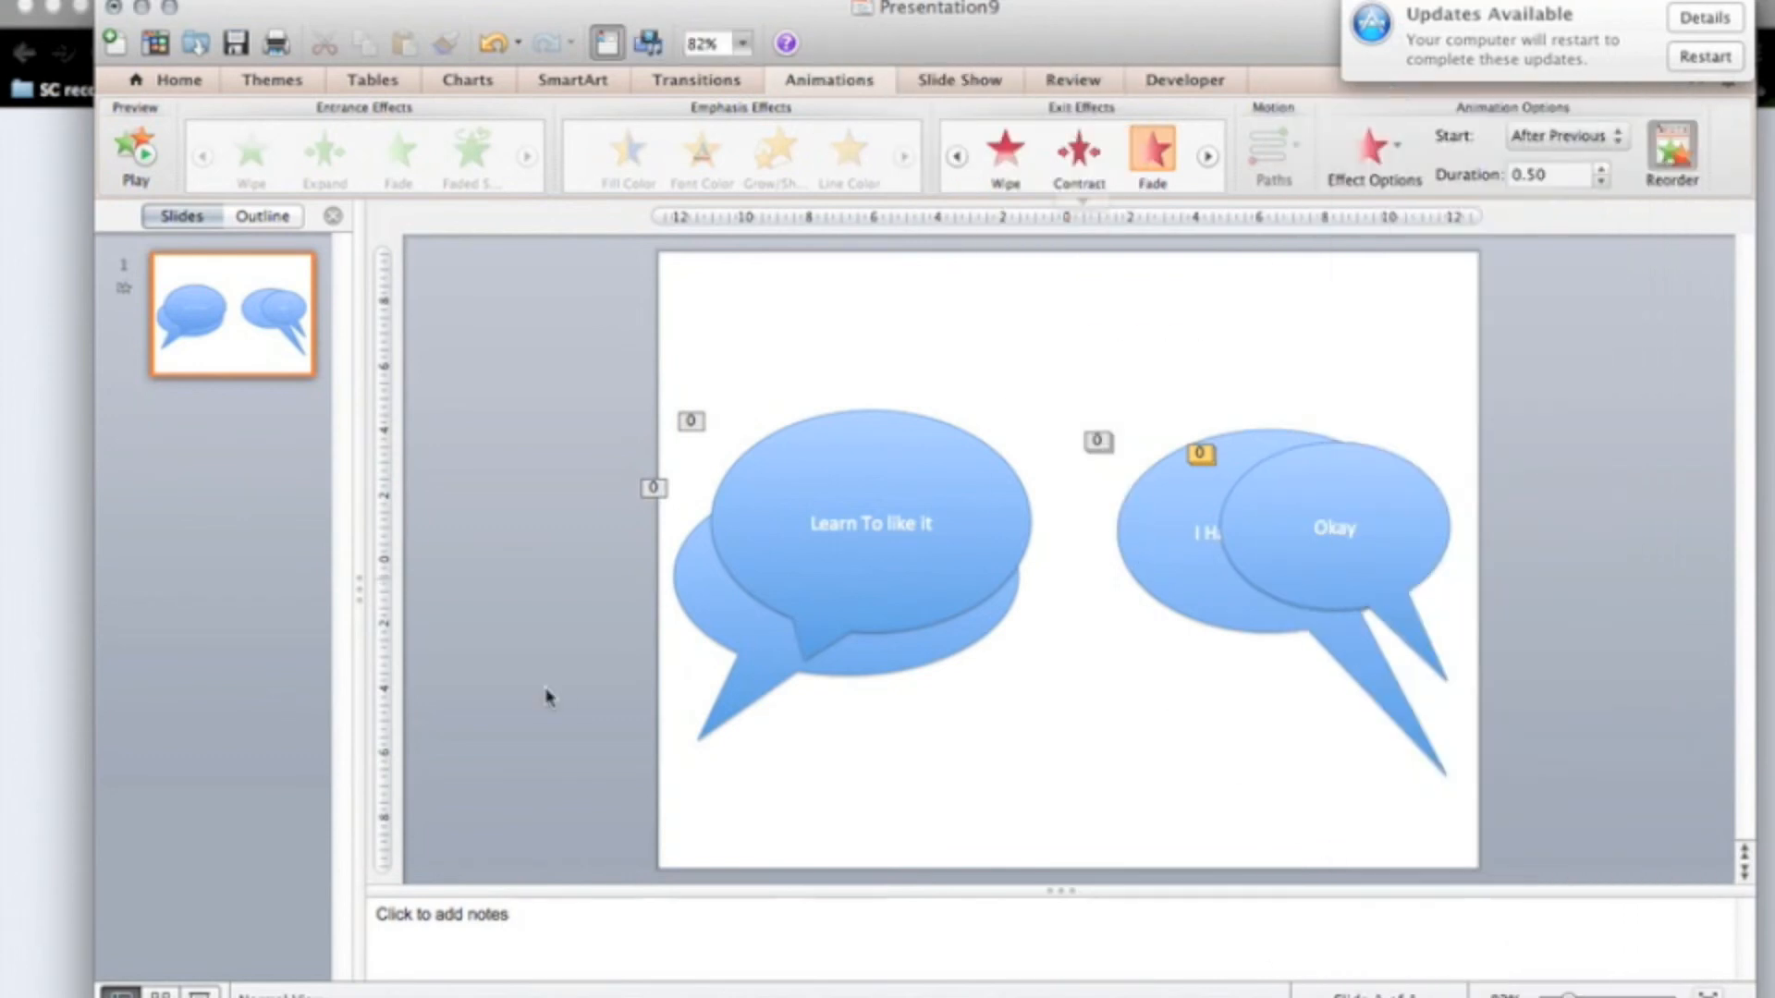
left_click(136, 153)
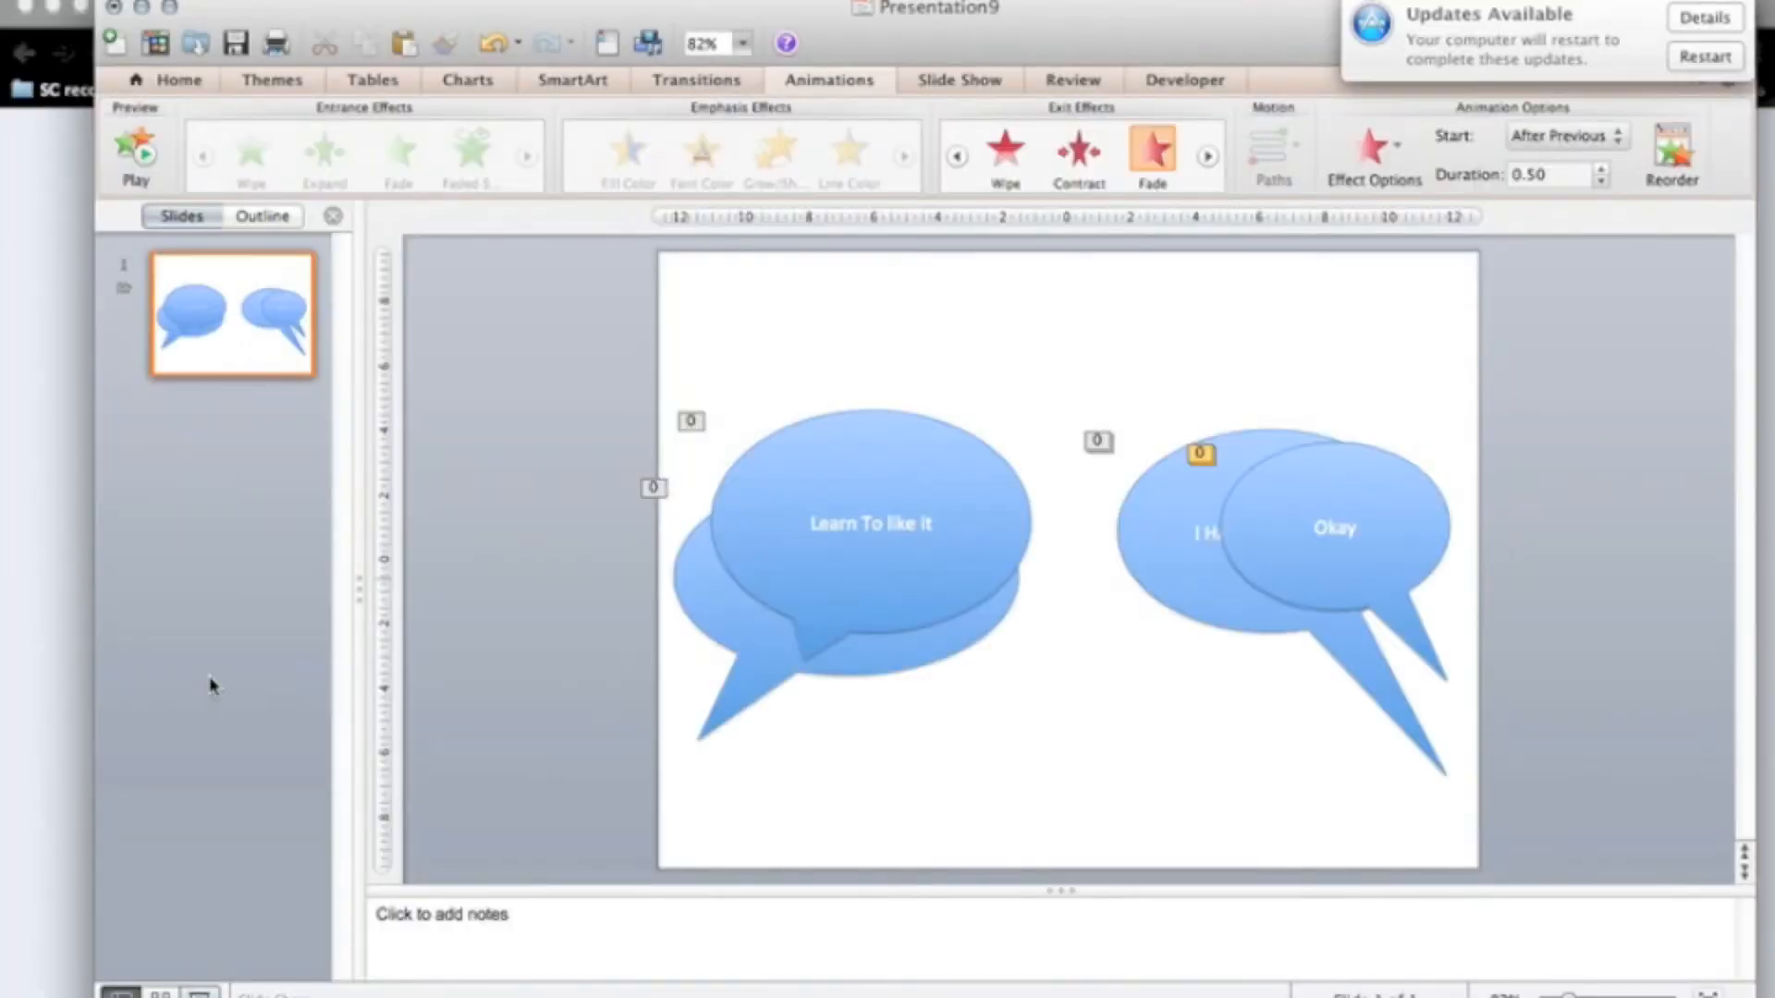
Step: Add a 'Learn To like it' Fade exit before Okay's exit, After Previous with 1 s delay
left_click(872, 523)
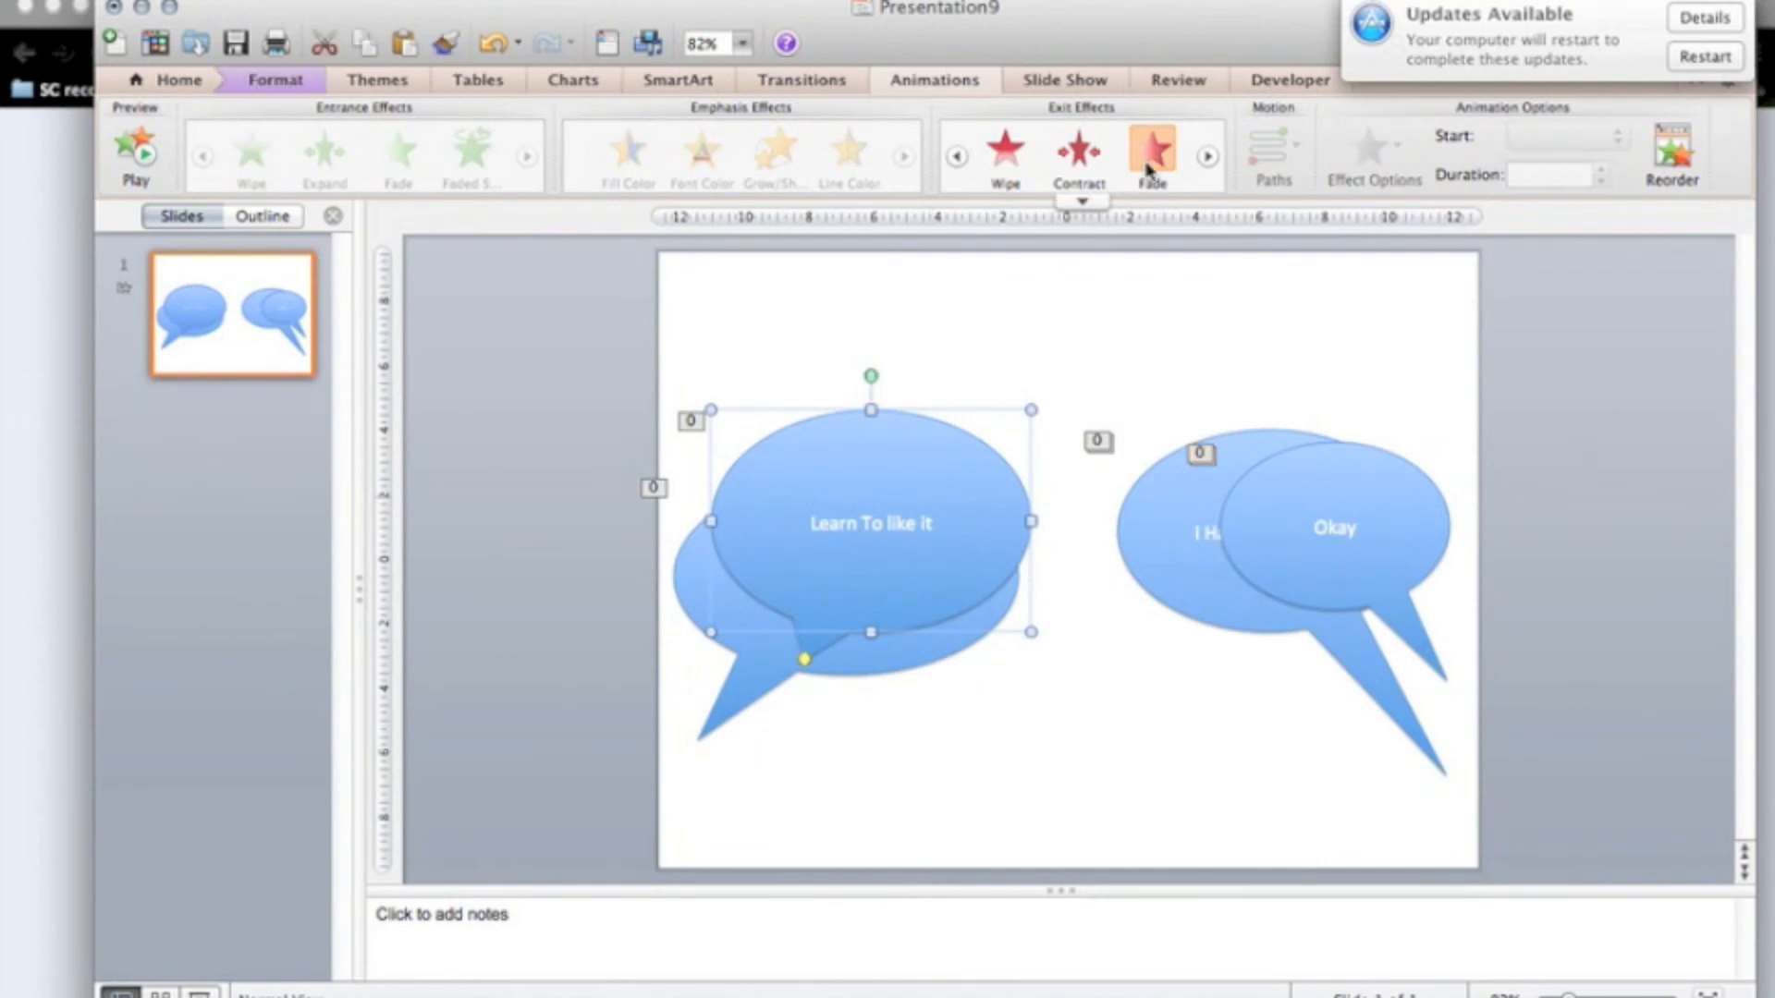
left_click(1153, 150)
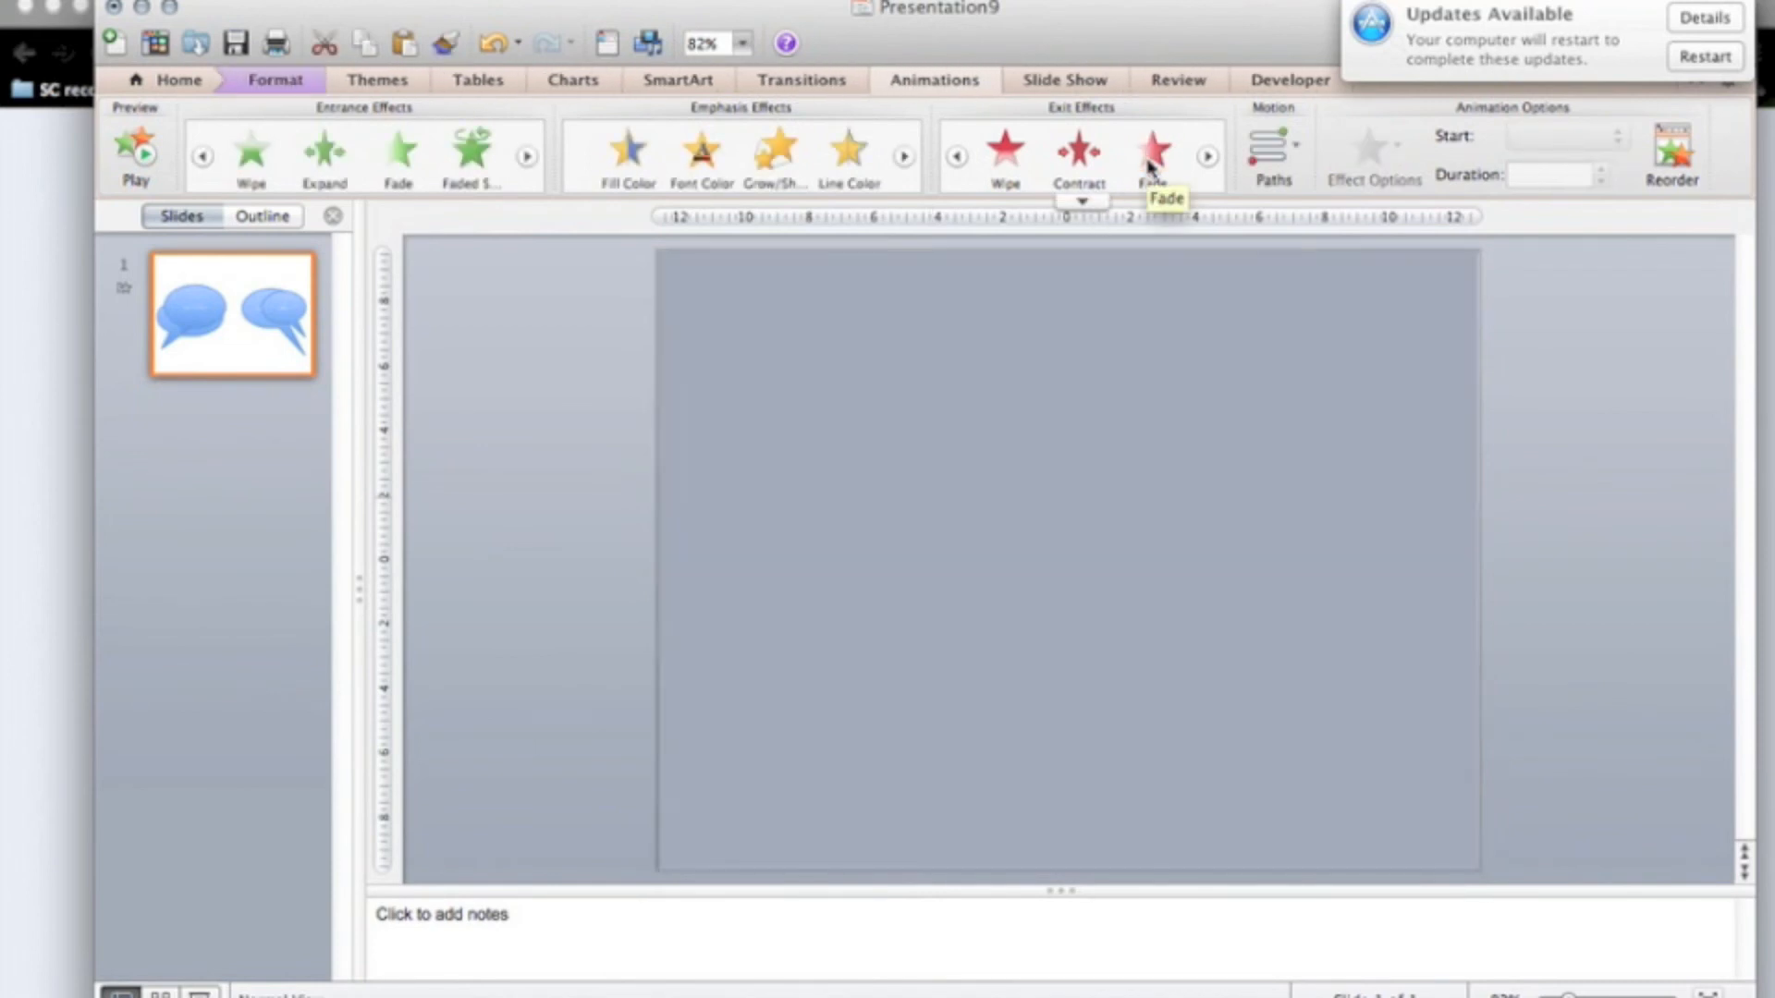
left_click(1152, 156)
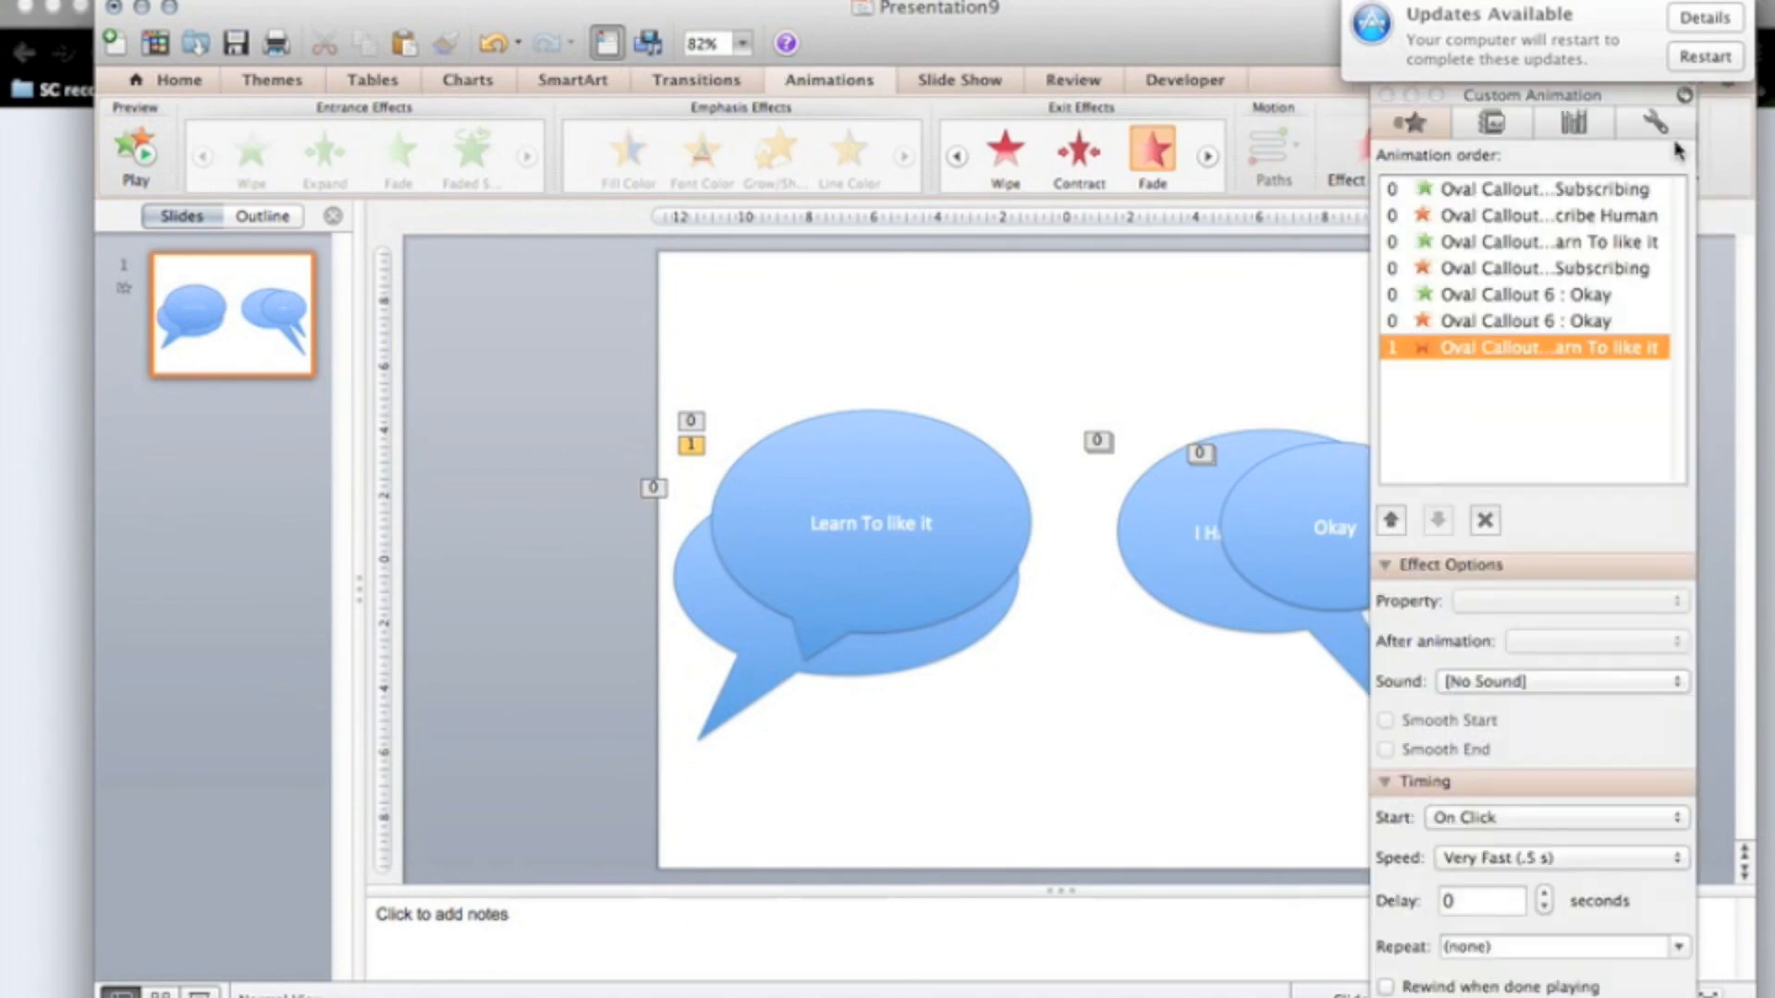
mouse_move(1596, 334)
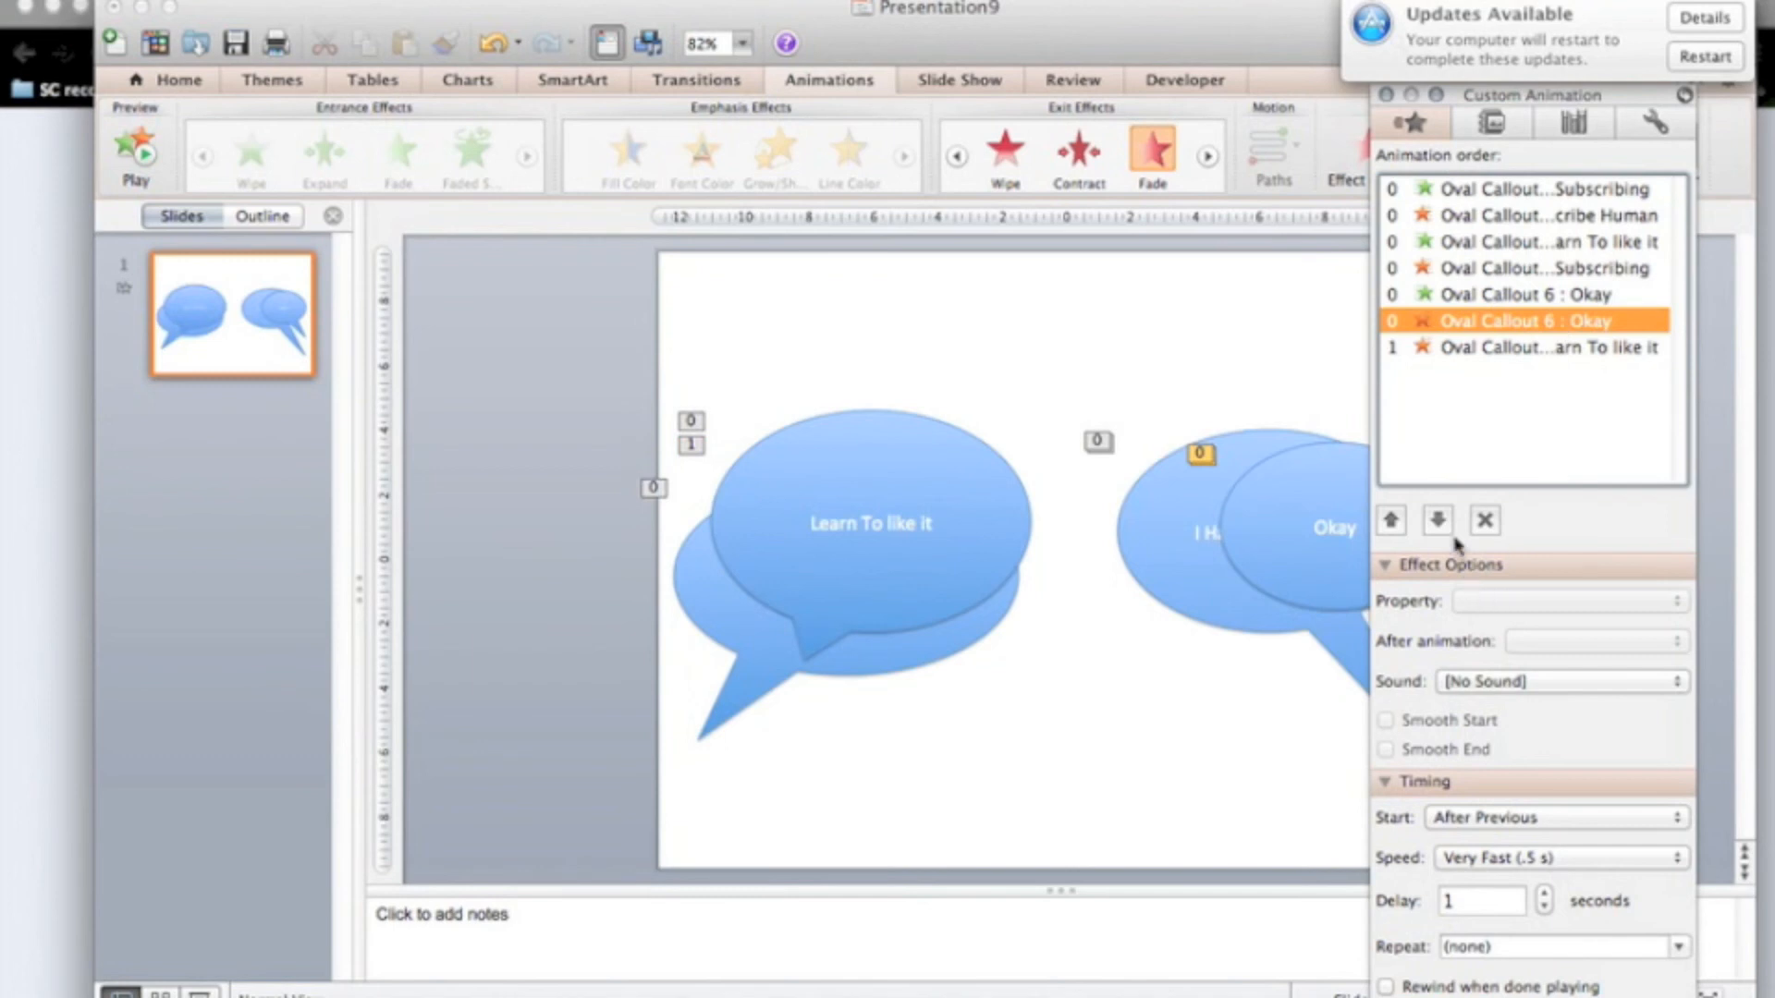
left_click(1436, 519)
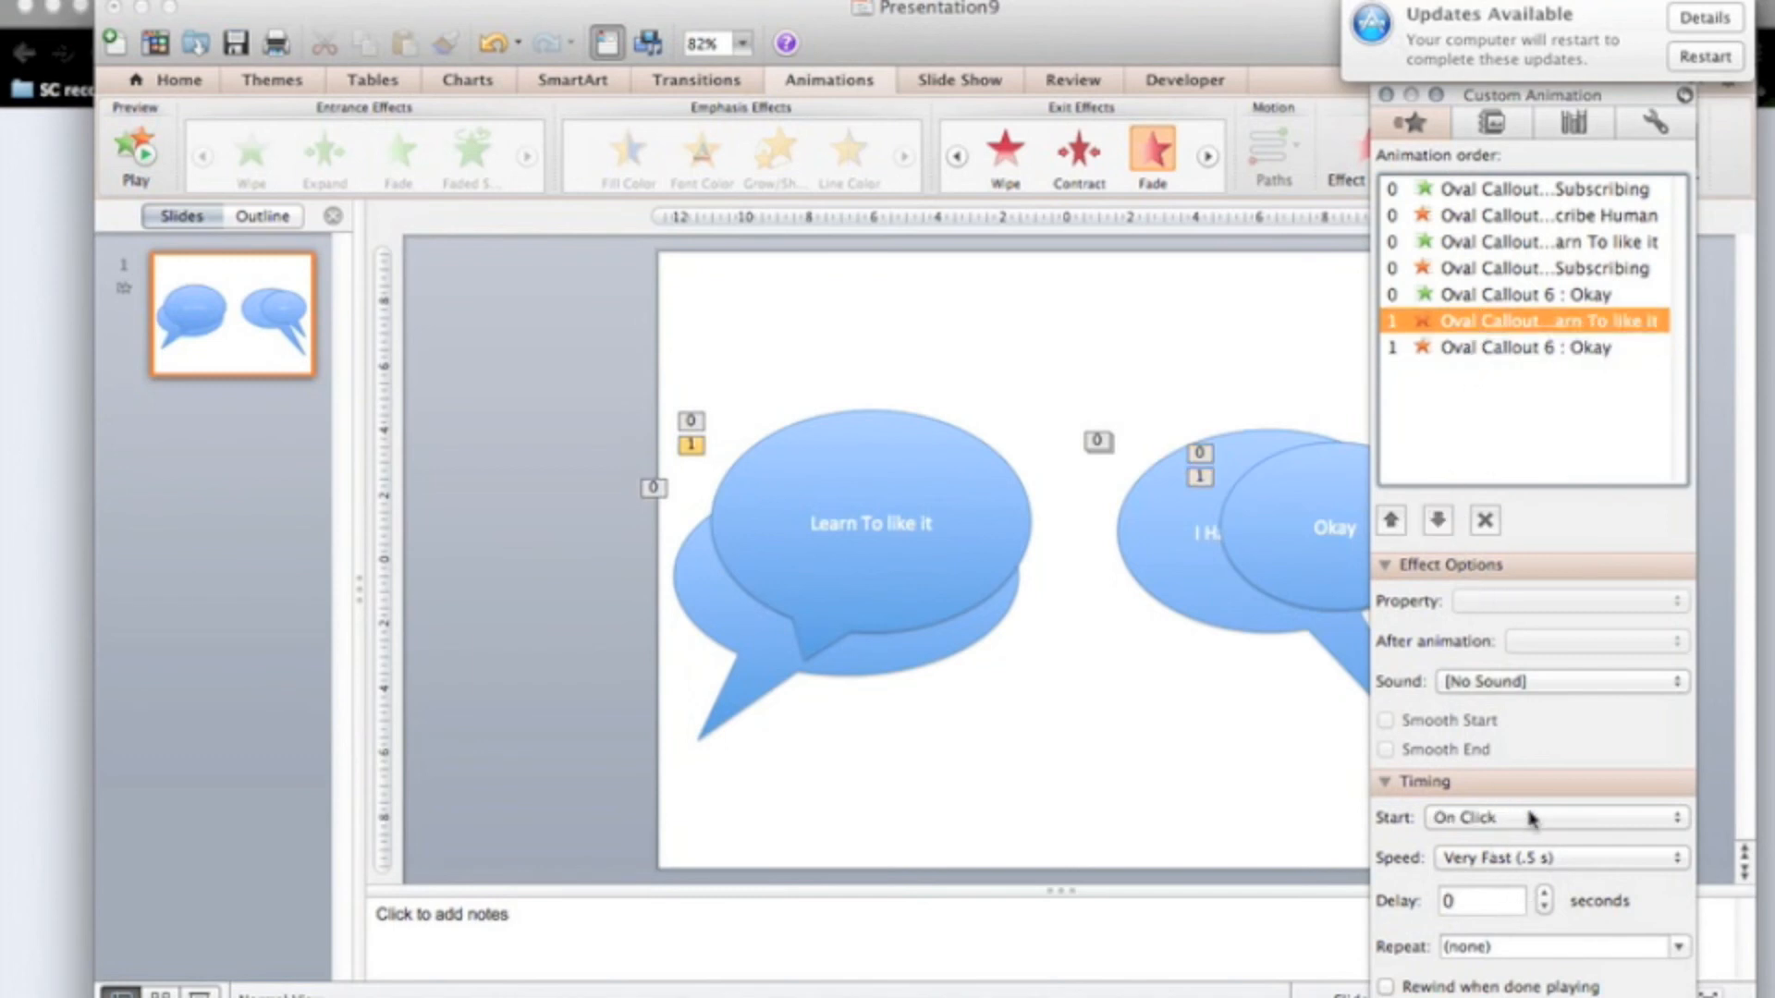
left_click(1555, 817)
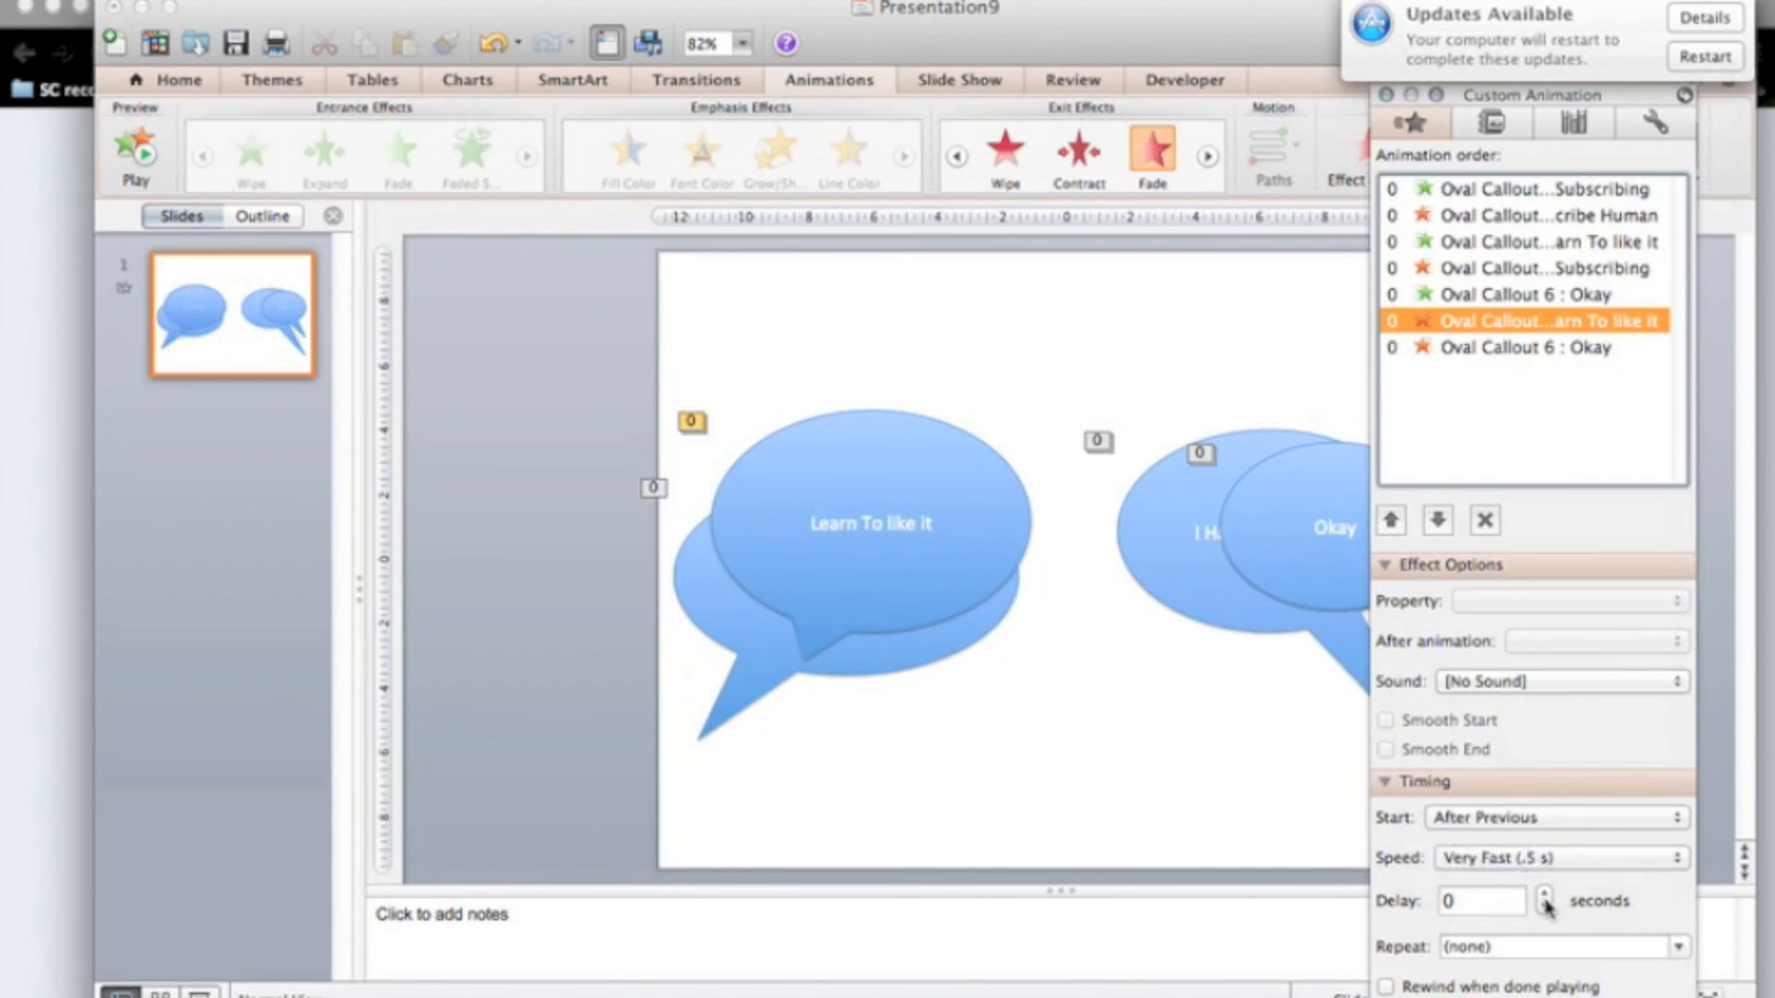
left_click(1544, 893)
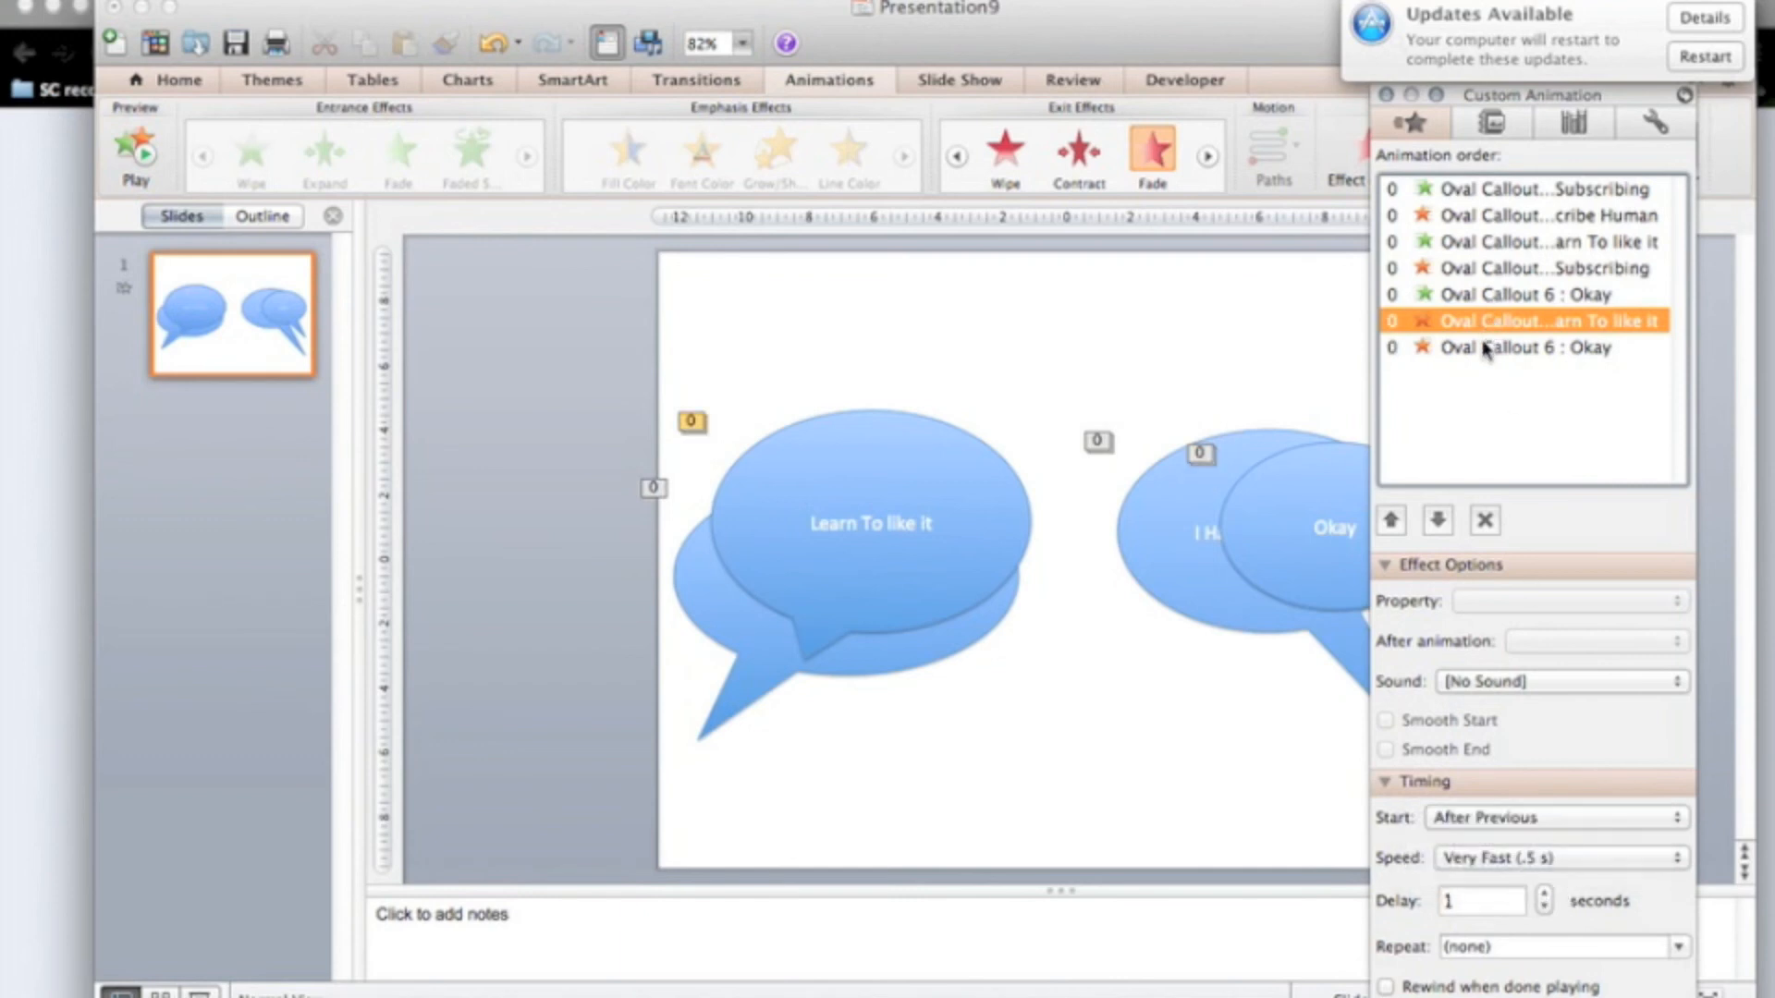
Step: Set the Okay fade-out to start With Previous and adjust its delay
left_click(1528, 348)
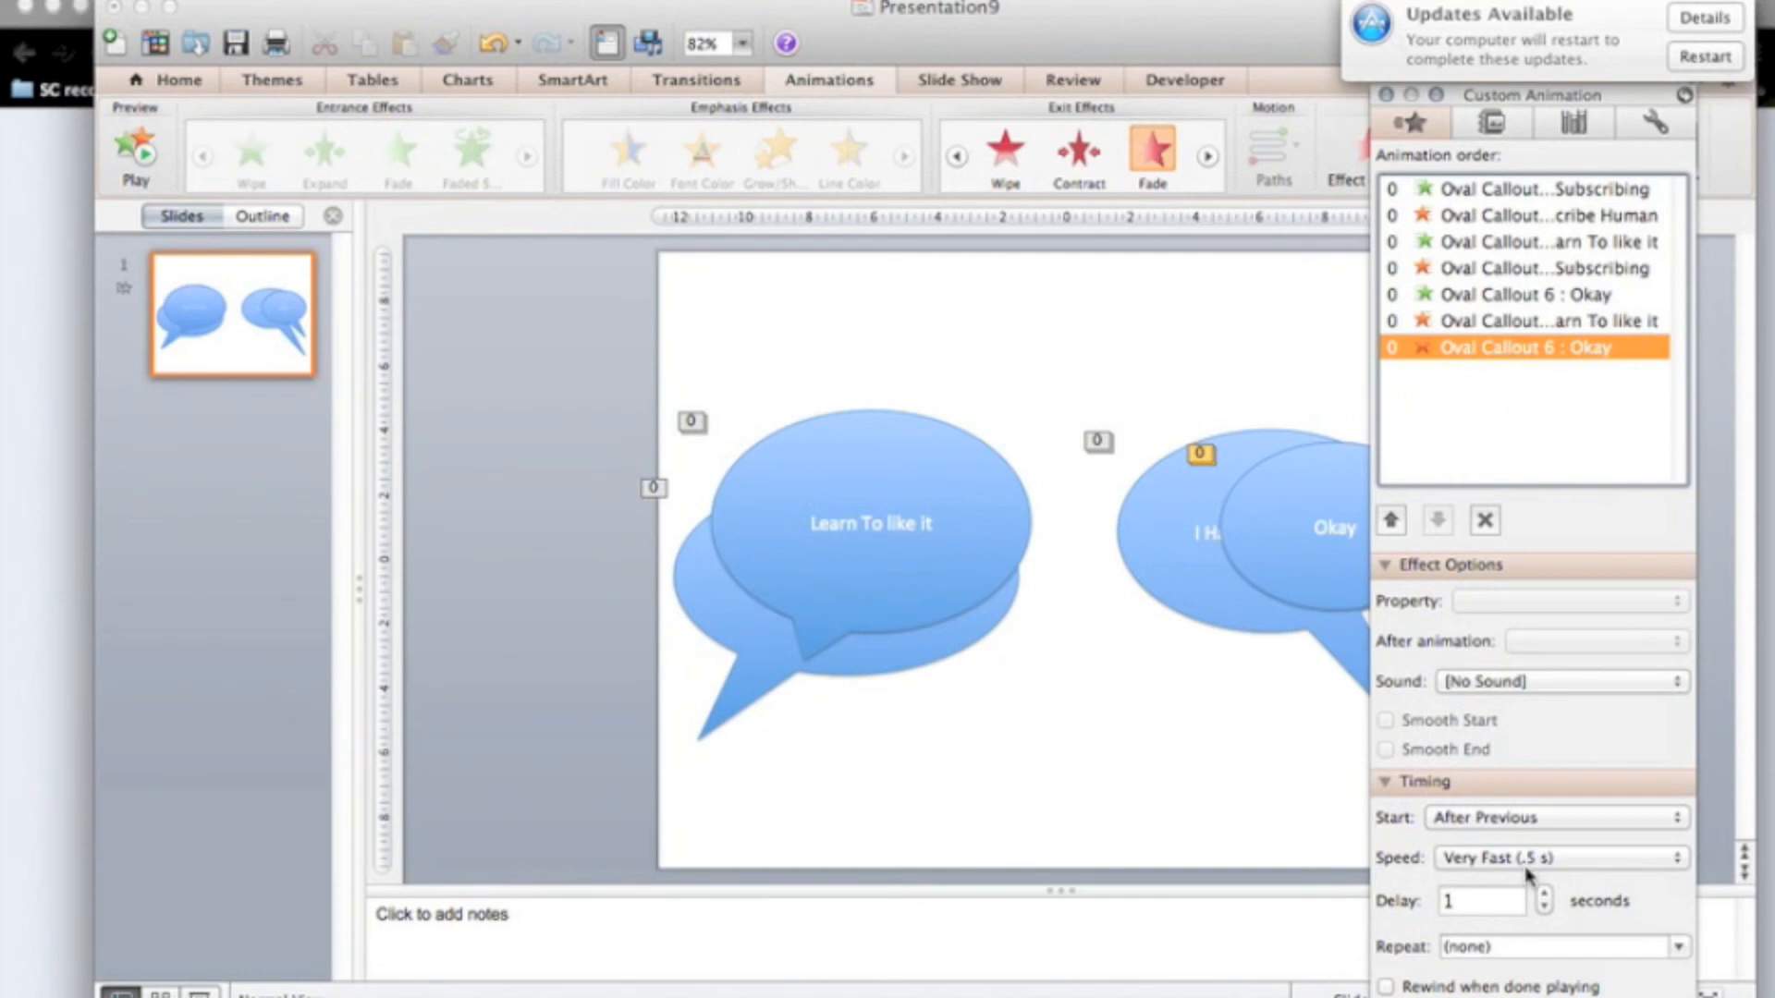
left_click(1551, 817)
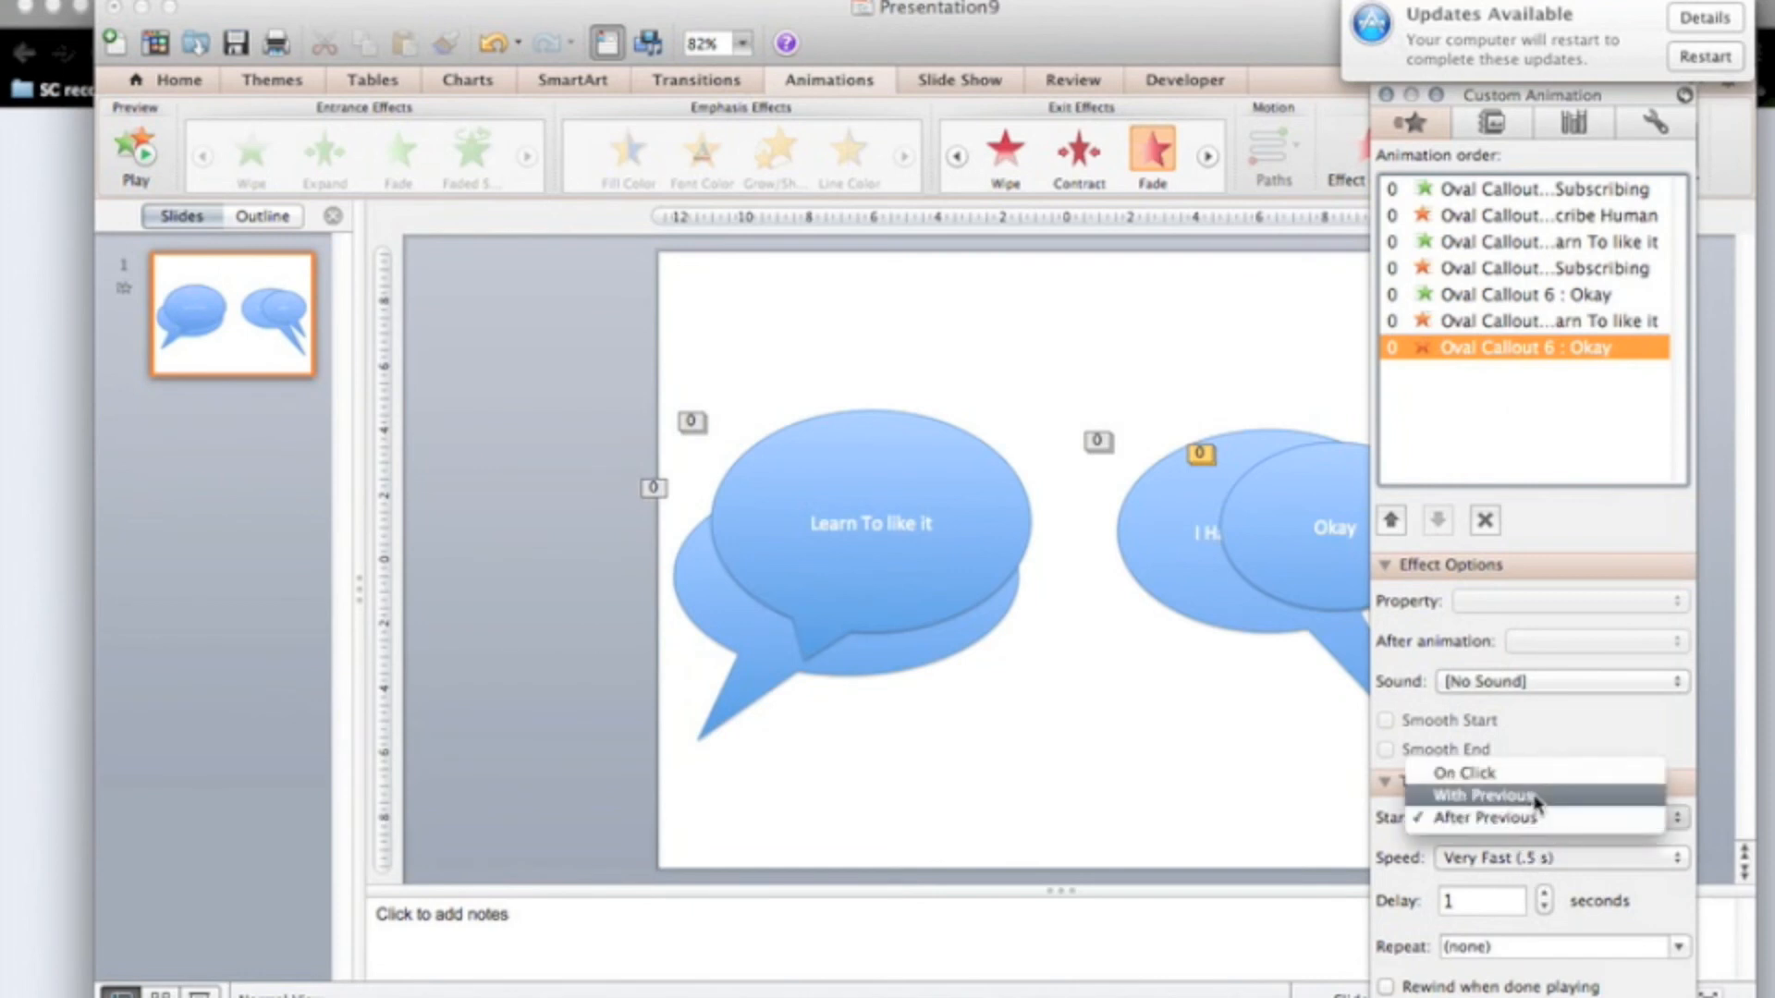
left_click(1481, 795)
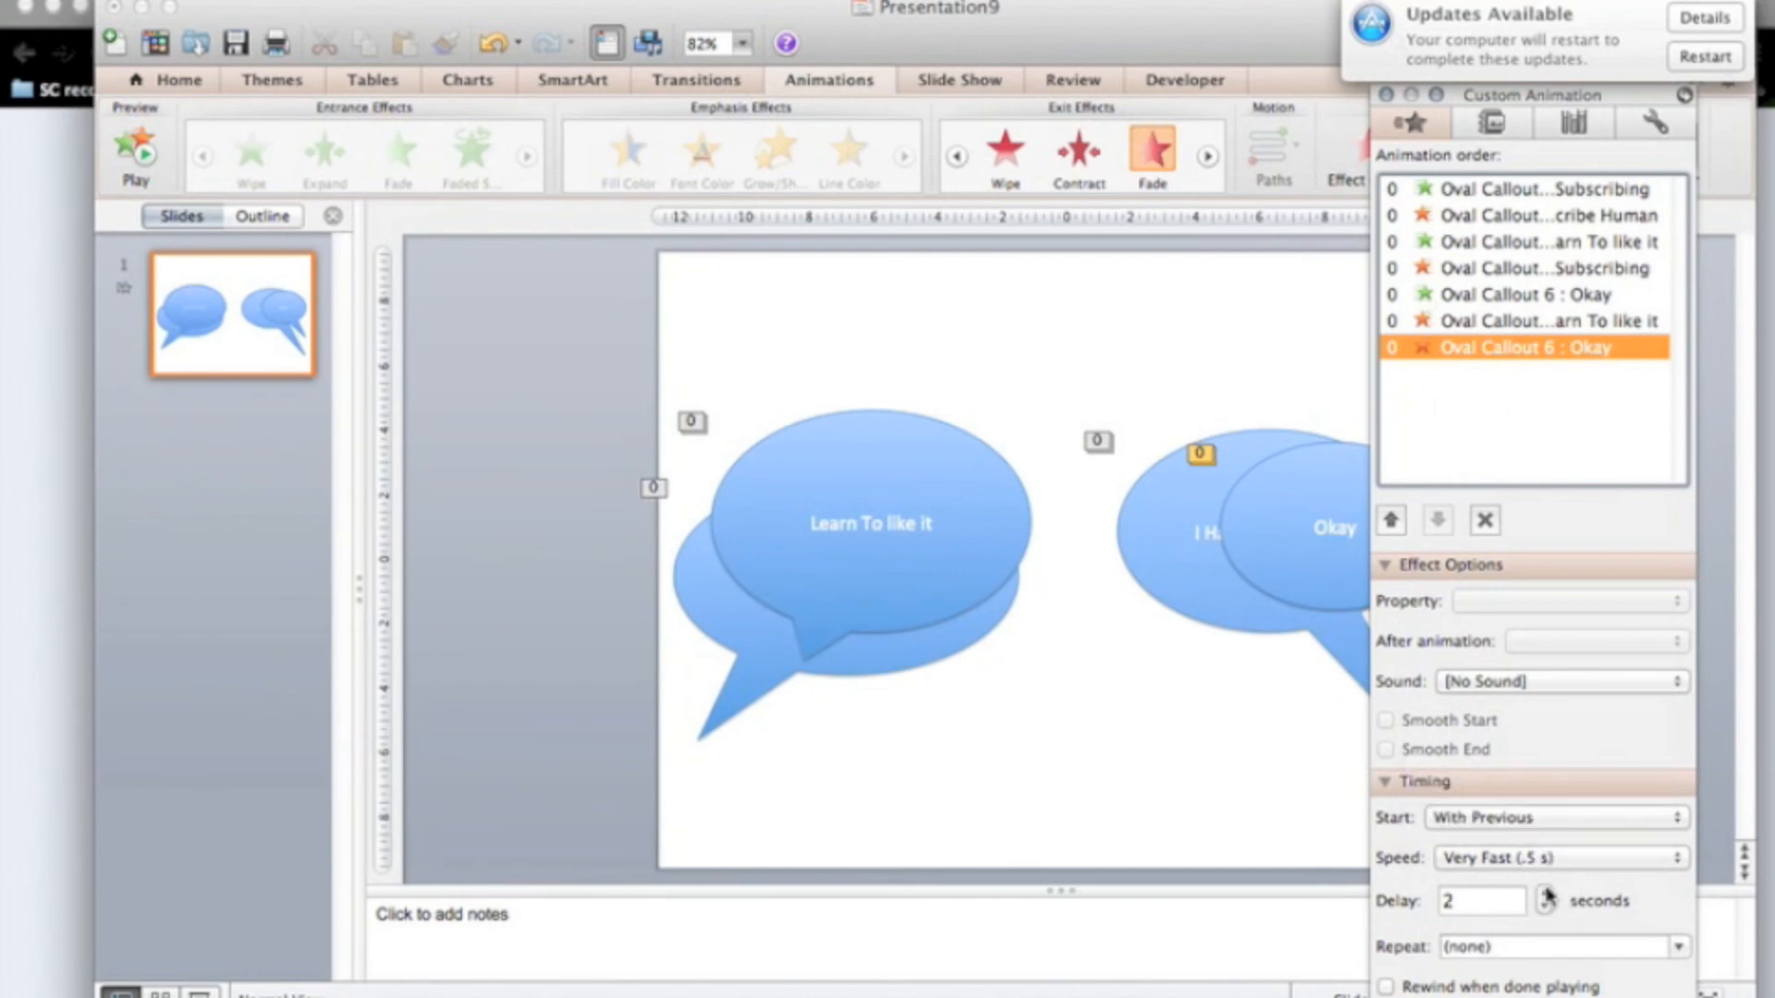
left_click(1543, 906)
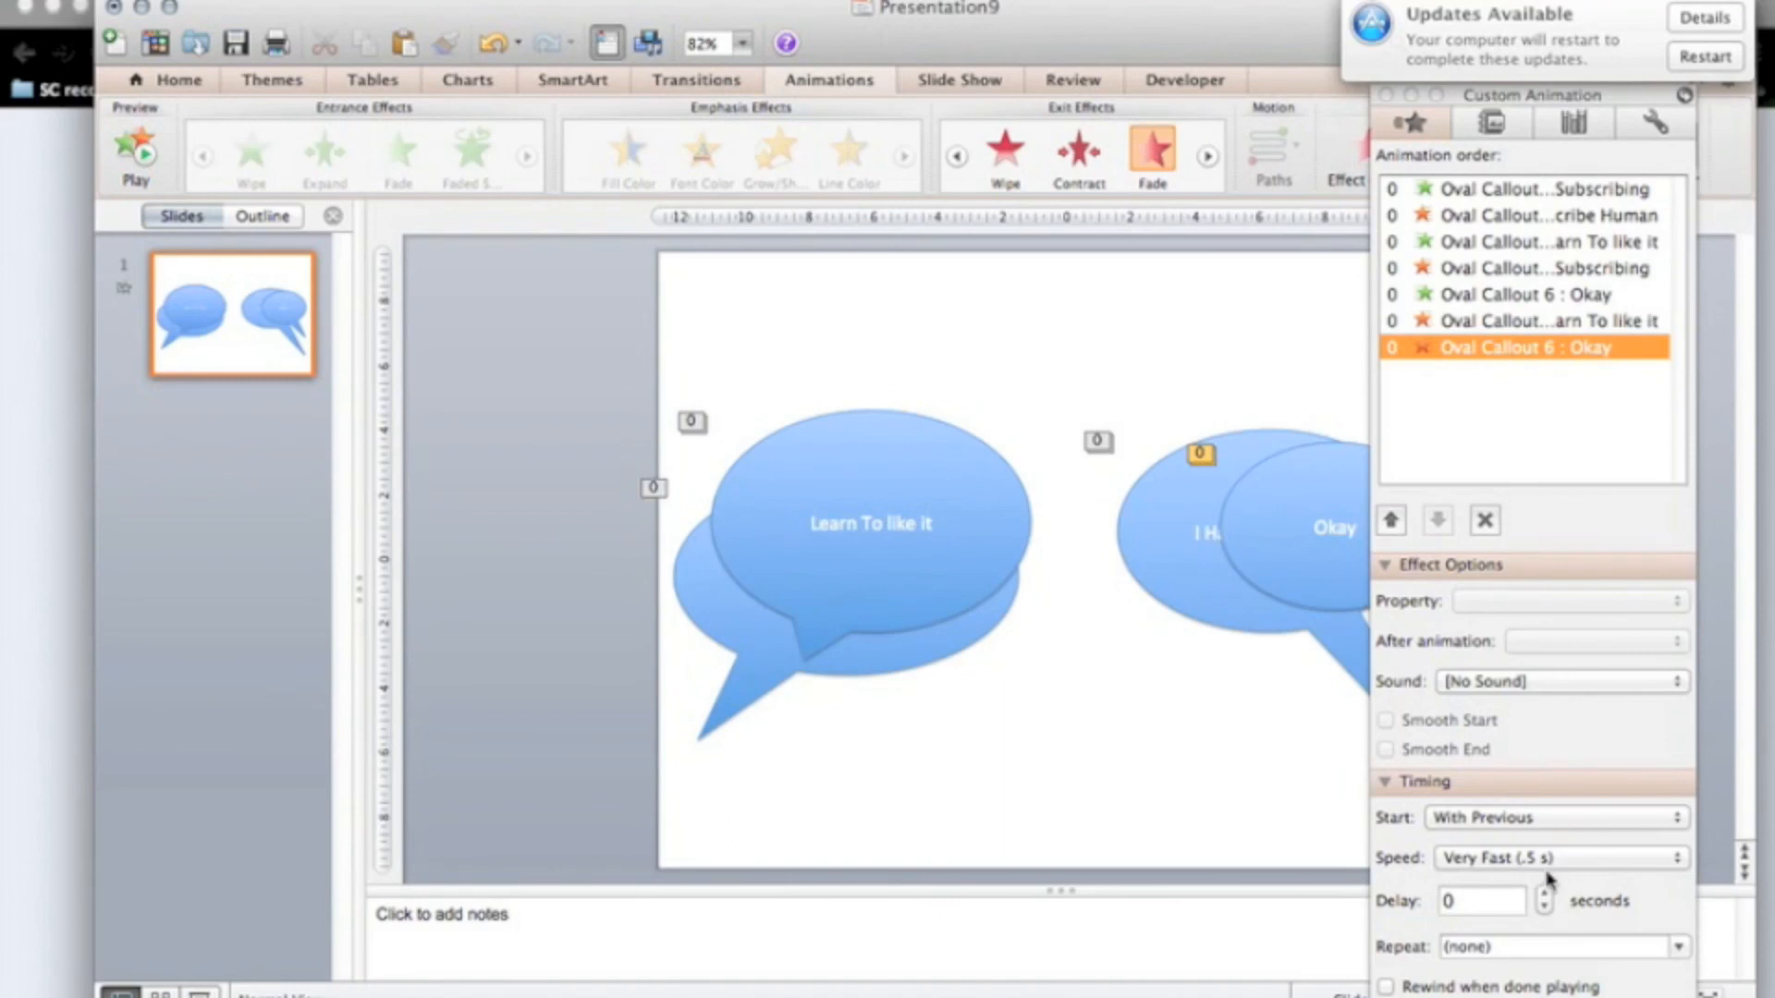
Step: Leave the Okay fade-out starting With Previous, then close the Custom Animation toolbox
left_click(1551, 817)
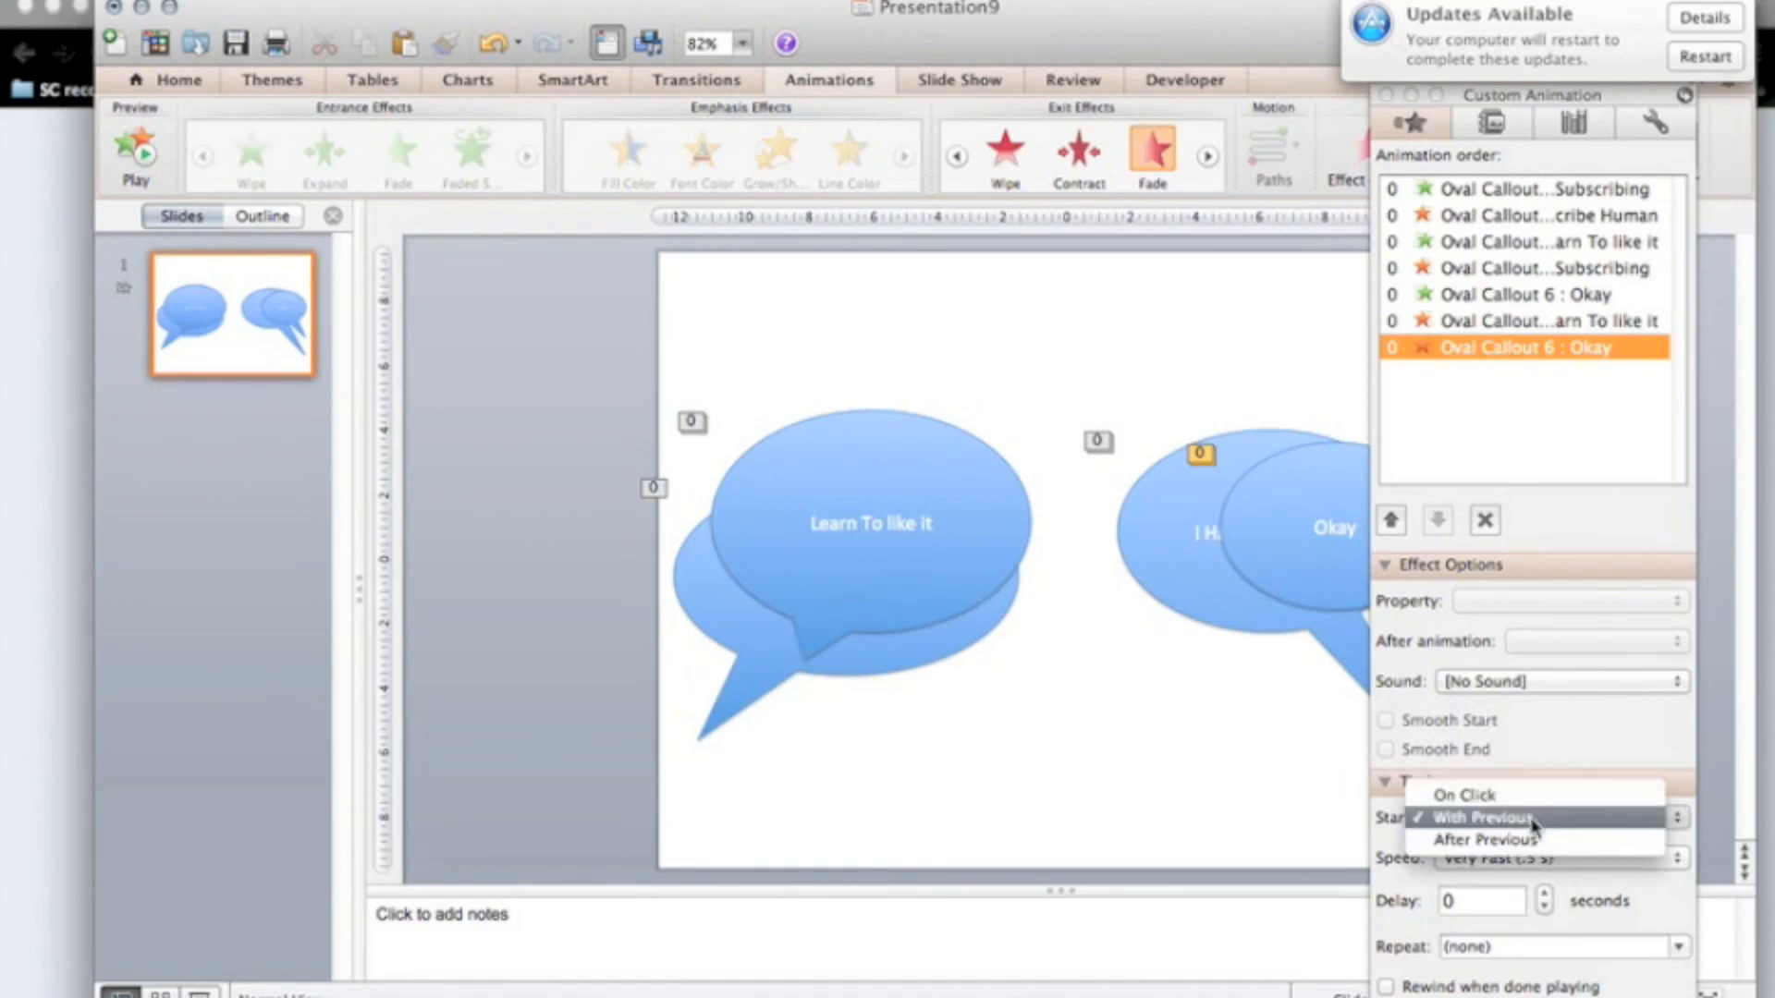
left_click(1484, 837)
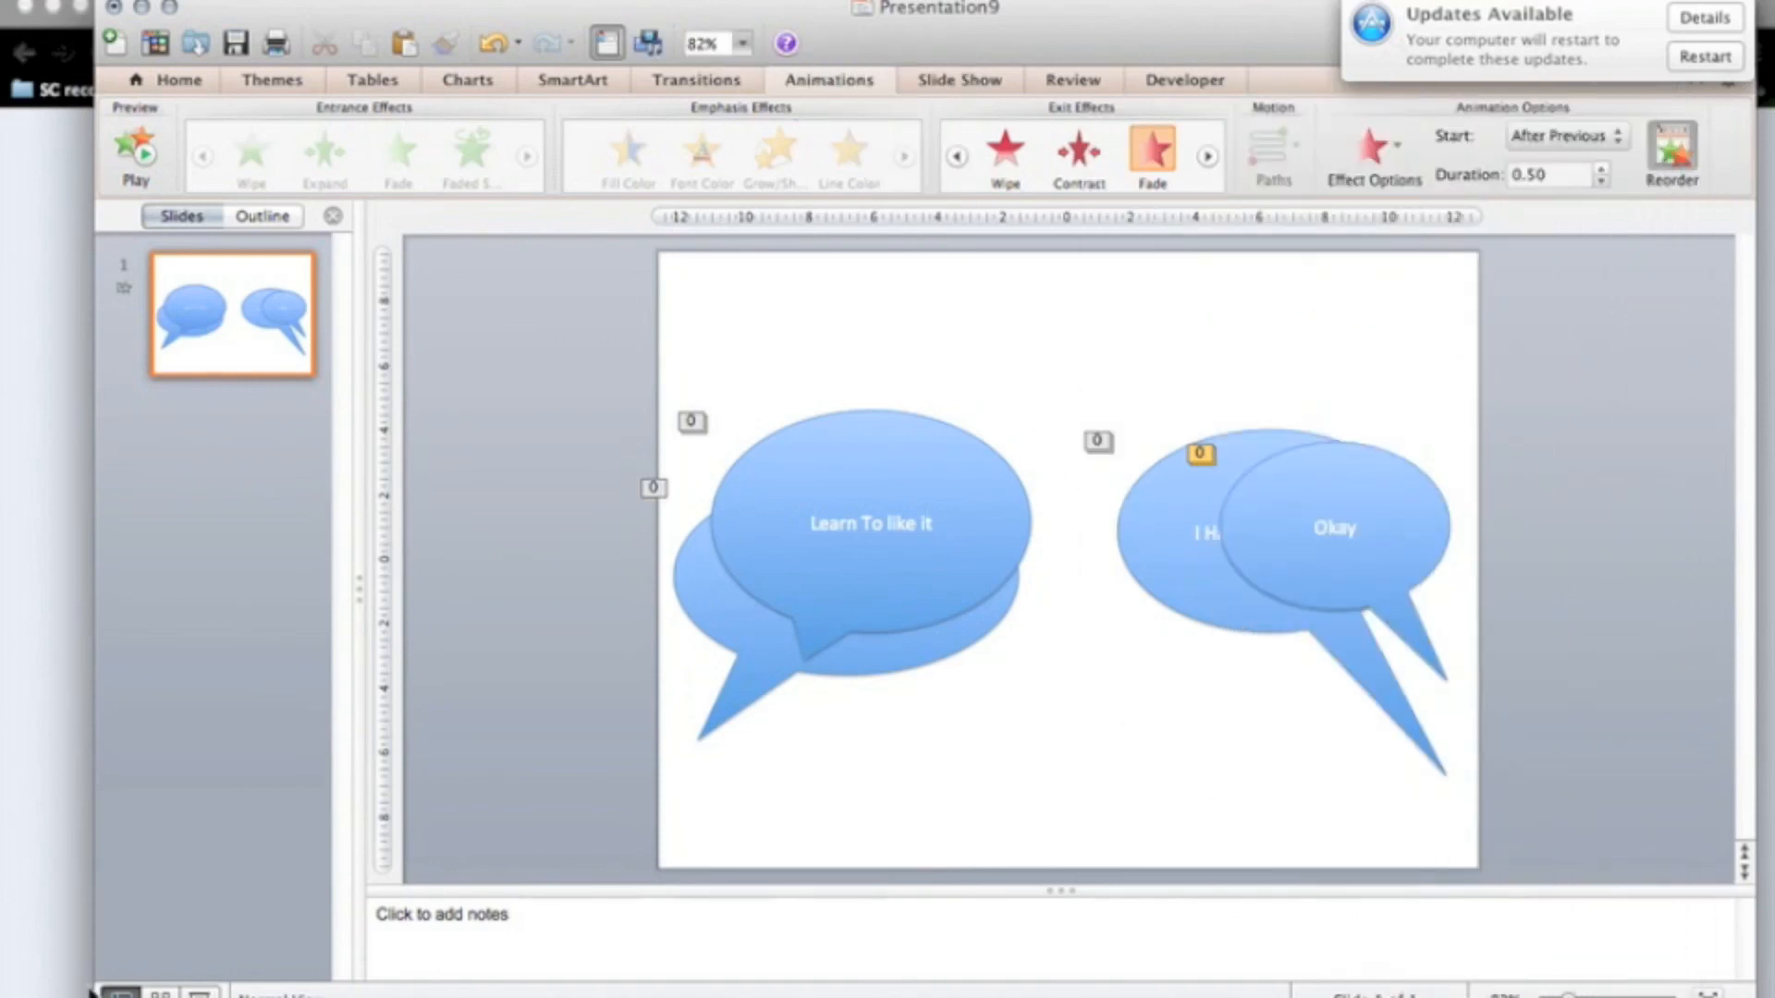
left_click(135, 152)
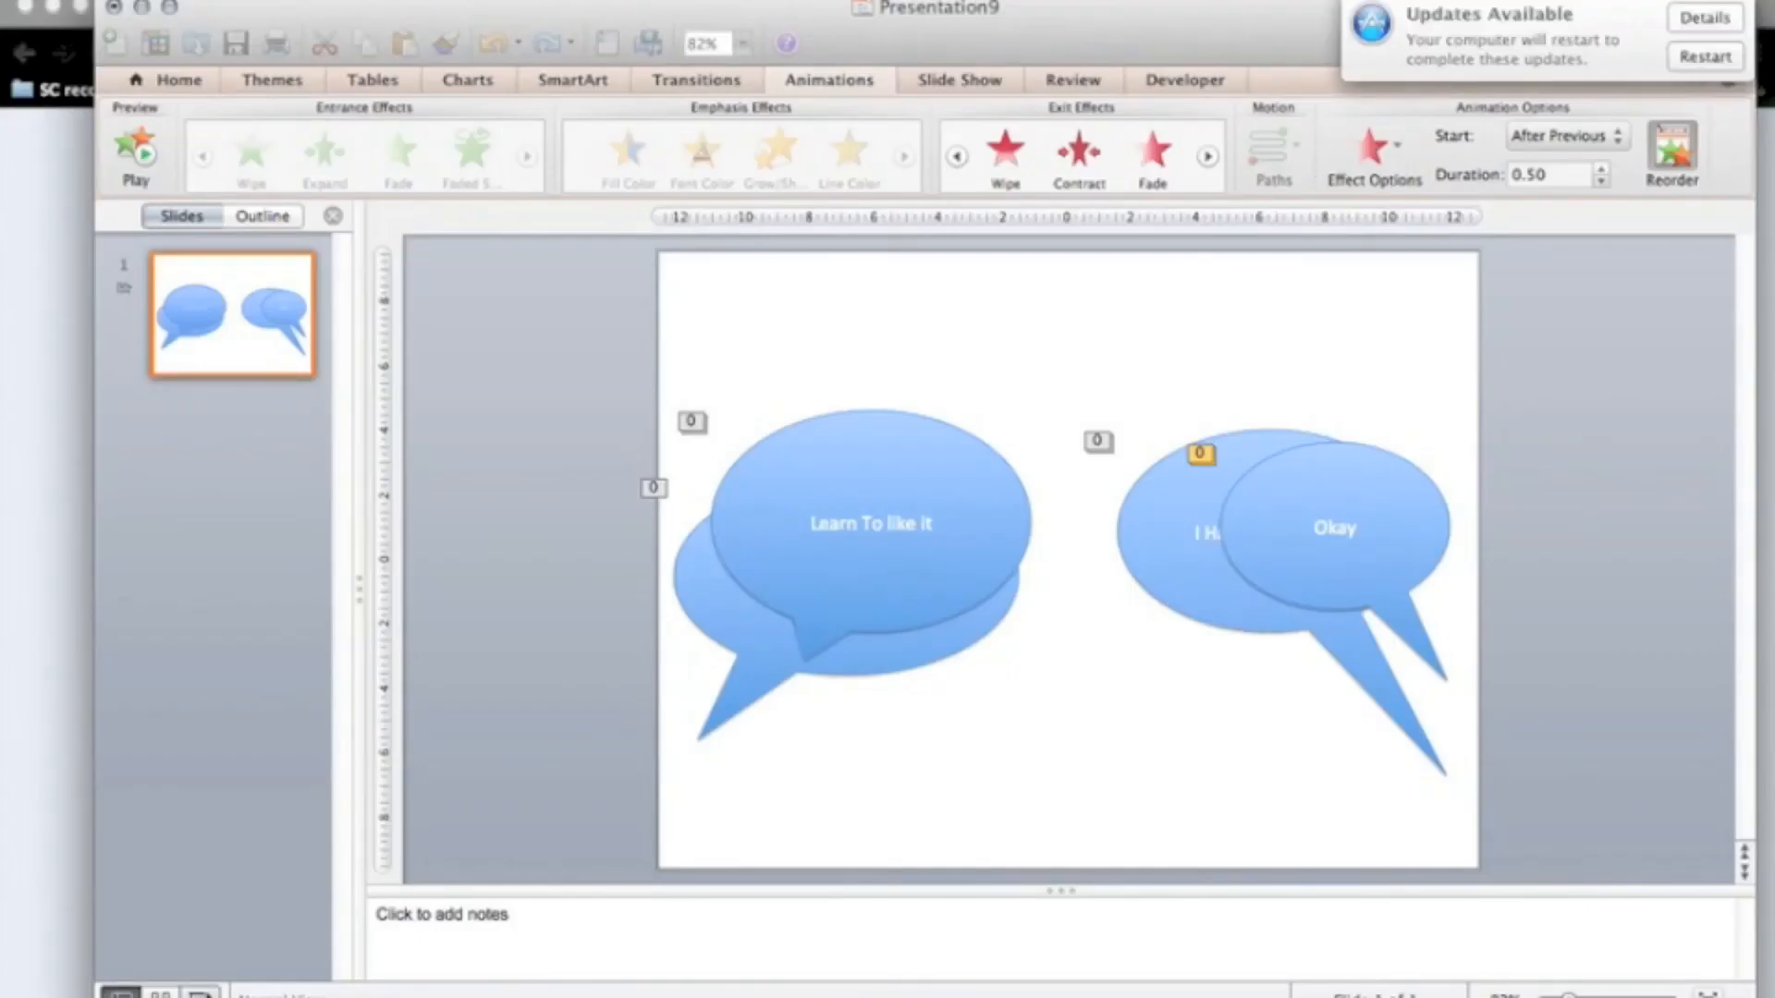
left_click(1153, 153)
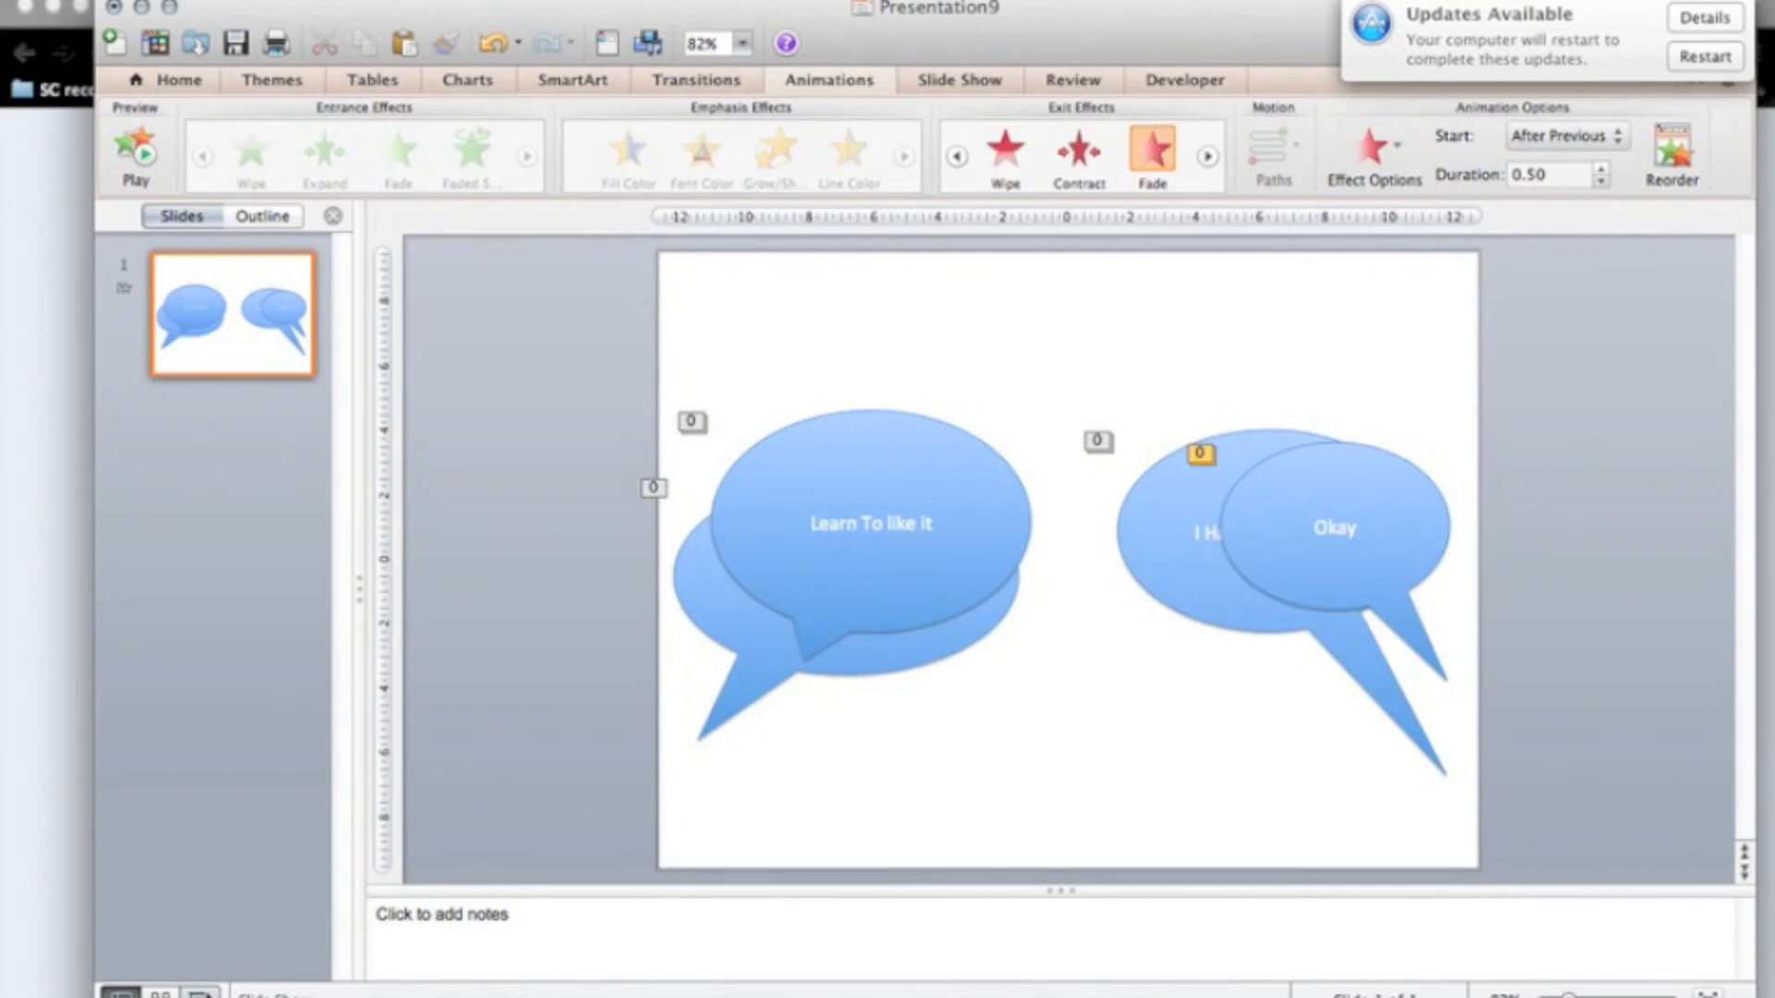
mouse_move(803, 579)
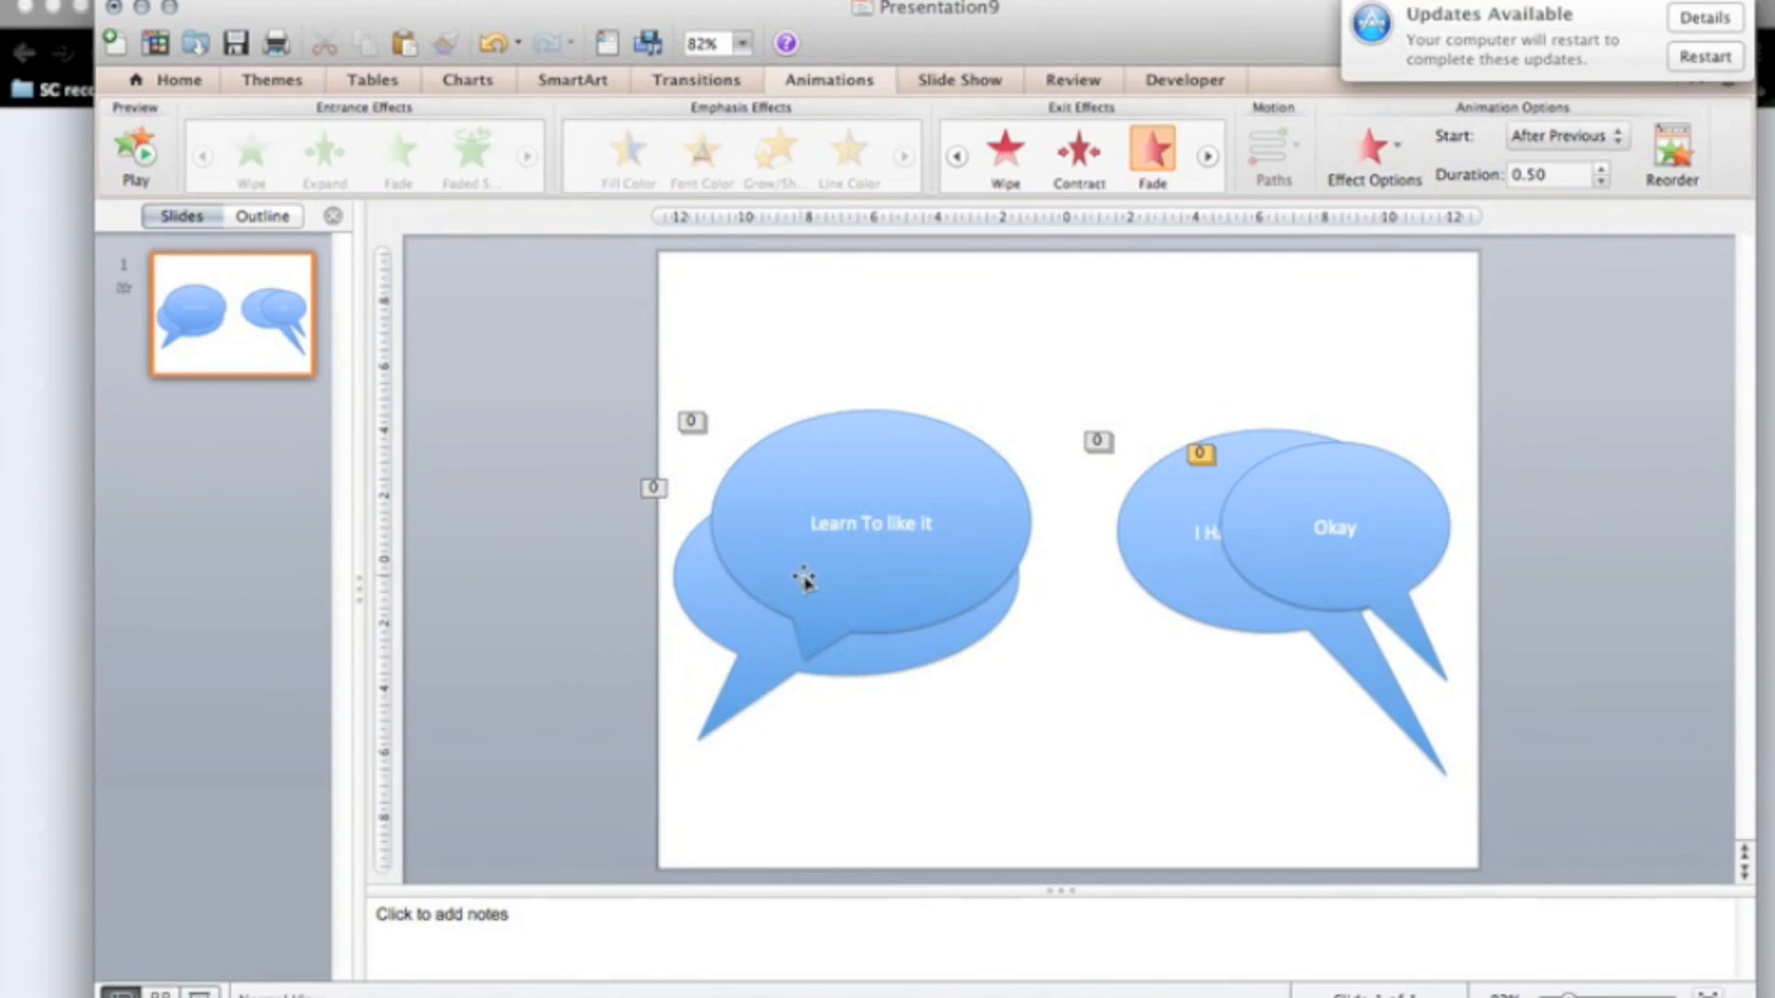